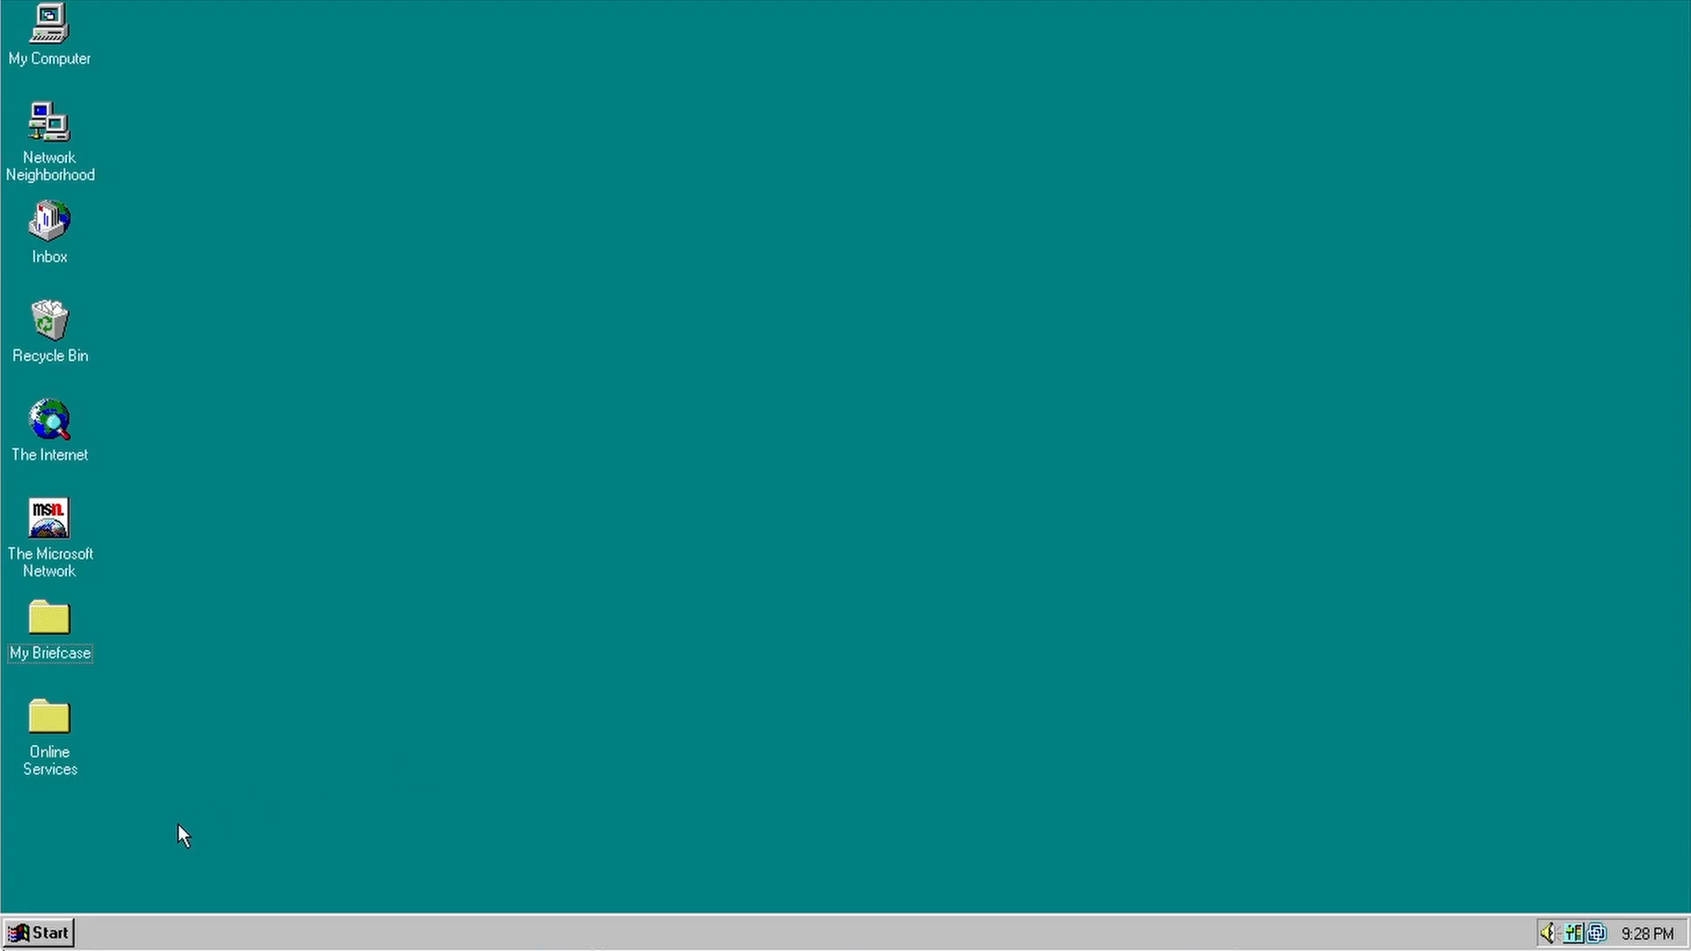
- Log on to Windows with a single-space password to reach the Welcome to Windows 95 screen
{"action": "left_click", "coordinate": [37, 933]}
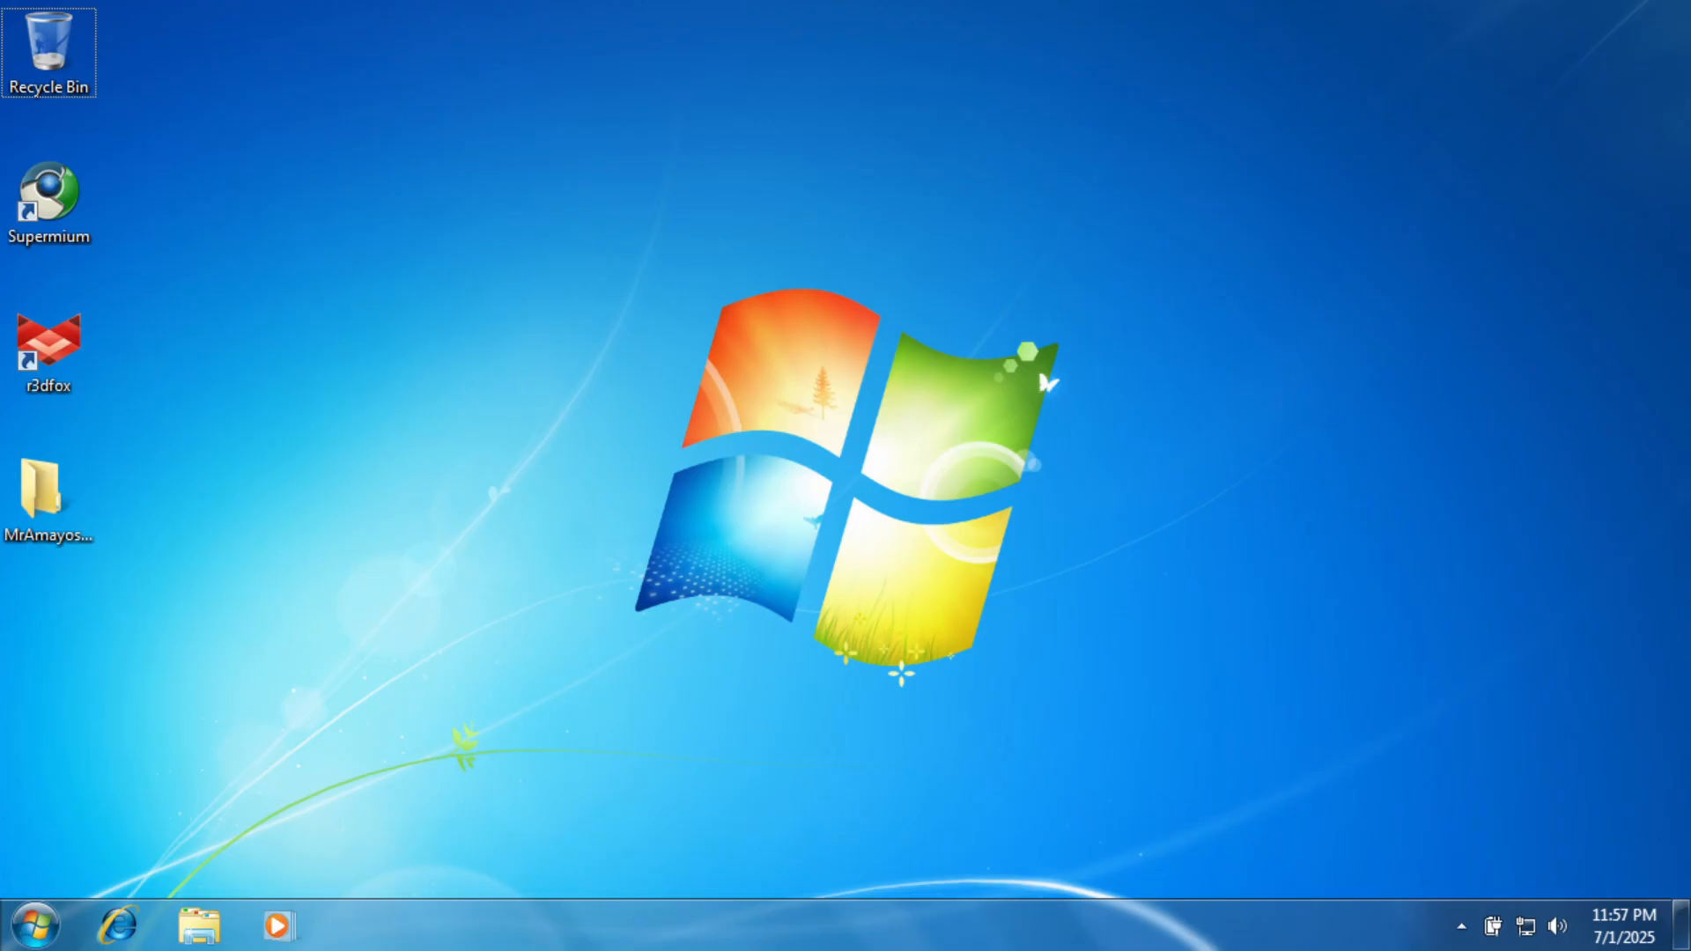
{"action": "left_click", "coordinate": [579, 919]}
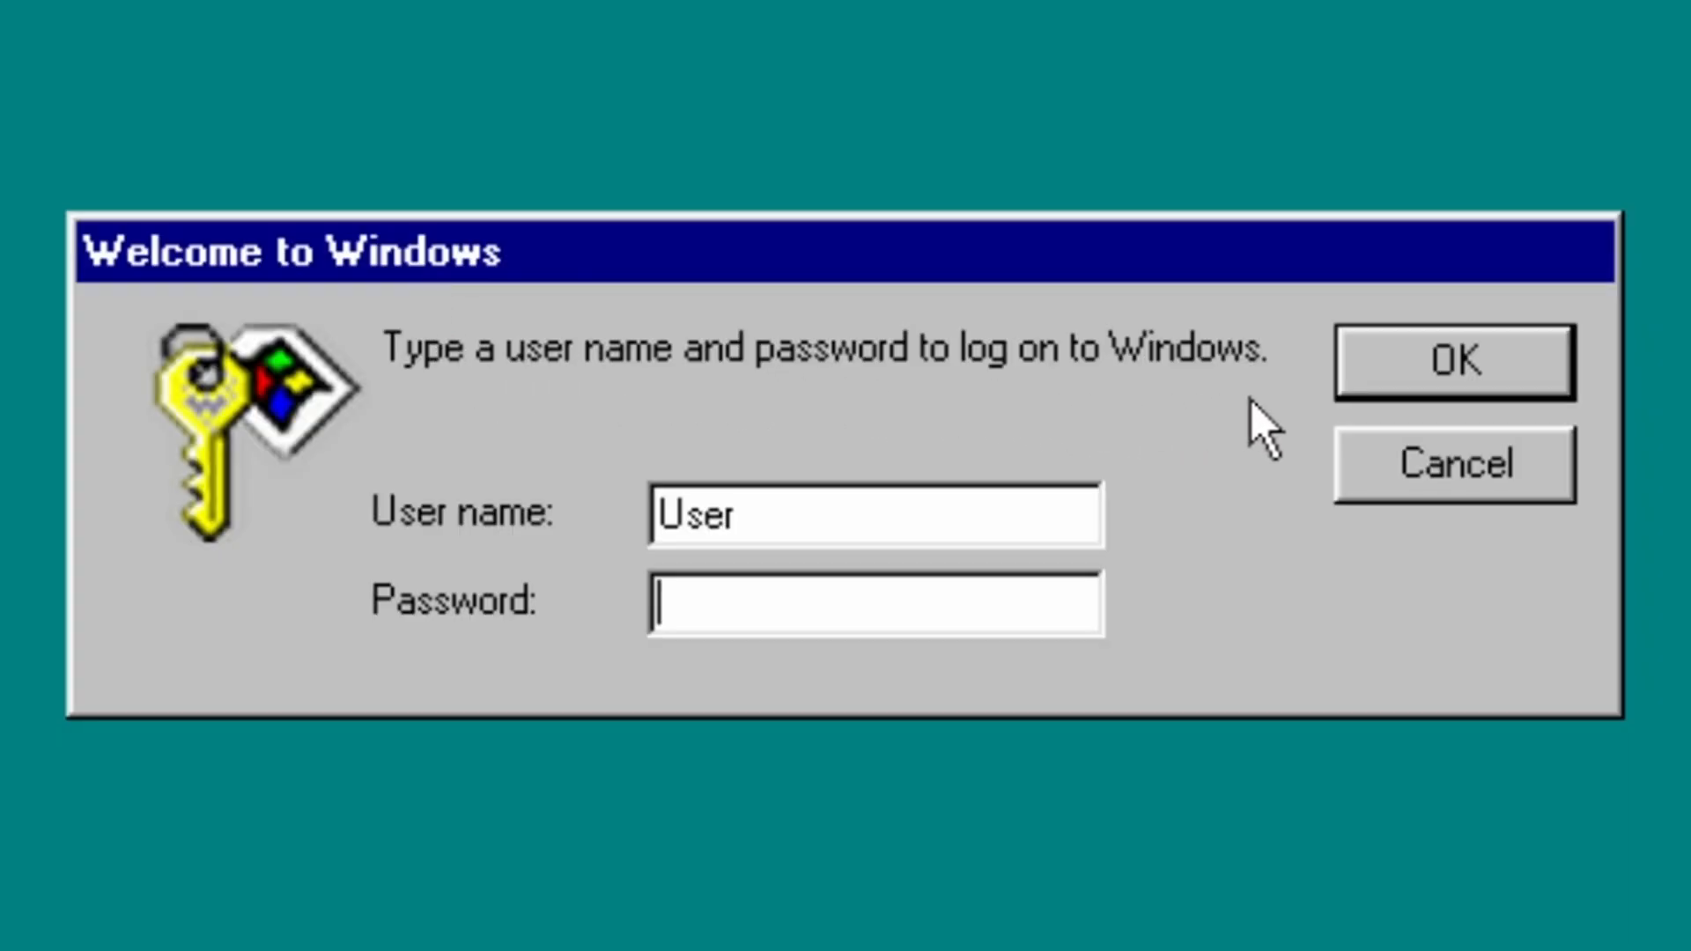
{"action": "key", "text": "space"}
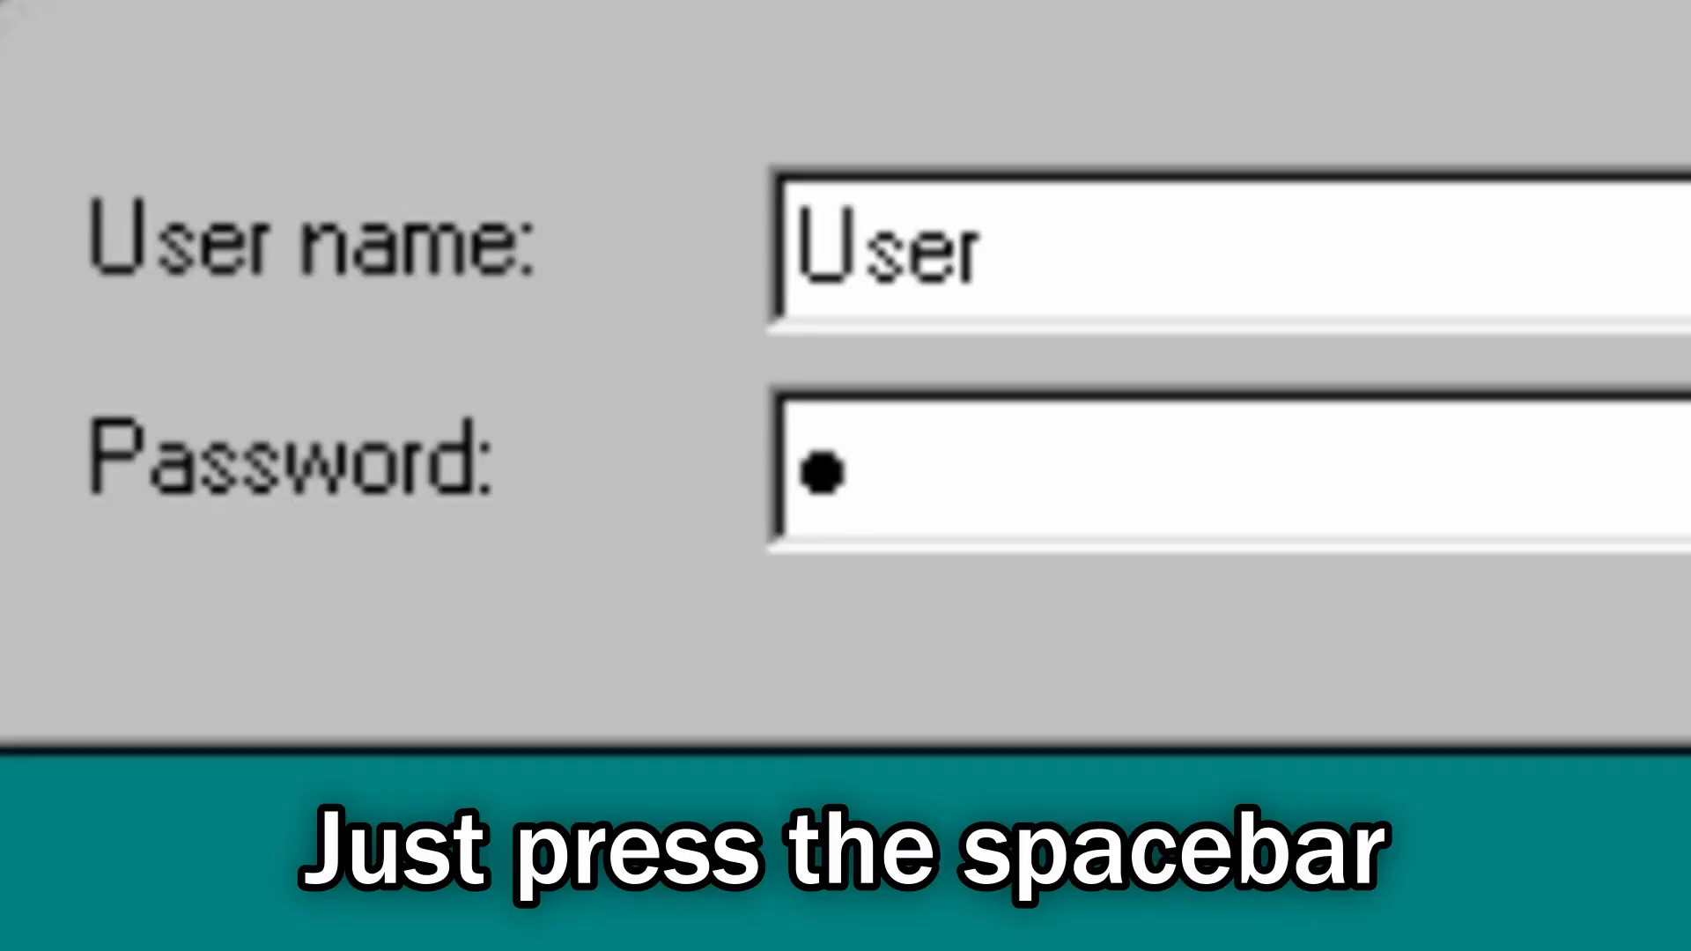
{"action": "key", "text": "space"}
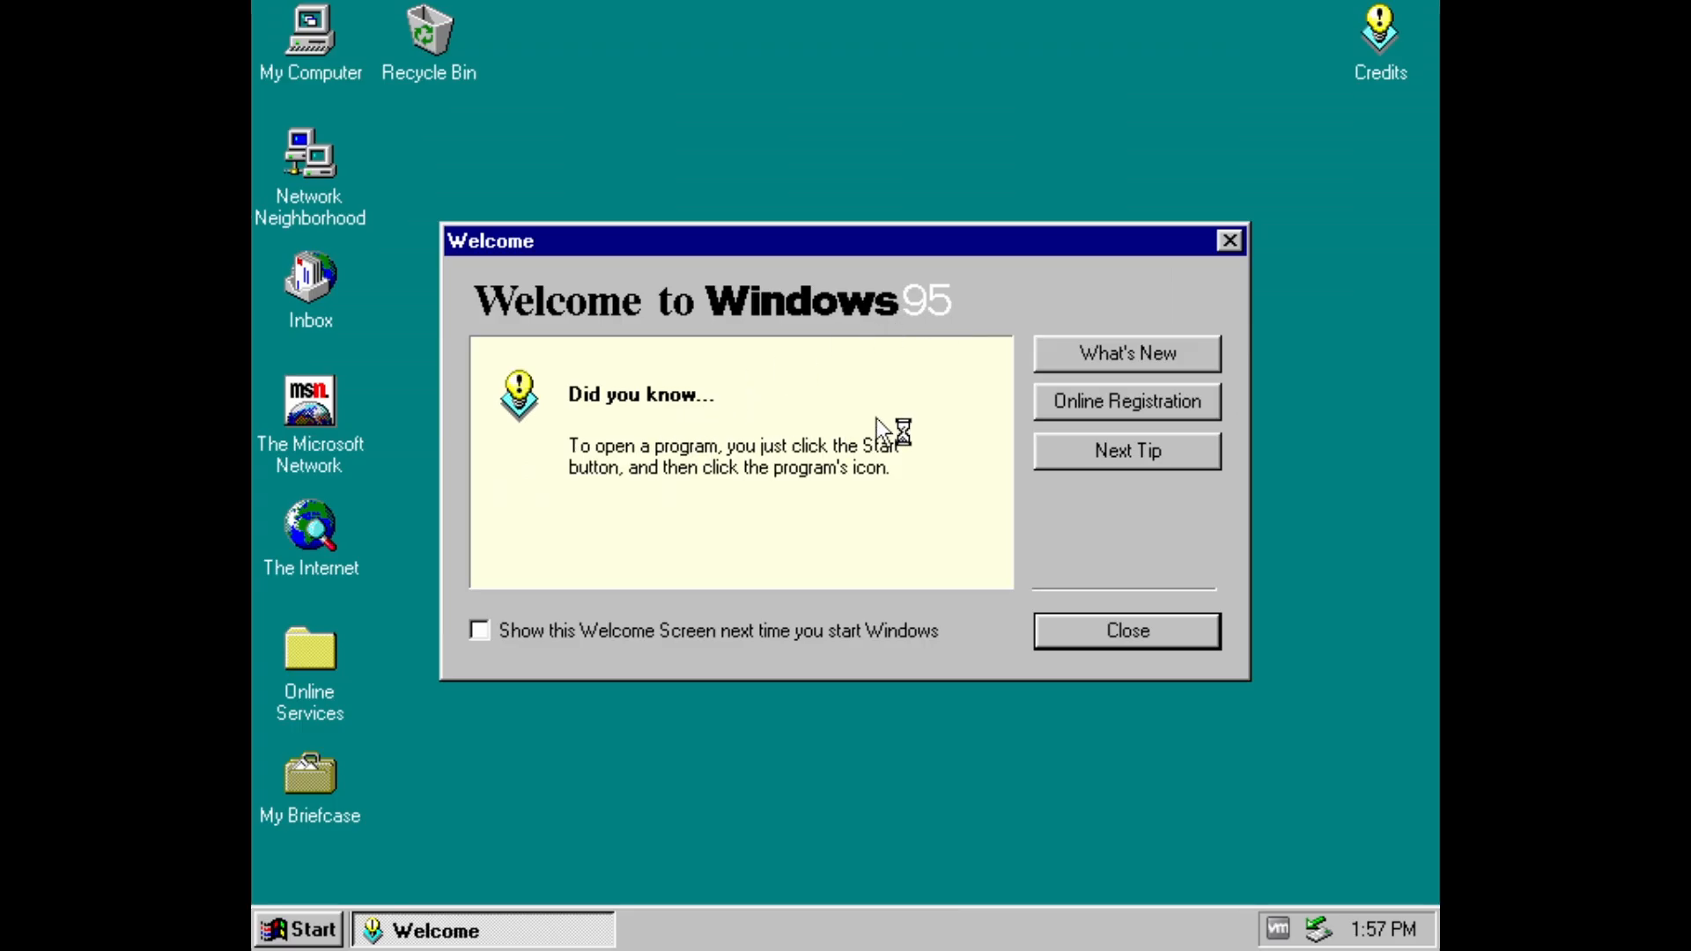
- Dismiss the Welcome to Windows 95 dialog, leaving the desktop clear
{"action": "left_click", "coordinate": [1125, 630]}
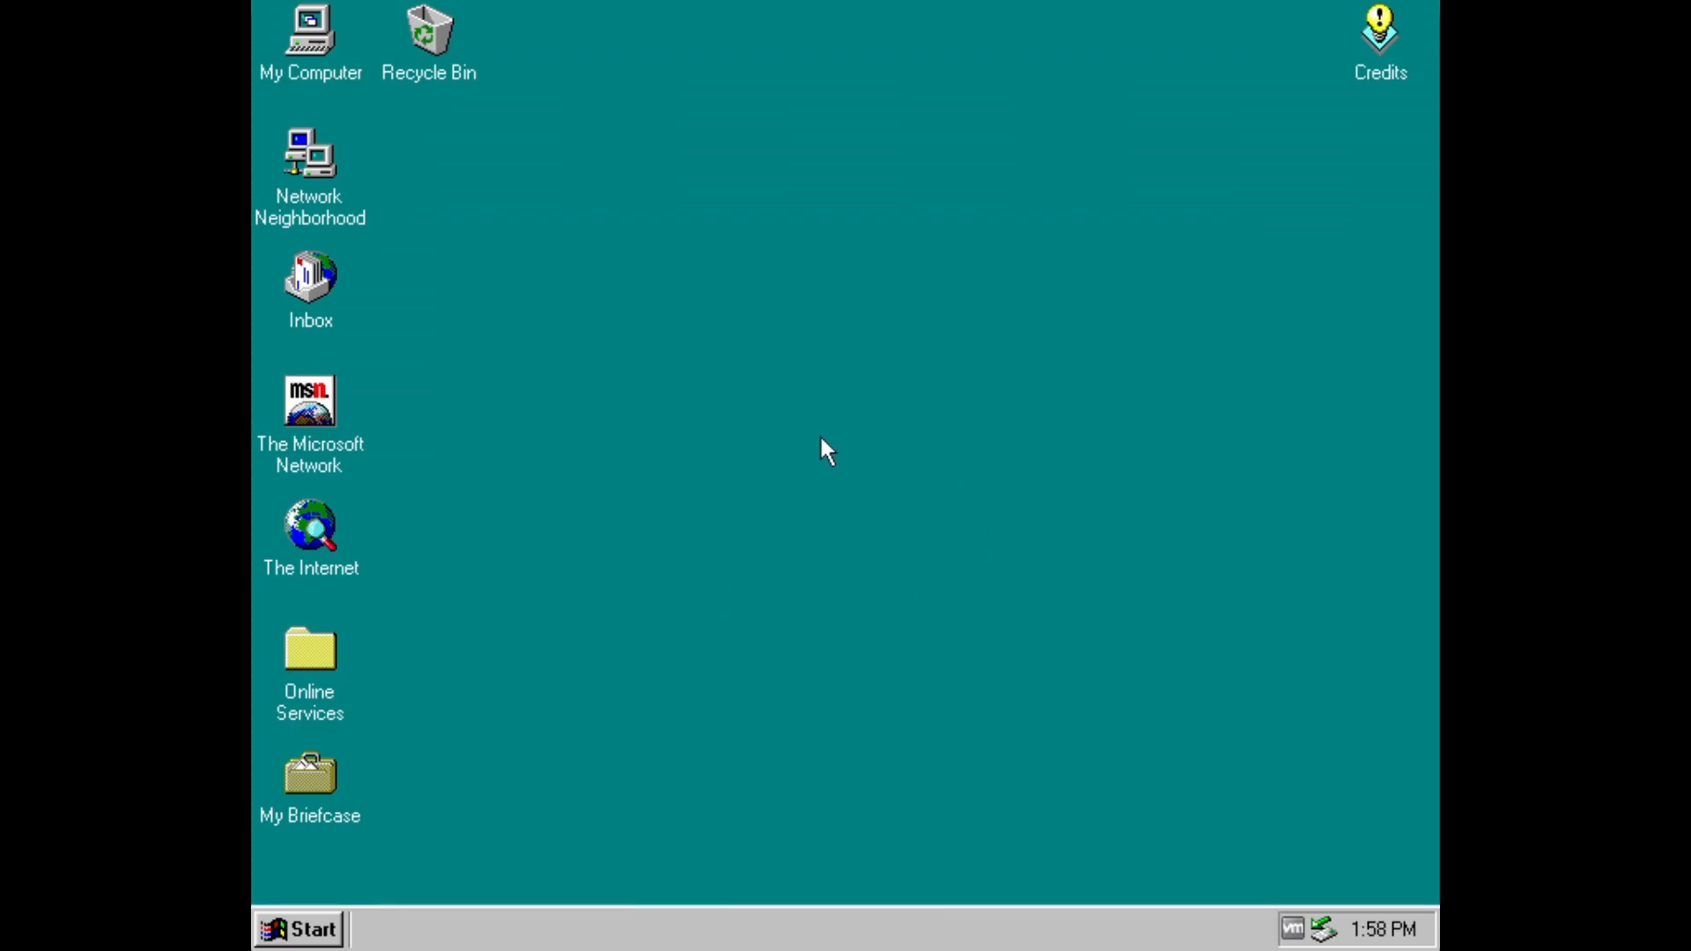
{"action": "mouse_move", "coordinate": [639, 449]}
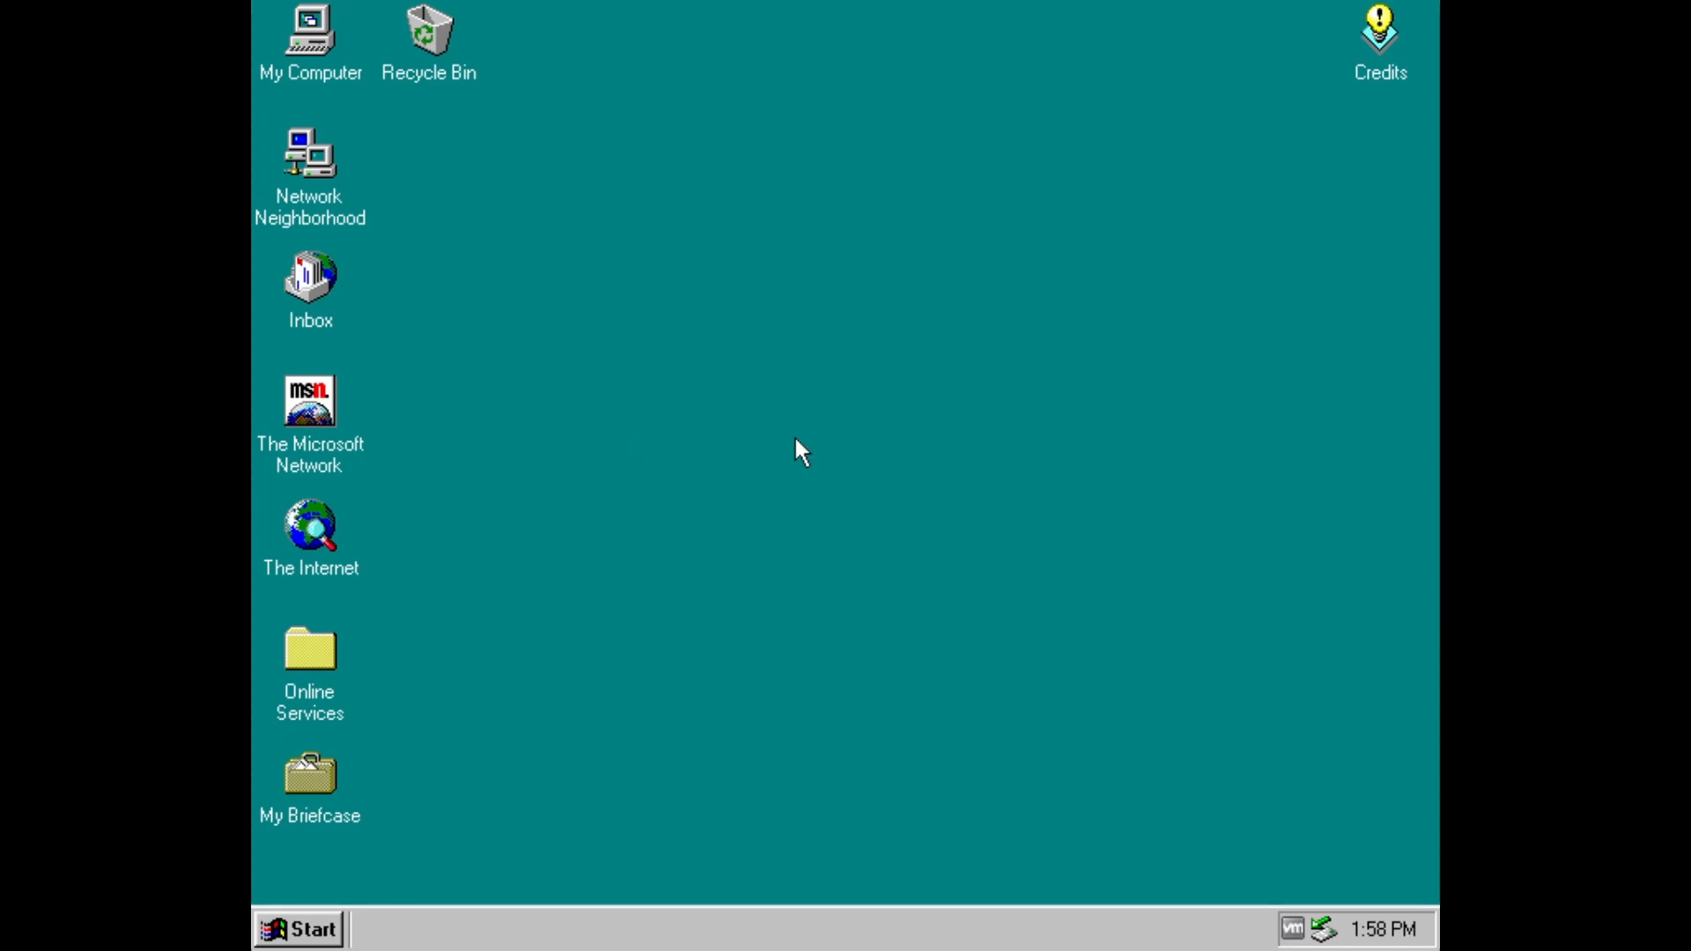
{"action": "mouse_move", "coordinate": [772, 305]}
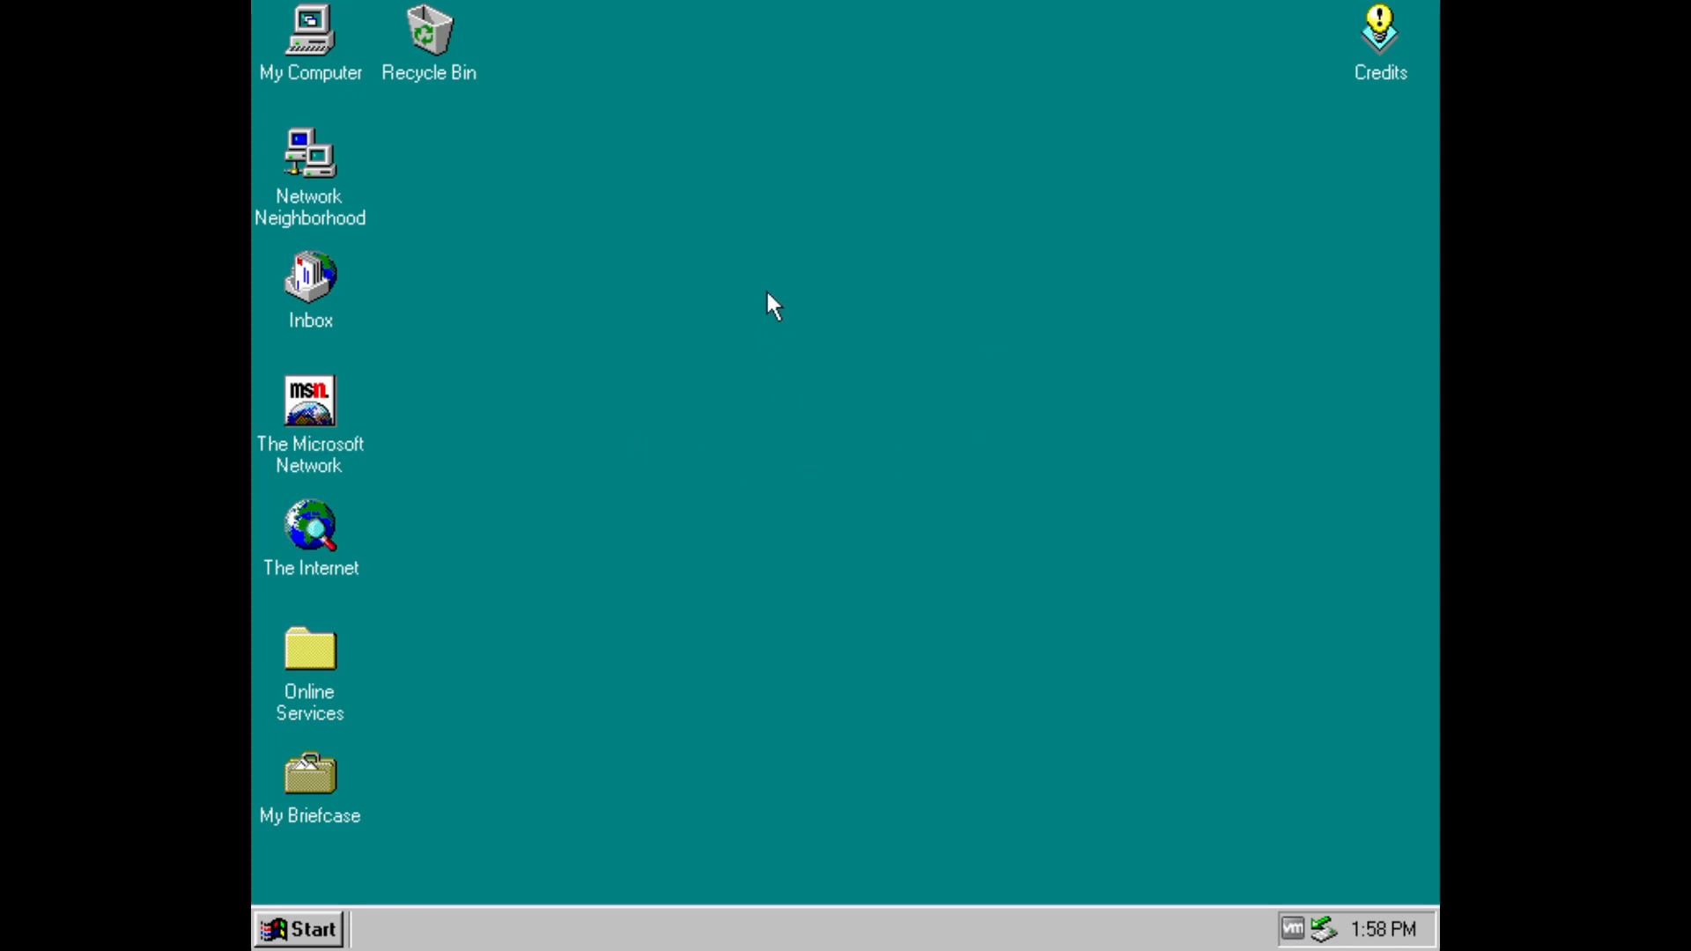
{"action": "mouse_move", "coordinate": [420, 104]}
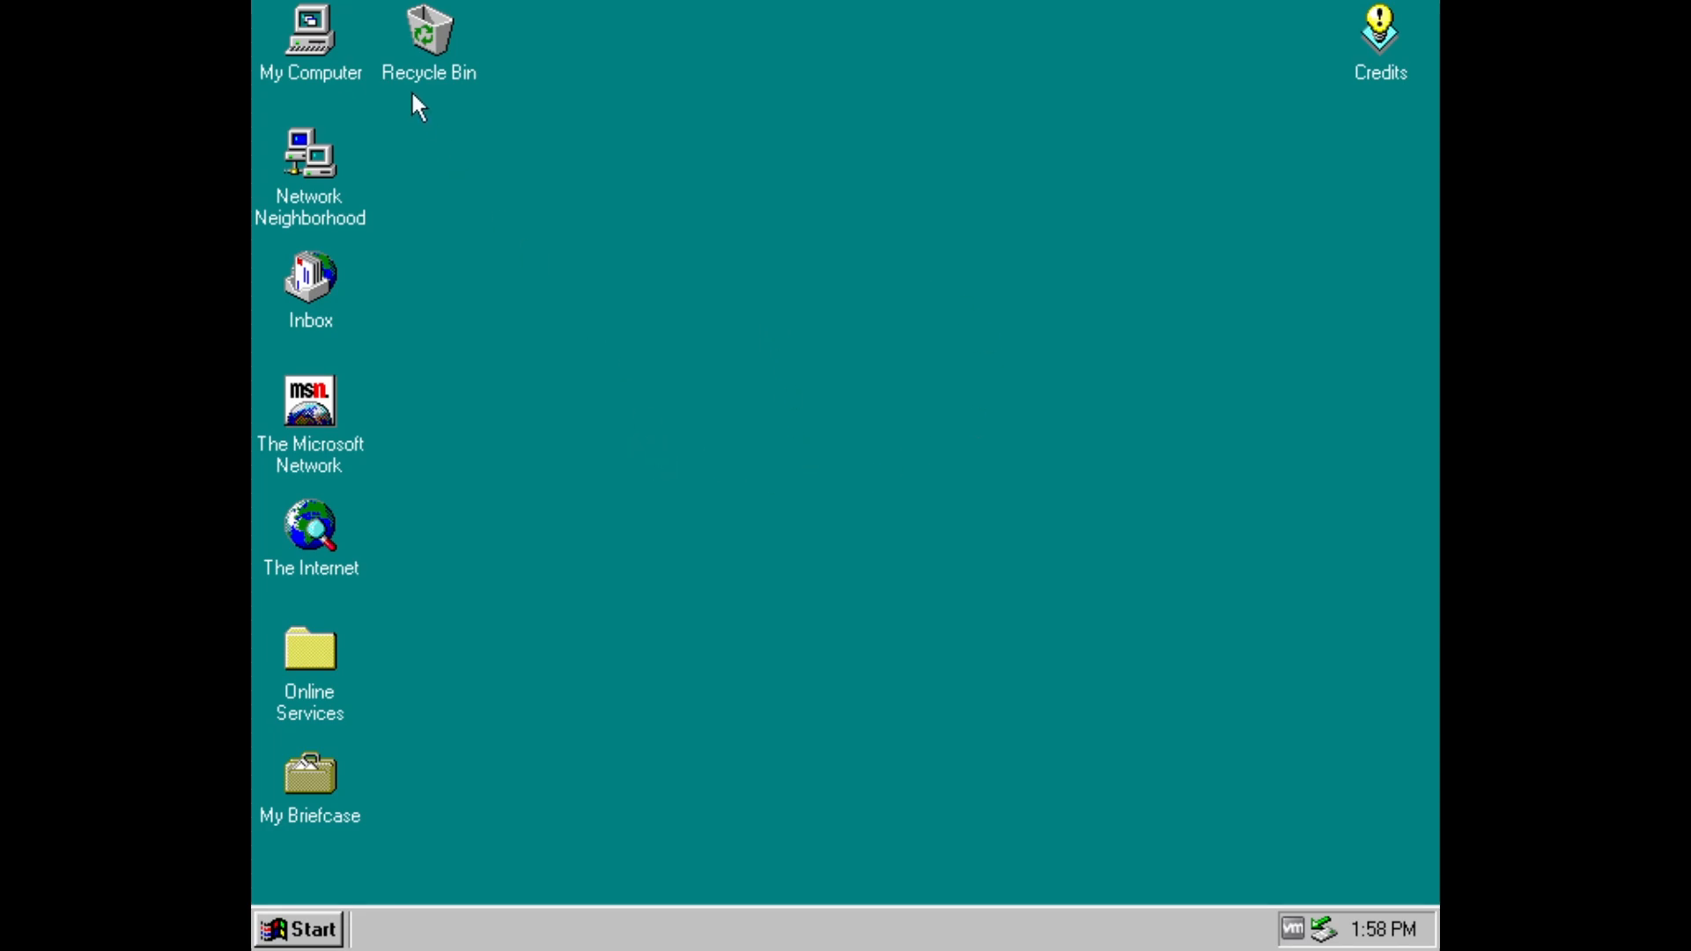
{"action": "mouse_move", "coordinate": [603, 933]}
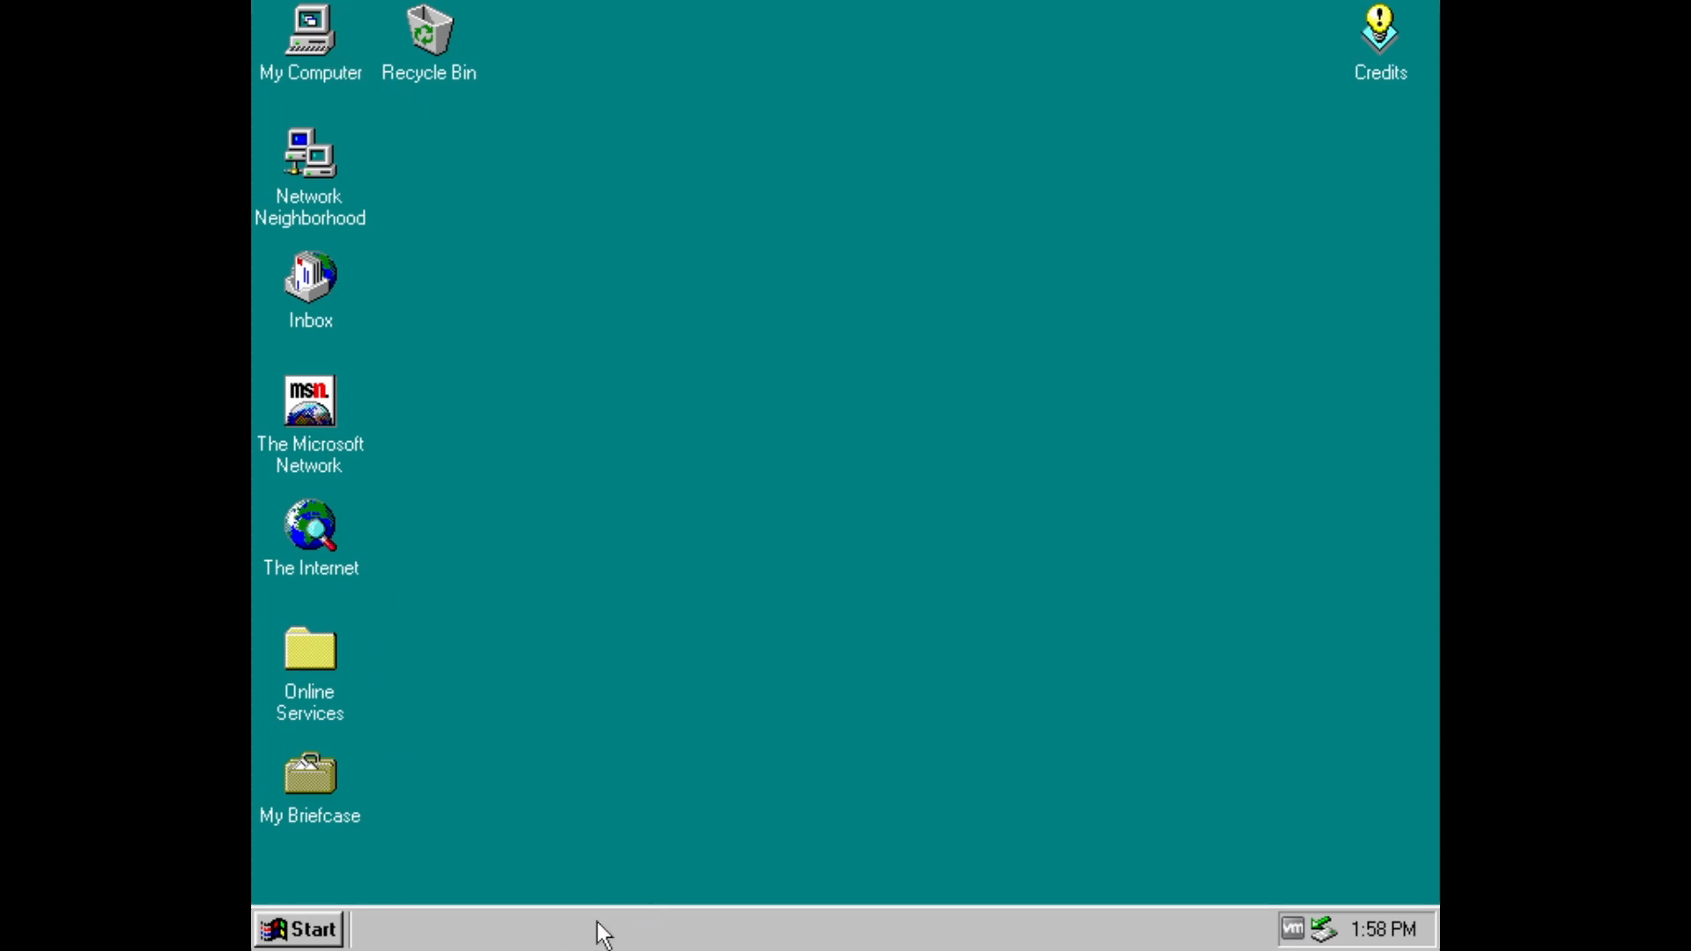
{"action": "mouse_move", "coordinate": [945, 770]}
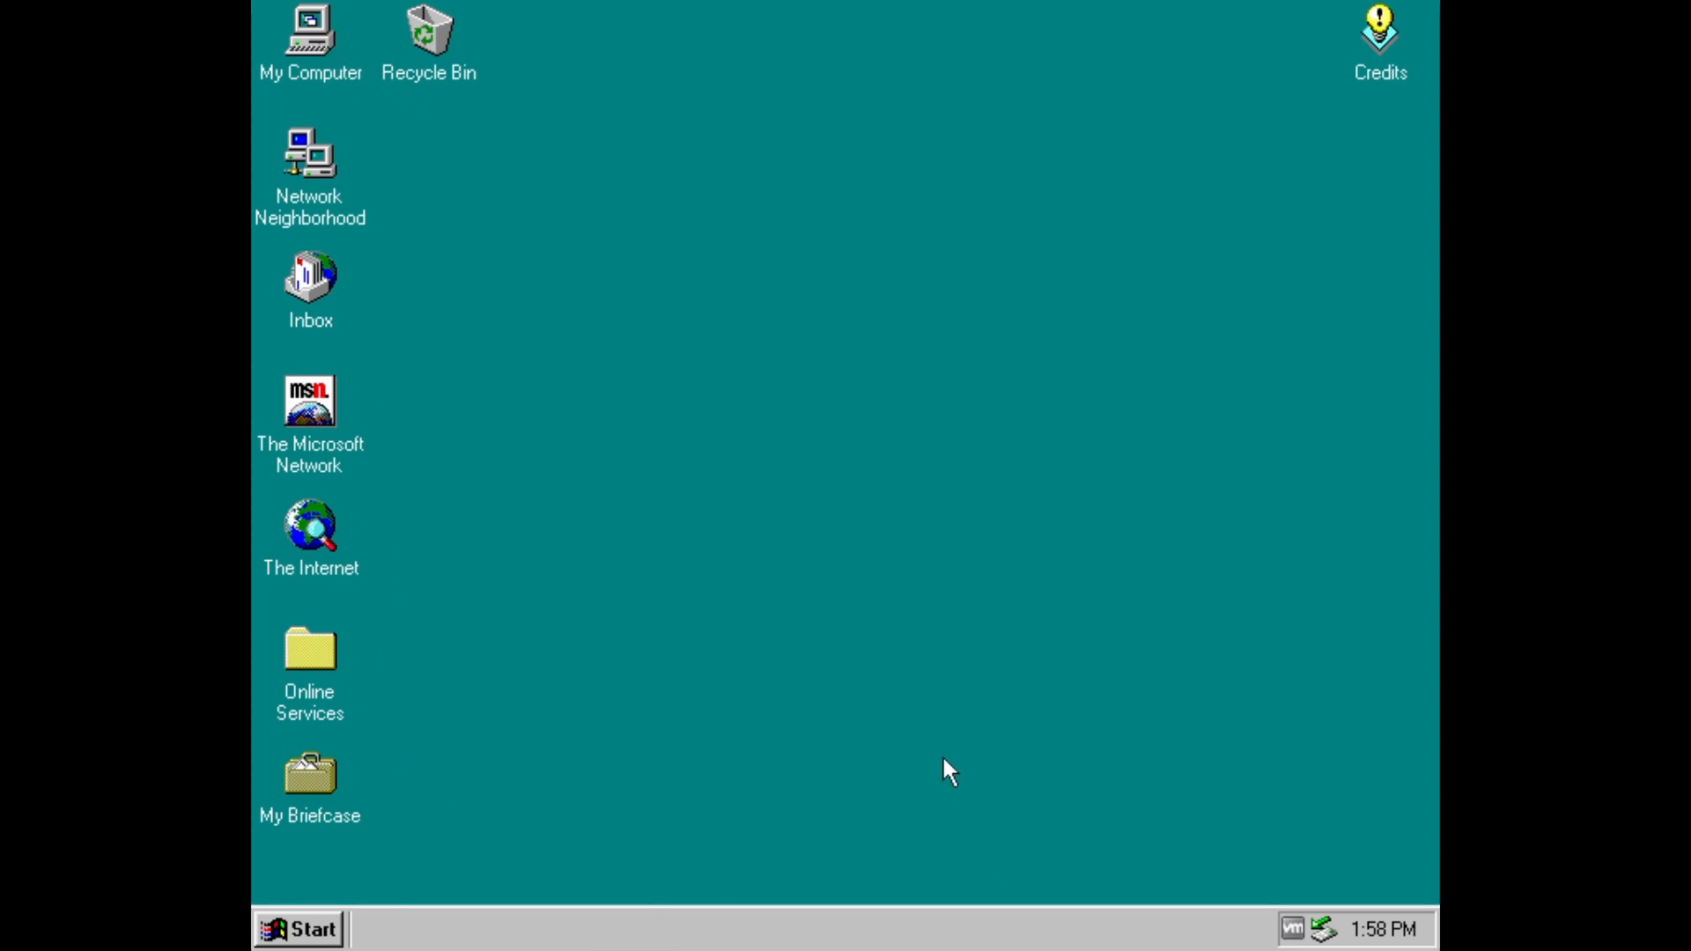
{"action": "mouse_move", "coordinate": [829, 579]}
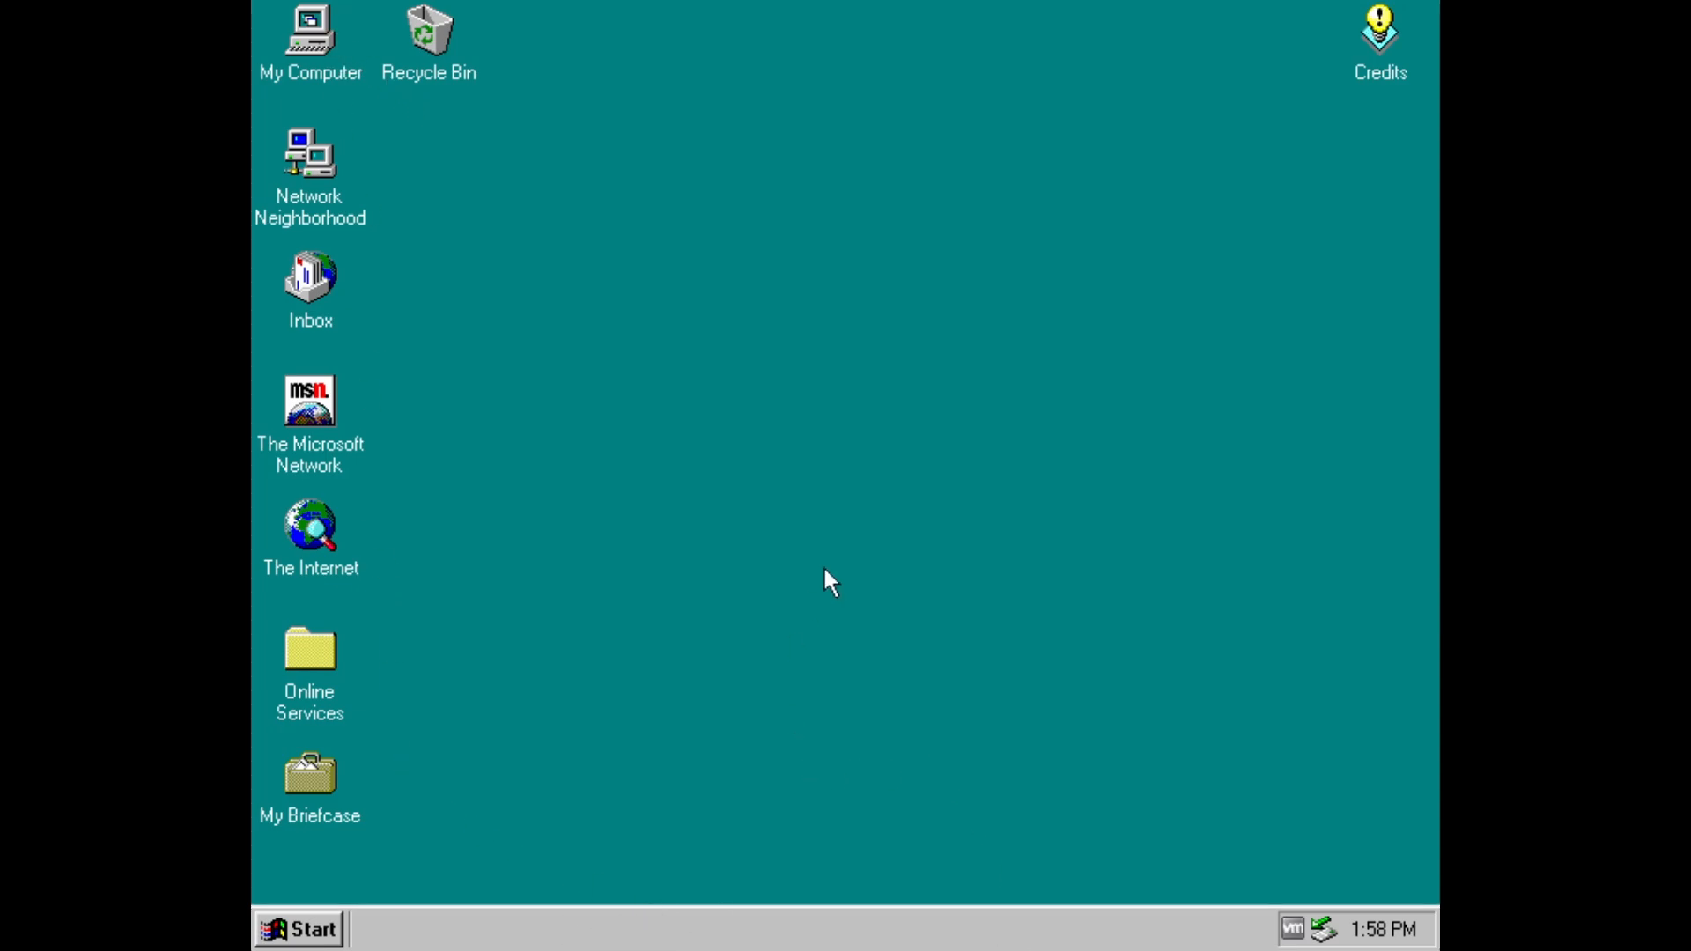
{"action": "double_click", "coordinate": [310, 278]}
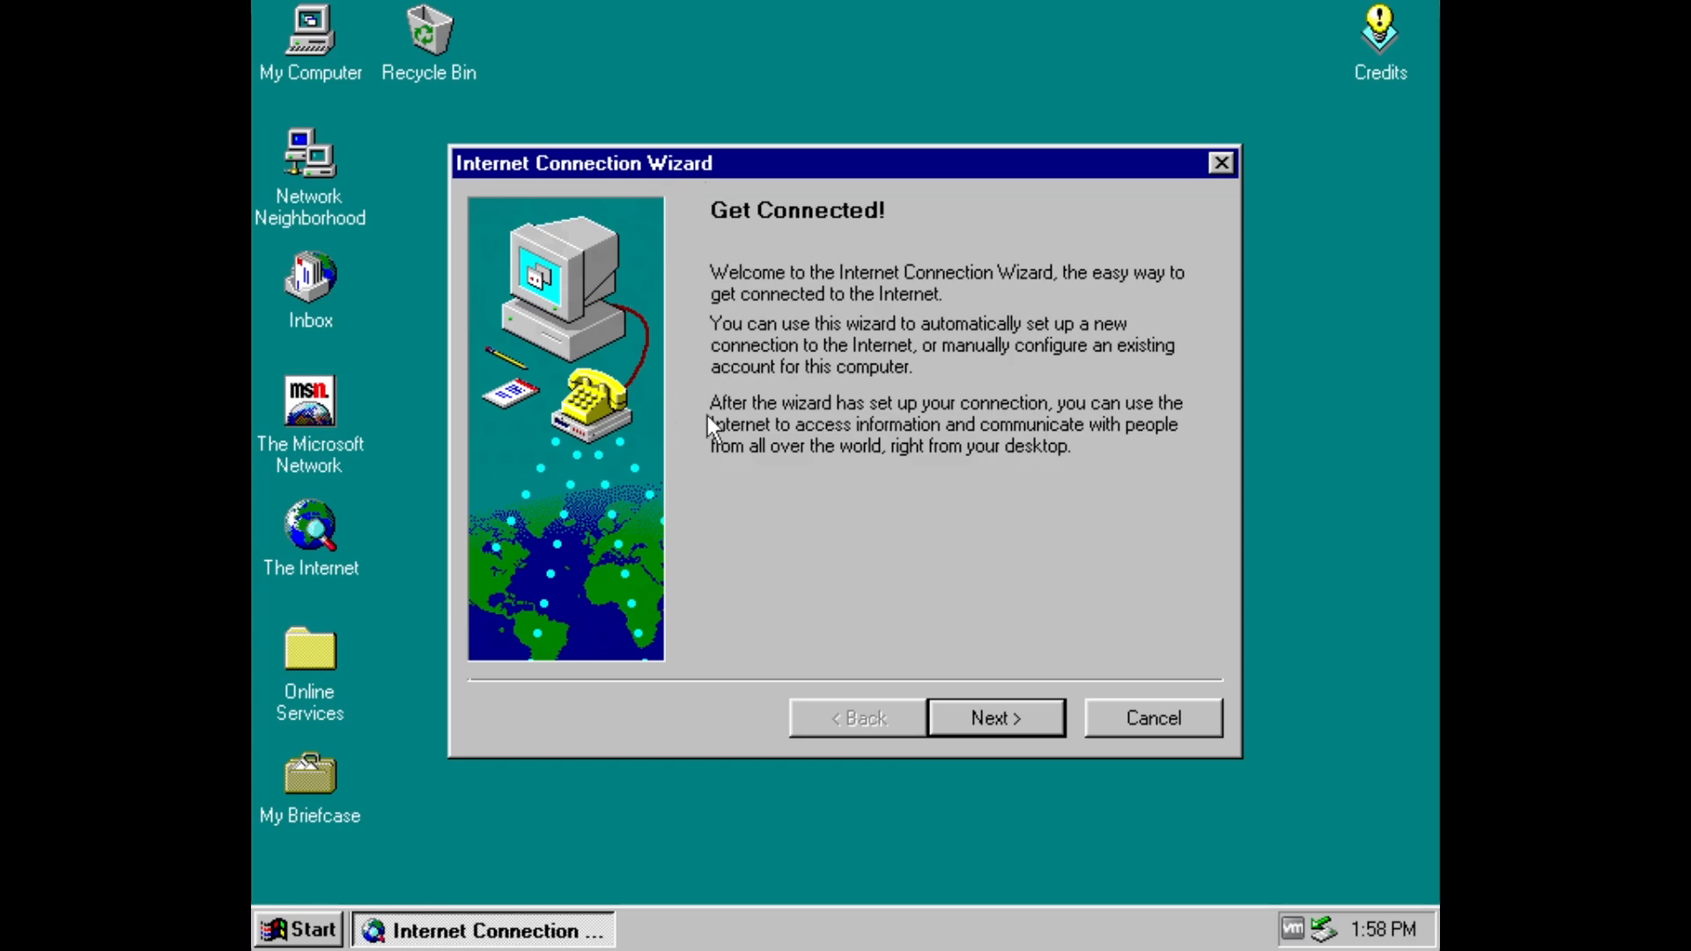
{"action": "left_click", "coordinate": [991, 717]}
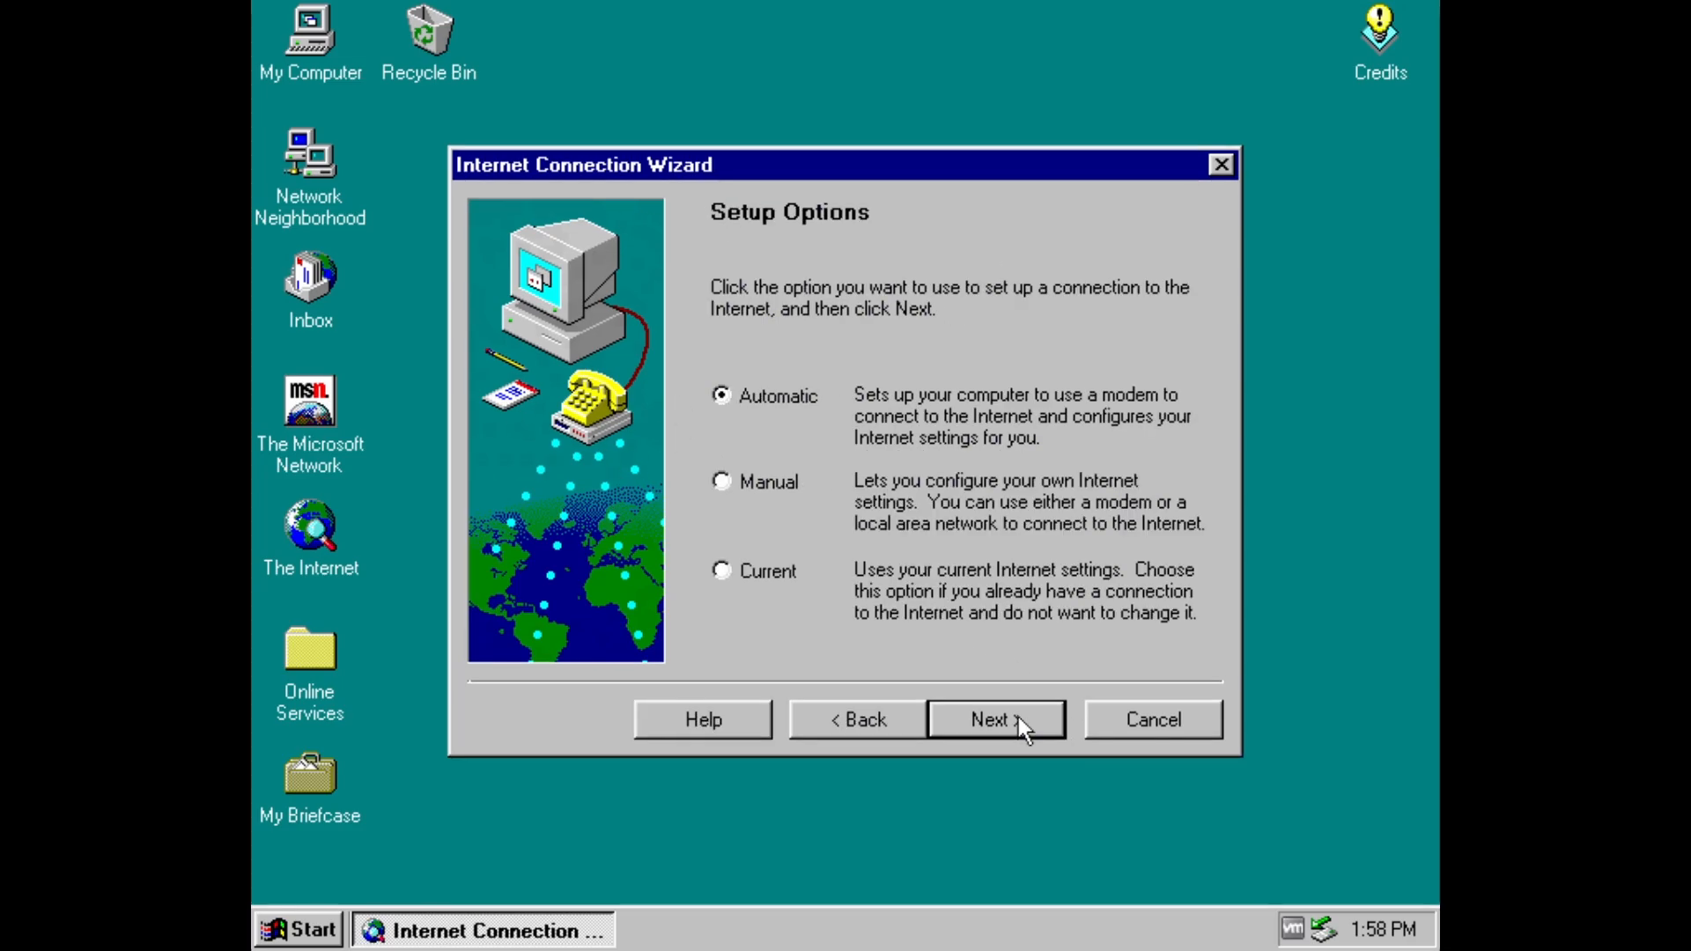
{"action": "left_click", "coordinate": [994, 718]}
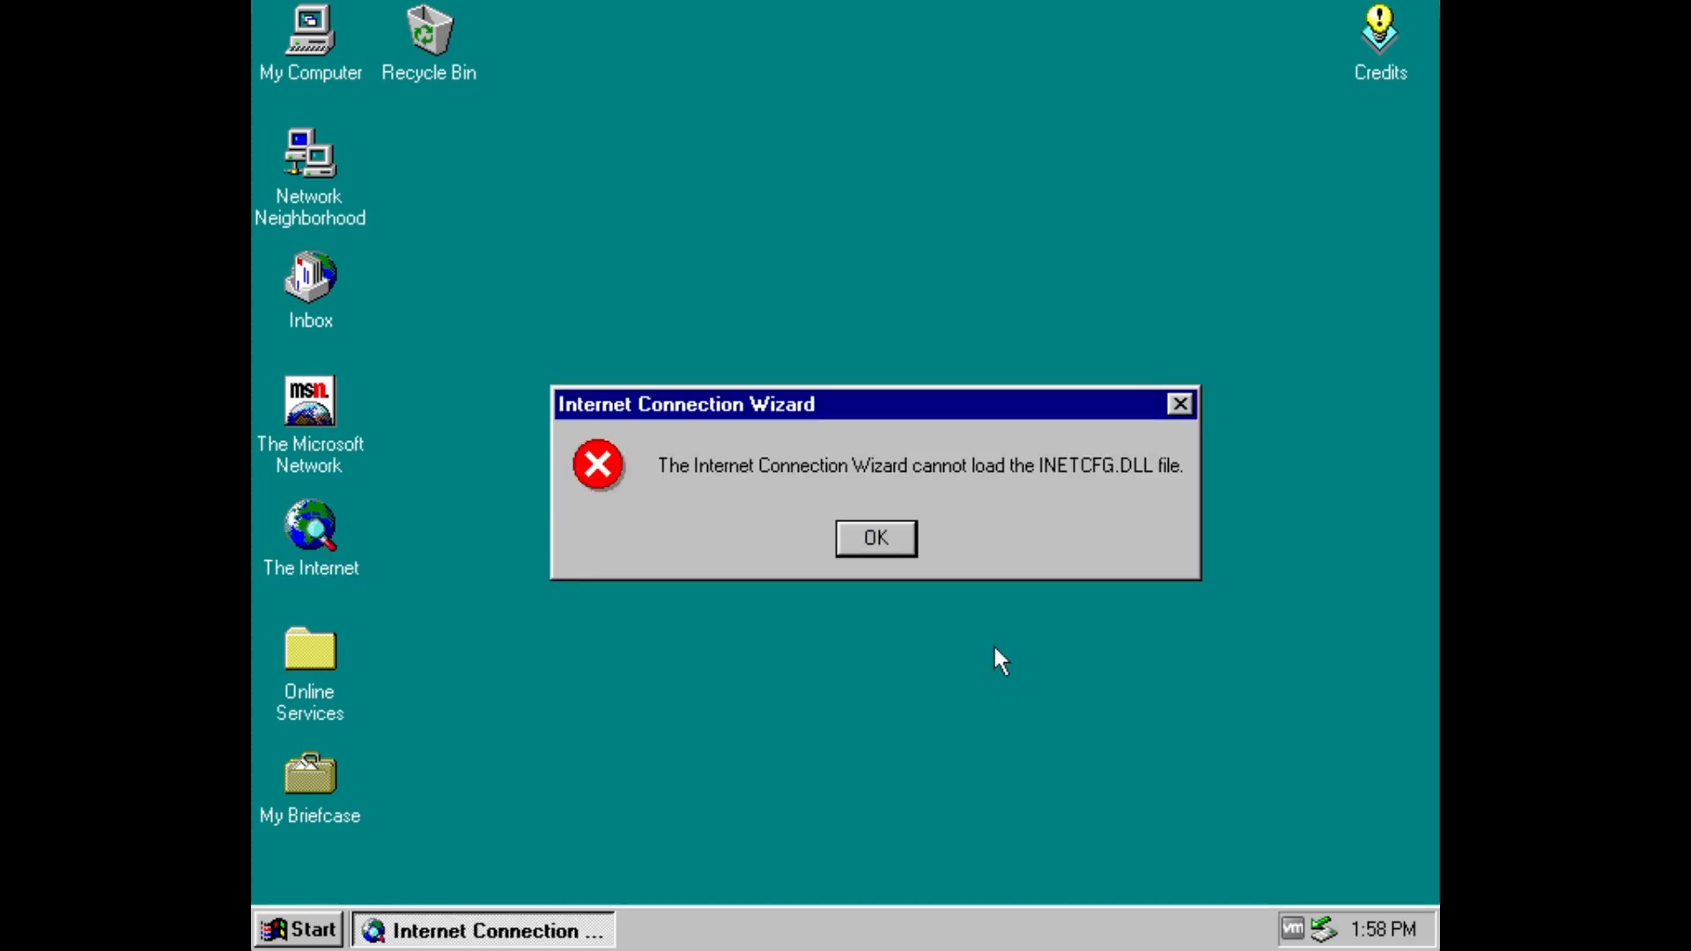
{"action": "left_click", "coordinate": [875, 538]}
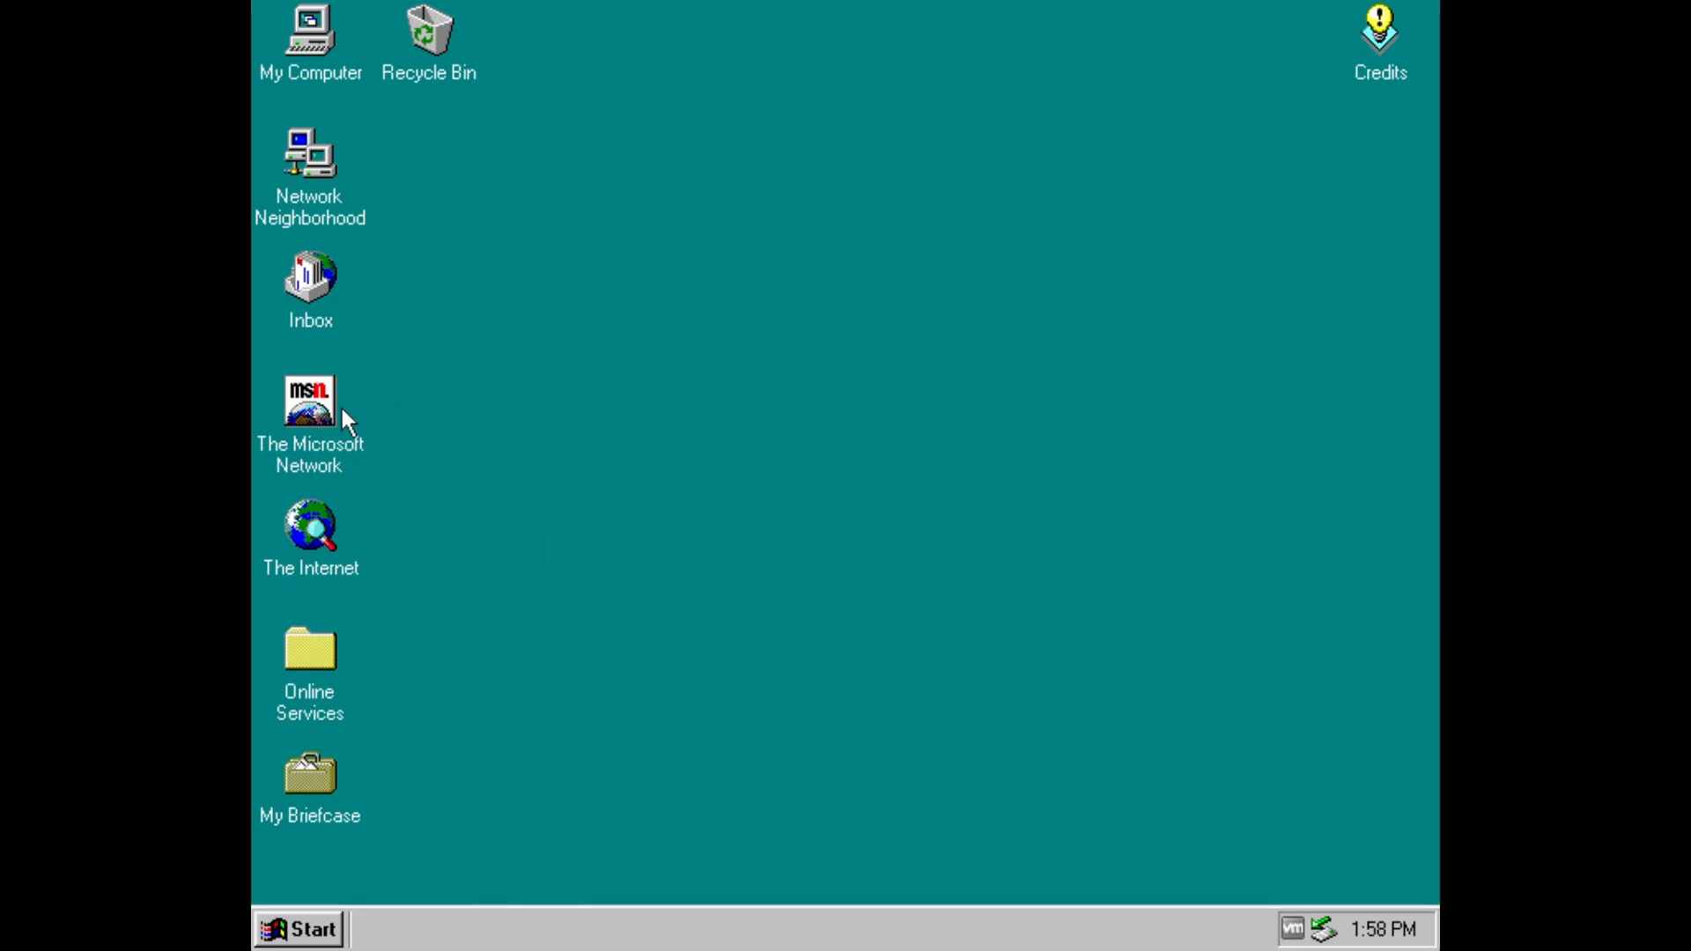
{"action": "left_click", "coordinate": [310, 400]}
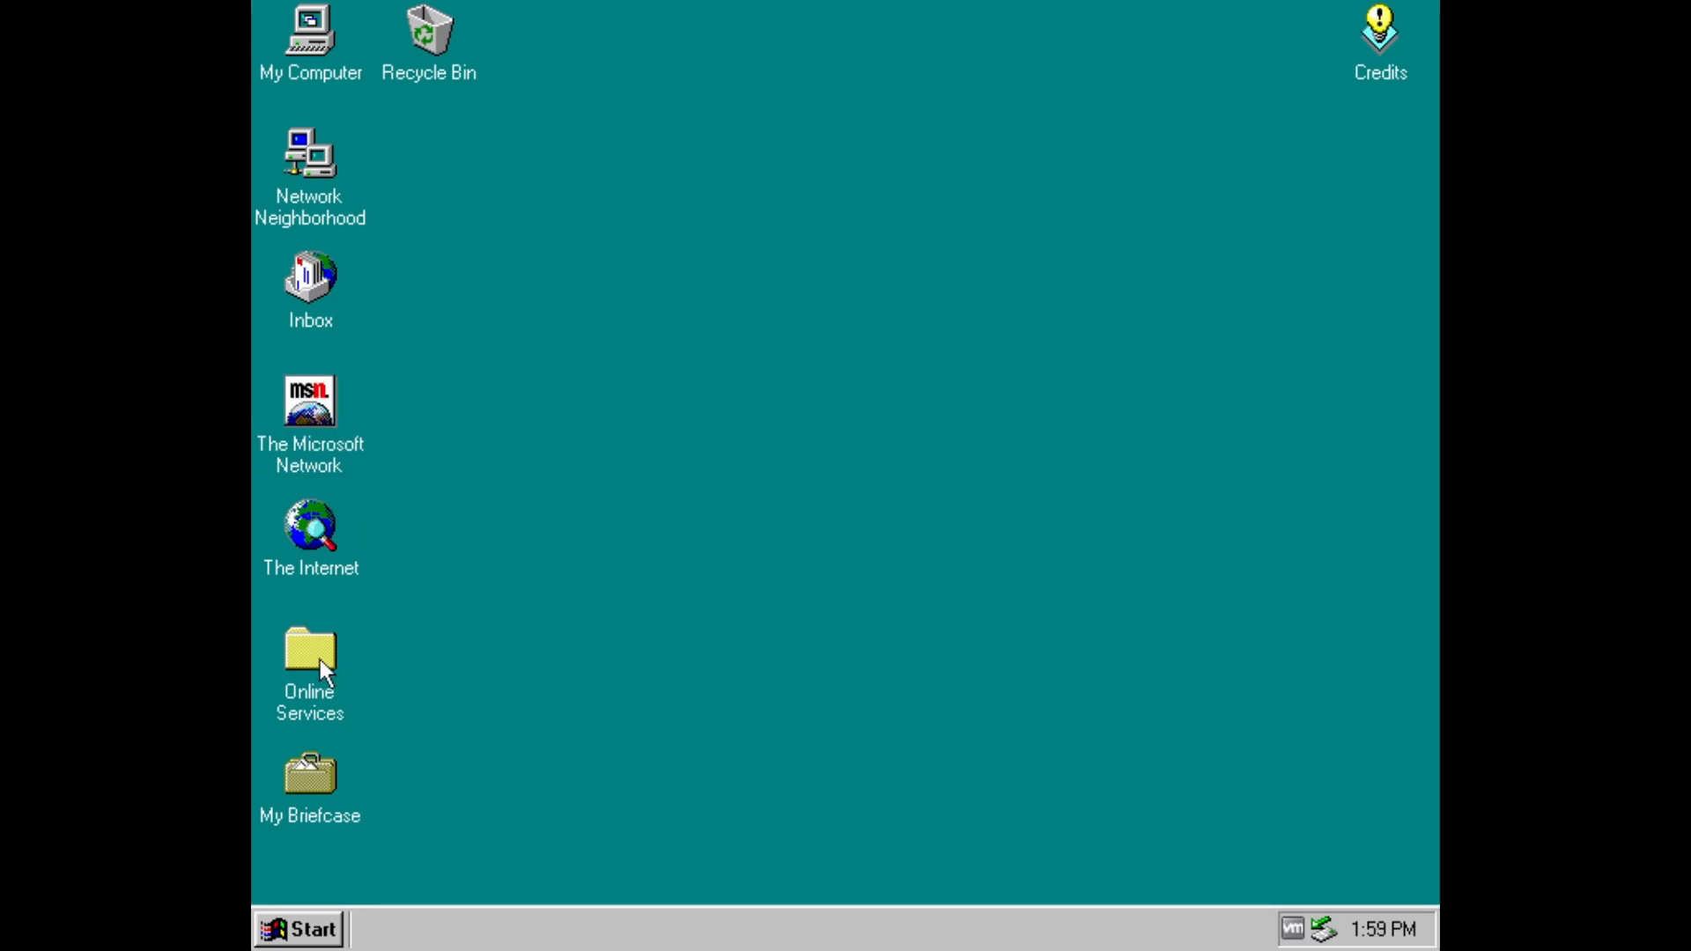
- Open the Online Services folder and reposition its window
{"action": "double_click", "coordinate": [310, 646]}
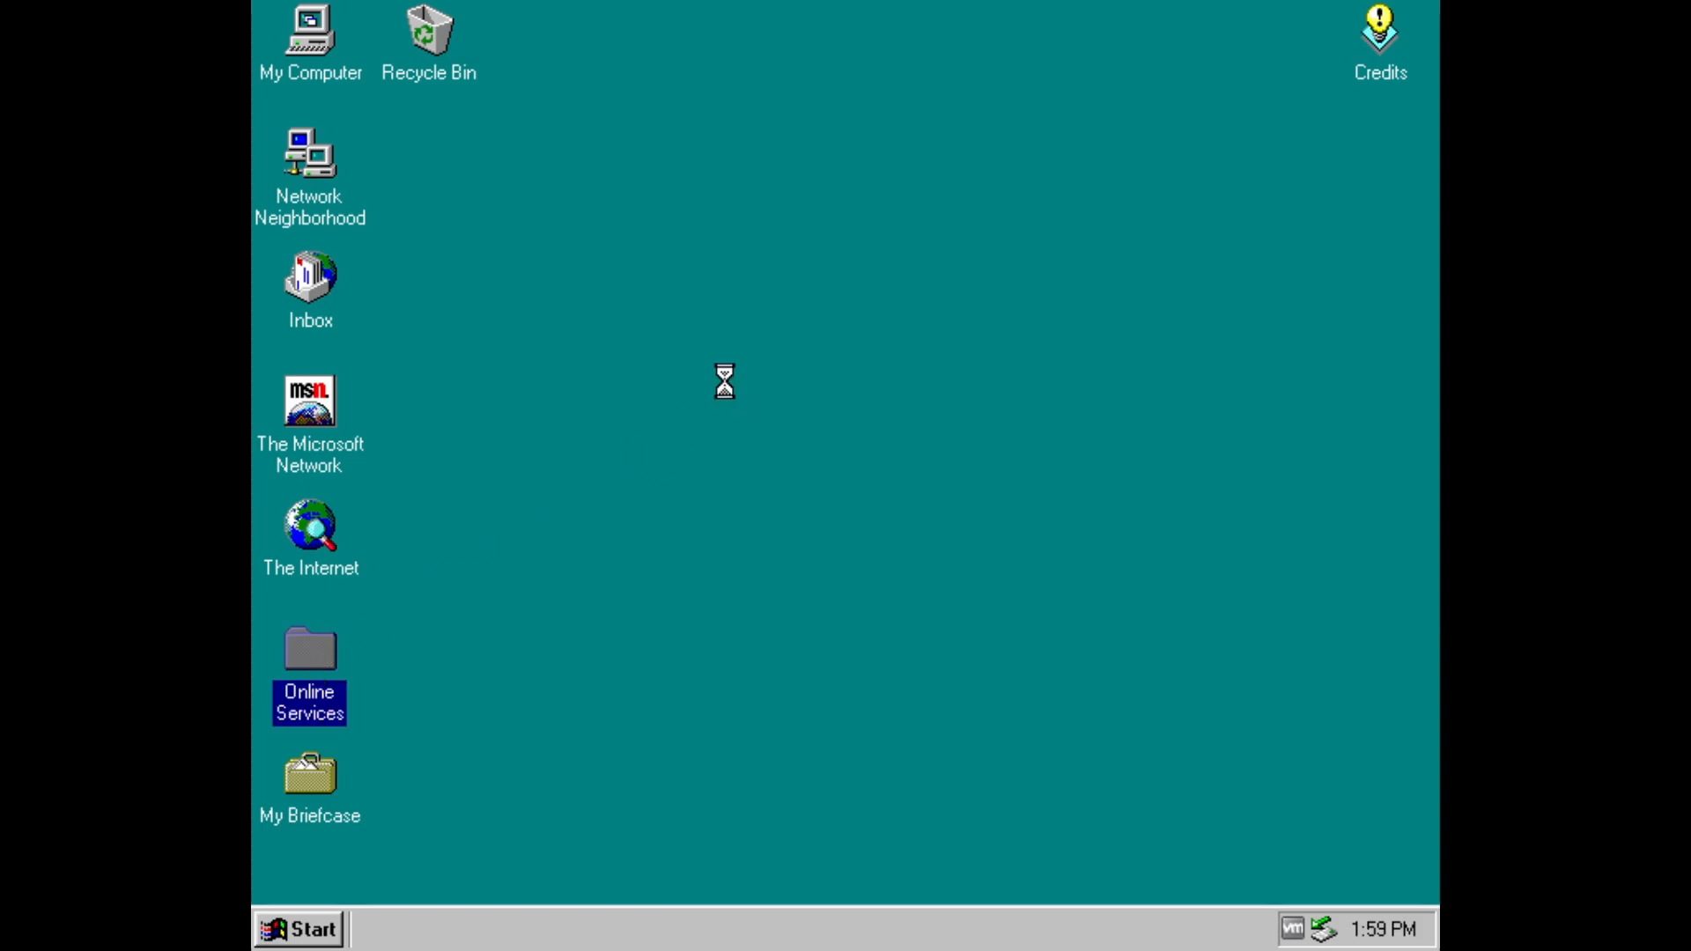
{"action": "double_click", "coordinate": [308, 648]}
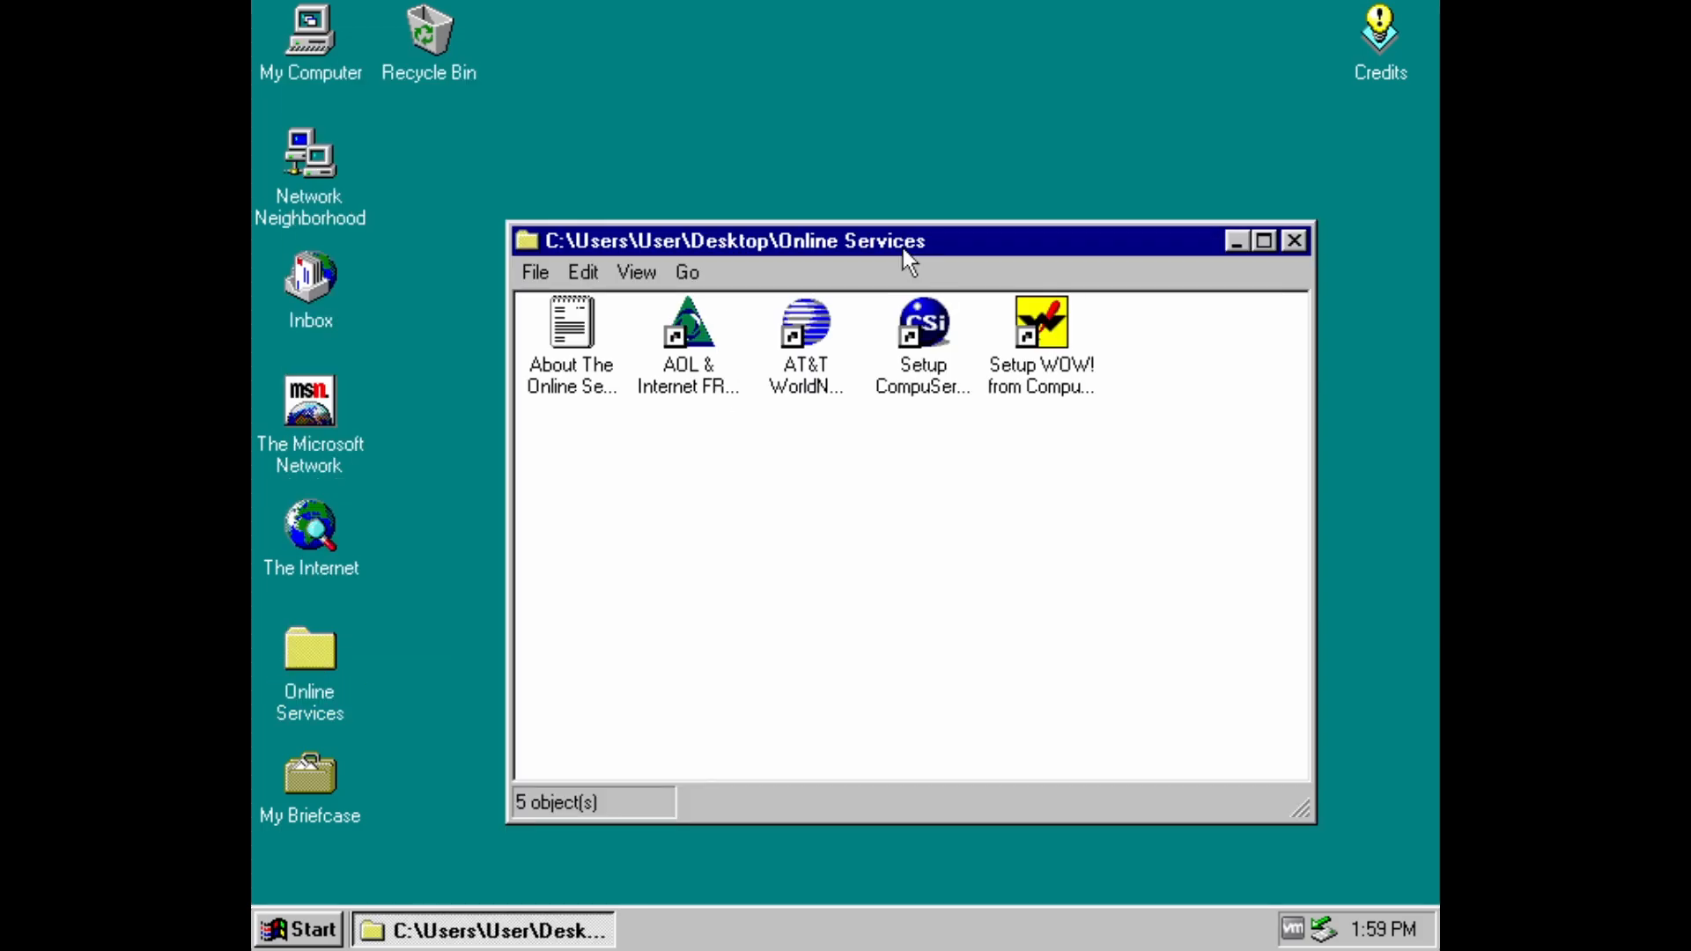
{"action": "left_click_drag", "start_coordinate": [910, 241], "coordinate": [710, 199]}
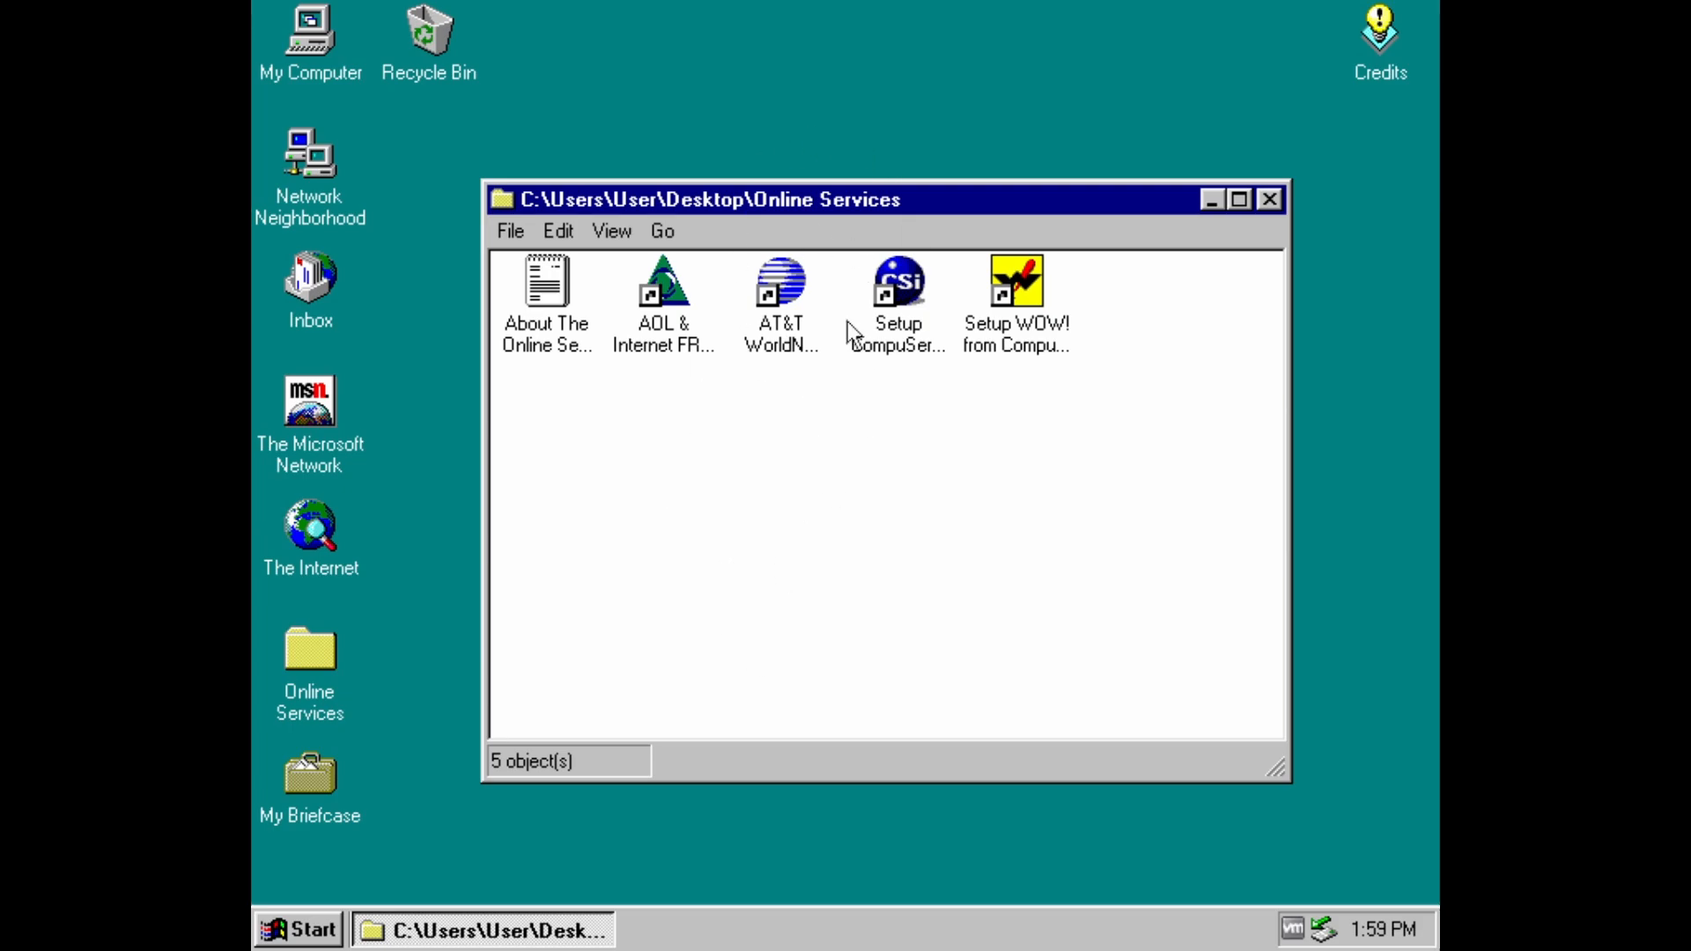
{"action": "mouse_move", "coordinate": [603, 782]}
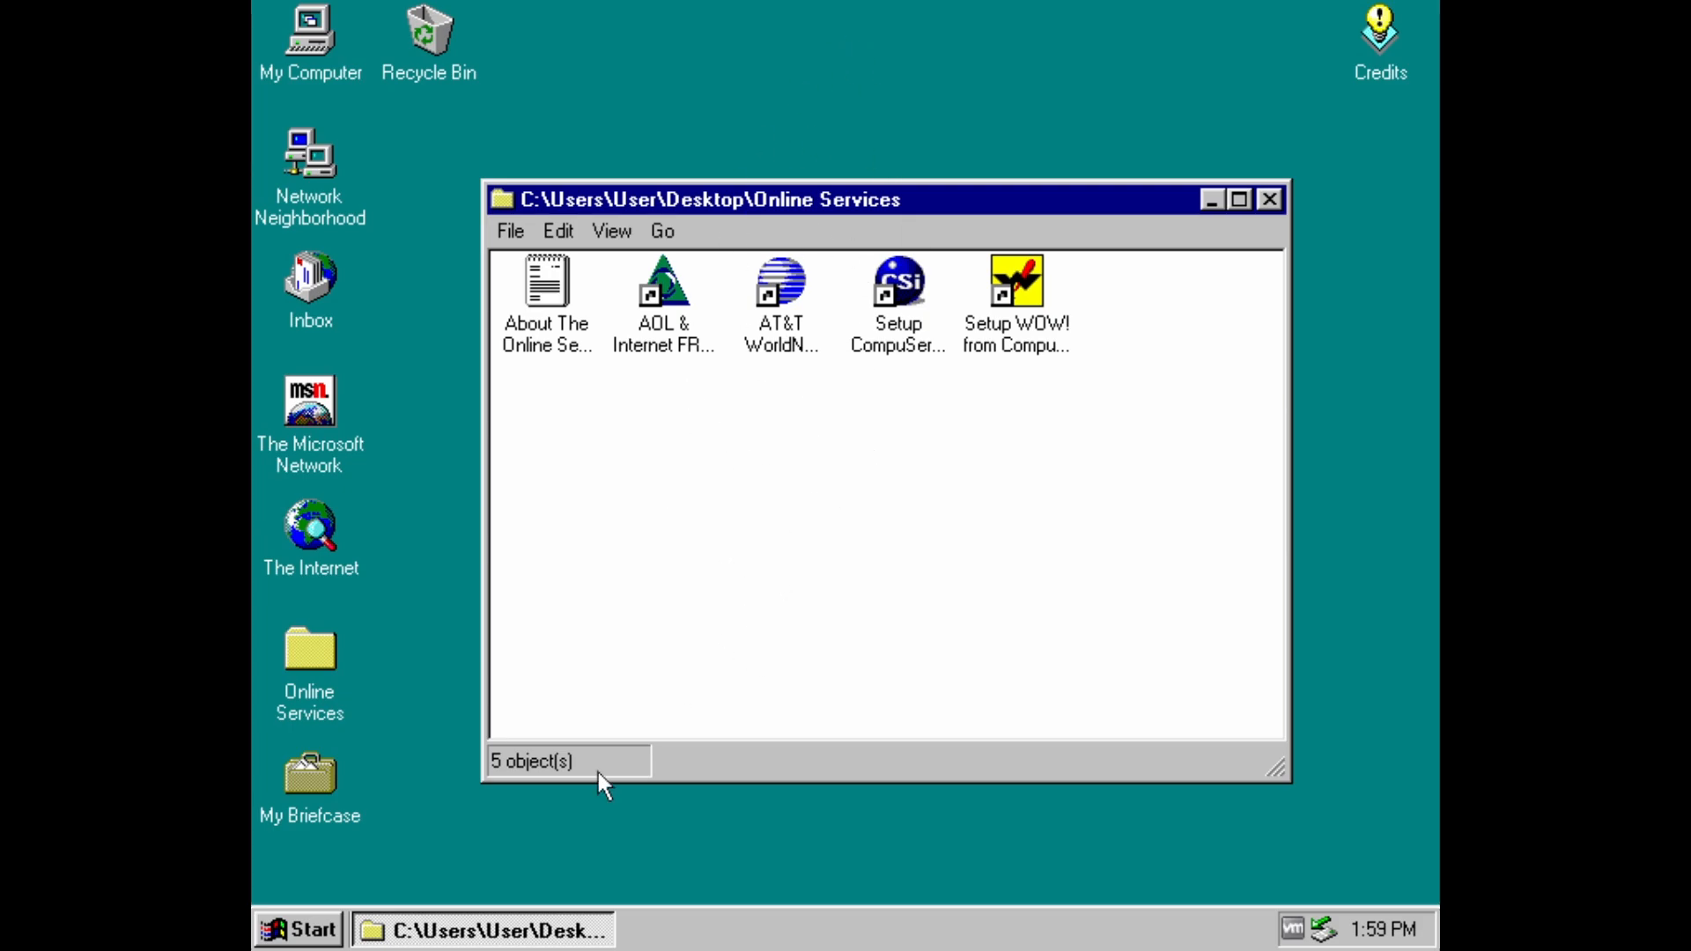
{"action": "mouse_move", "coordinate": [712, 486]}
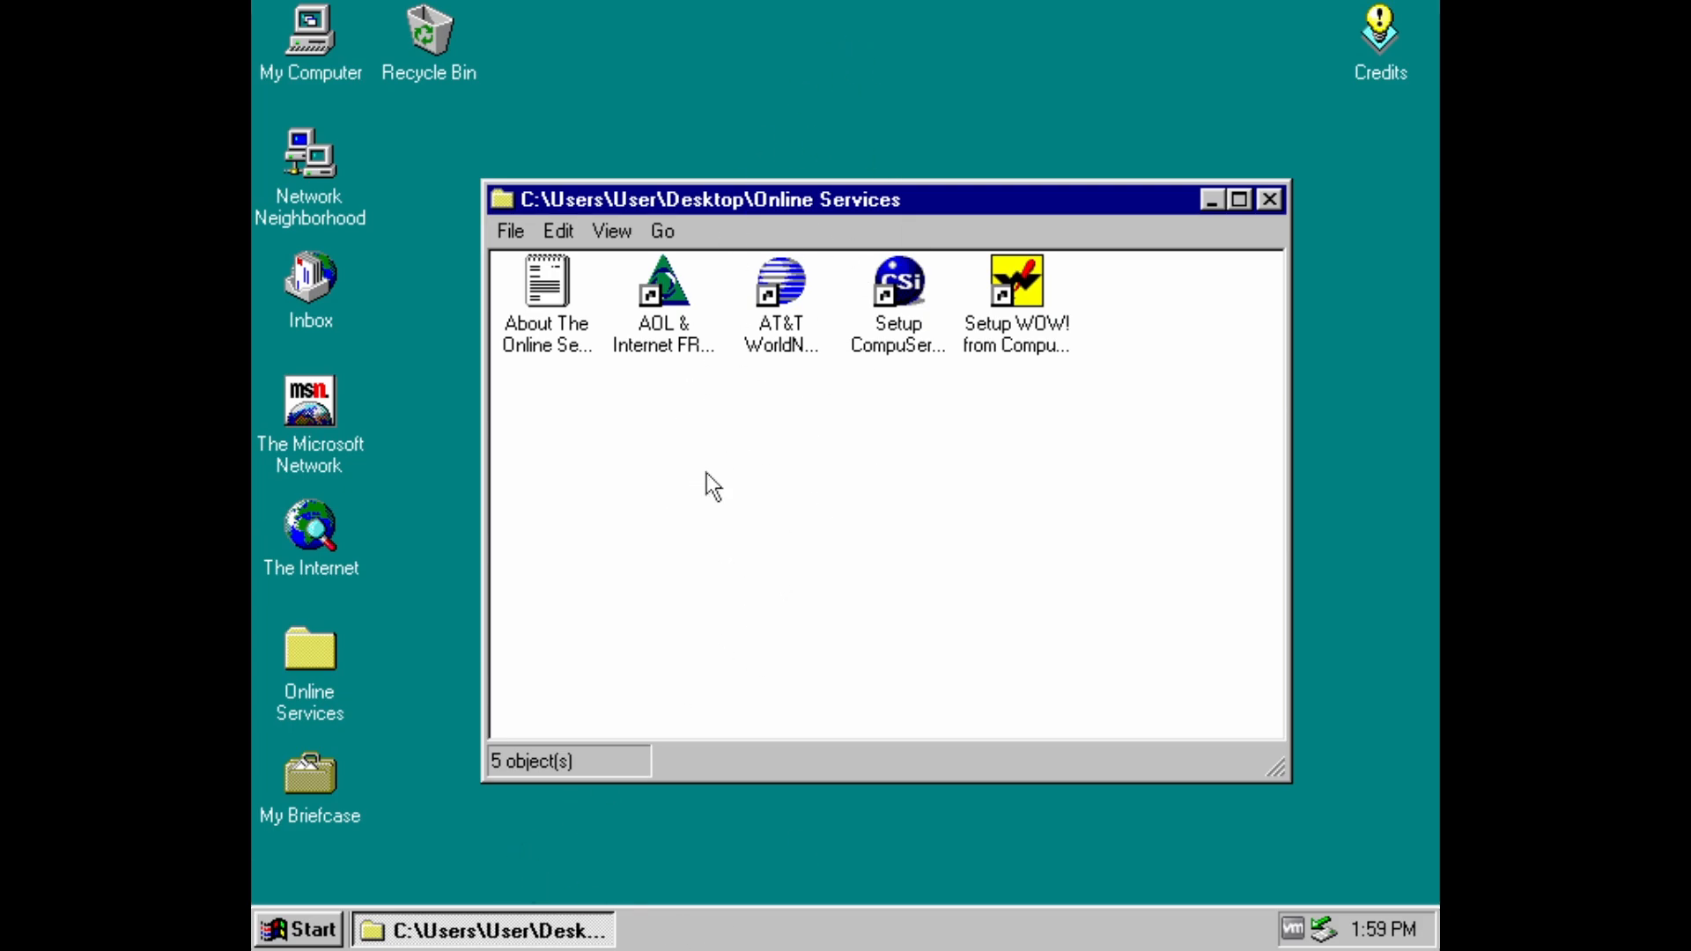
- Open About The Online Services.txt in Notepad, set to always use Notepad for this type
{"action": "left_click", "coordinate": [509, 231]}
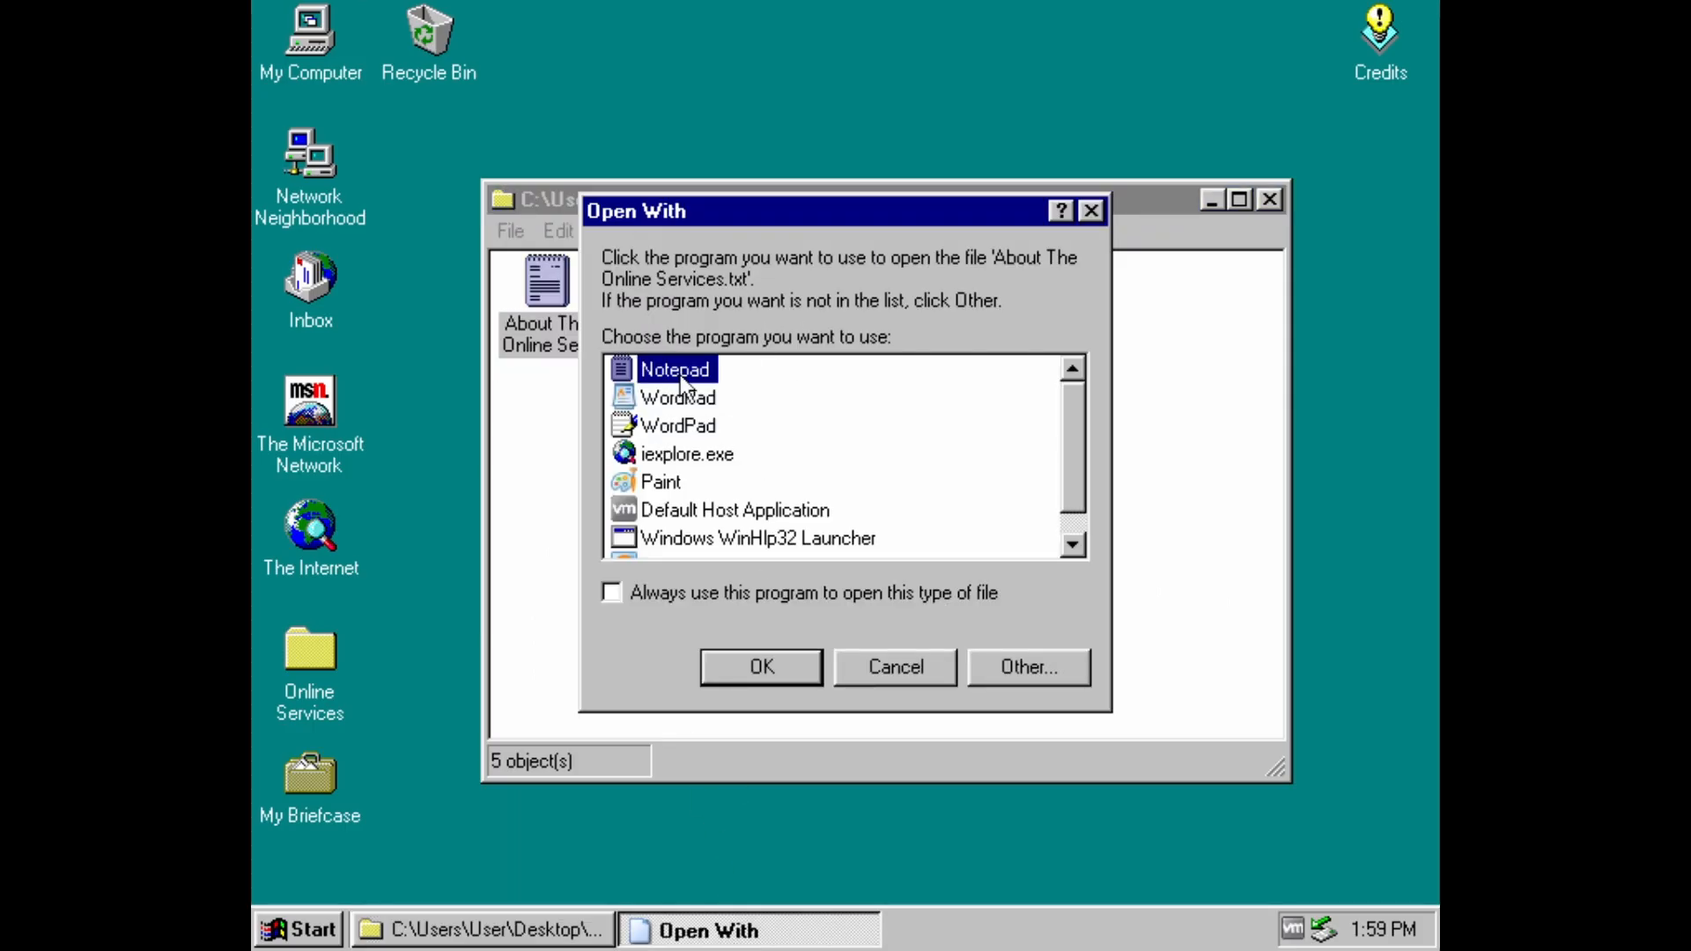
{"action": "left_click", "coordinate": [611, 591]}
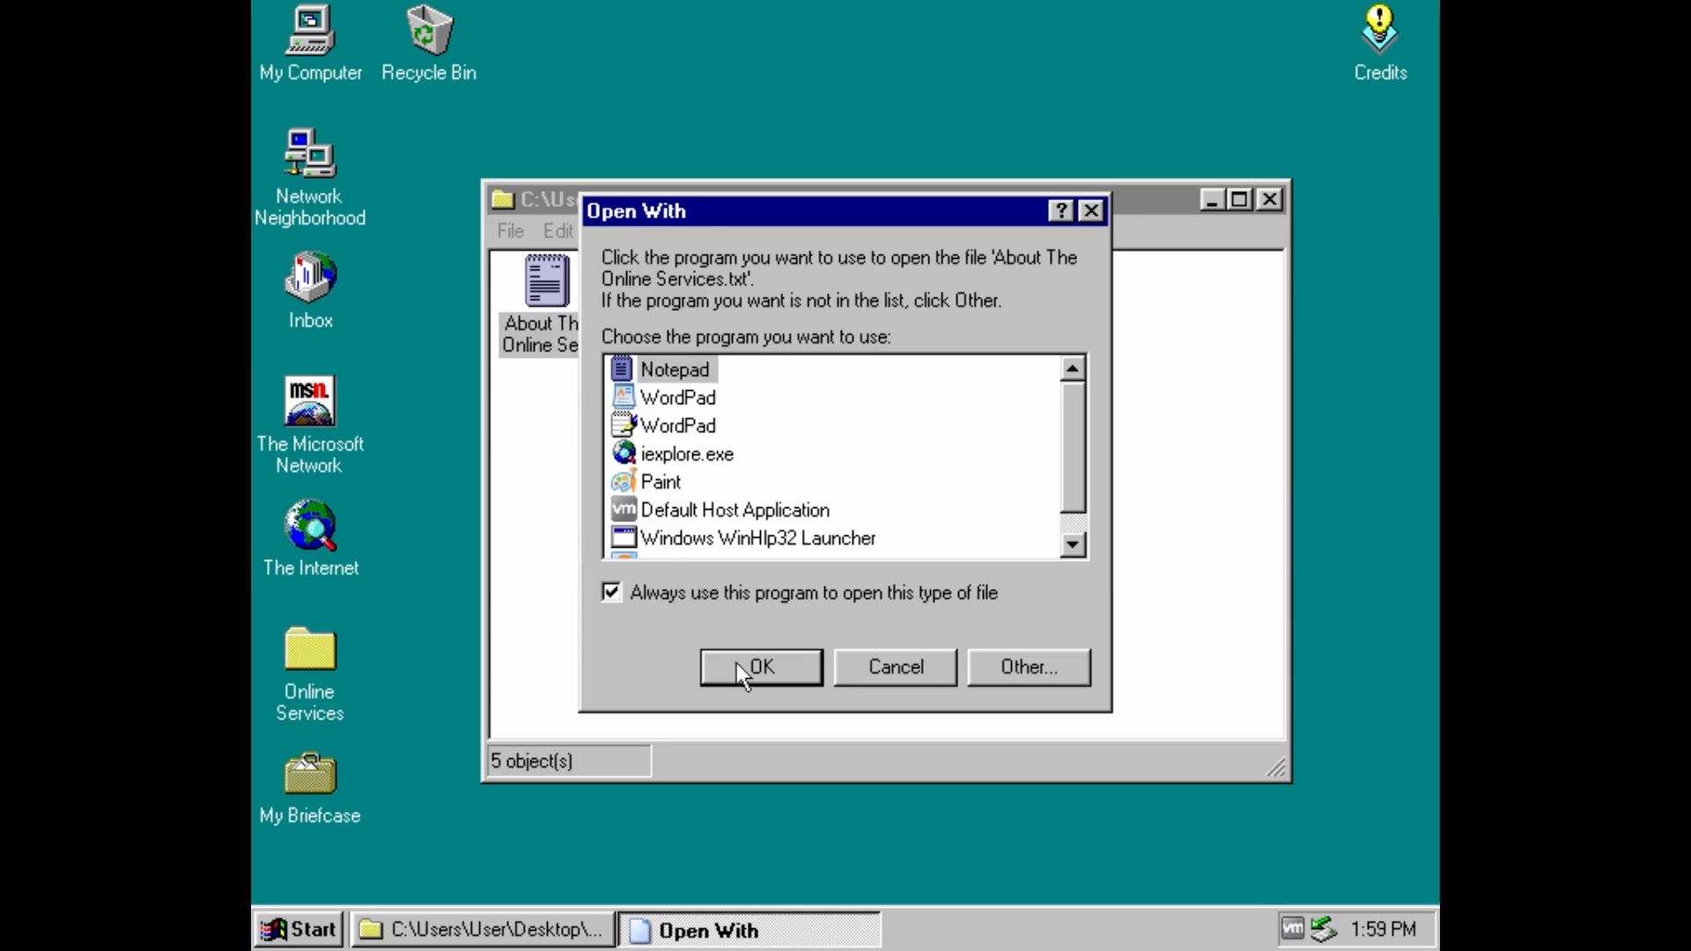
{"action": "left_click", "coordinate": [759, 665]}
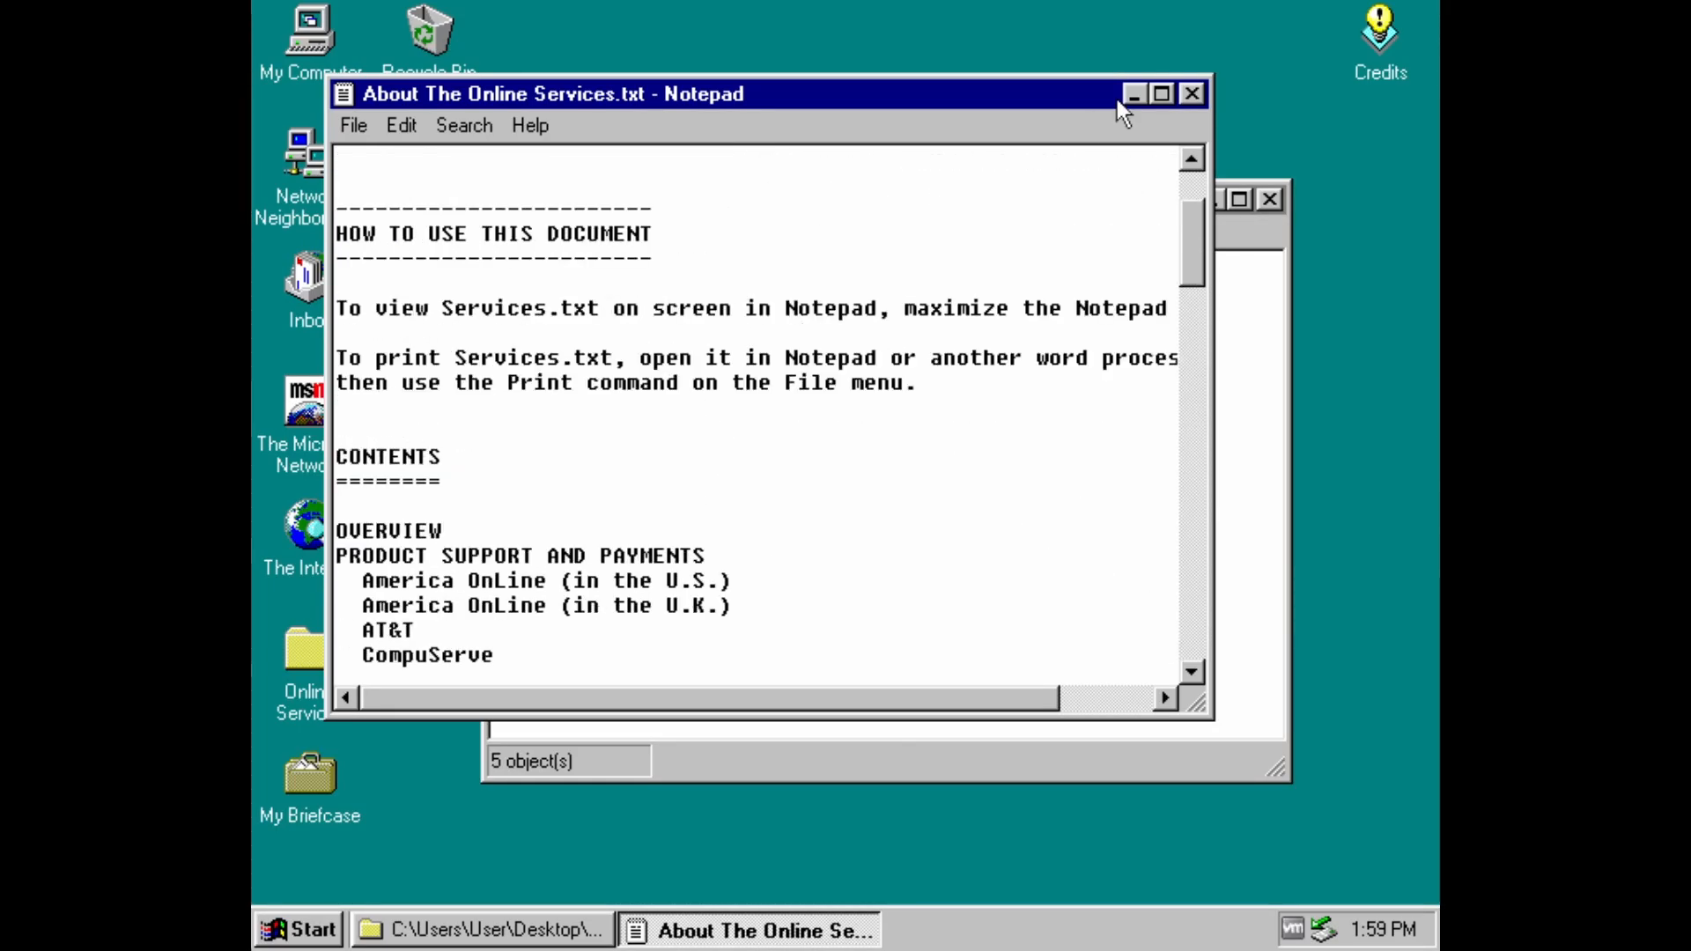
- Close Notepad, try the AOL trial setup, and move the AT&T WorldNet Open With prompt aside
{"action": "left_click", "coordinate": [1192, 94]}
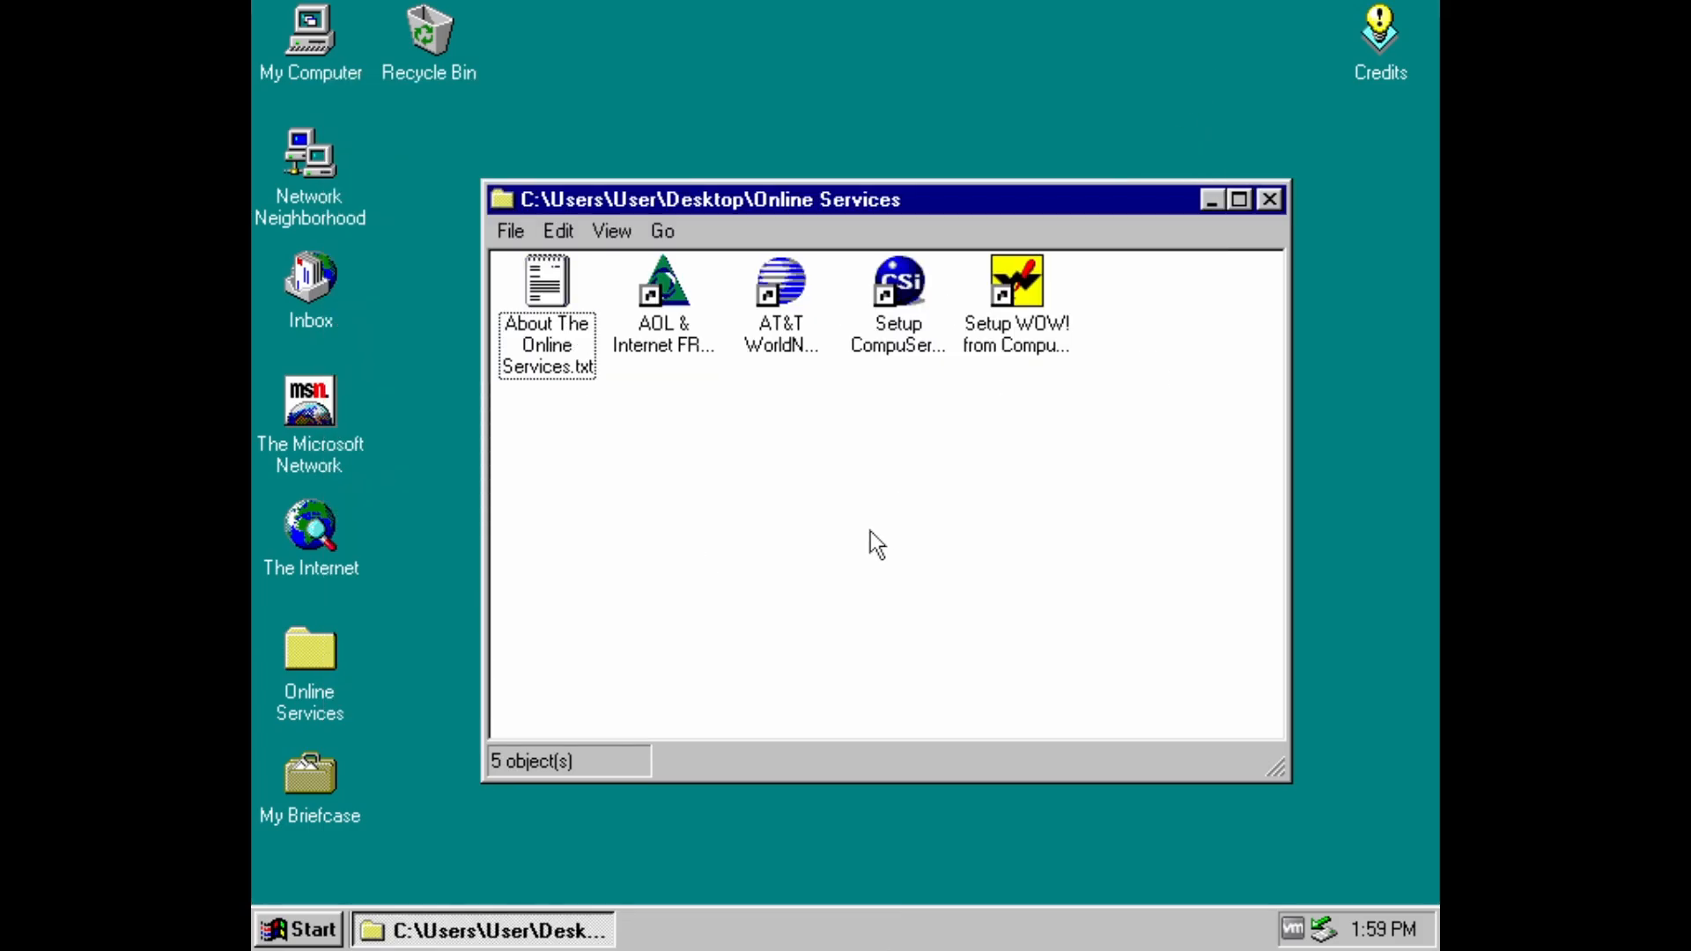
{"action": "mouse_move", "coordinate": [988, 329]}
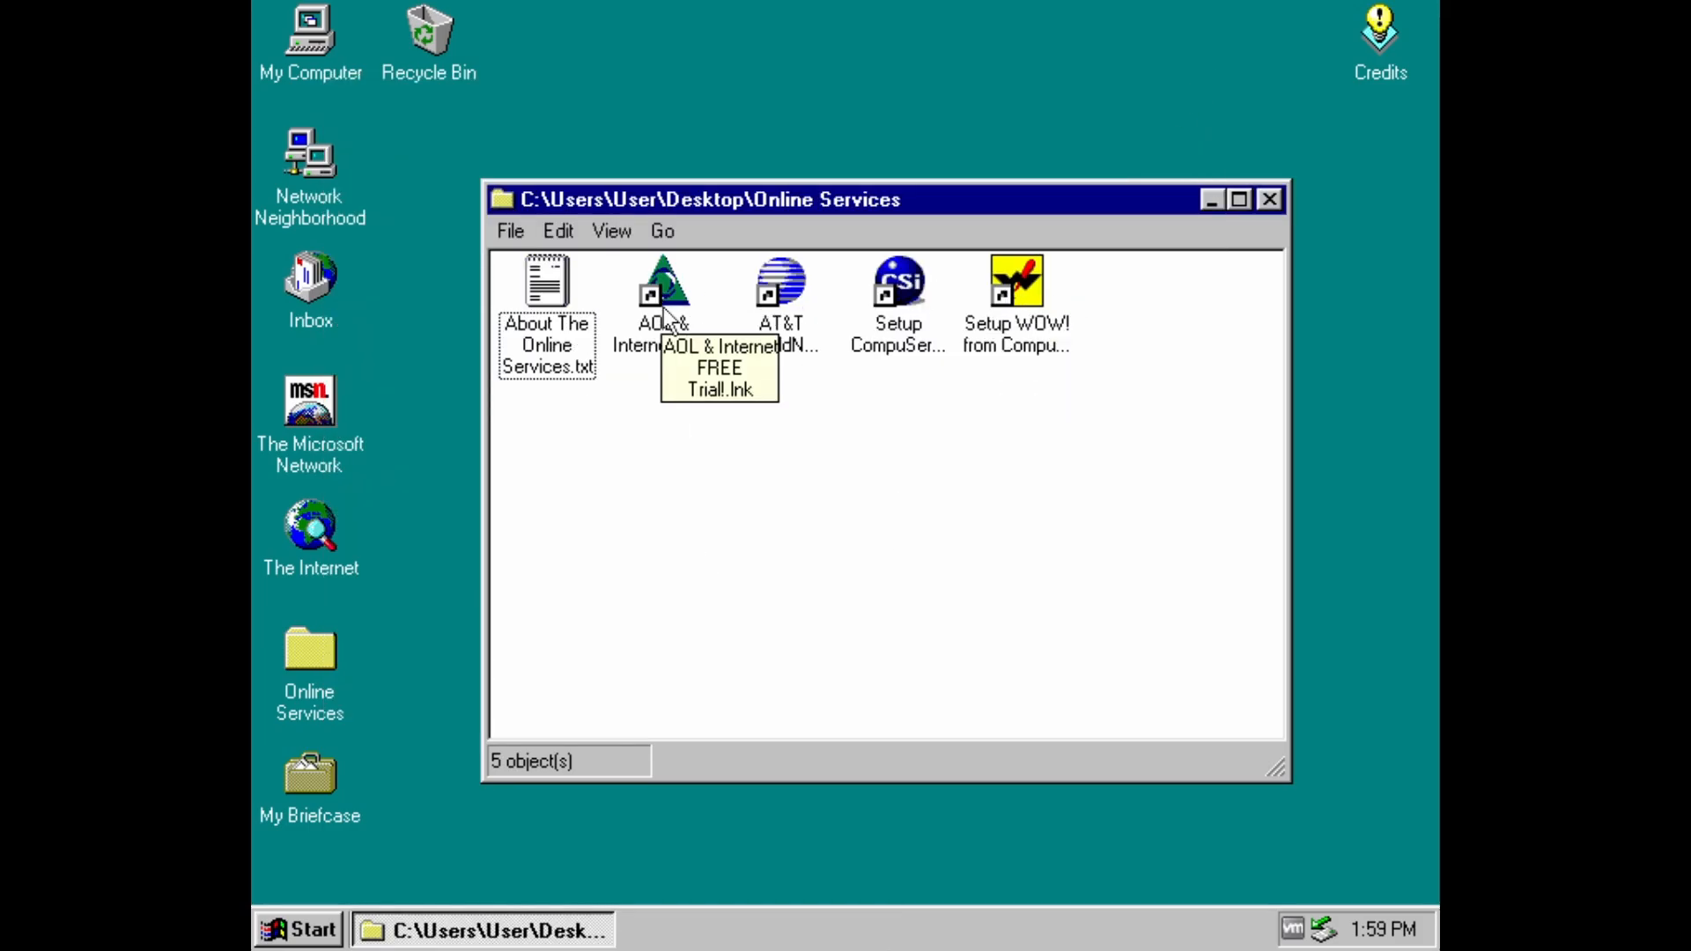
{"action": "double_click", "coordinate": [662, 291]}
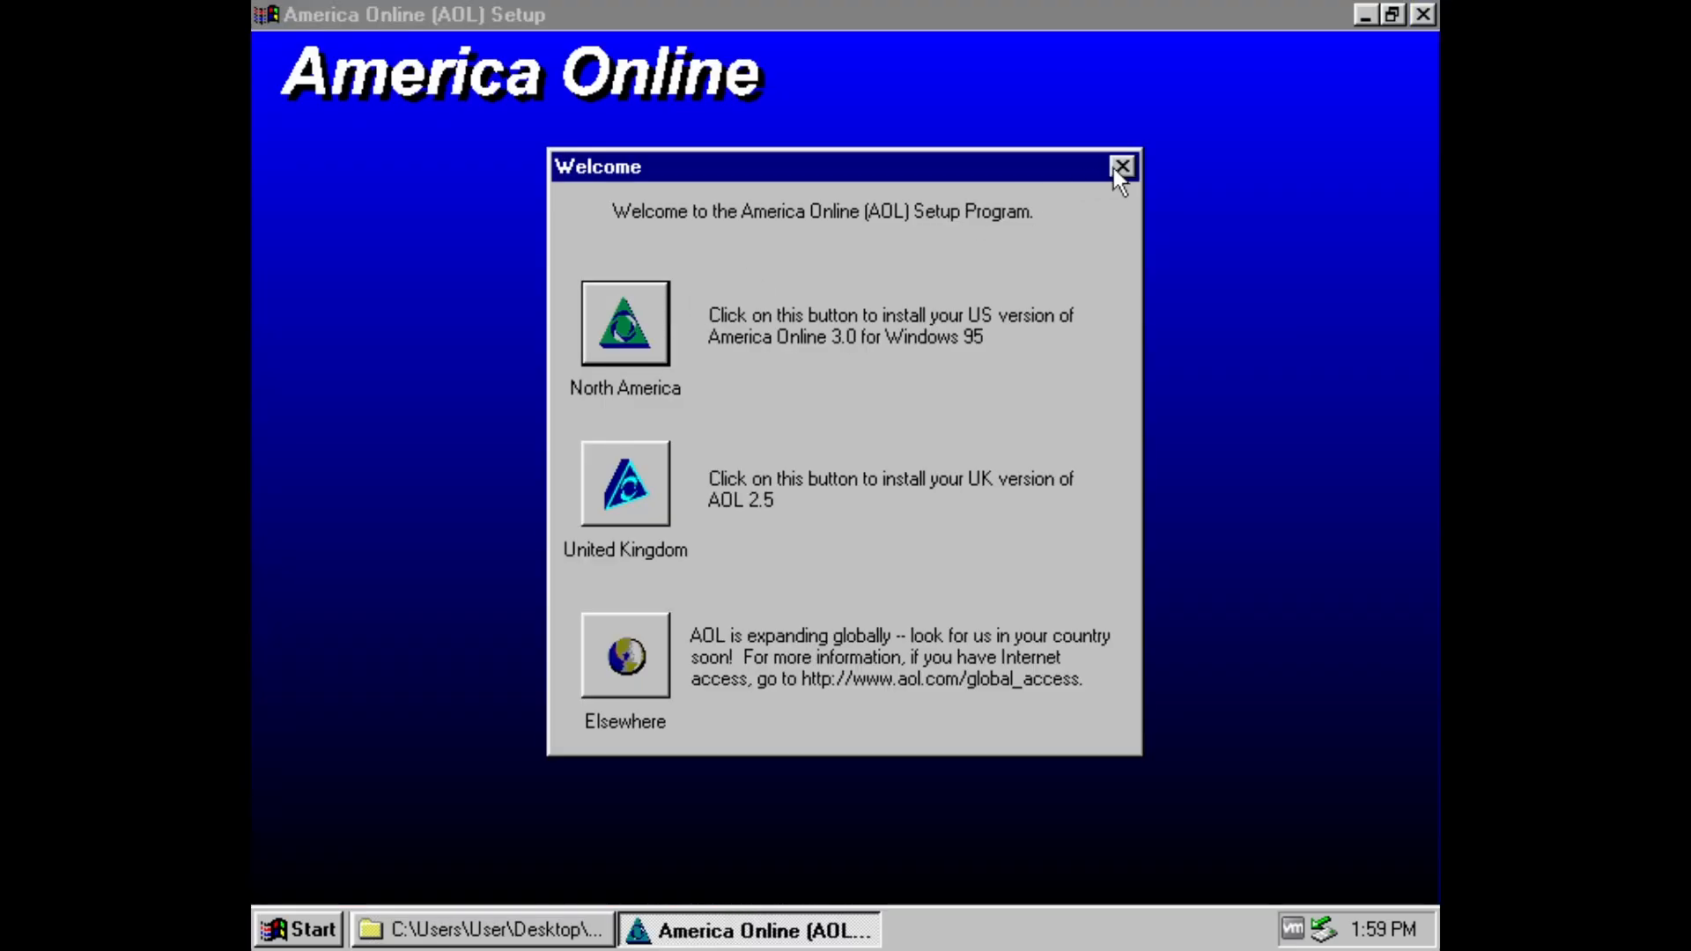
{"action": "left_click", "coordinate": [1121, 167]}
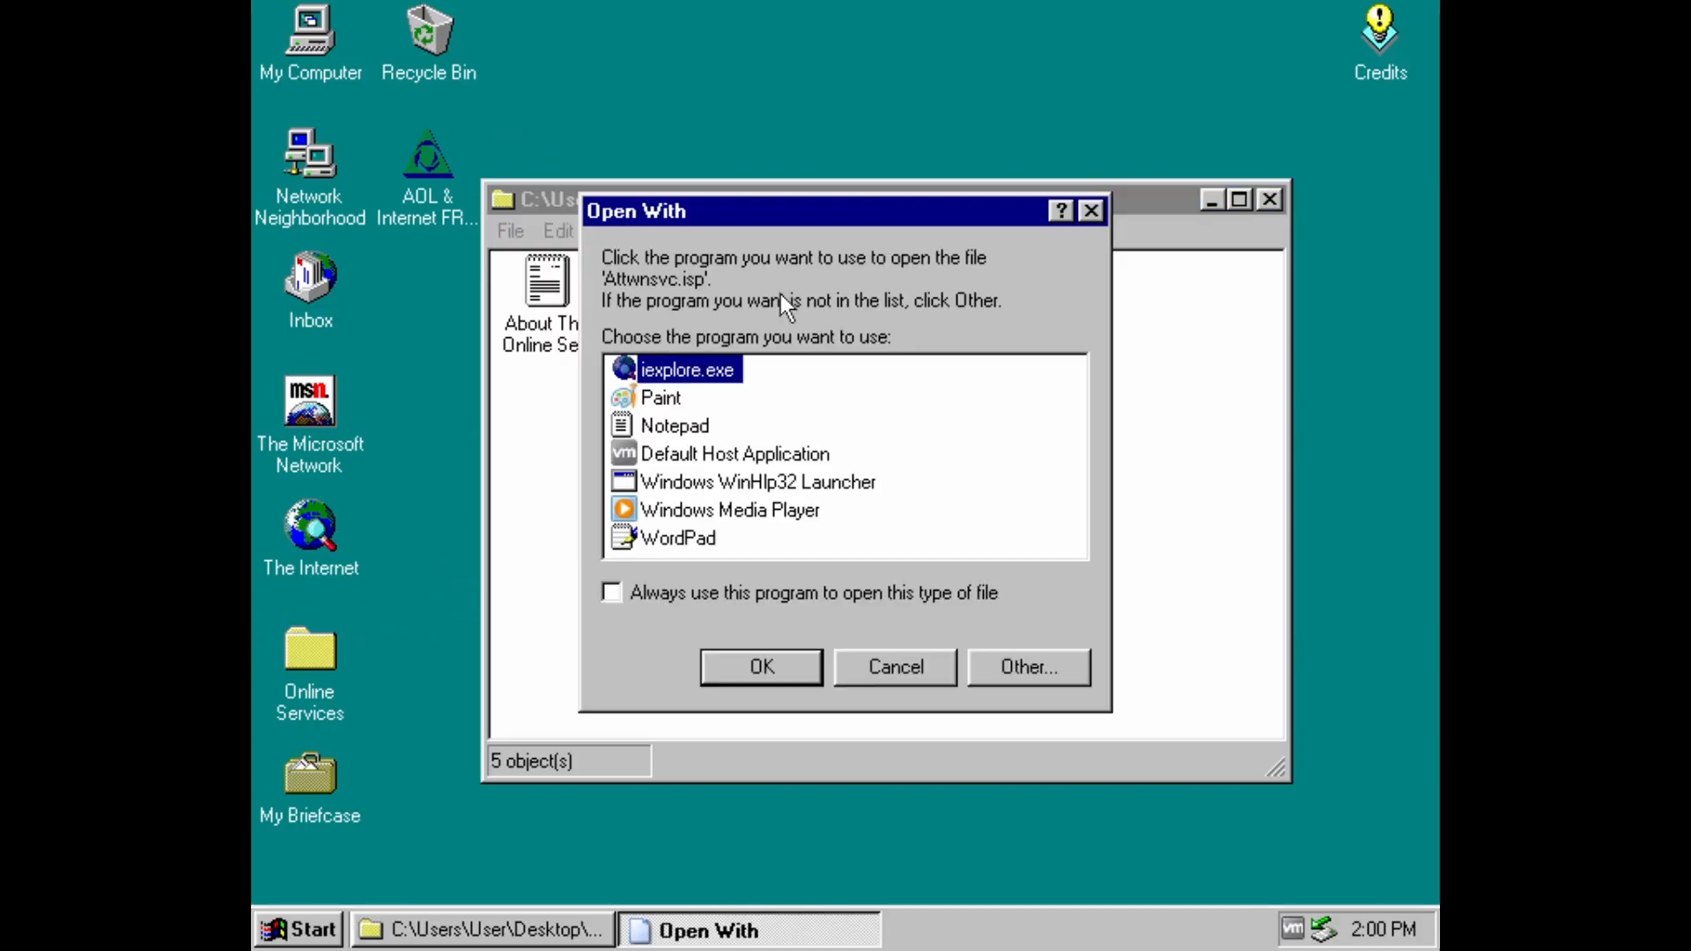
{"action": "mouse_move", "coordinate": [787, 222]}
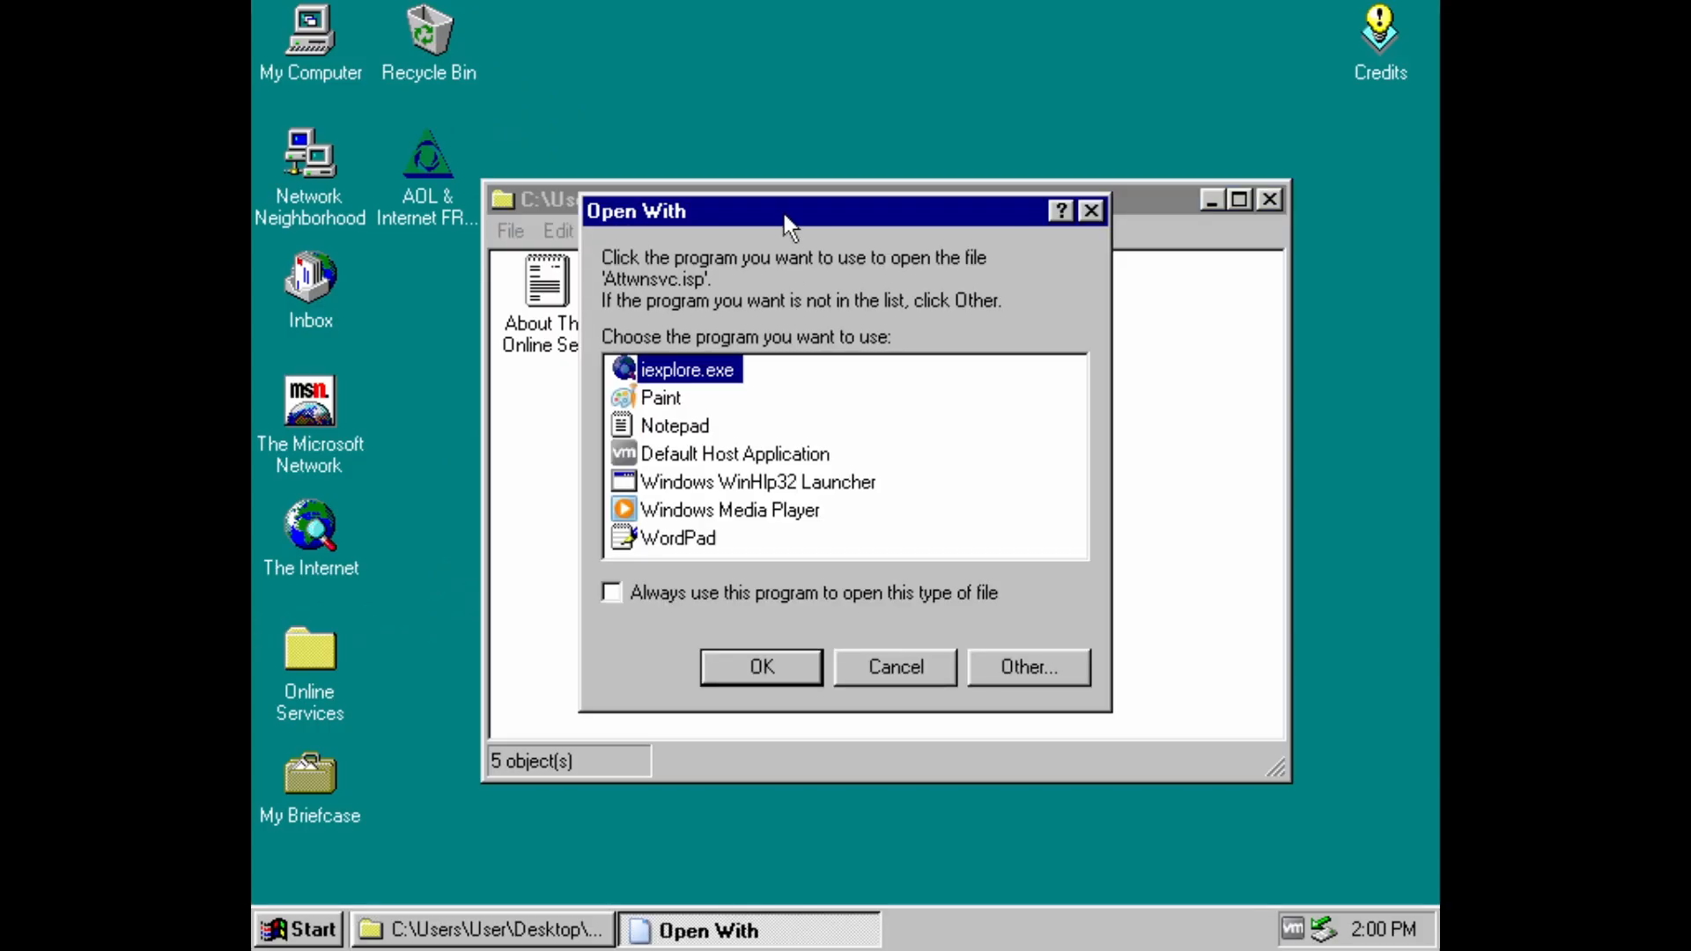
{"action": "left_click_drag", "start_coordinate": [635, 211], "coordinate": [876, 273]}
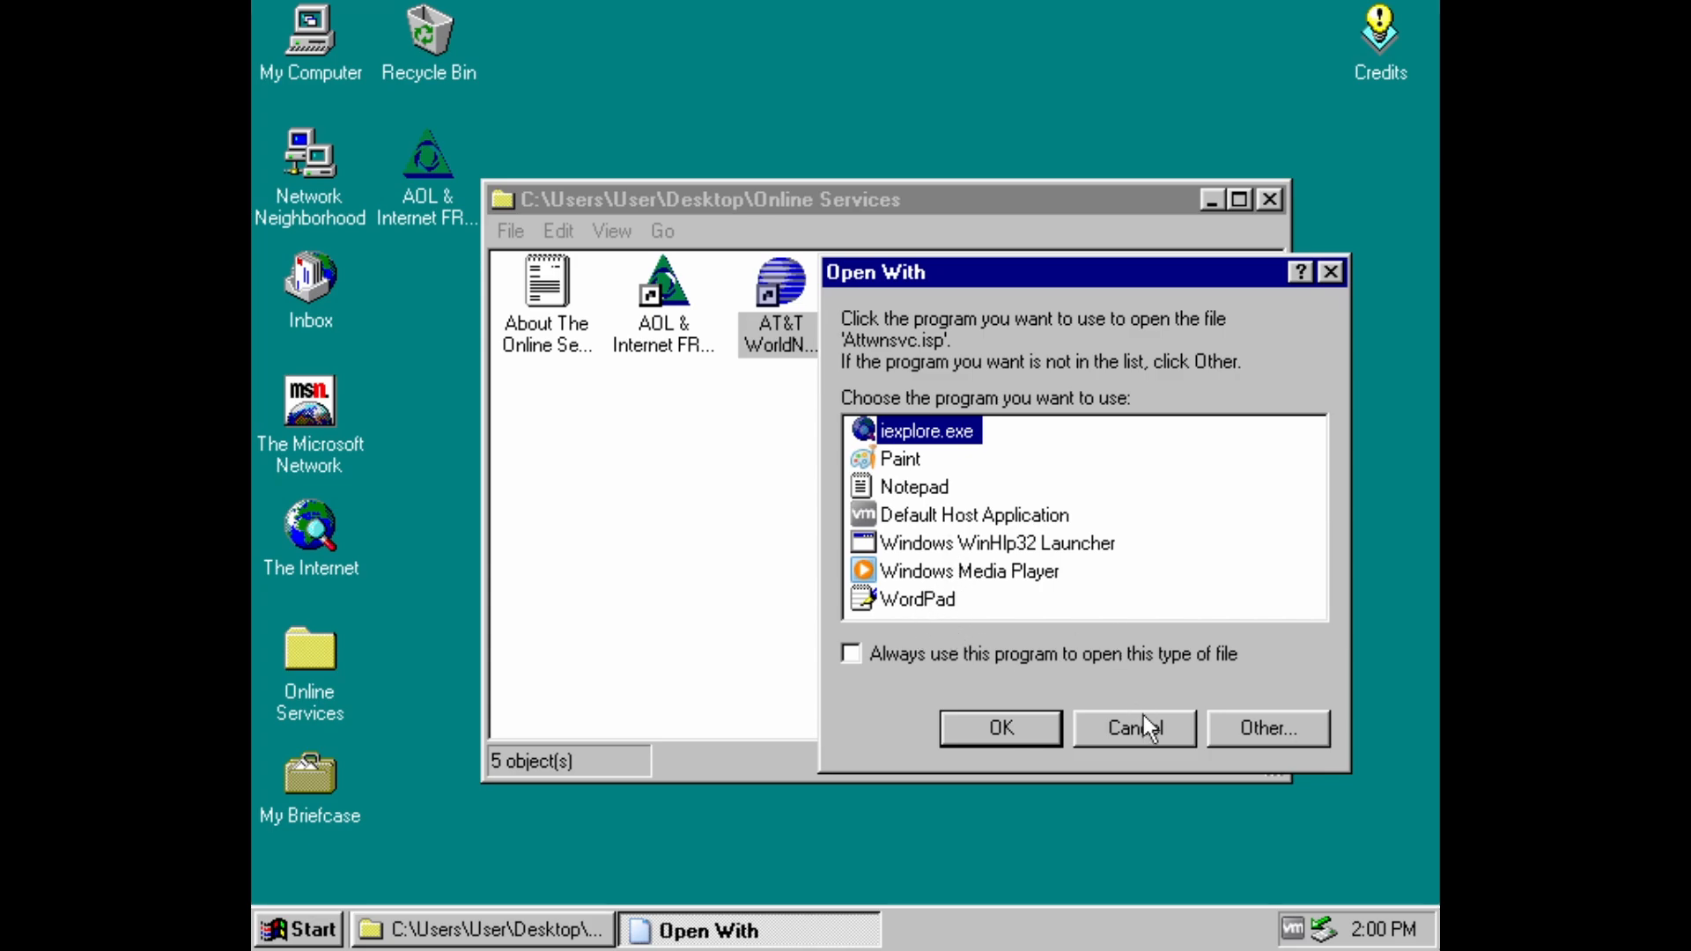
- Cancel Open With, run Setup CompuServe 3.0 with Express install, and finish starting CompuServe
{"action": "left_click", "coordinate": [1132, 728]}
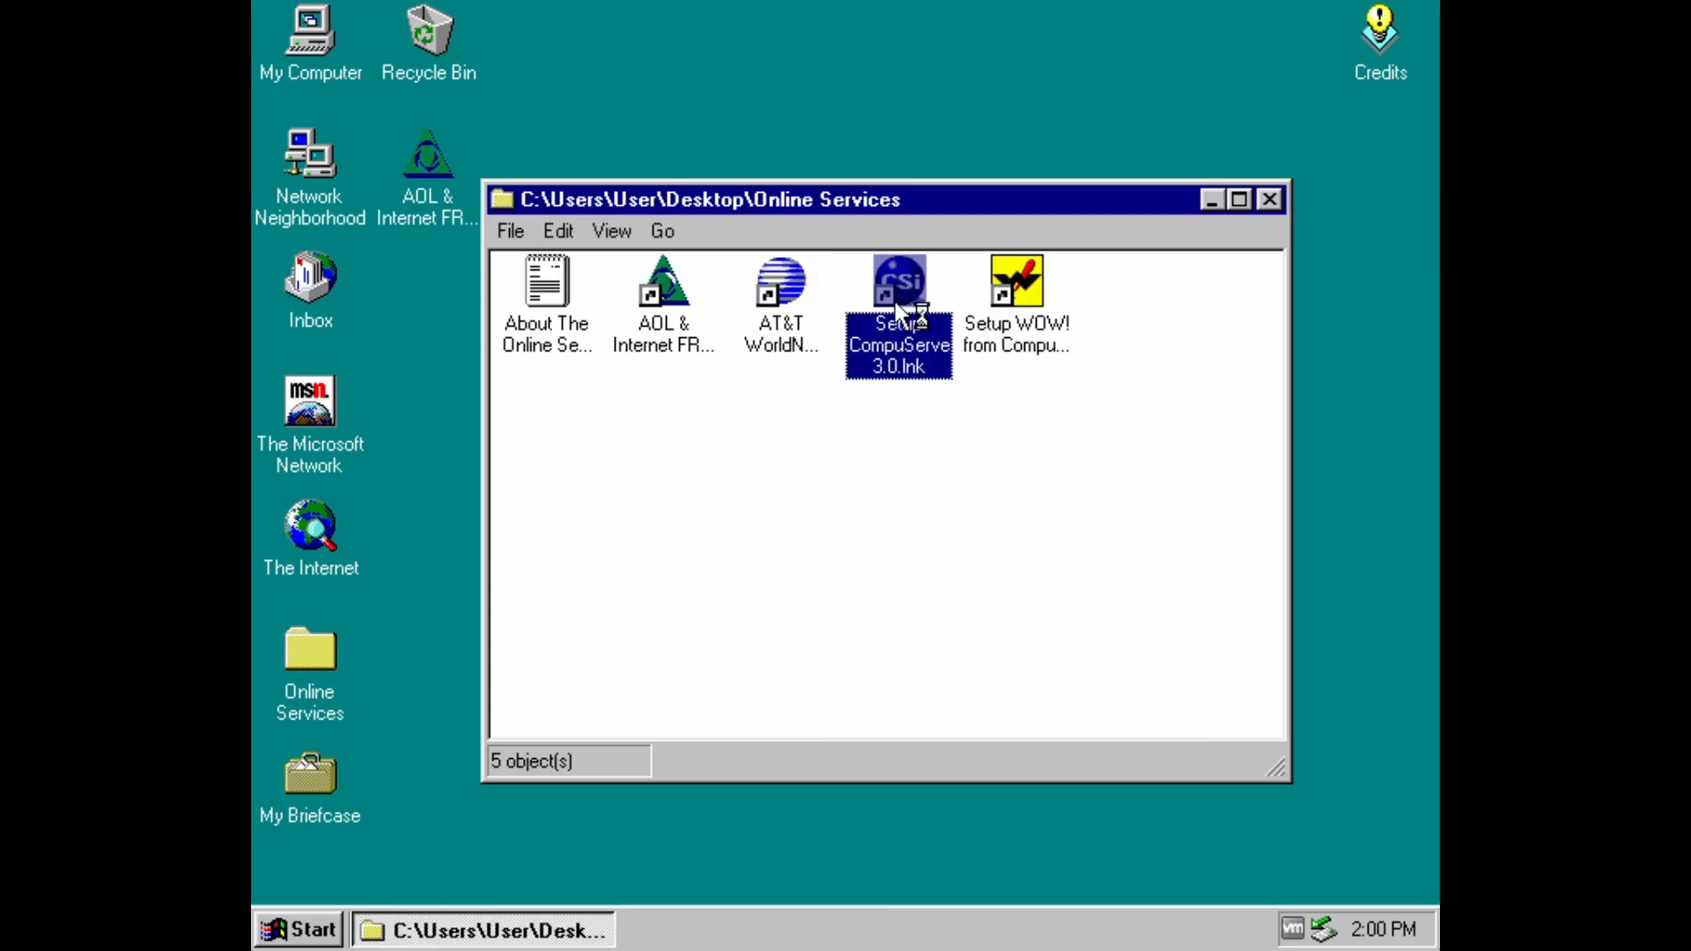
{"action": "double_click", "coordinate": [898, 280]}
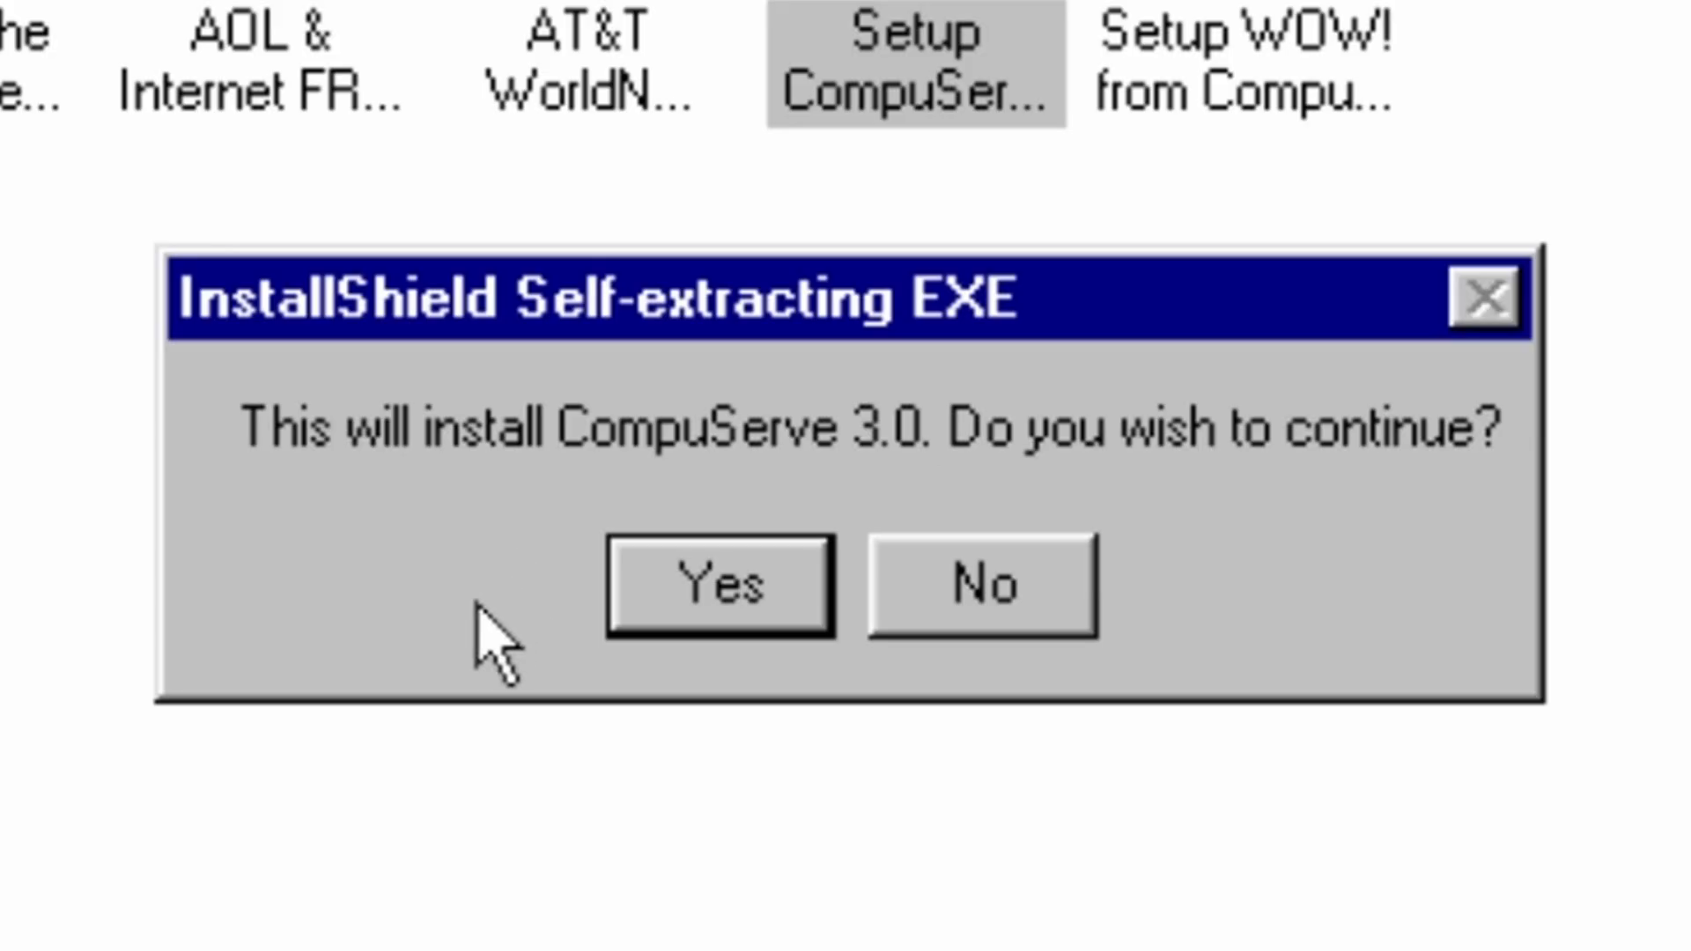
{"action": "mouse_move", "coordinate": [1267, 491]}
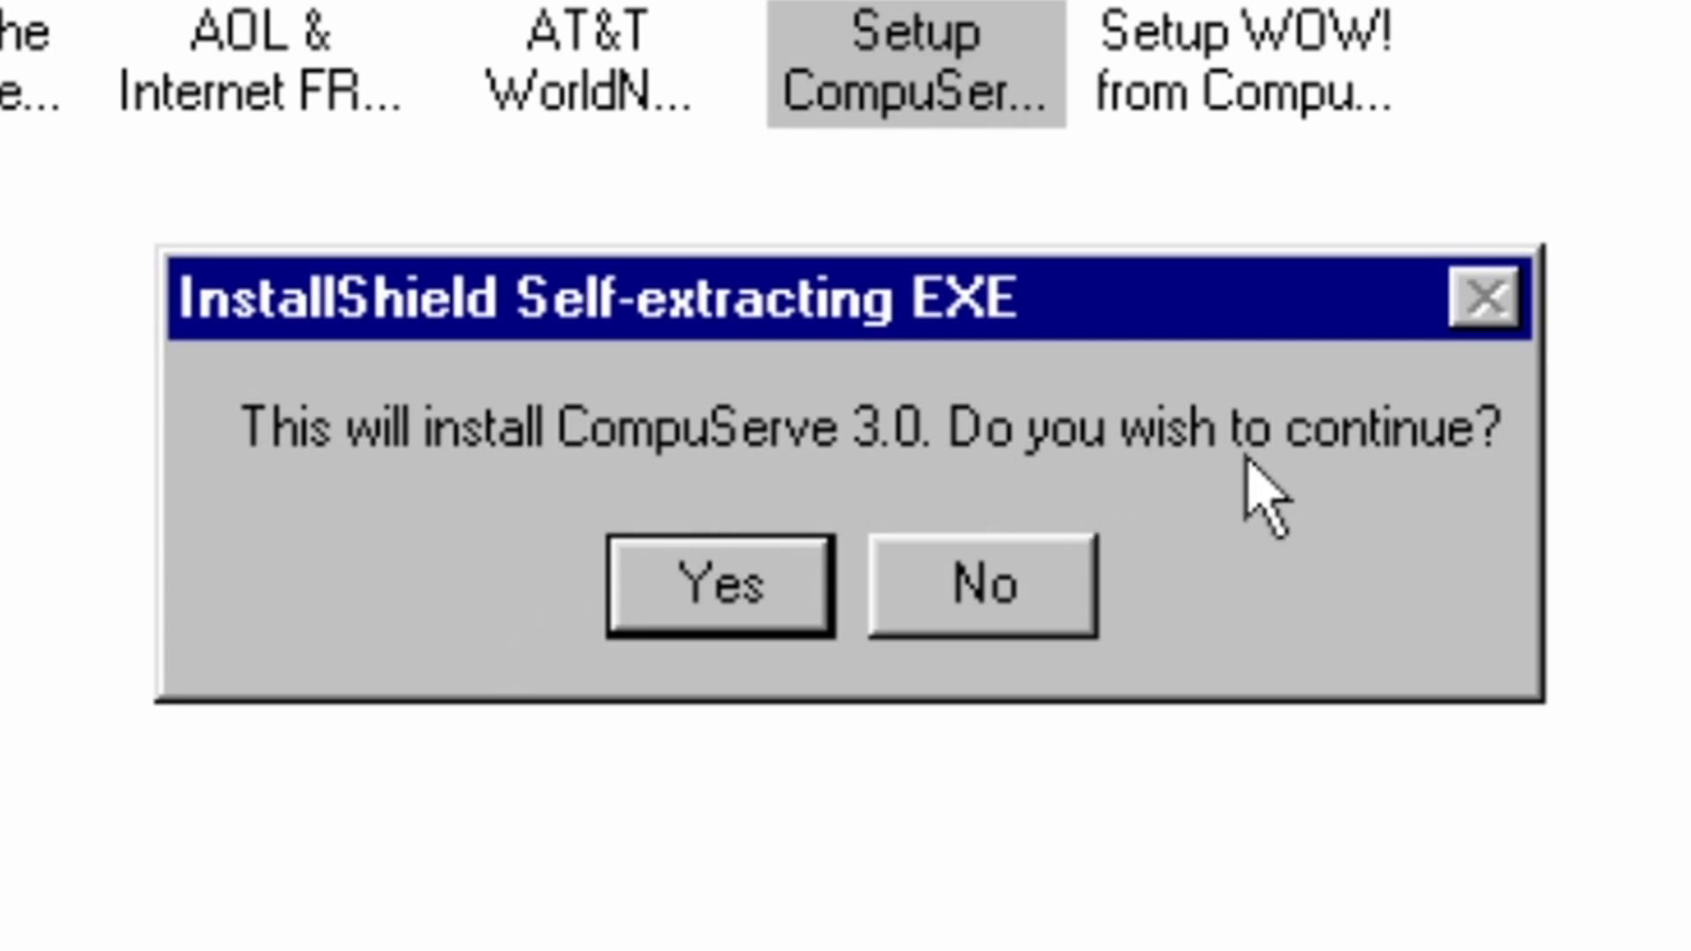
{"action": "left_click", "coordinate": [717, 585]}
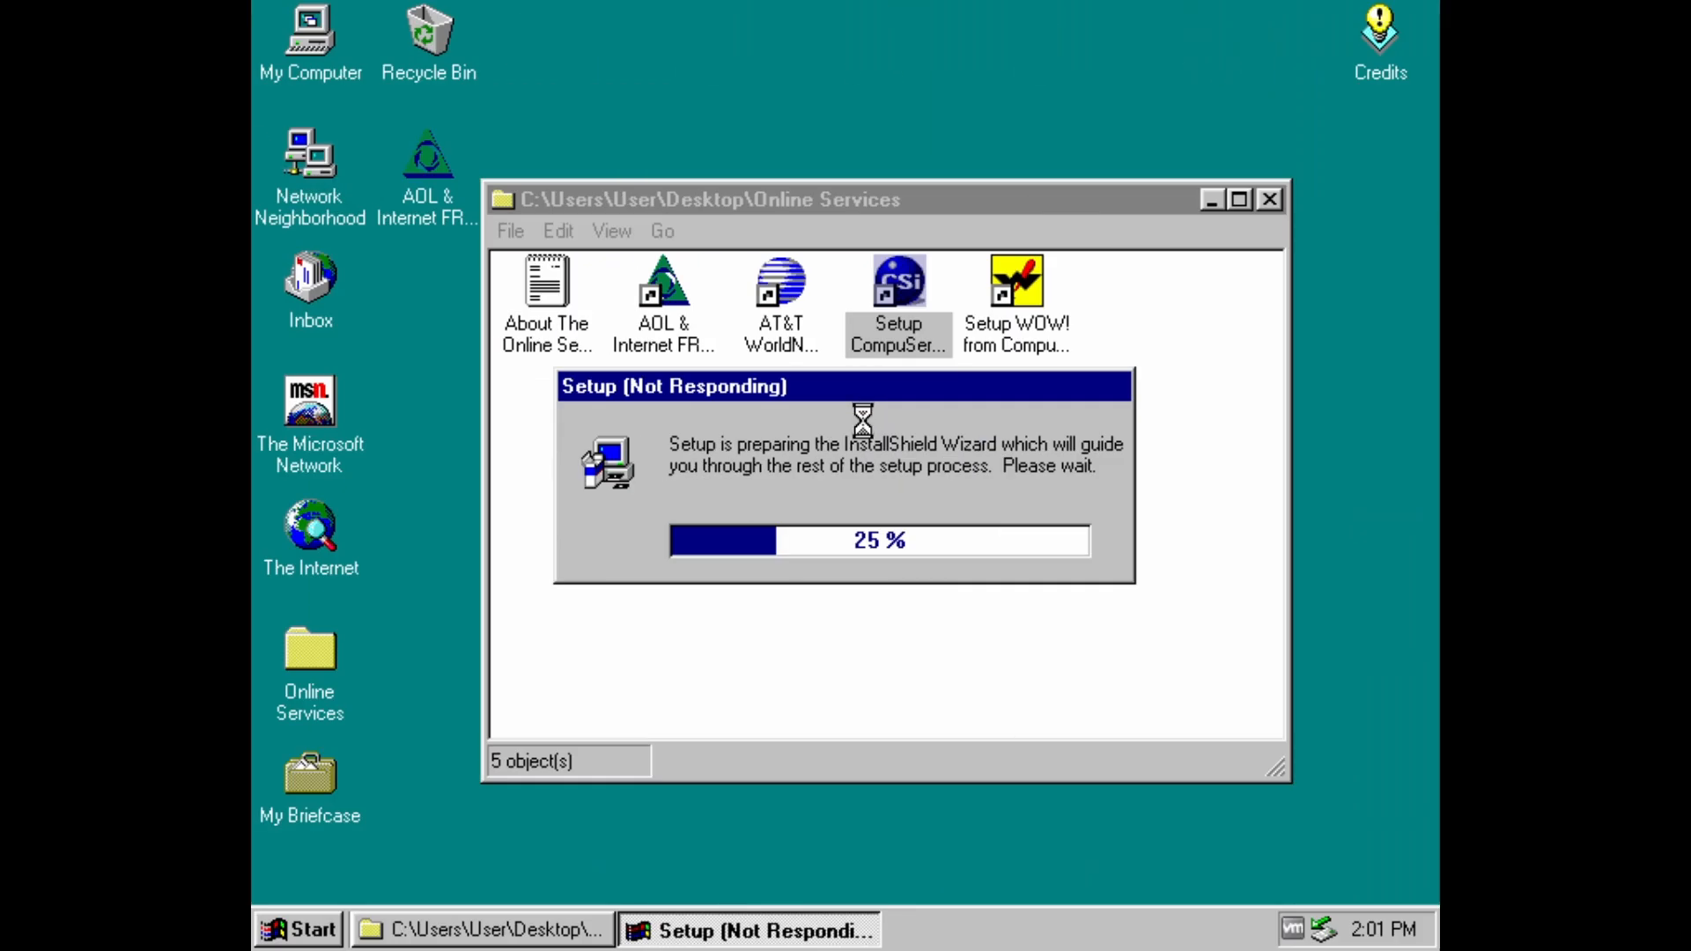
{"action": "mouse_move", "coordinate": [720, 424]}
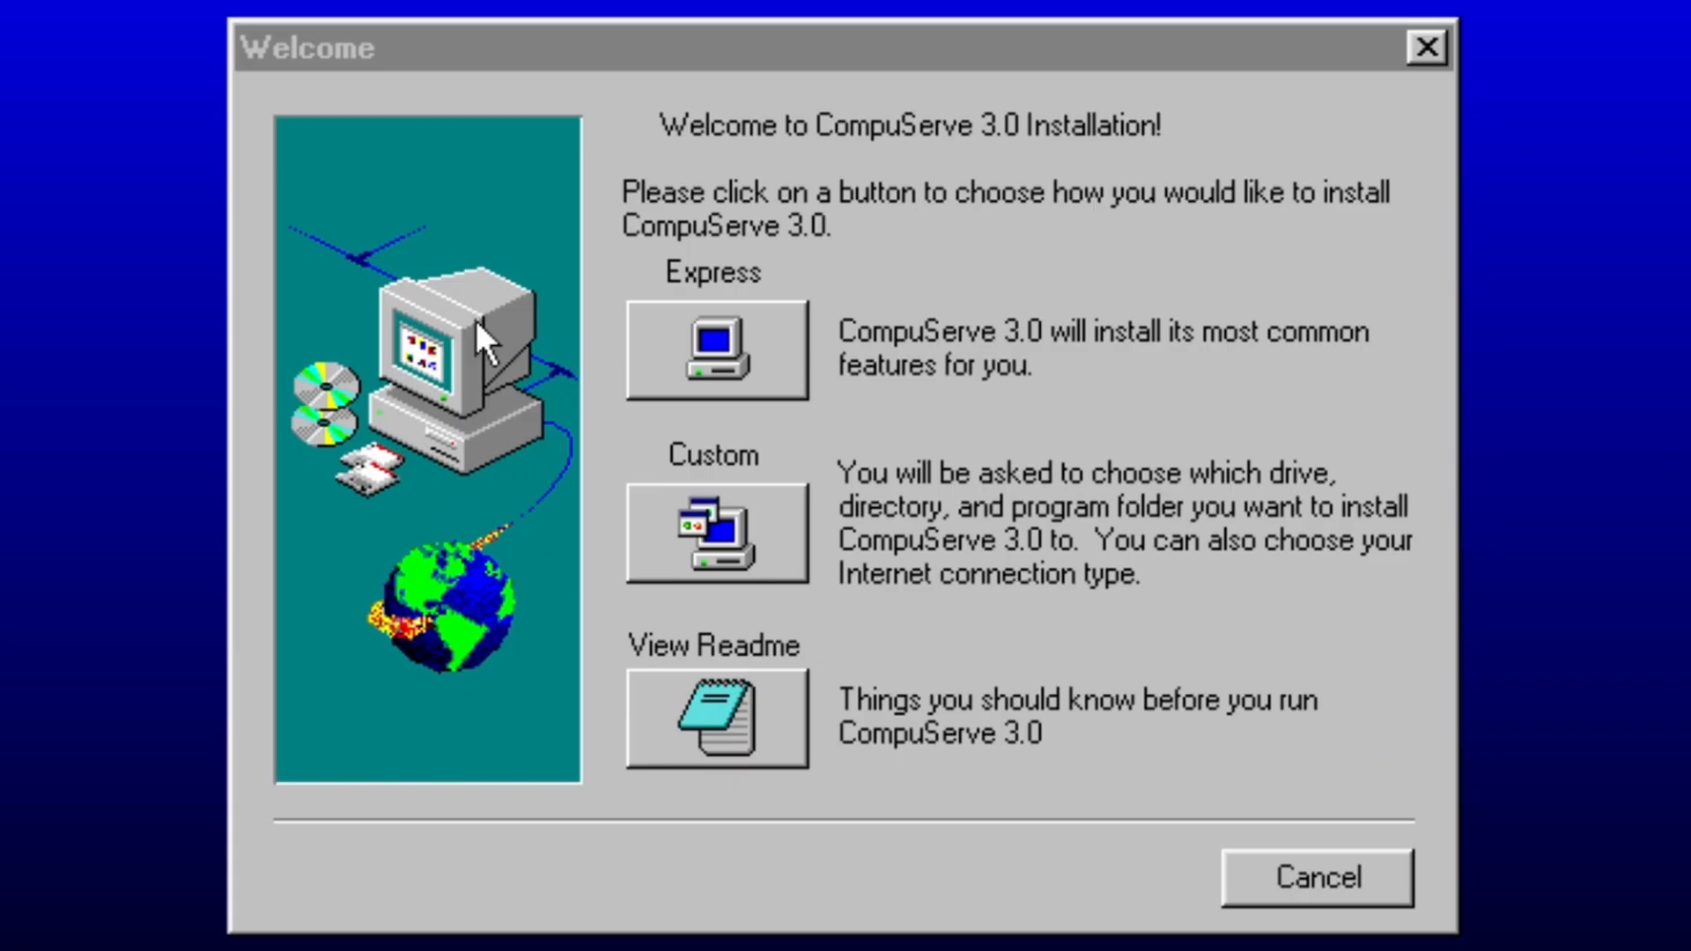
{"action": "mouse_move", "coordinate": [890, 199]}
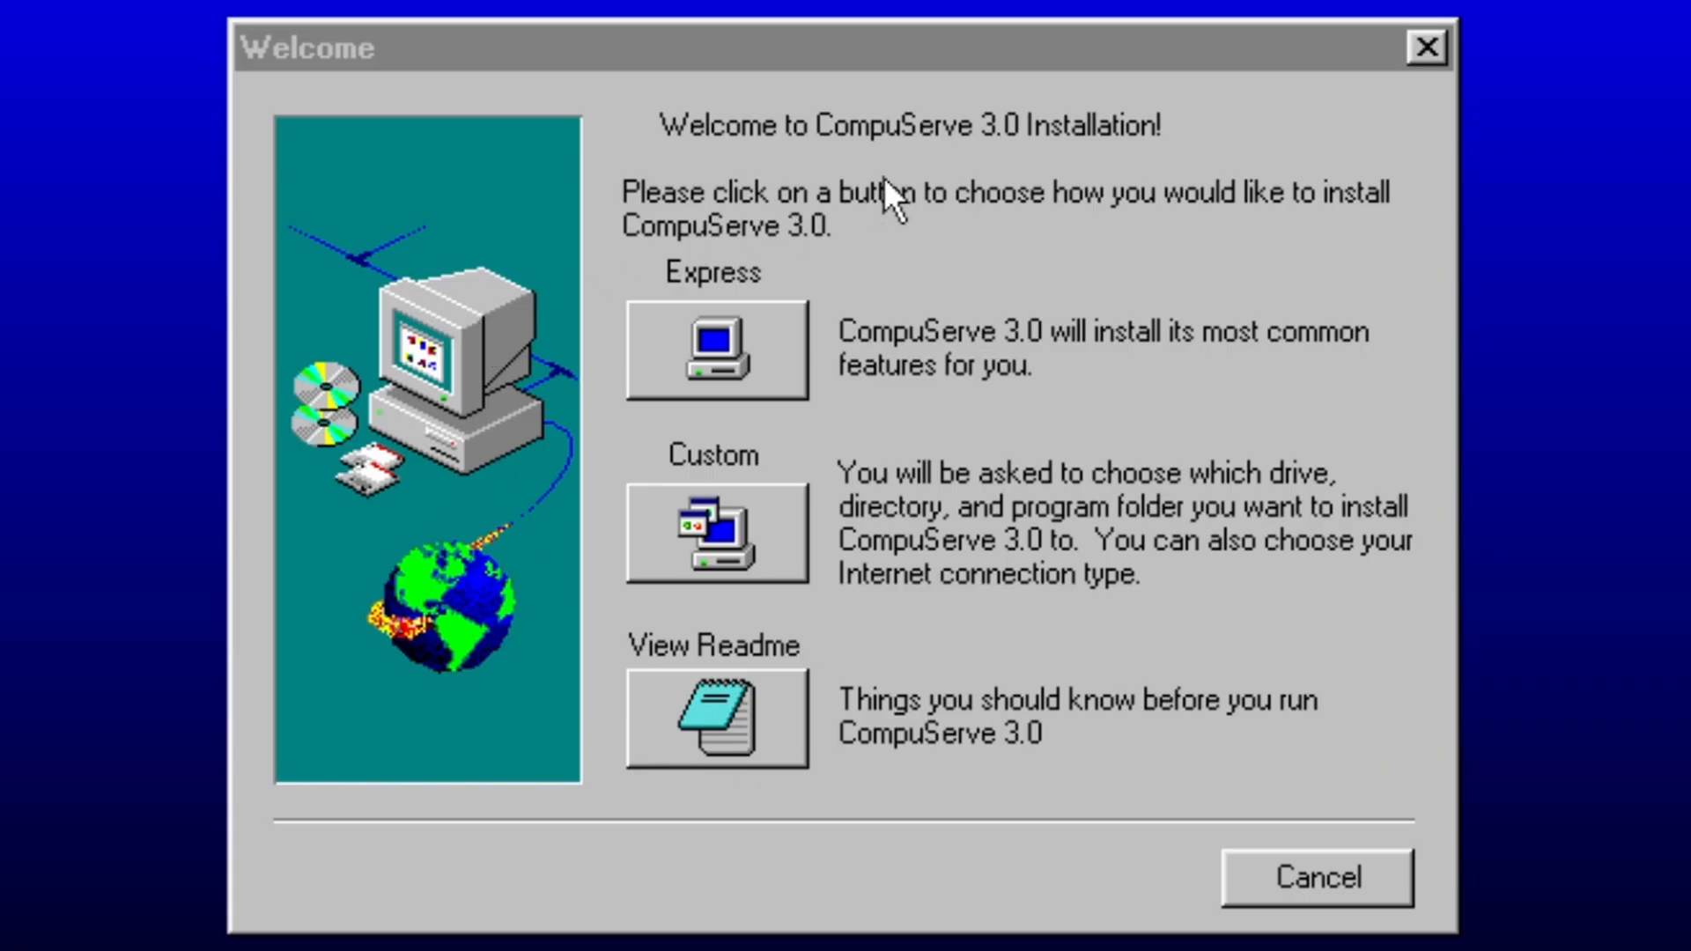
{"action": "left_click", "coordinate": [713, 349]}
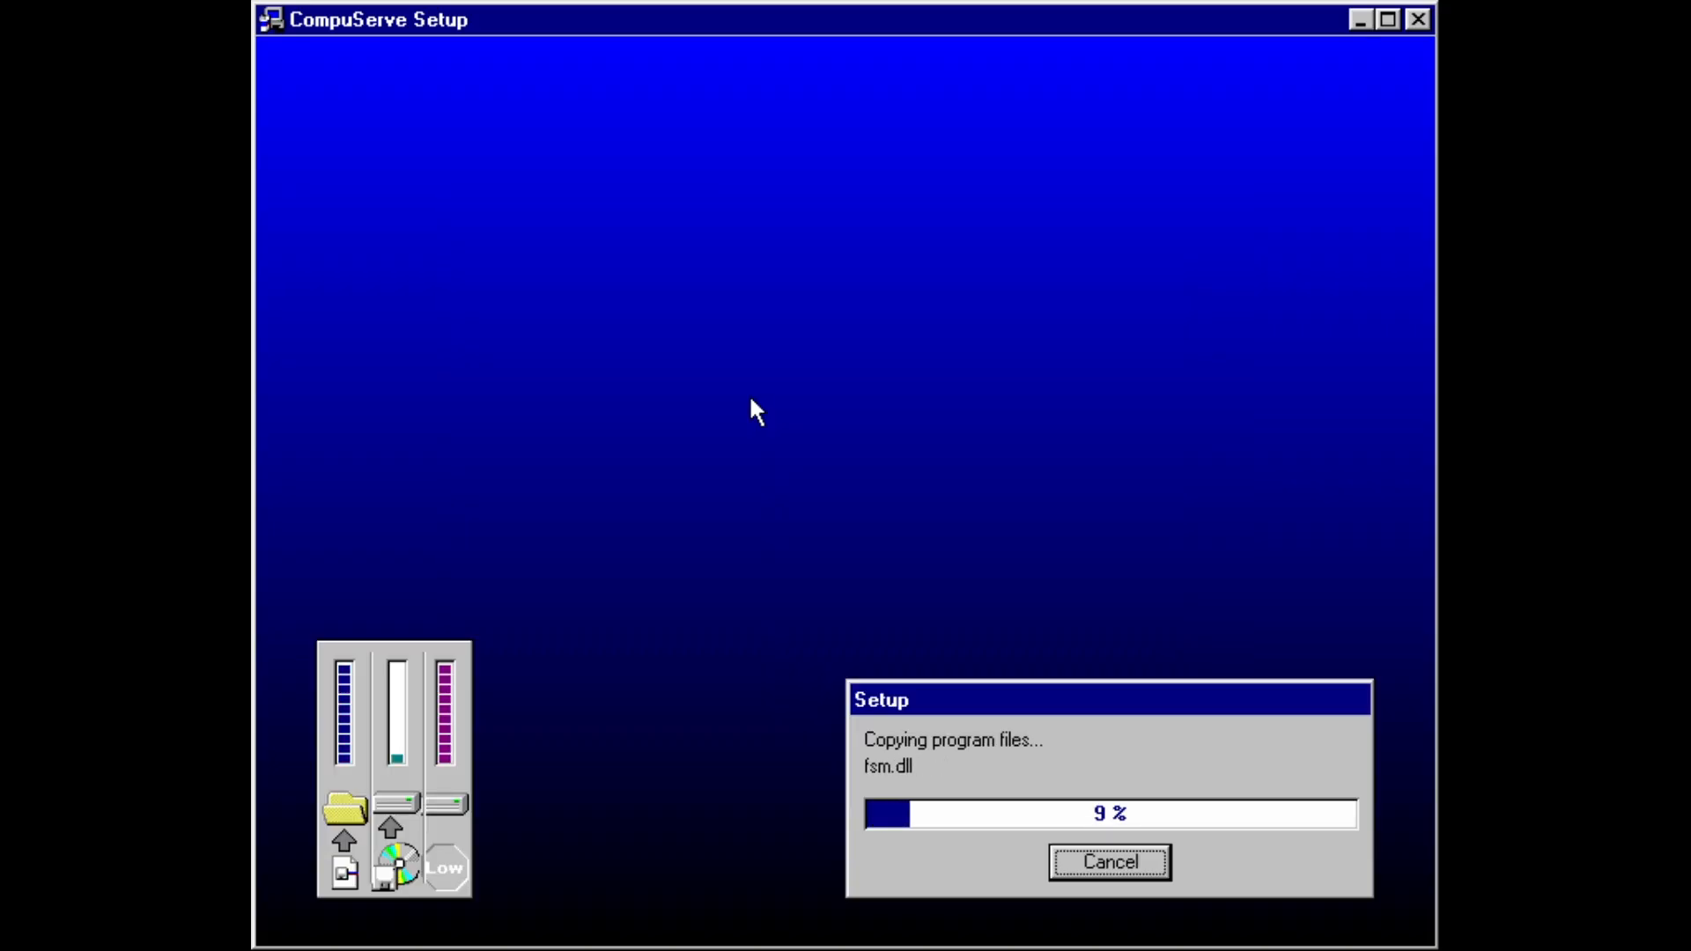
{"action": "mouse_move", "coordinate": [604, 560]}
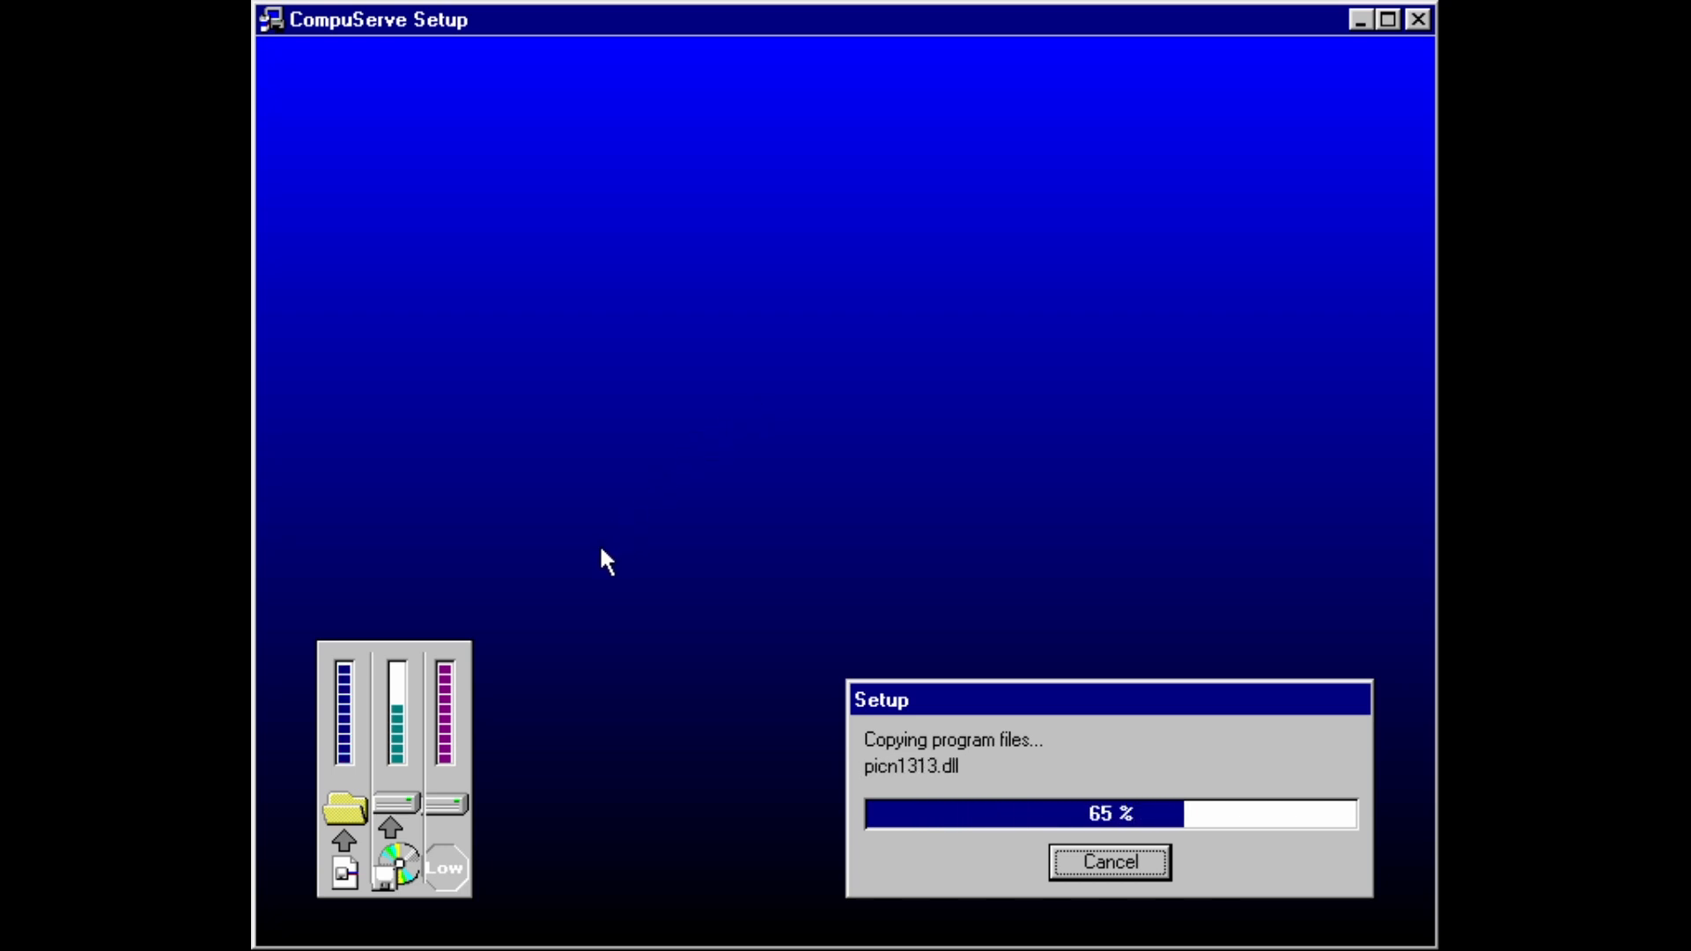
{"action": "mouse_move", "coordinate": [884, 694]}
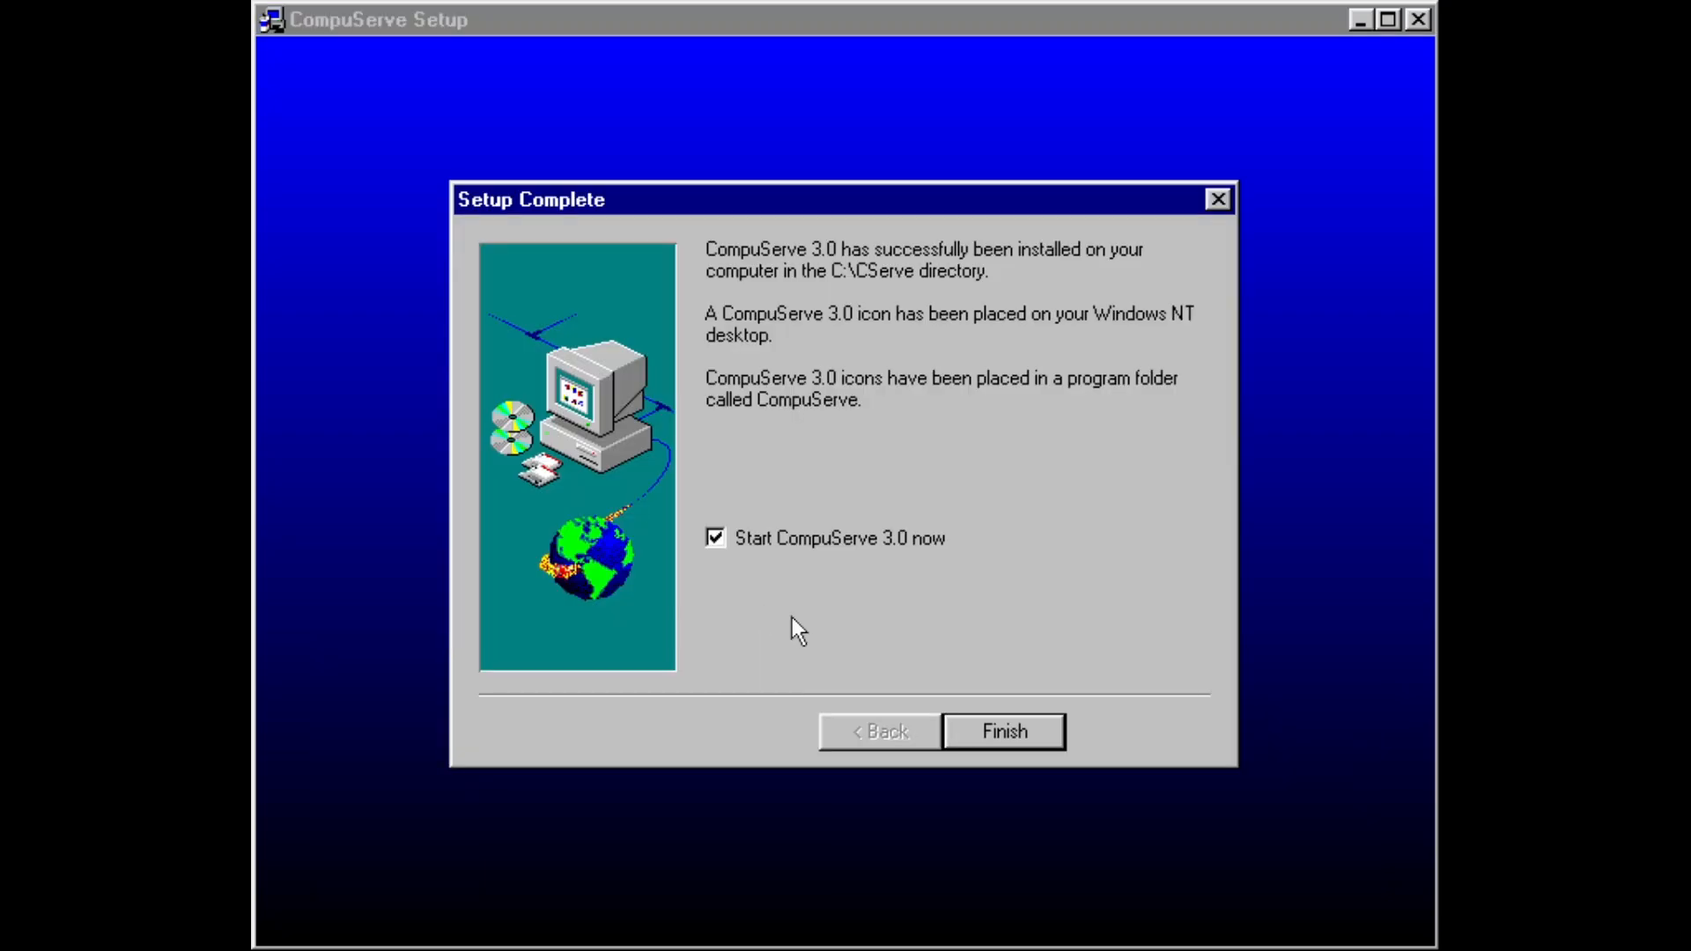
{"action": "mouse_move", "coordinate": [780, 339]}
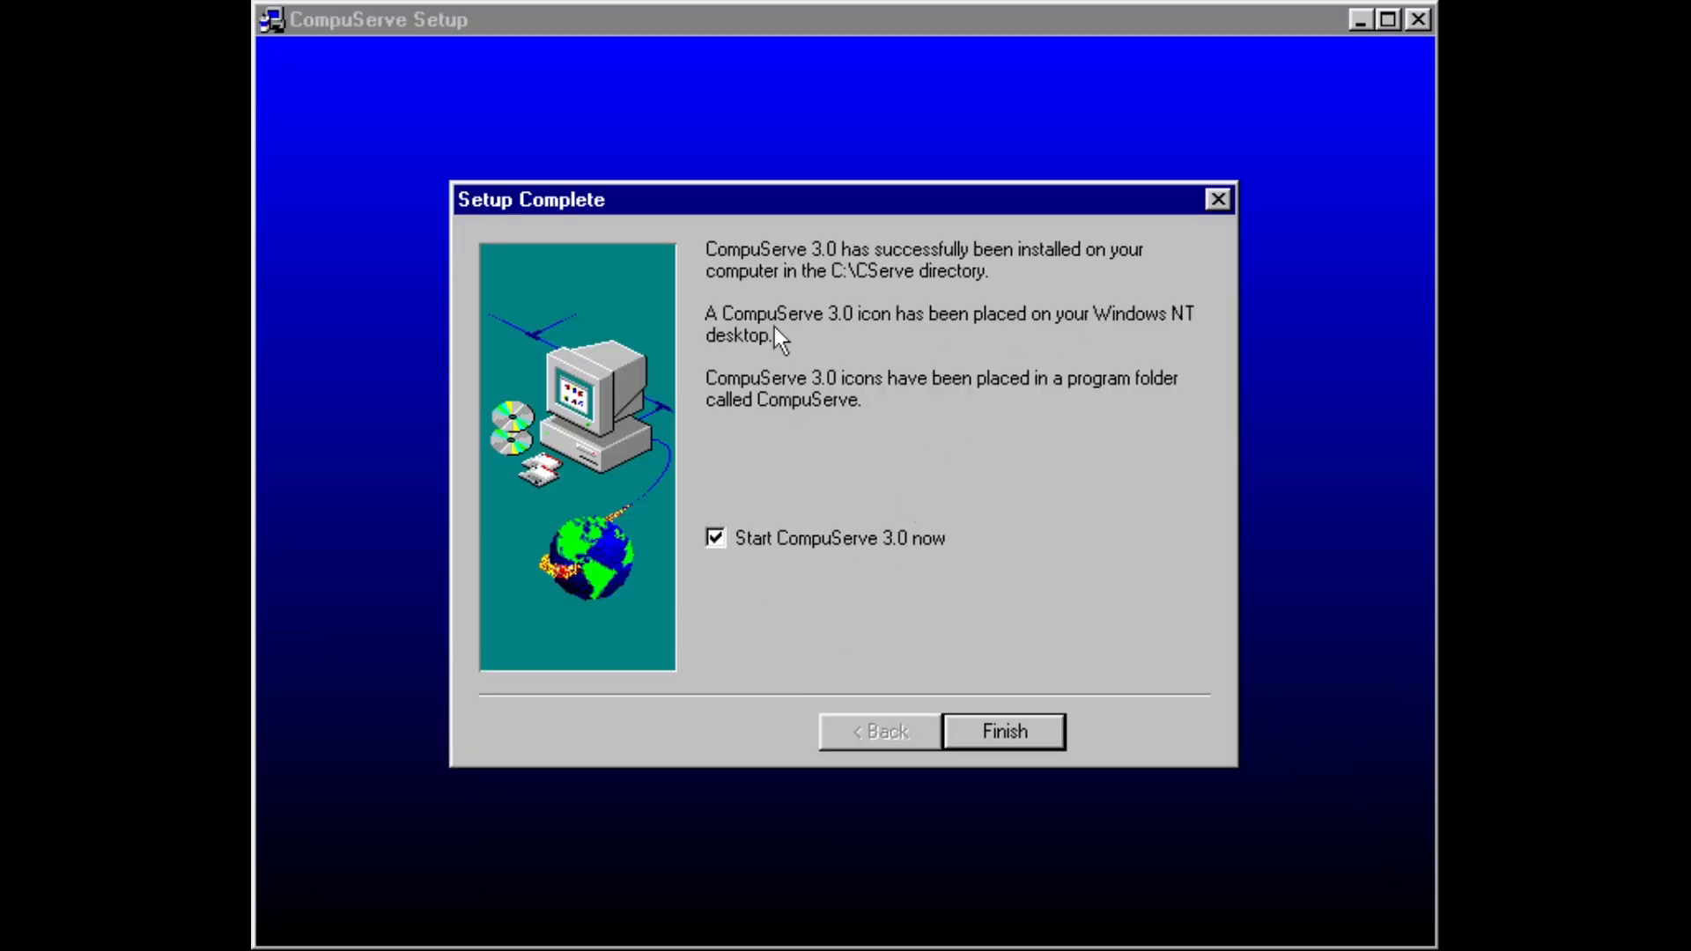
{"action": "mouse_move", "coordinate": [1034, 333]}
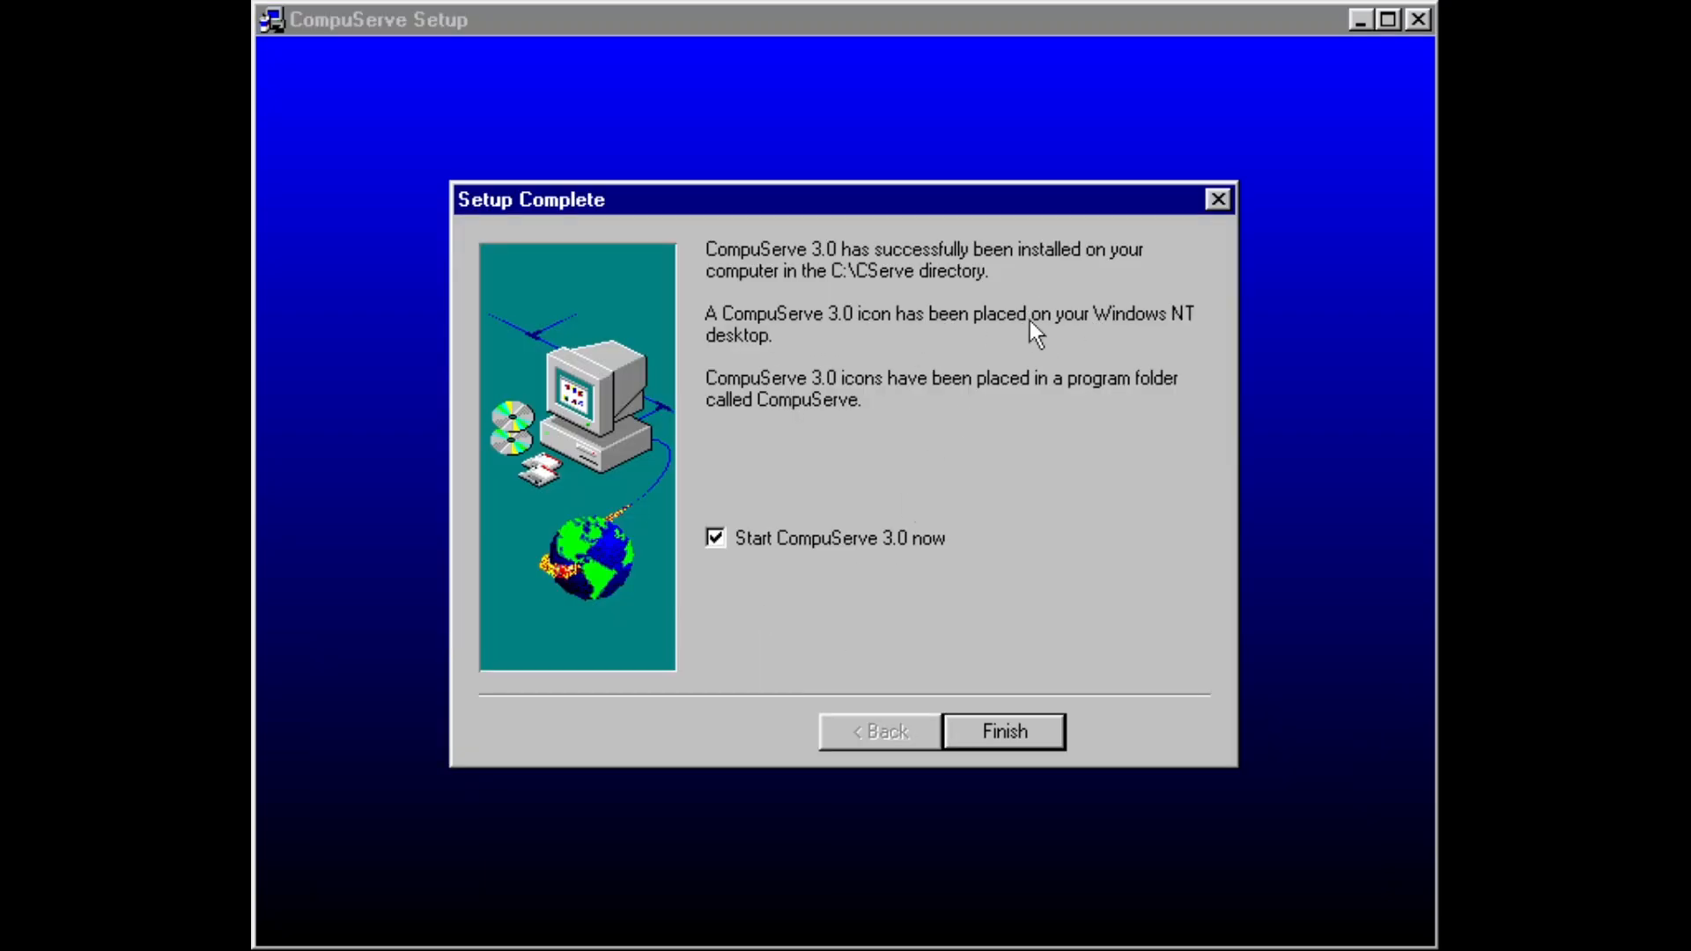
{"action": "mouse_move", "coordinate": [1192, 344]}
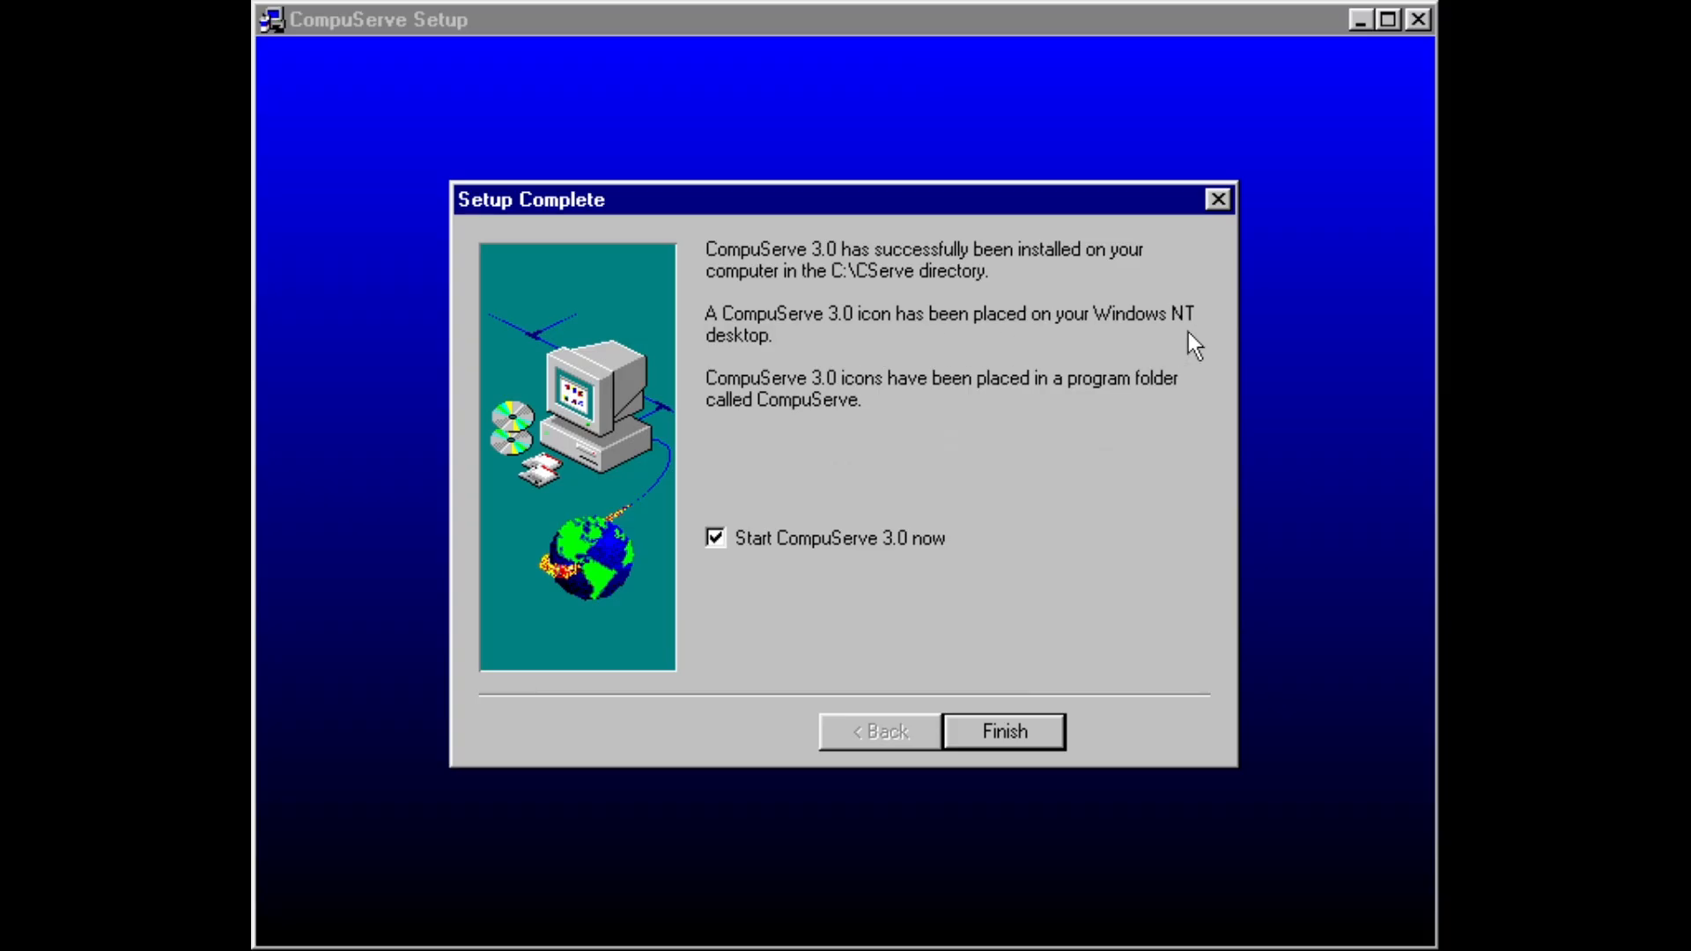
{"action": "mouse_move", "coordinate": [752, 344]}
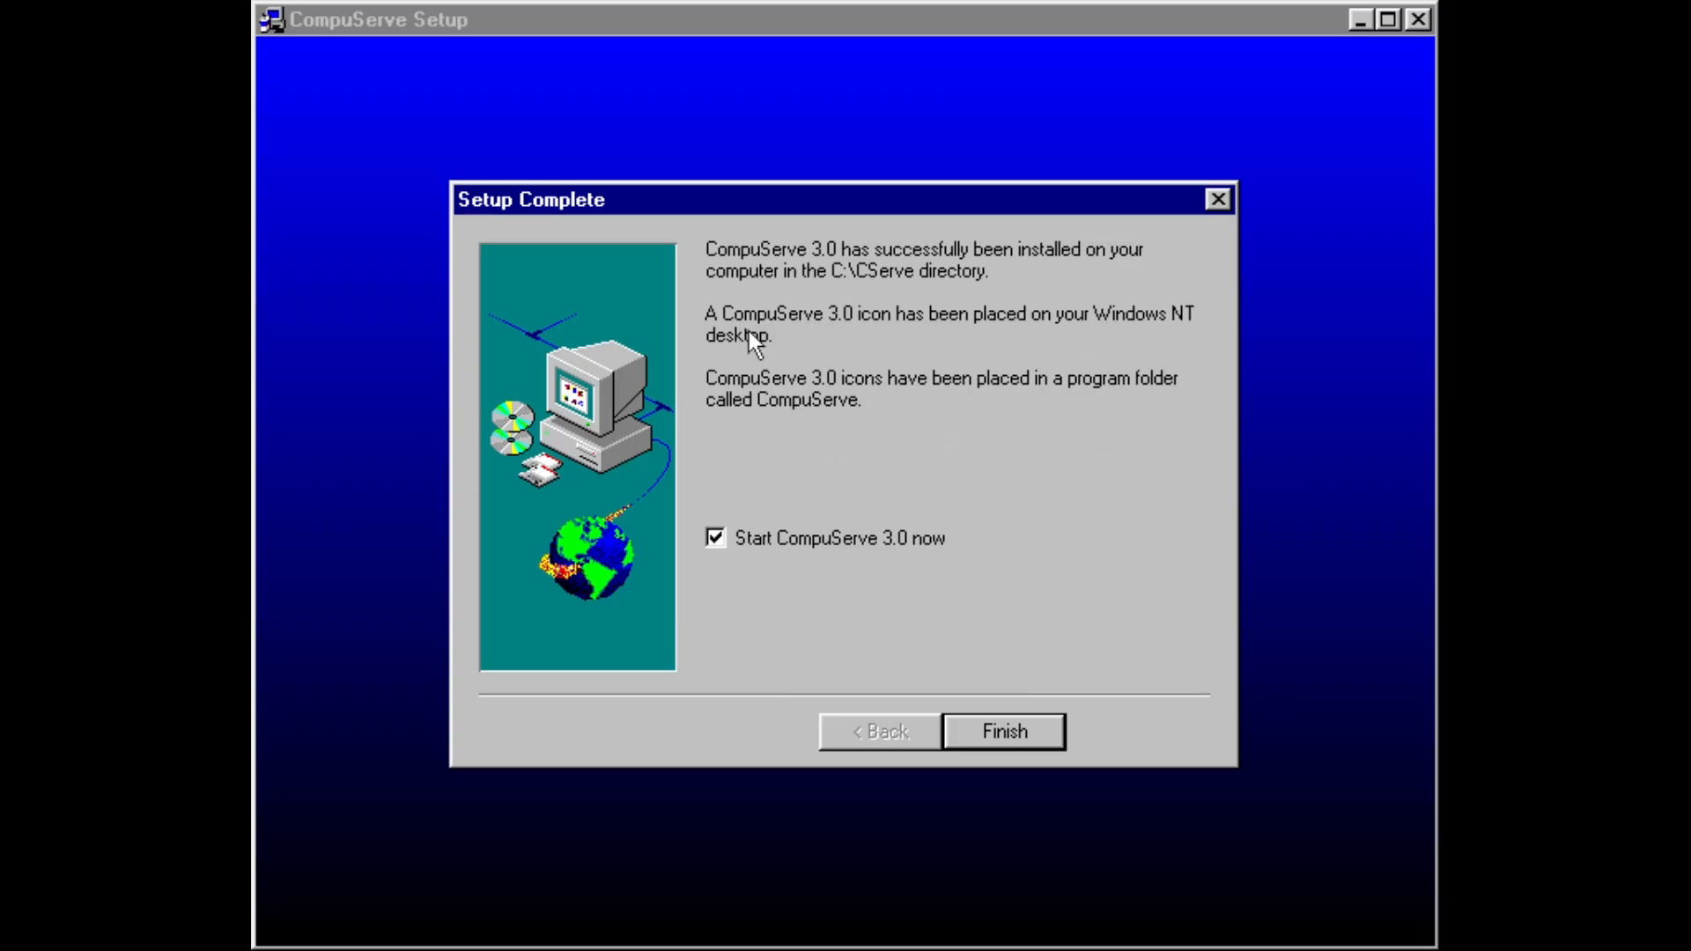
{"action": "mouse_move", "coordinate": [1208, 321]}
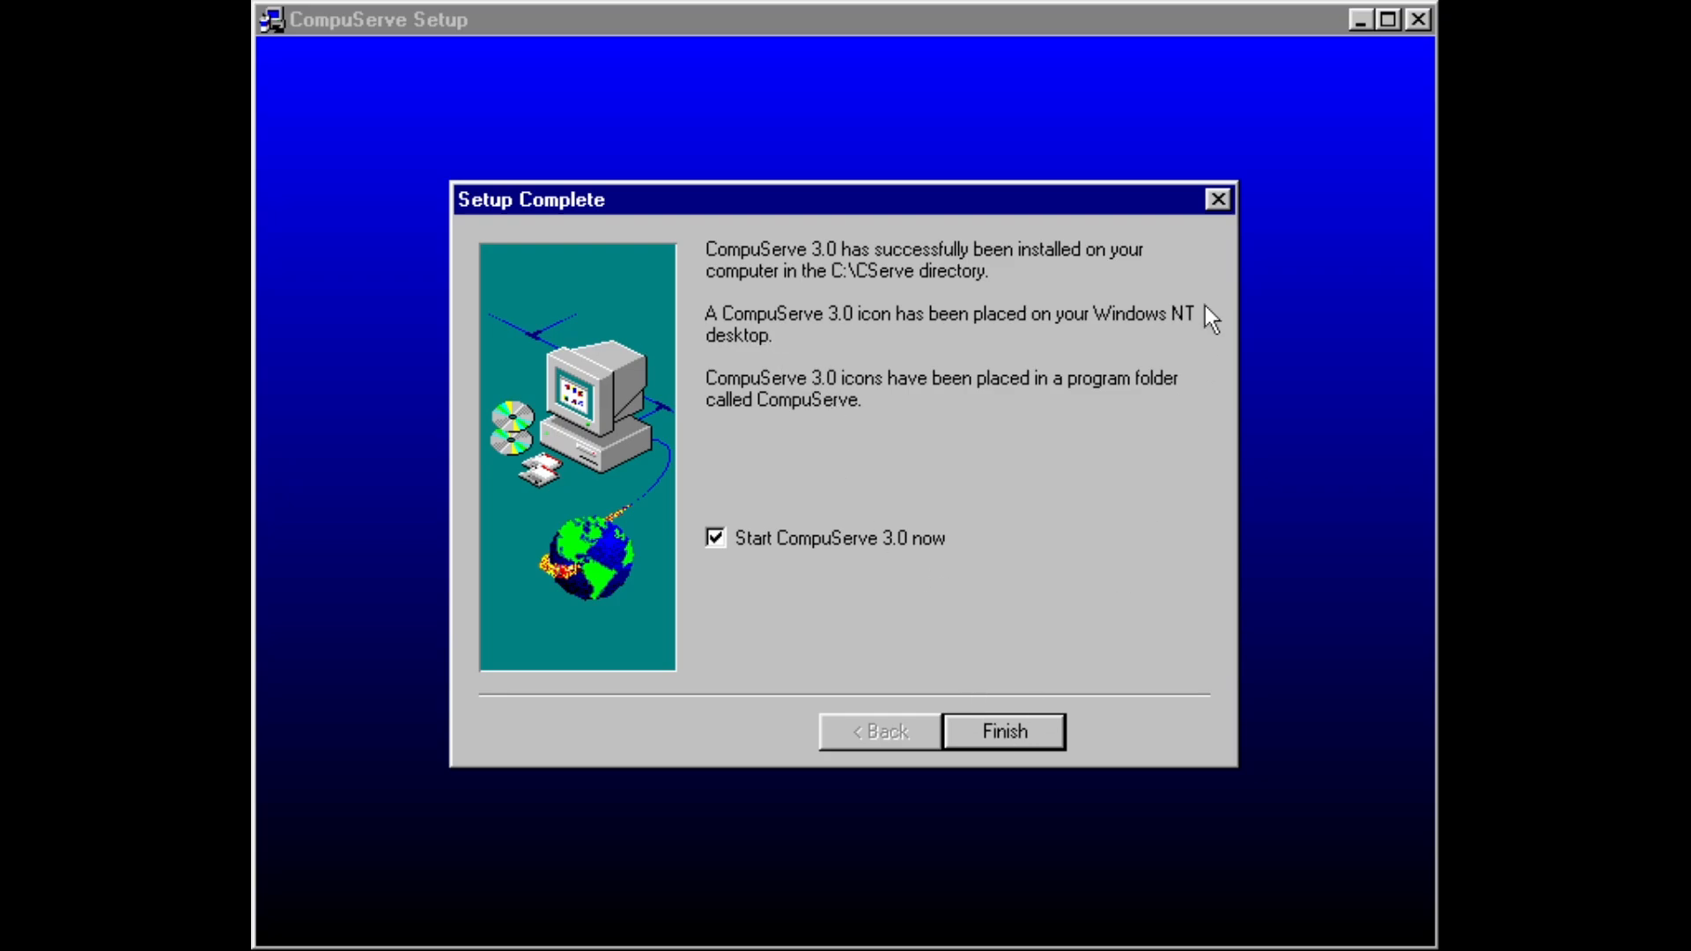
{"action": "mouse_move", "coordinate": [979, 524]}
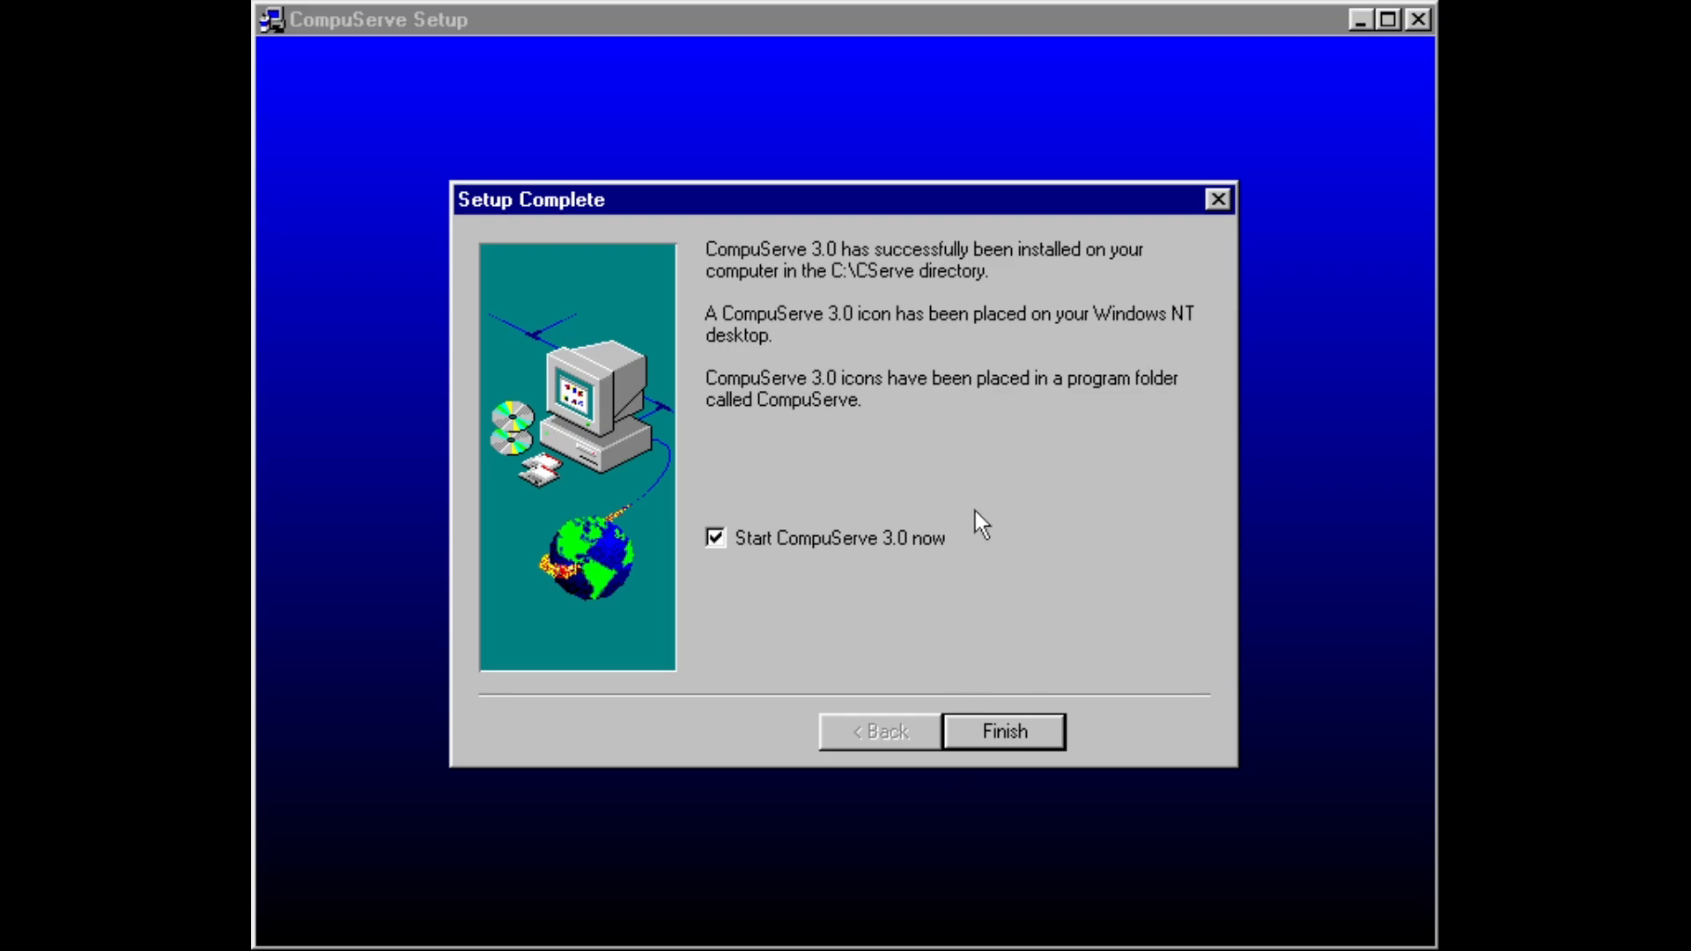
{"action": "mouse_move", "coordinate": [974, 699]}
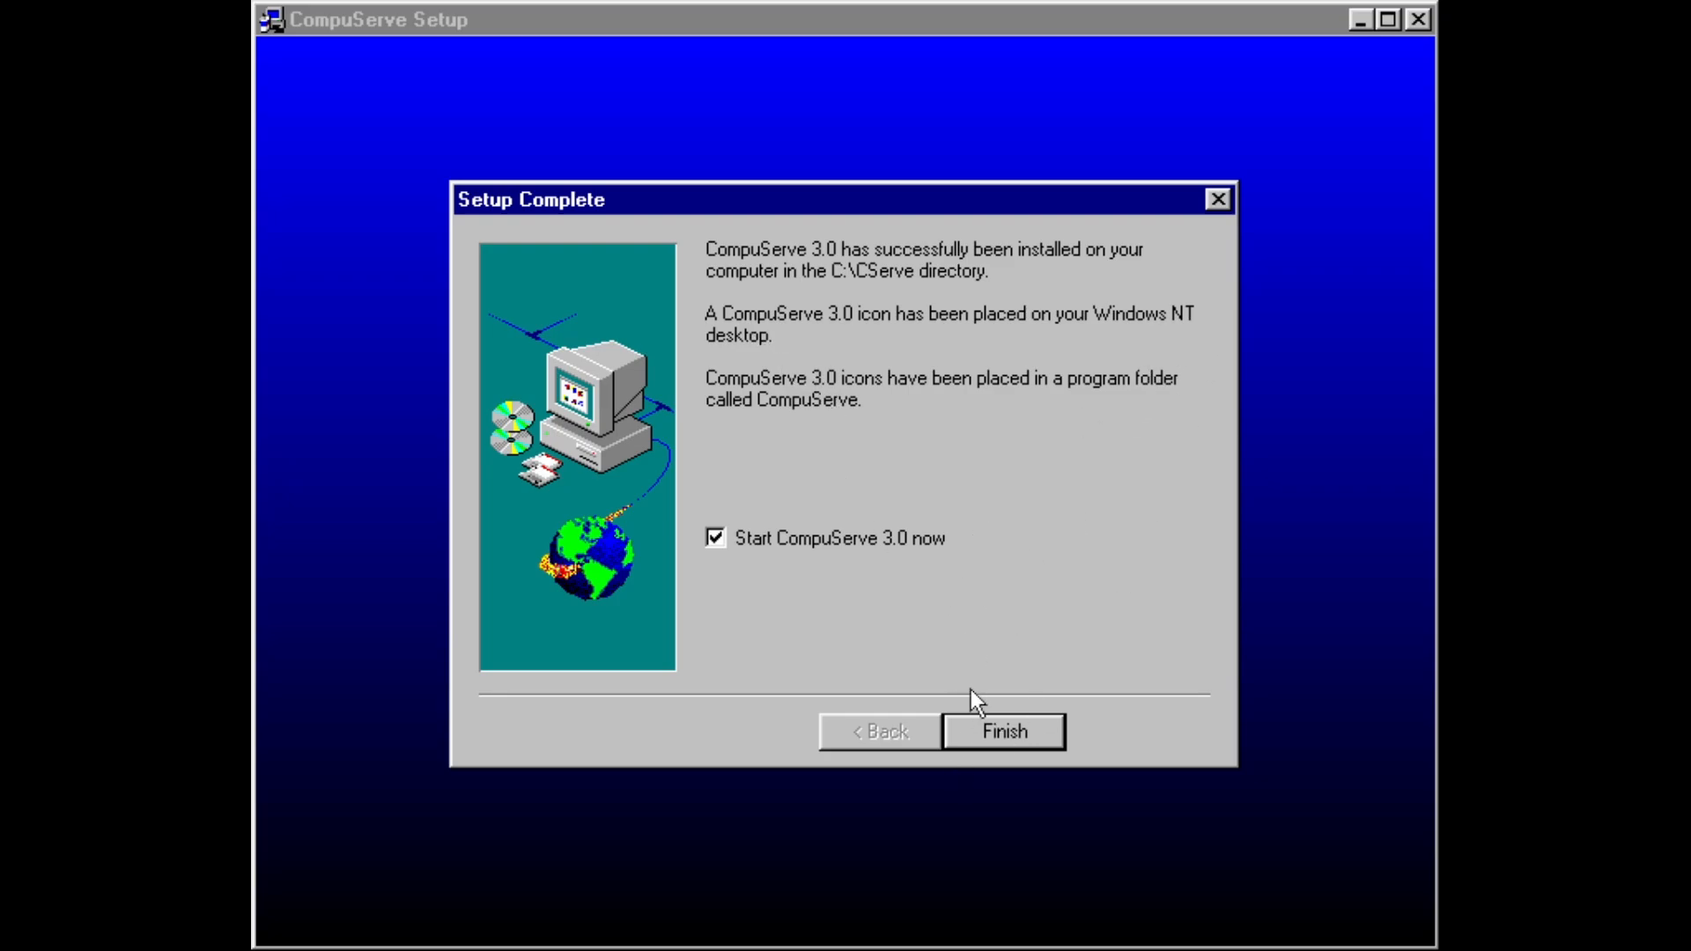
{"action": "left_click", "coordinate": [1000, 731]}
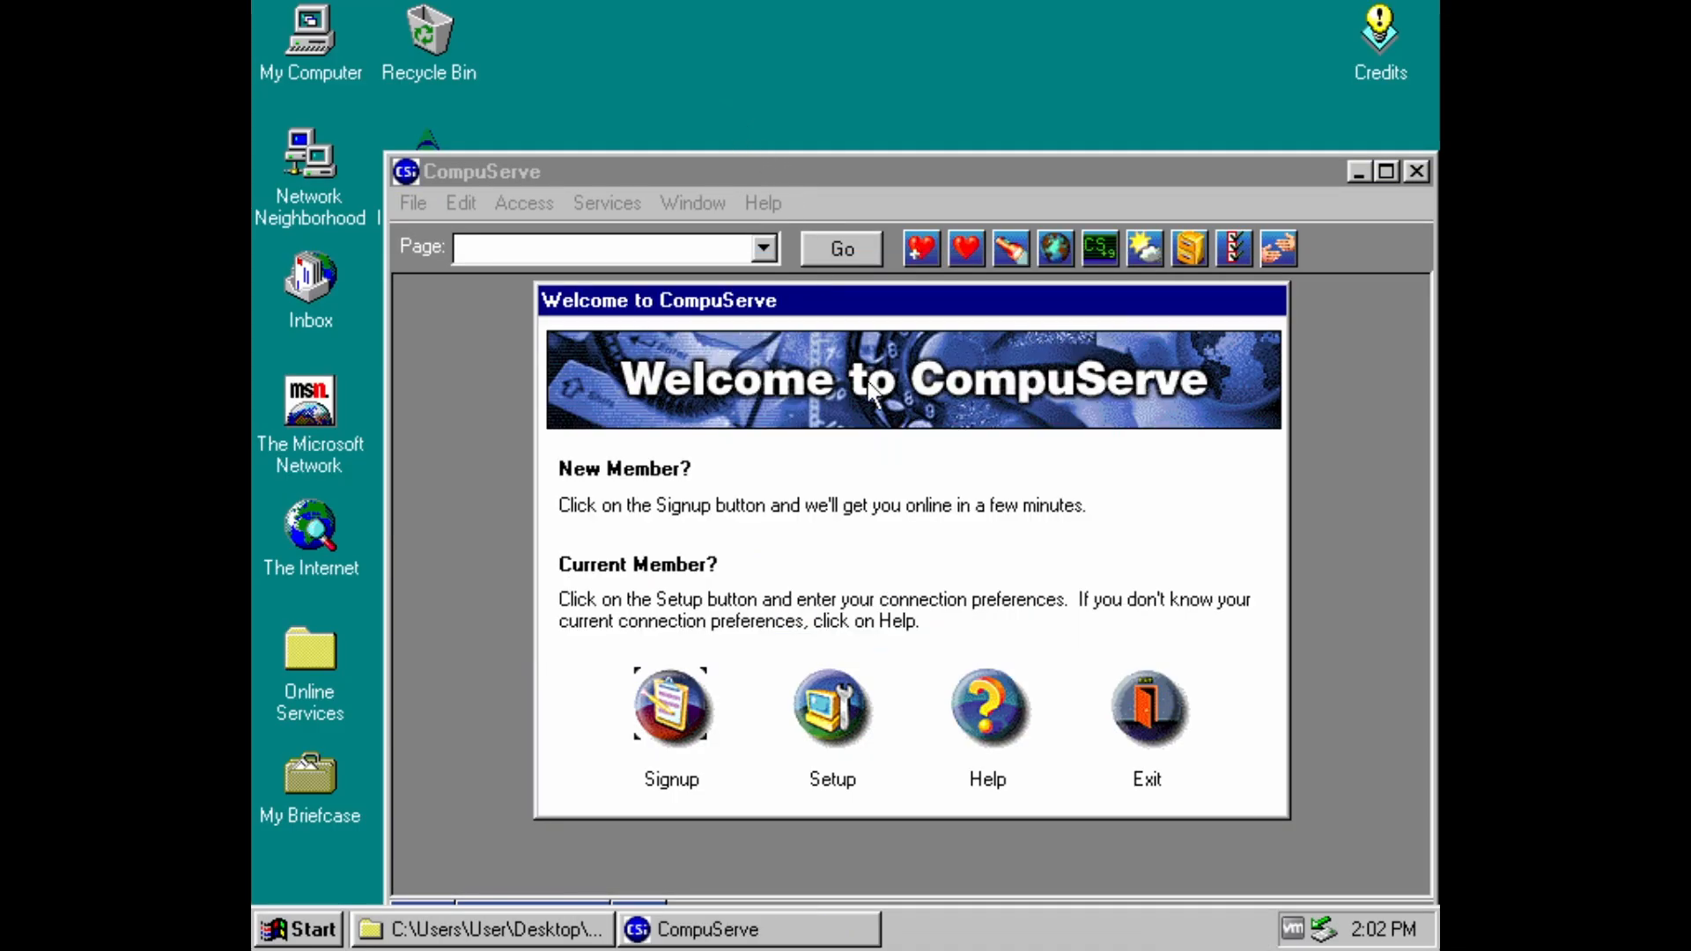
{"action": "mouse_move", "coordinate": [840, 465]}
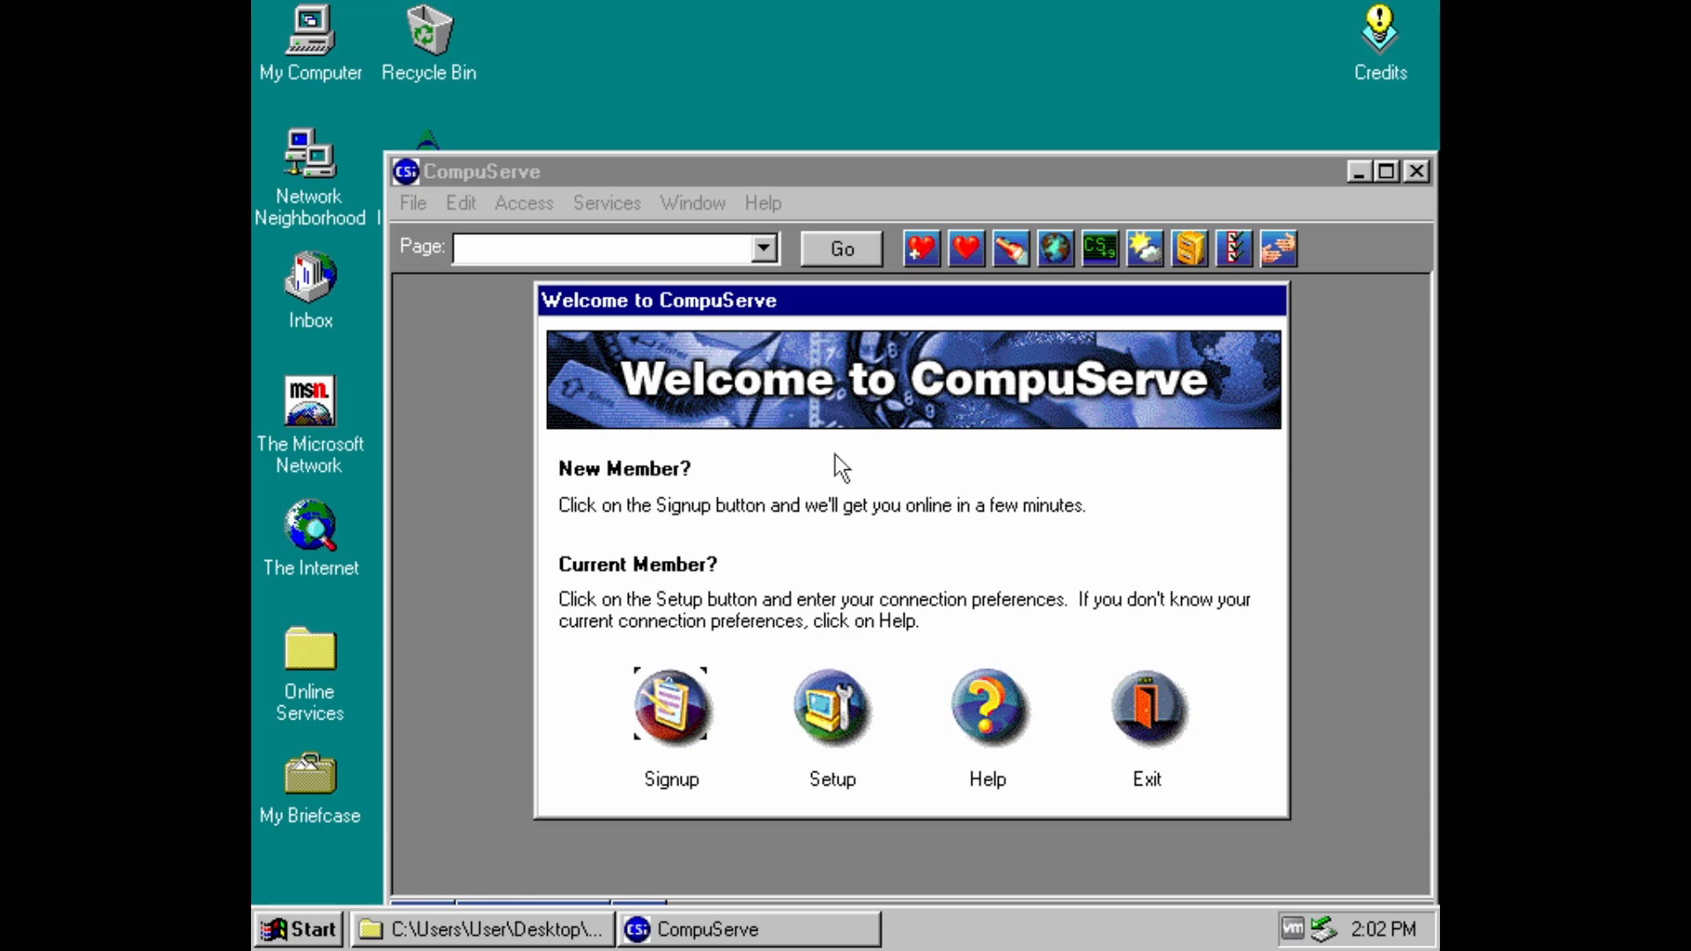
{"action": "mouse_move", "coordinate": [914, 690]}
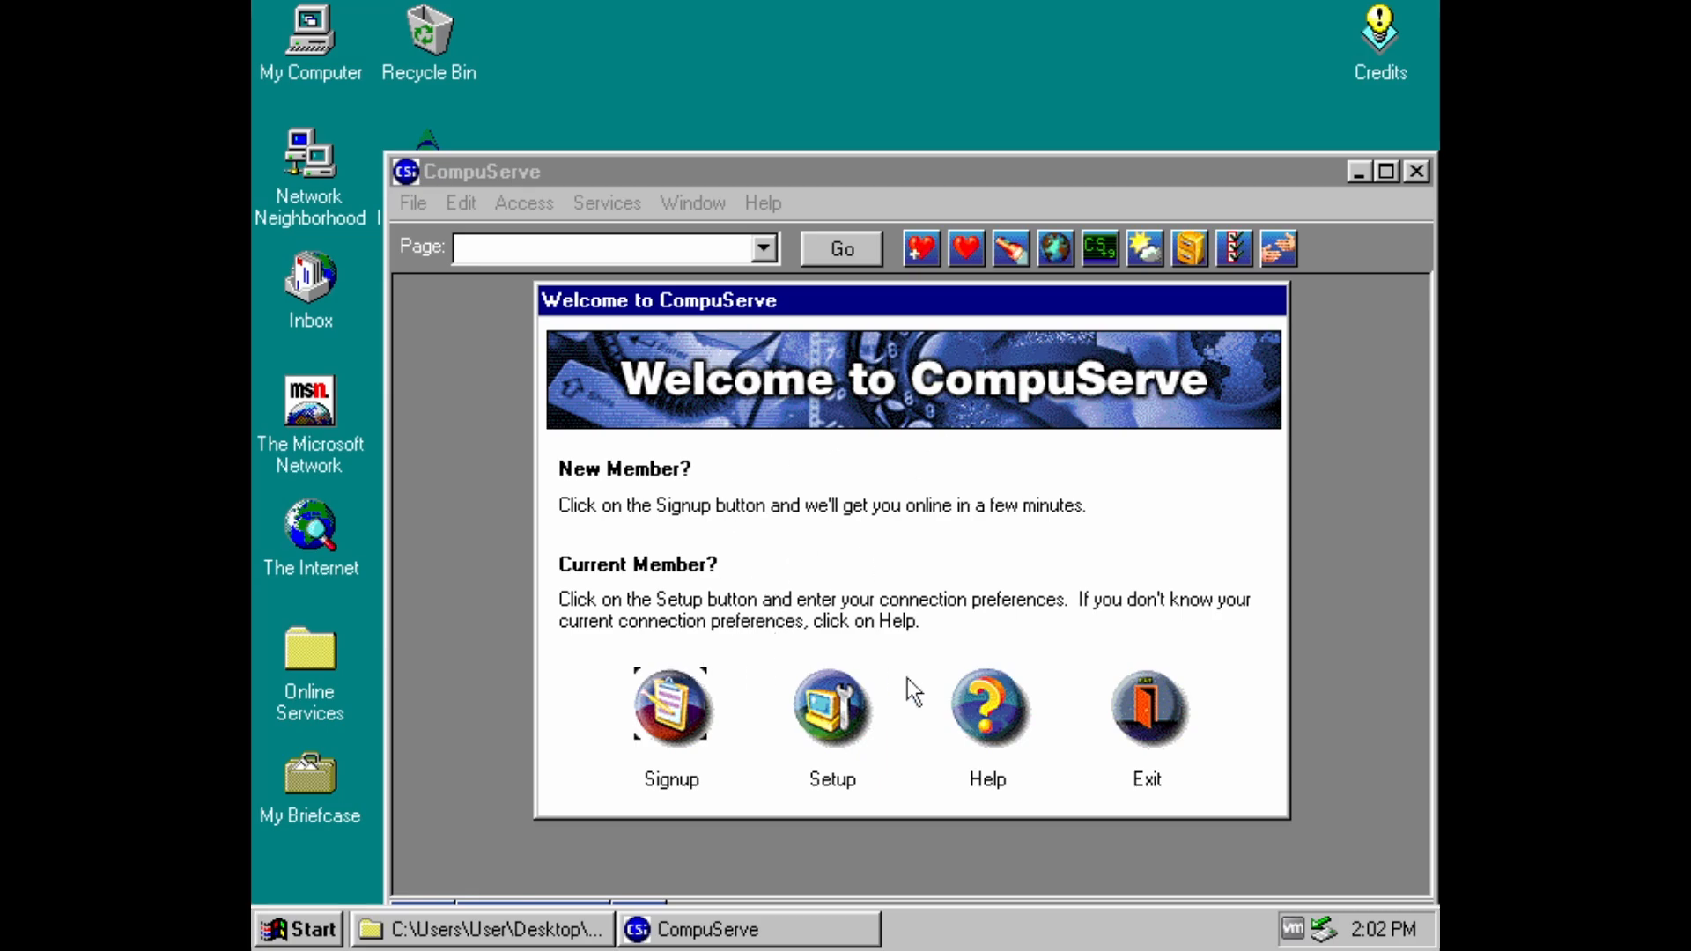
{"action": "mouse_move", "coordinate": [1132, 711]}
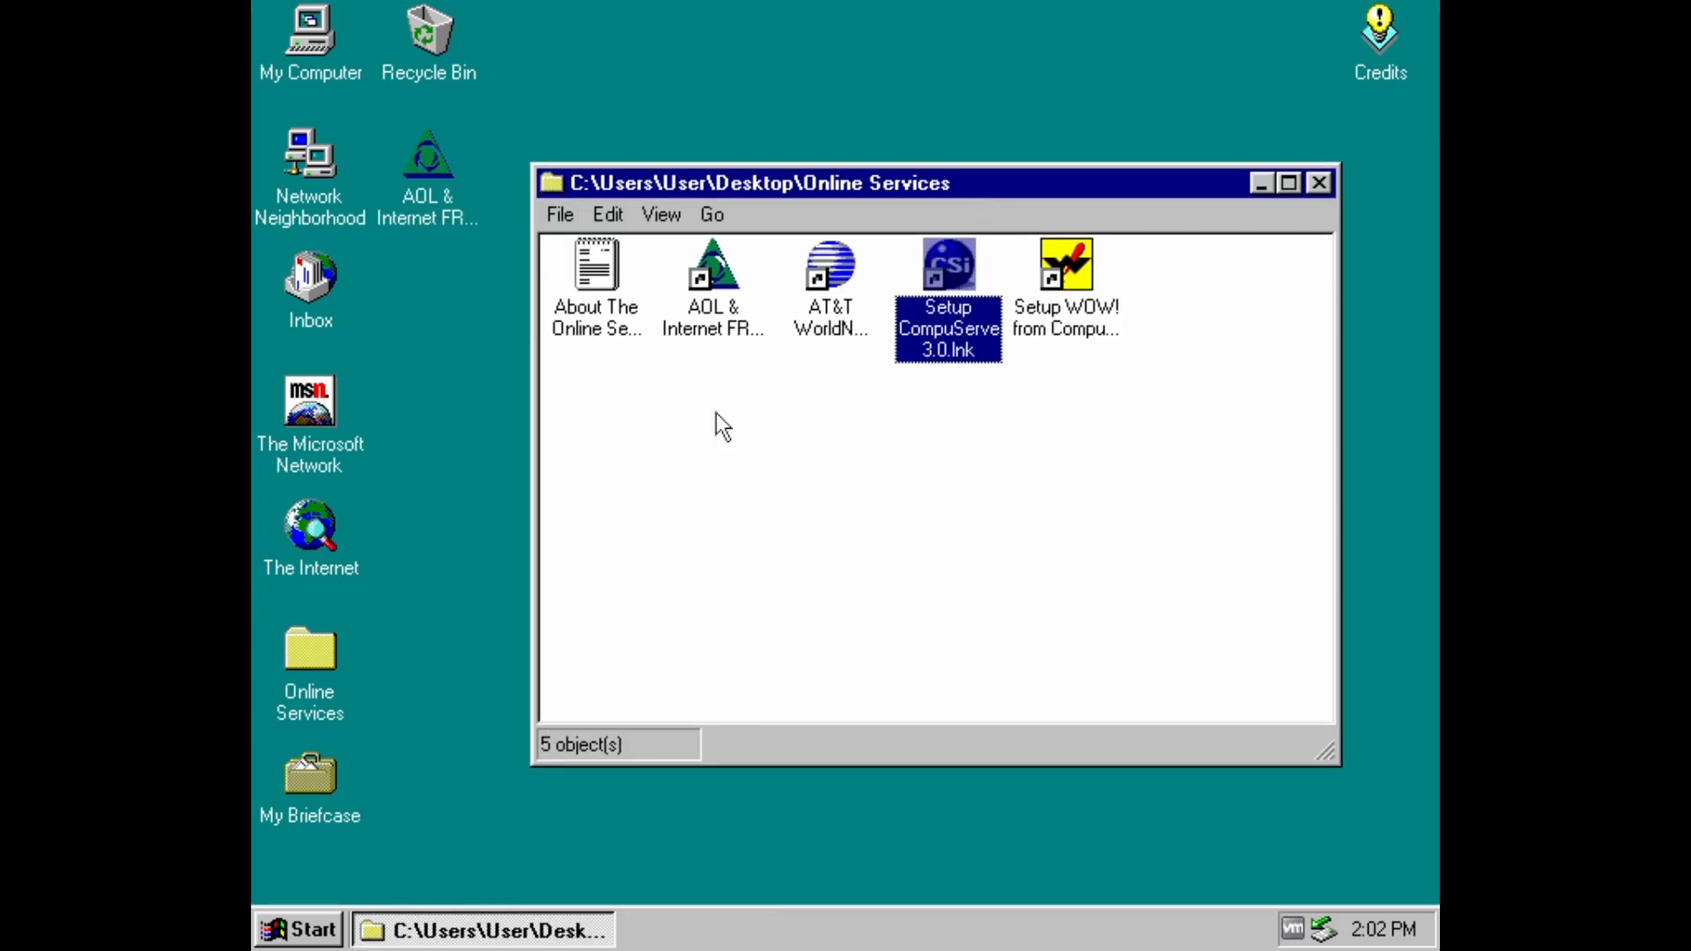
{"action": "mouse_move", "coordinate": [947, 345]}
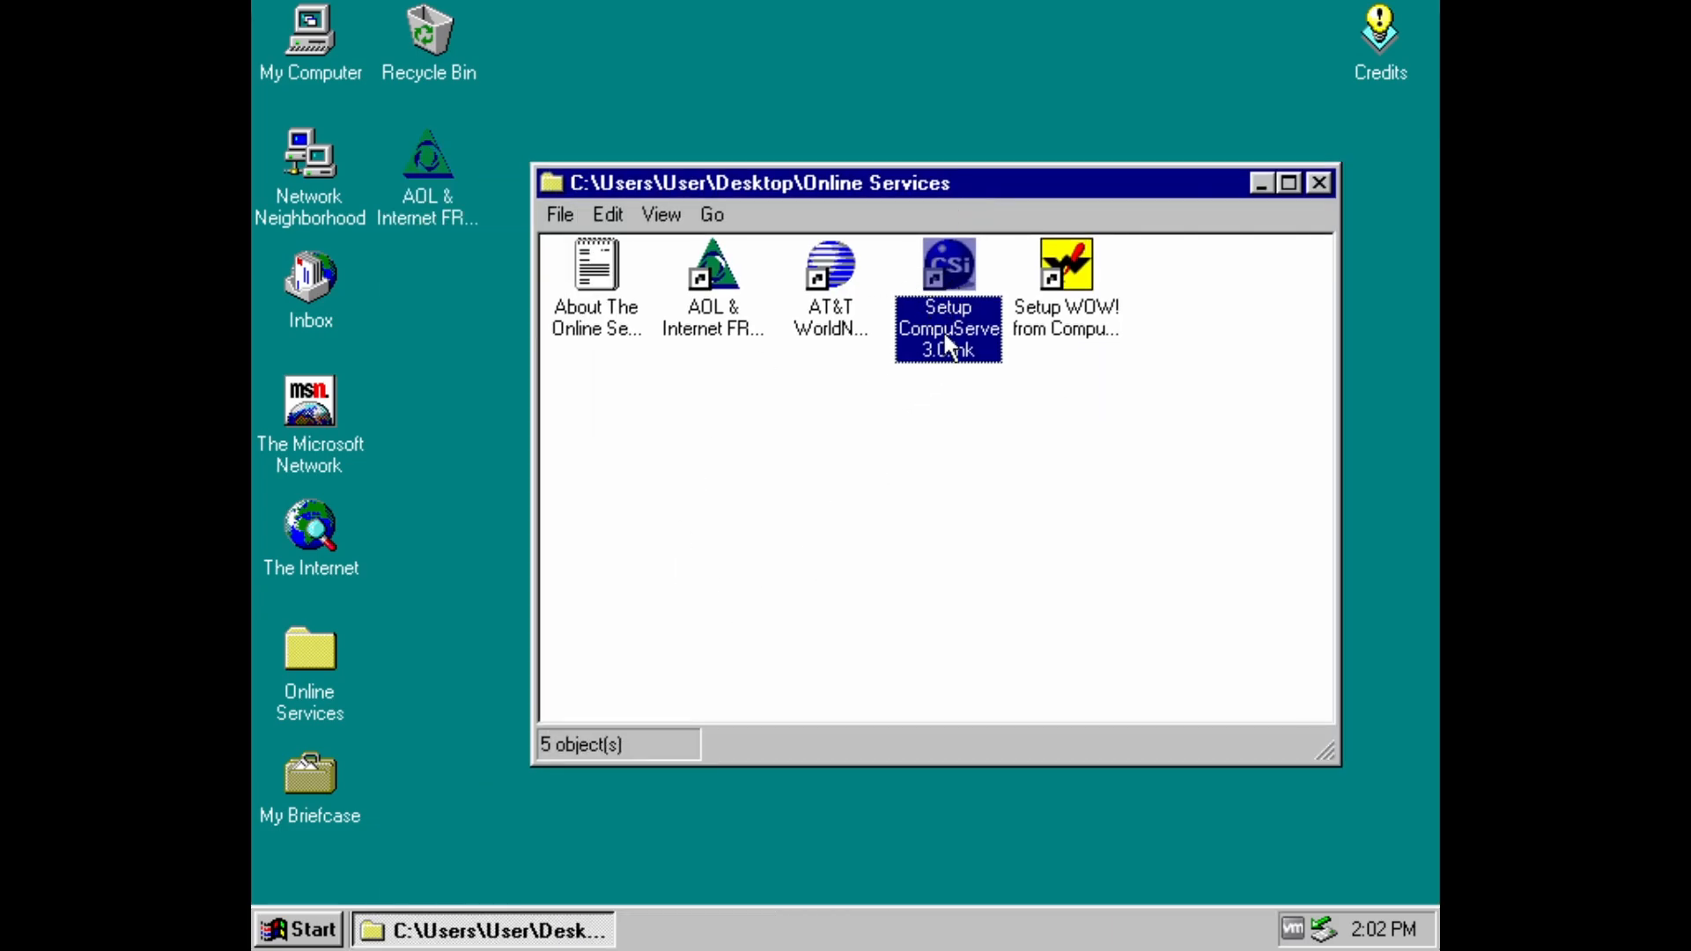
{"action": "mouse_move", "coordinate": [1025, 611]}
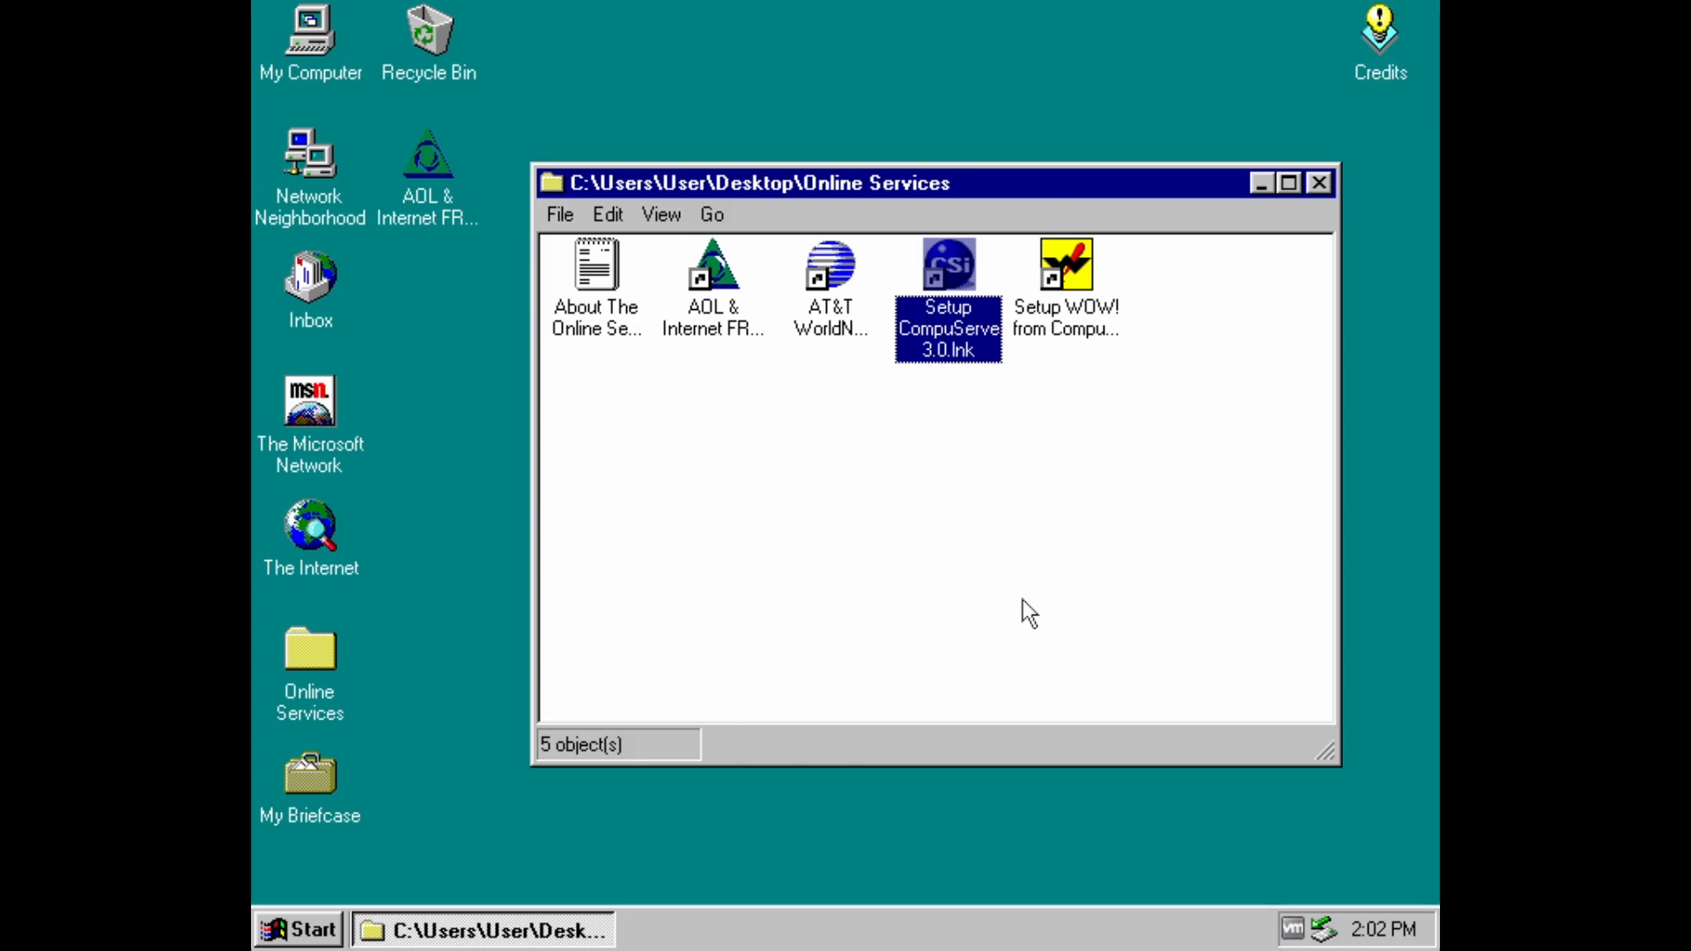
- Run Setup WOW! from CompuServe, dismiss its failure message, and close the folder window
{"action": "left_click", "coordinate": [1065, 264]}
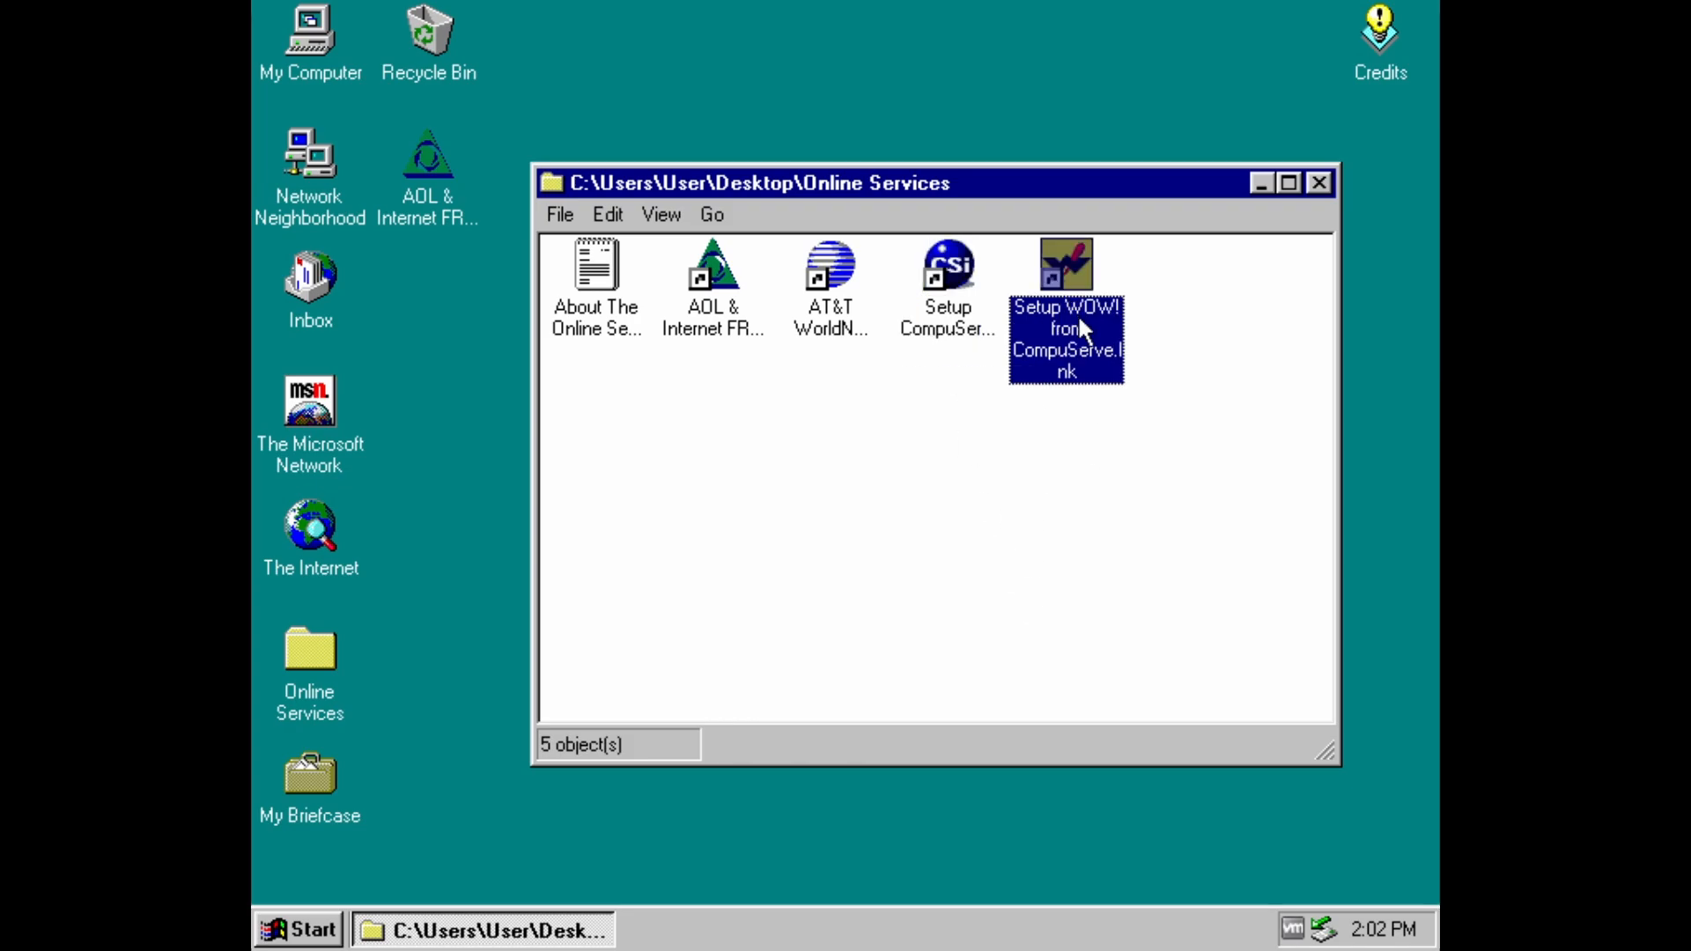
{"action": "mouse_move", "coordinate": [1077, 271]}
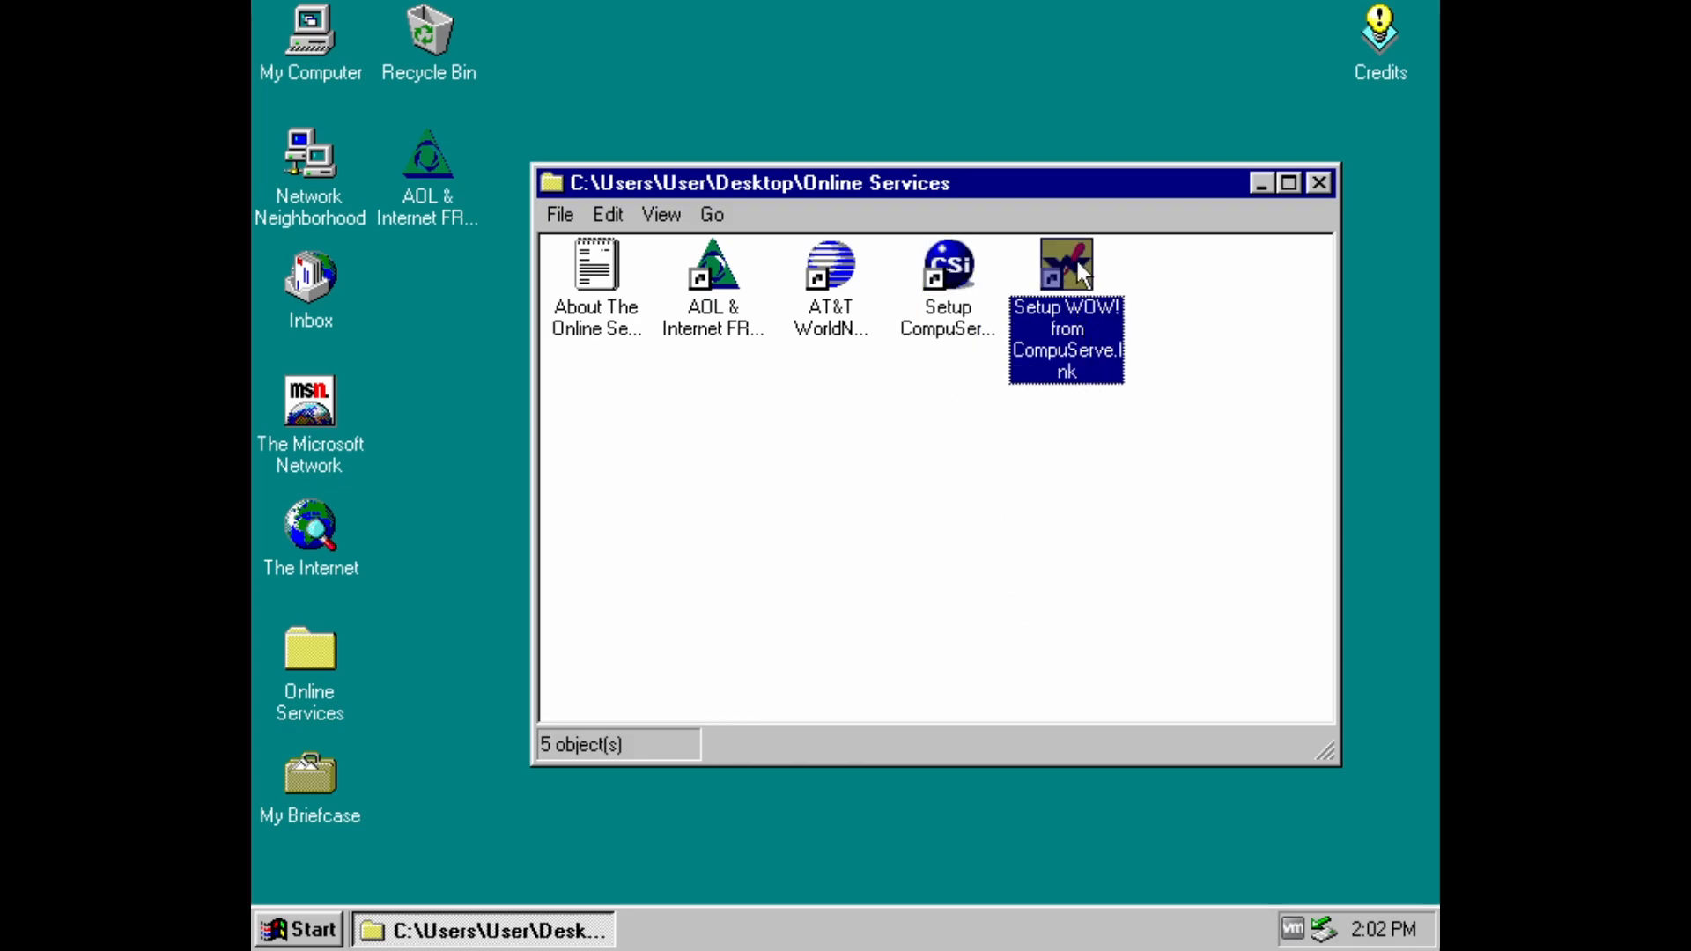
{"action": "double_click", "coordinate": [1066, 264]}
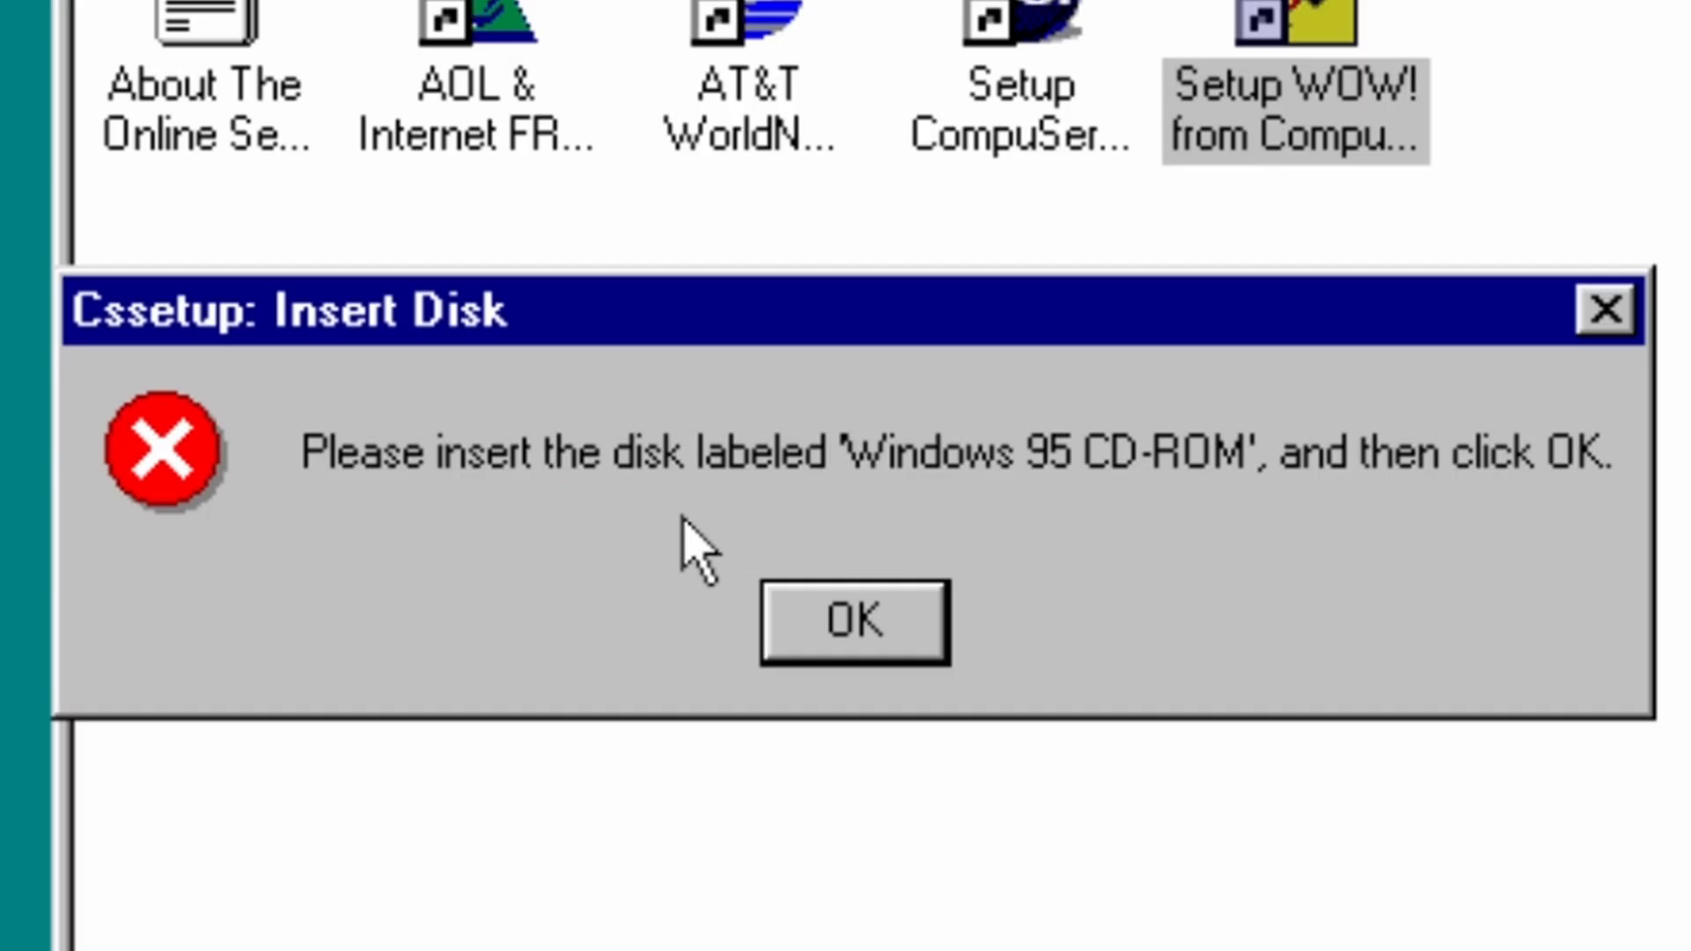
{"action": "mouse_move", "coordinate": [1321, 528]}
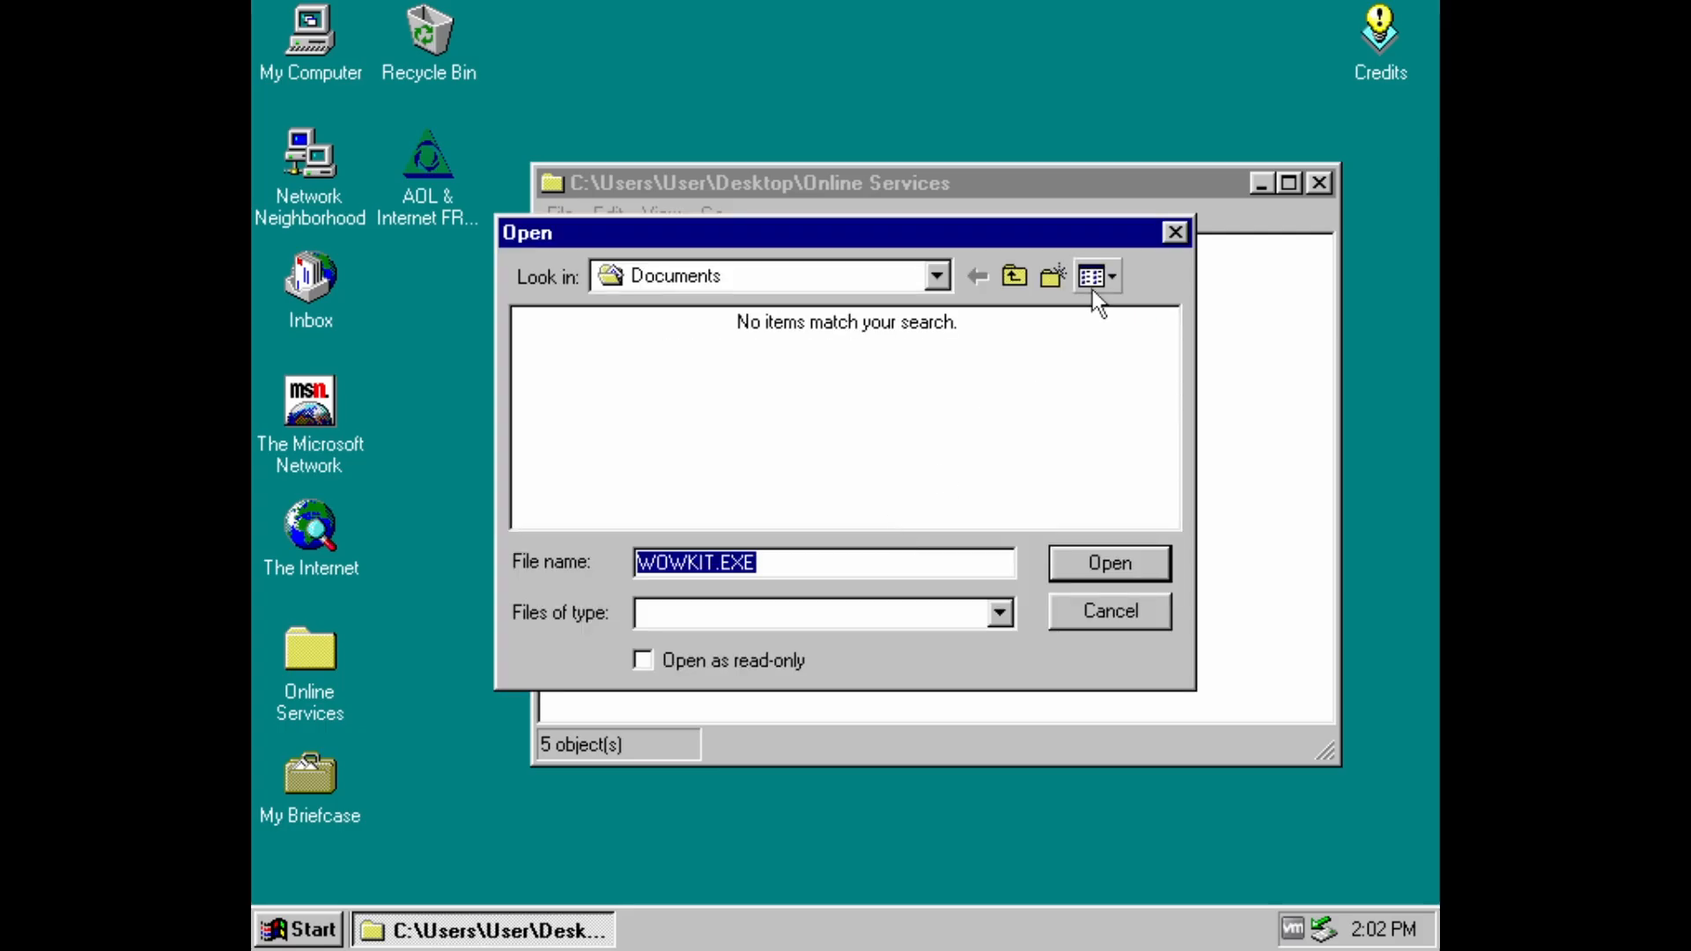
{"action": "left_click", "coordinate": [1108, 561]}
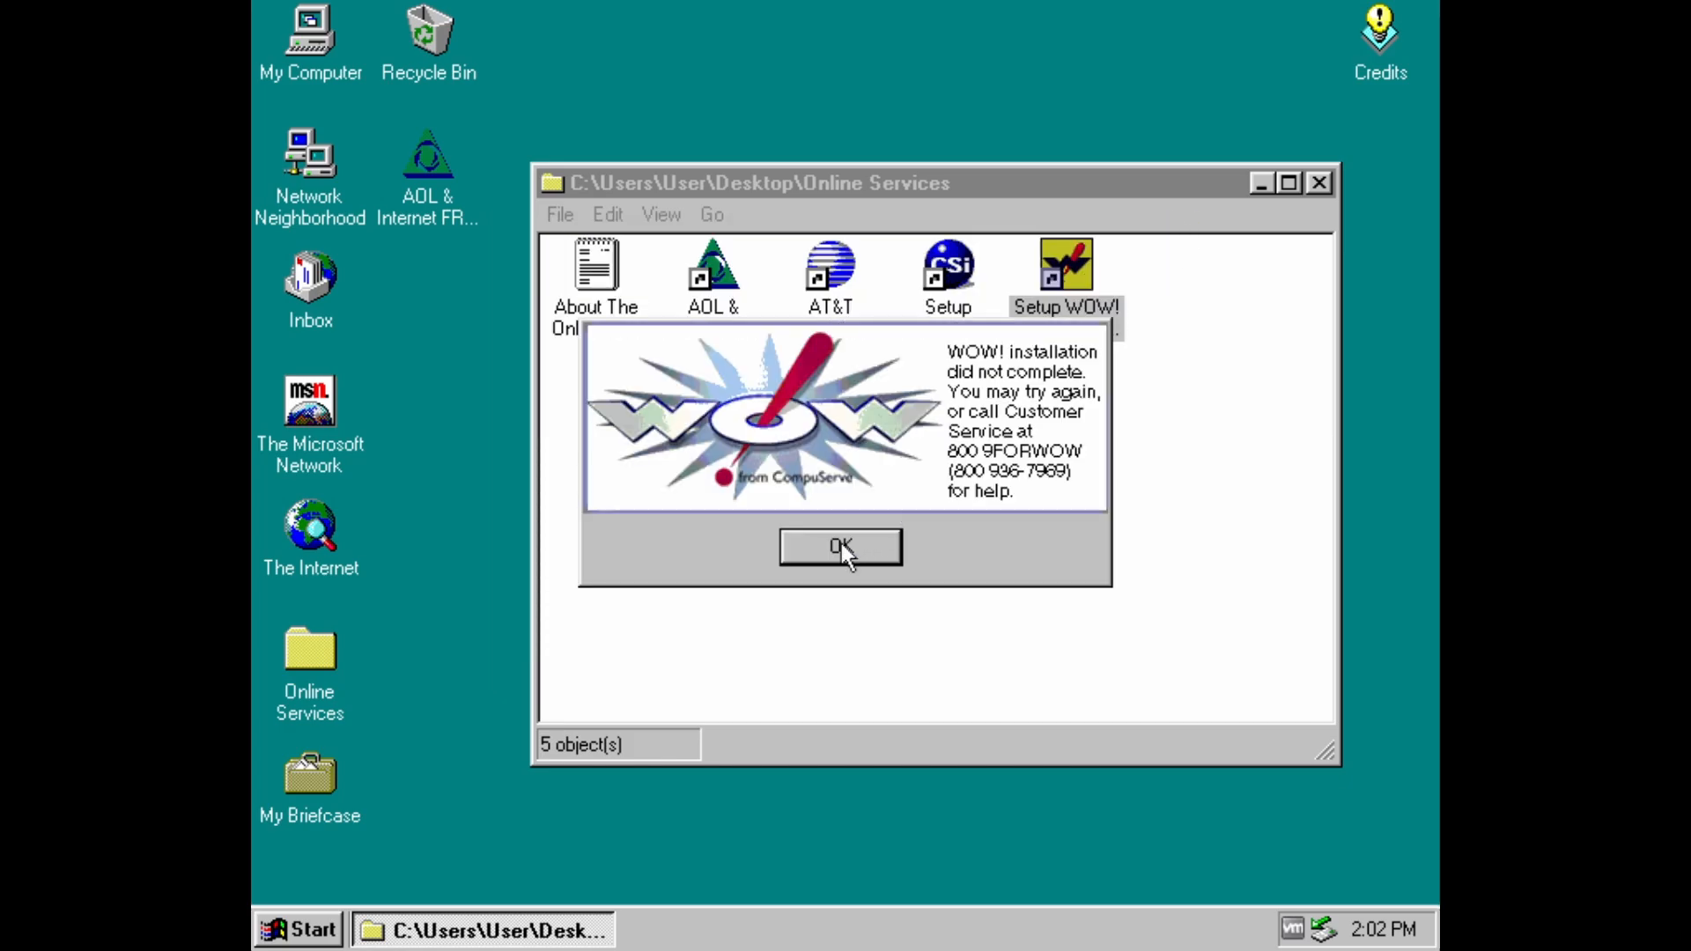
{"action": "left_click", "coordinate": [840, 547]}
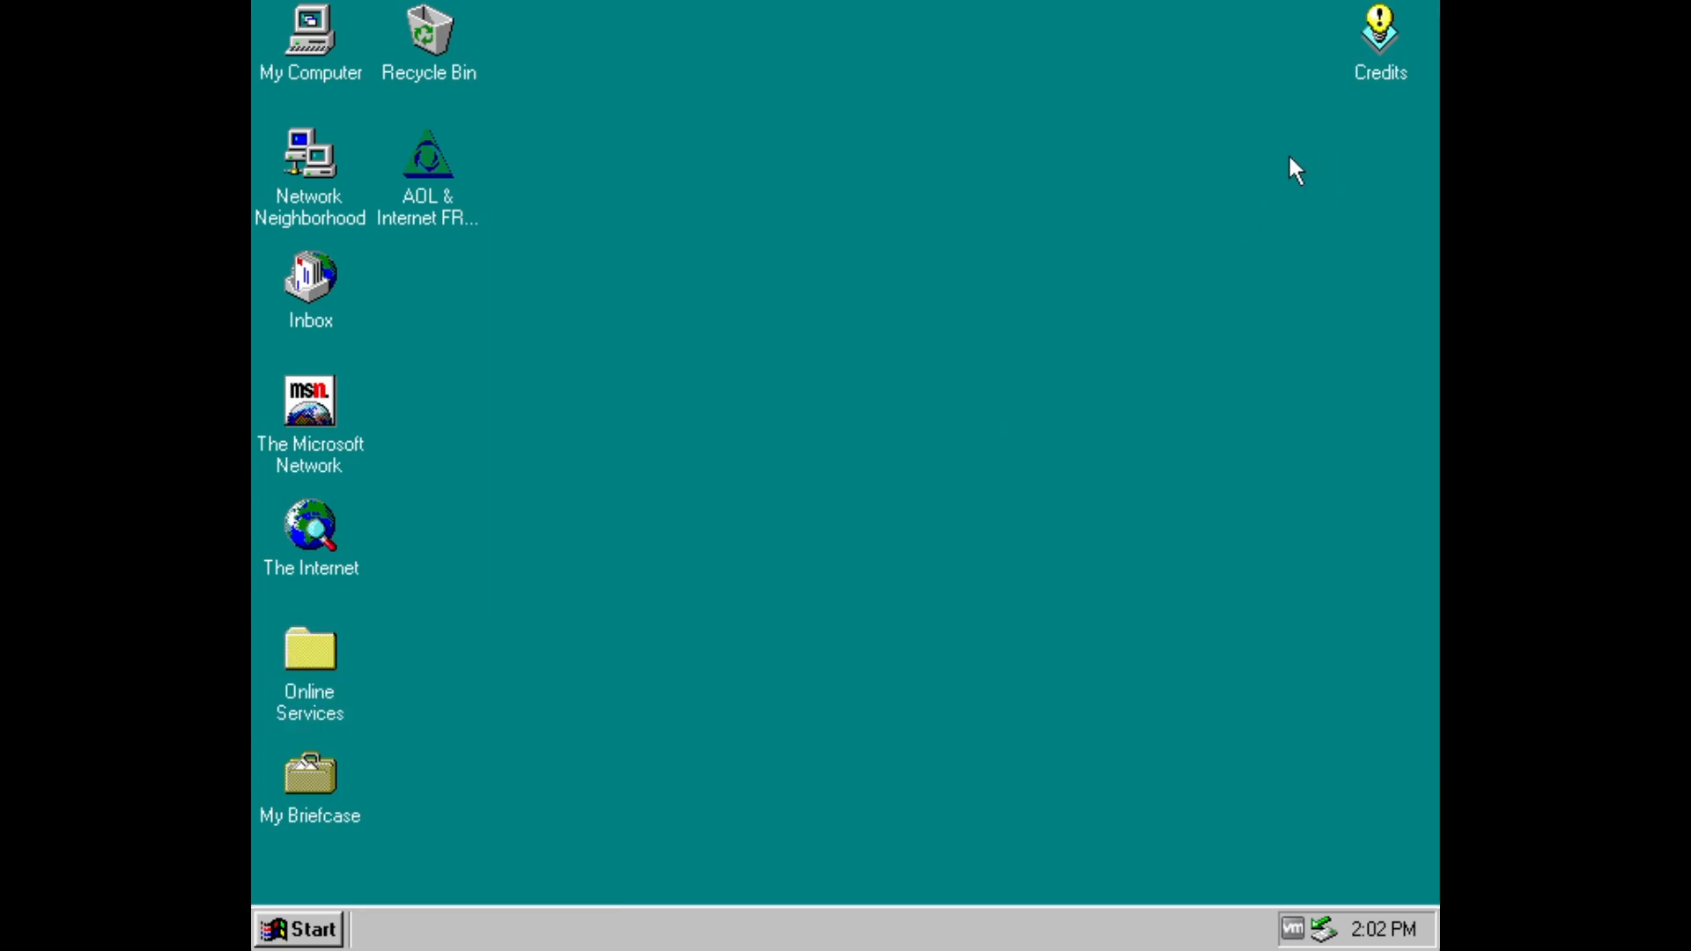
{"action": "mouse_move", "coordinate": [1381, 51]}
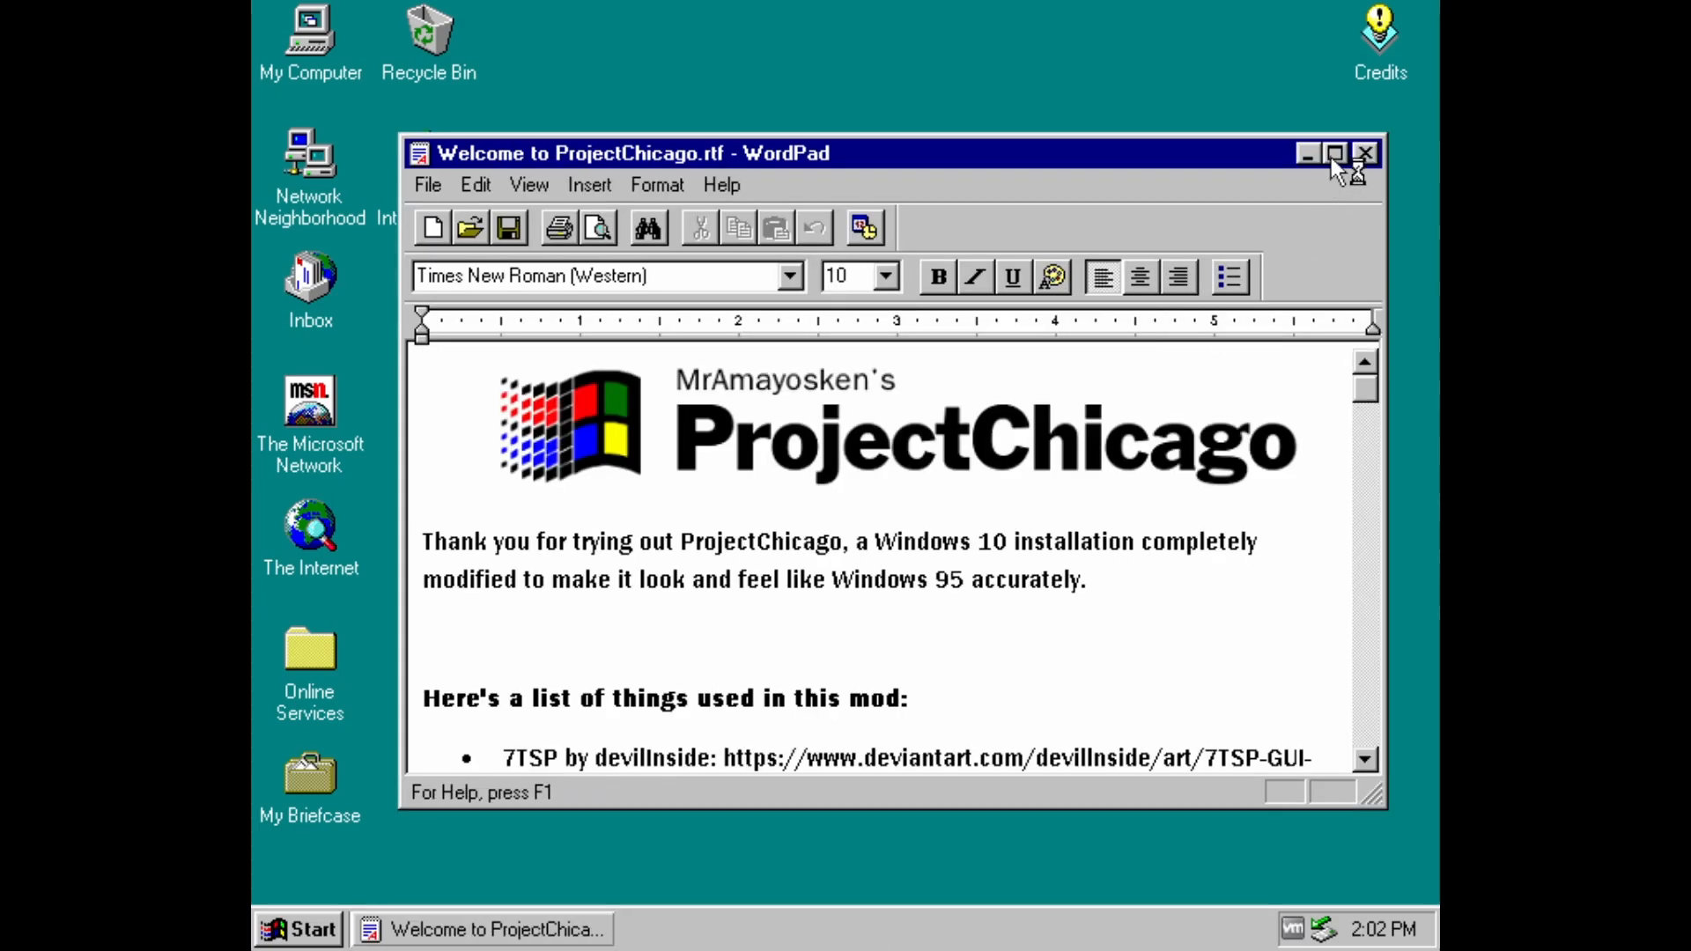
- Maximize the ProjectChicago welcome document in WordPad and scroll through the mod list
{"action": "left_click", "coordinate": [1336, 153]}
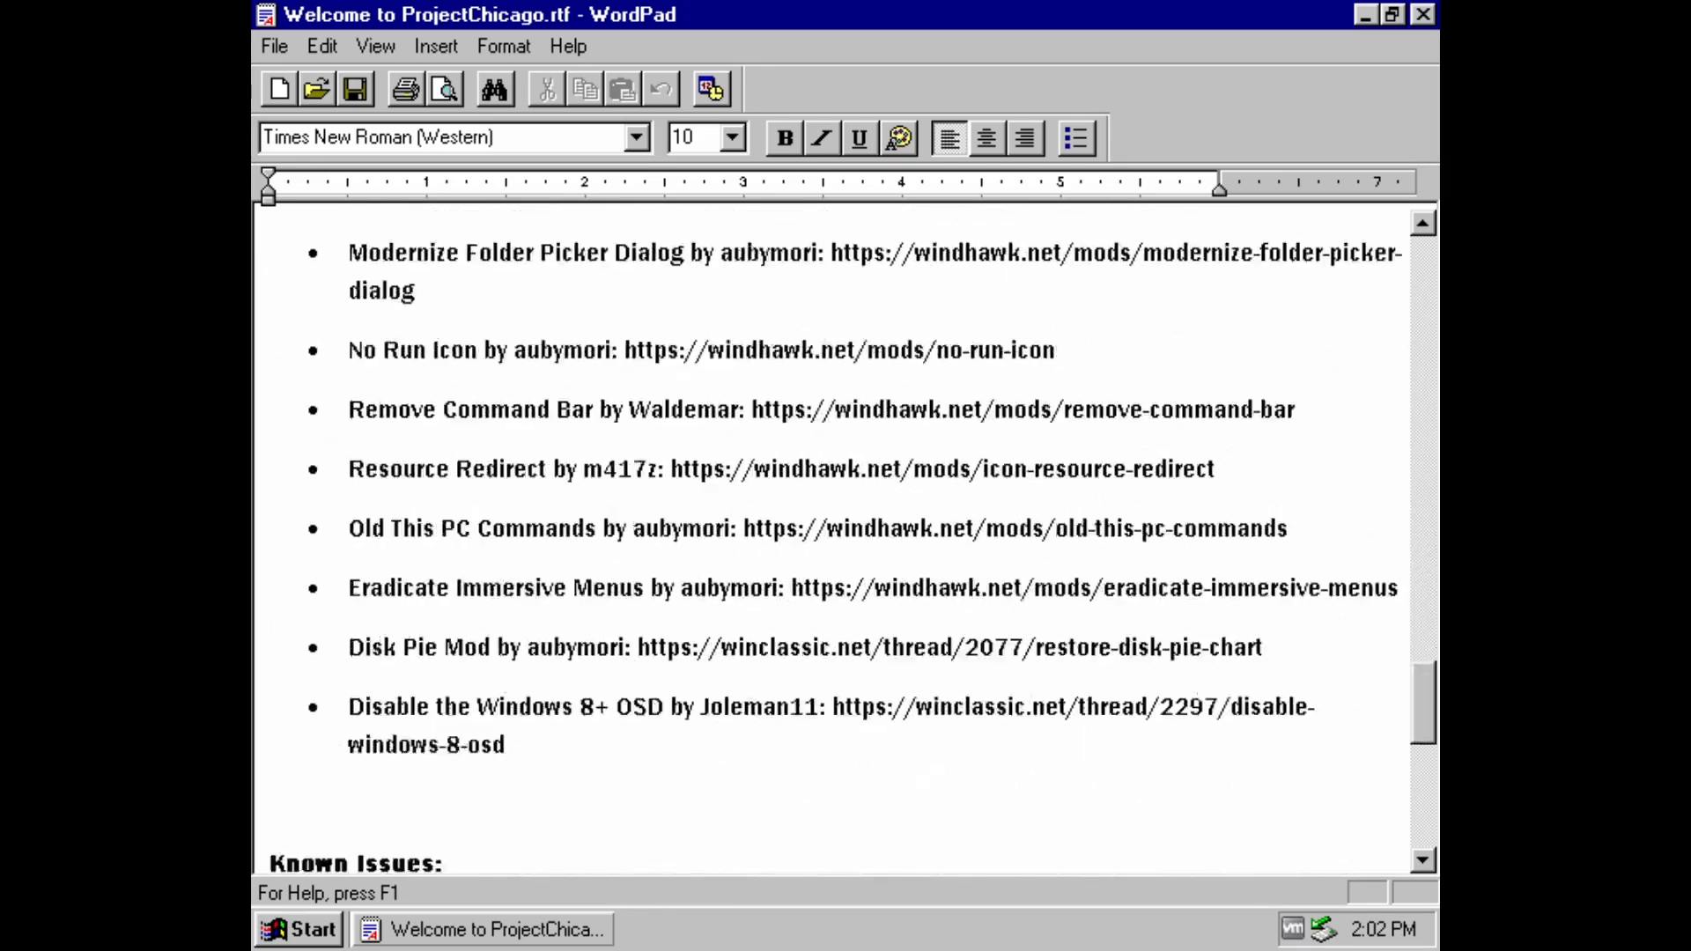
{"action": "scroll", "scroll_direction": "down", "scroll_amount": 3}
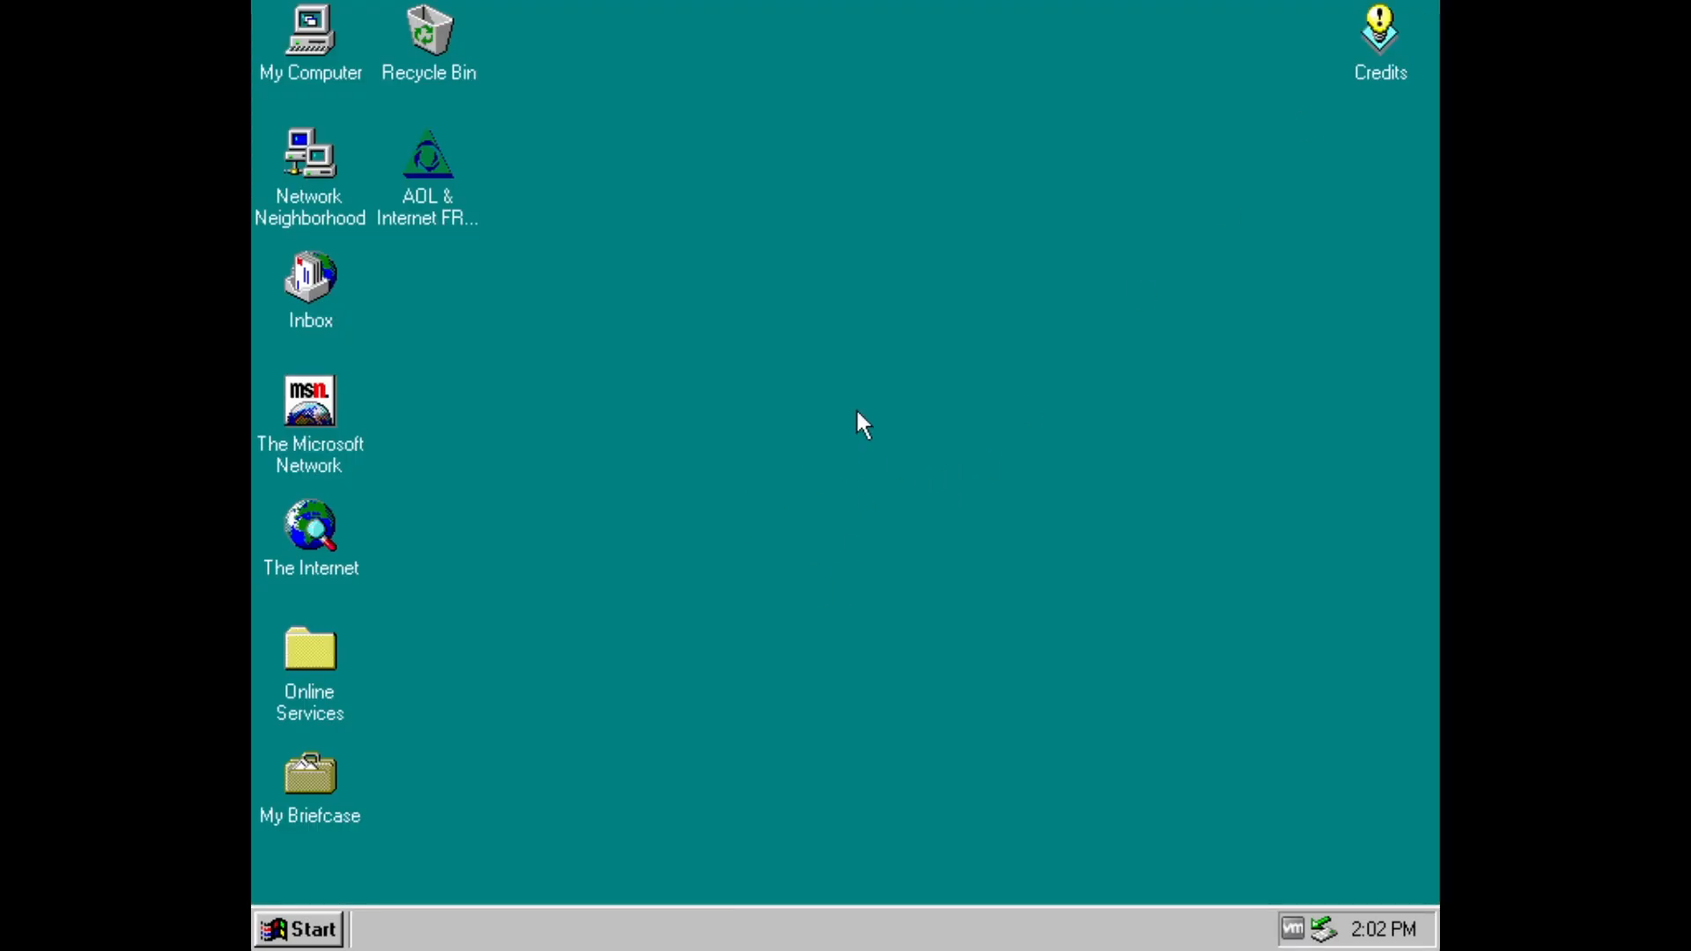
{"action": "mouse_move", "coordinate": [571, 503]}
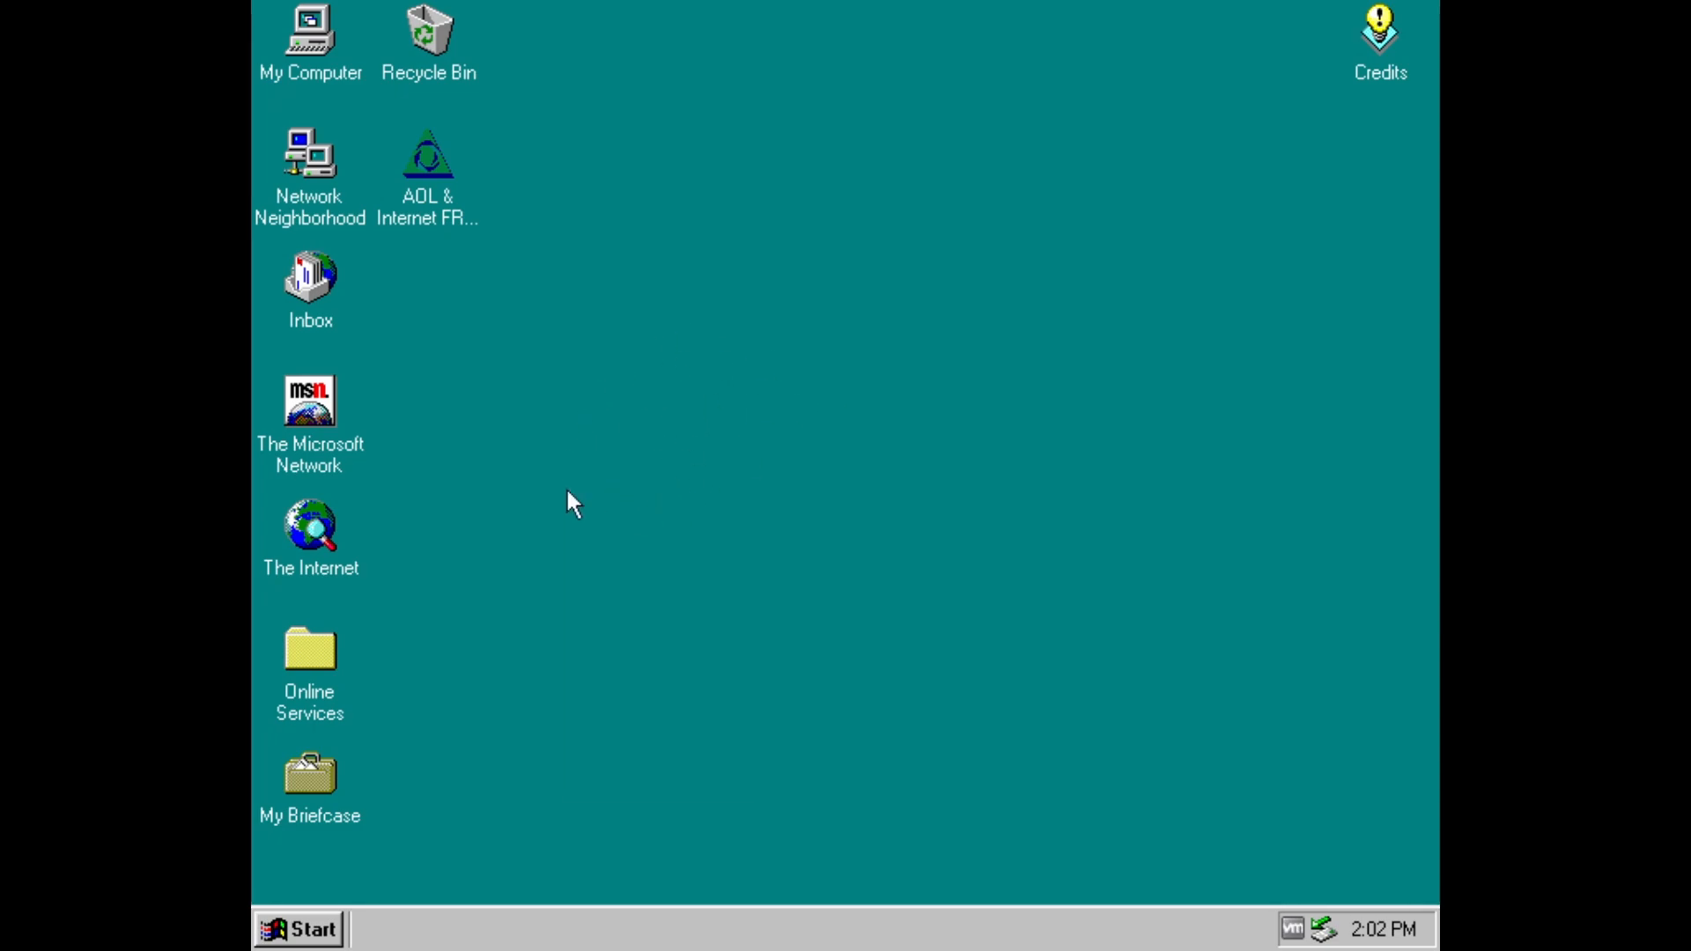
- Raise the desktop area from 720x576 to 1152x864 in Display Properties
{"action": "right_click", "coordinate": [570, 502]}
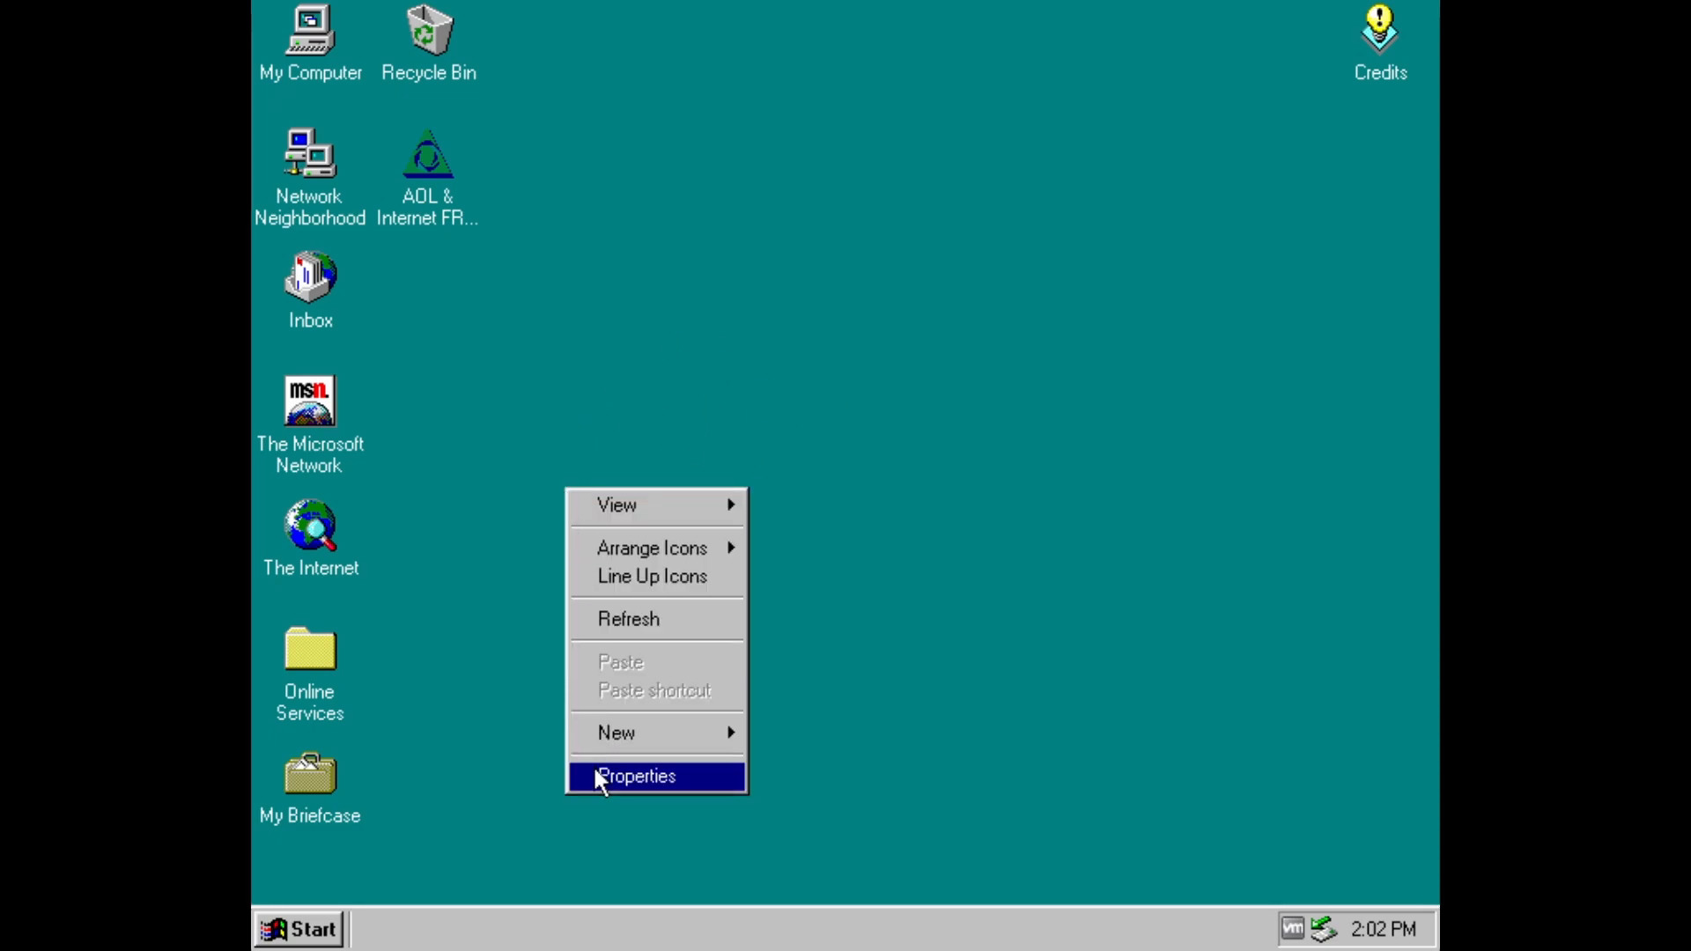
{"action": "left_click", "coordinate": [634, 774]}
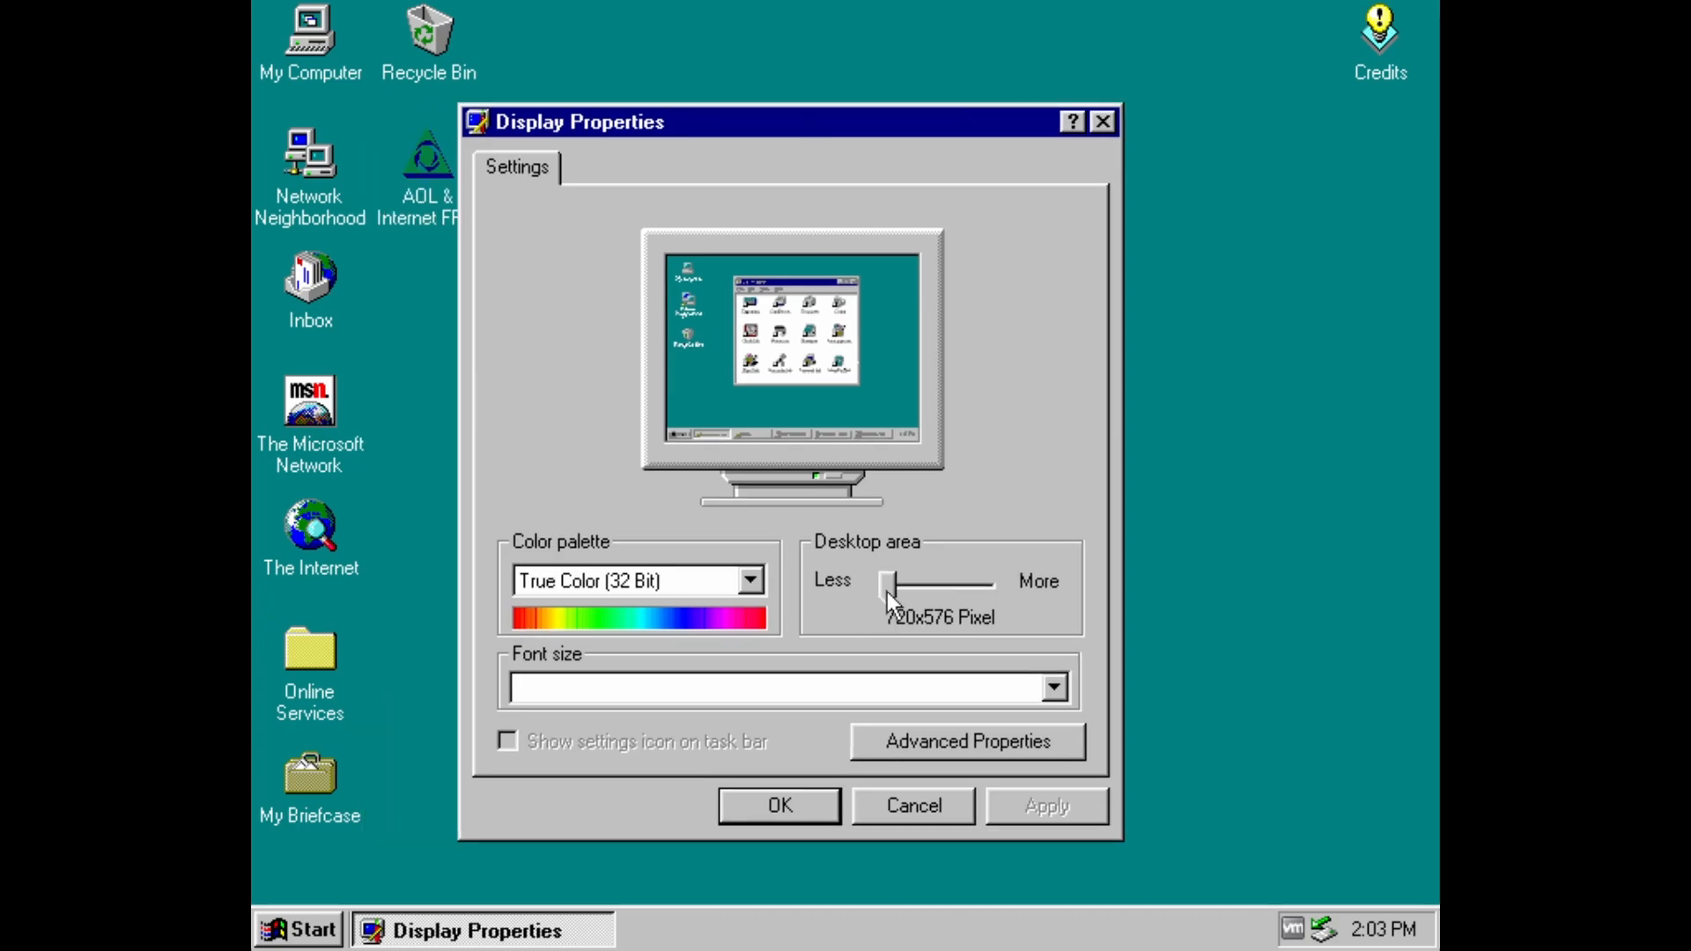
{"action": "left_click_drag", "start_coordinate": [886, 583], "coordinate": [916, 583]}
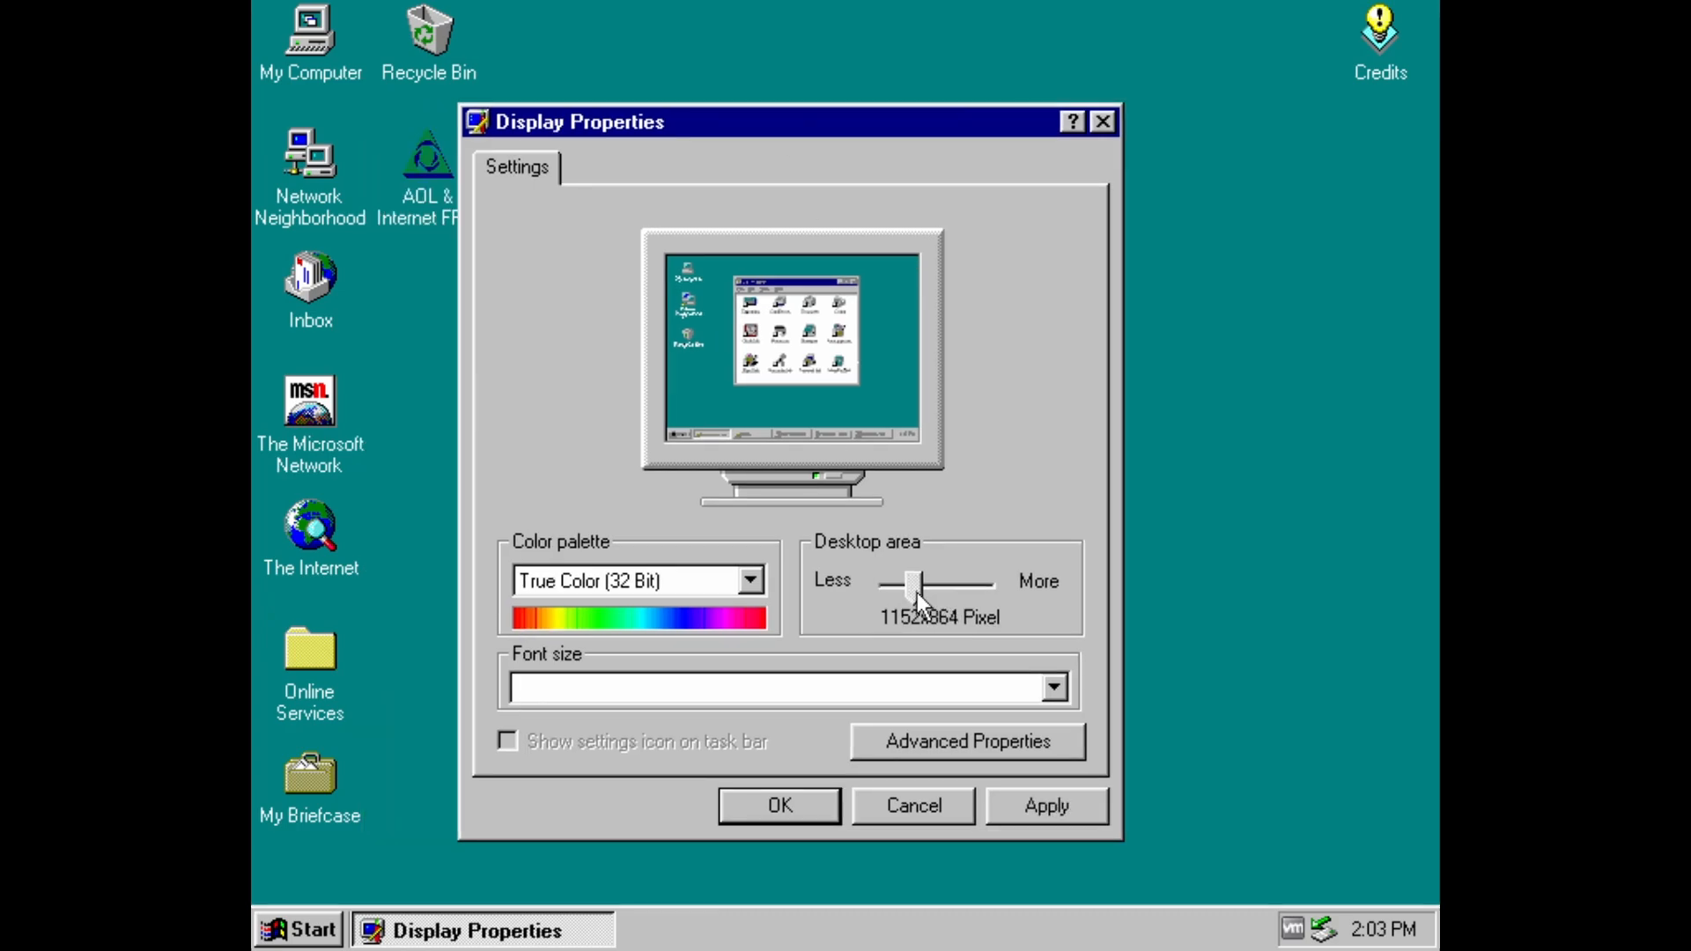
{"action": "left_click_drag", "start_coordinate": [919, 585], "coordinate": [933, 585]}
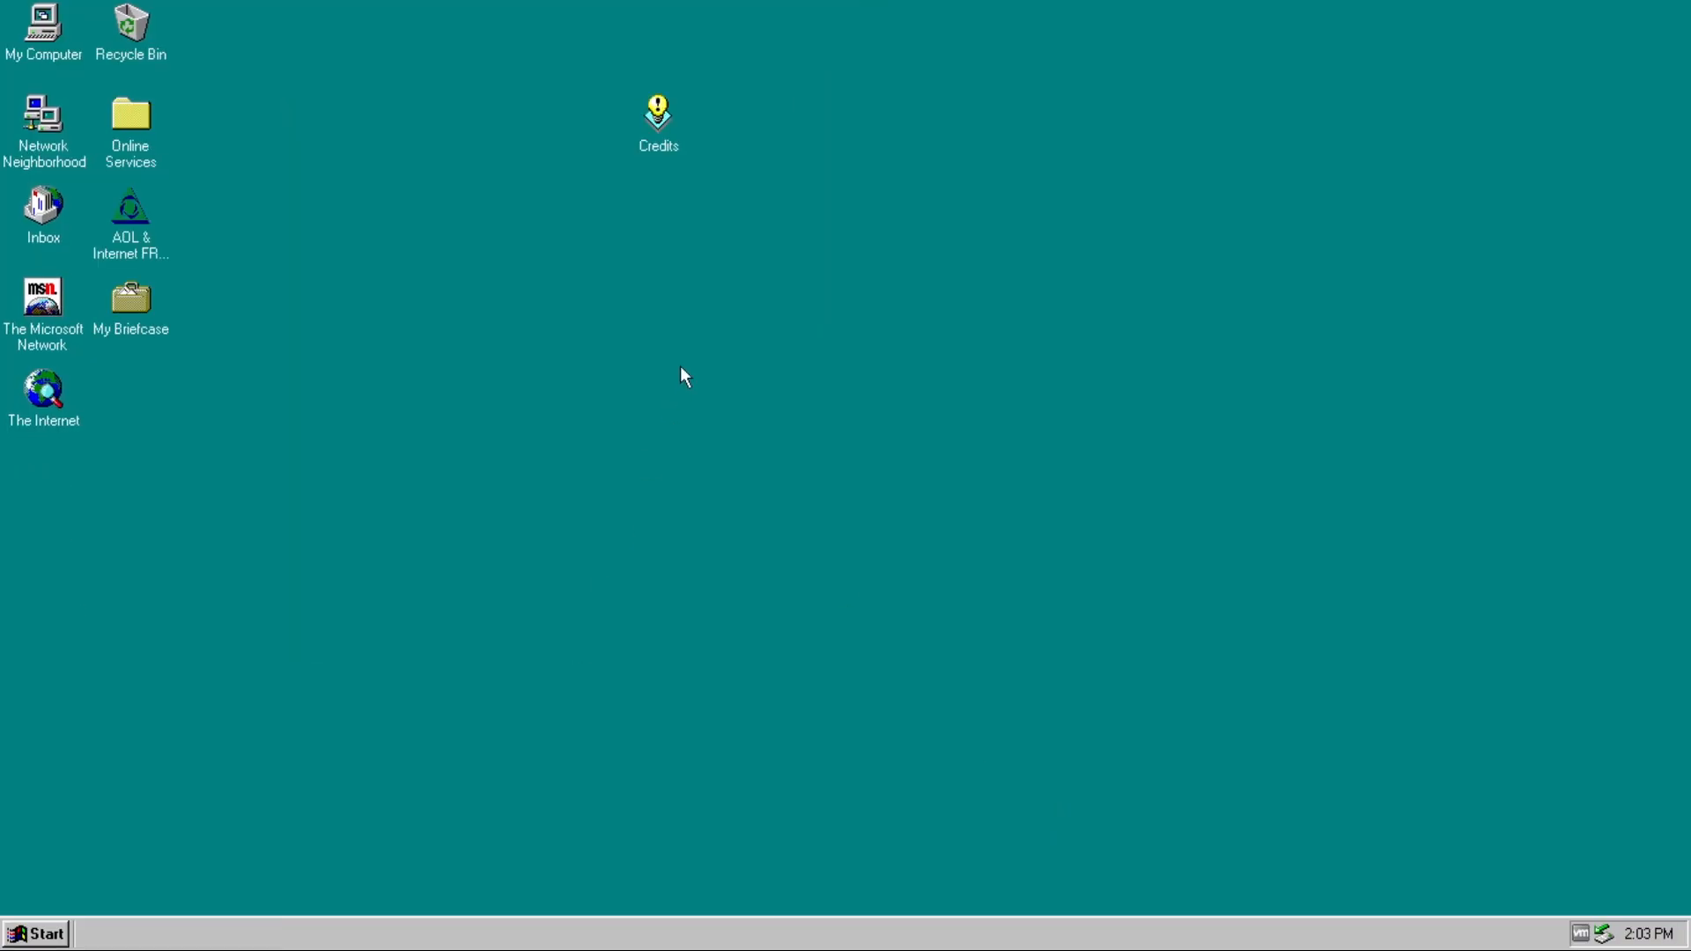
- Move the Credits icon back to the top-right corner of the desktop
{"action": "left_click", "coordinate": [657, 113]}
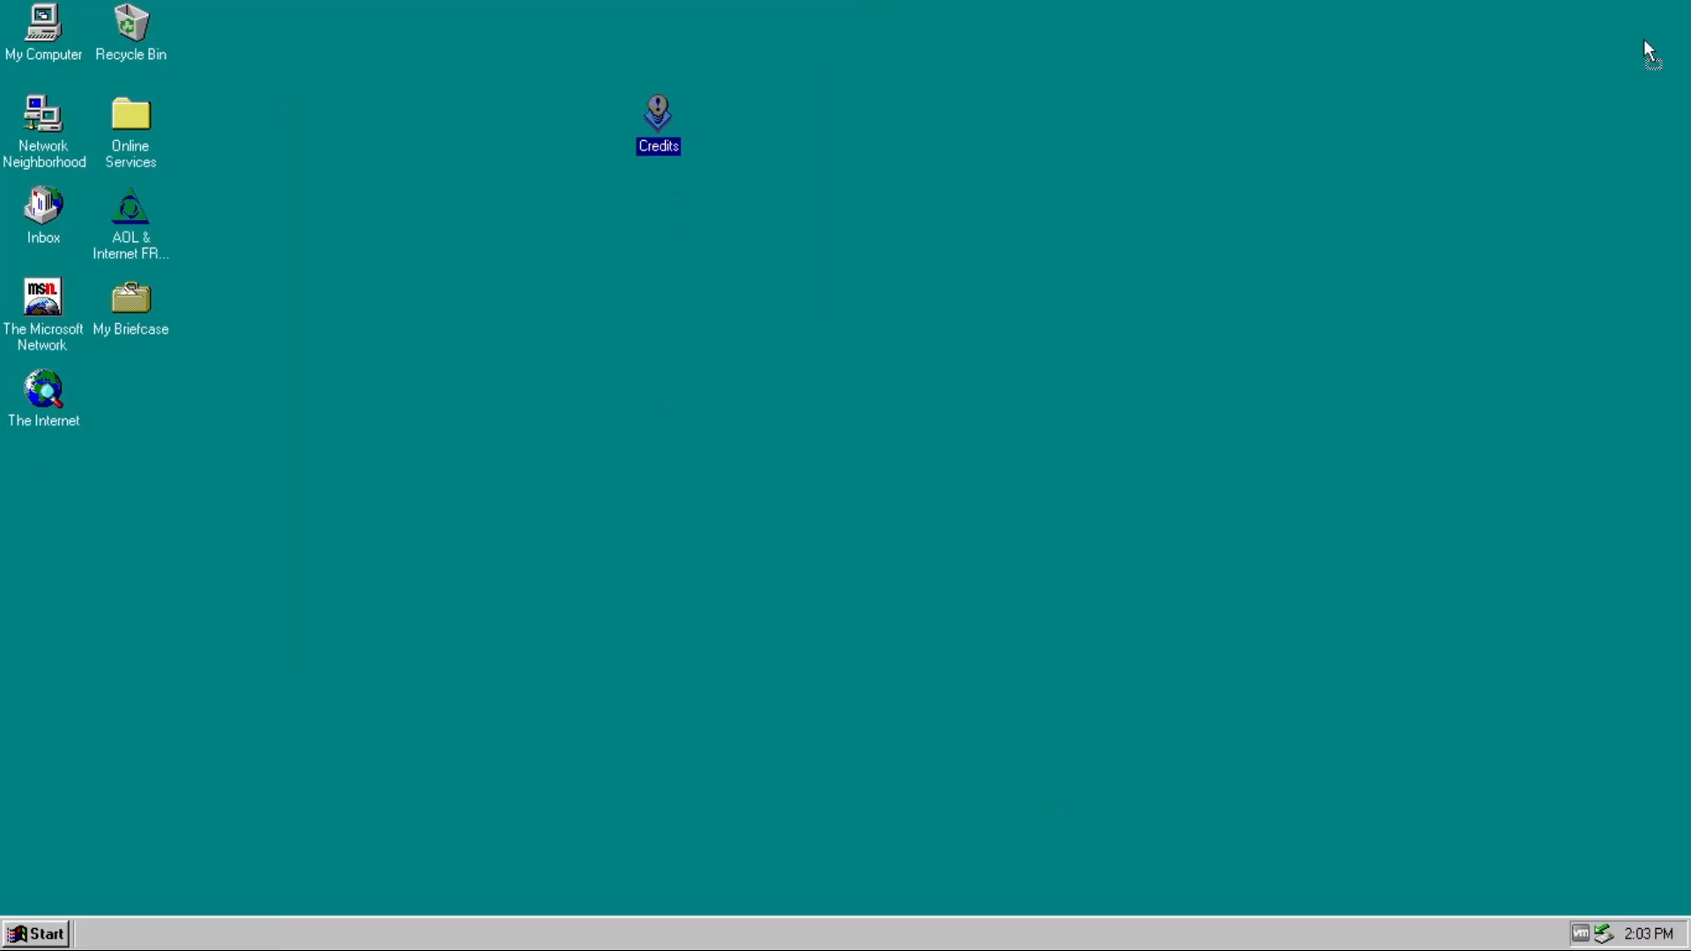
{"action": "left_click_drag", "start_coordinate": [657, 113], "coordinate": [1623, 21]}
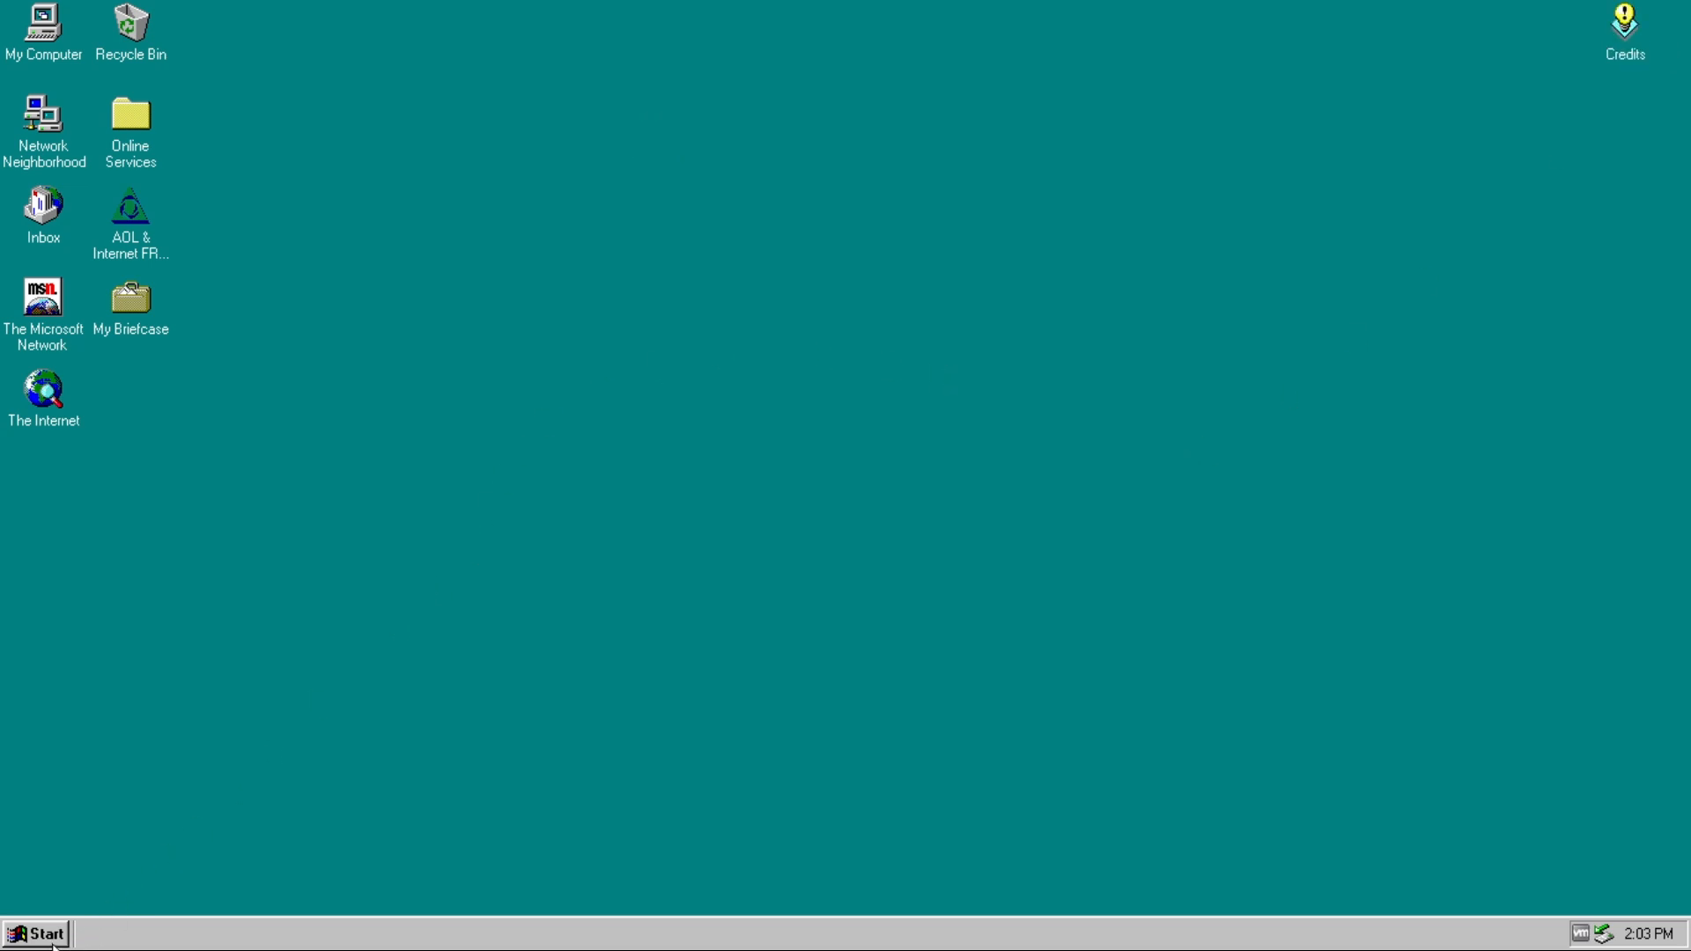
- Bring up the Start menu on the higher-resolution desktop
{"action": "left_click", "coordinate": [36, 934]}
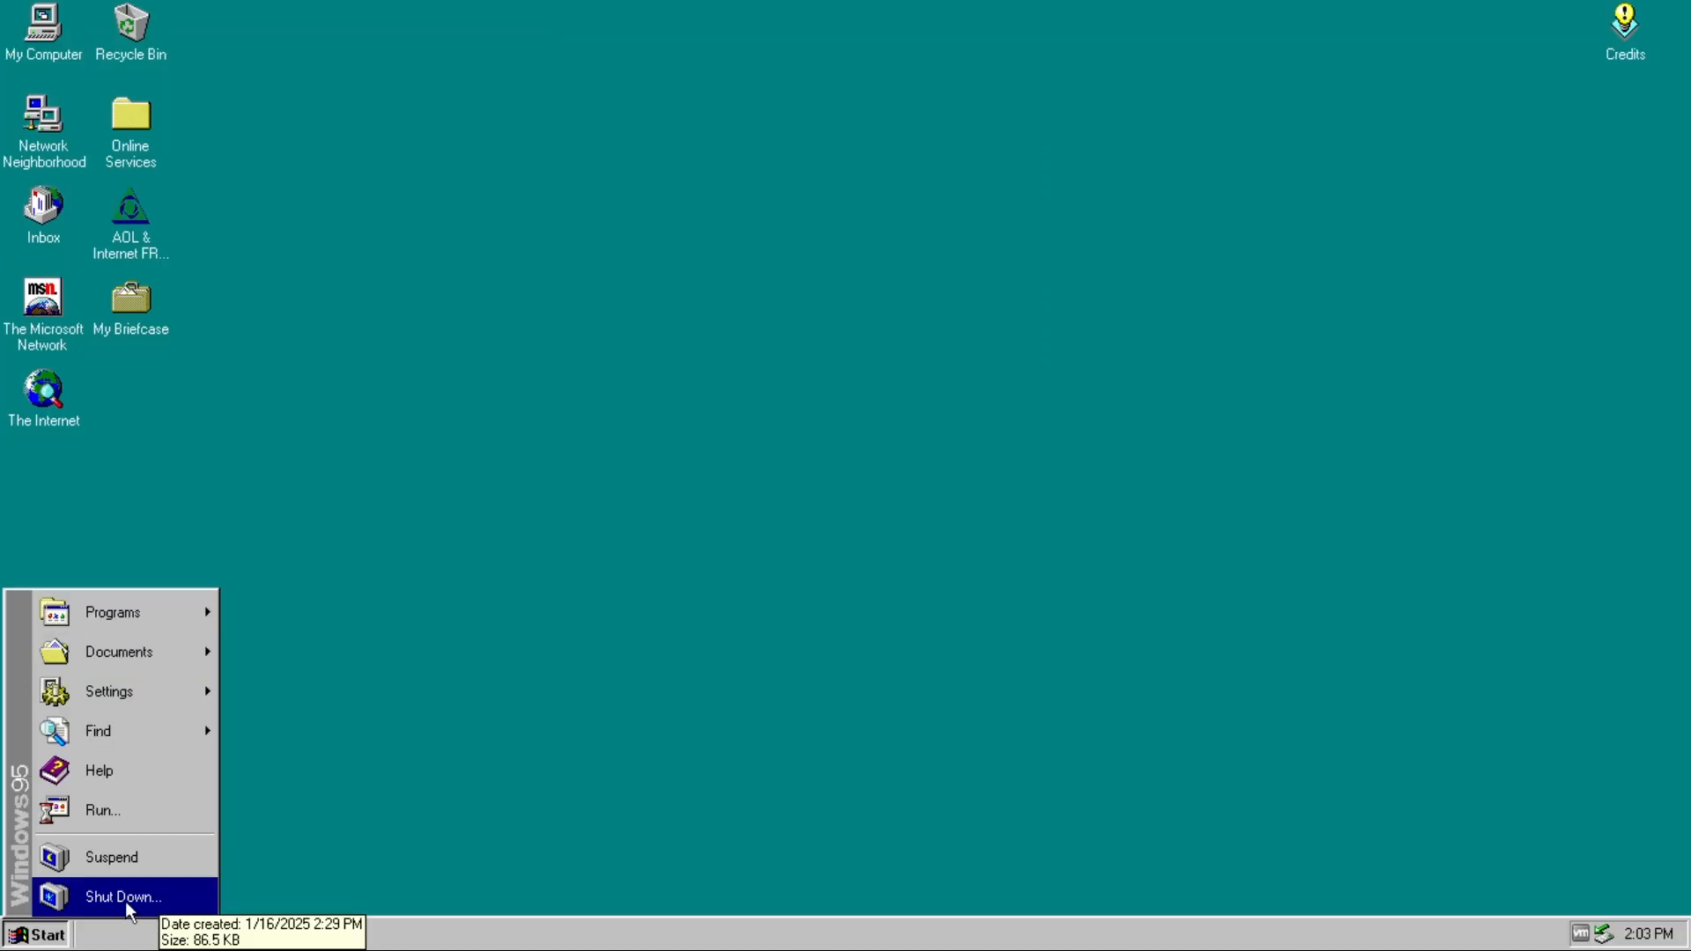
{"action": "left_click", "coordinate": [121, 897]}
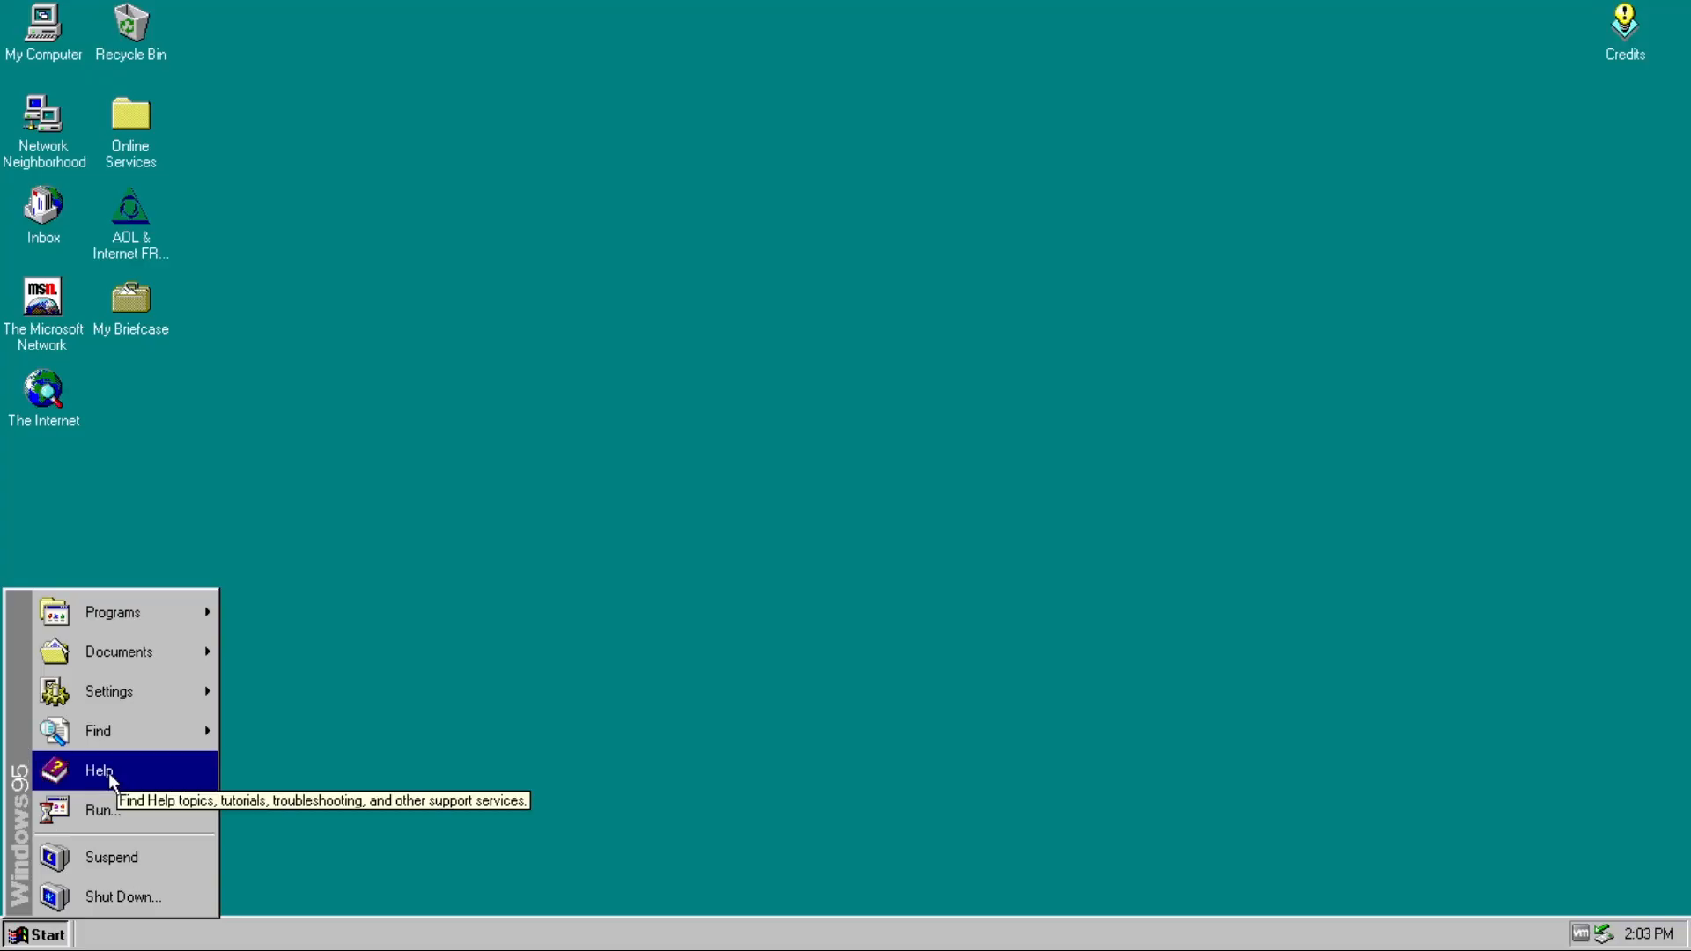
- In Windows Help, reach the "A new look and feel" topic under What's New and centre its window
{"action": "left_click", "coordinate": [99, 770]}
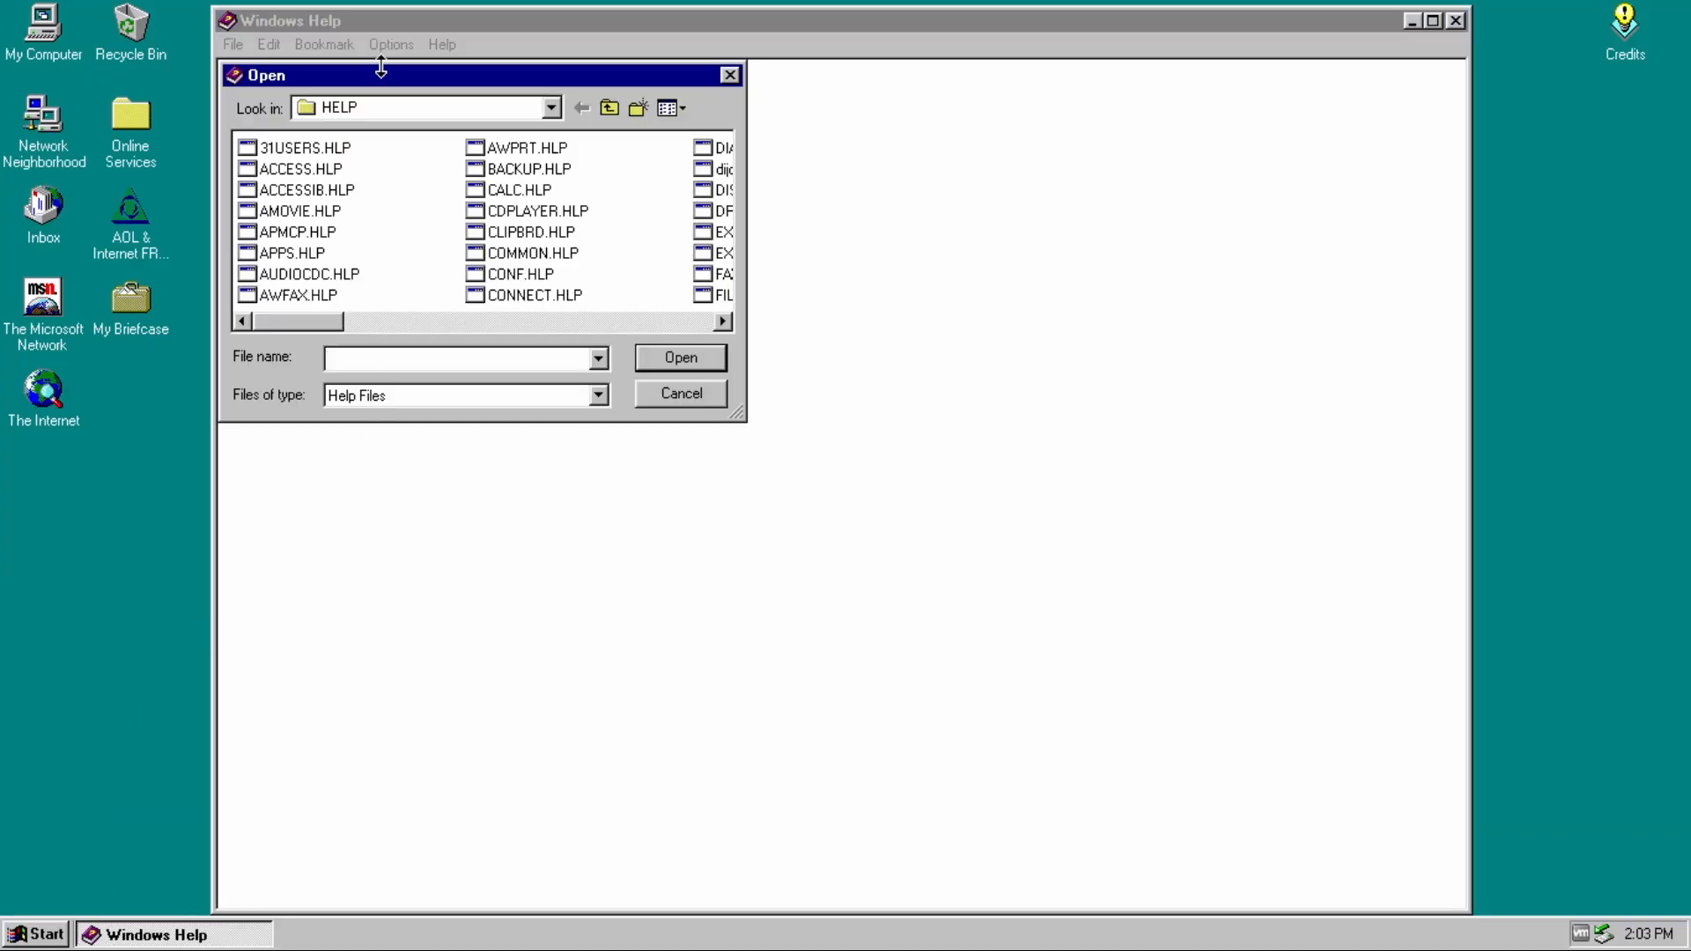
{"action": "mouse_move", "coordinate": [306, 162]}
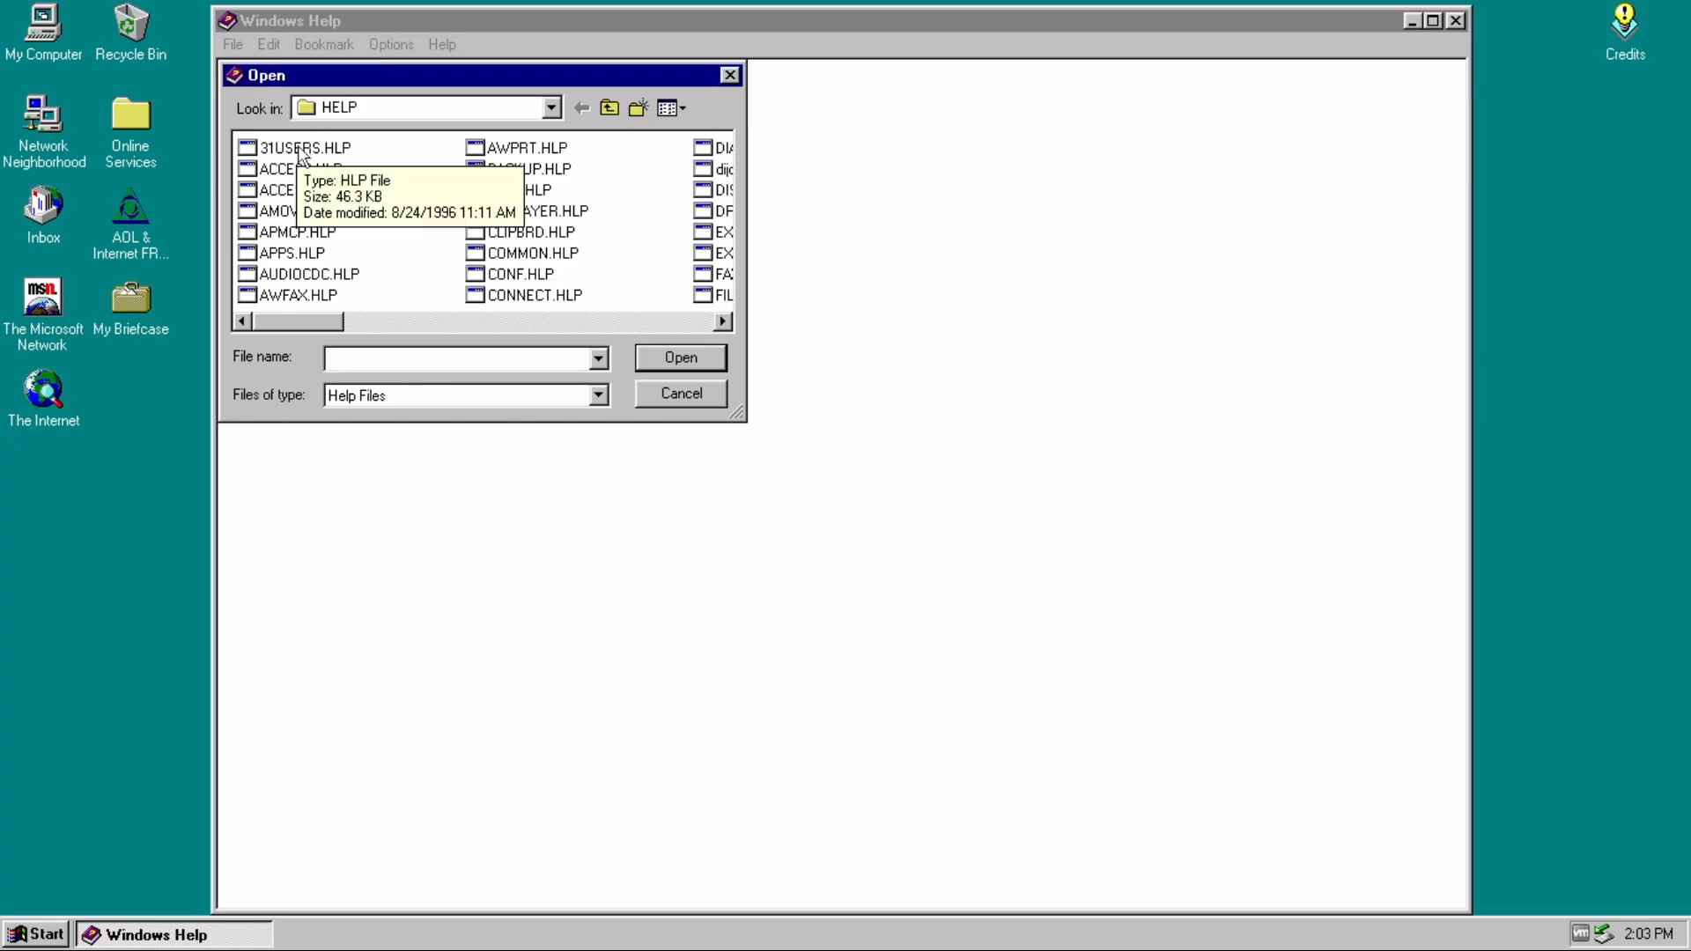
{"action": "left_click", "coordinate": [680, 392]}
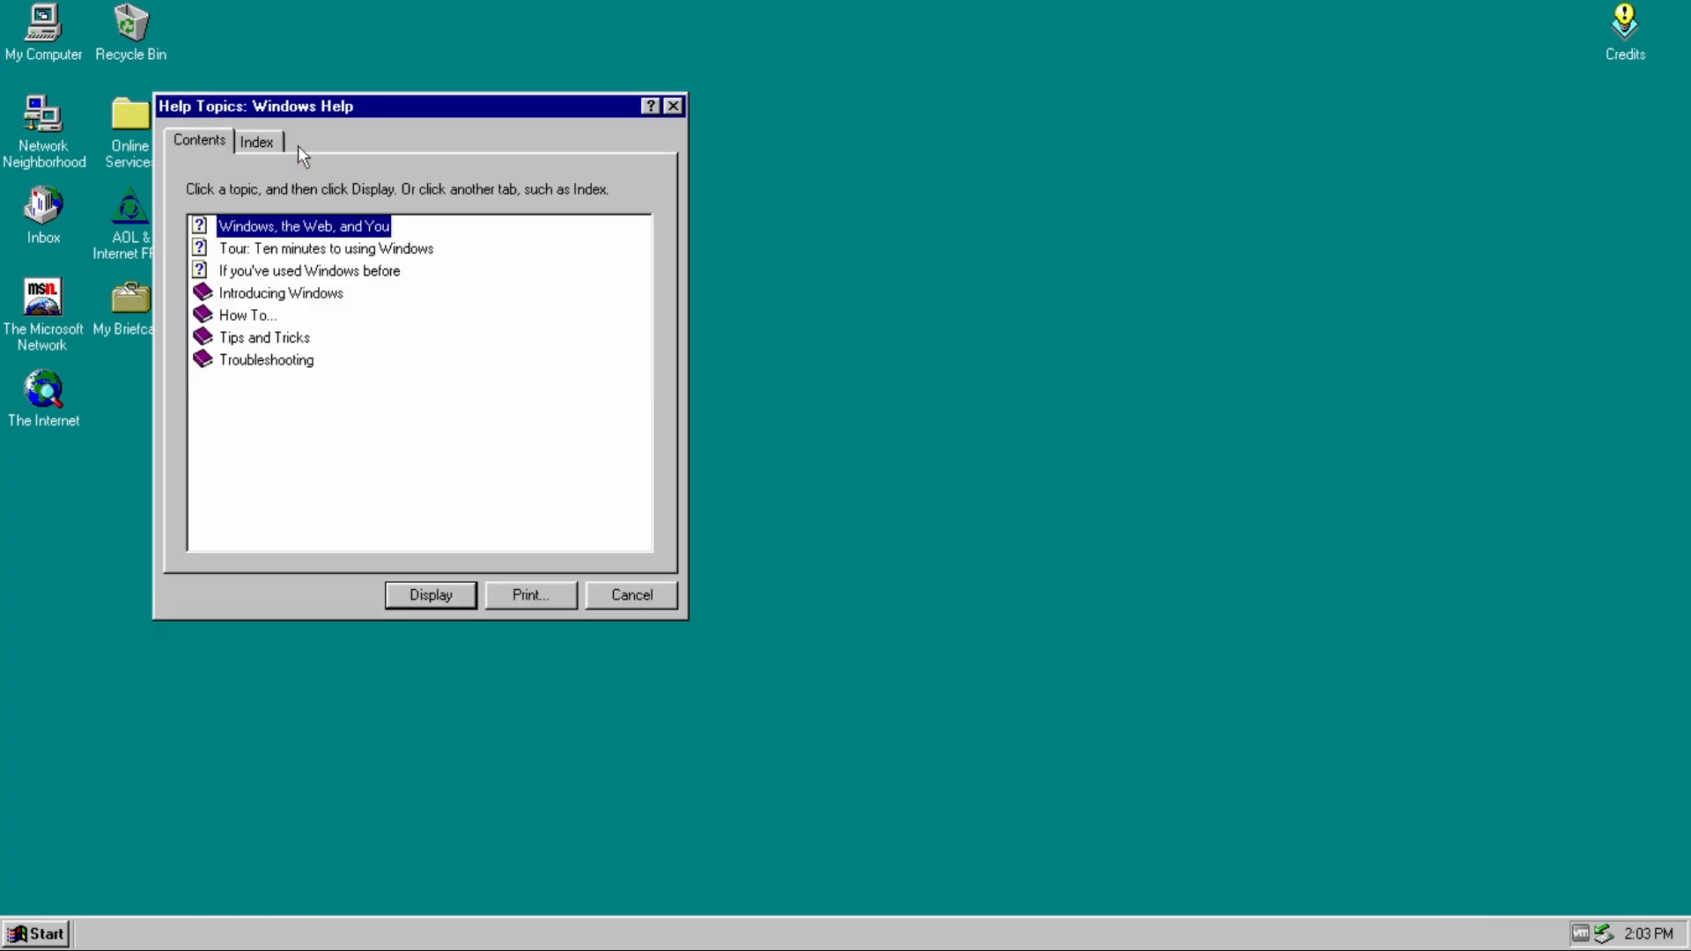
{"action": "mouse_move", "coordinate": [377, 313]}
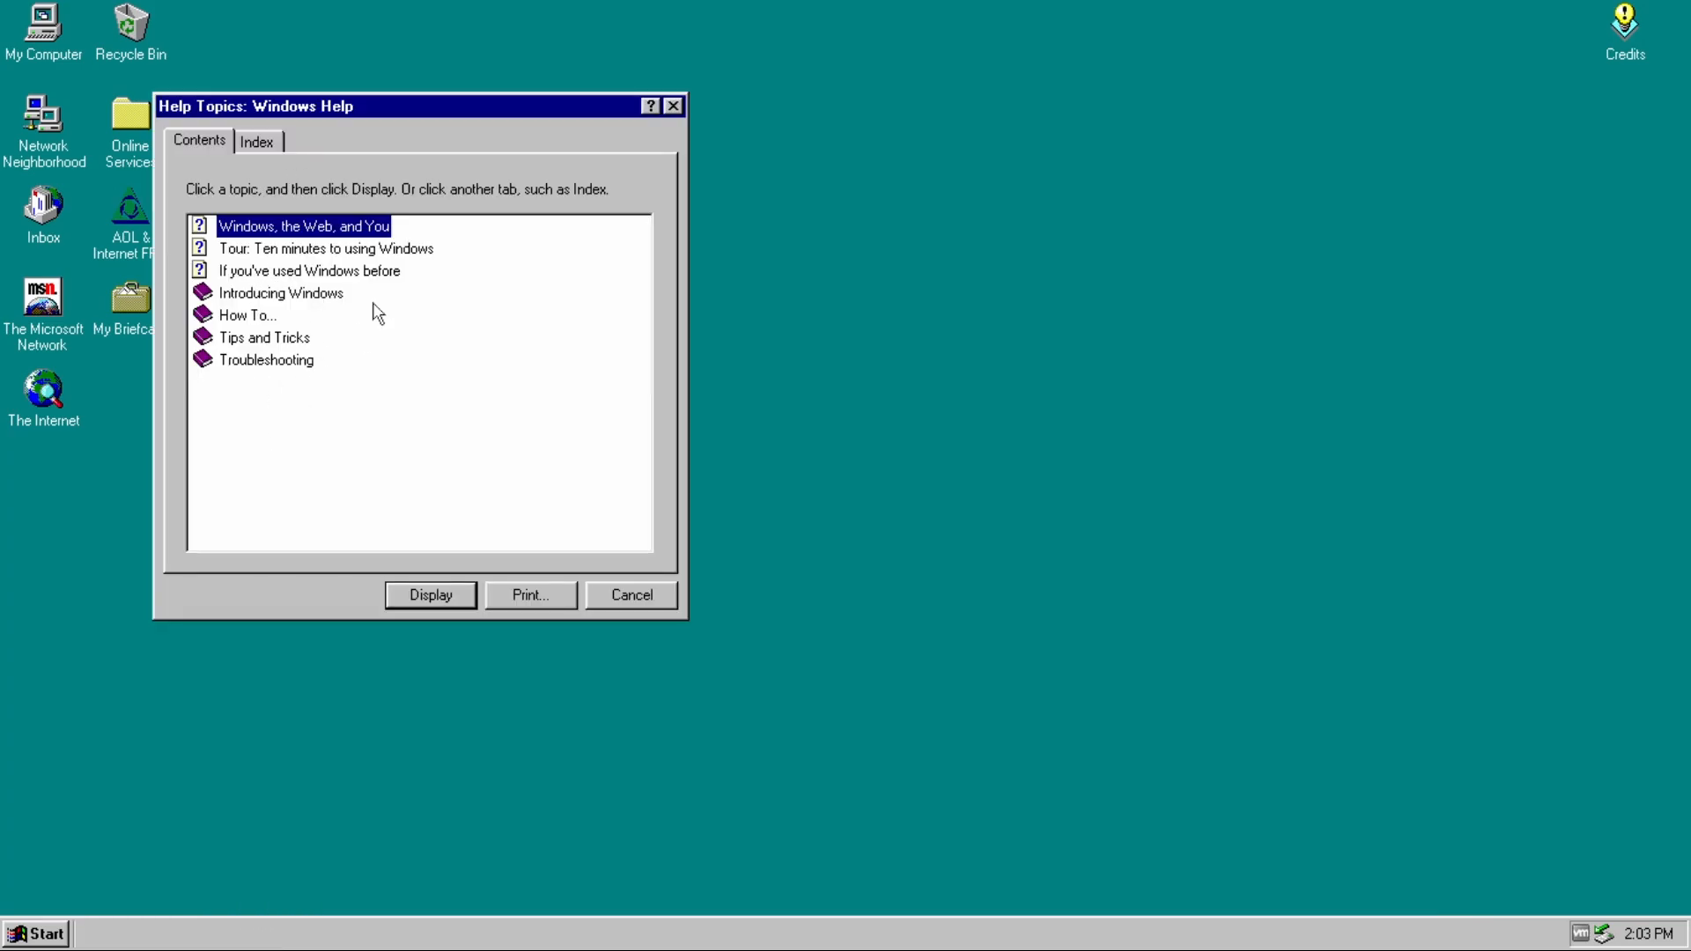
{"action": "double_click", "coordinate": [281, 292]}
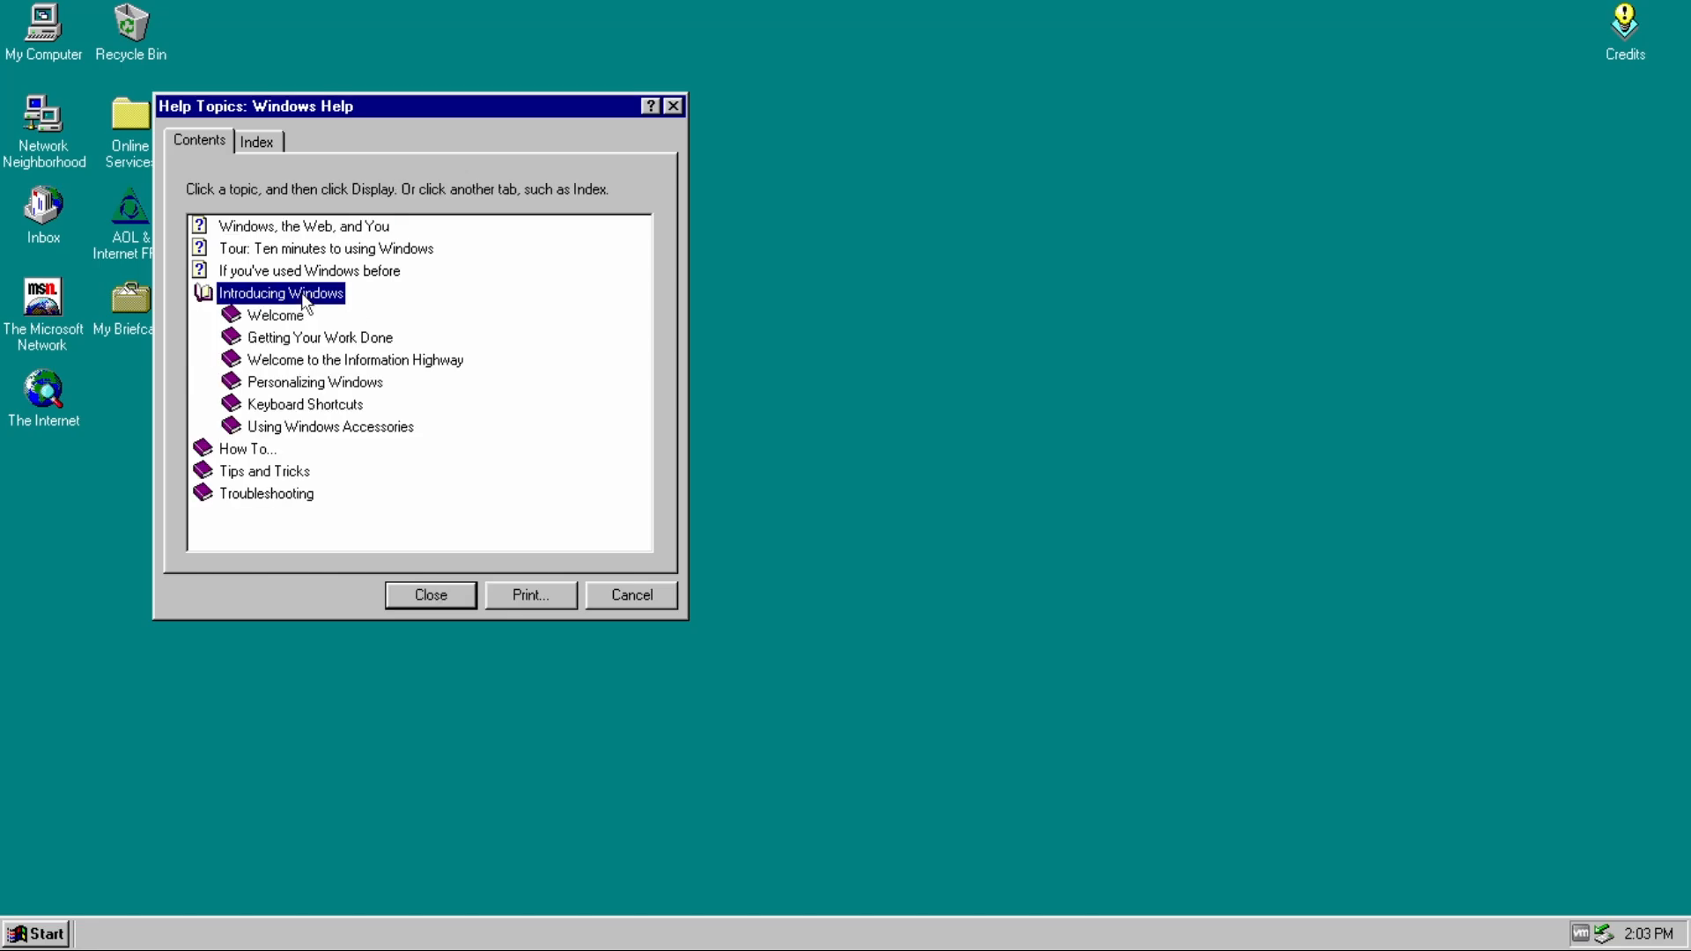
{"action": "double_click", "coordinate": [276, 315]}
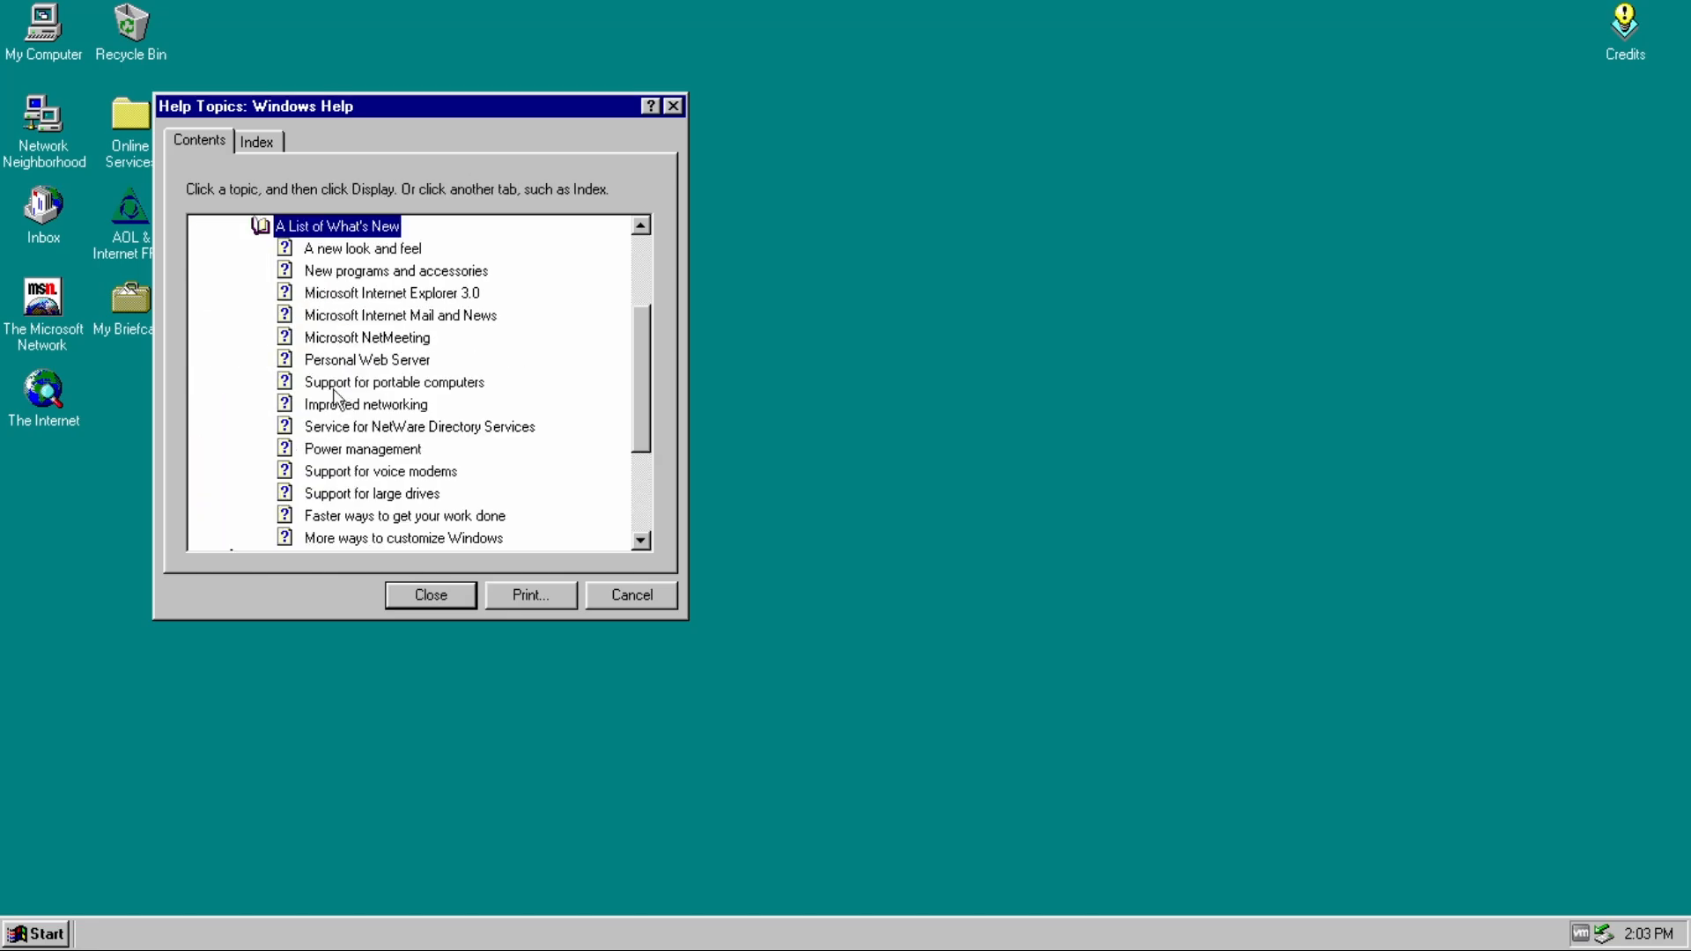
{"action": "double_click", "coordinate": [363, 248]}
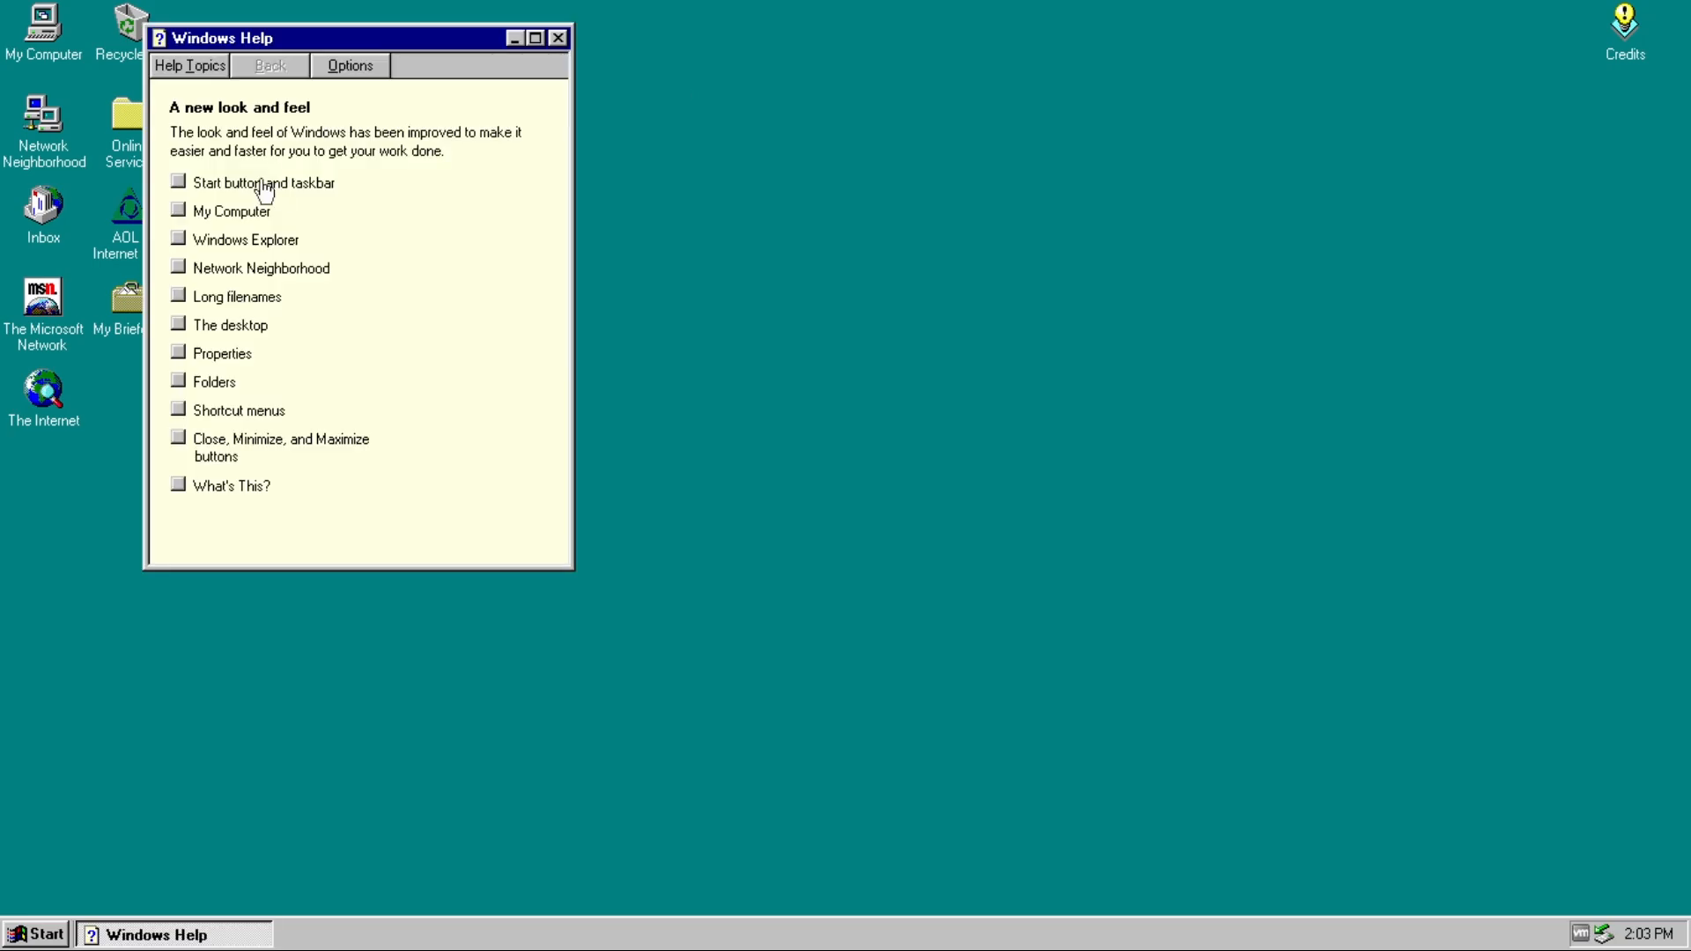
{"action": "mouse_move", "coordinate": [354, 55]}
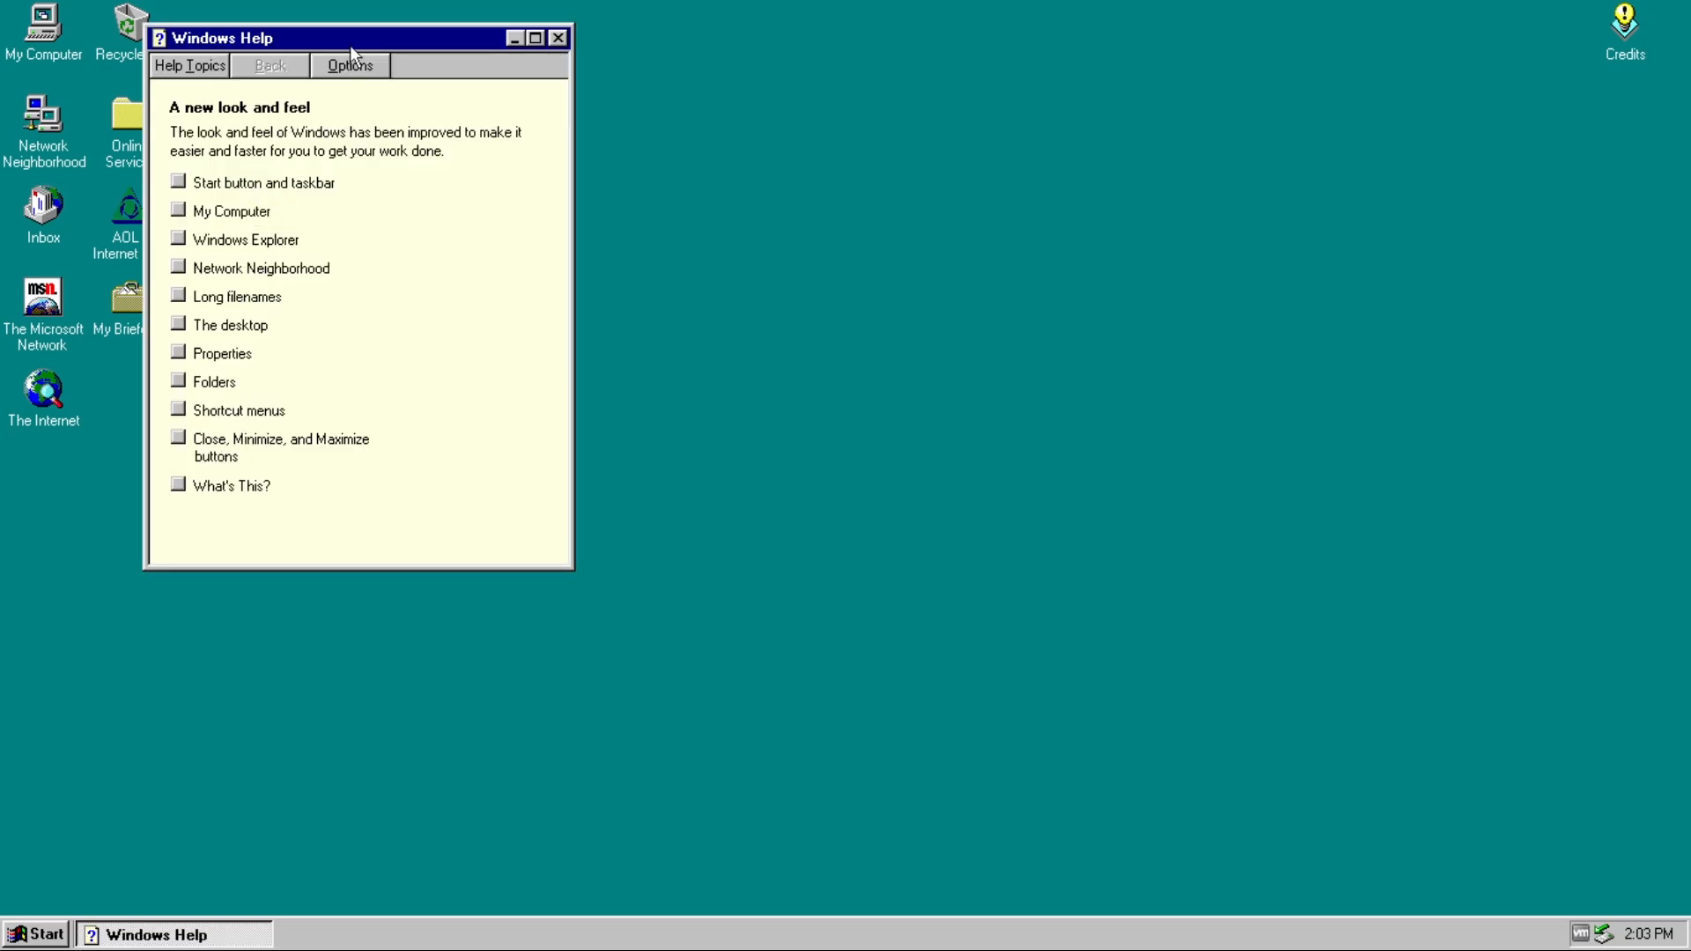
{"action": "left_click_drag", "start_coordinate": [356, 37], "coordinate": [819, 231]}
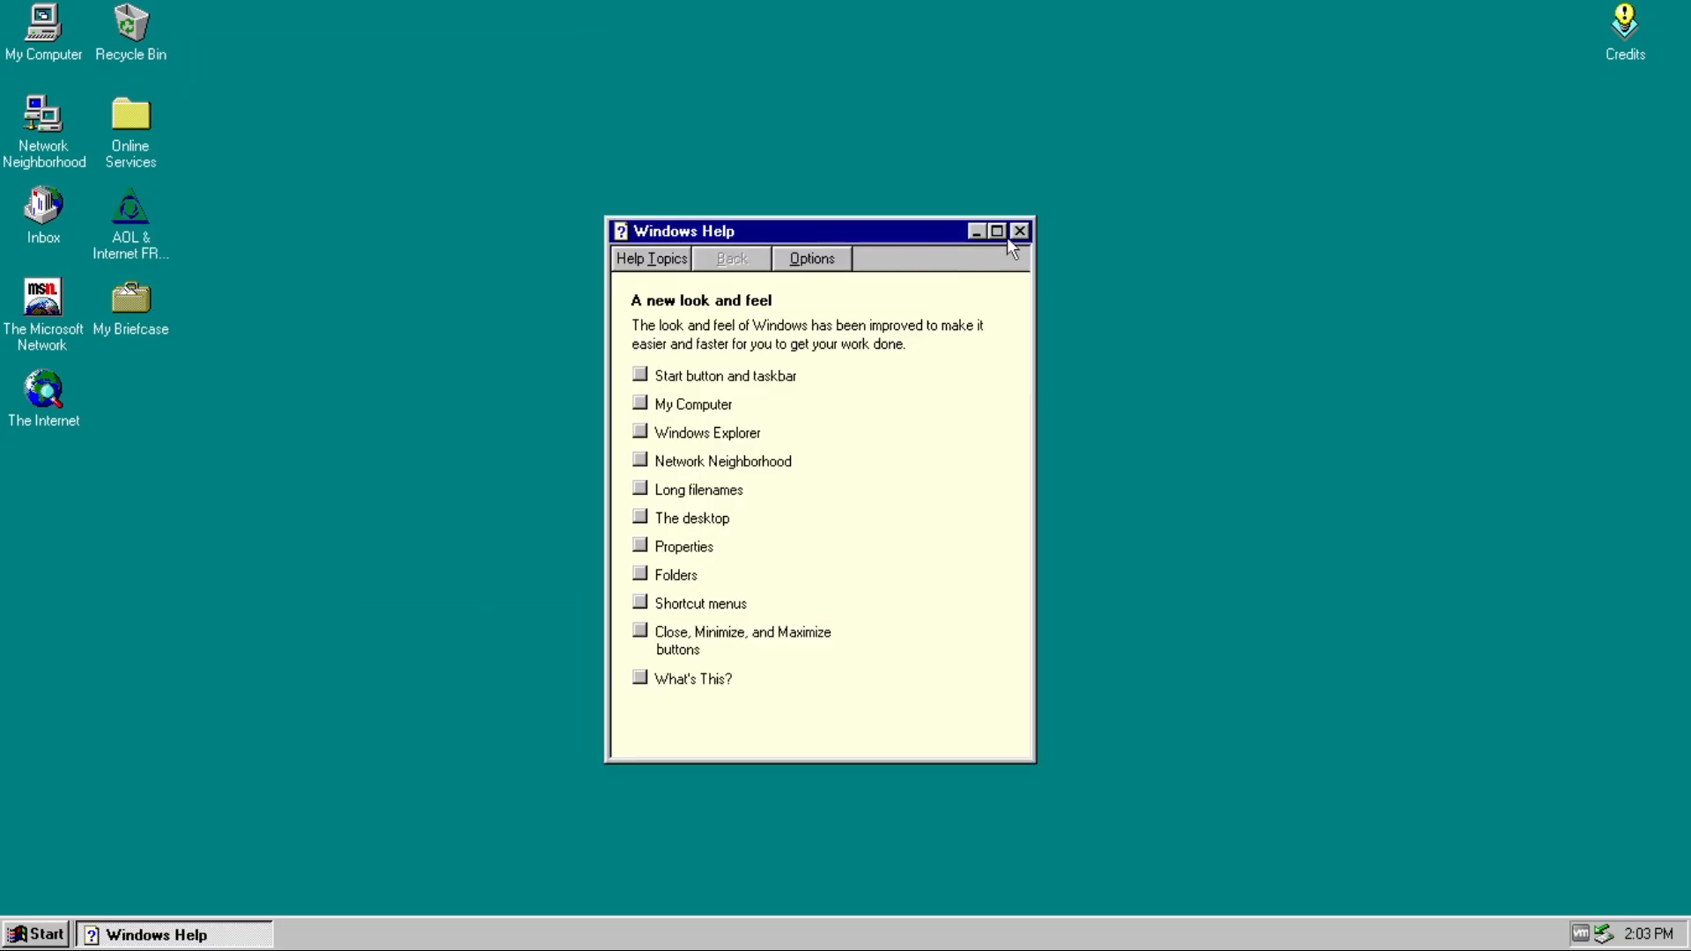
- Close the help topic and bring up the Control Panel folder from Start > Settings
{"action": "left_click", "coordinate": [37, 934]}
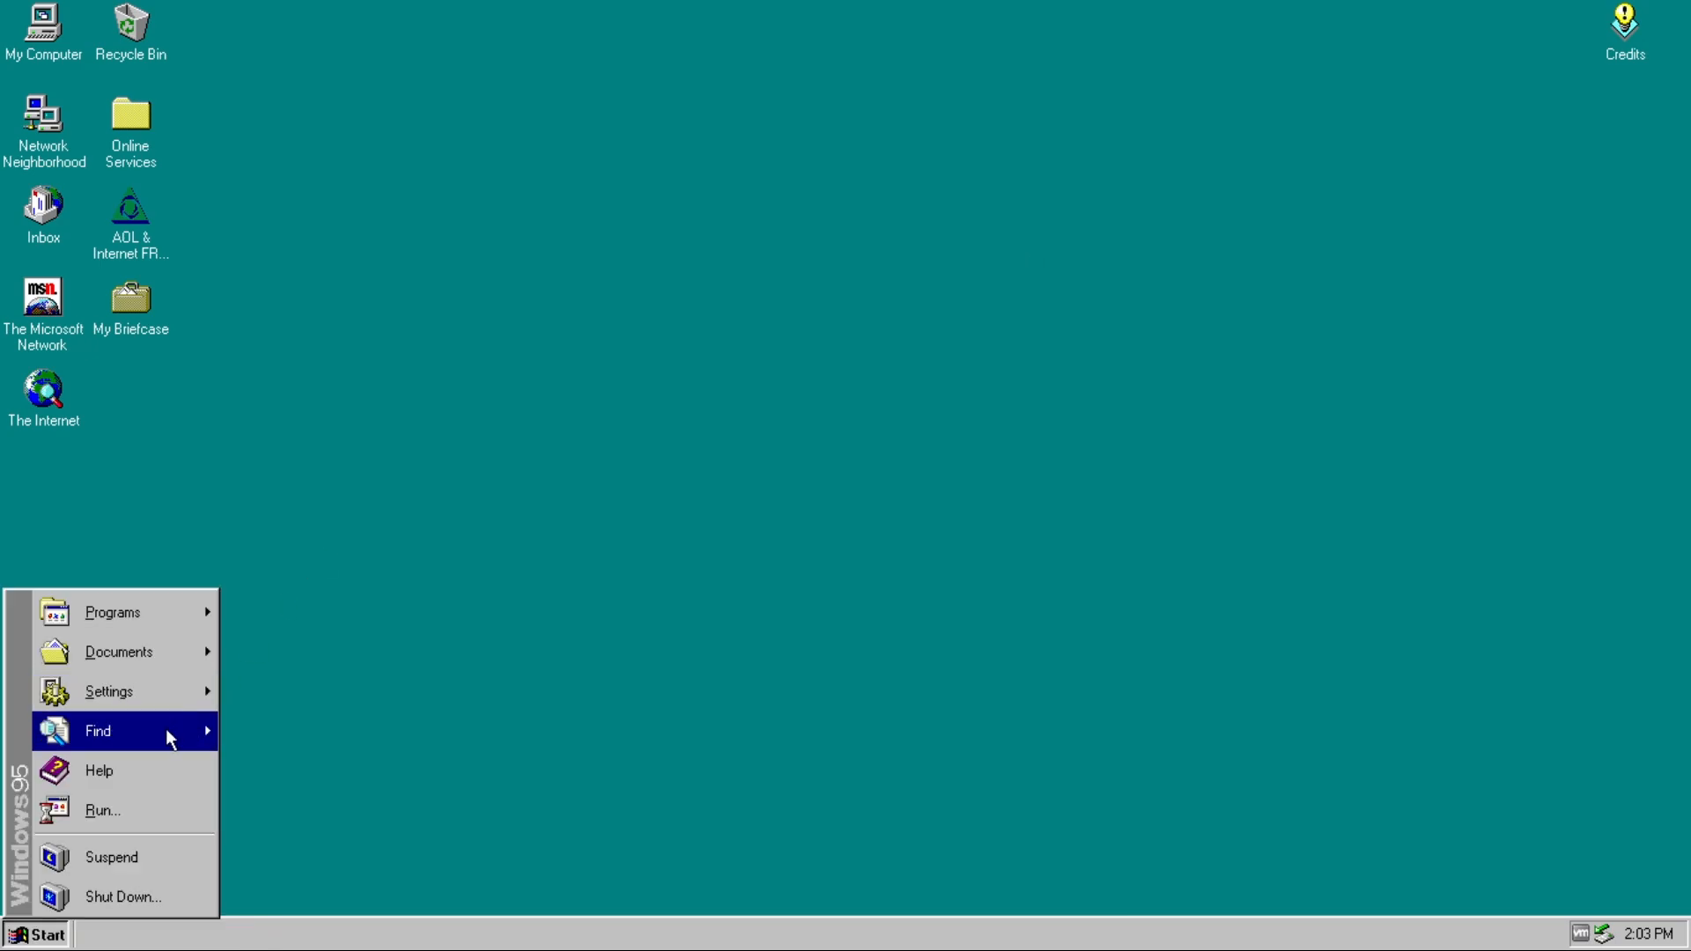
{"action": "mouse_move", "coordinate": [108, 690]}
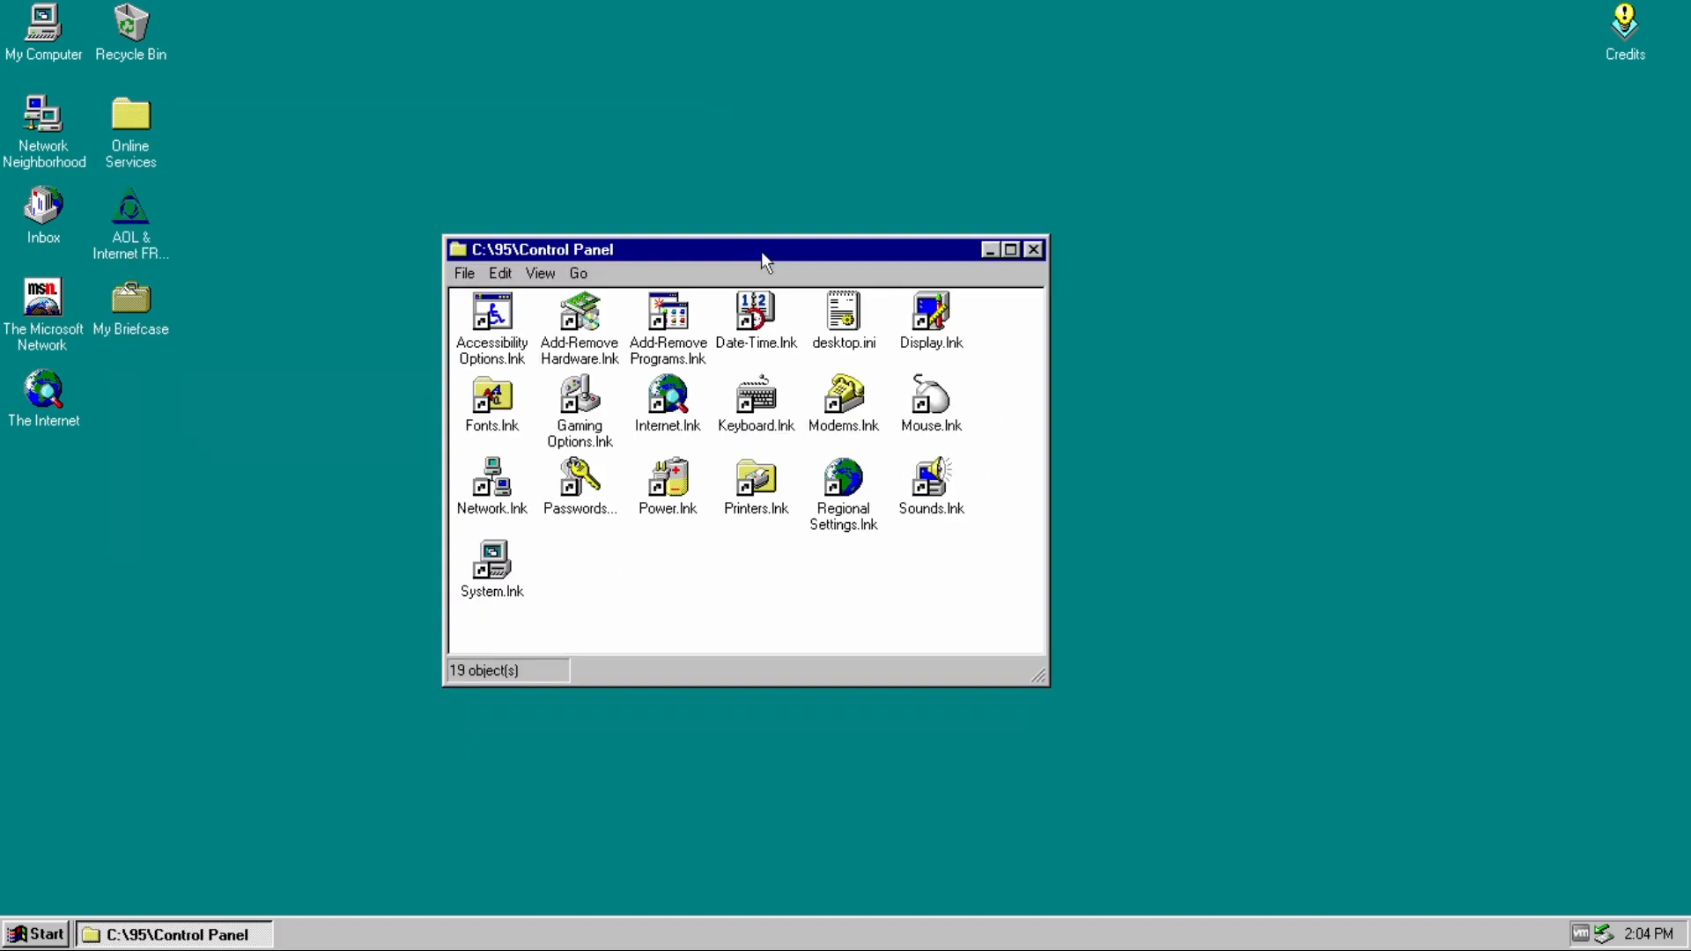
{"action": "left_click", "coordinate": [1008, 248]}
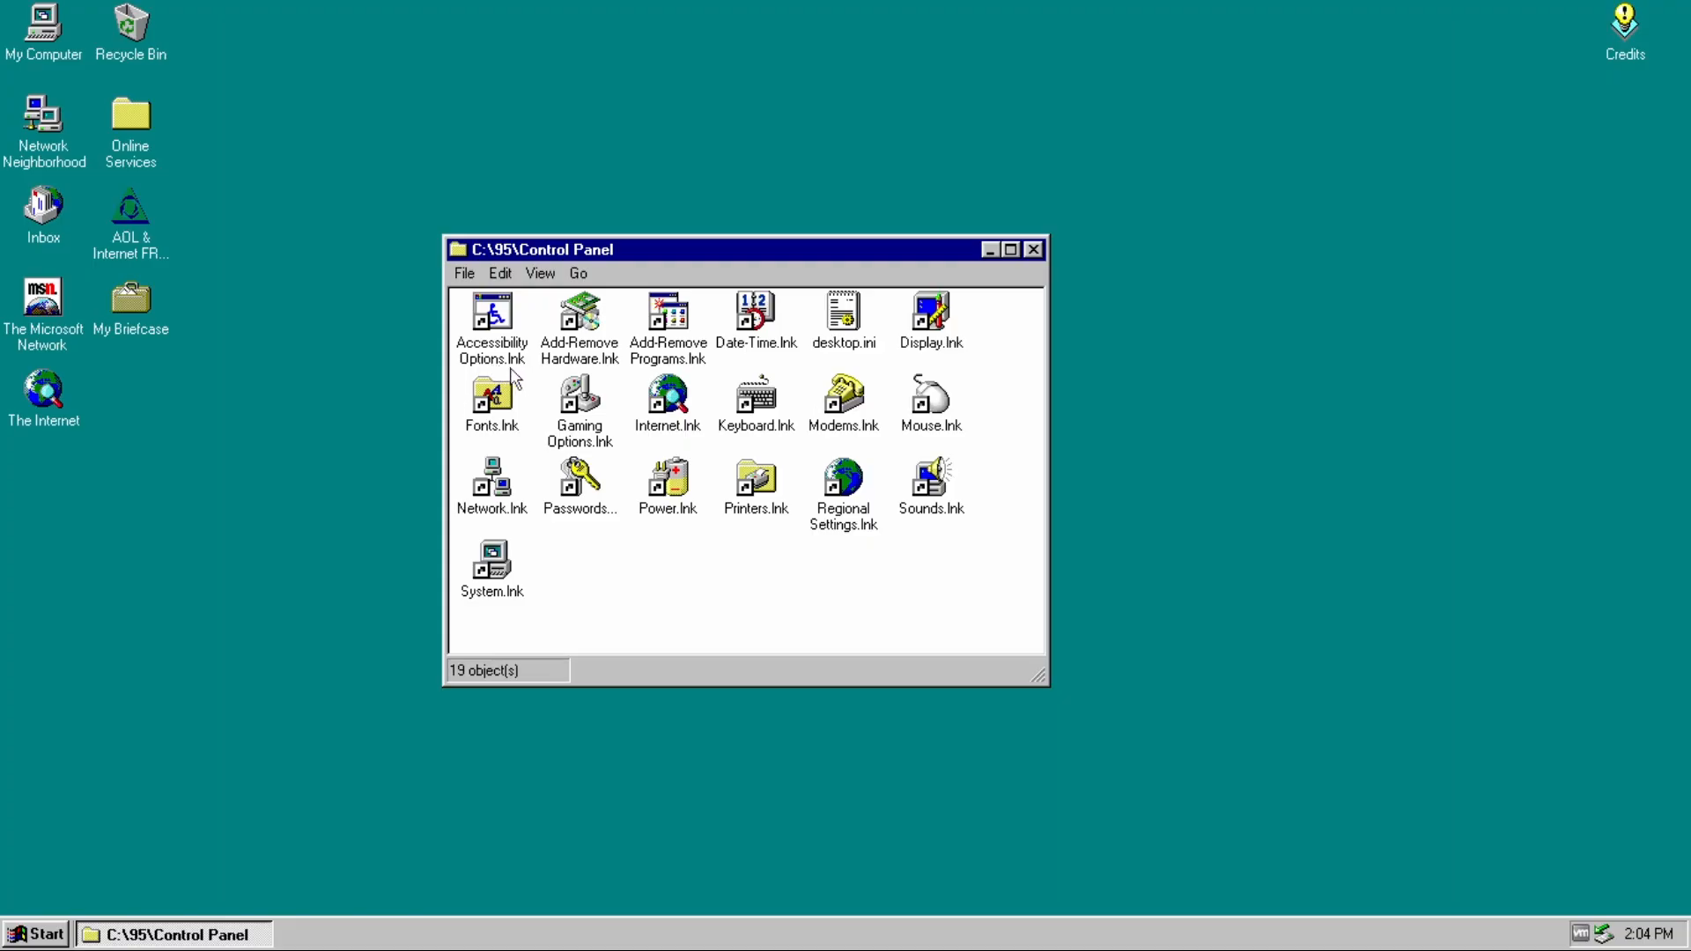
{"action": "mouse_move", "coordinate": [796, 590]}
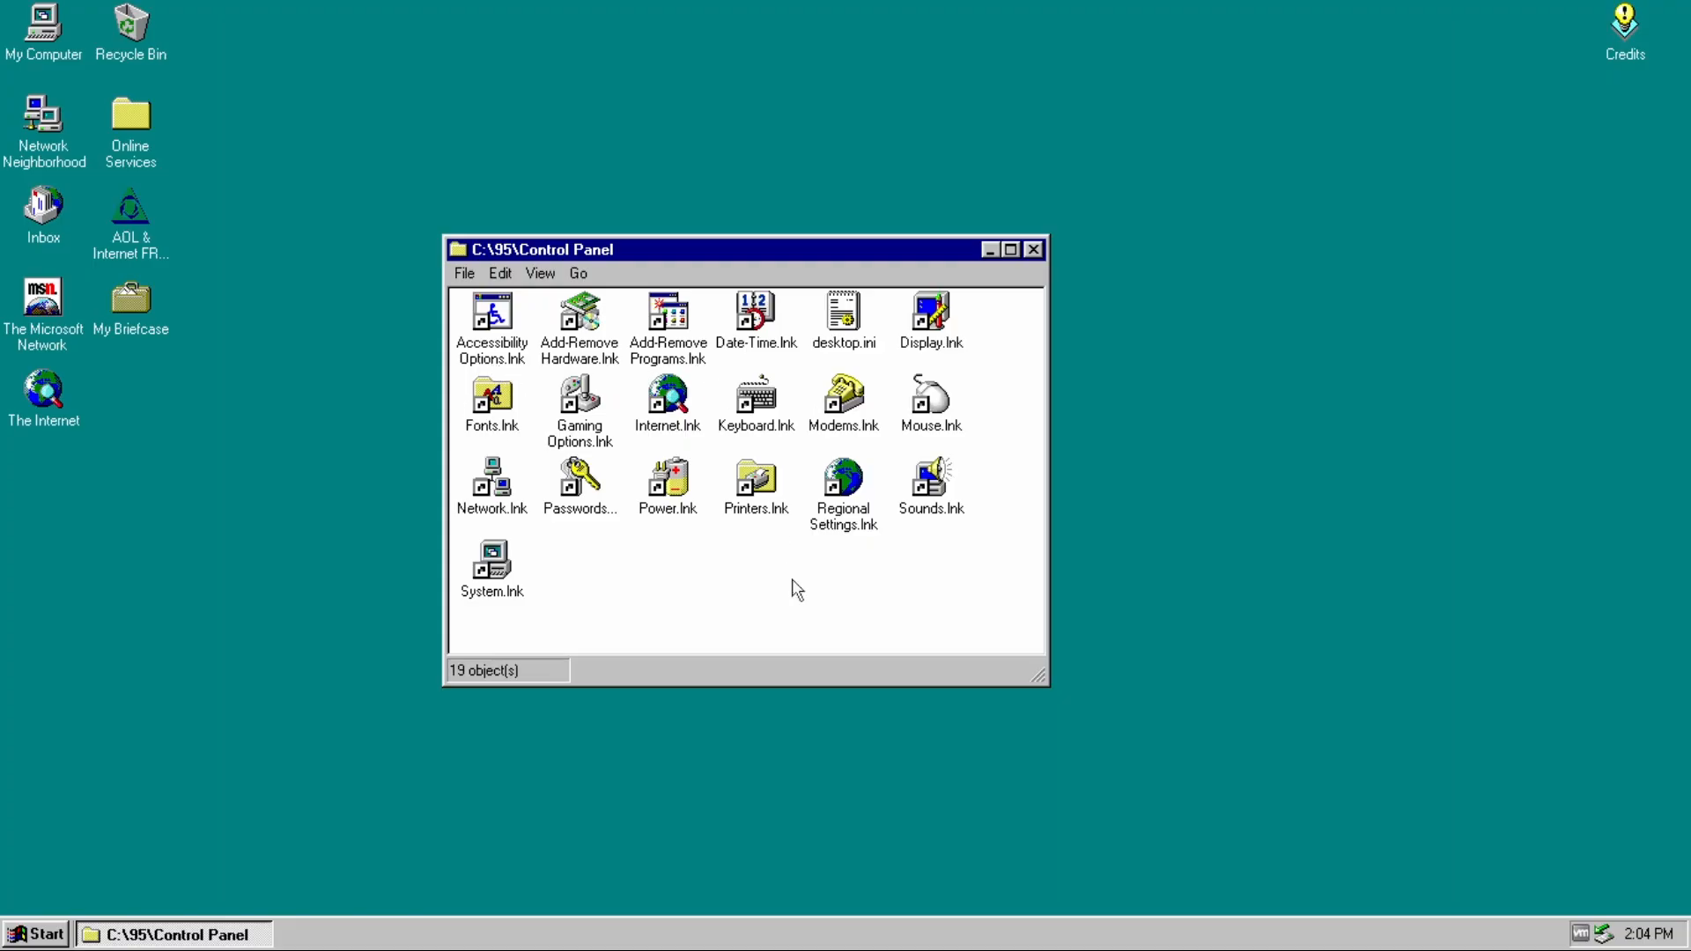
{"action": "mouse_move", "coordinate": [764, 419]}
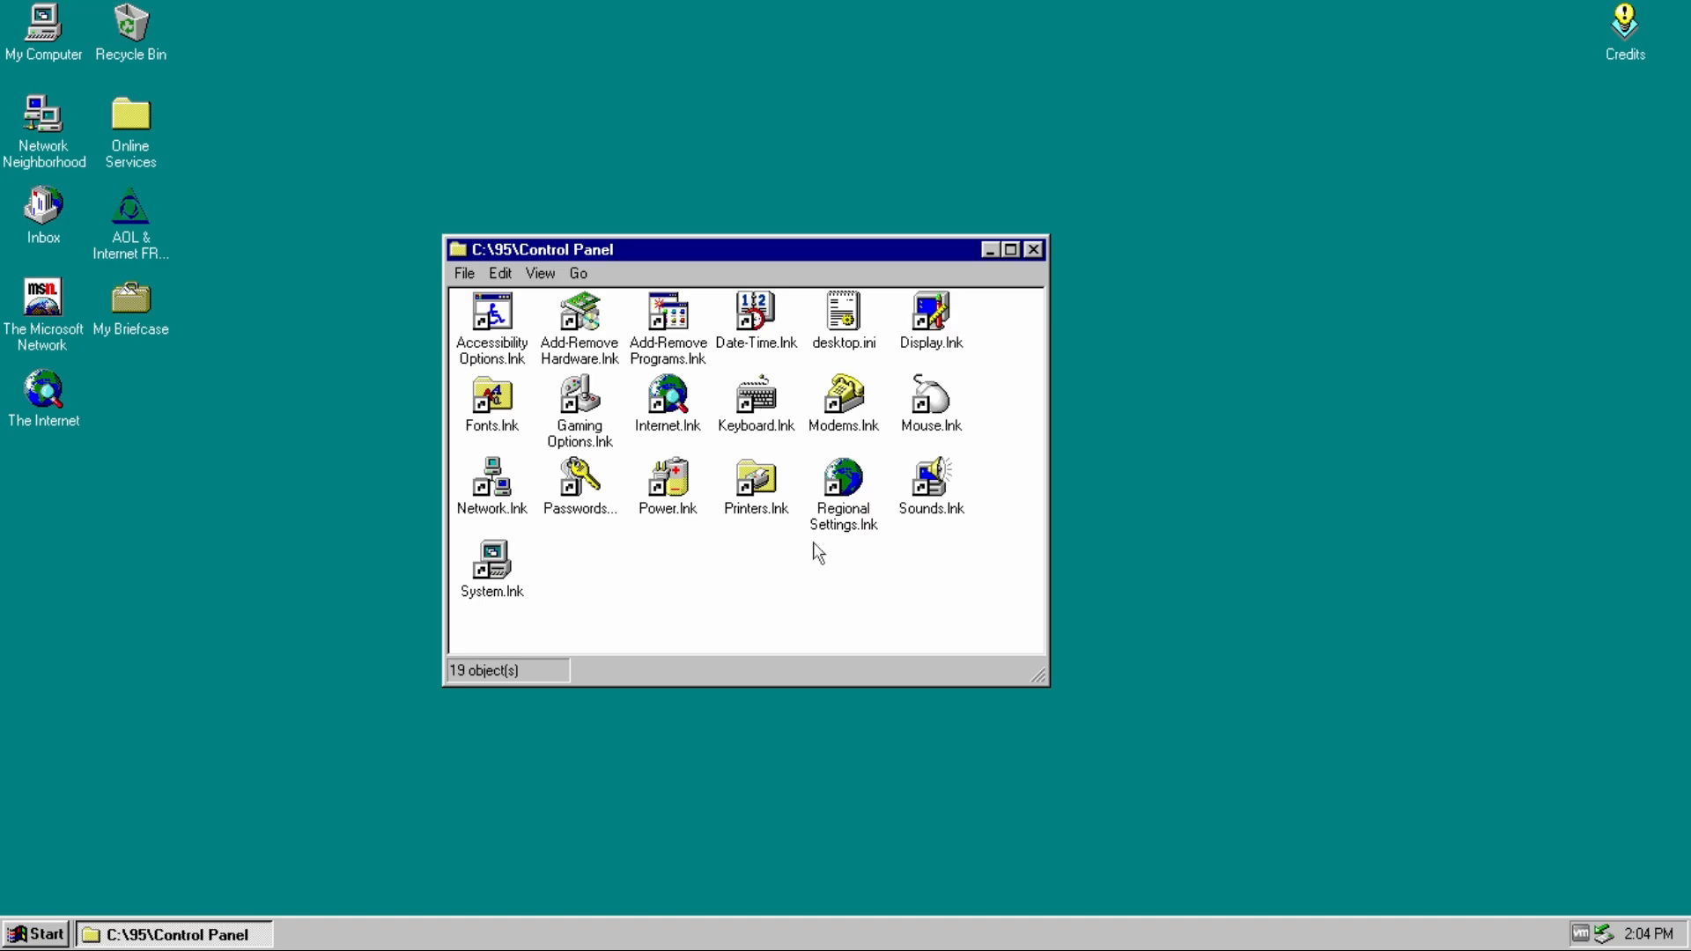
{"action": "mouse_move", "coordinate": [544, 410]}
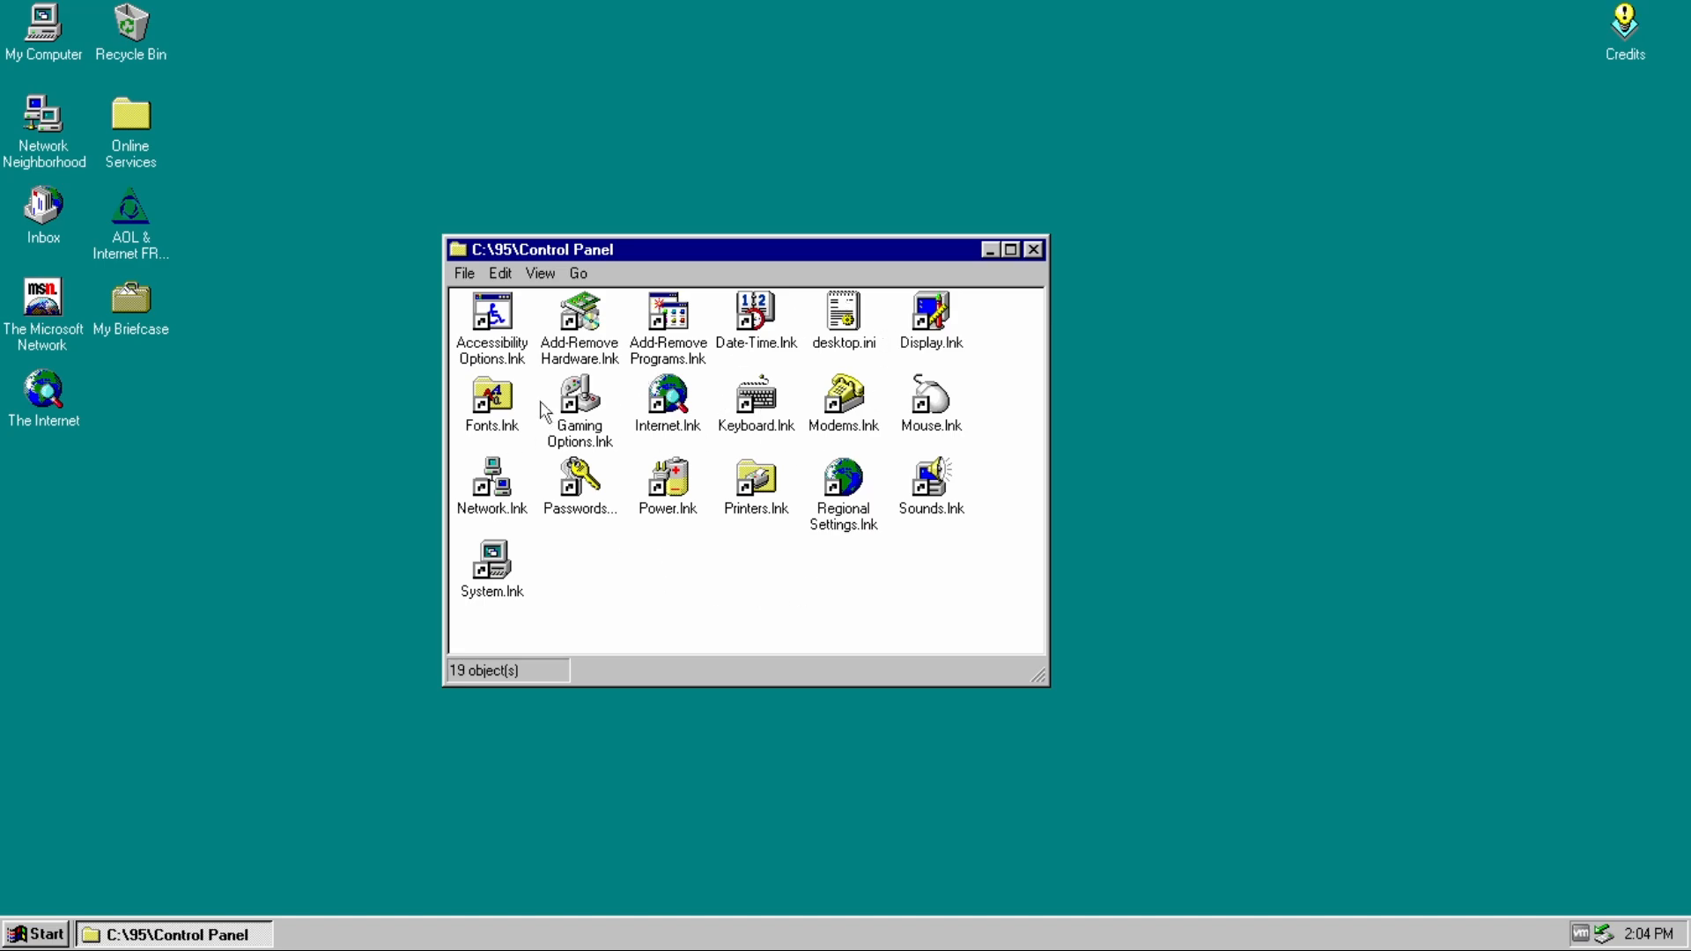
- Briefly view Accessibility Properties, then launch Device Manager via Add-Remove Hardware
{"action": "left_click", "coordinate": [492, 314]}
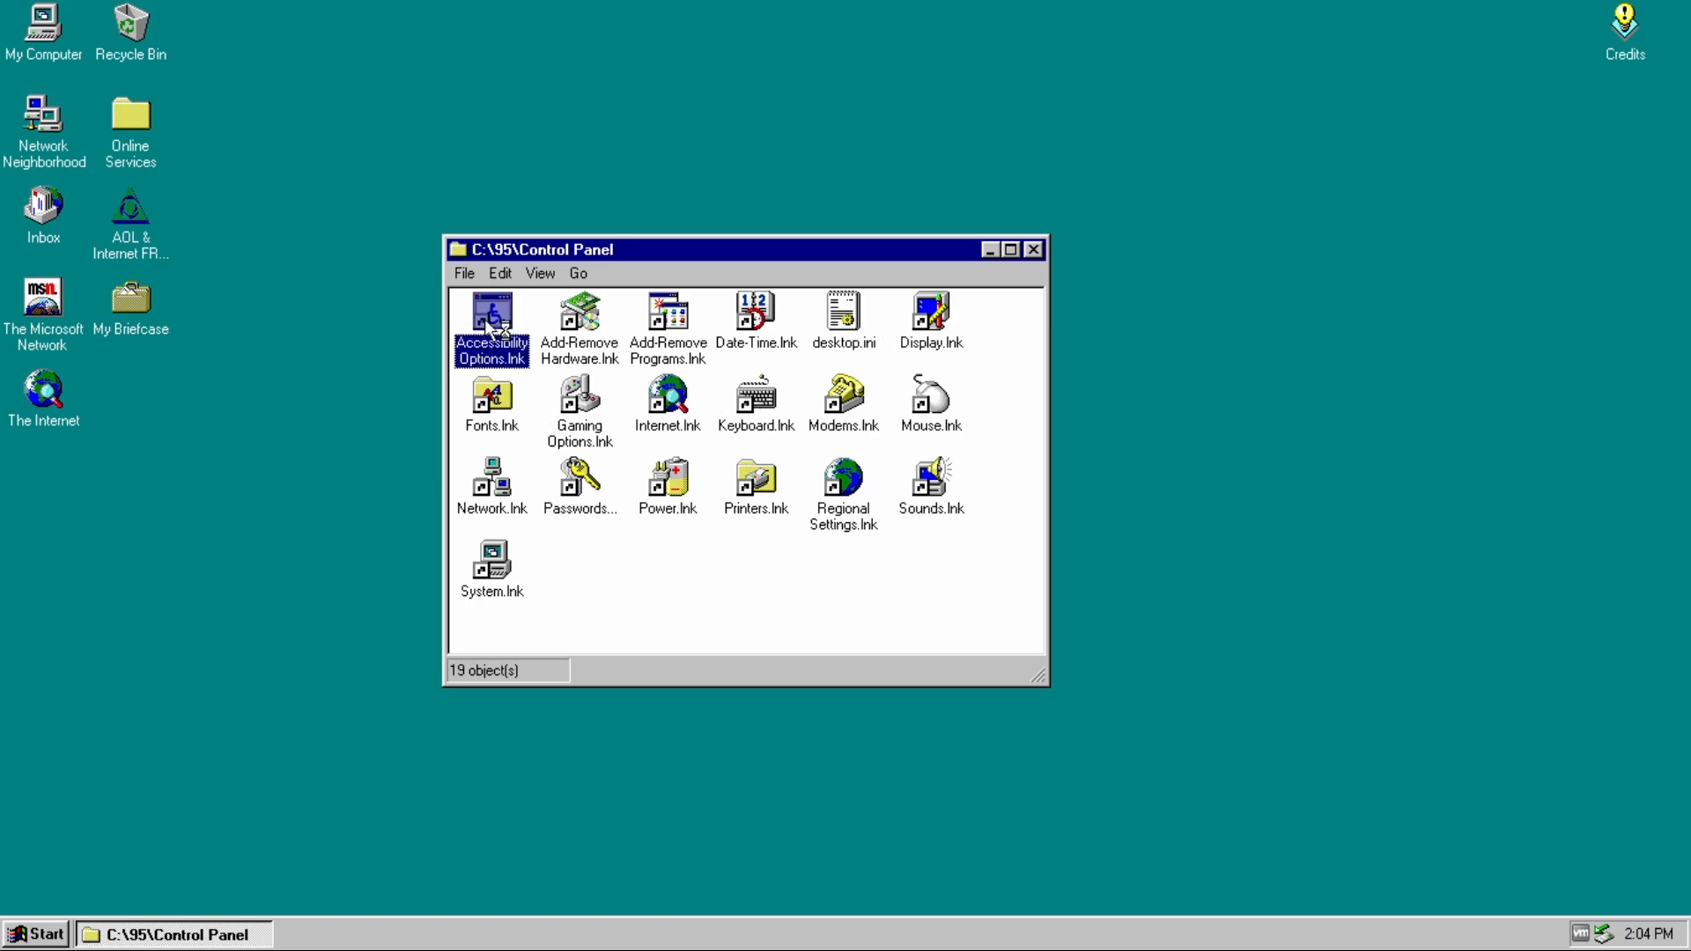
{"action": "double_click", "coordinate": [492, 324]}
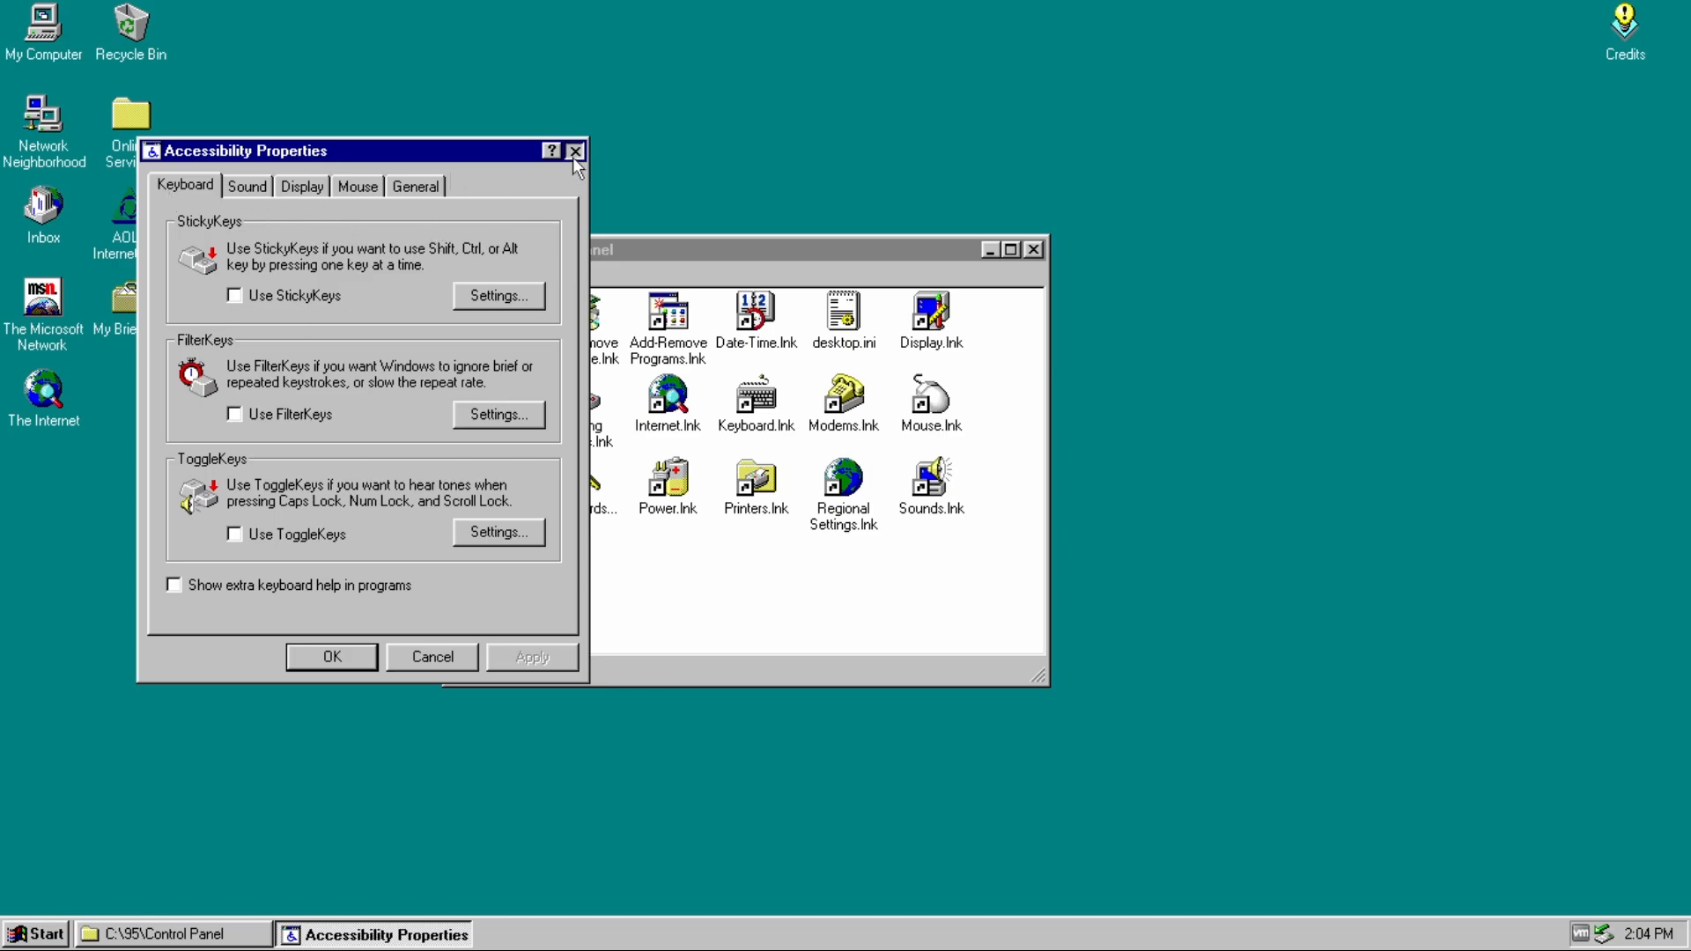
{"action": "left_click", "coordinate": [575, 152]}
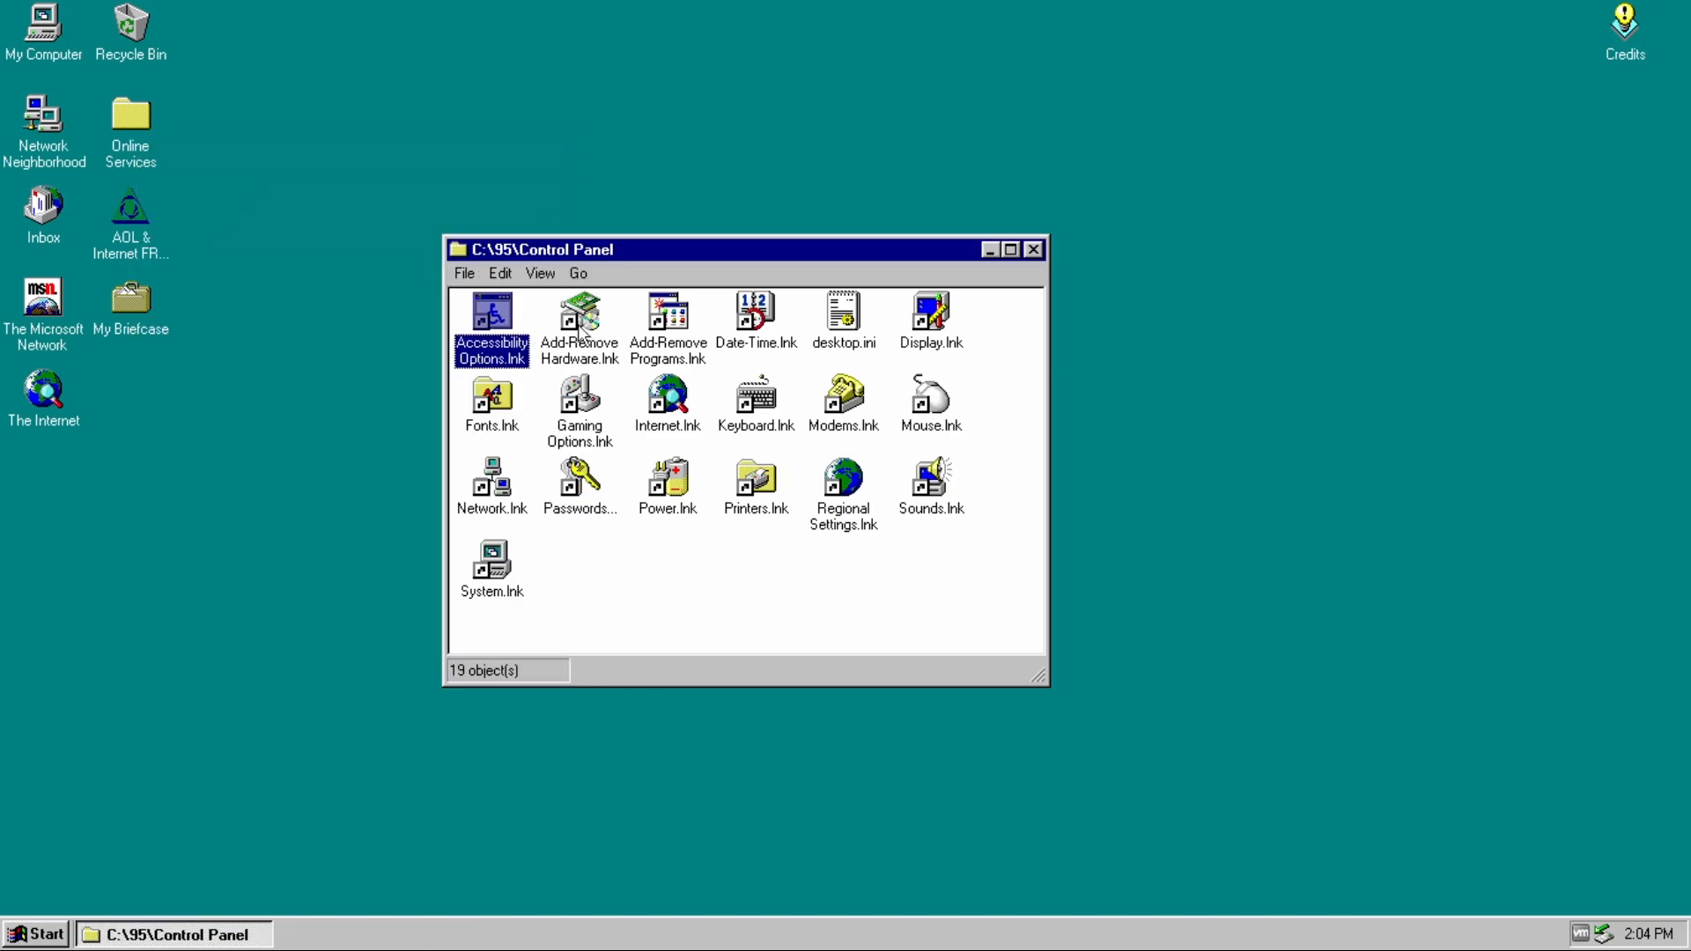
{"action": "double_click", "coordinate": [580, 314]}
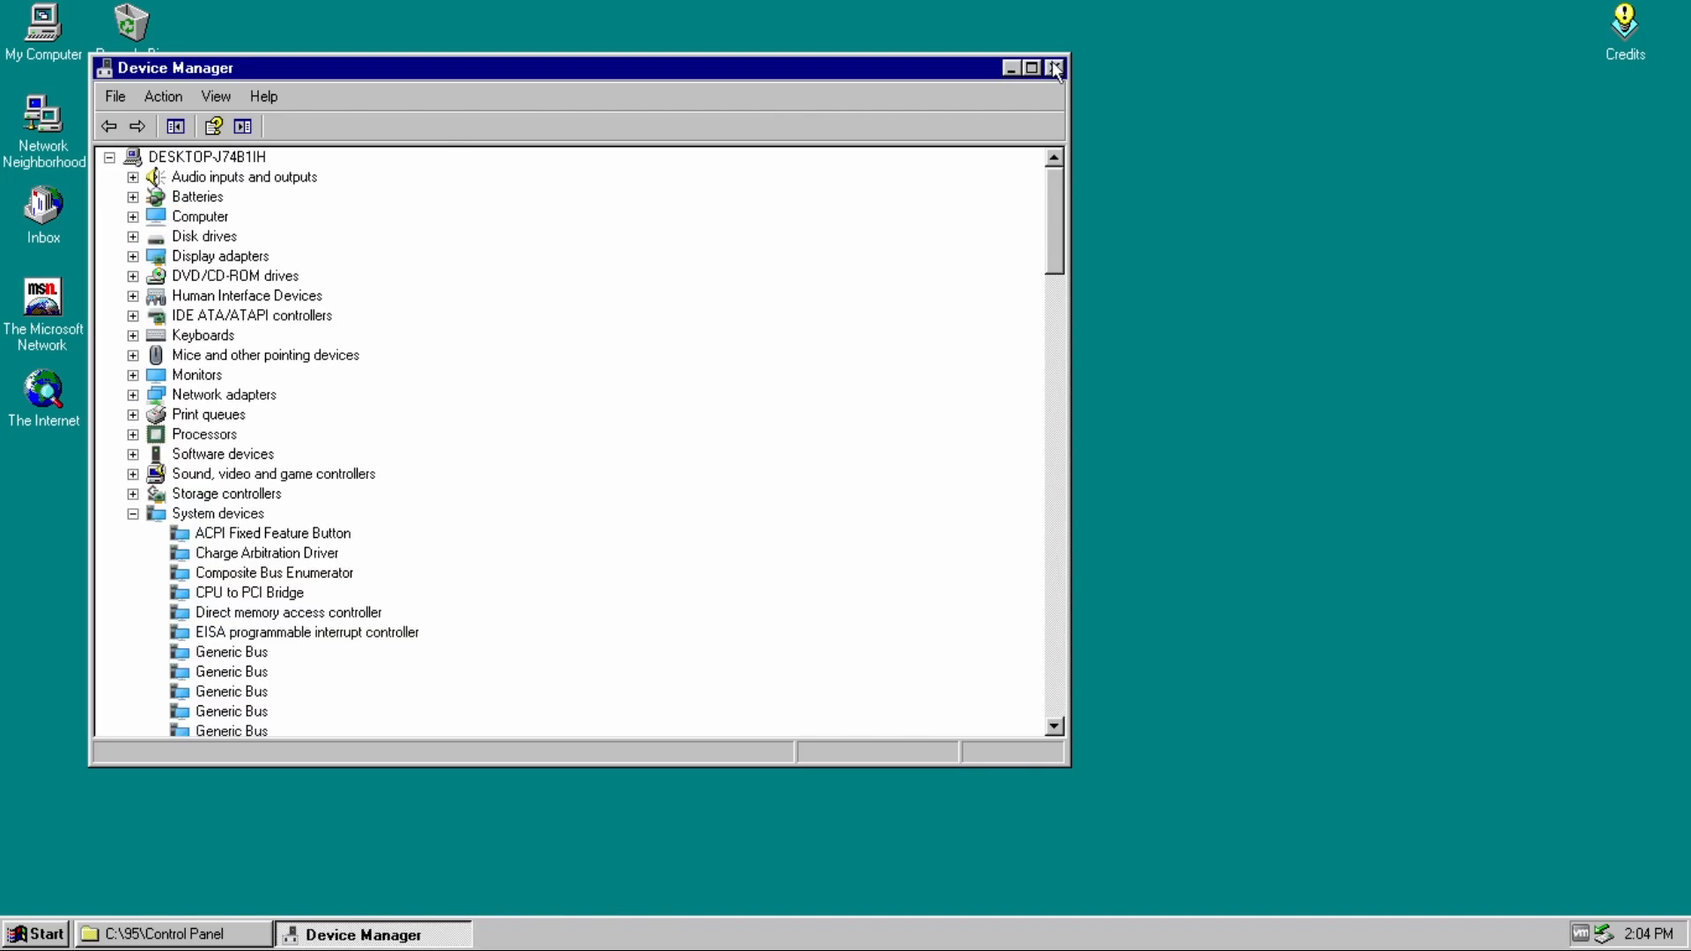
- Close Device Manager and try Add-Remove Programs, Date-Time and Display, reaching the Invalid Display Settings warning
{"action": "left_click", "coordinate": [1055, 66]}
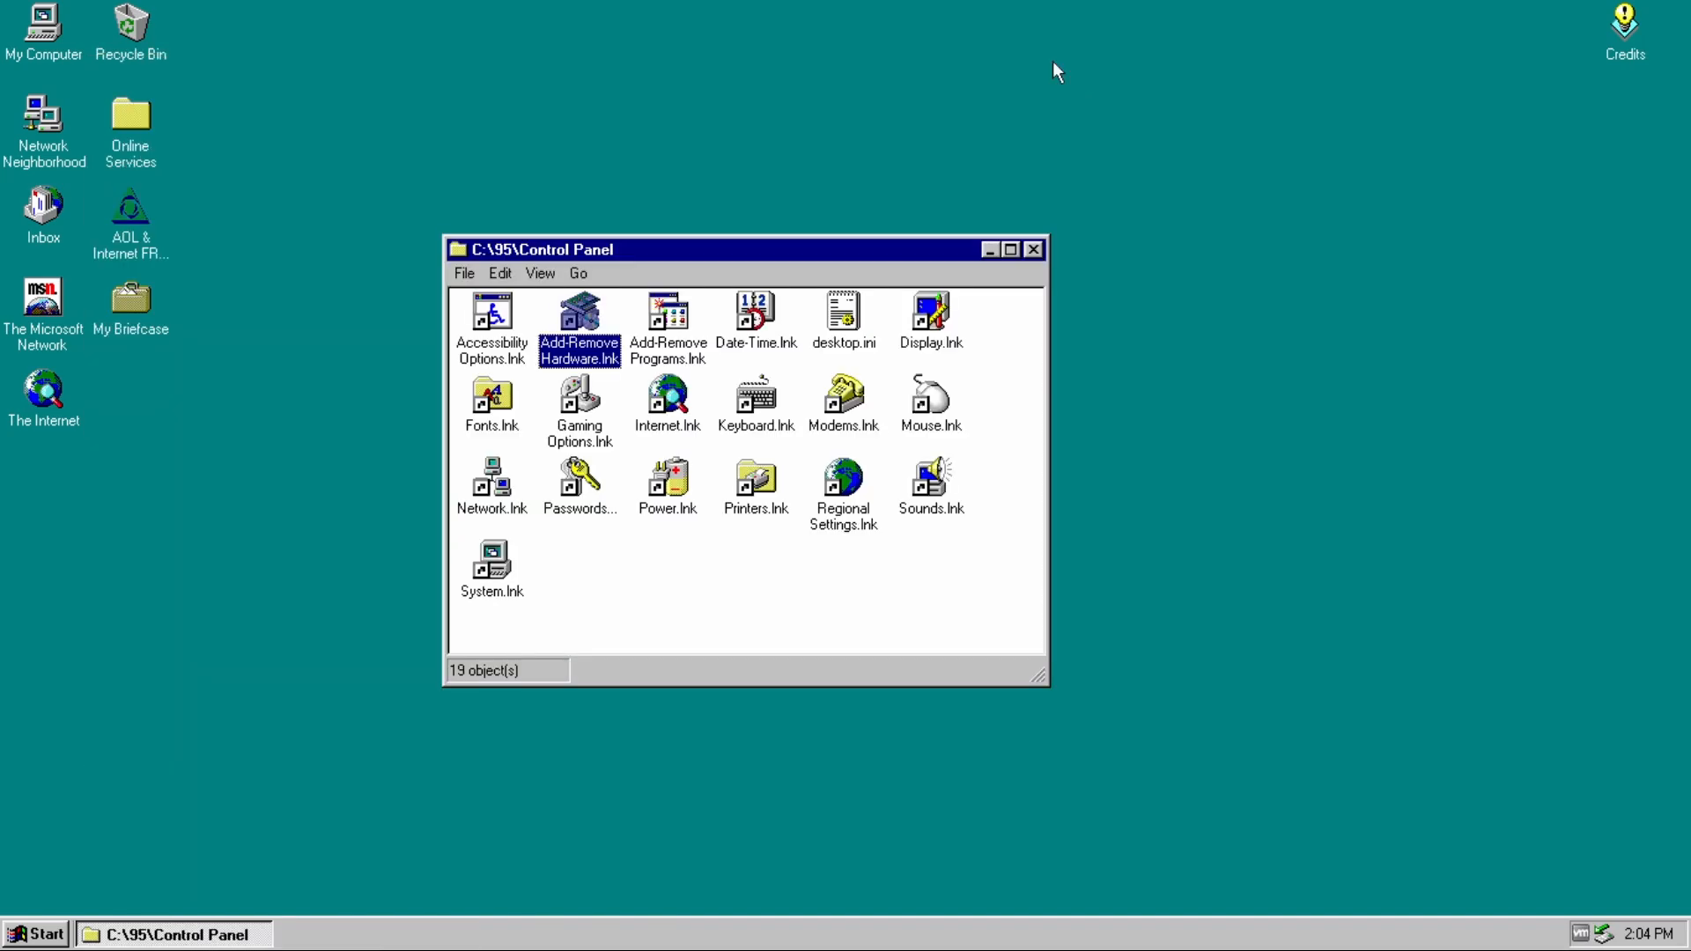
{"action": "left_click", "coordinate": [667, 320]}
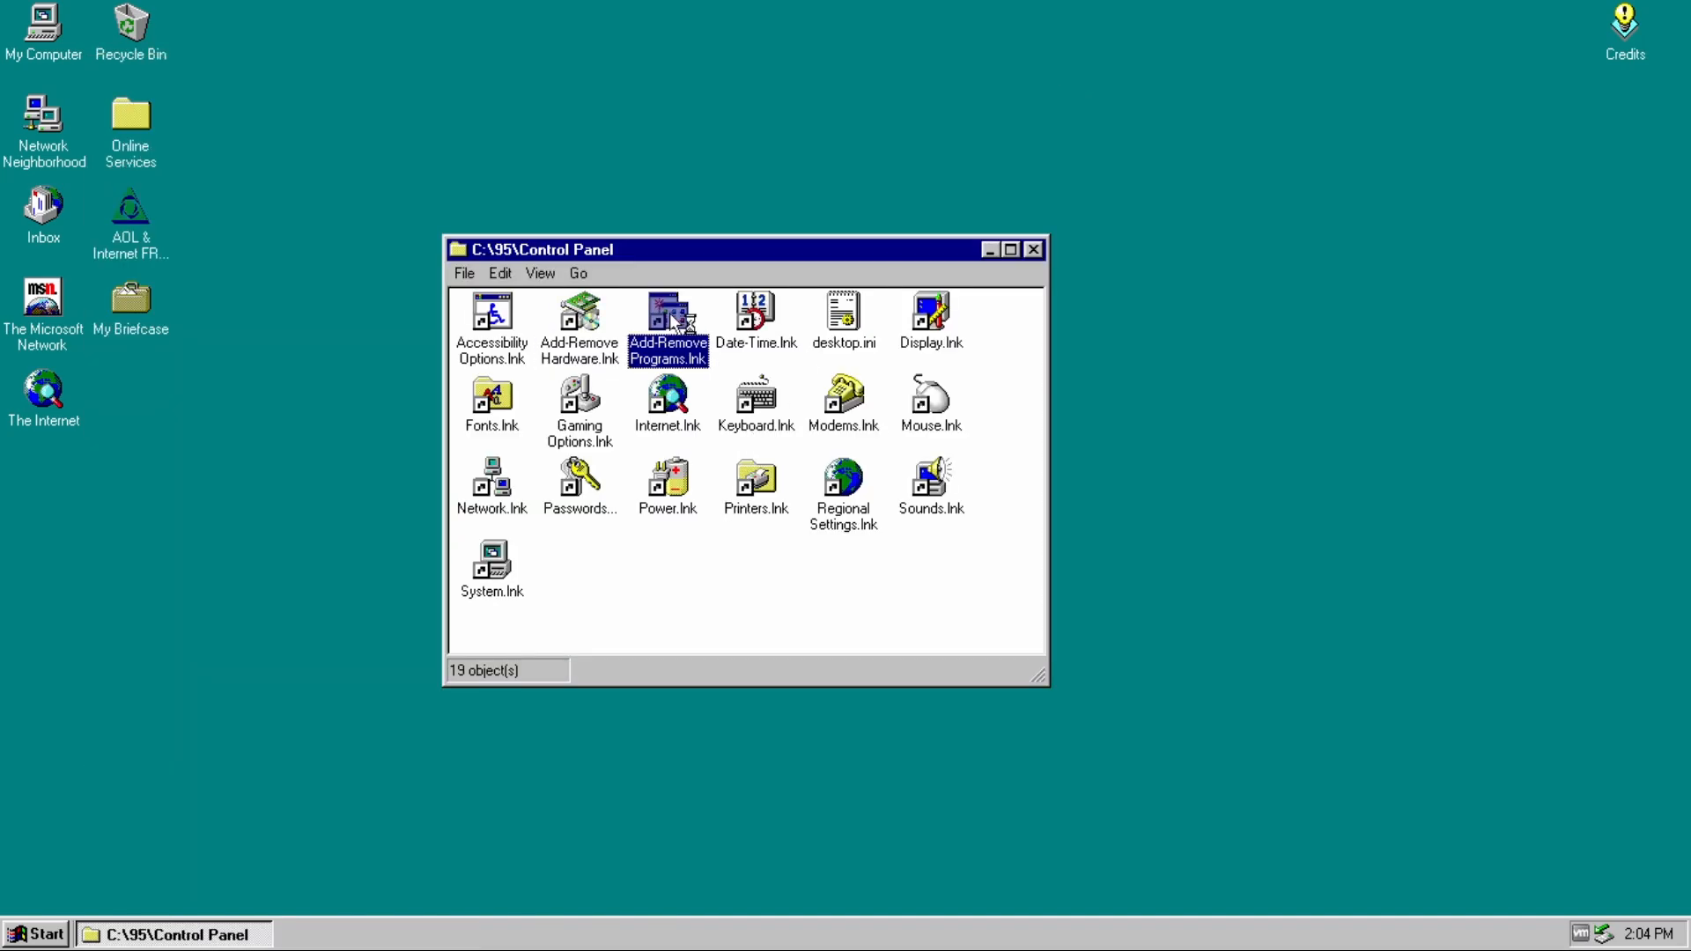
{"action": "double_click", "coordinate": [667, 321]}
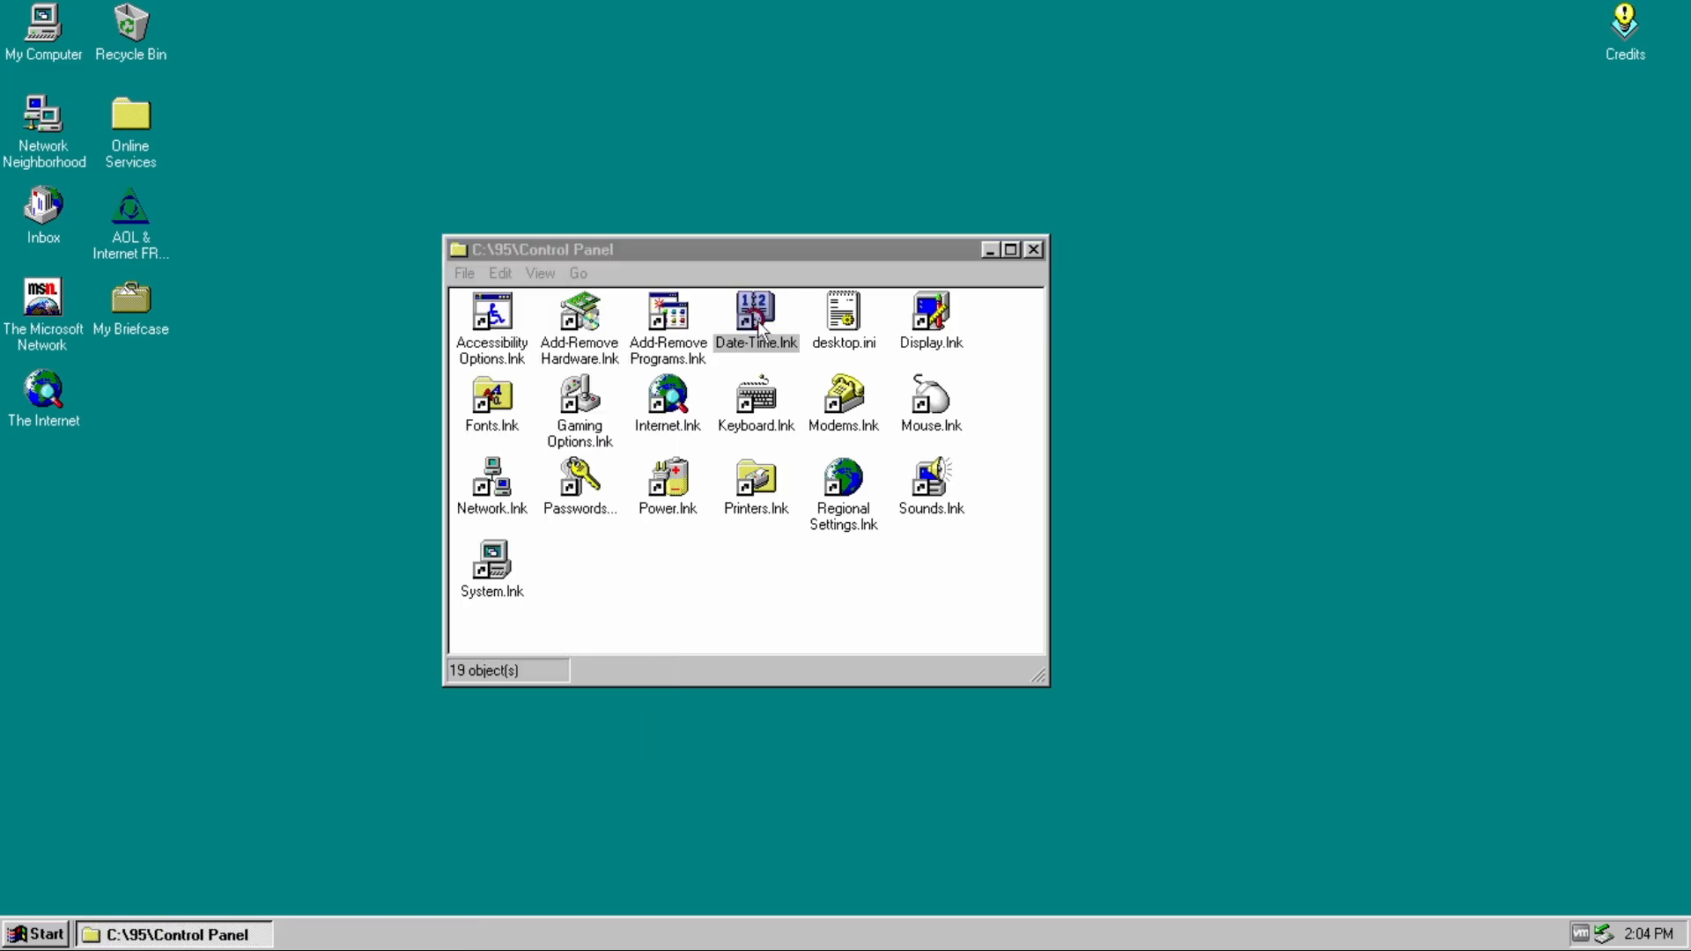
{"action": "double_click", "coordinate": [755, 312]}
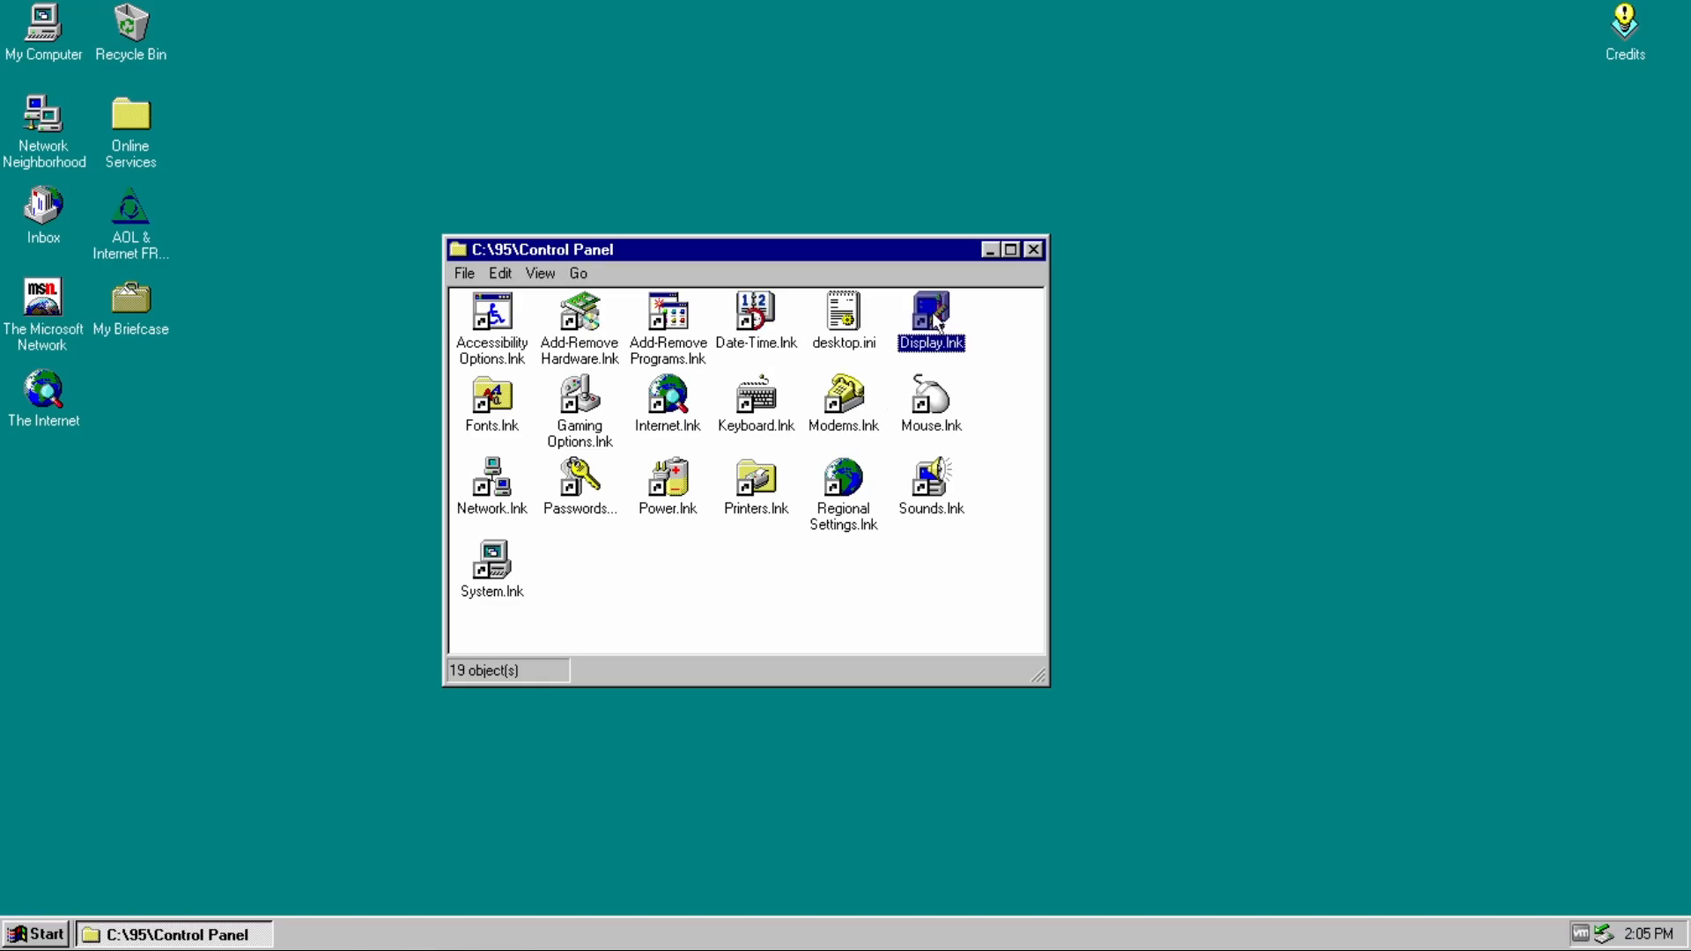
{"action": "double_click", "coordinate": [930, 315]}
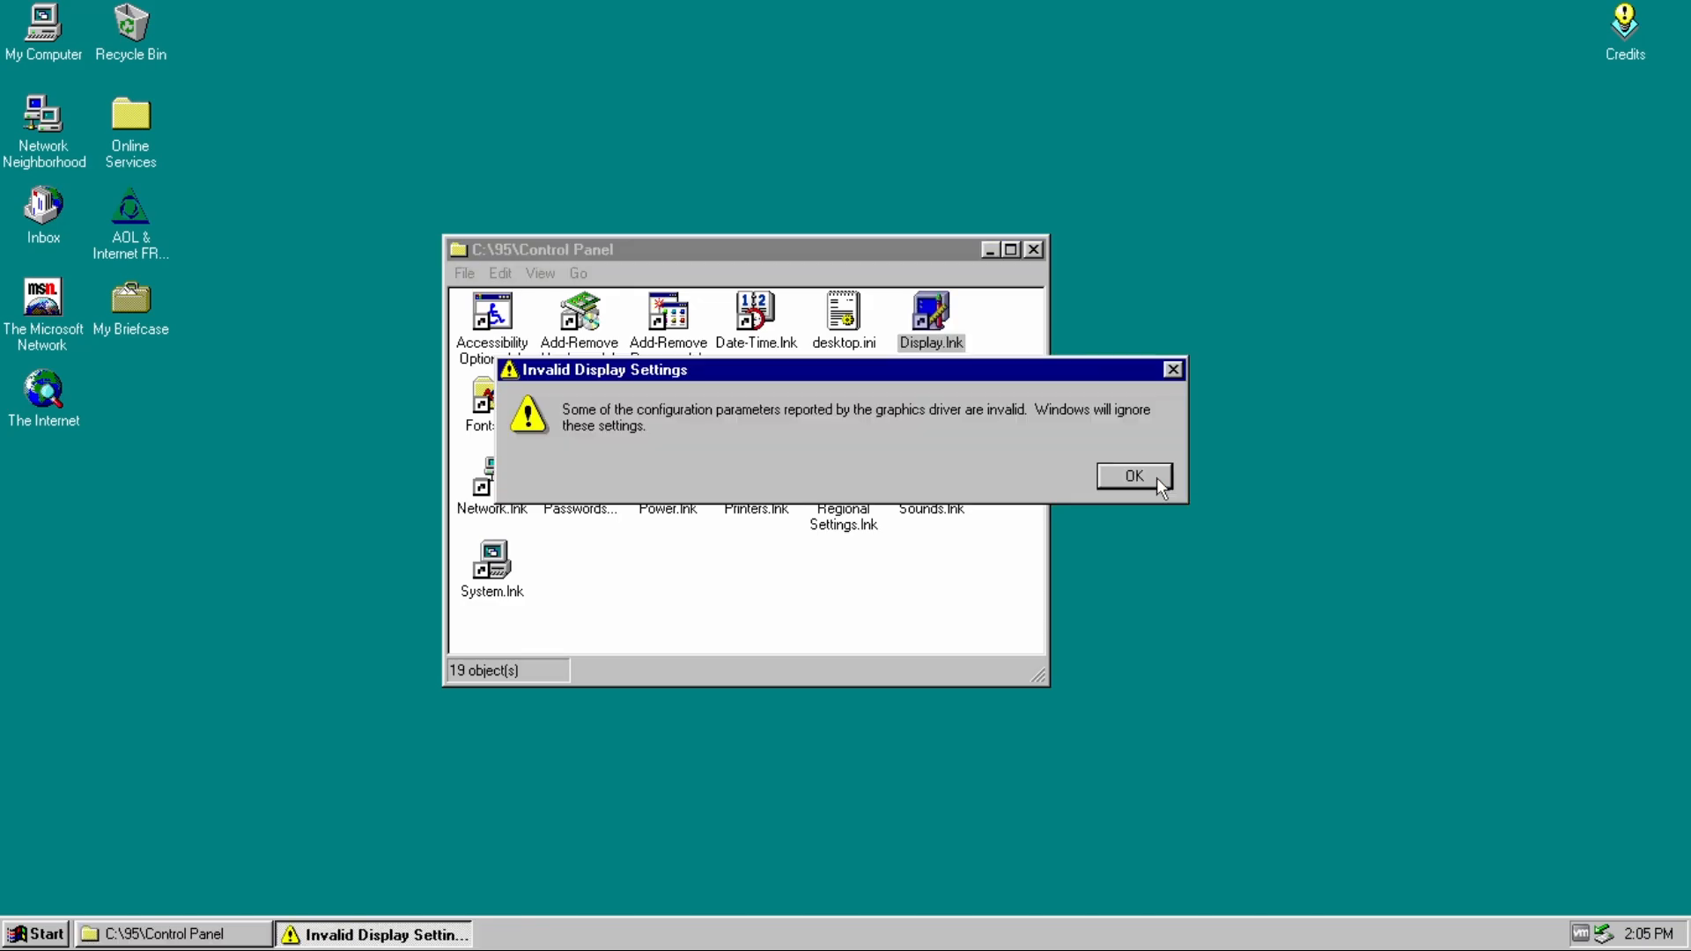
- Dismiss the warning and choose Setup as the wallpaper on the Background tab
{"action": "left_click", "coordinate": [1131, 476]}
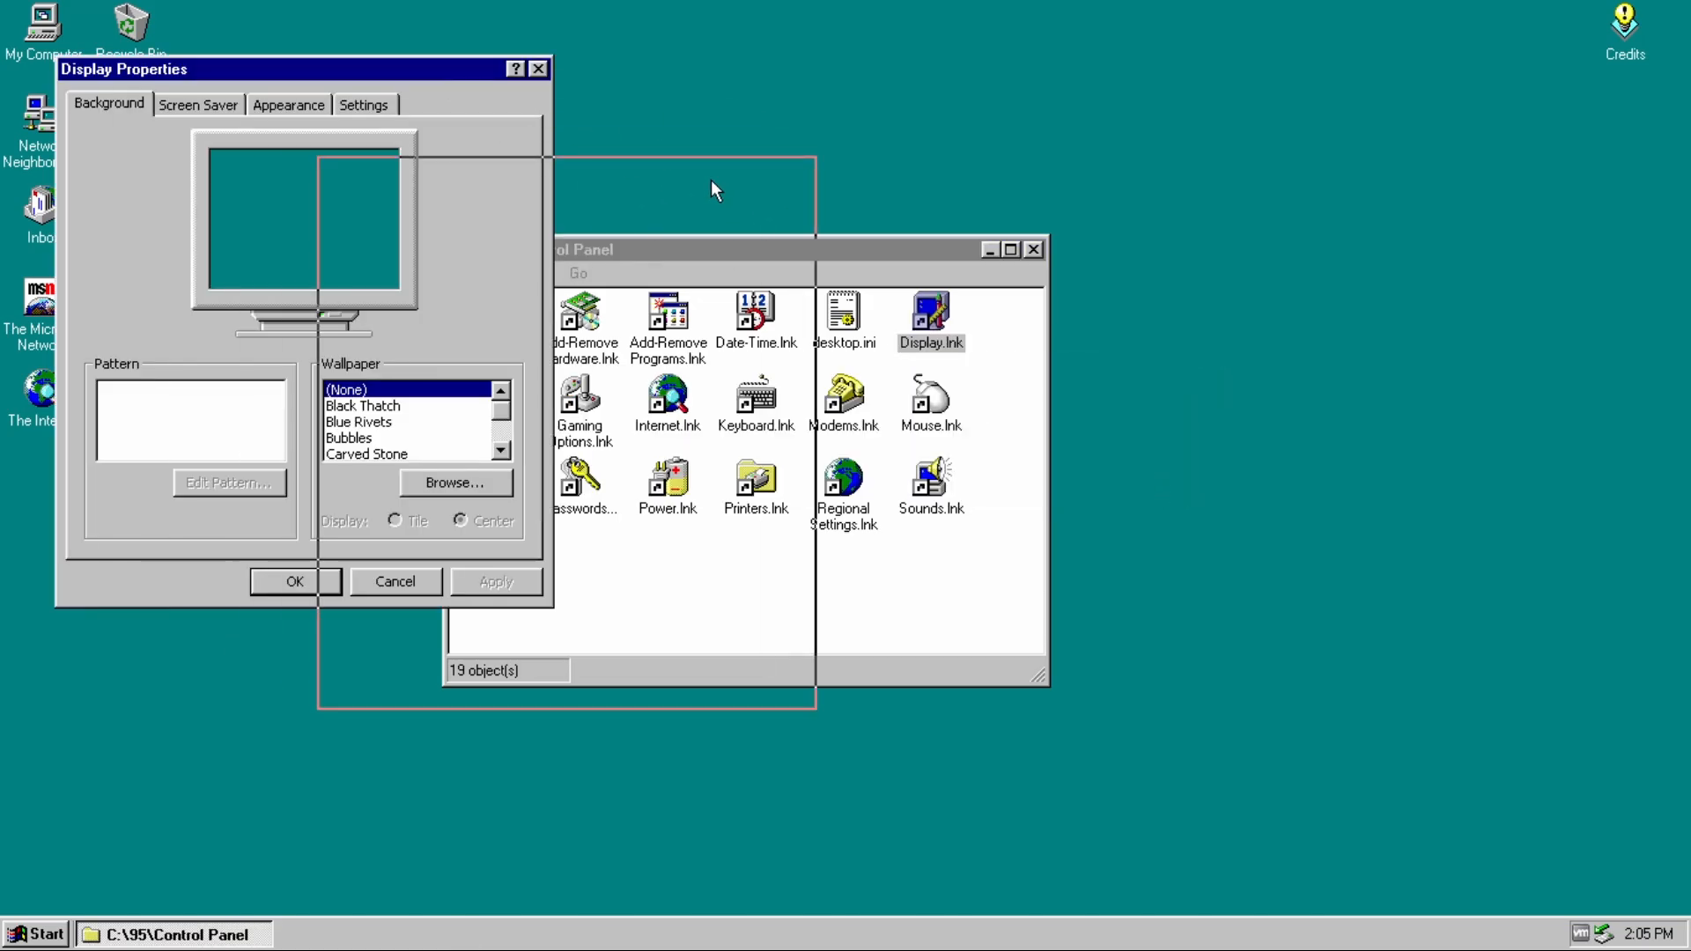
{"action": "left_click_drag", "start_coordinate": [123, 69], "coordinate": [1034, 199]}
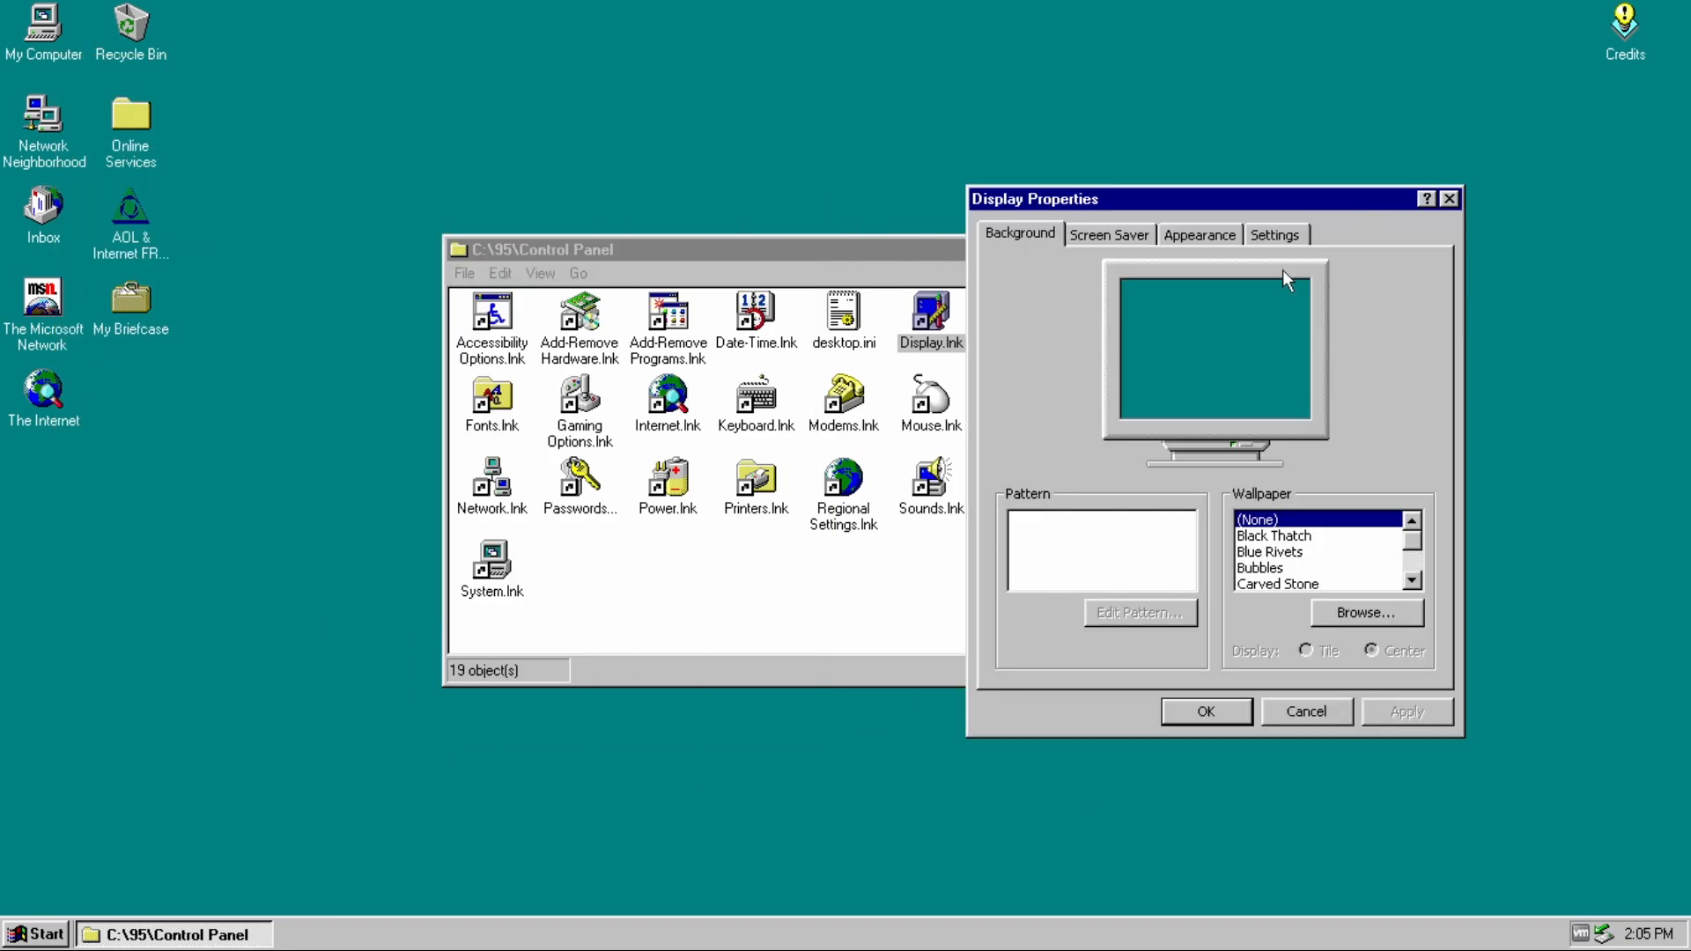
{"action": "mouse_move", "coordinate": [1113, 345]}
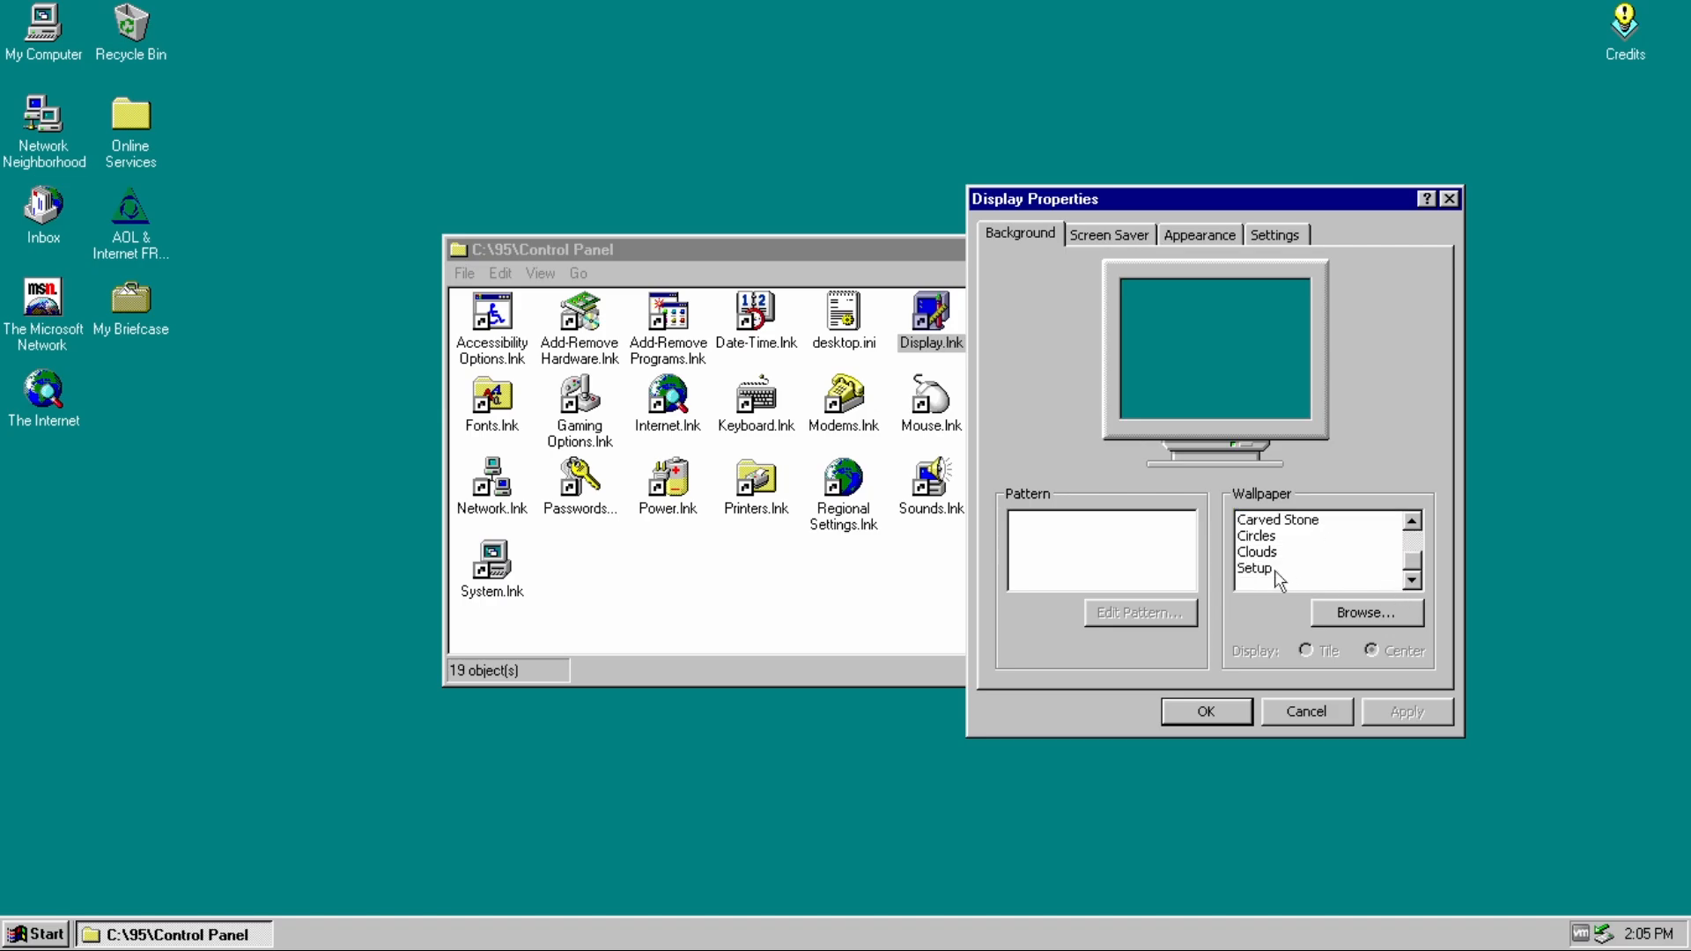
{"action": "left_click", "coordinate": [1254, 567]}
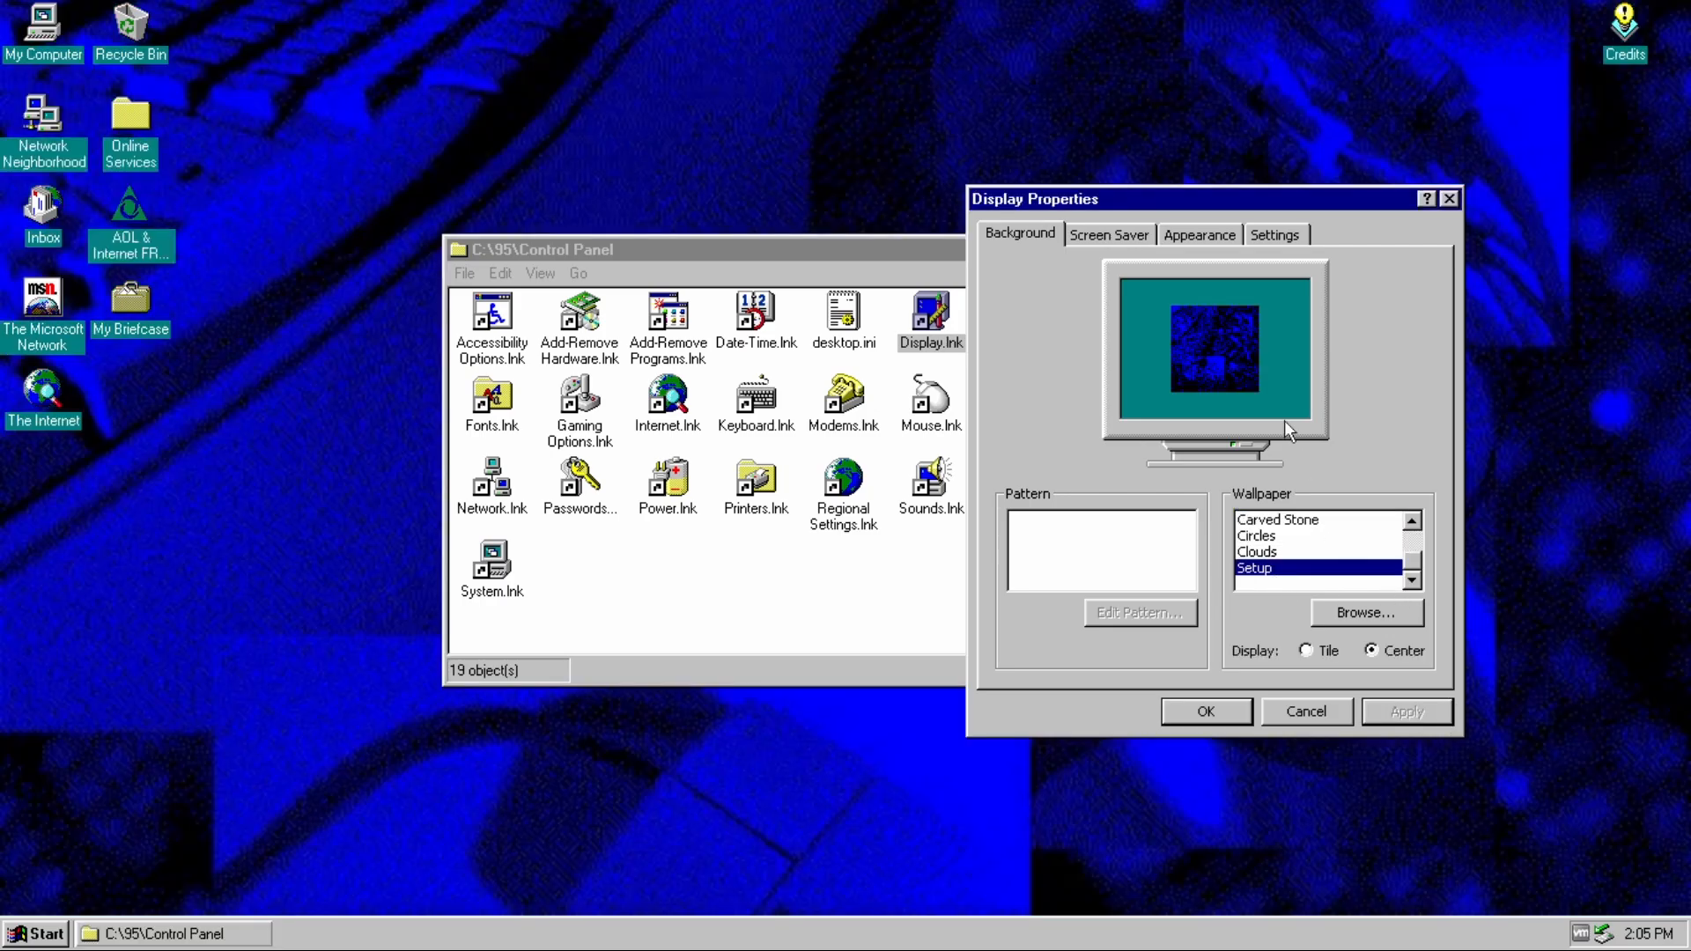
- Try the 3D Flower Box, Flying Objects and Maze (full-screen preview) screen savers, ending on 3D Text
{"action": "left_click", "coordinate": [1108, 234]}
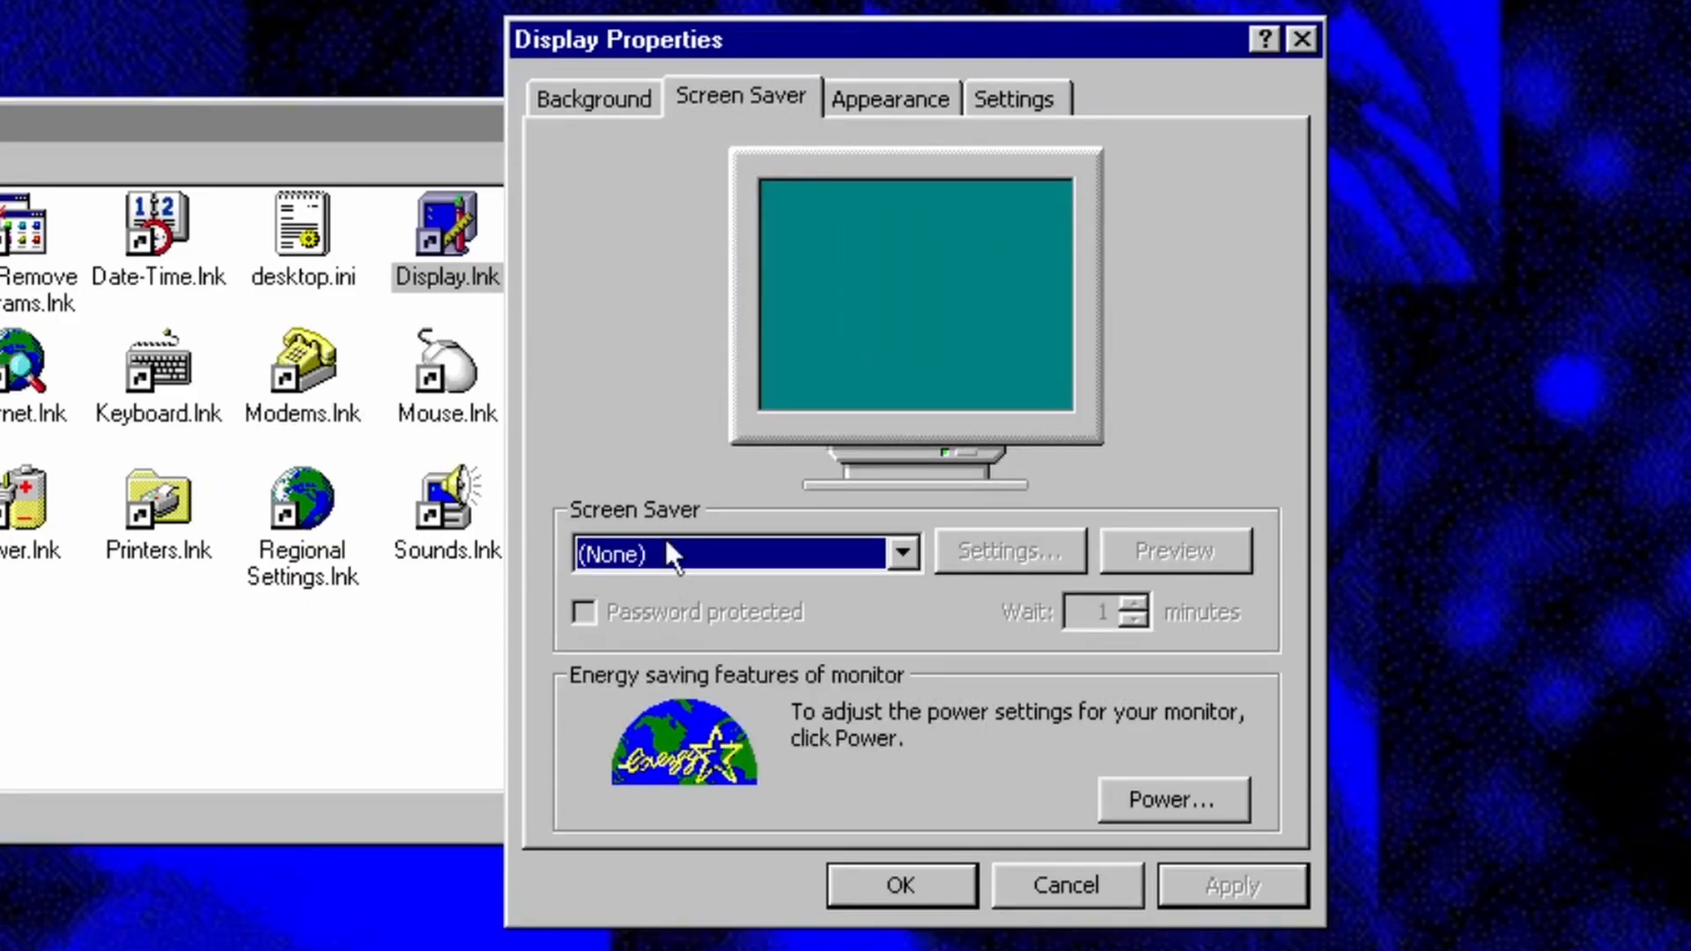
{"action": "left_click", "coordinate": [743, 553]}
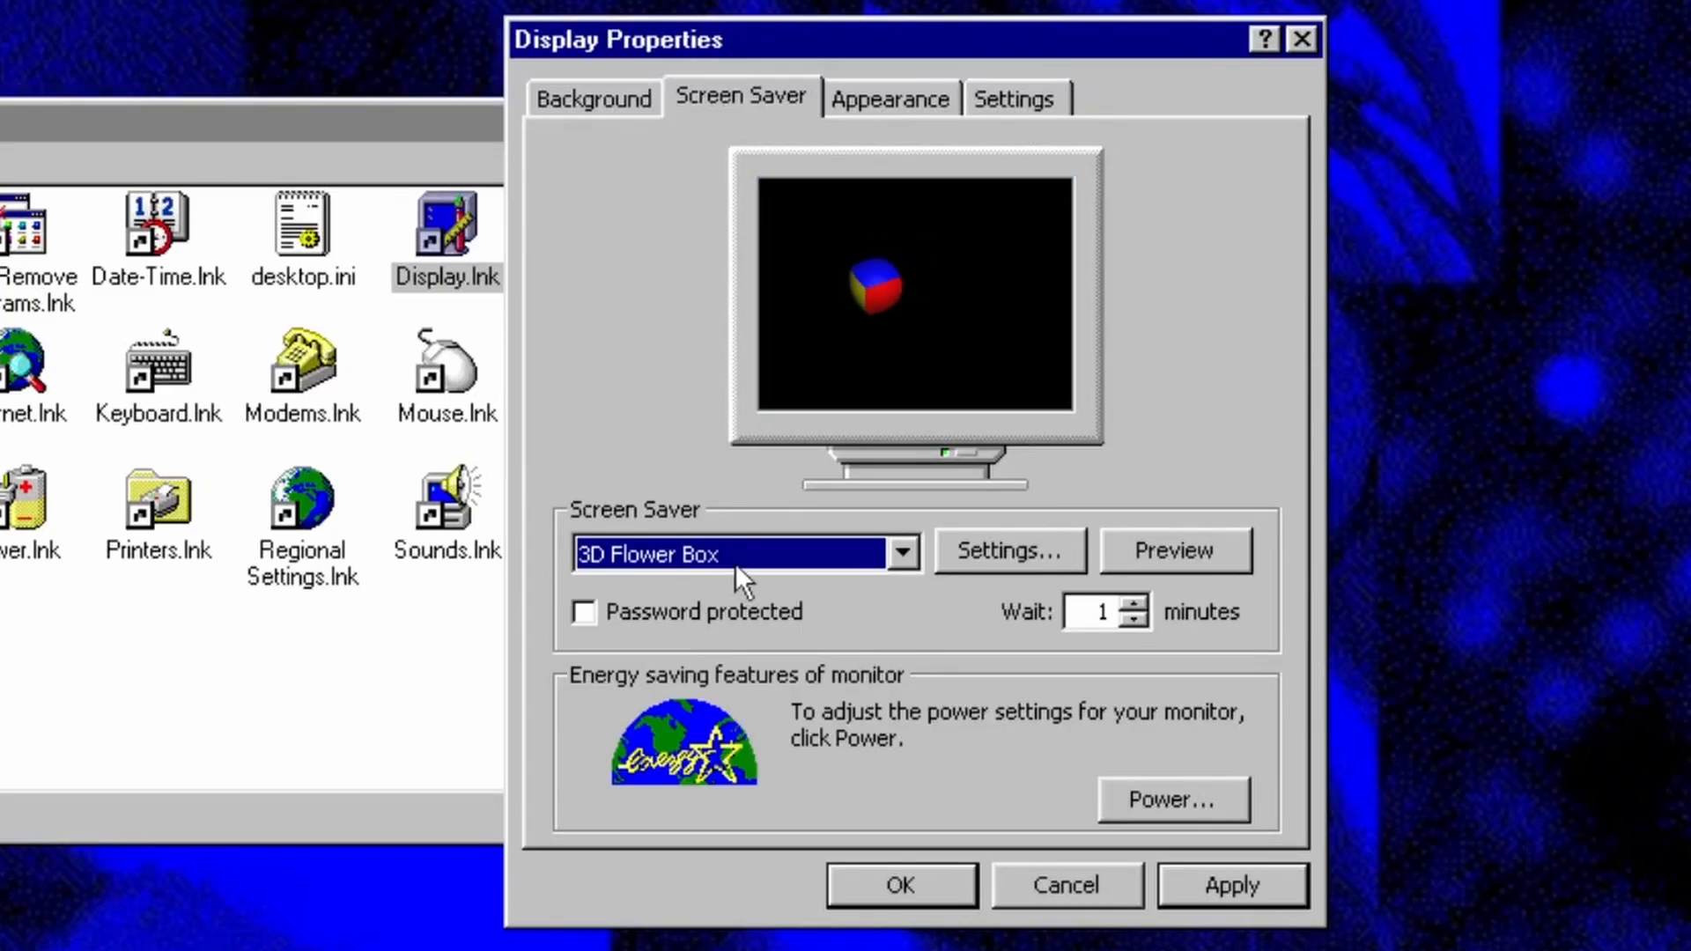
{"action": "left_click", "coordinate": [899, 551]}
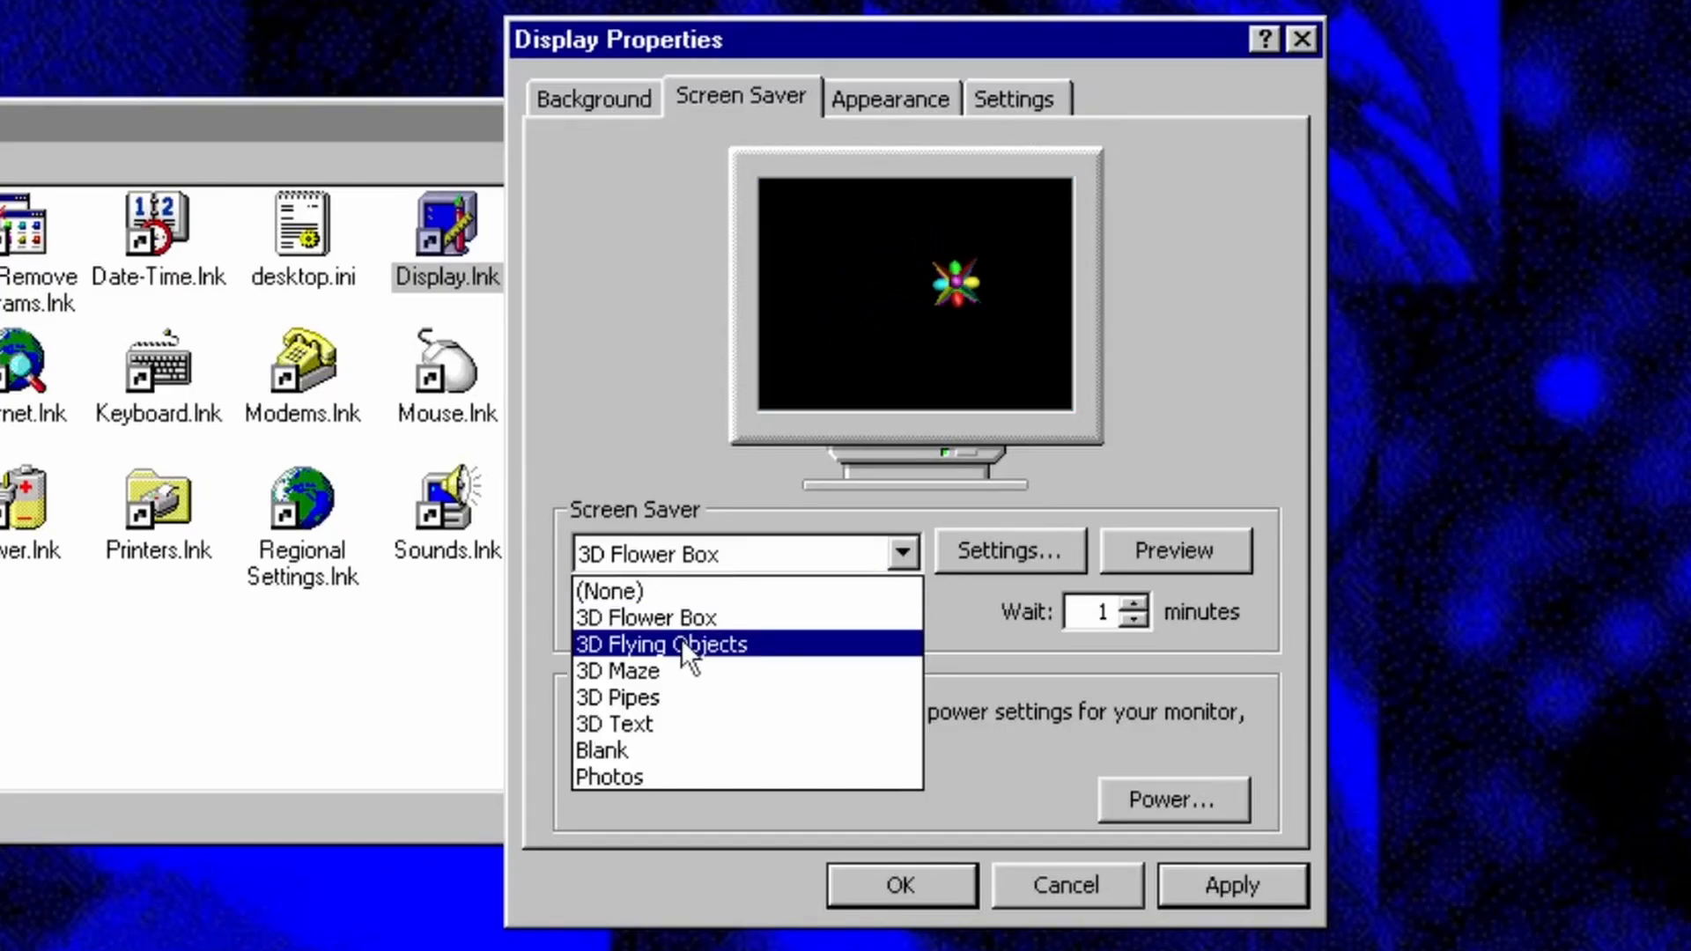
{"action": "left_click", "coordinate": [660, 645]}
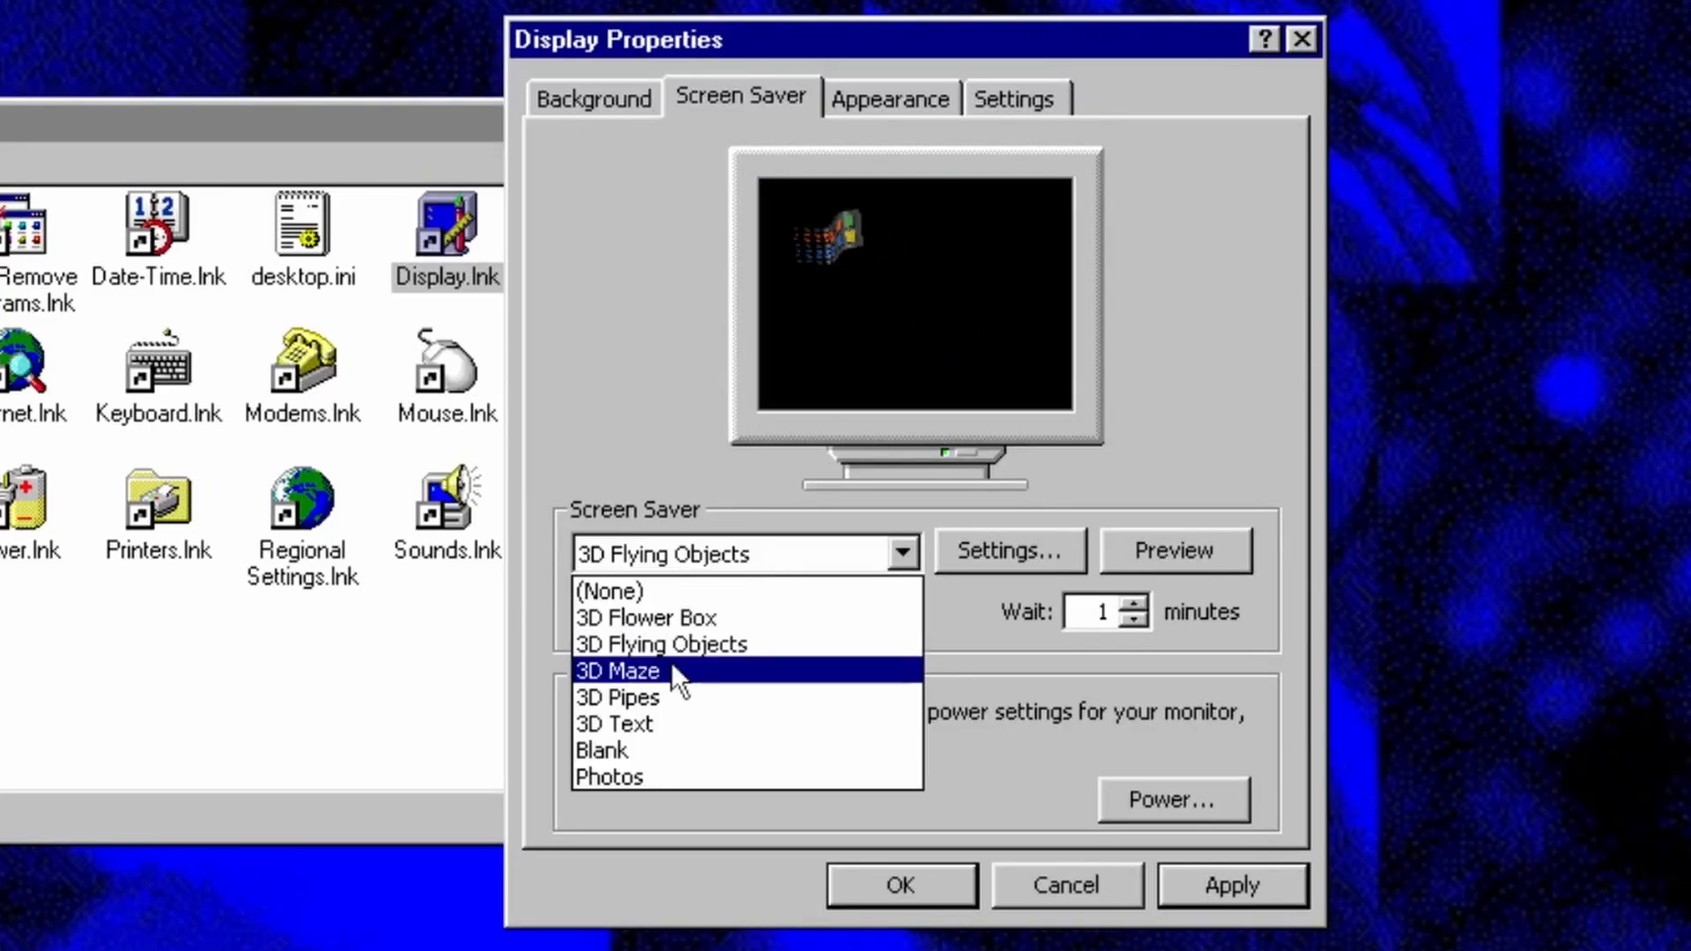
{"action": "left_click", "coordinate": [617, 669]}
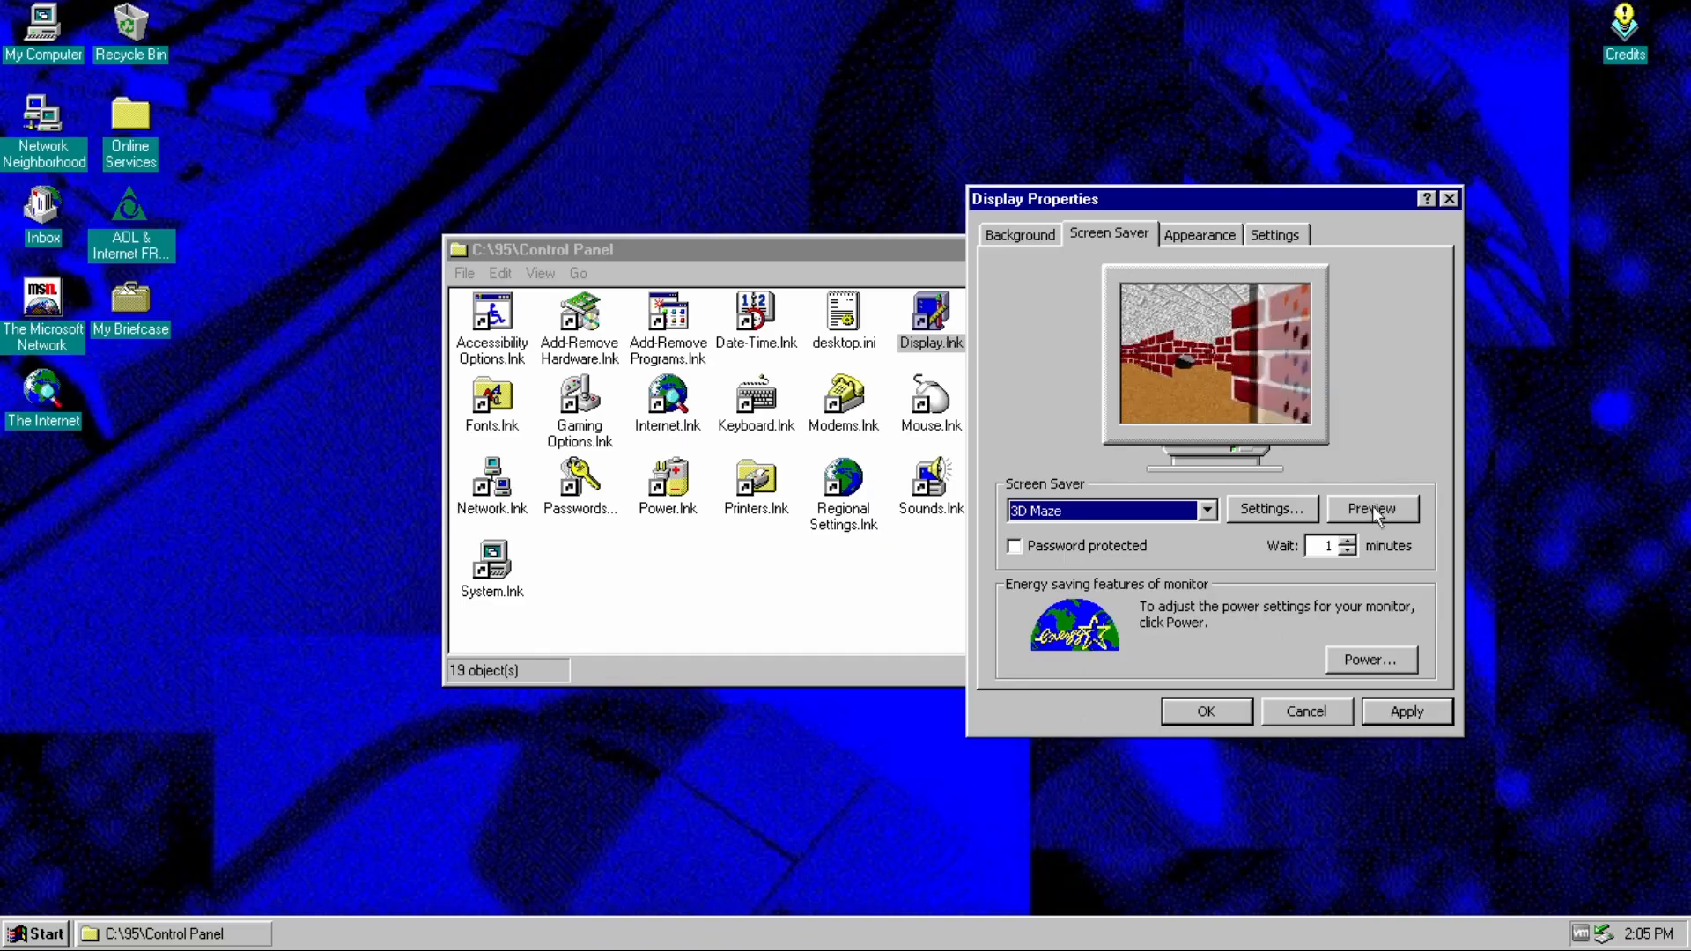
{"action": "left_click", "coordinate": [1370, 507]}
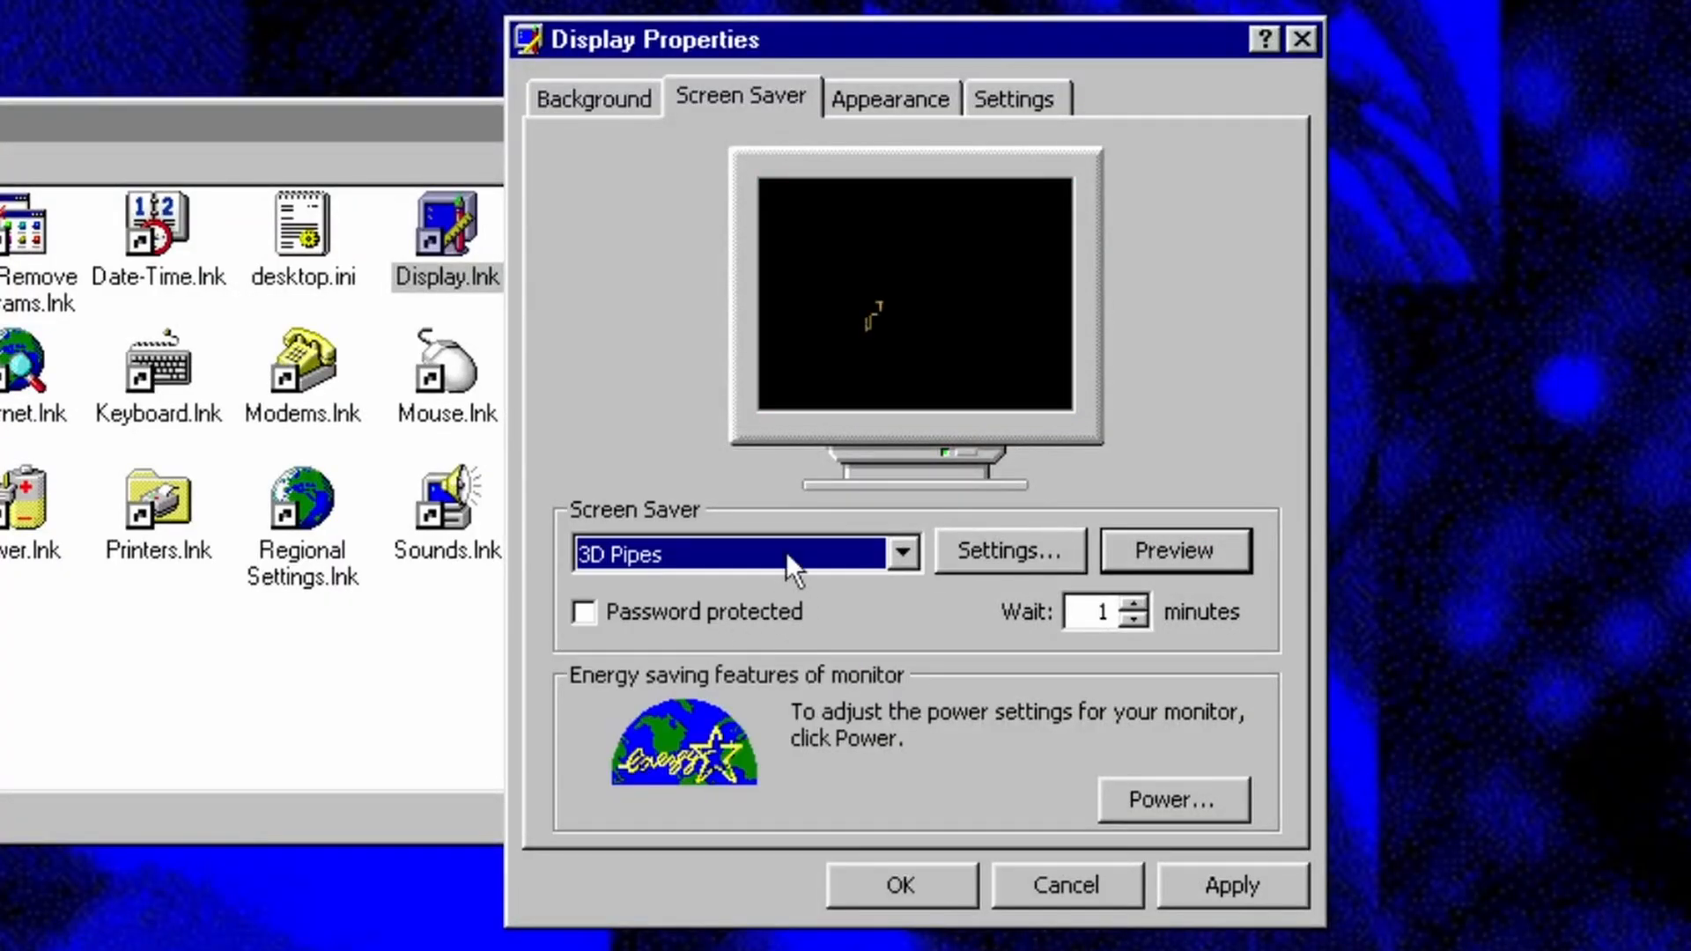
{"action": "left_click", "coordinate": [902, 551]}
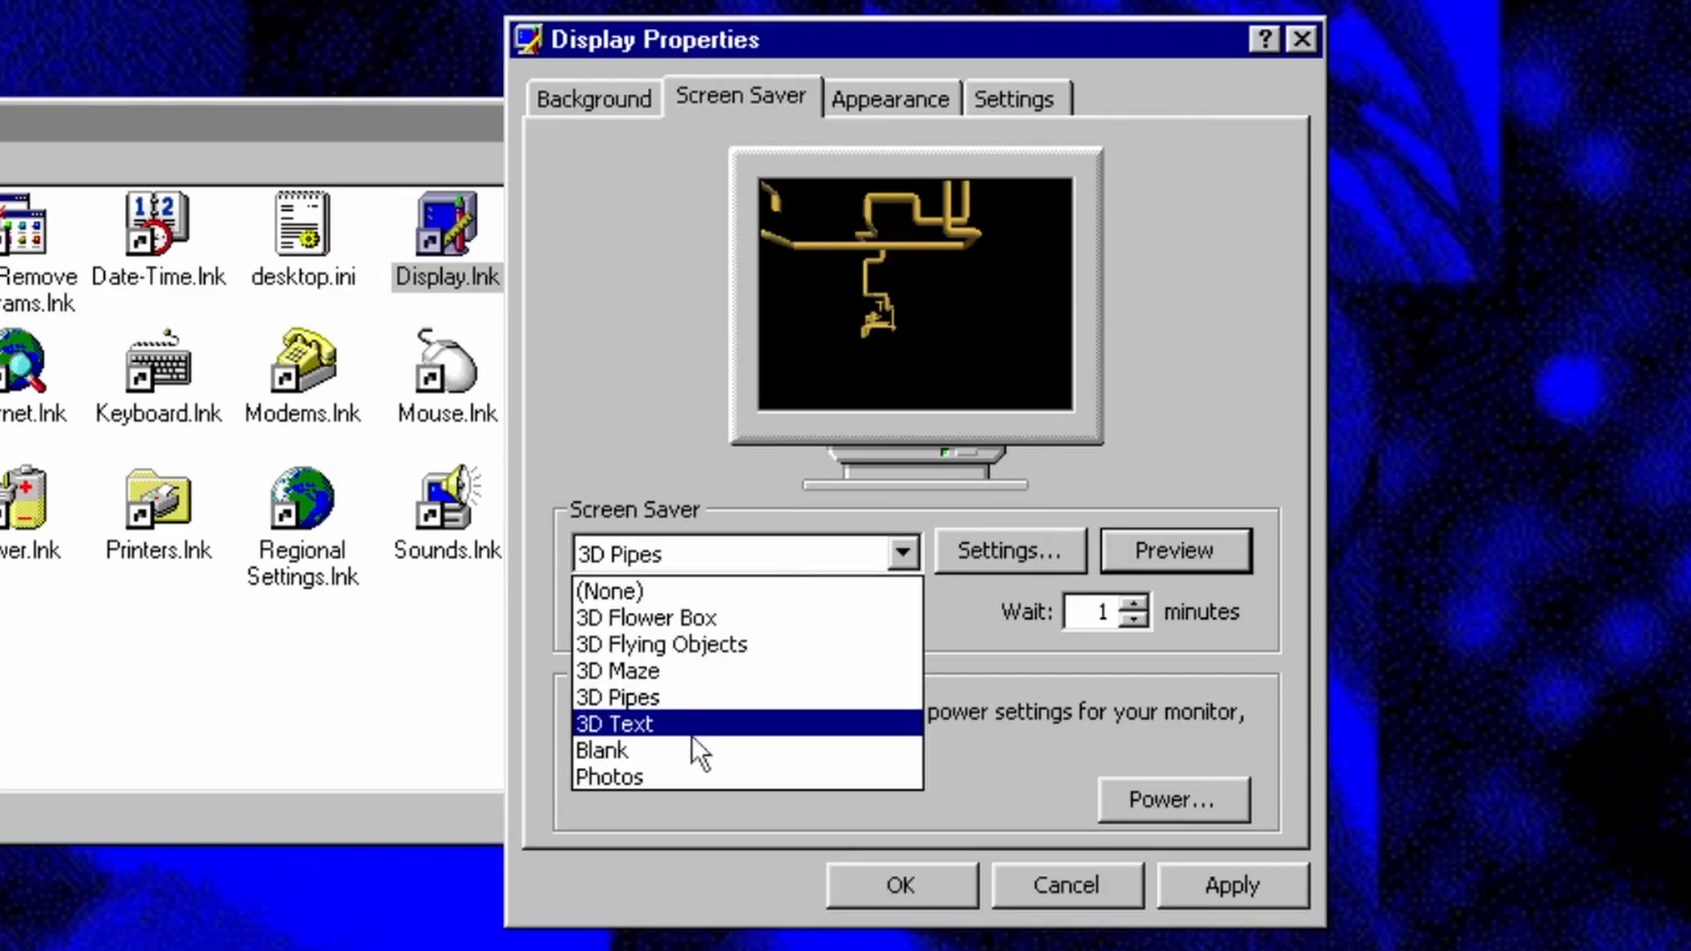
{"action": "left_click", "coordinate": [615, 724]}
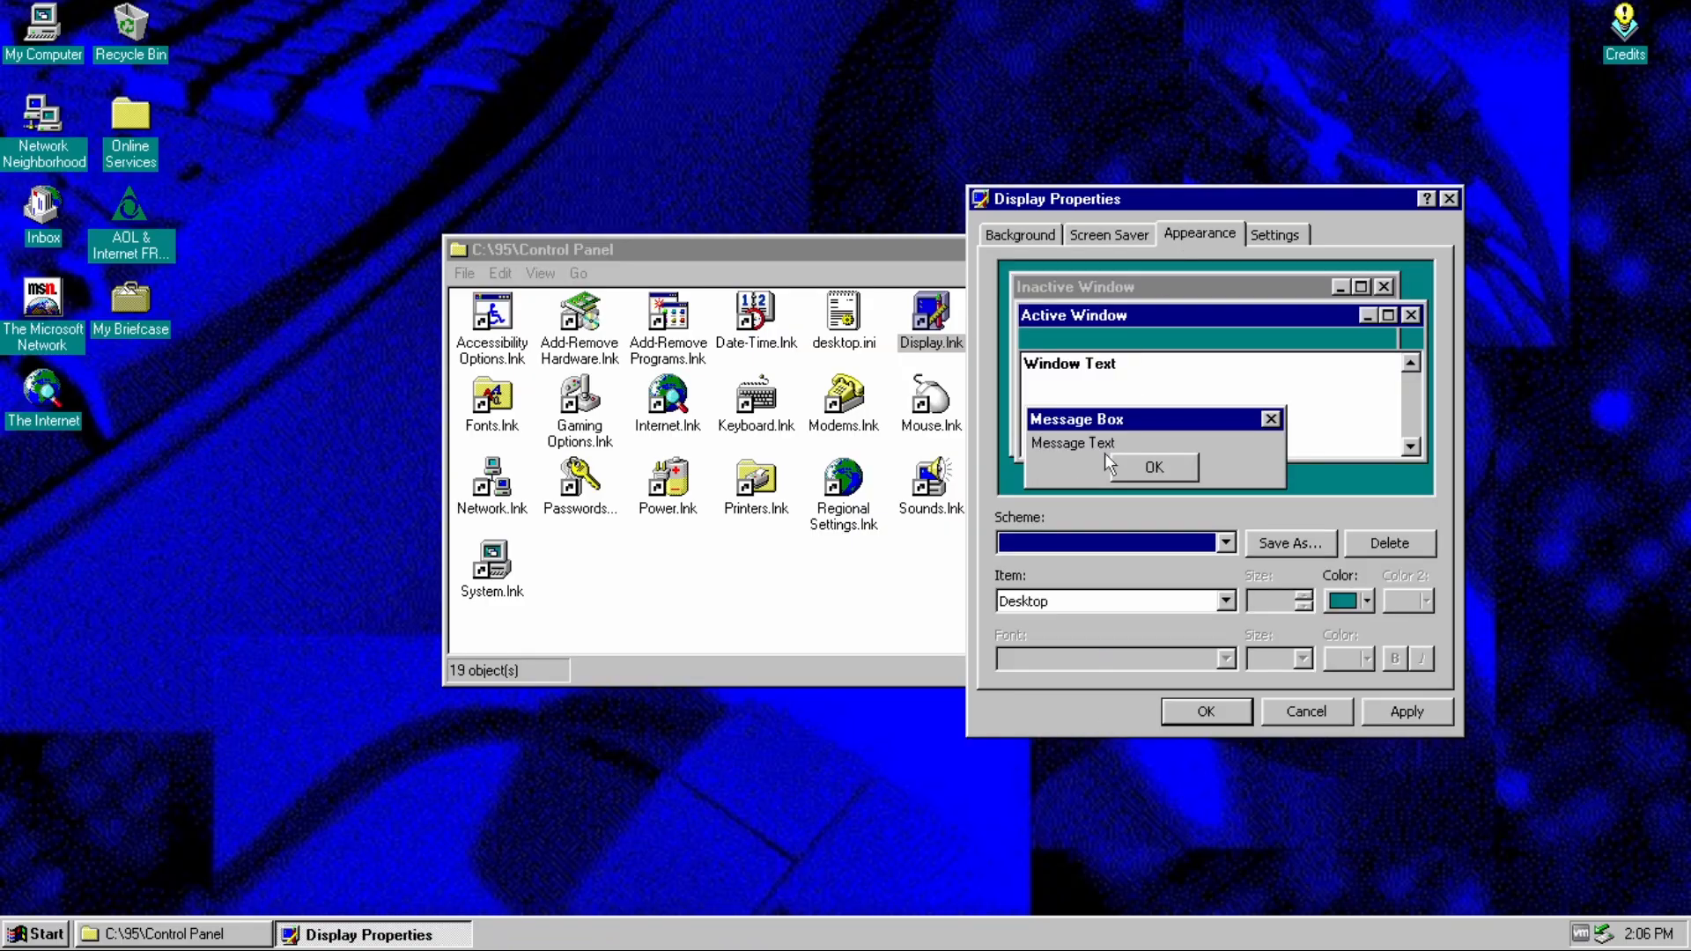
- Review the Appearance and Settings pages of Display Properties before closing it
{"action": "left_click", "coordinate": [1226, 542]}
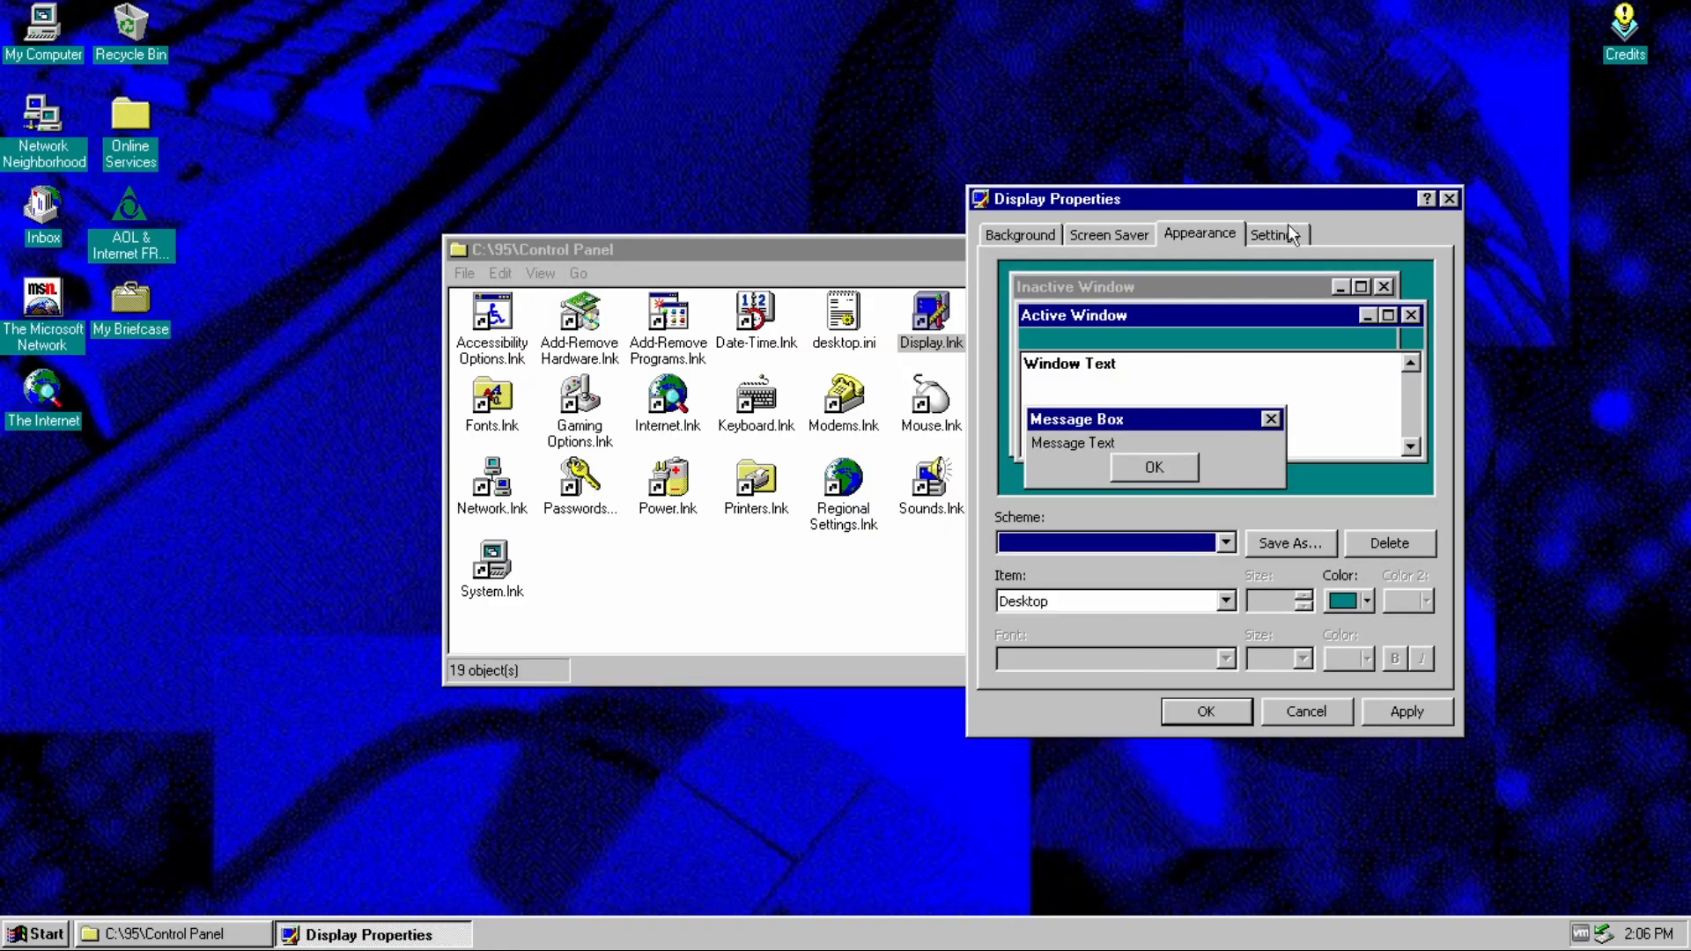
{"action": "left_click", "coordinate": [1273, 234]}
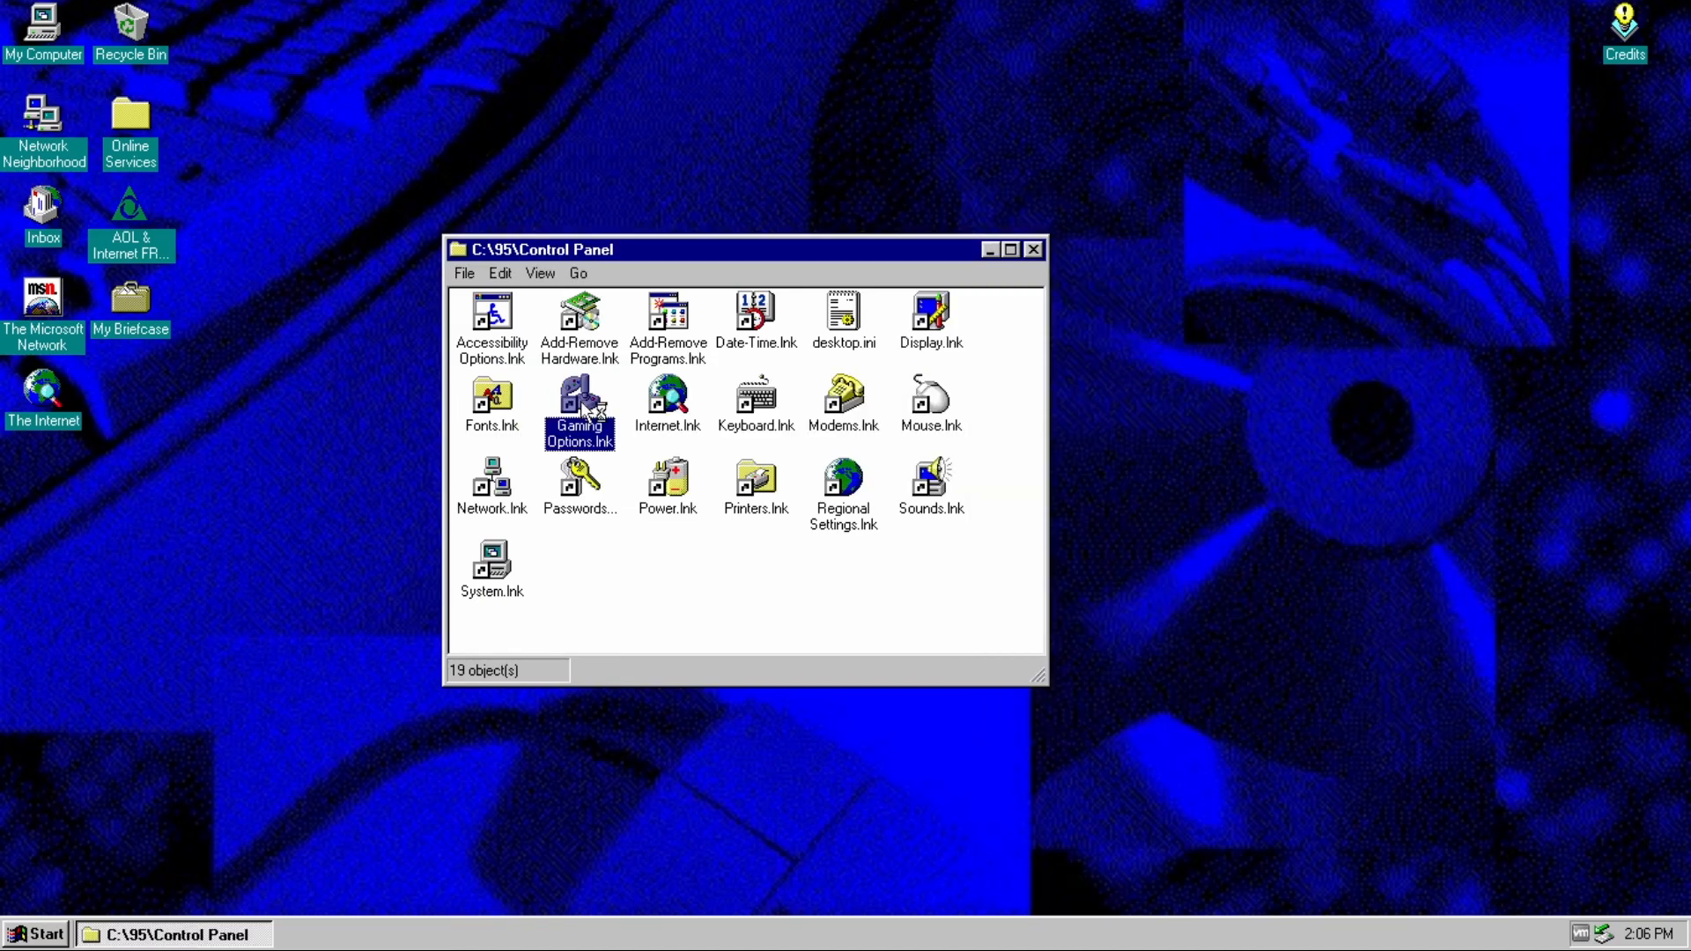
{"action": "double_click", "coordinate": [580, 405]}
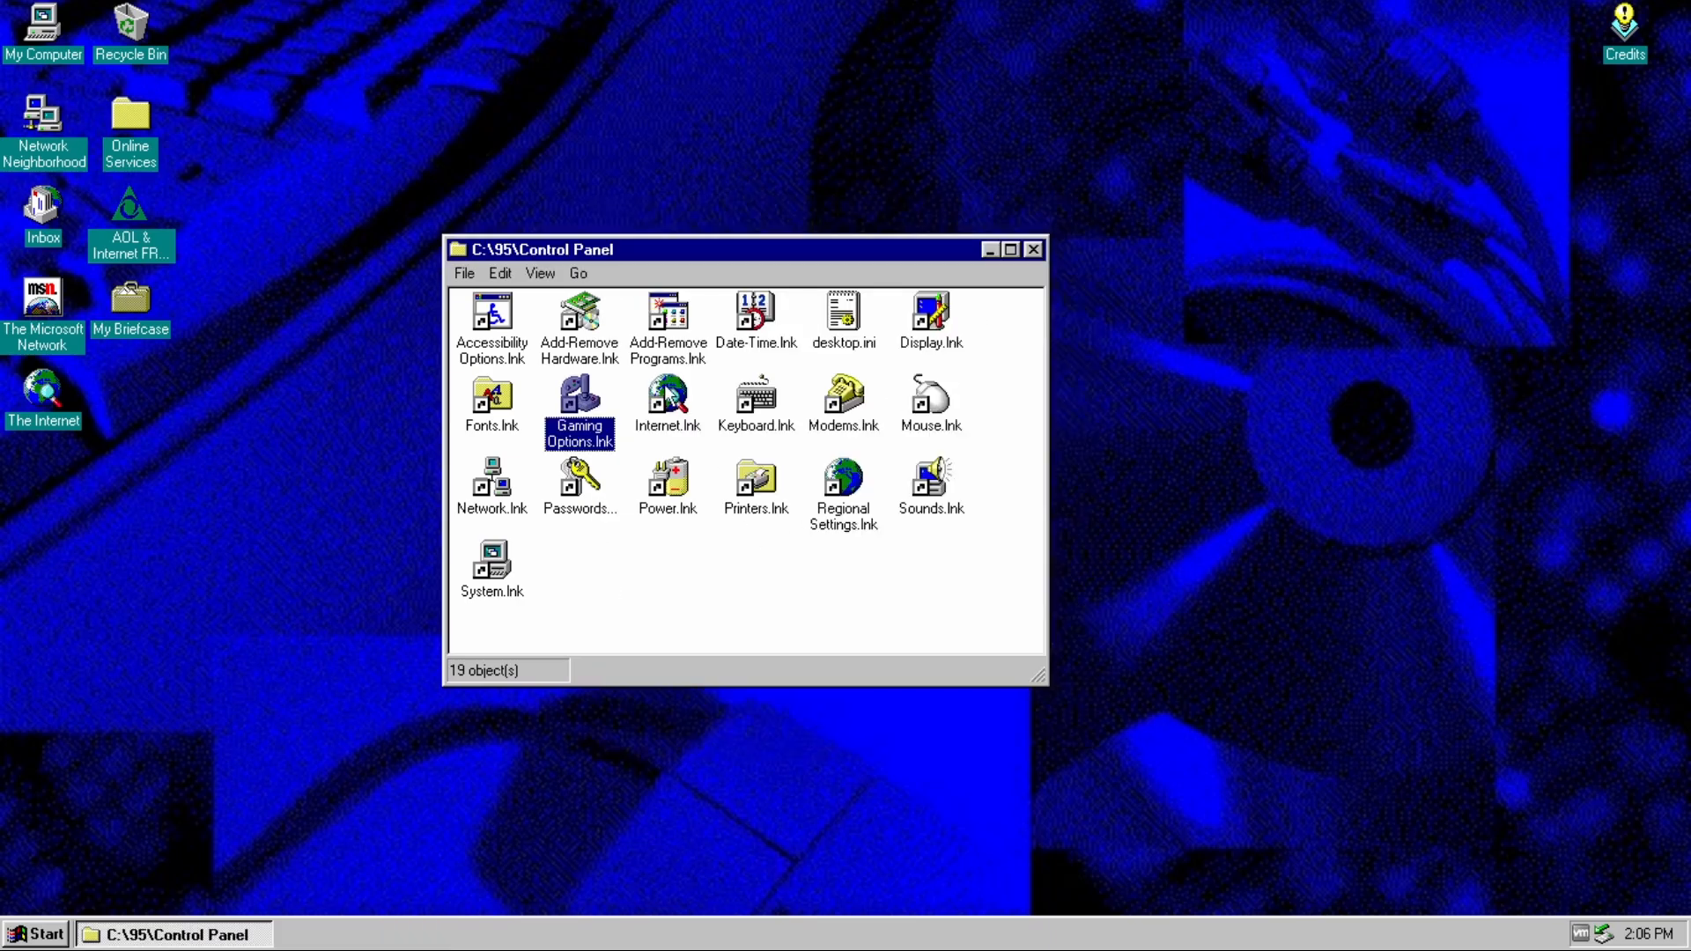
{"action": "double_click", "coordinate": [665, 400]}
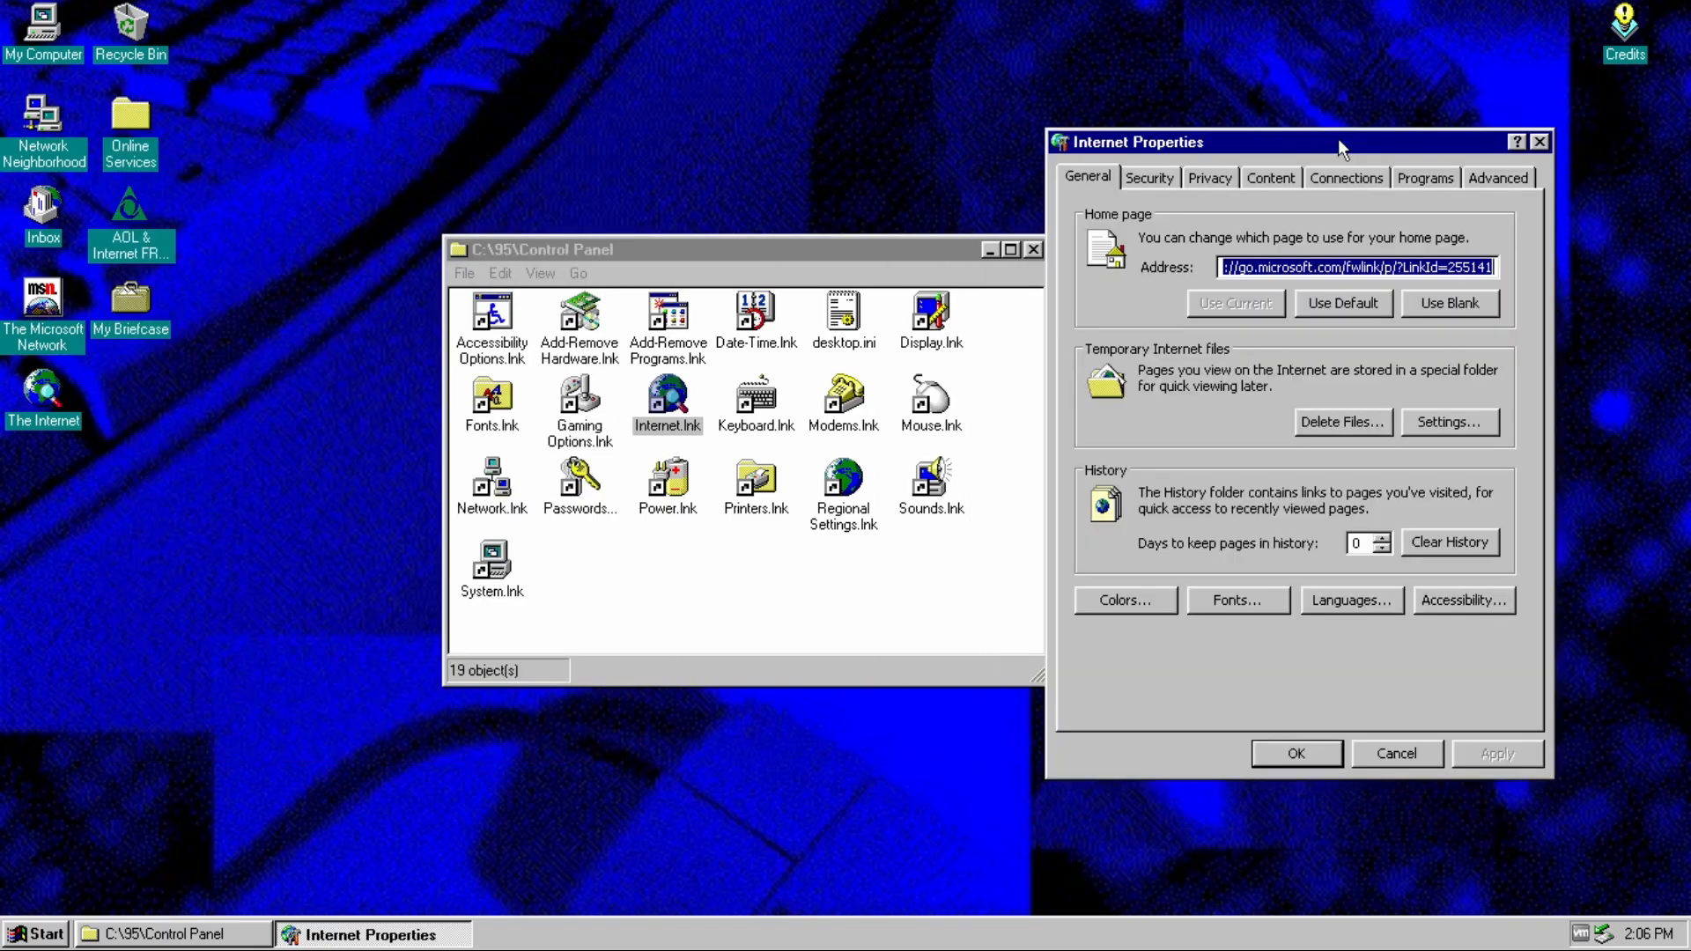
{"action": "mouse_move", "coordinate": [1113, 342]}
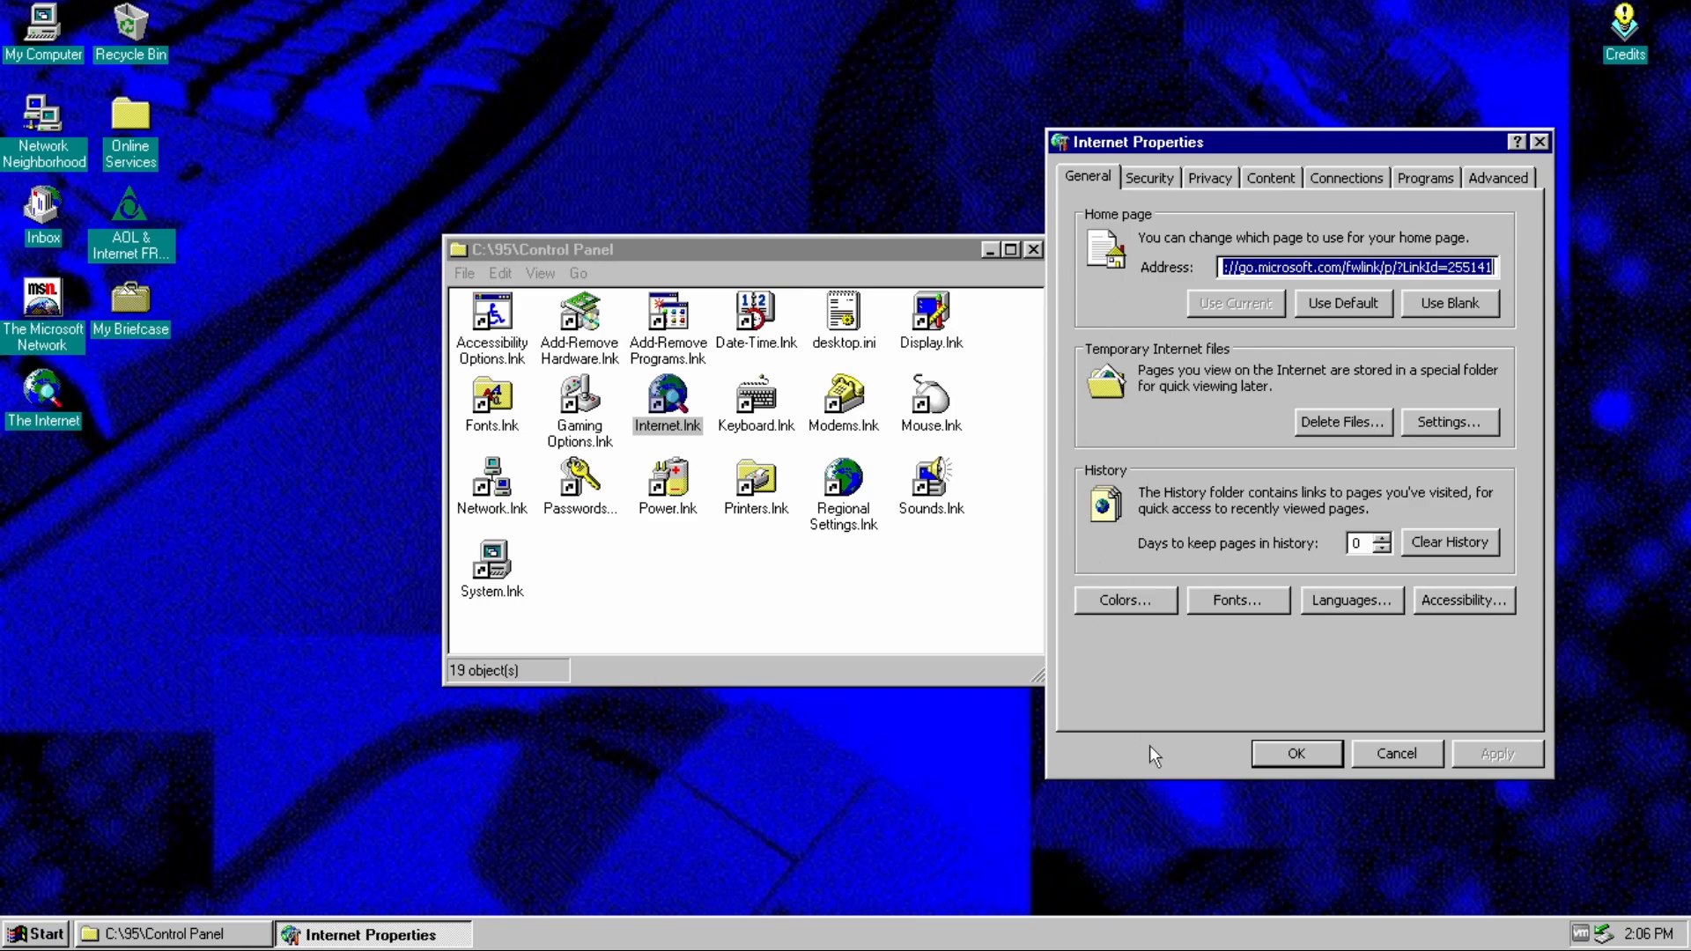
{"action": "mouse_move", "coordinate": [1169, 215]}
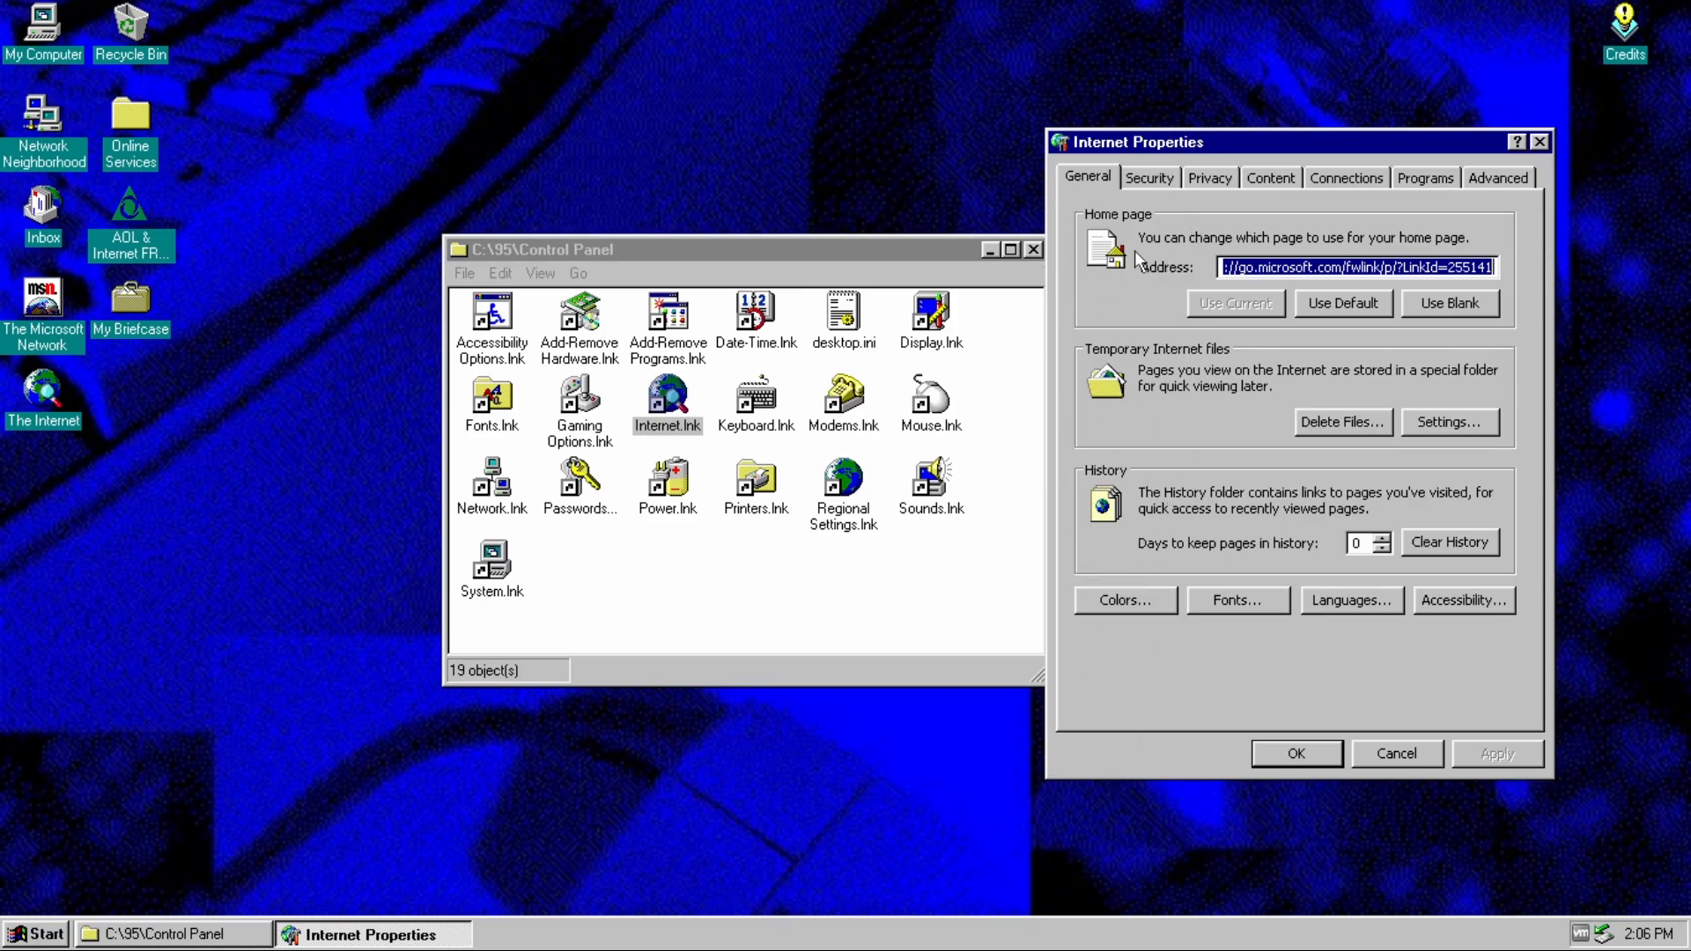
{"action": "mouse_move", "coordinate": [1178, 623]}
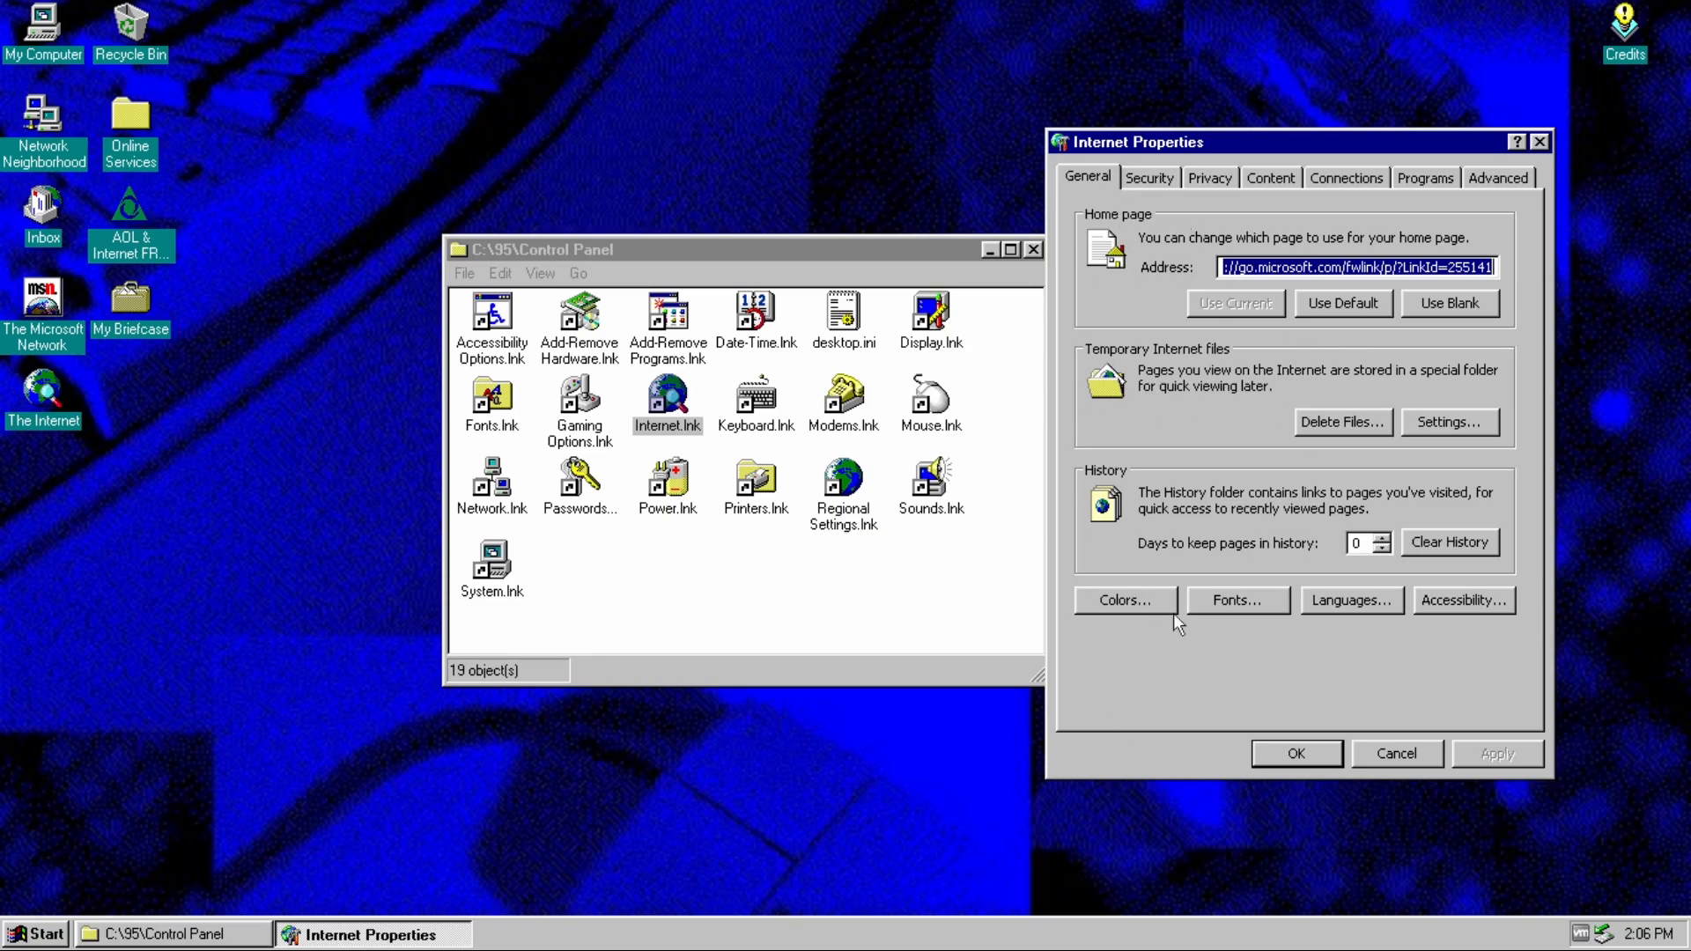
{"action": "mouse_move", "coordinate": [1292, 461]}
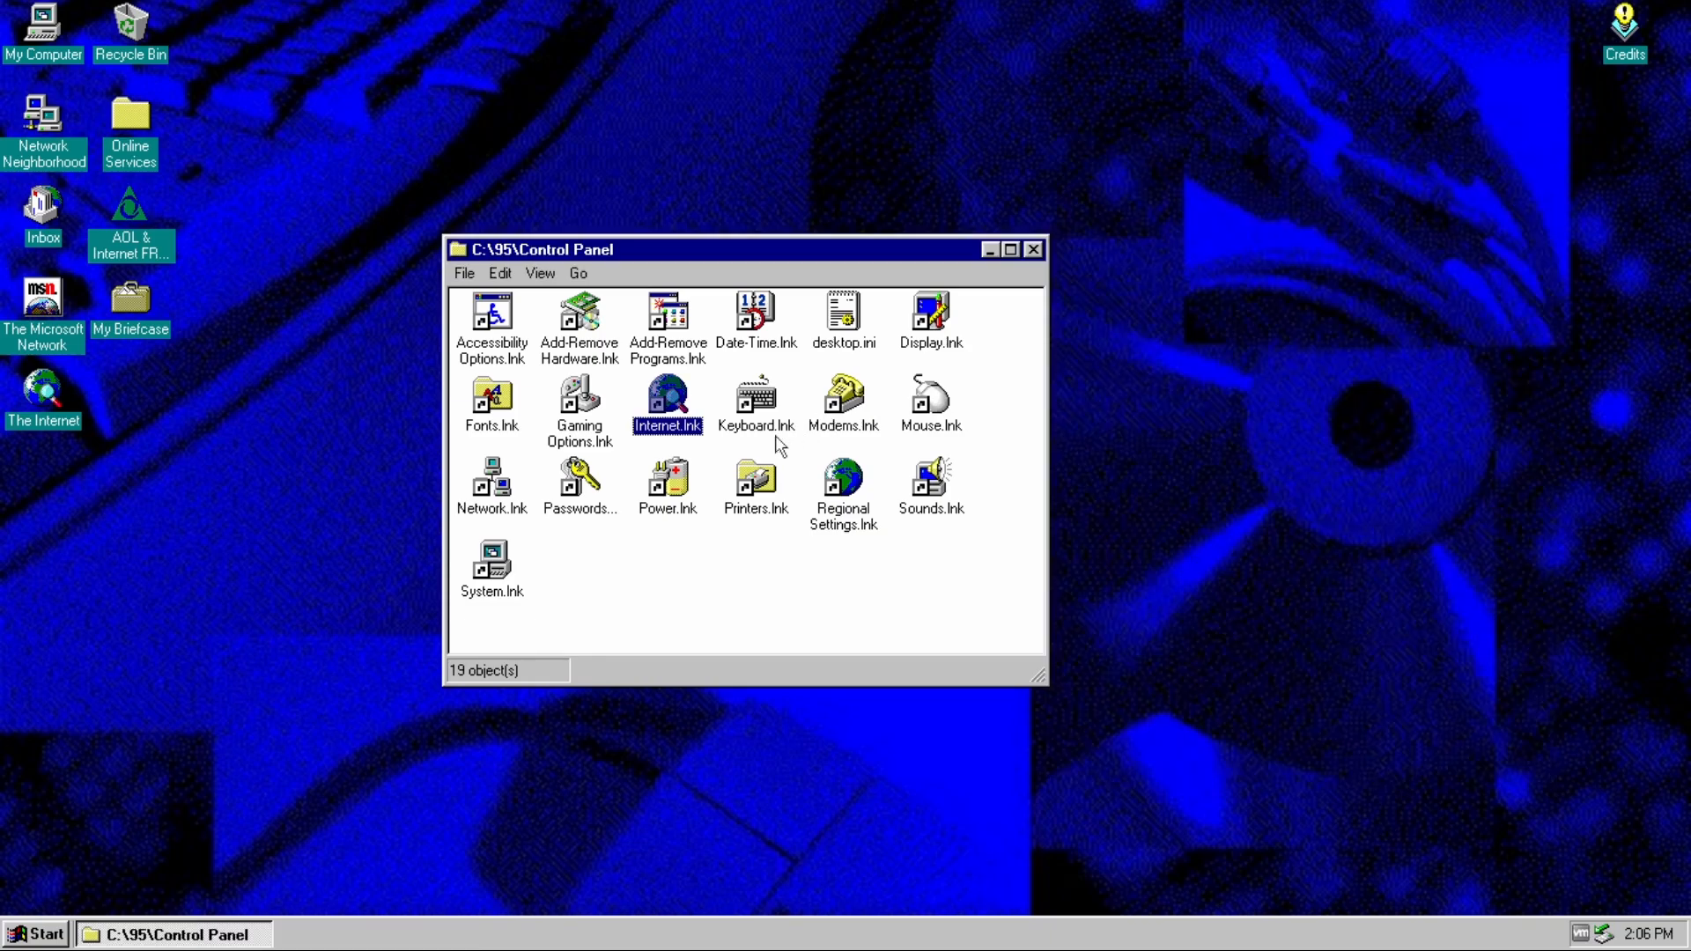
- View the System Properties General details, then close everything and bring up Start > Programs
{"action": "double_click", "coordinate": [491, 562]}
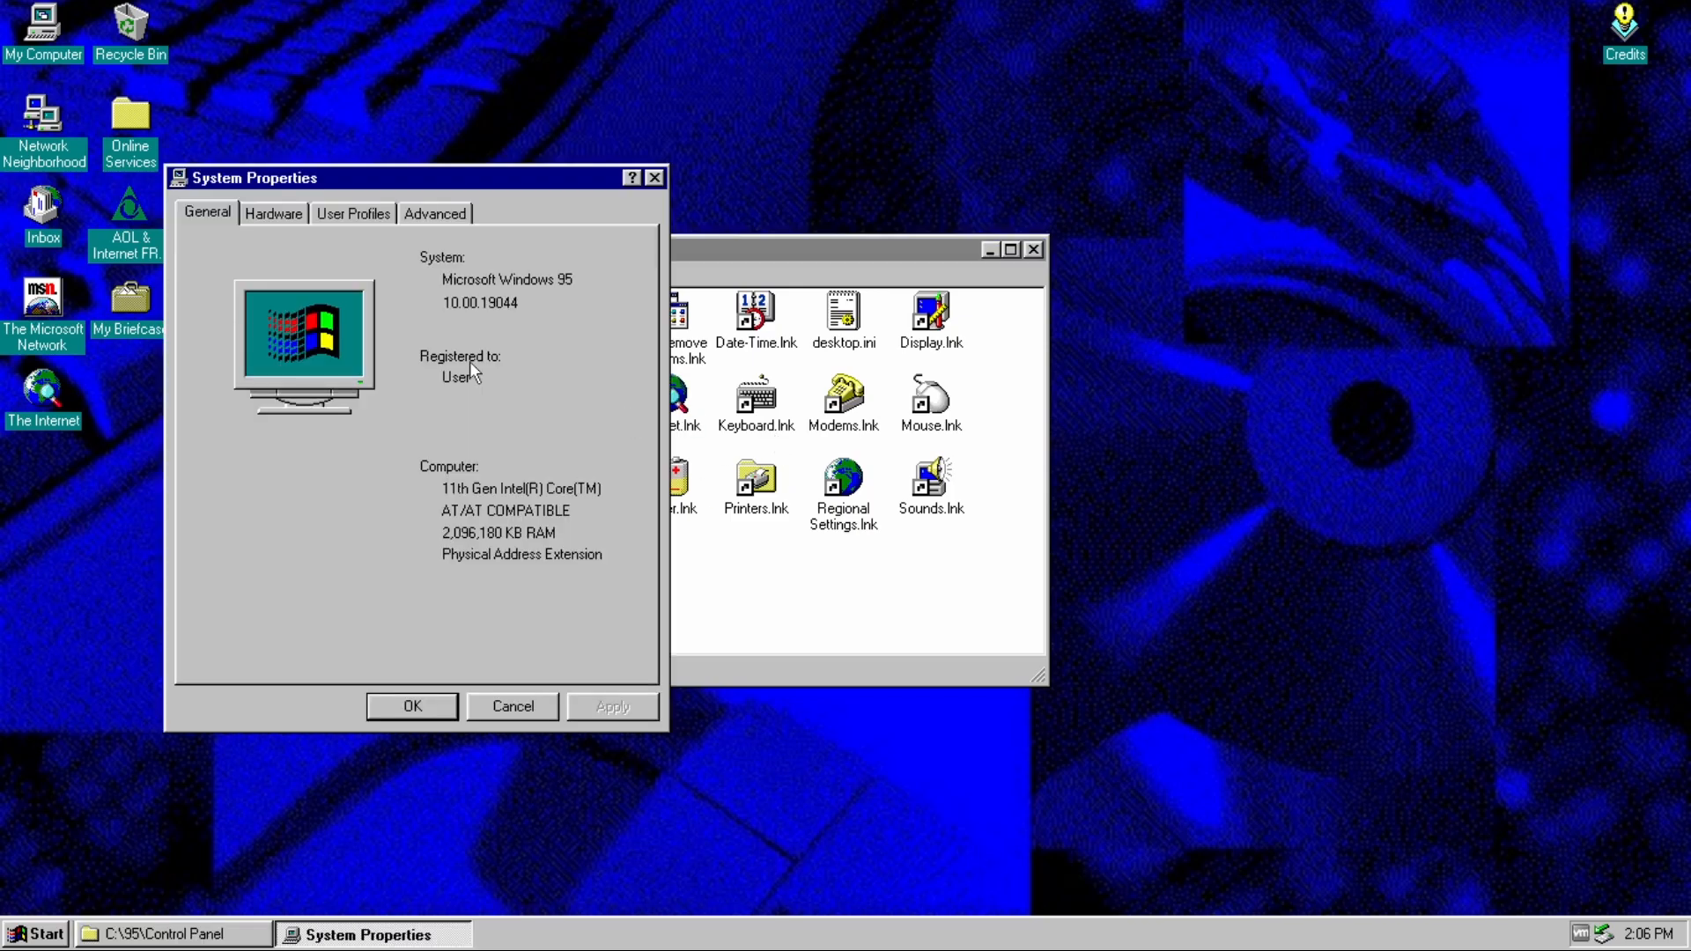
{"action": "mouse_move", "coordinate": [391, 199]}
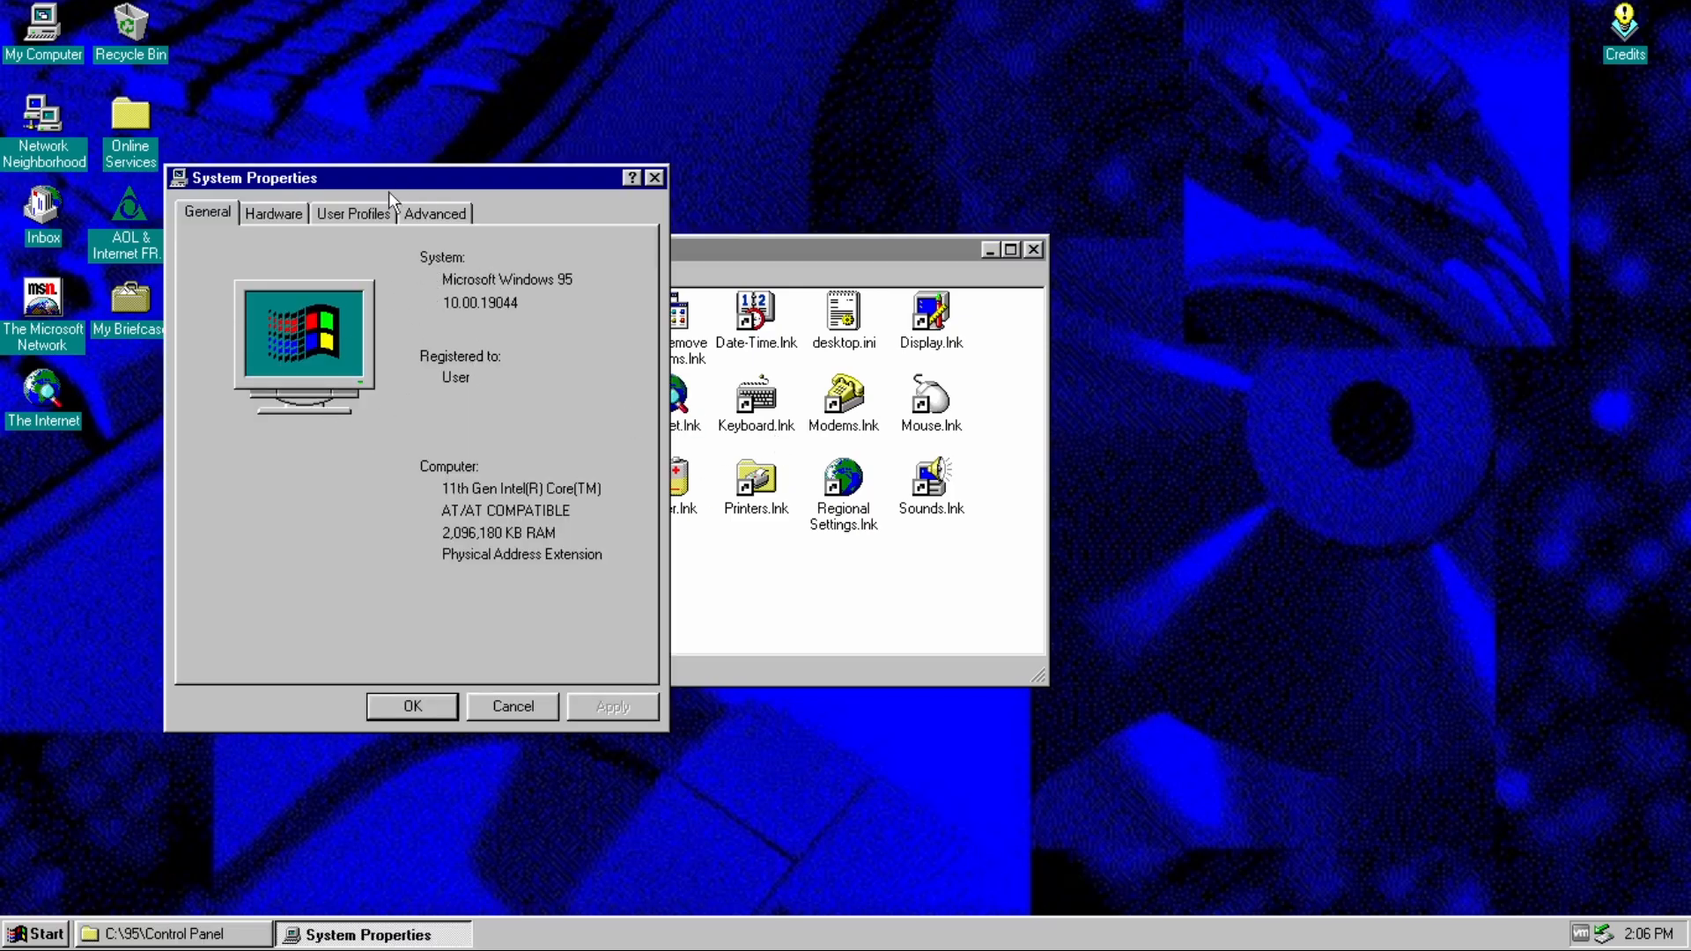
{"action": "left_click_drag", "start_coordinate": [411, 176], "coordinate": [340, 86]}
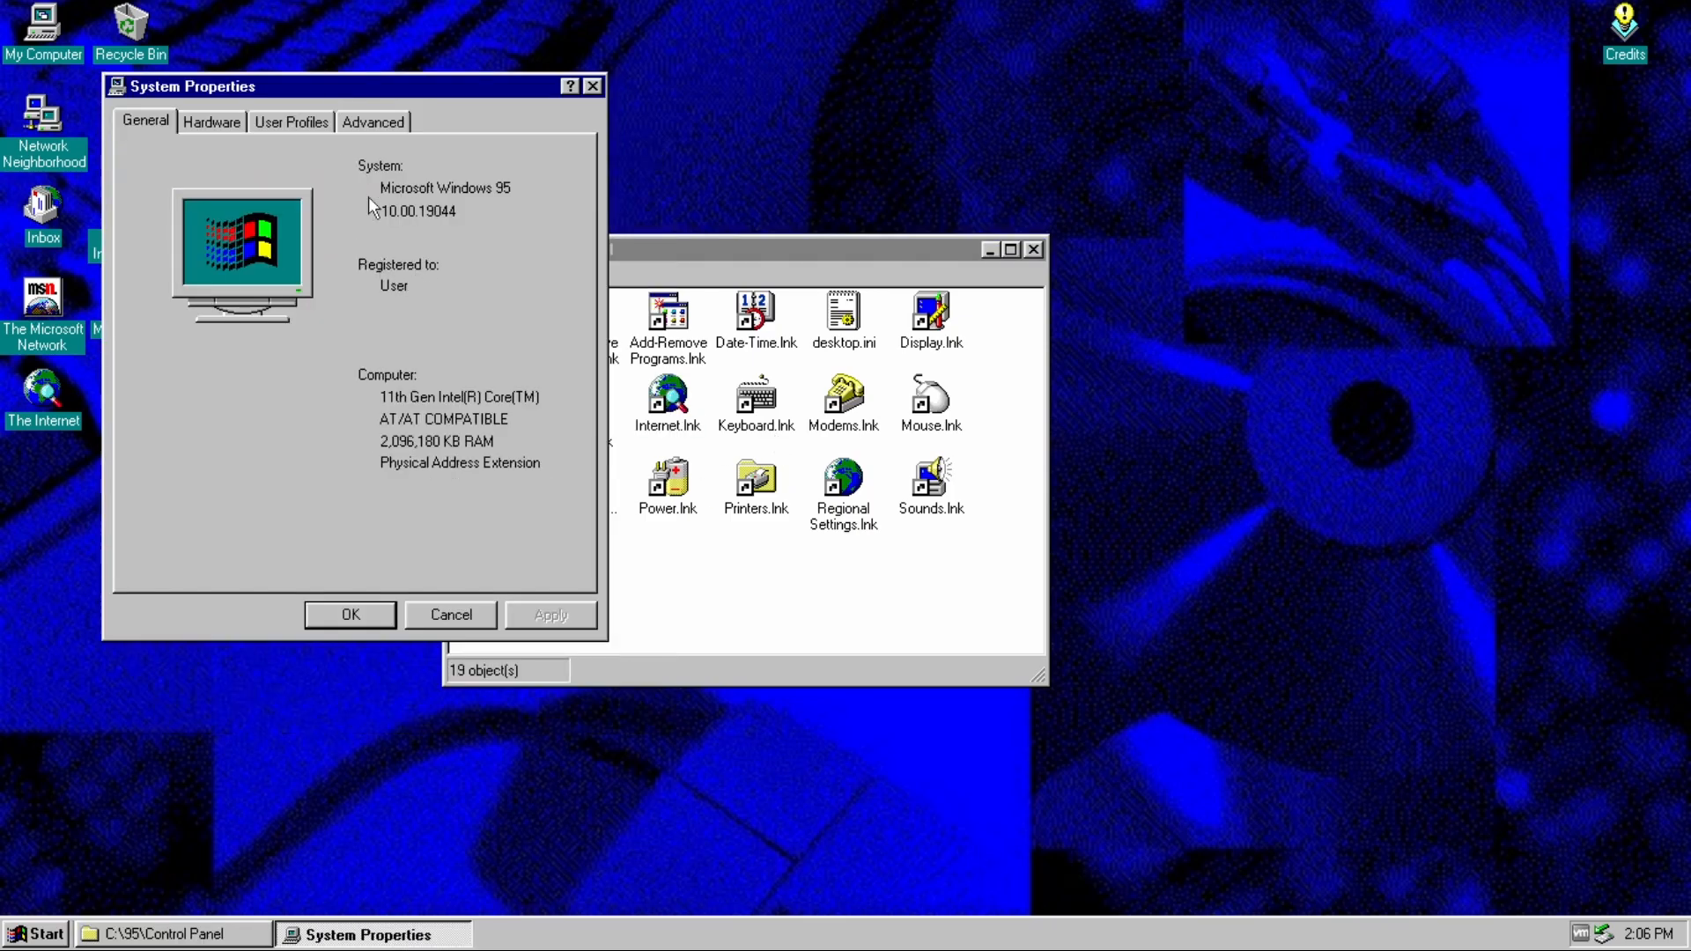
{"action": "mouse_move", "coordinate": [517, 192]}
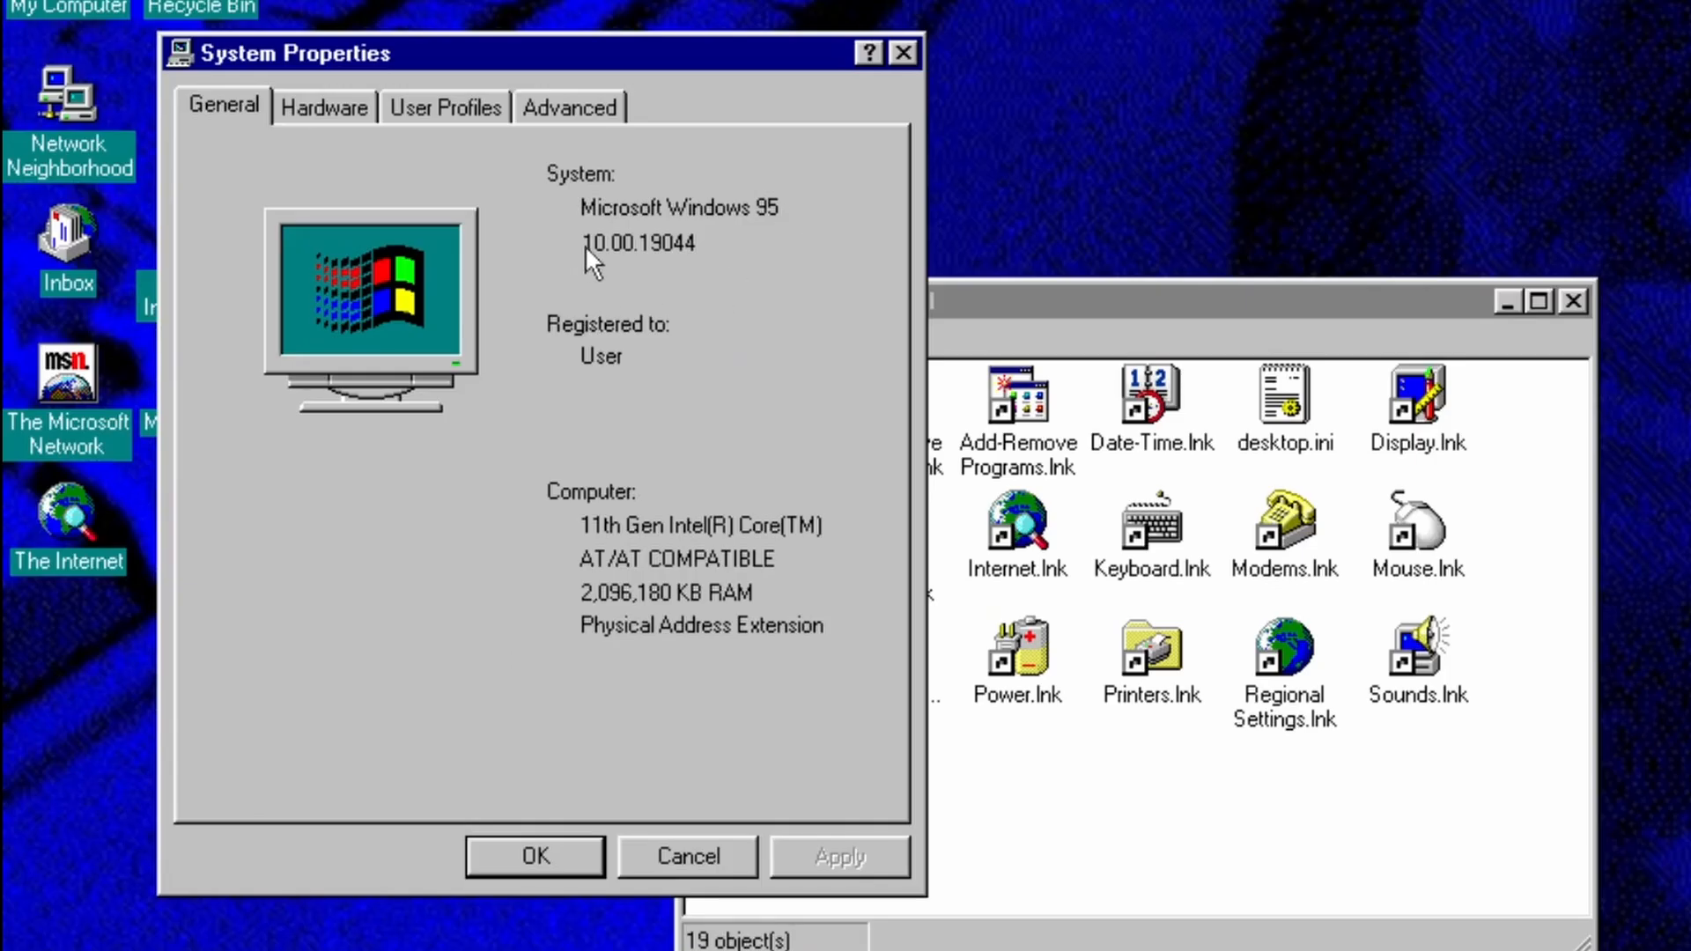
{"action": "mouse_move", "coordinate": [654, 267]}
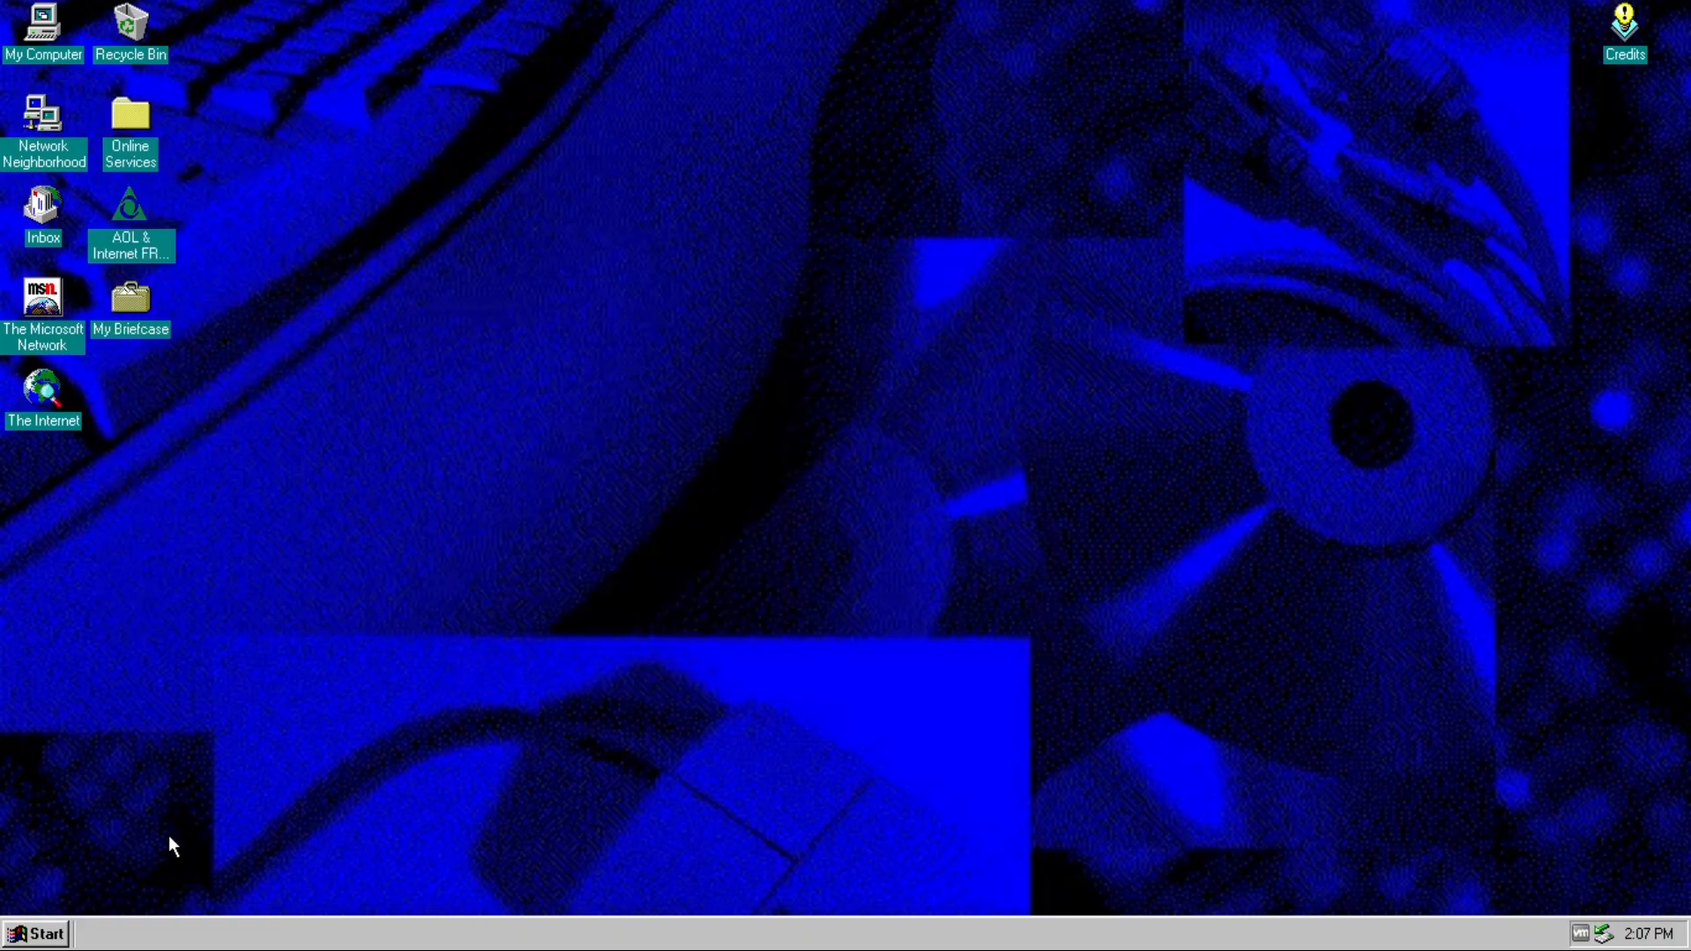
{"action": "left_click", "coordinate": [35, 934]}
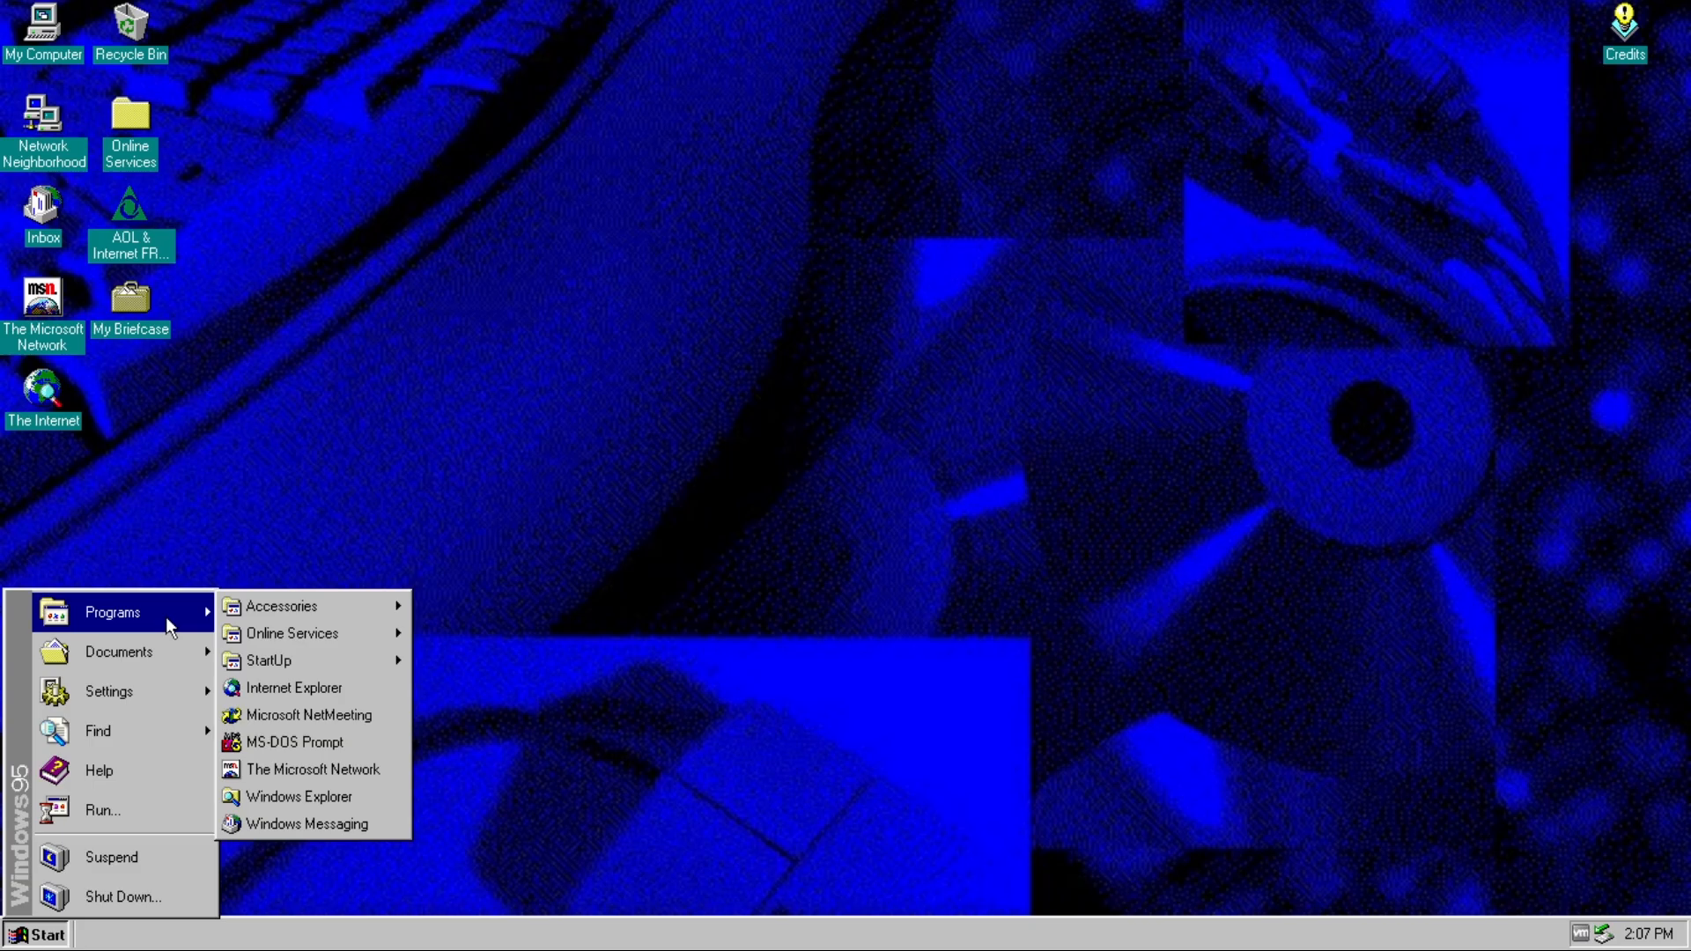
{"action": "mouse_move", "coordinate": [290, 688]}
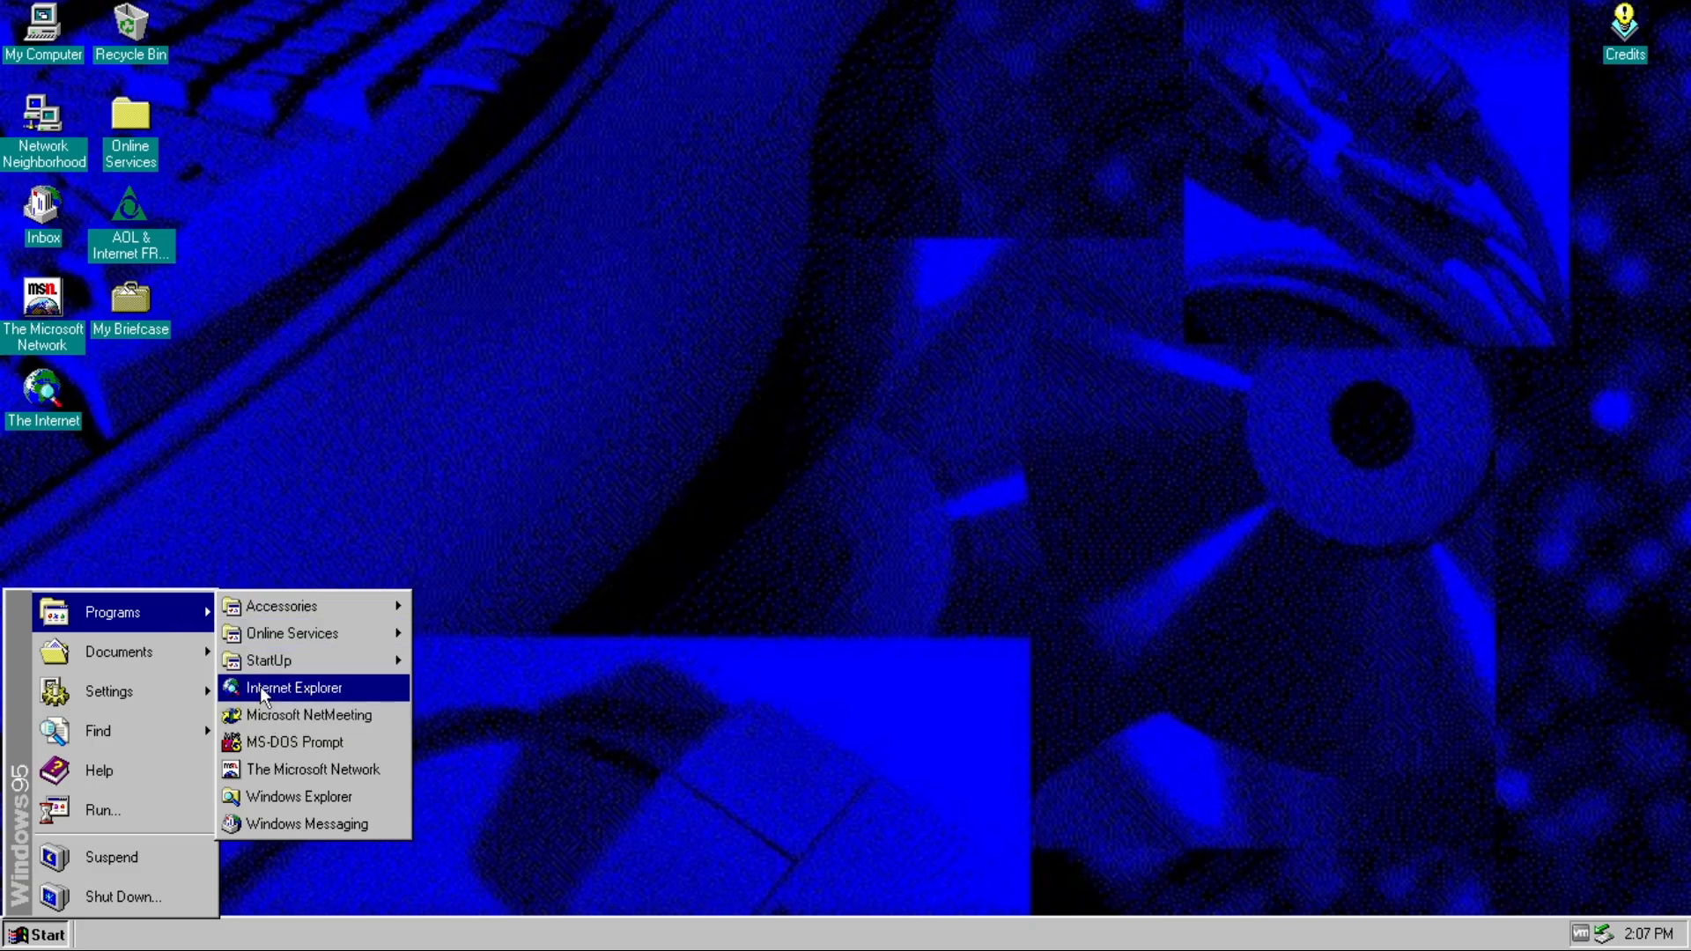
- Launch Internet Explorer from Programs, which reports an invalid request for microsoft.com
{"action": "left_click", "coordinate": [294, 687]}
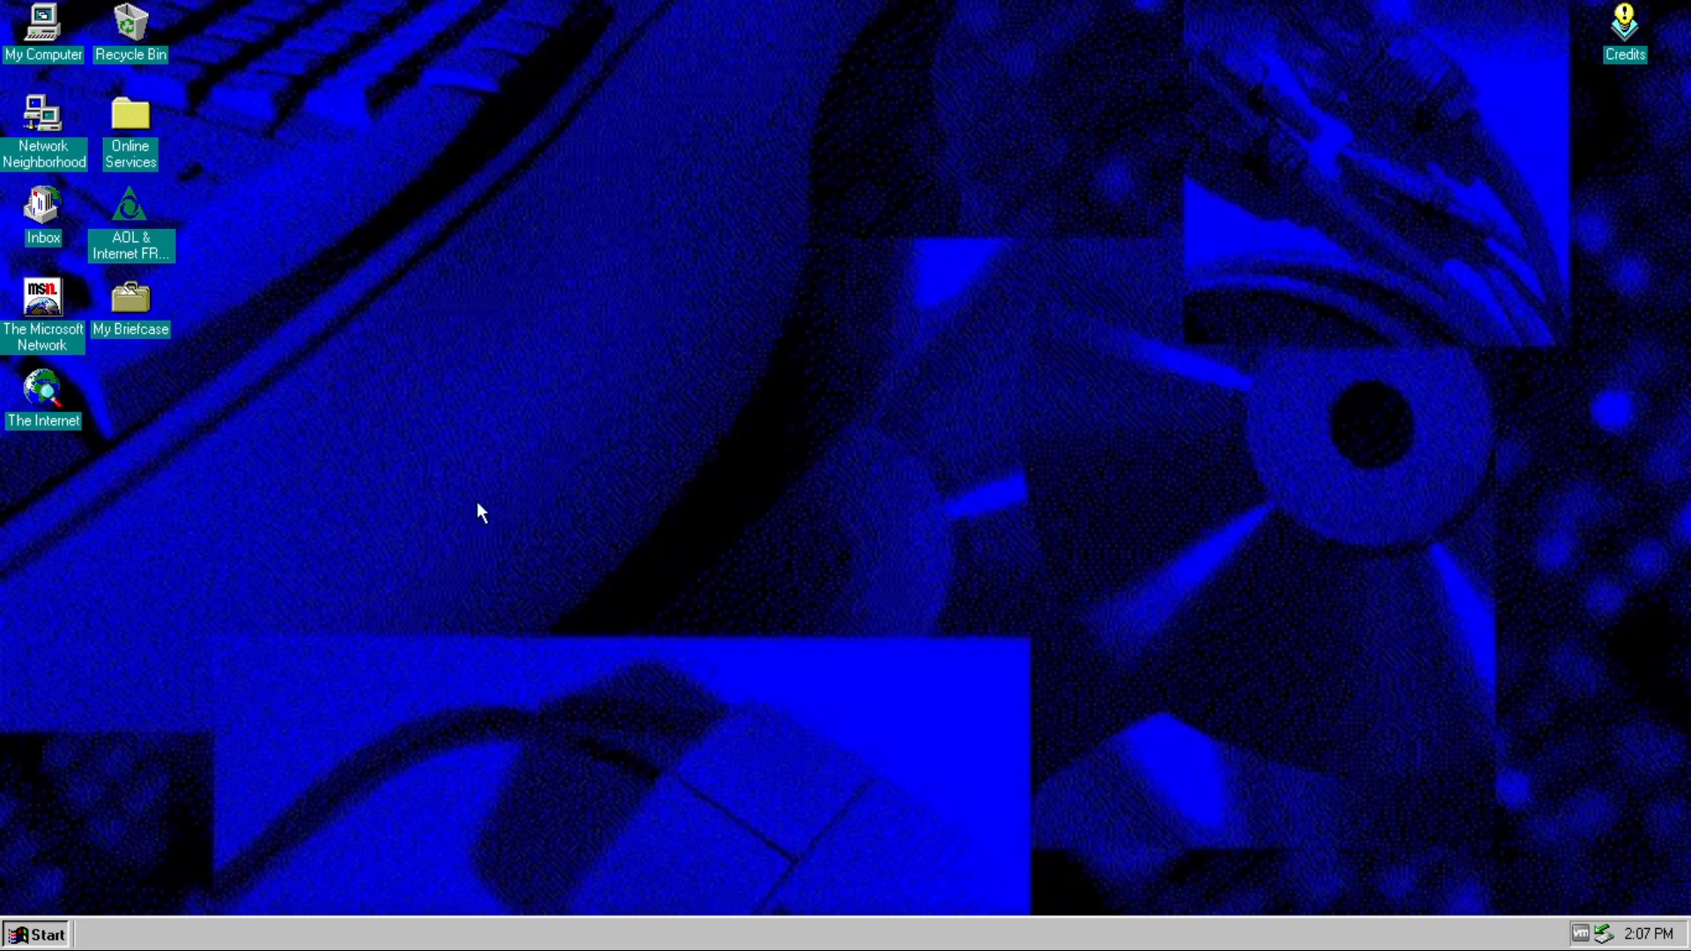
{"action": "double_click", "coordinate": [43, 386]}
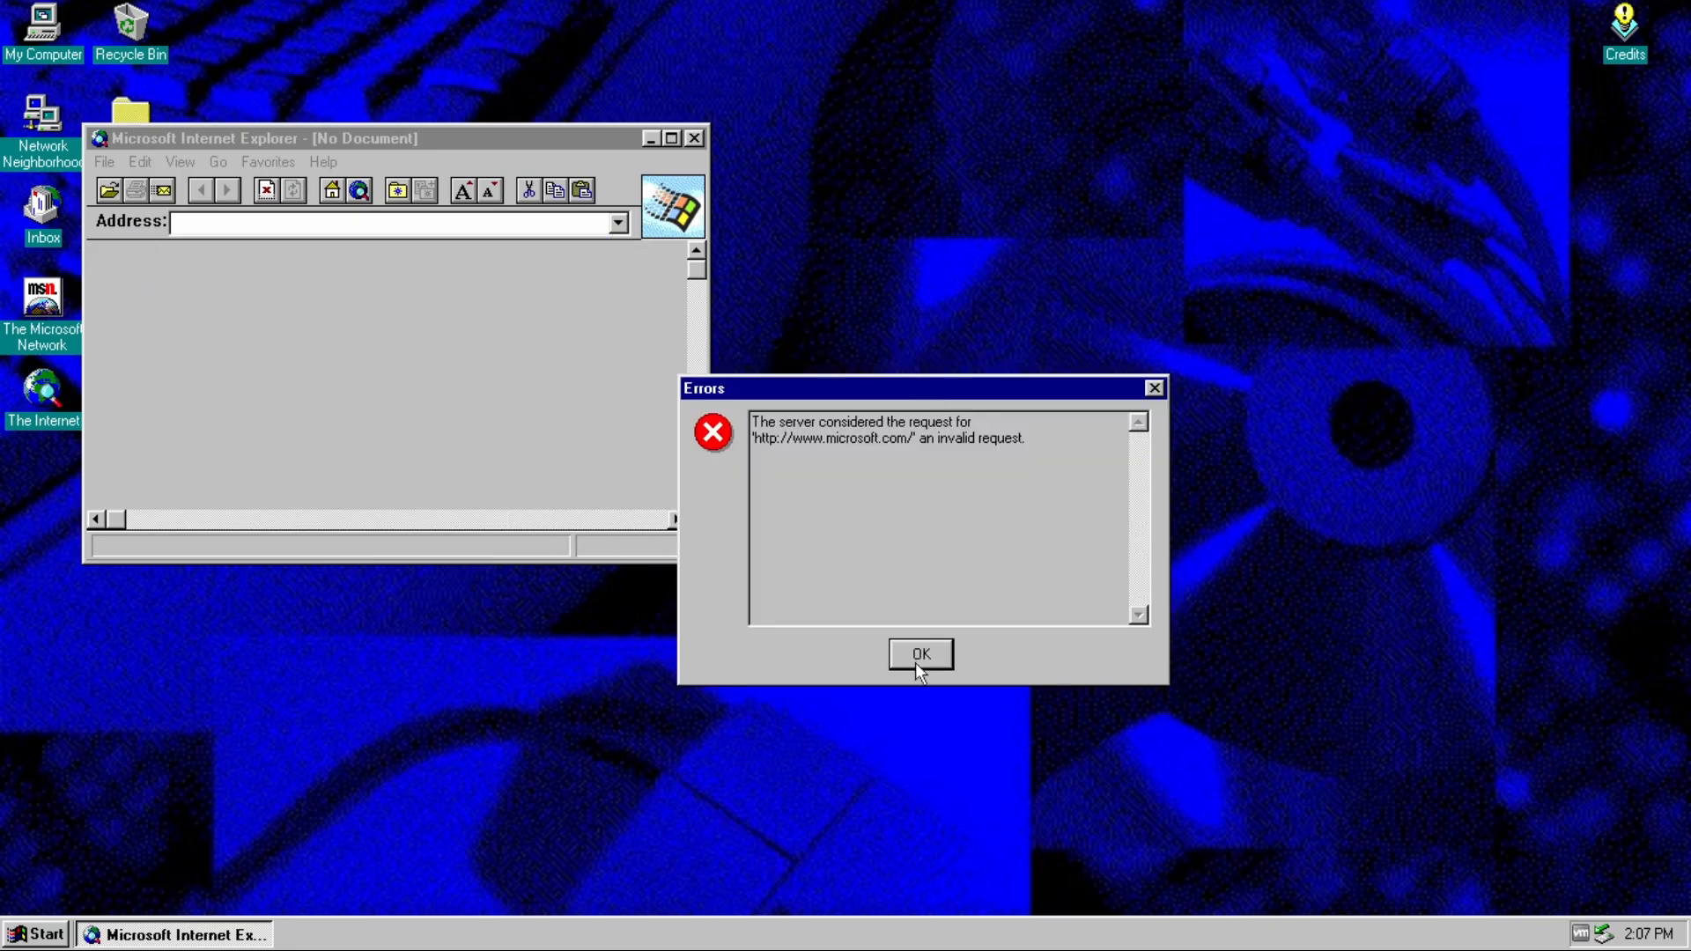
- Dismiss the error and navigate to theoldnet.com in the address bar
{"action": "left_click", "coordinate": [919, 653]}
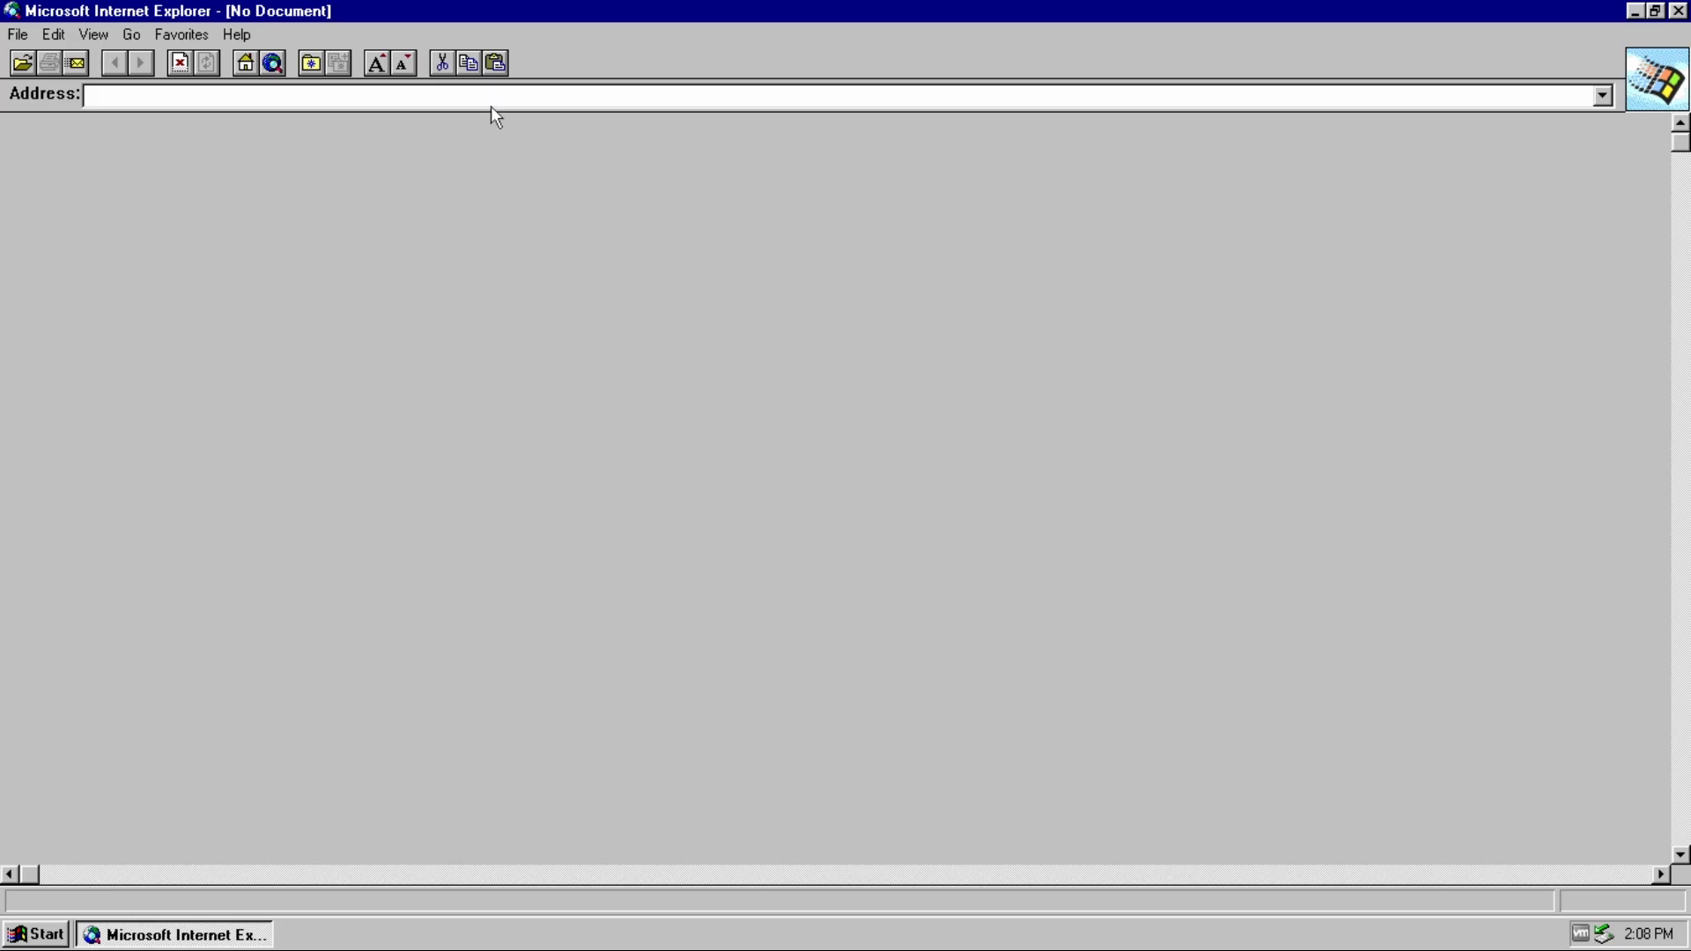
{"action": "type", "text": "theoldnet"}
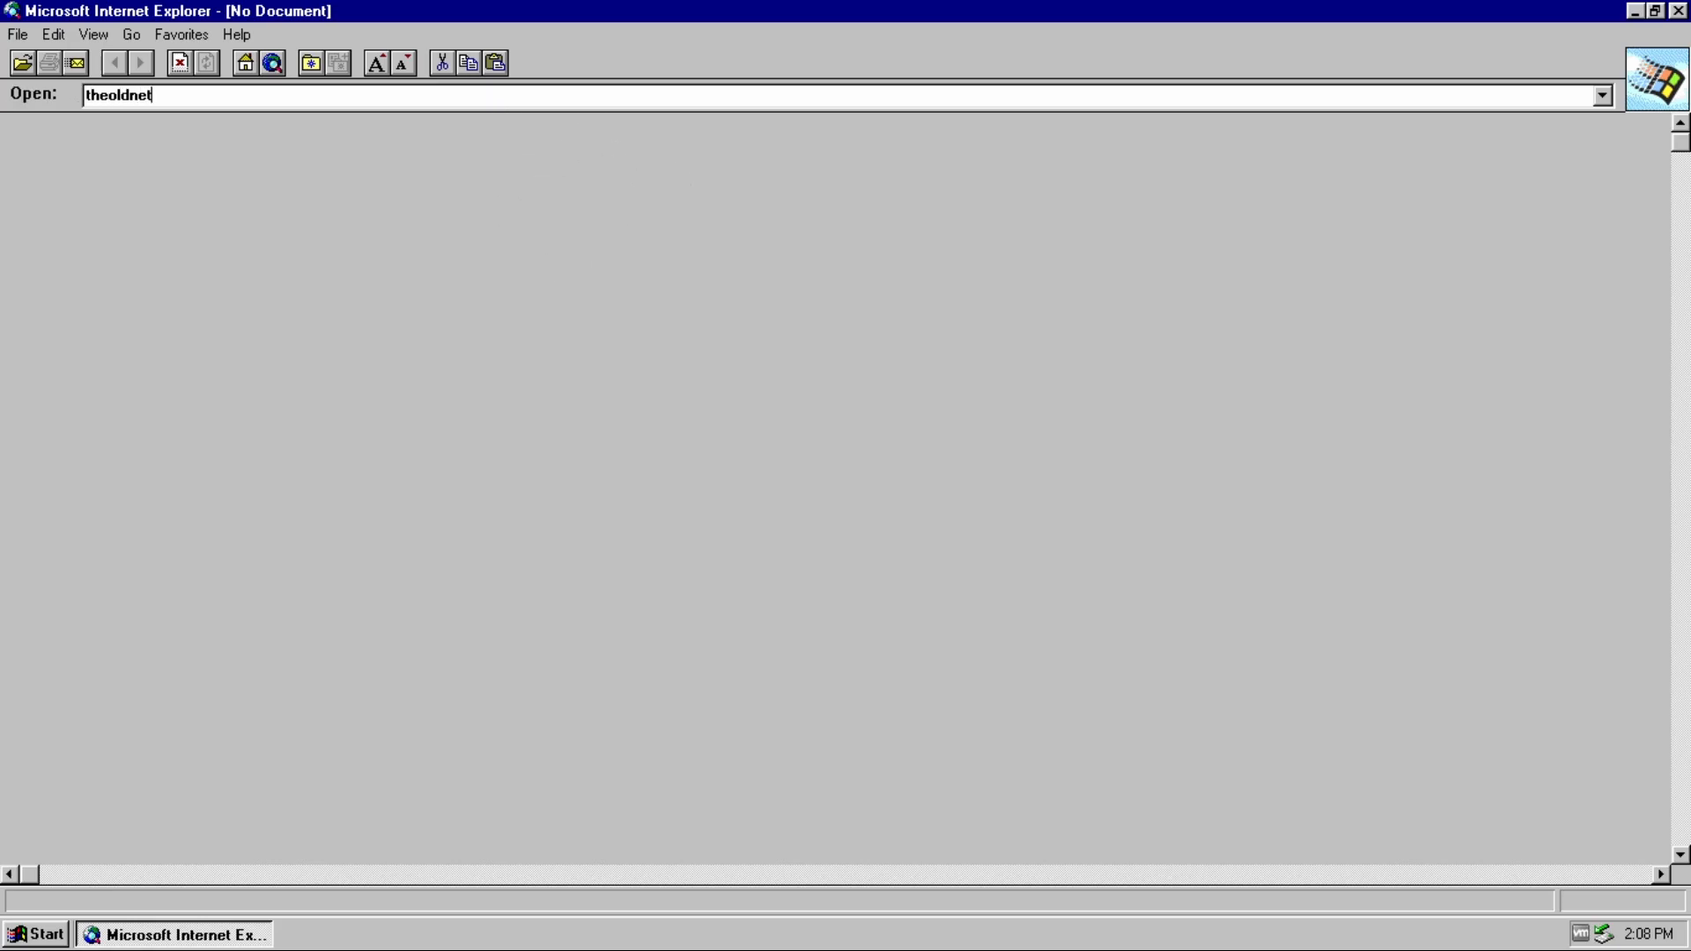
{"action": "type", "text": ".com/"}
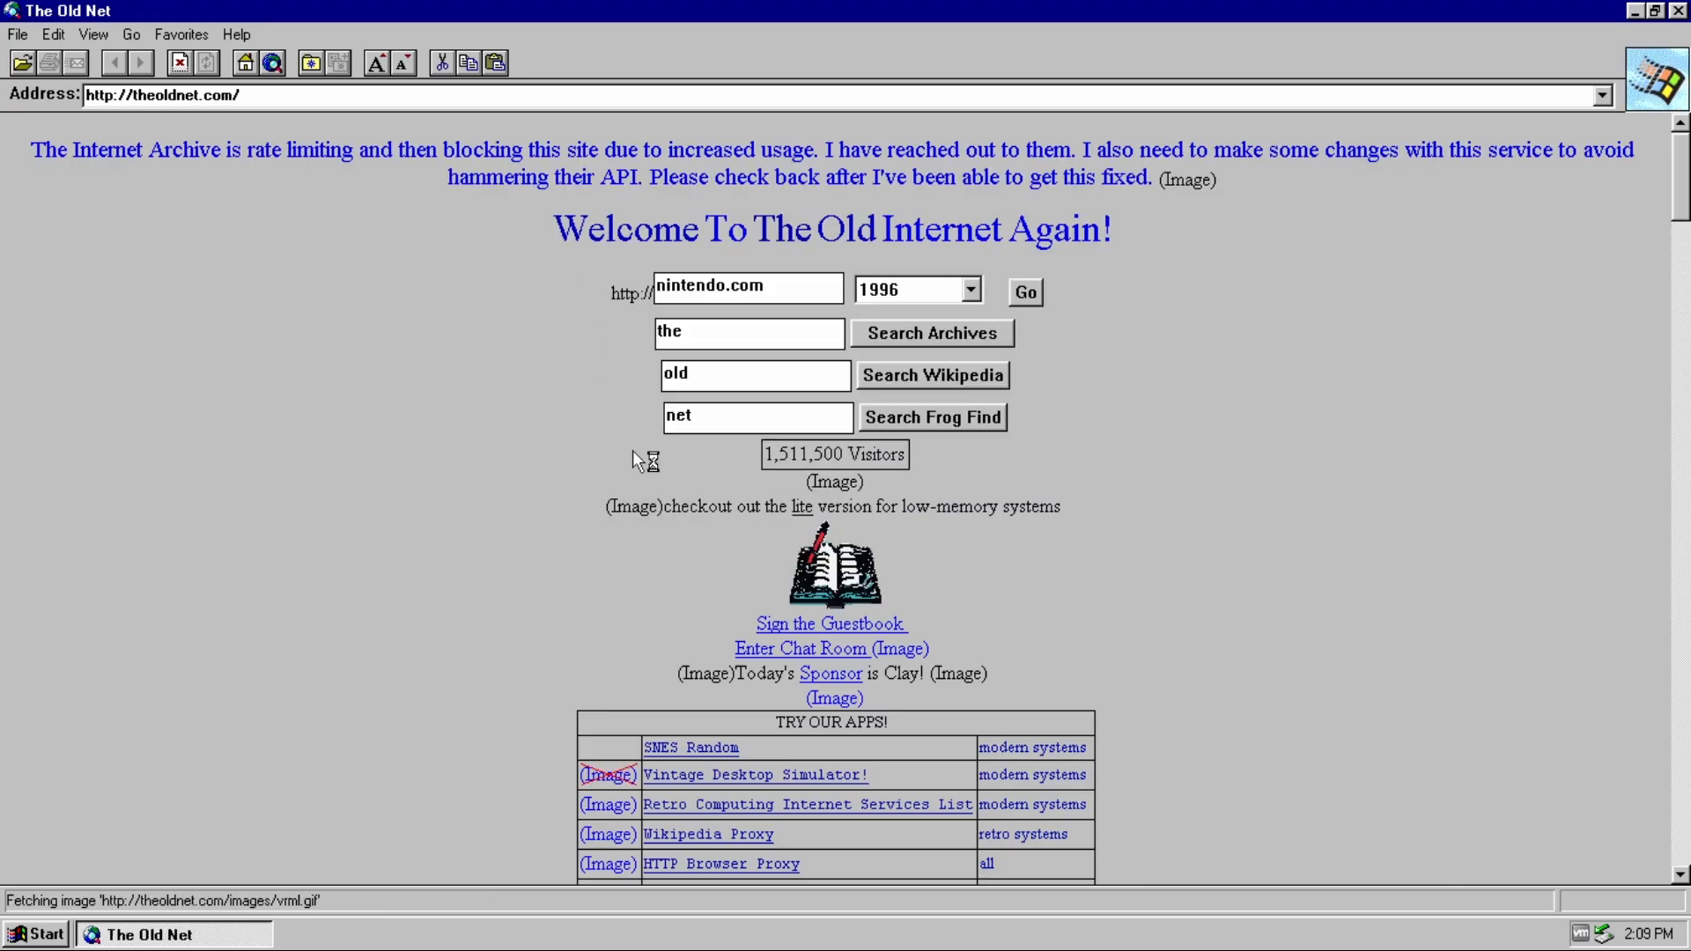
- Replace nintendo.com with microsoft.com in The Old Net's site box, with year 1996
{"action": "double_click", "coordinate": [708, 285]}
{"action": "type", "text": "micro"}
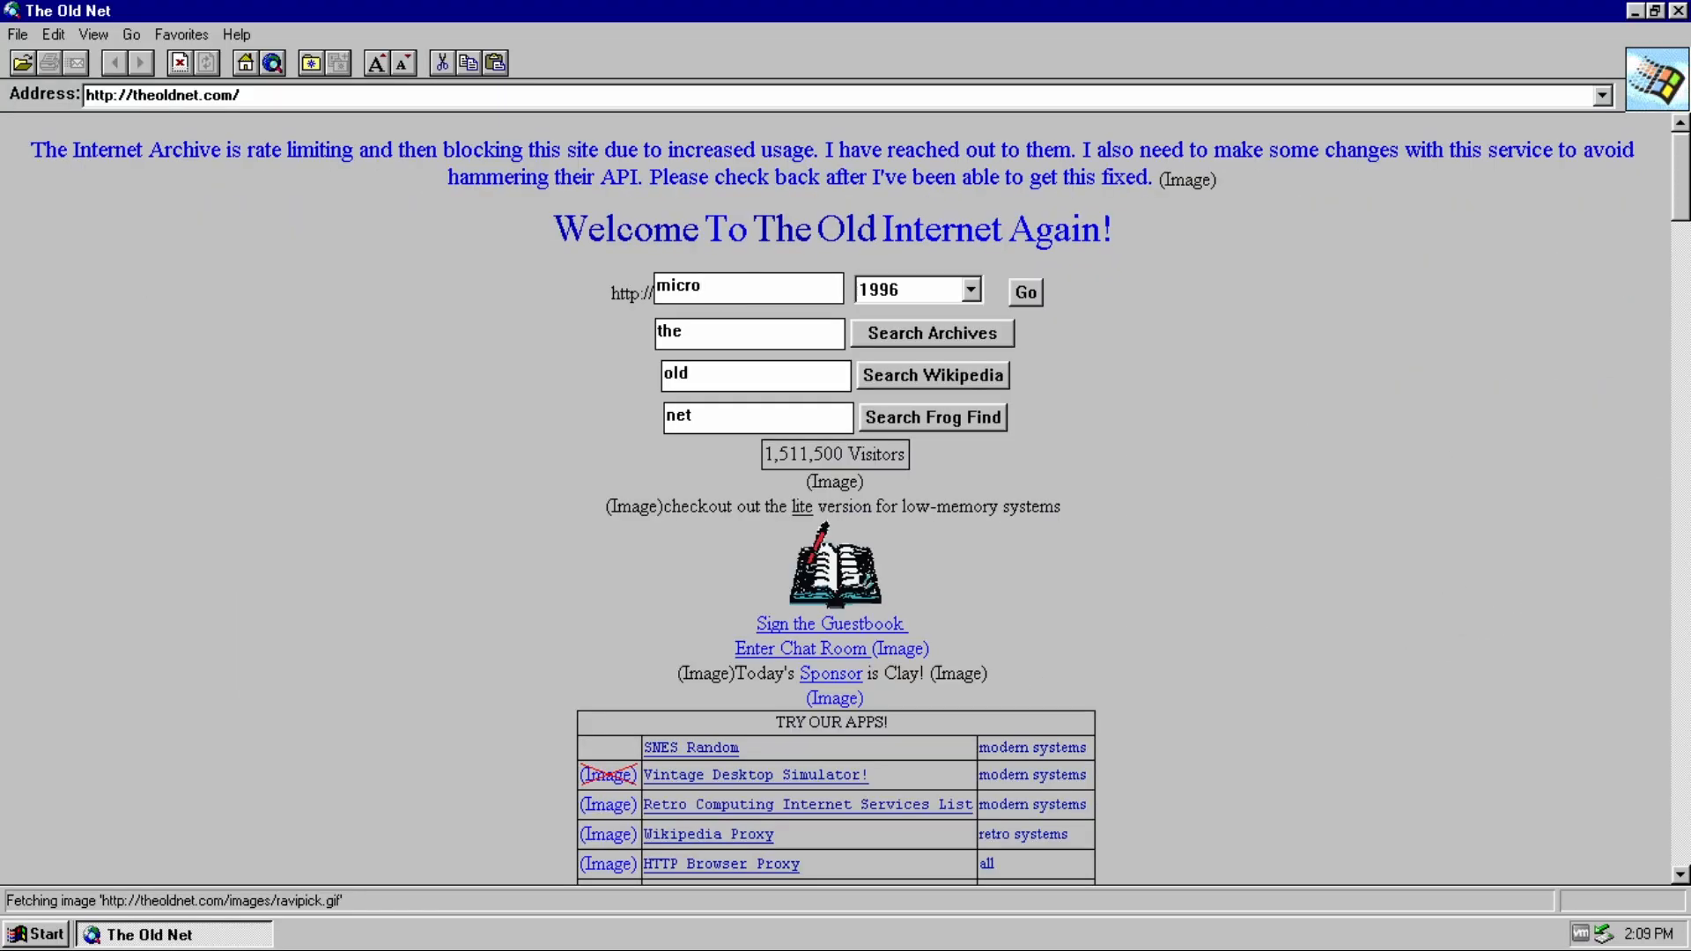
{"action": "type", "text": "soft."}
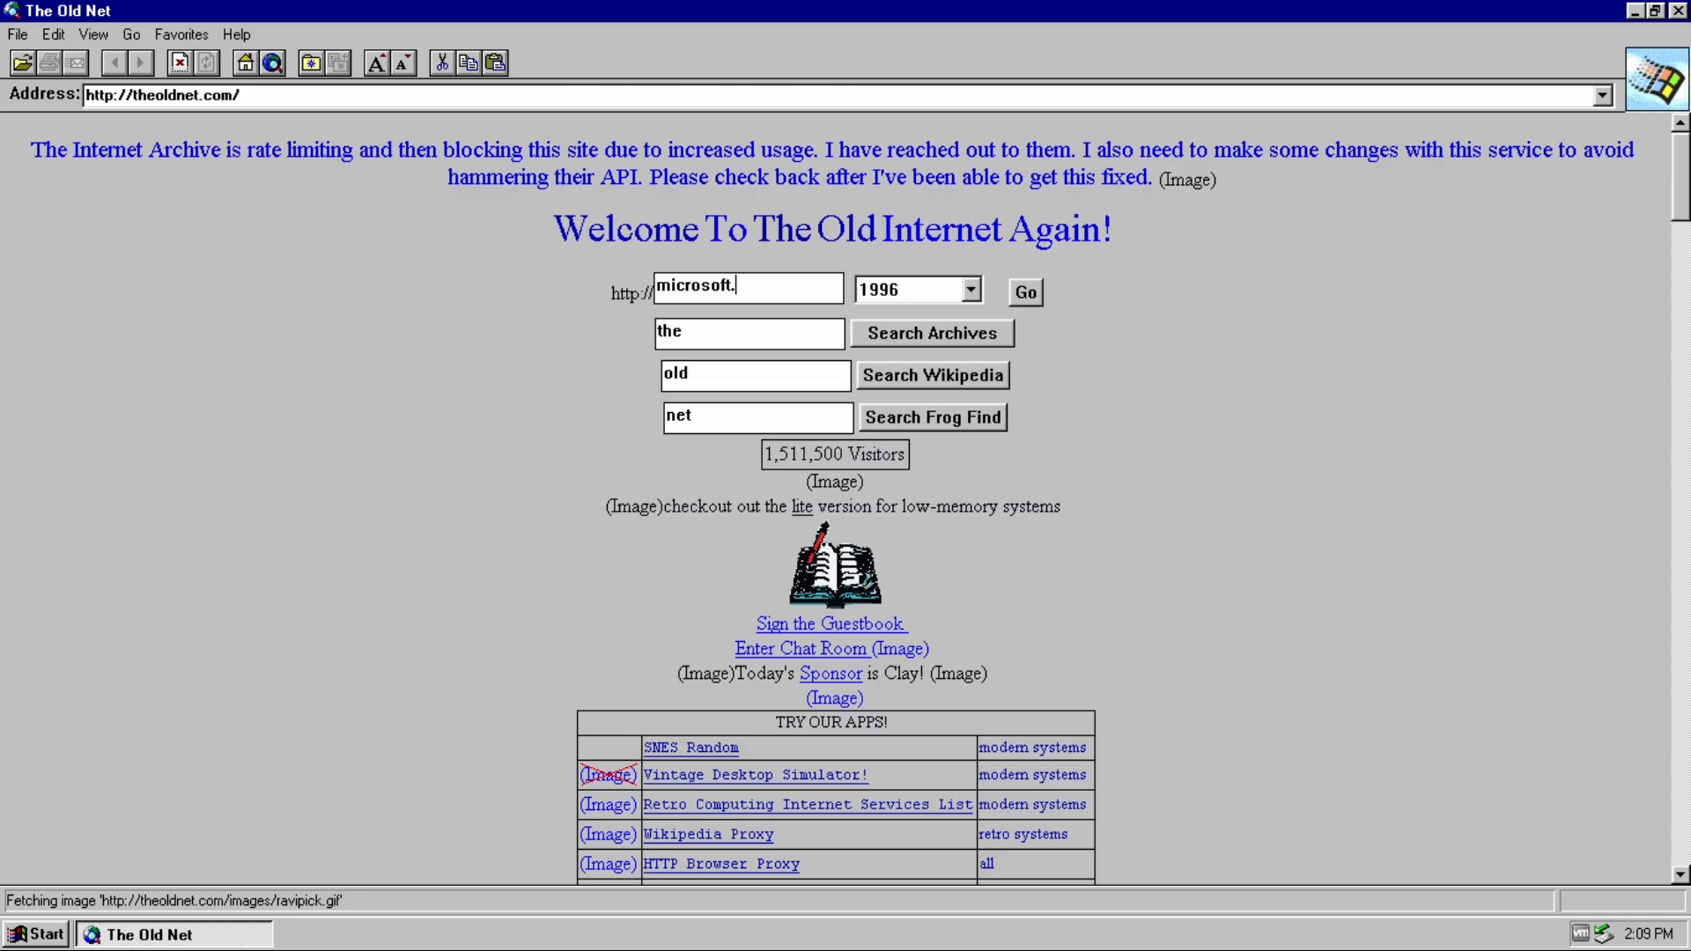
{"action": "type", "text": "com"}
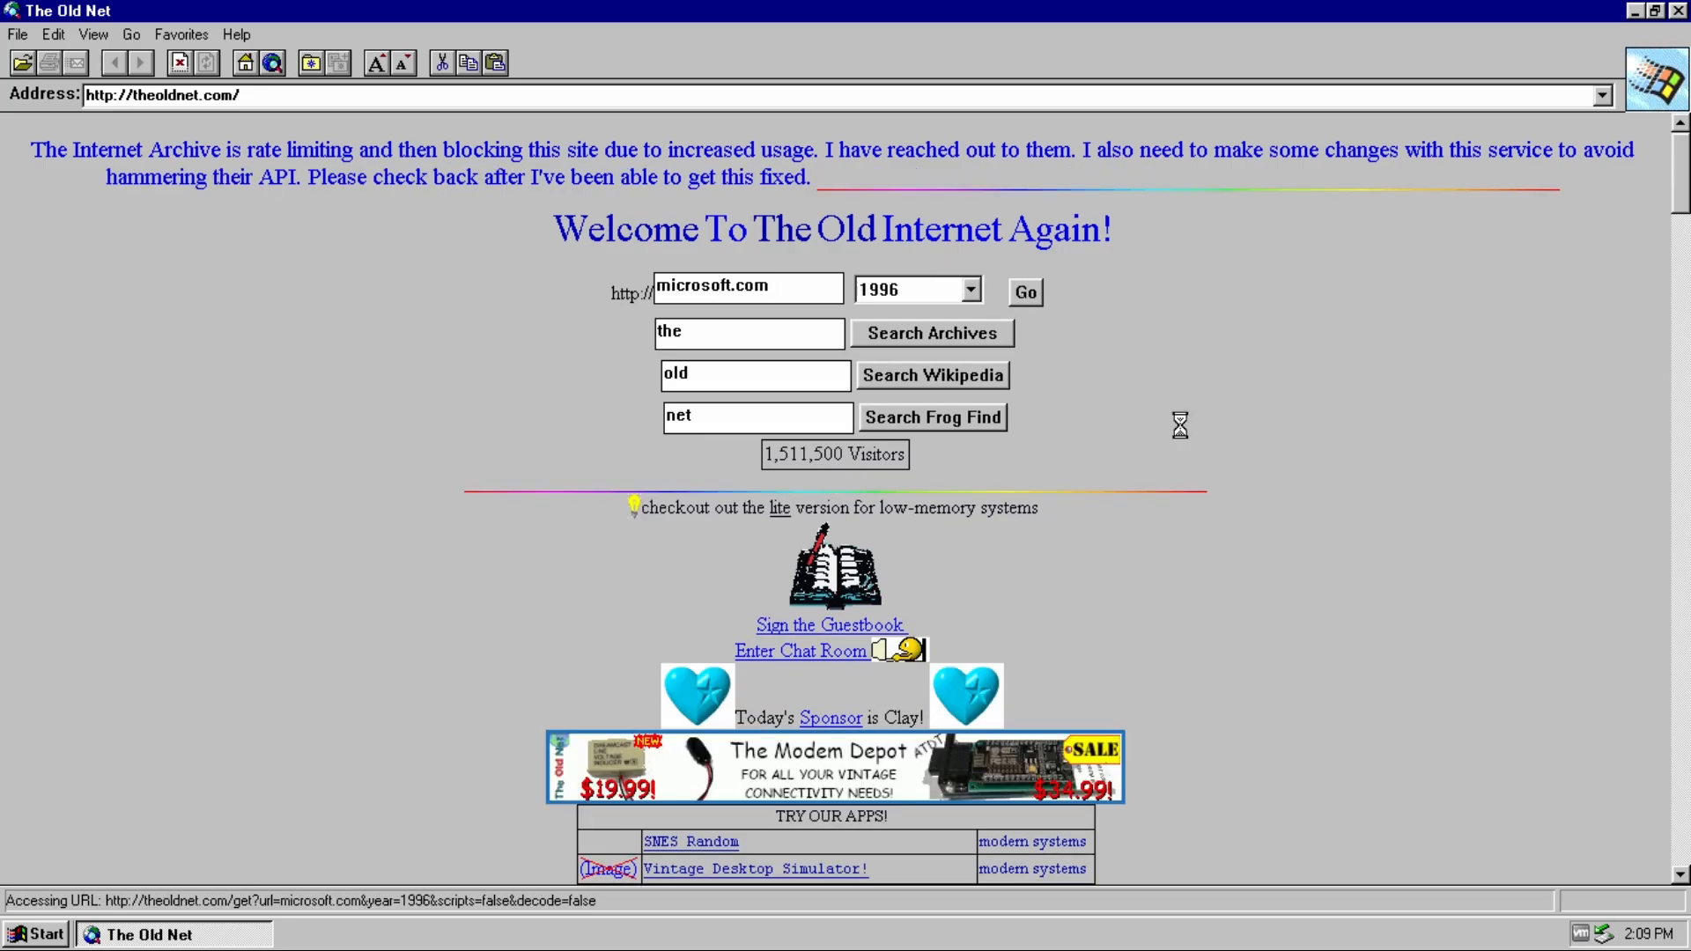
- Load the archived 1996 Microsoft homepage, dismiss the missing-image error and scroll through it
{"action": "left_click", "coordinate": [1021, 293]}
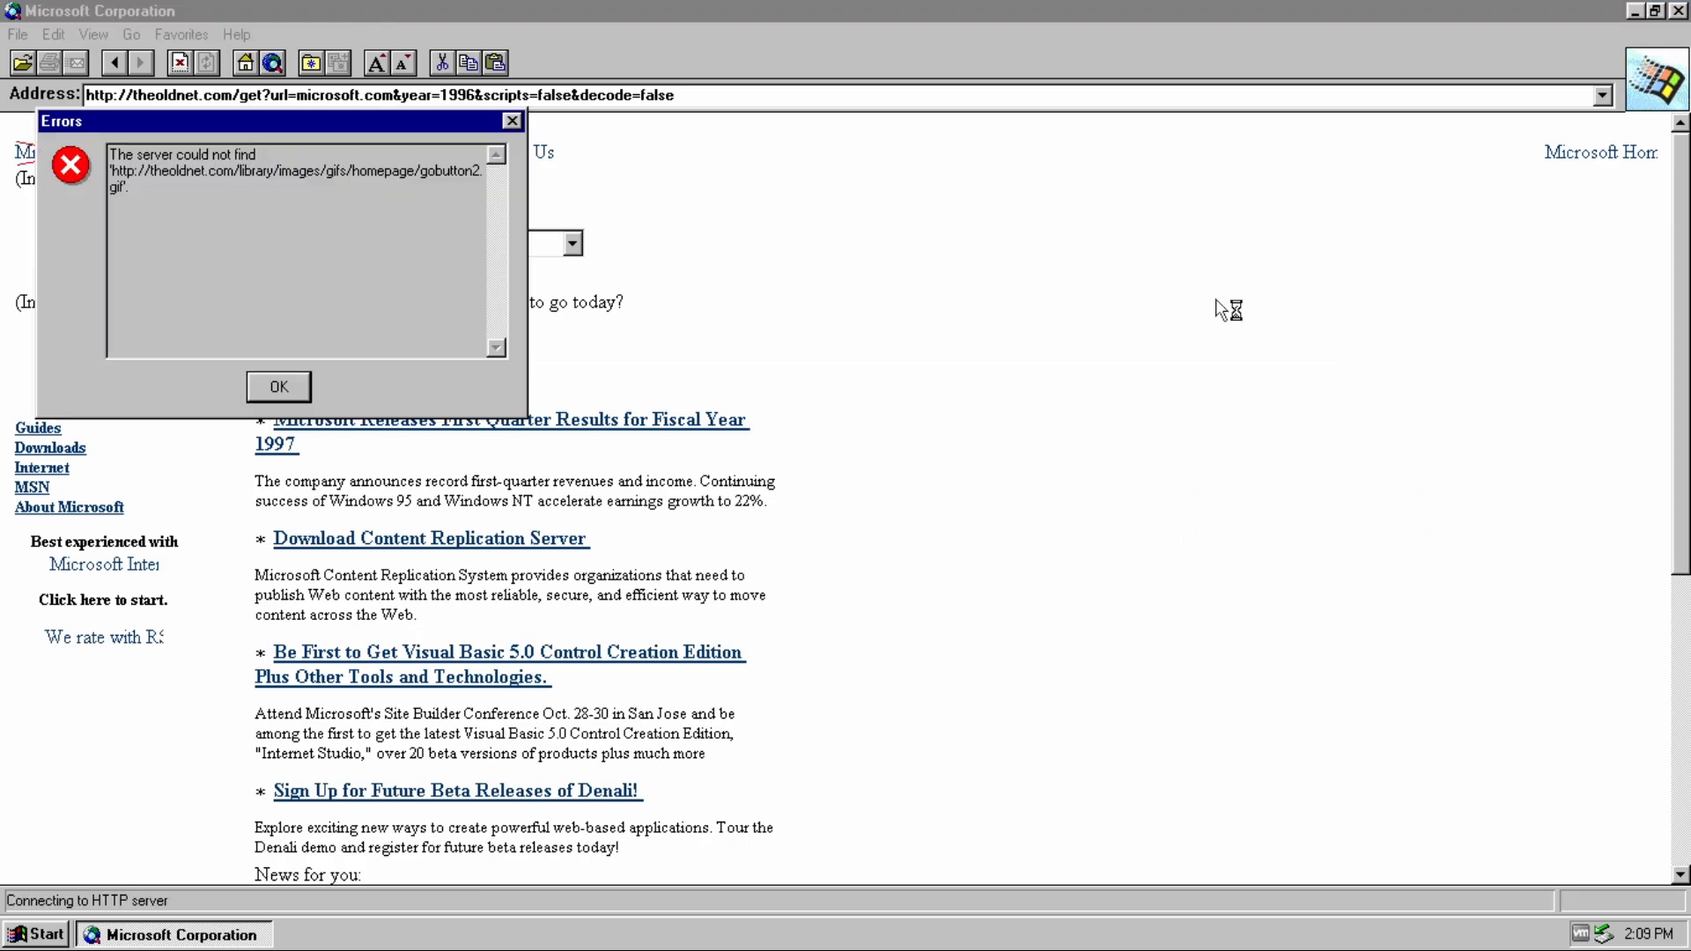
{"action": "left_click", "coordinate": [279, 385]}
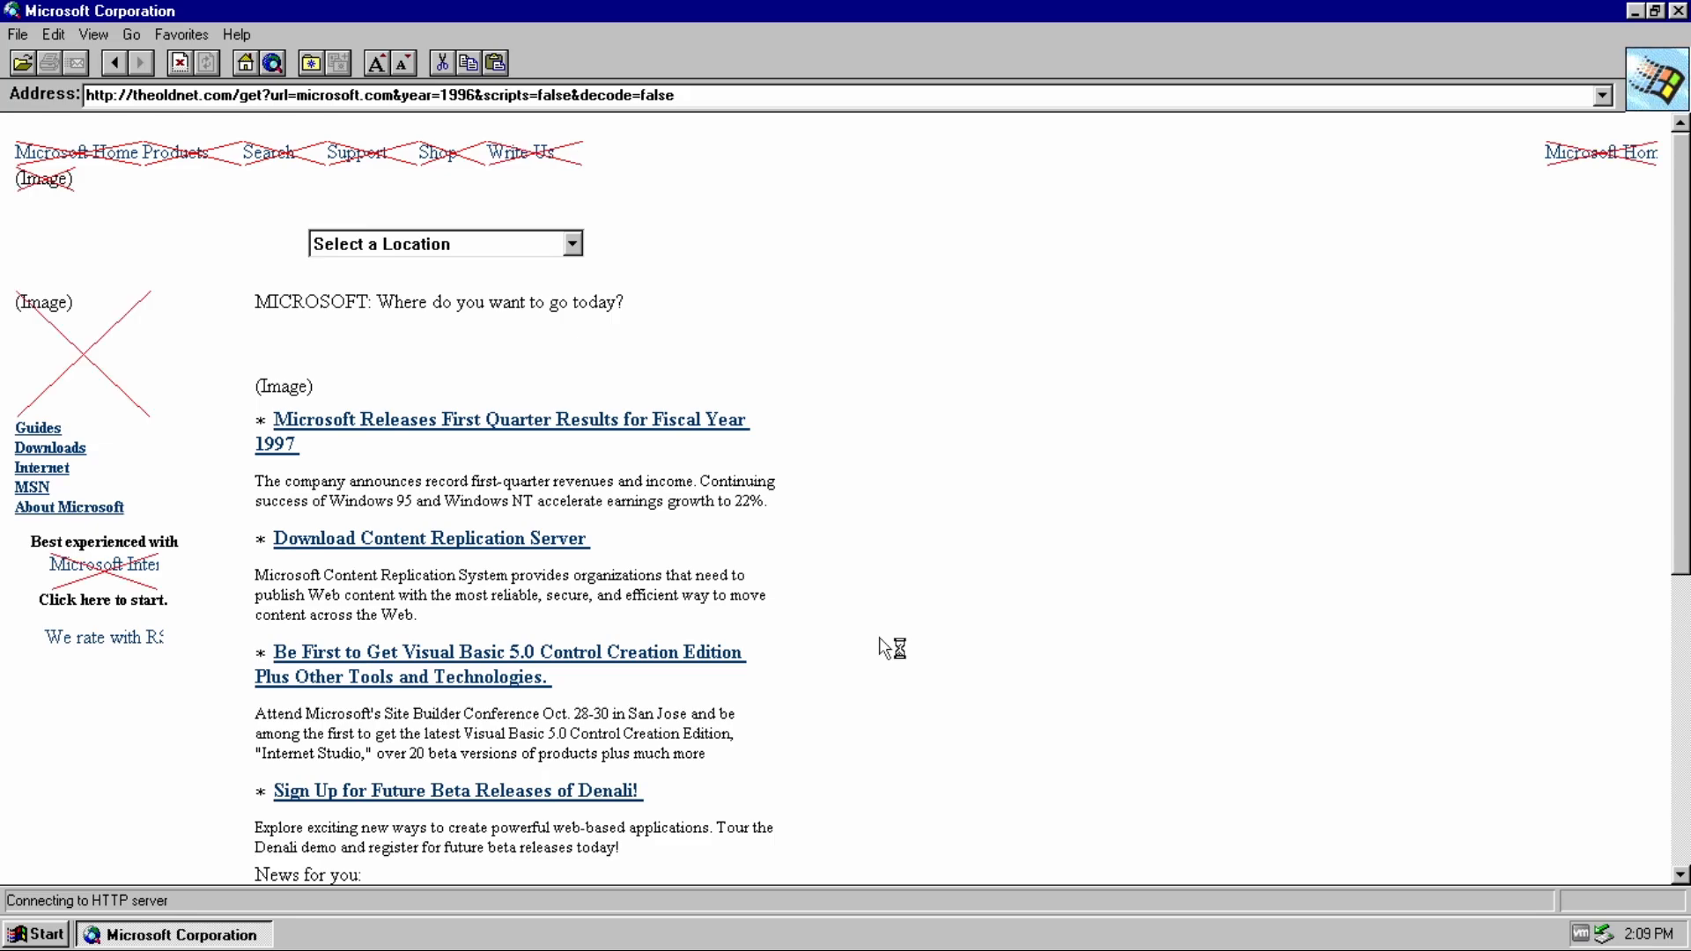
{"action": "scroll", "scroll_direction": "down", "scroll_amount": 3}
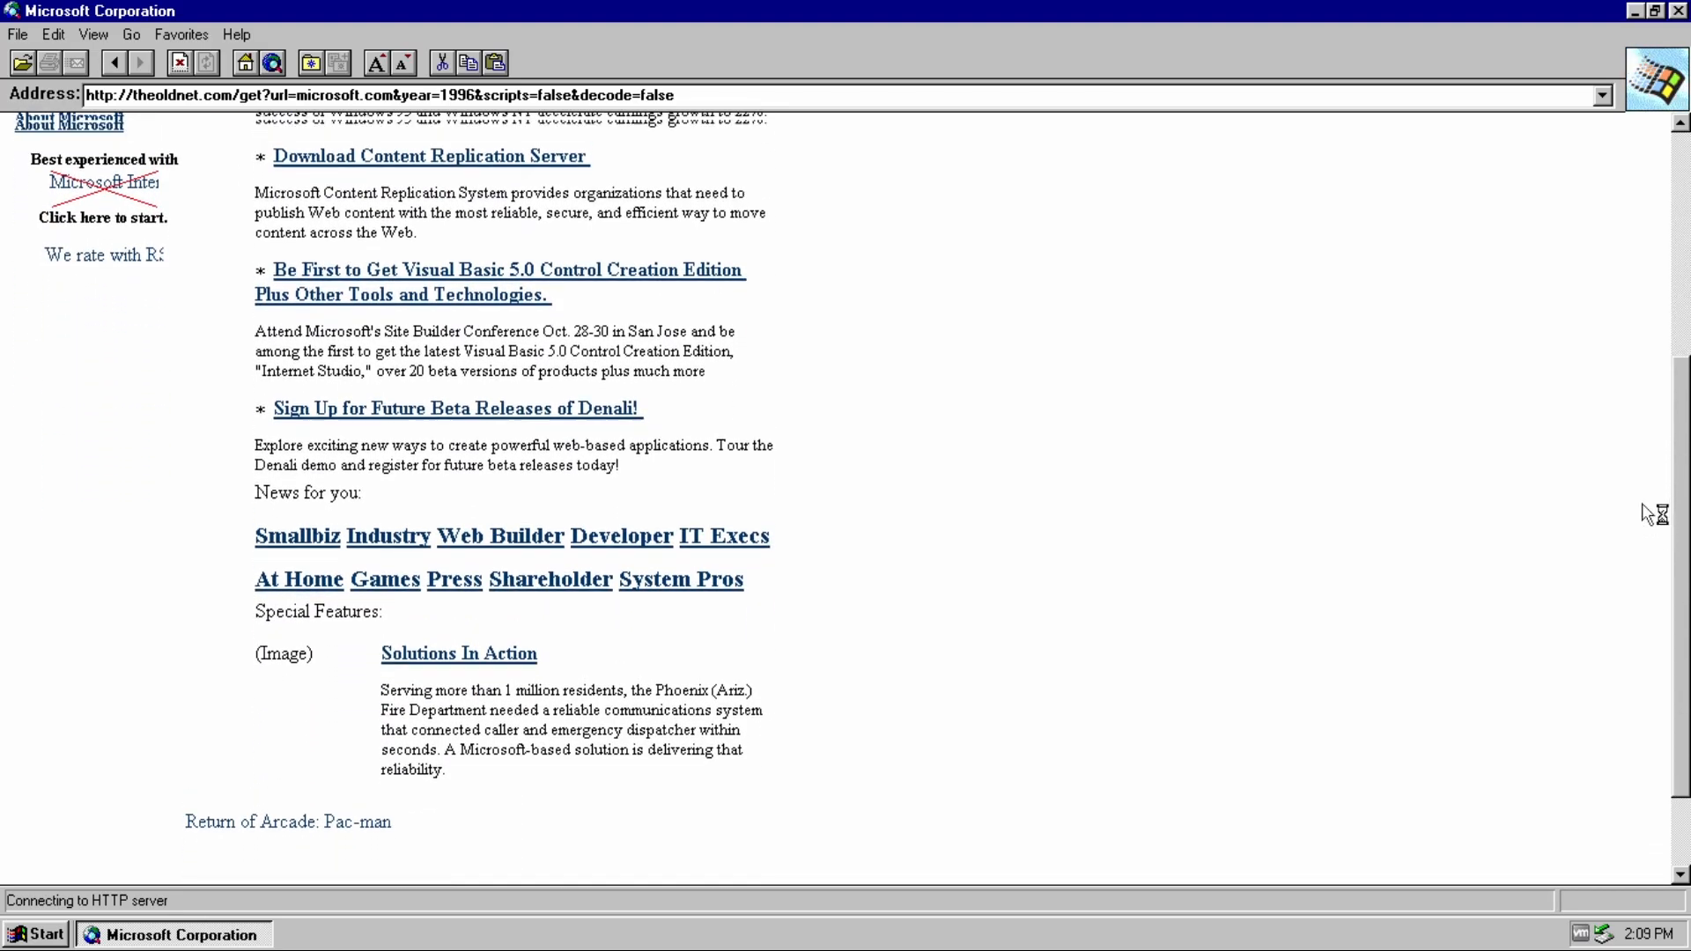
{"action": "scroll", "scroll_direction": "up", "scroll_amount": 3}
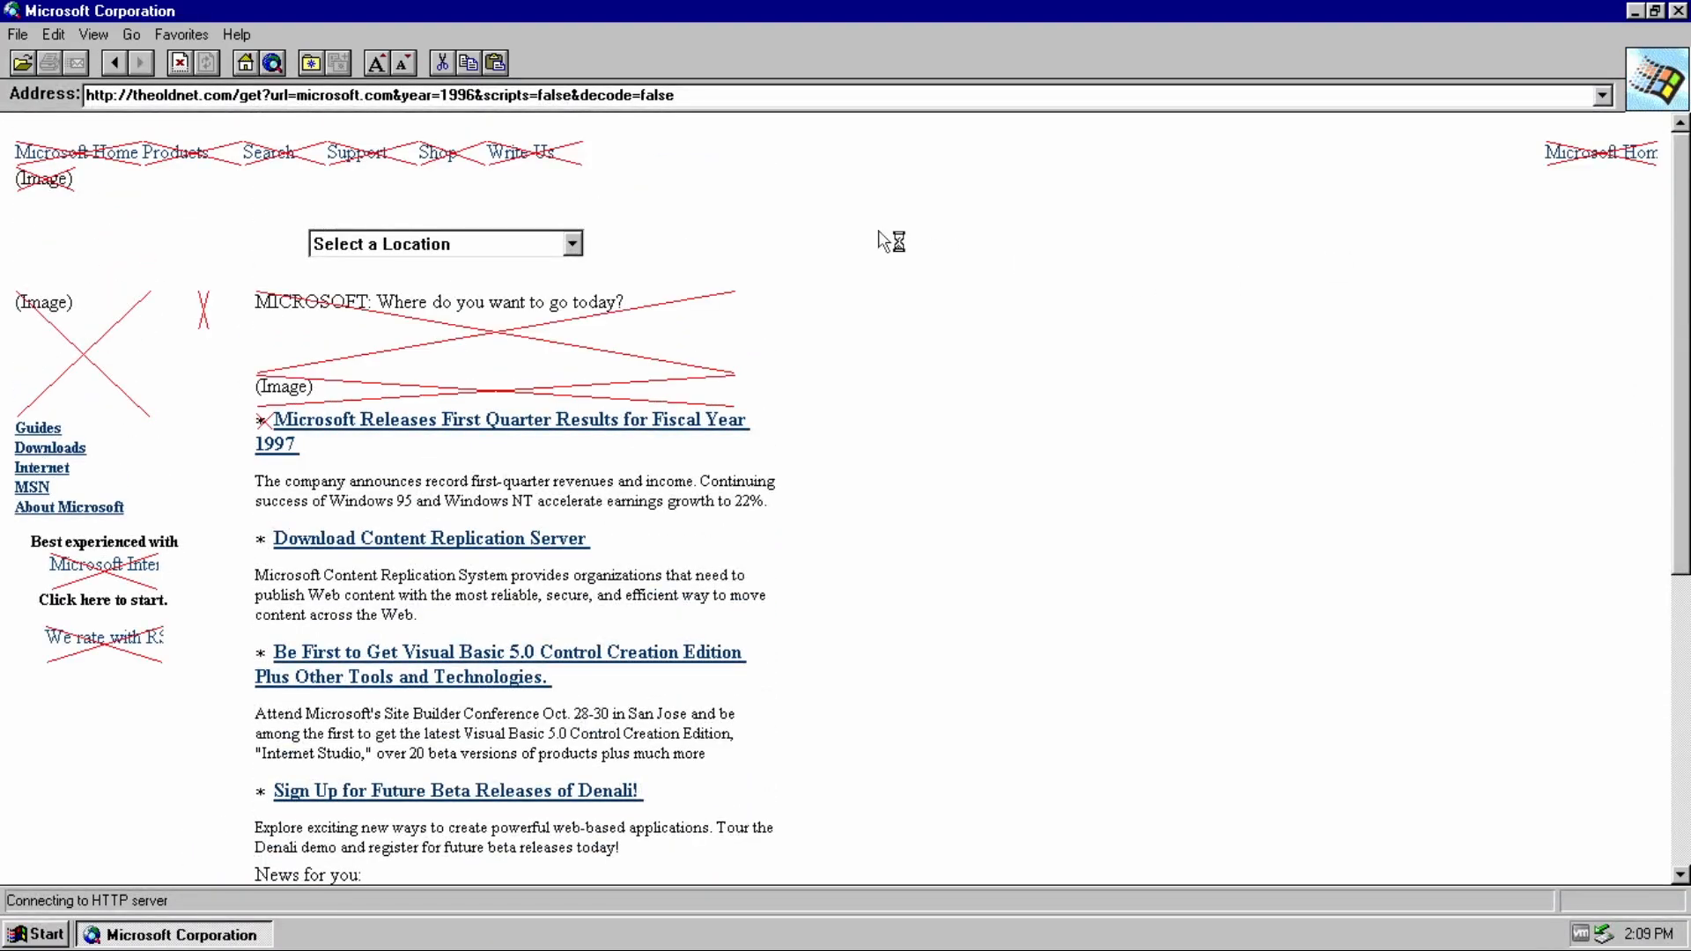
{"action": "mouse_move", "coordinate": [386, 345]}
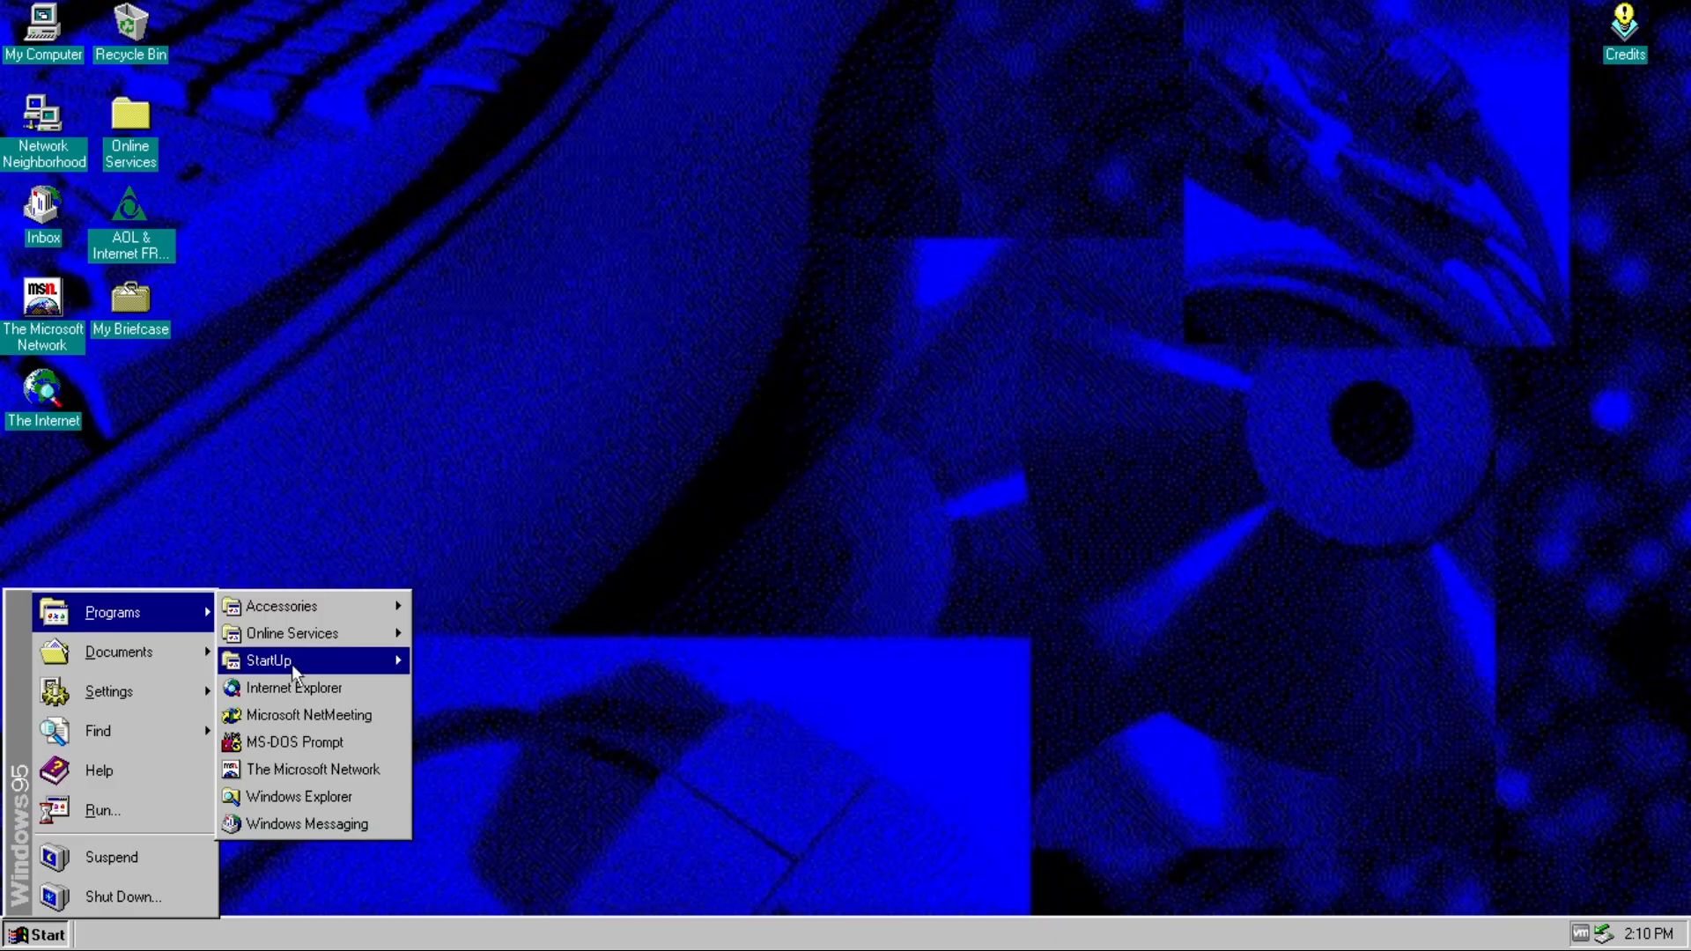
{"action": "mouse_move", "coordinate": [291, 741]}
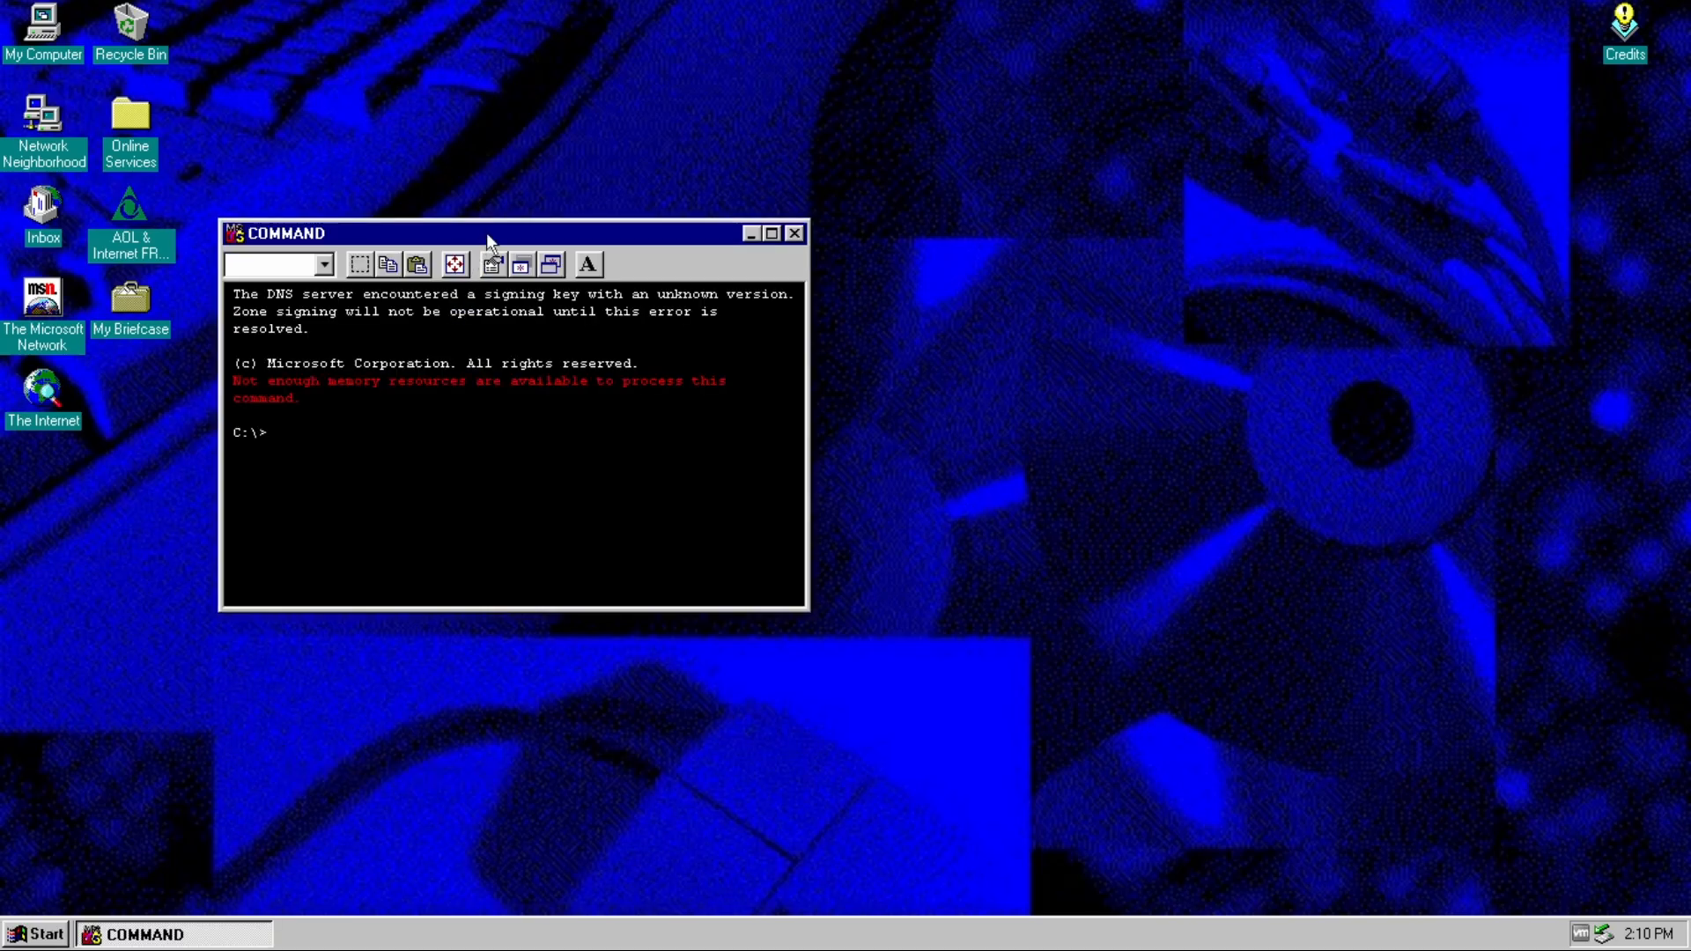
- Drag the MS-DOS COMMAND window, which reported not enough memory, toward the screen centre
{"action": "left_click_drag", "start_coordinate": [324, 233], "coordinate": [578, 199]}
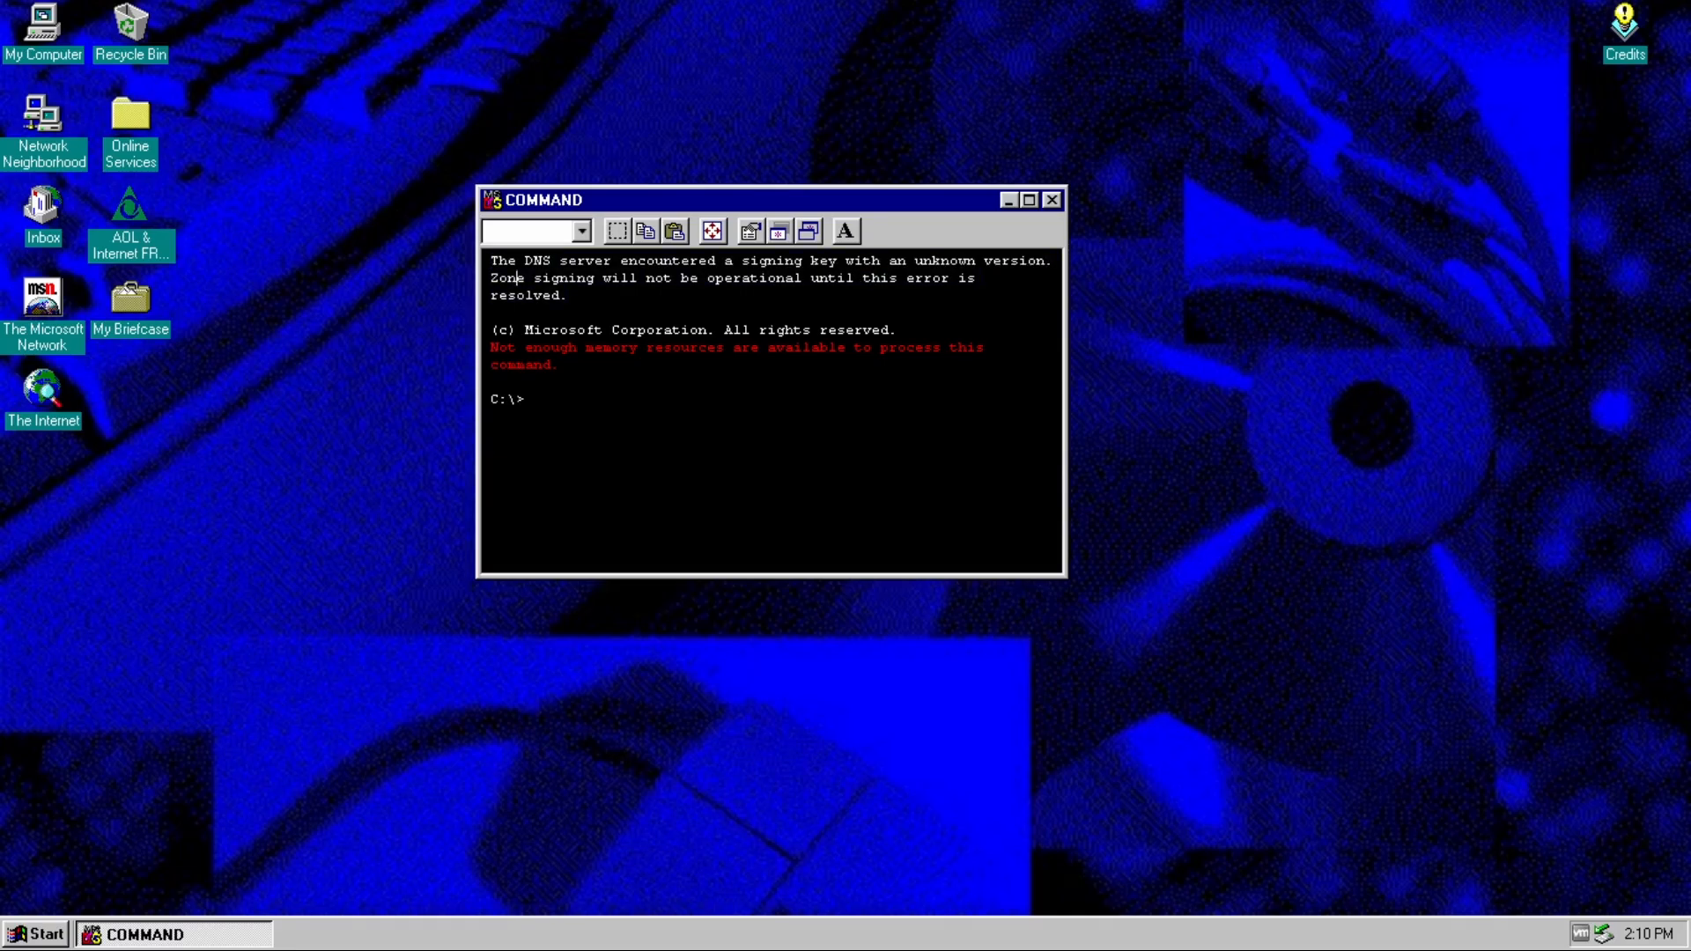
{"action": "left_click_drag", "start_coordinate": [771, 199], "coordinate": [656, 268]}
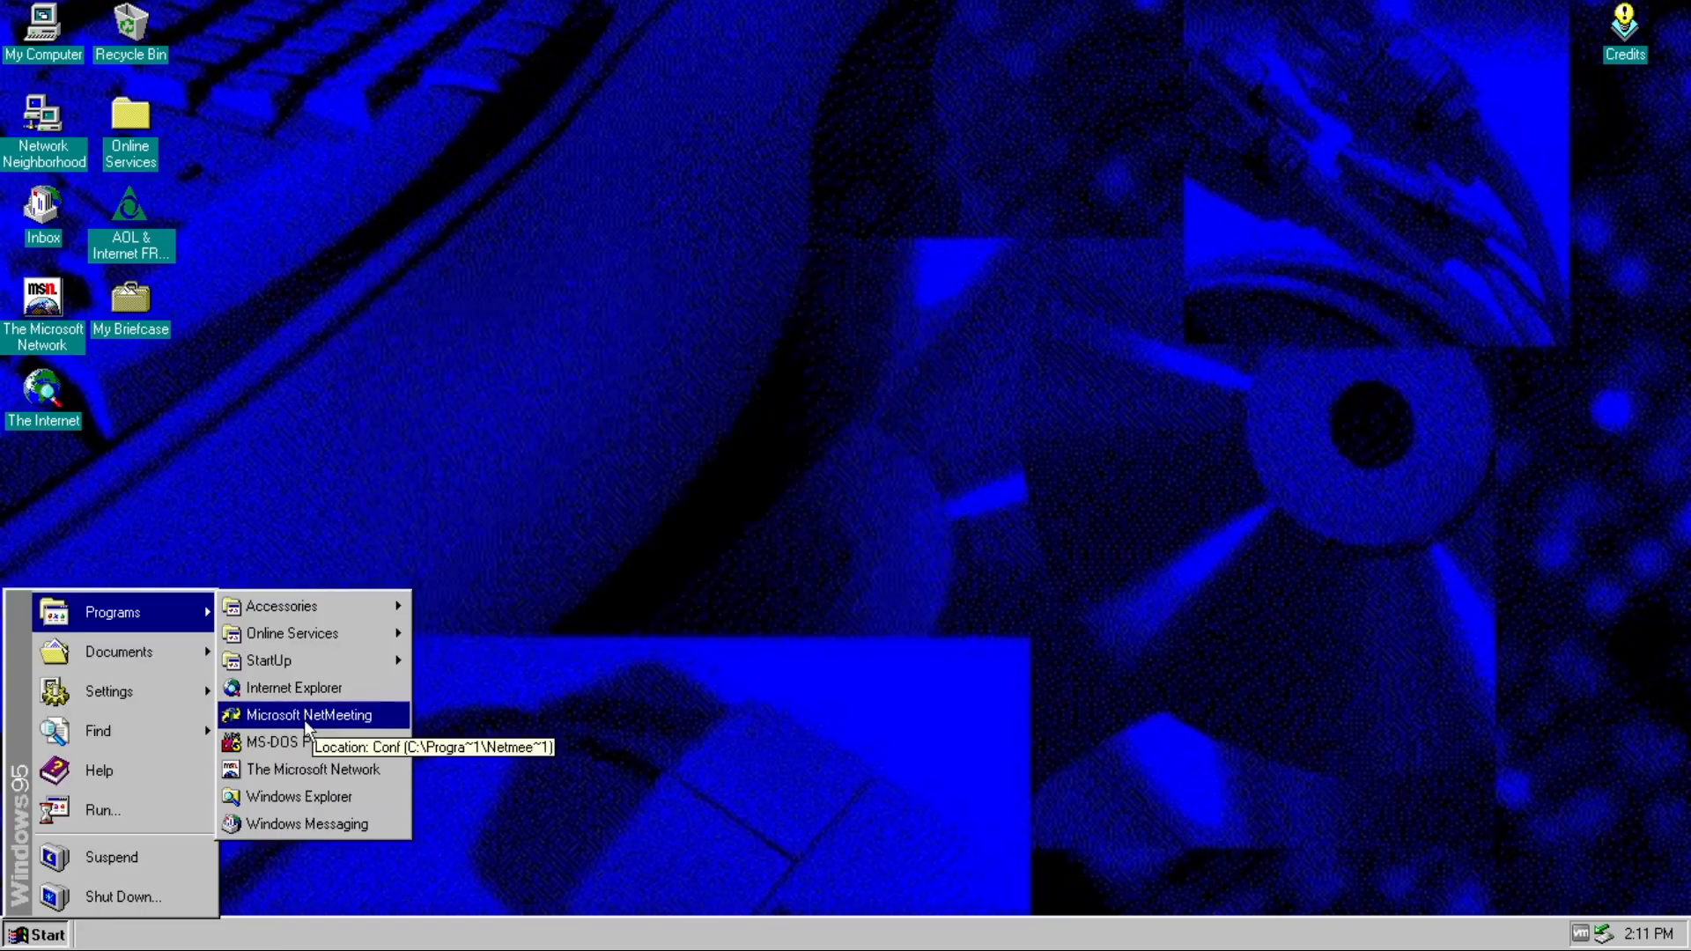
{"action": "mouse_move", "coordinate": [314, 825]}
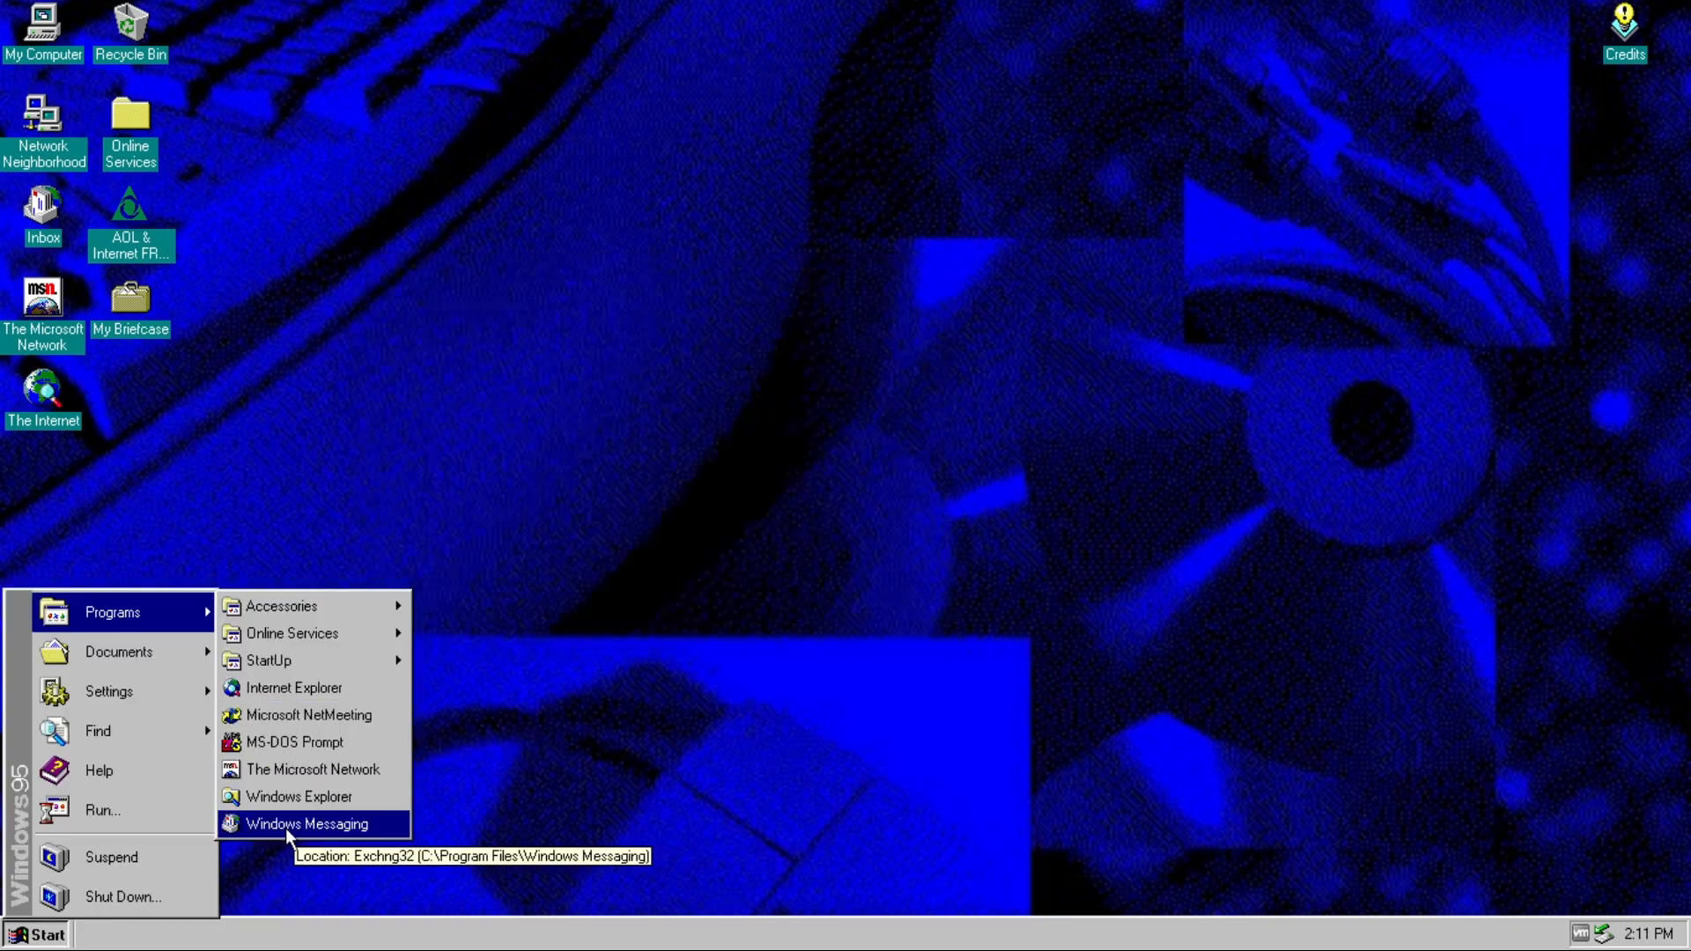
{"action": "mouse_move", "coordinate": [313, 770]}
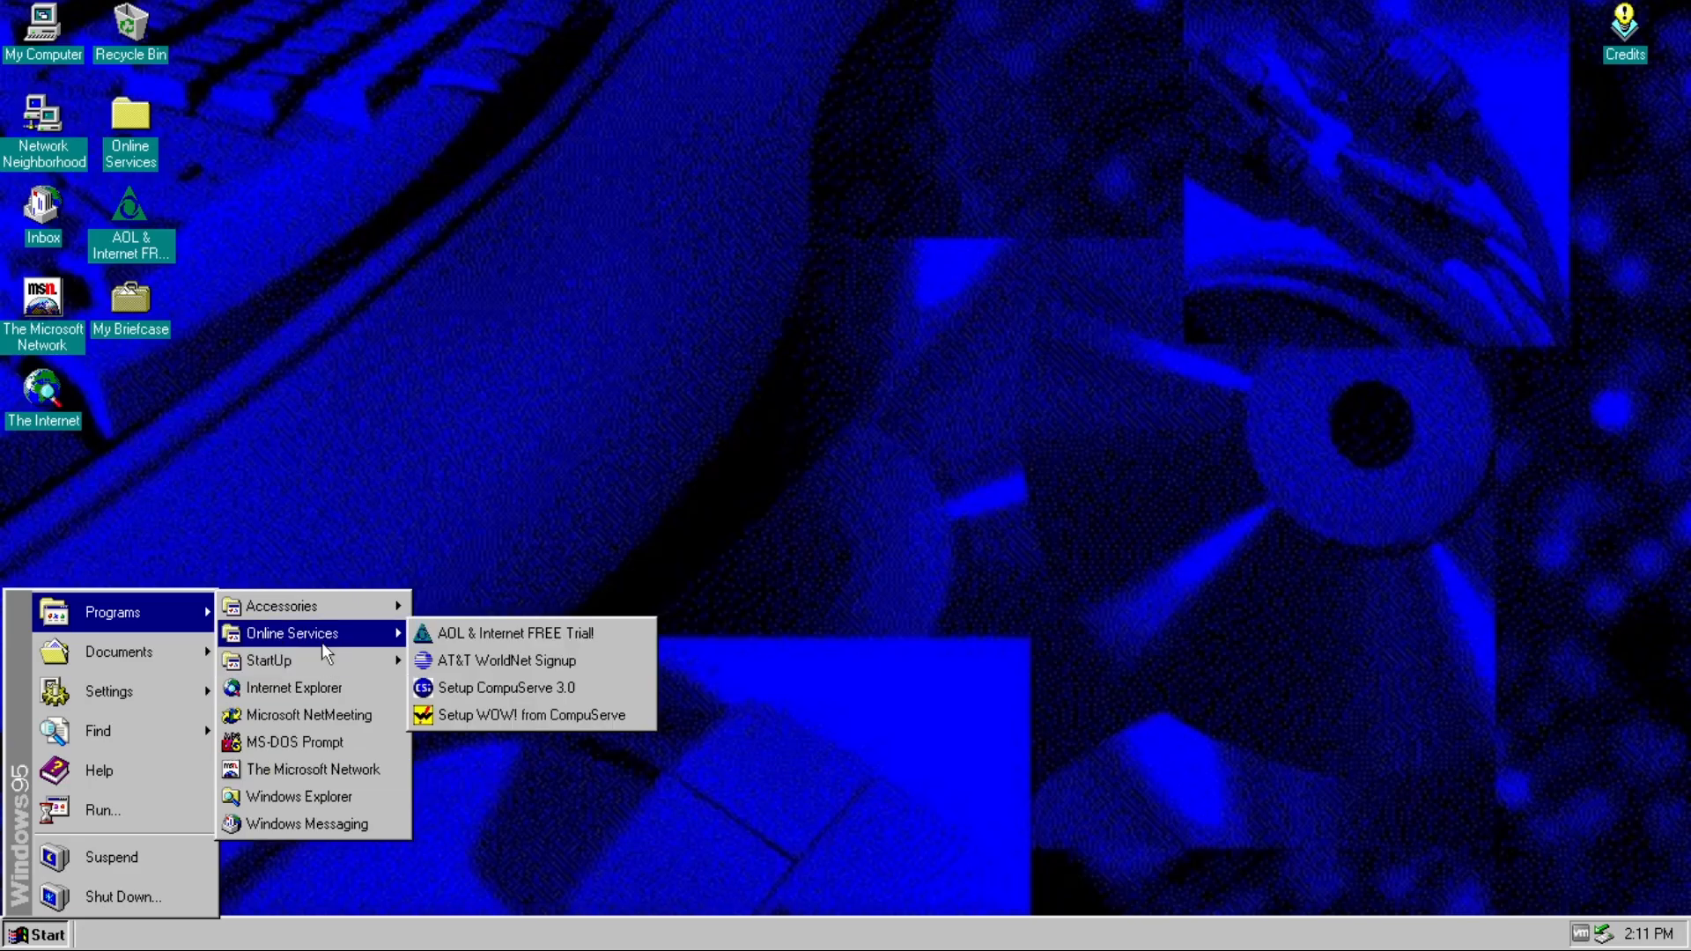
{"action": "mouse_move", "coordinate": [282, 604]}
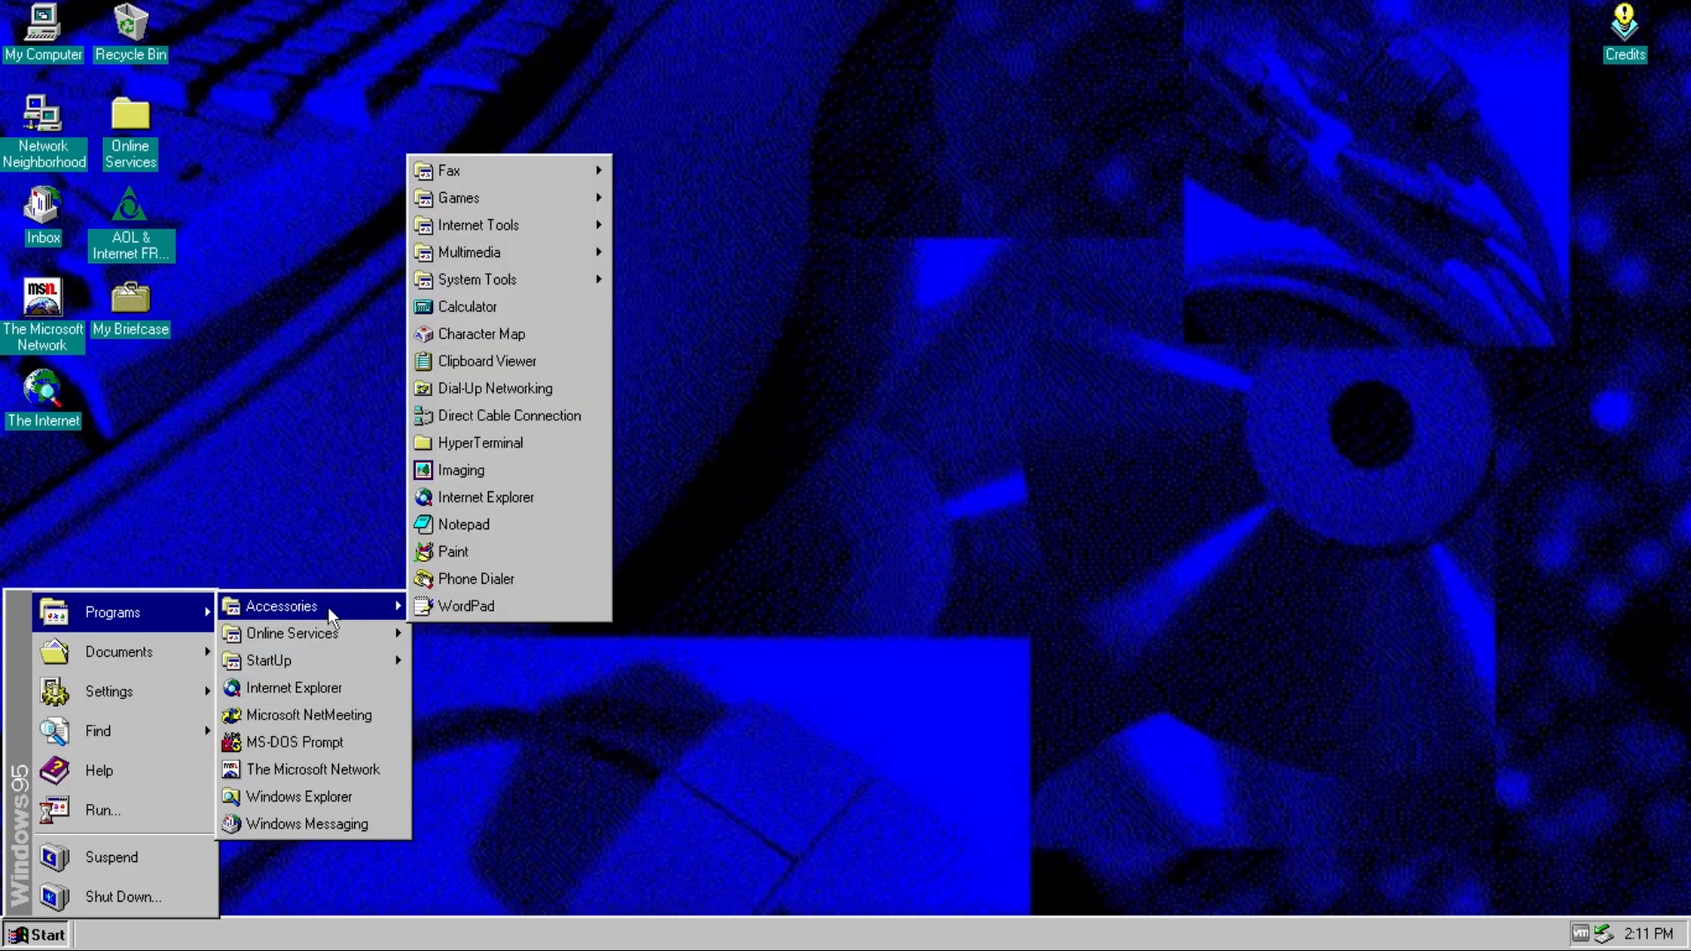
{"action": "mouse_move", "coordinate": [465, 307]}
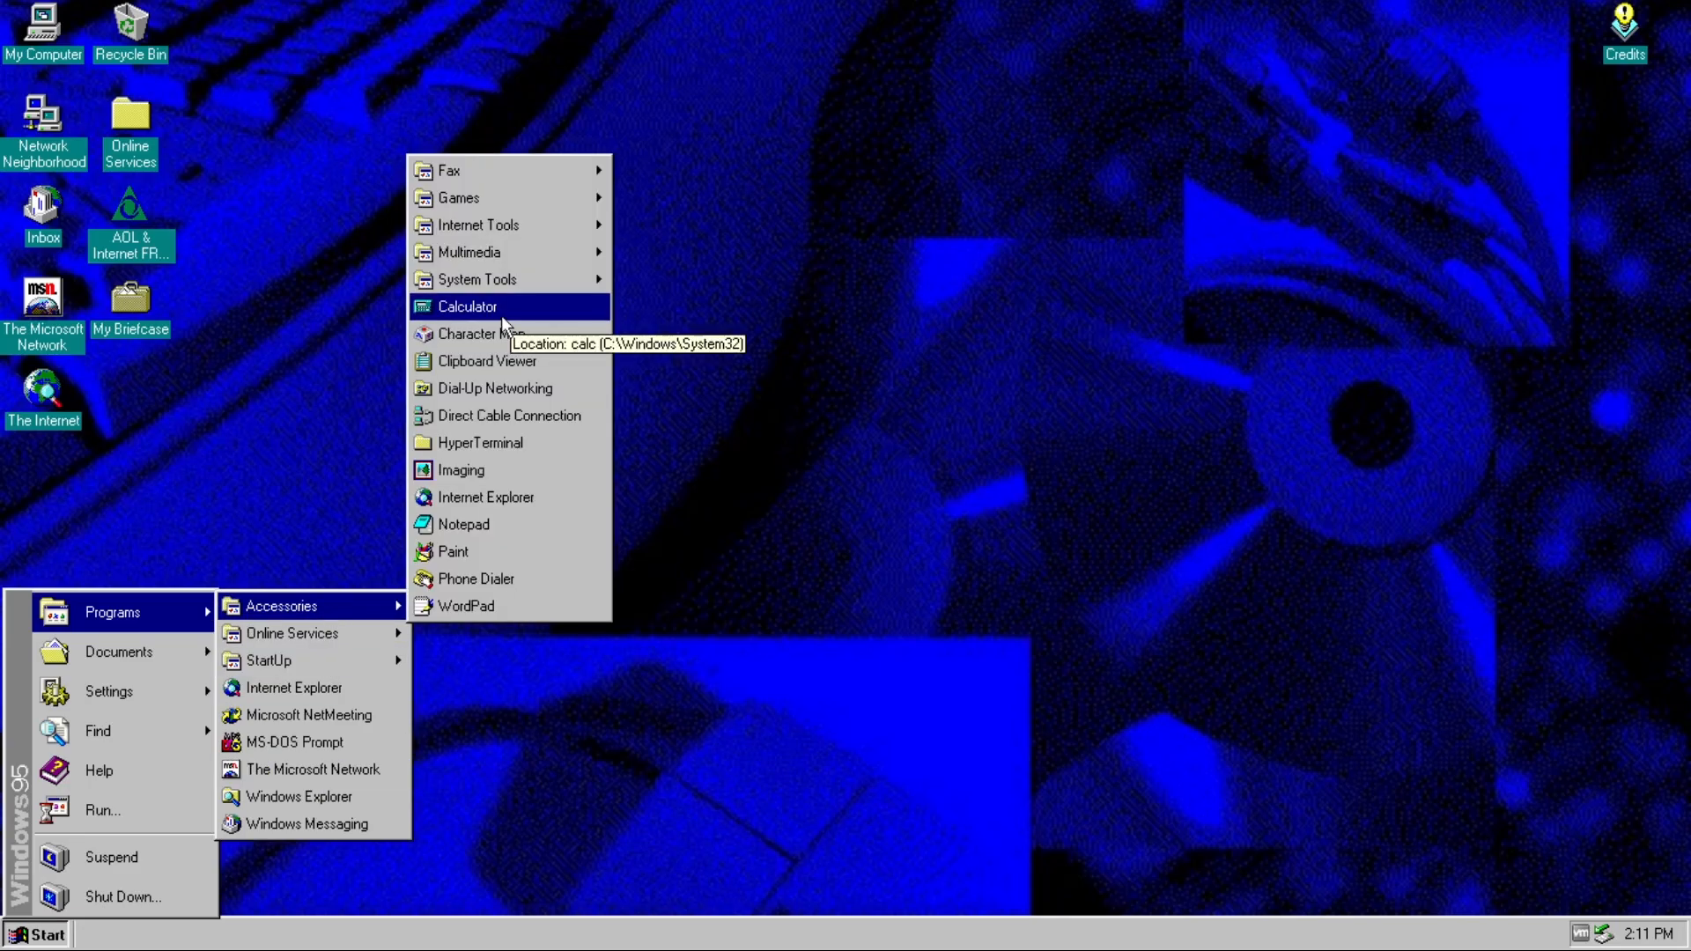
- Launch Calculator and Character Map from the Accessories list
{"action": "left_click", "coordinate": [465, 307]}
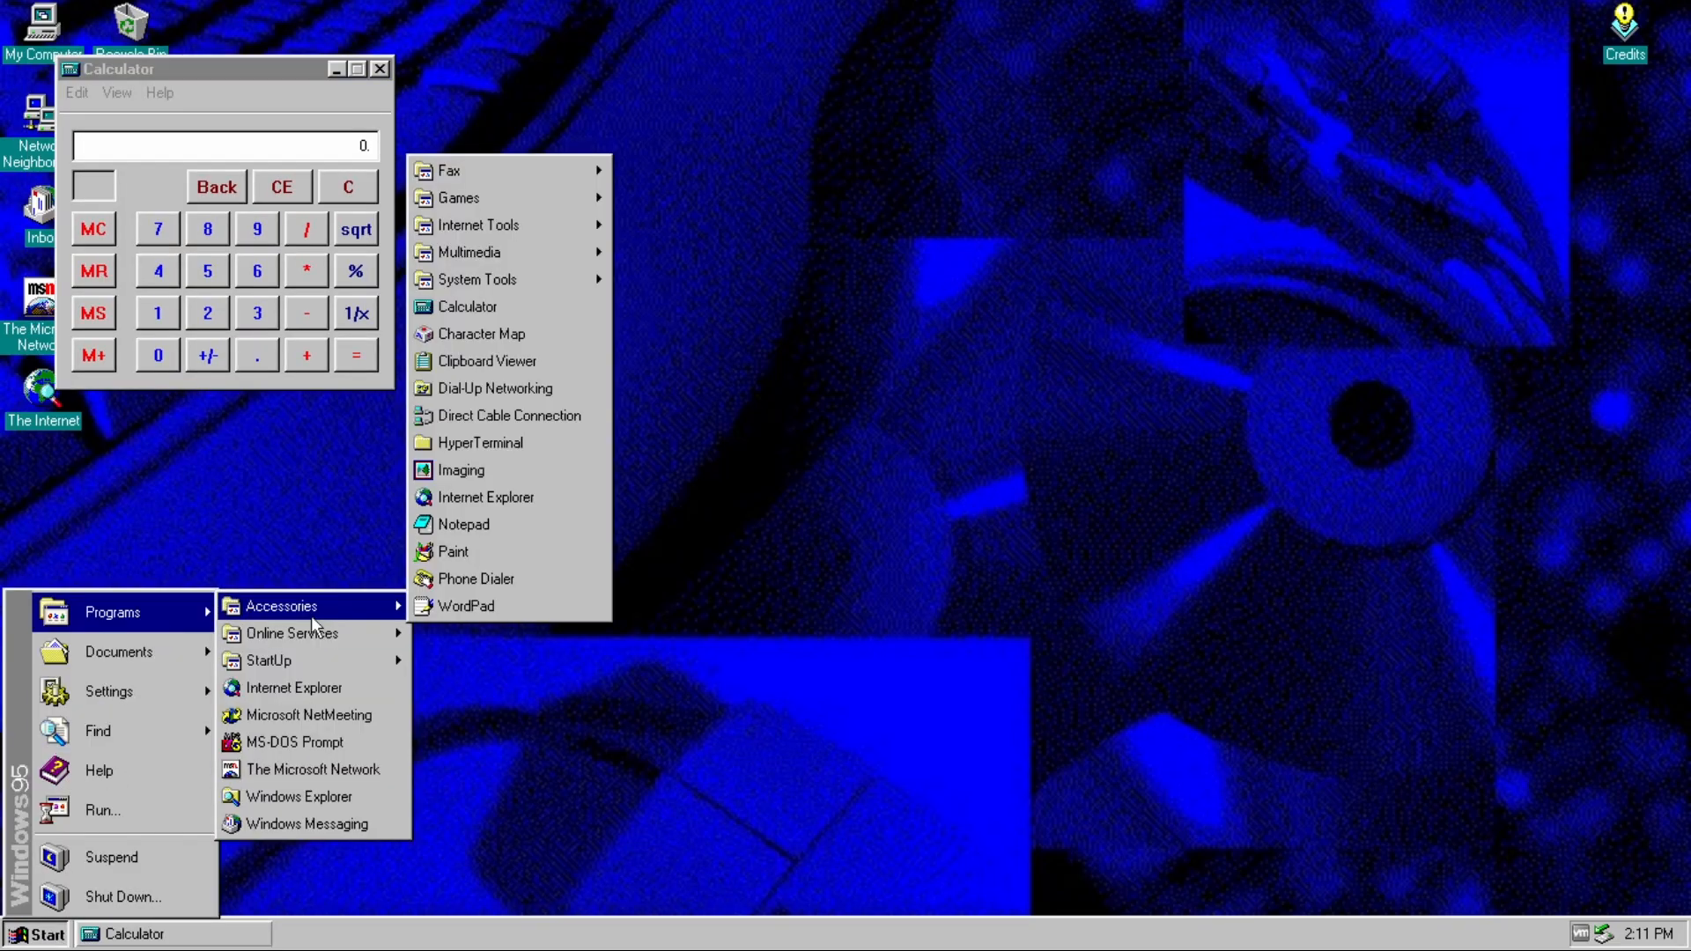
{"action": "left_click", "coordinate": [472, 333]}
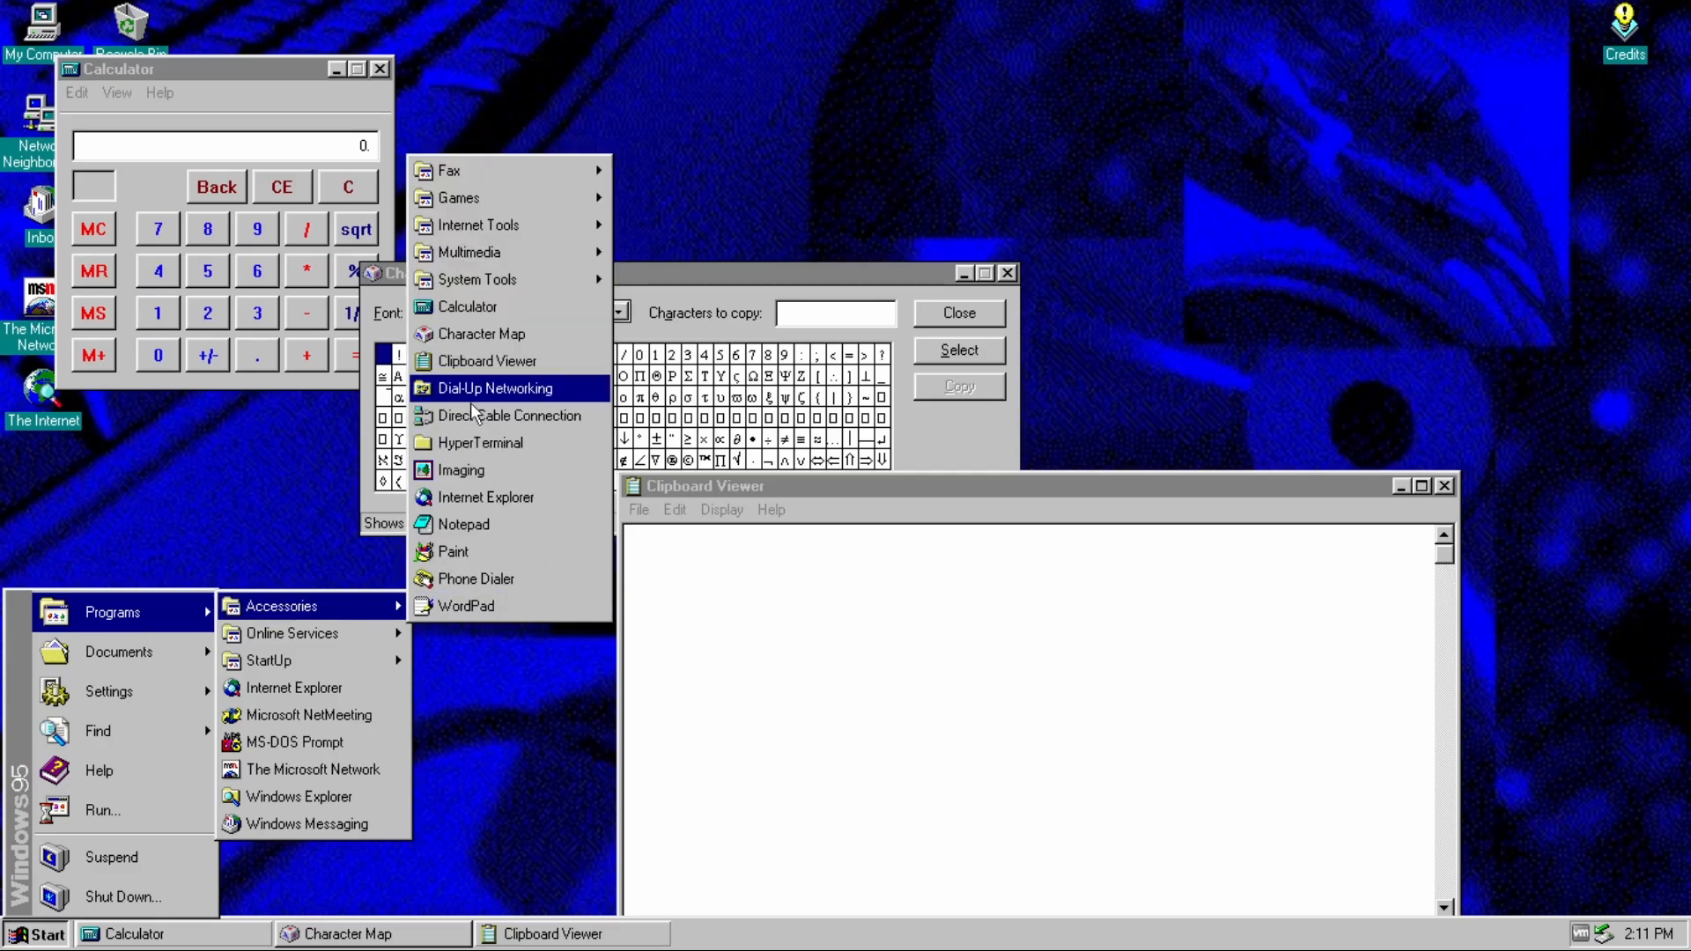
{"action": "mouse_move", "coordinate": [459, 469]}
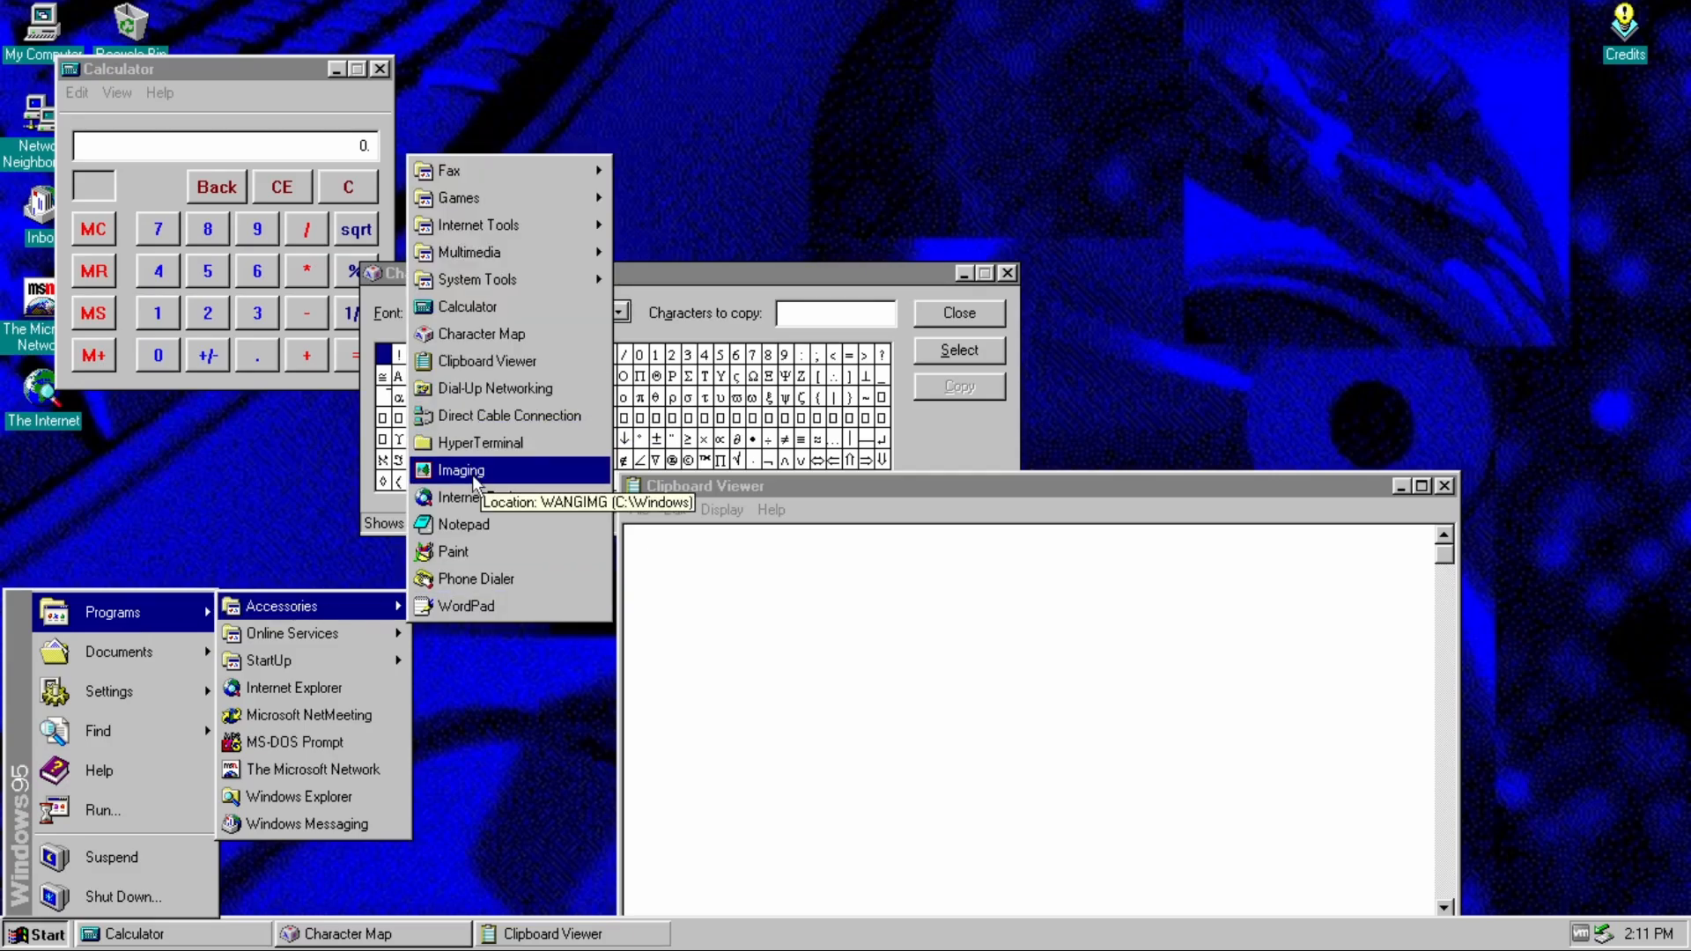
{"action": "mouse_move", "coordinate": [473, 416]}
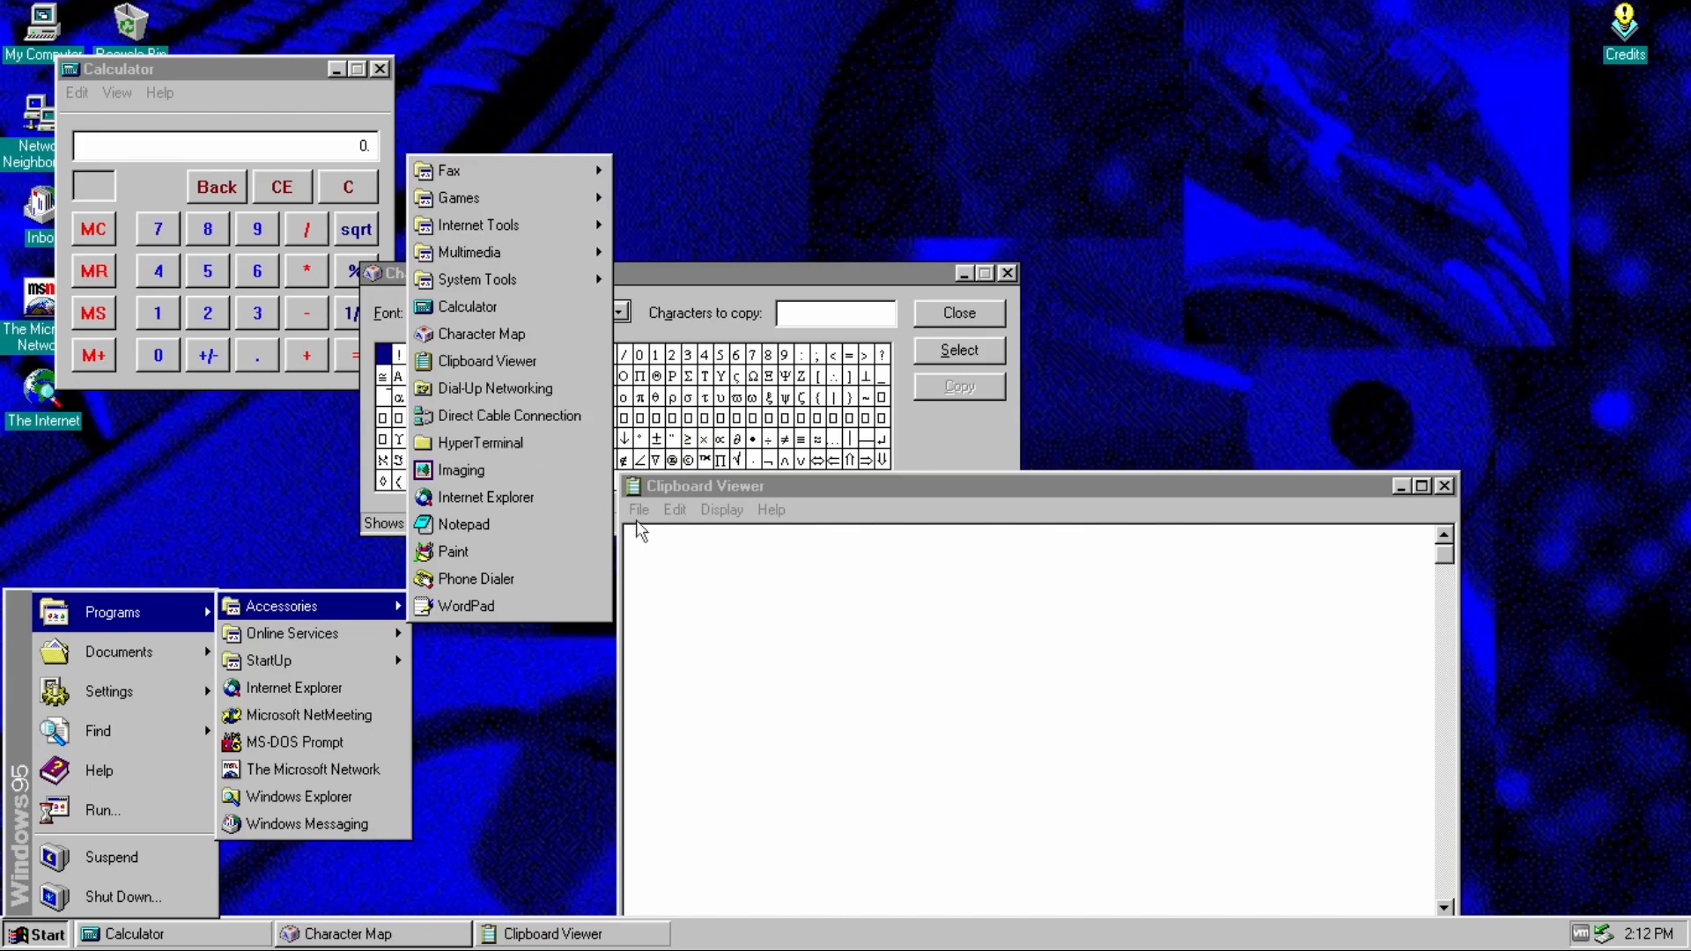
{"action": "mouse_move", "coordinate": [460, 470]}
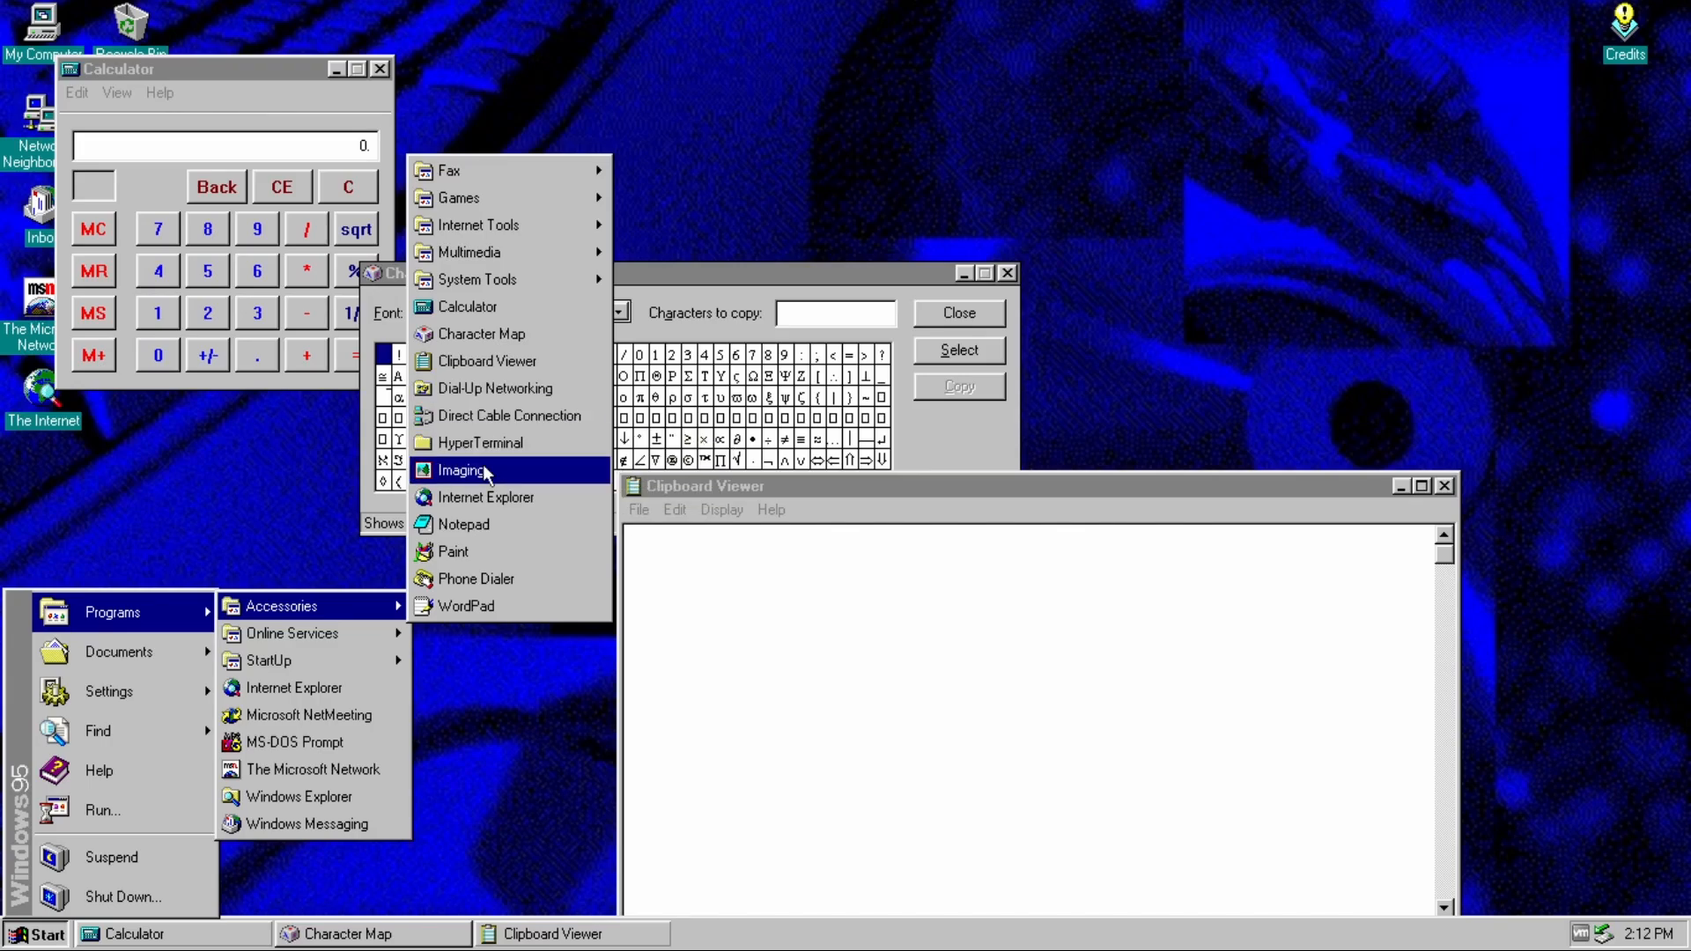
- Start a new HYPERTRM connection from the HyperTerminal folder, then launch Notepad and a WordPad document
{"action": "left_click", "coordinate": [479, 442]}
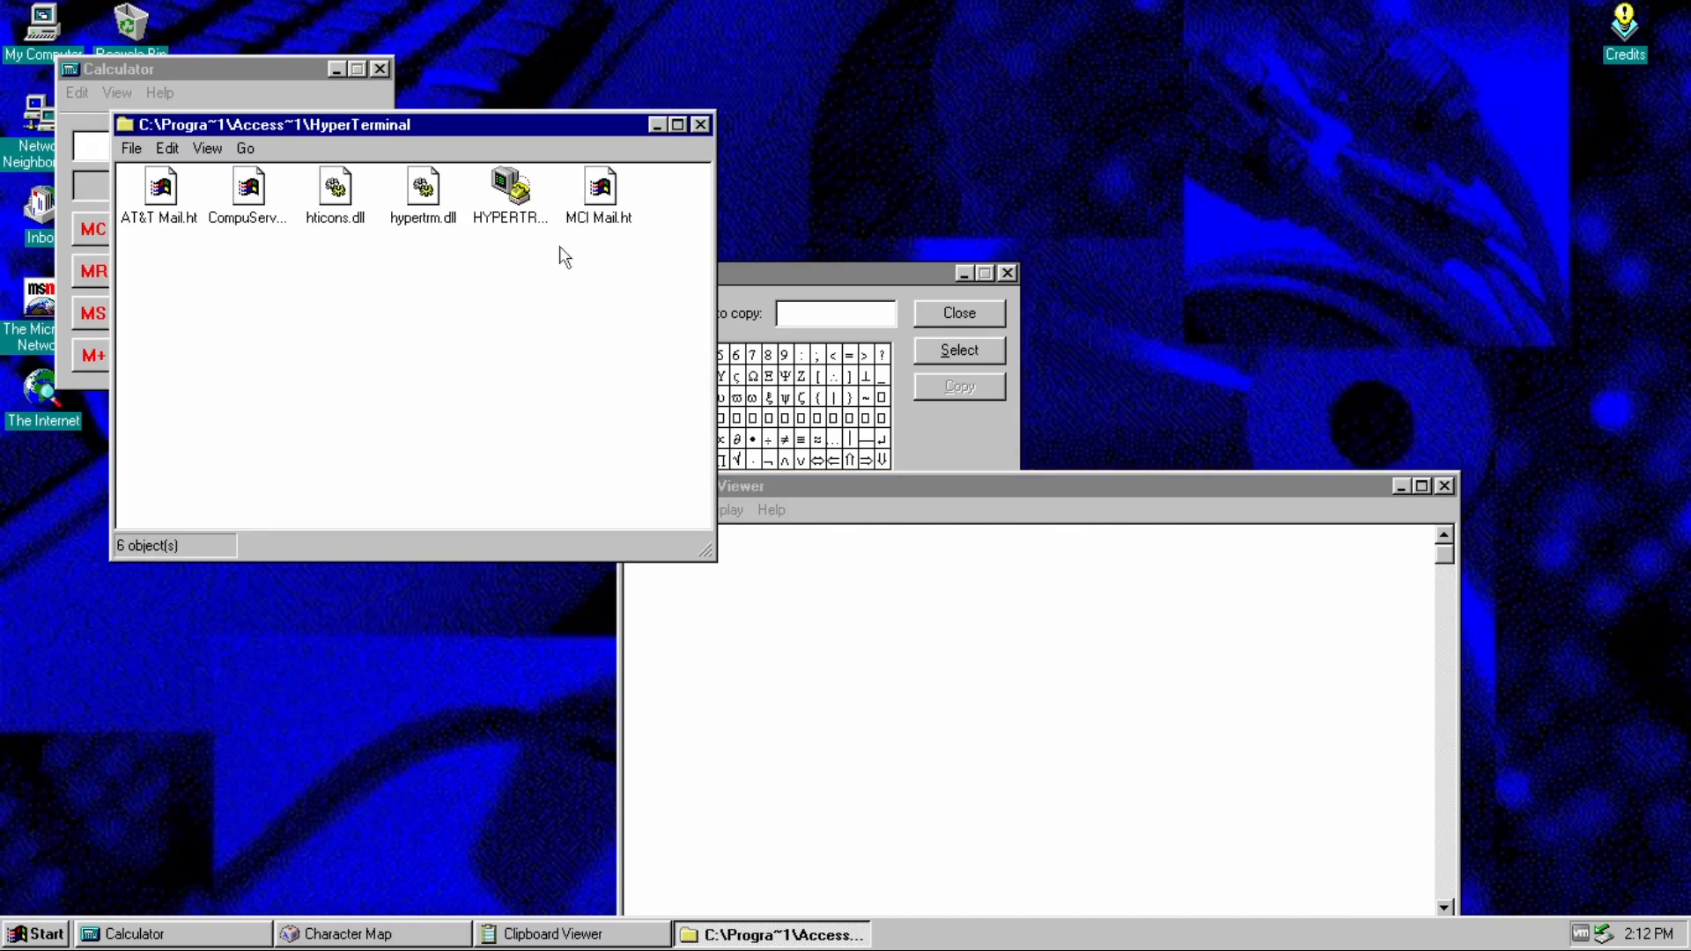
{"action": "double_click", "coordinate": [509, 184]}
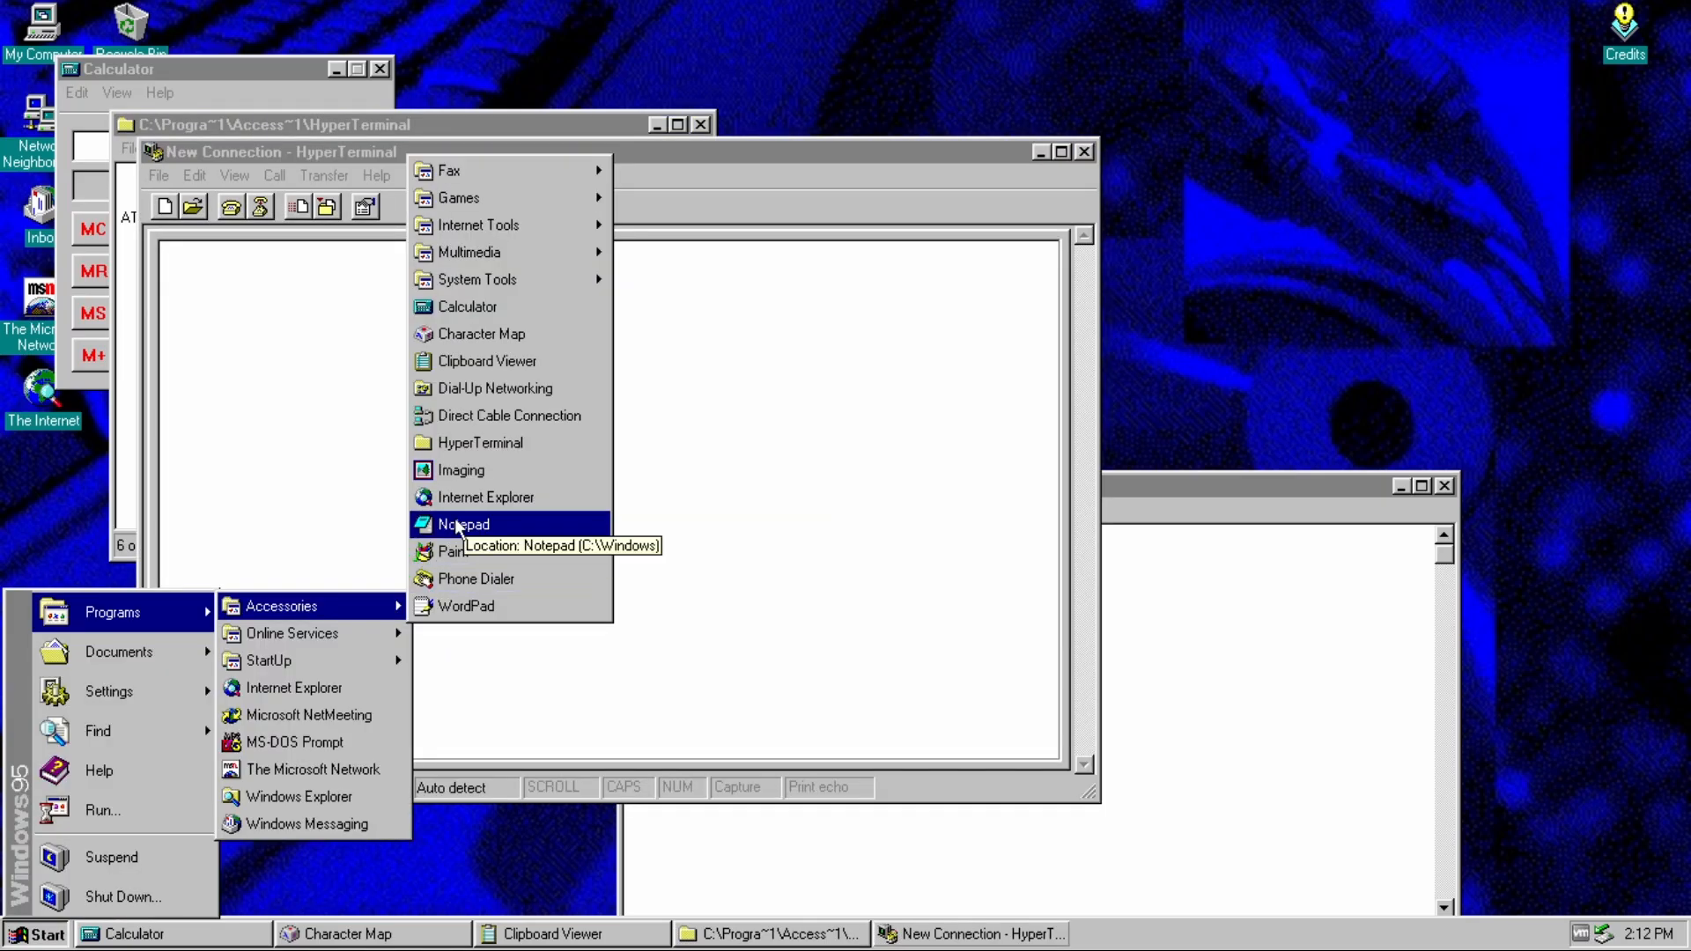
{"action": "left_click", "coordinate": [464, 524]}
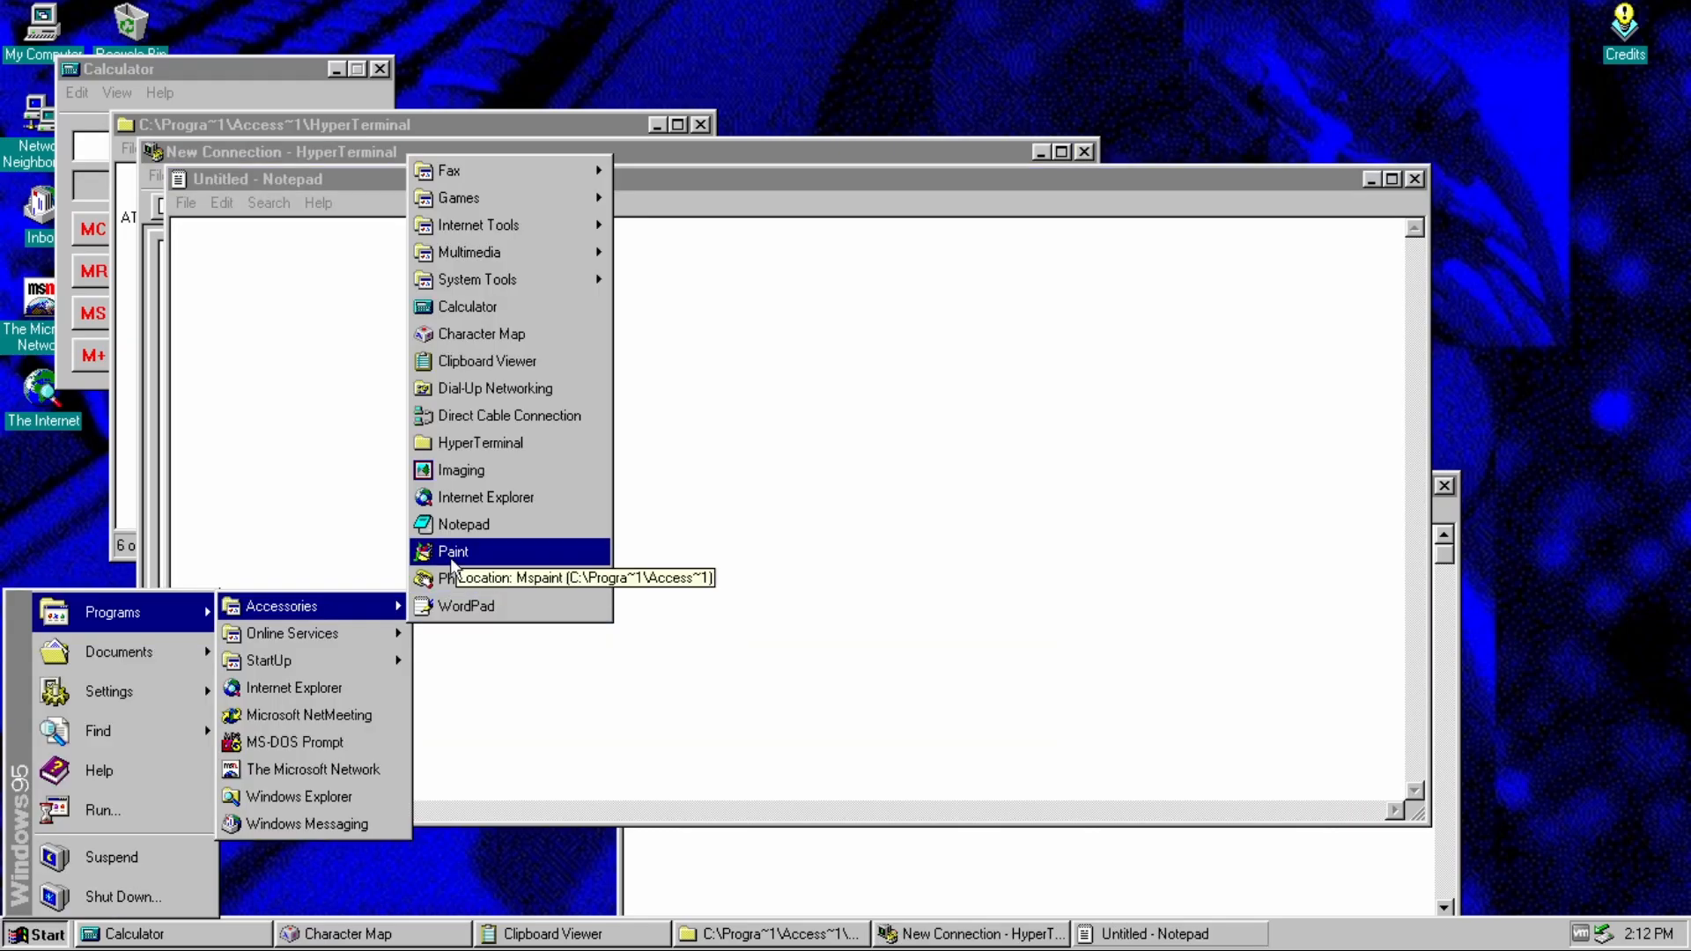
{"action": "left_click", "coordinate": [465, 604]}
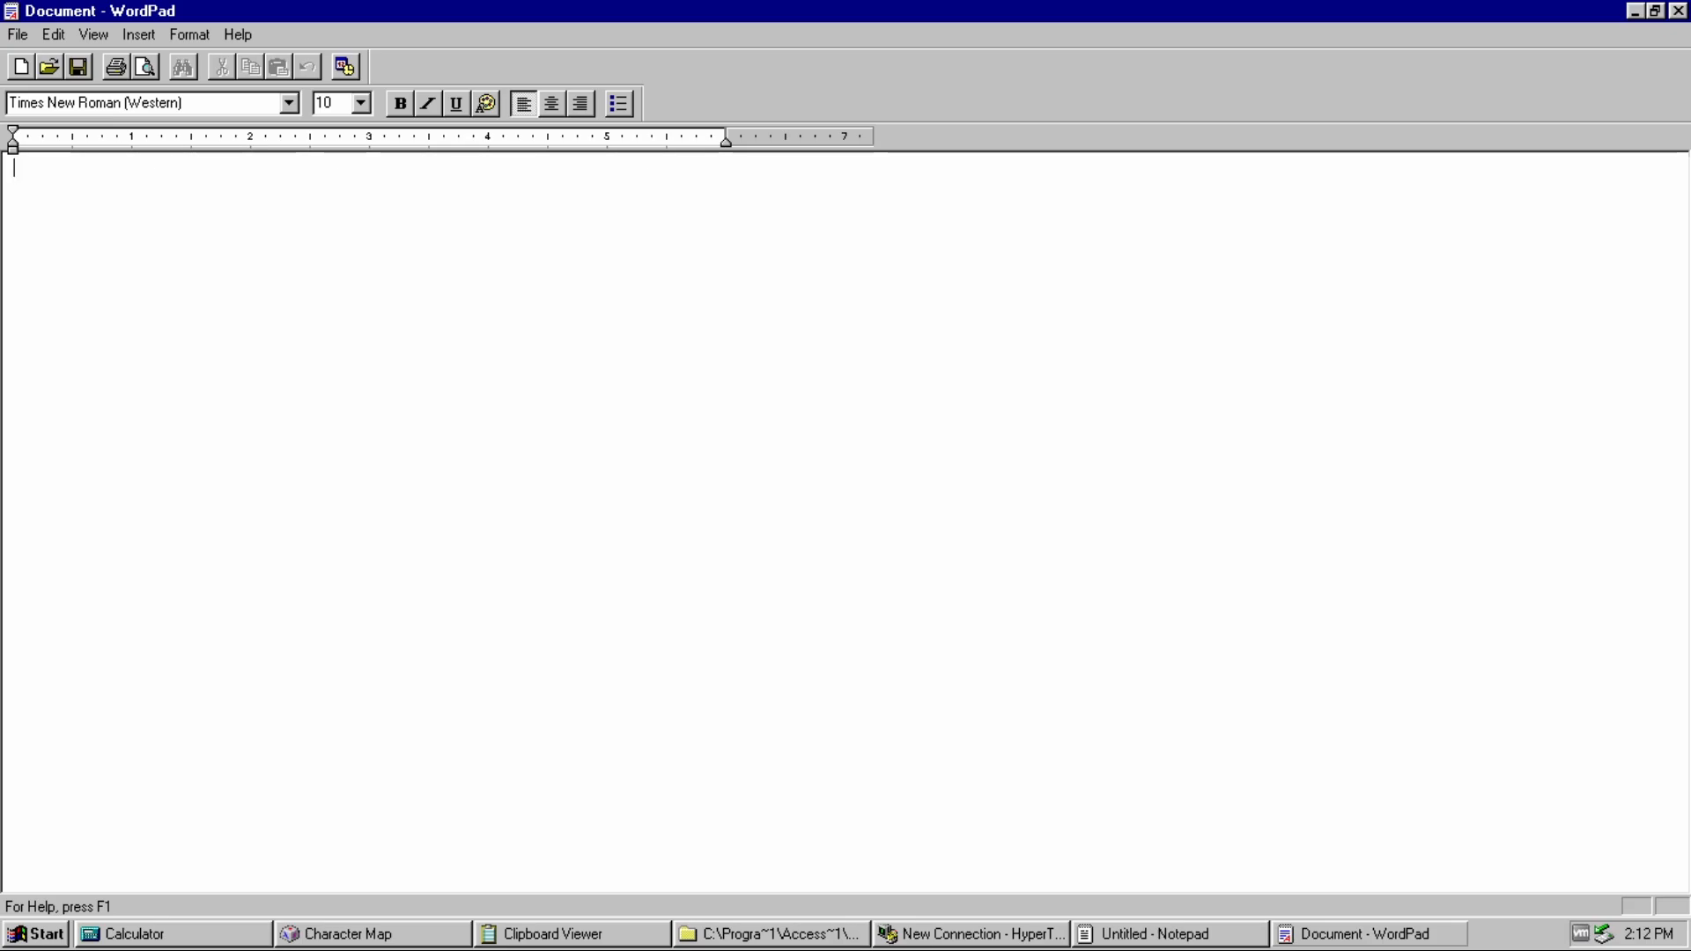
- Type test letters 'njnjn nklnklnlkn' in WordPad and exit via the File menu
{"action": "type", "text": "njnjn"}
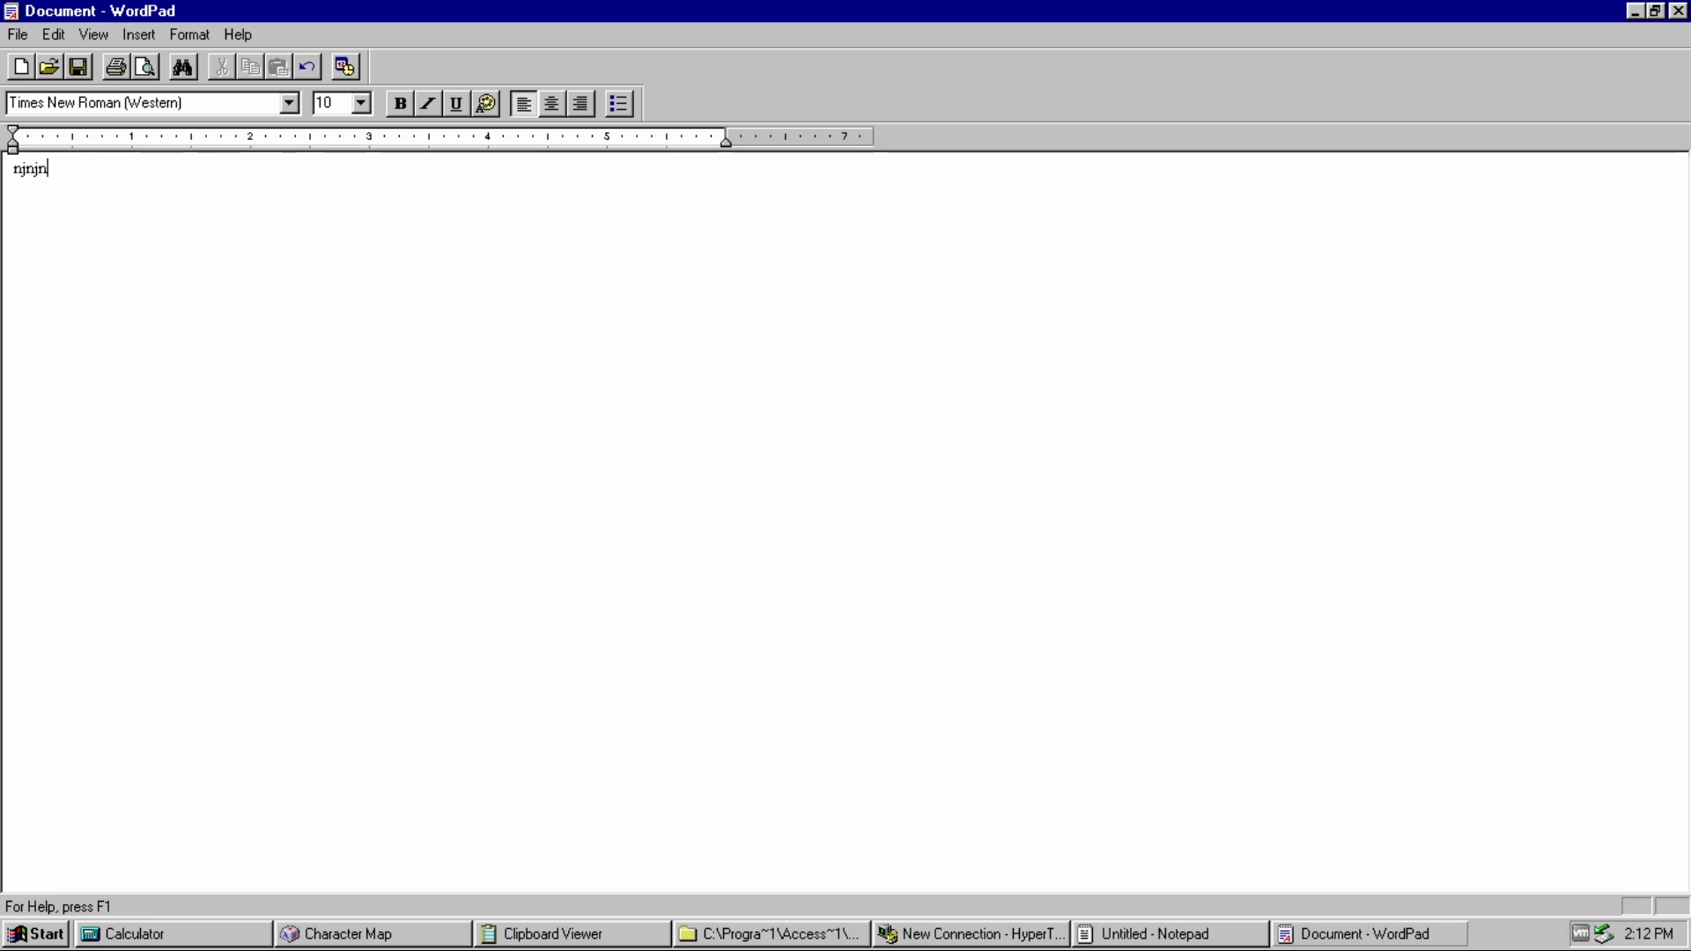
{"action": "type", "text": "nklnklnlkn"}
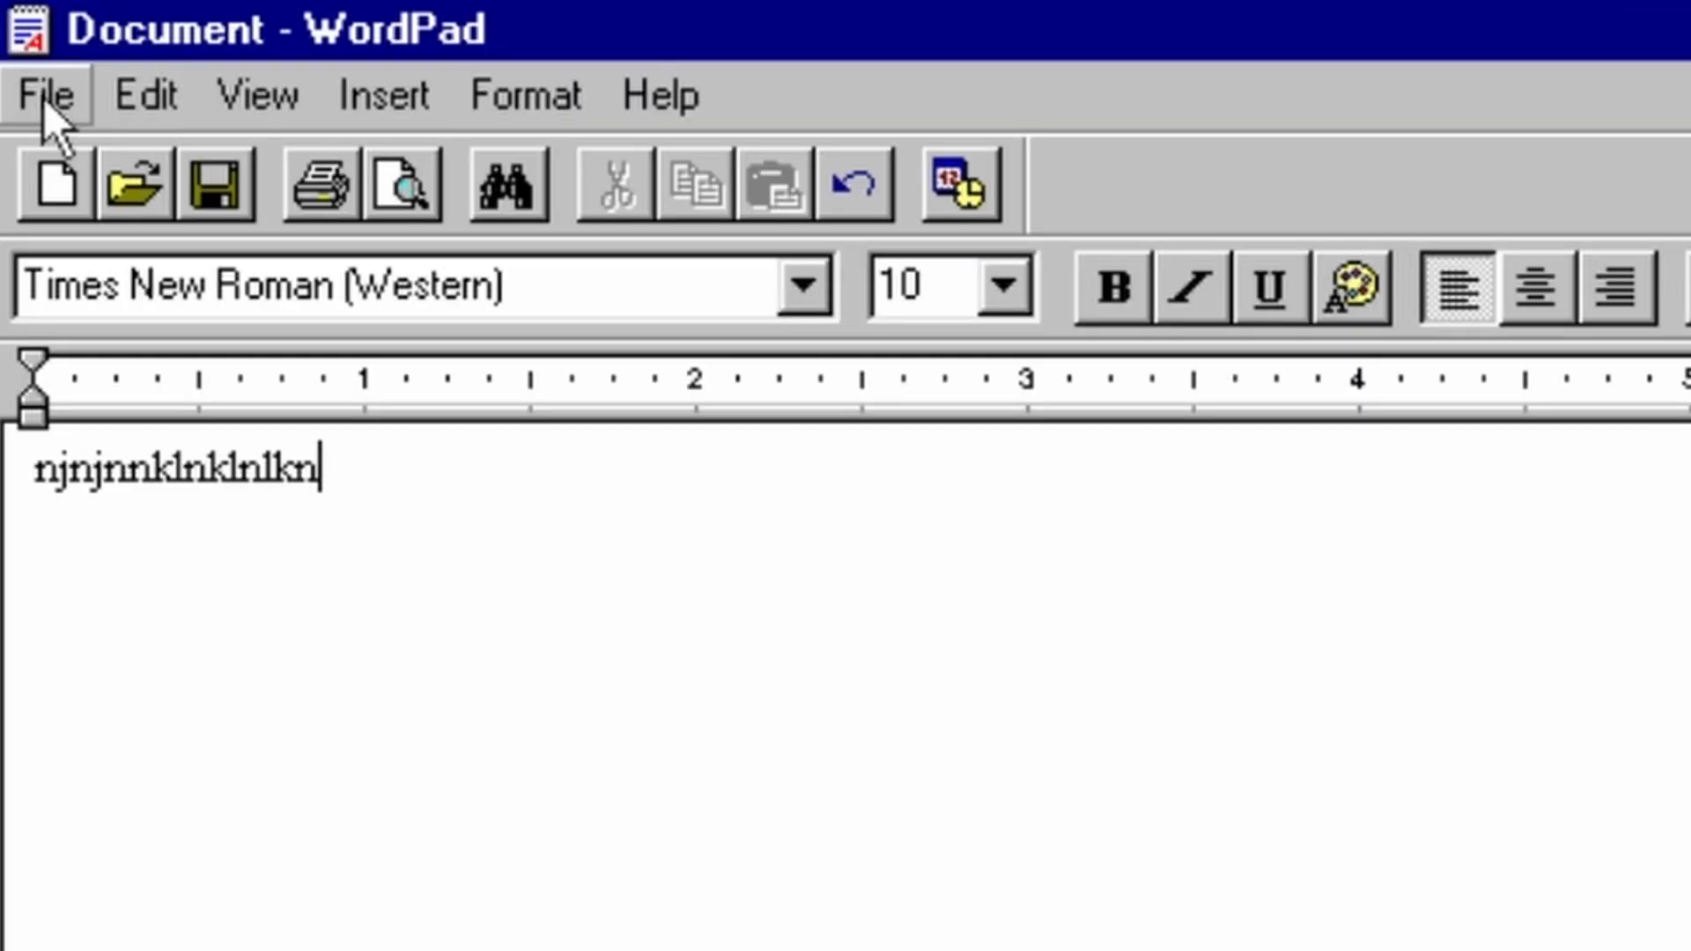
{"action": "left_click", "coordinate": [46, 95]}
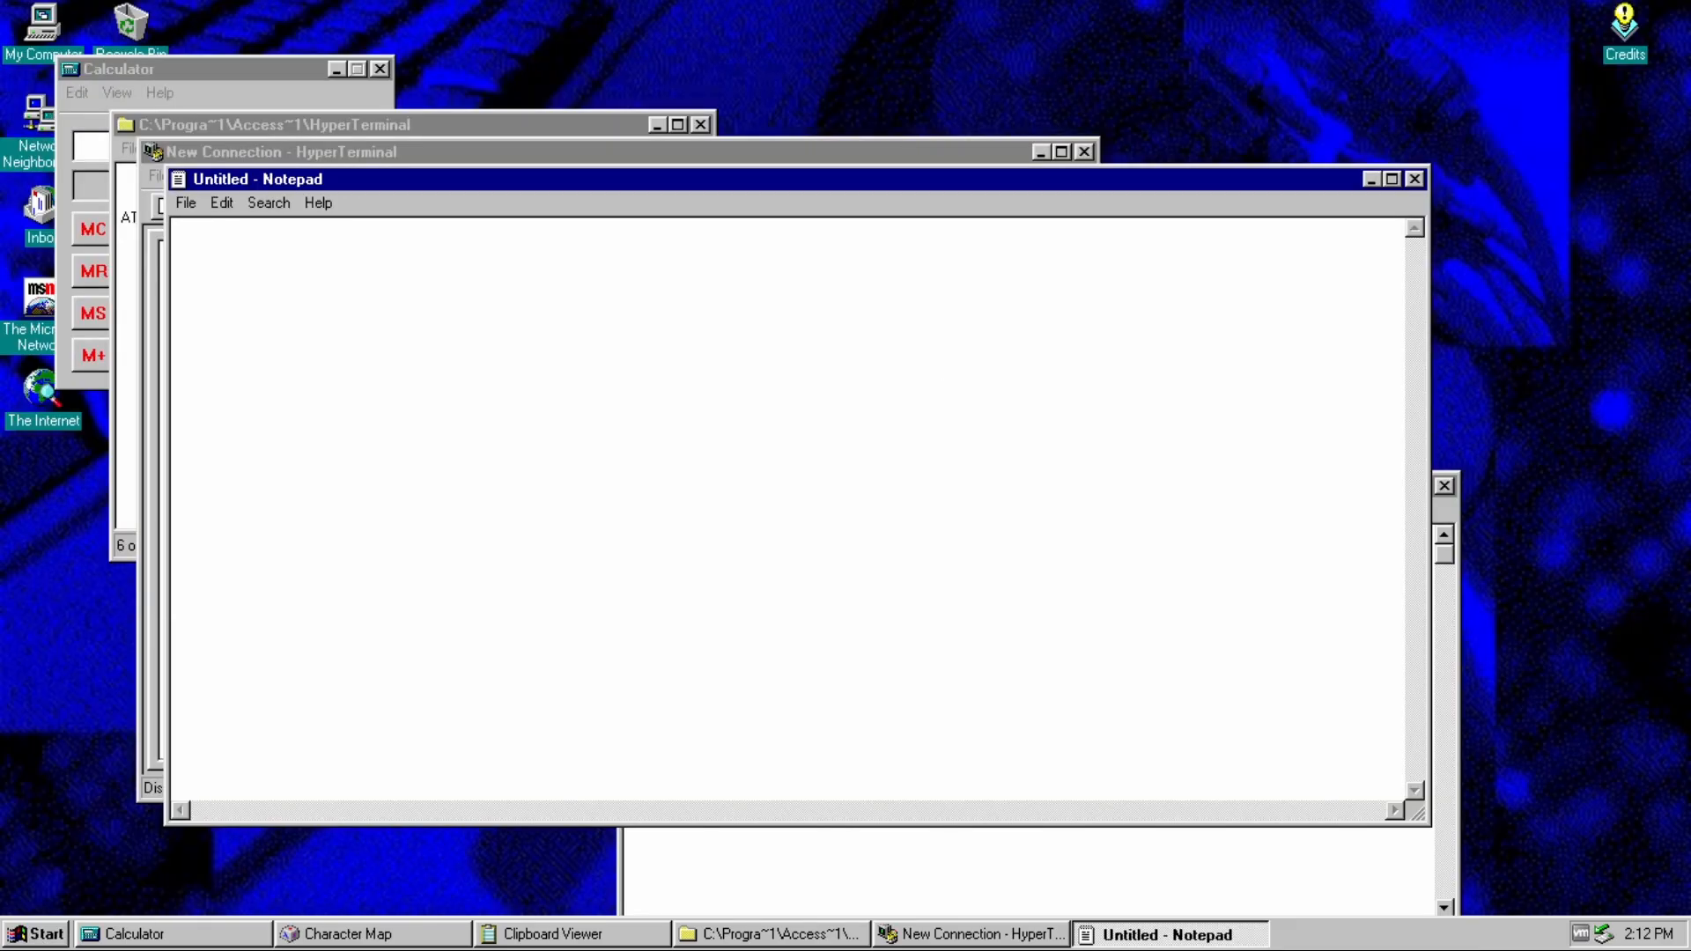
- Enter 'word' in the Run box and choose wordpad as the program to run
{"action": "type", "text": "wordpad"}
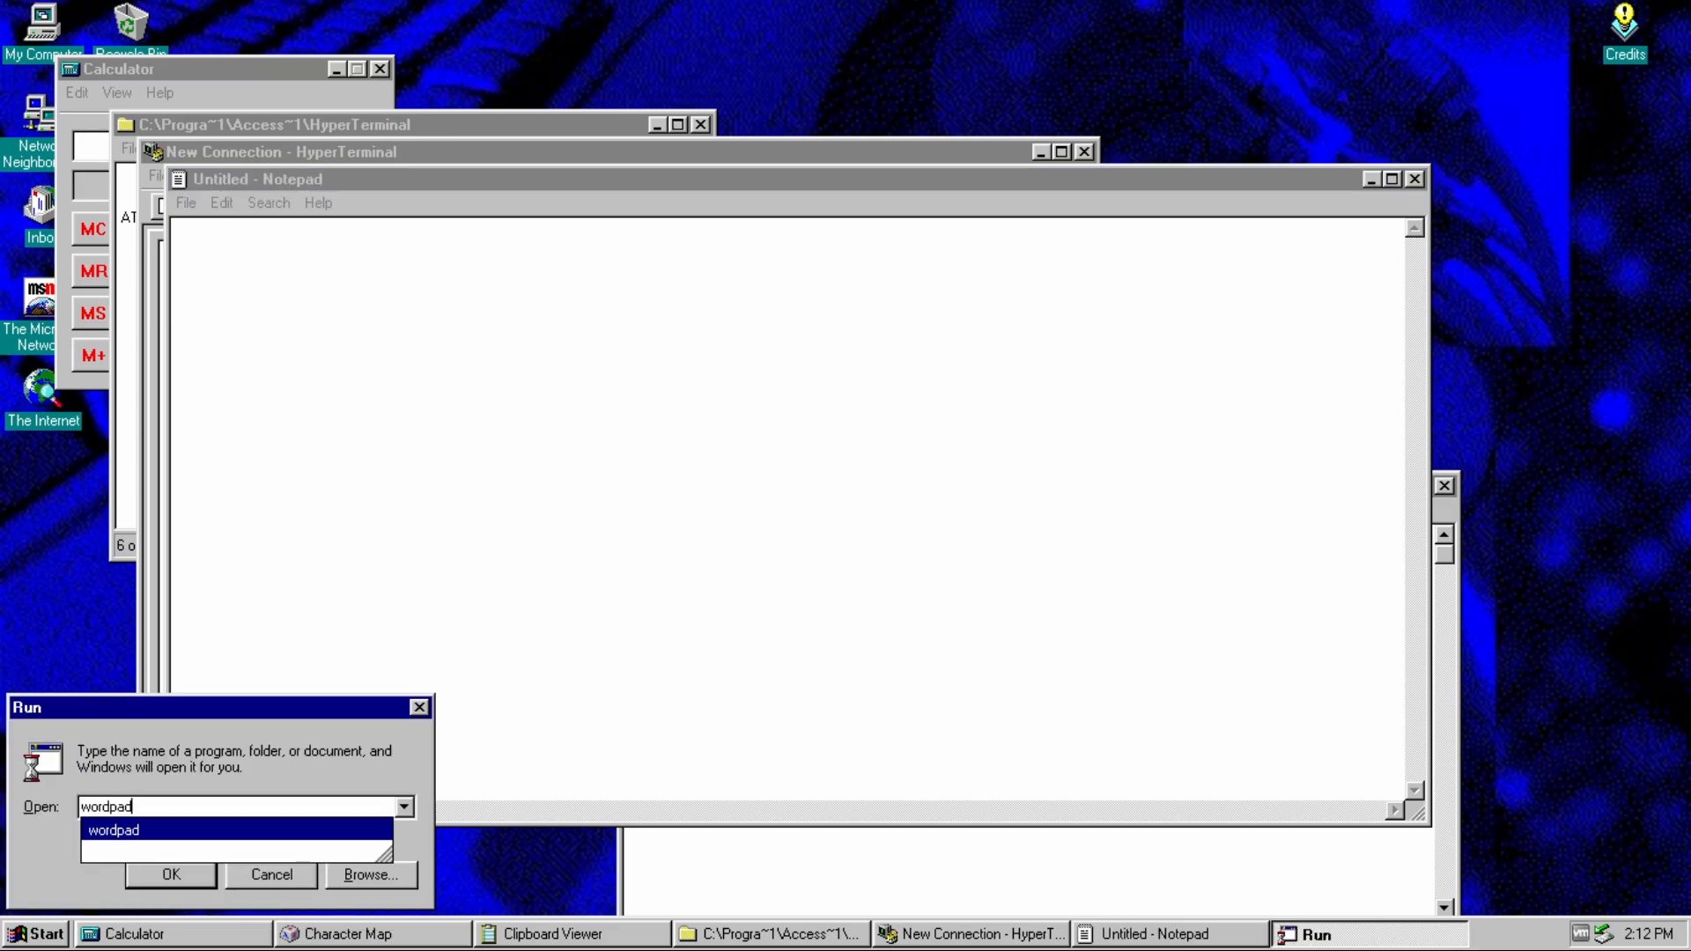
{"action": "left_click", "coordinate": [169, 875]}
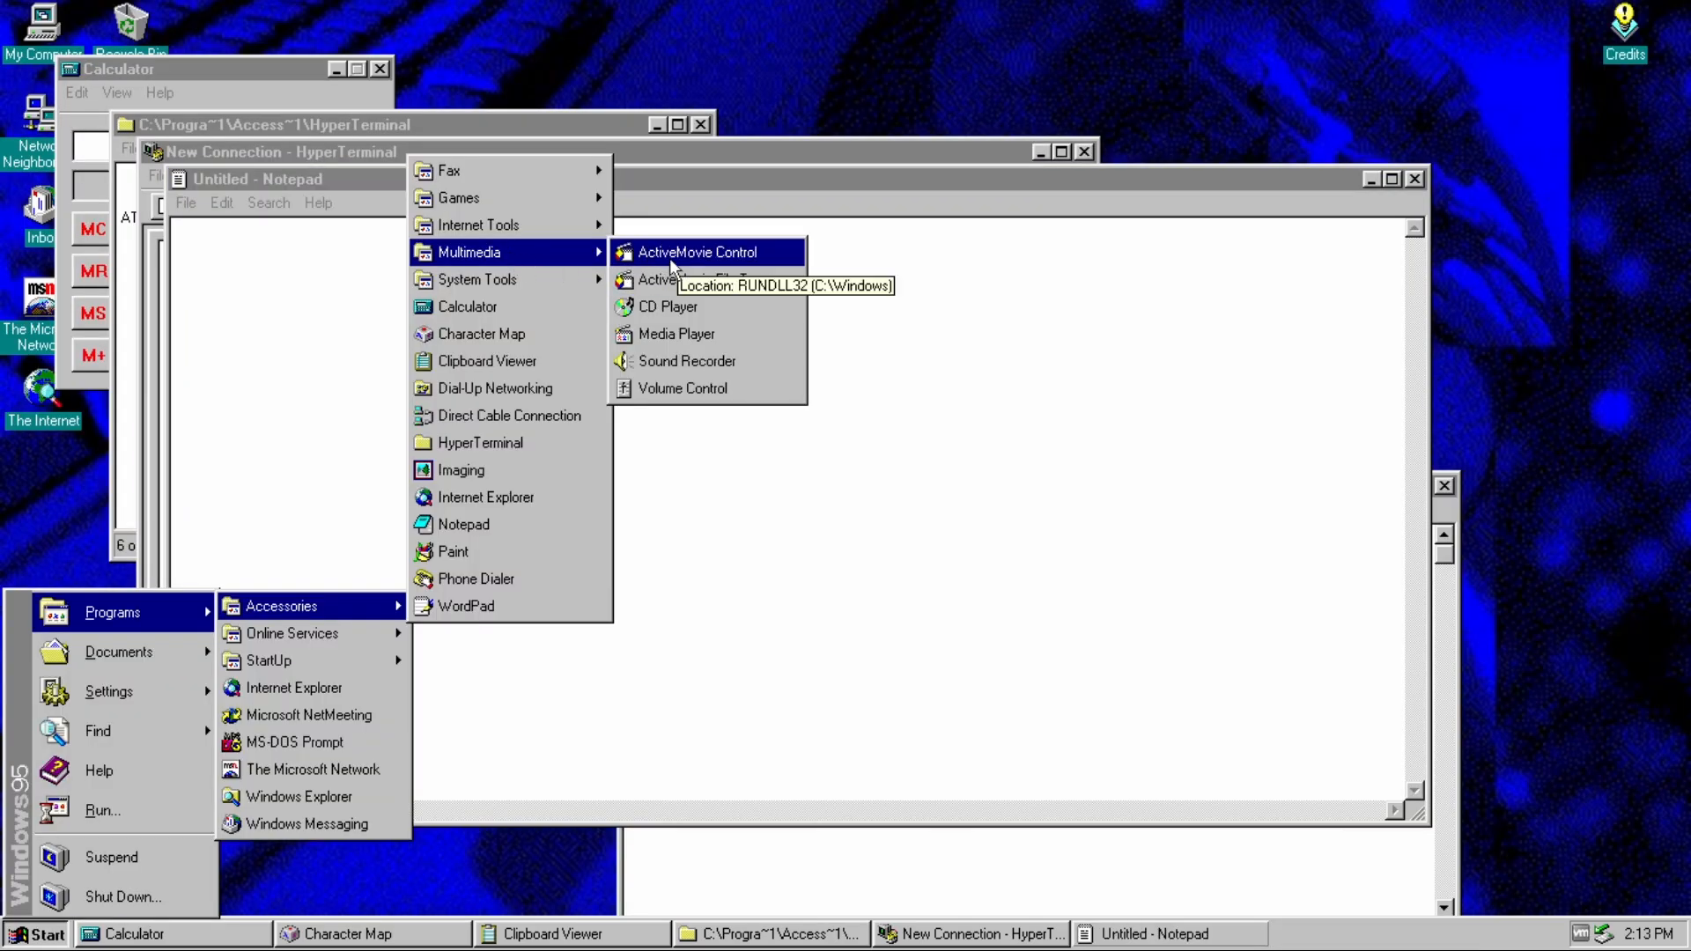
- Launch ActiveMovie Control, cancel its Open dialog, and decline the Media Player settings warning
{"action": "left_click", "coordinate": [704, 252]}
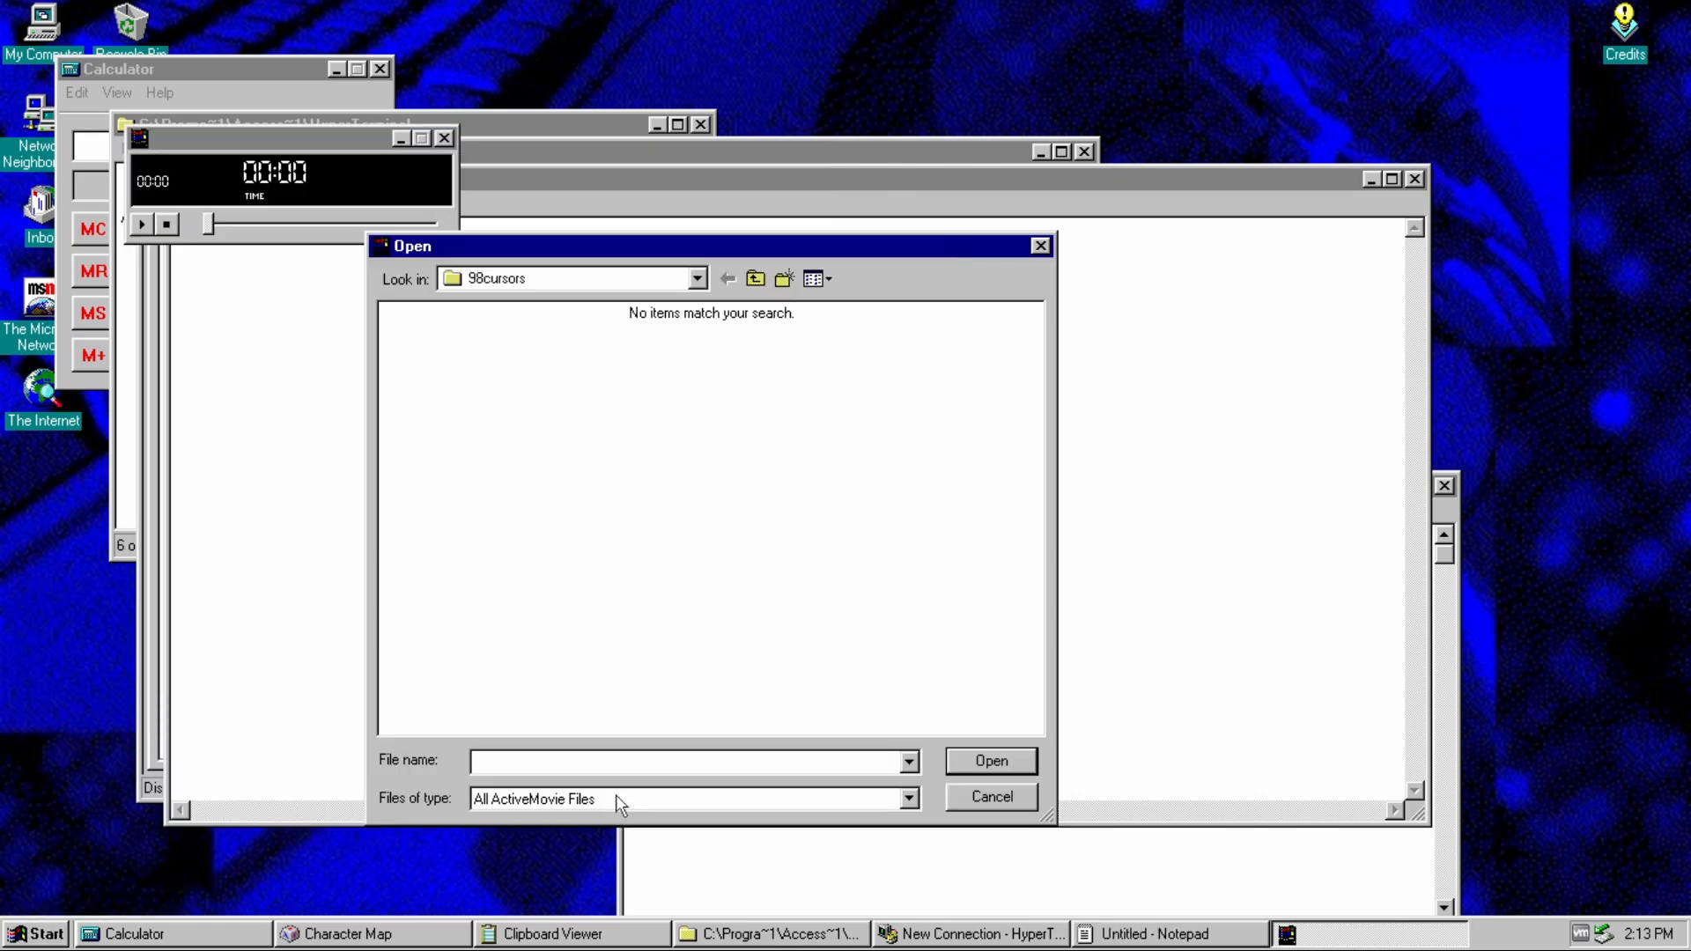
{"action": "left_click", "coordinate": [1163, 933]}
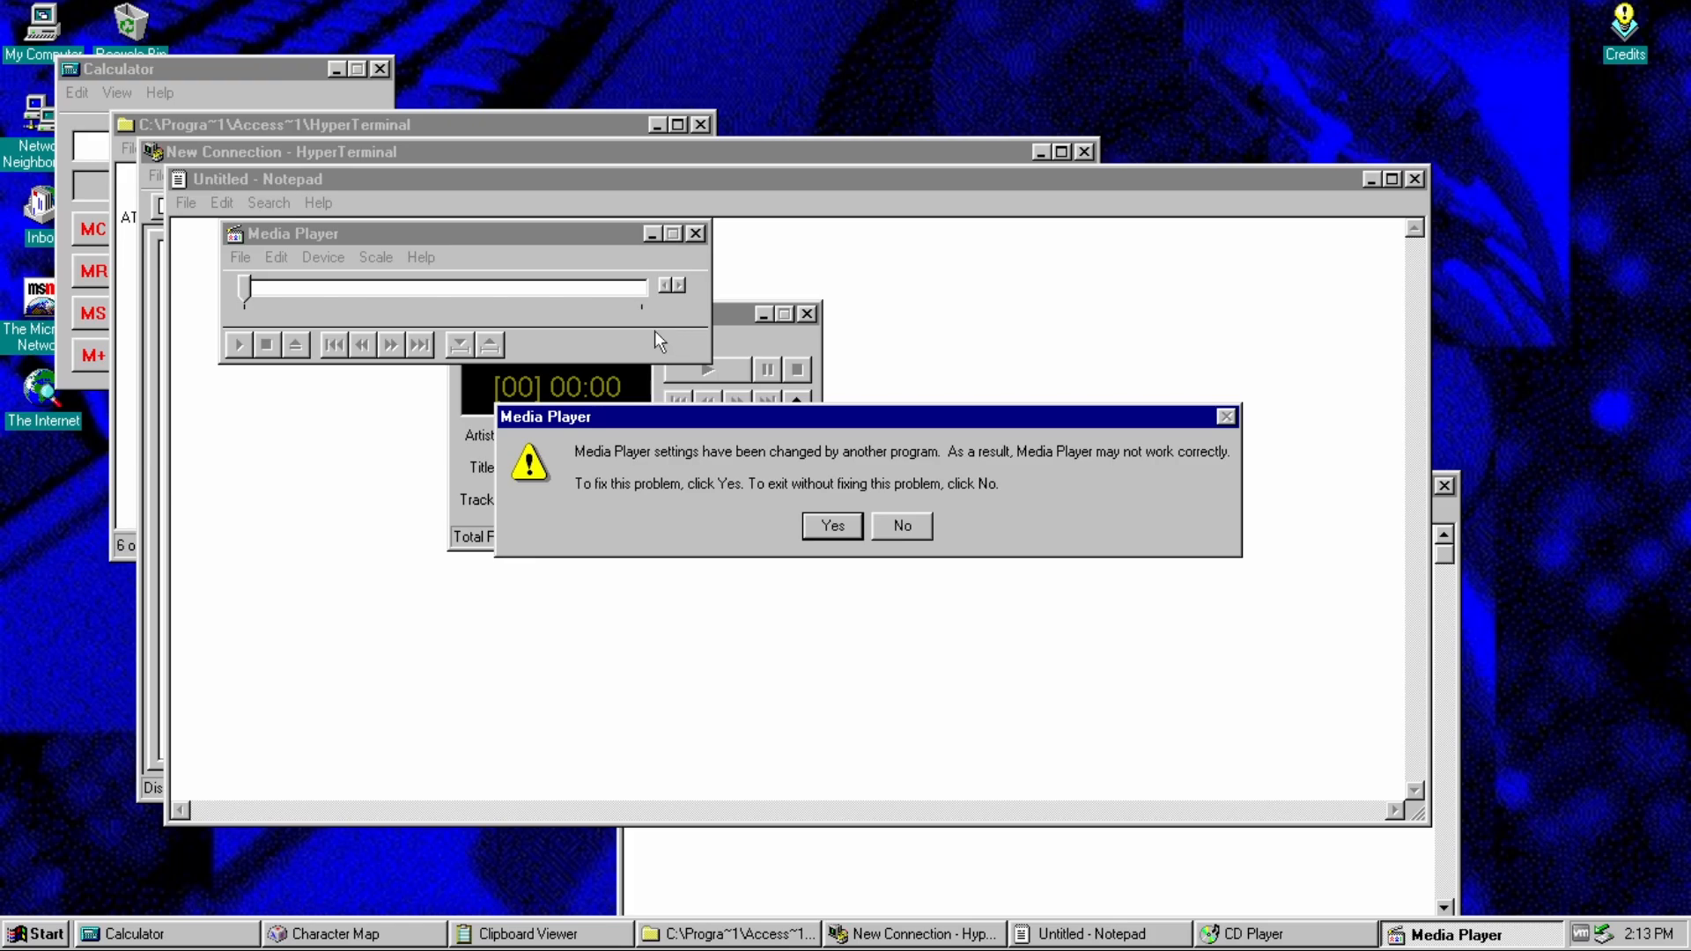
{"action": "left_click", "coordinate": [900, 527]}
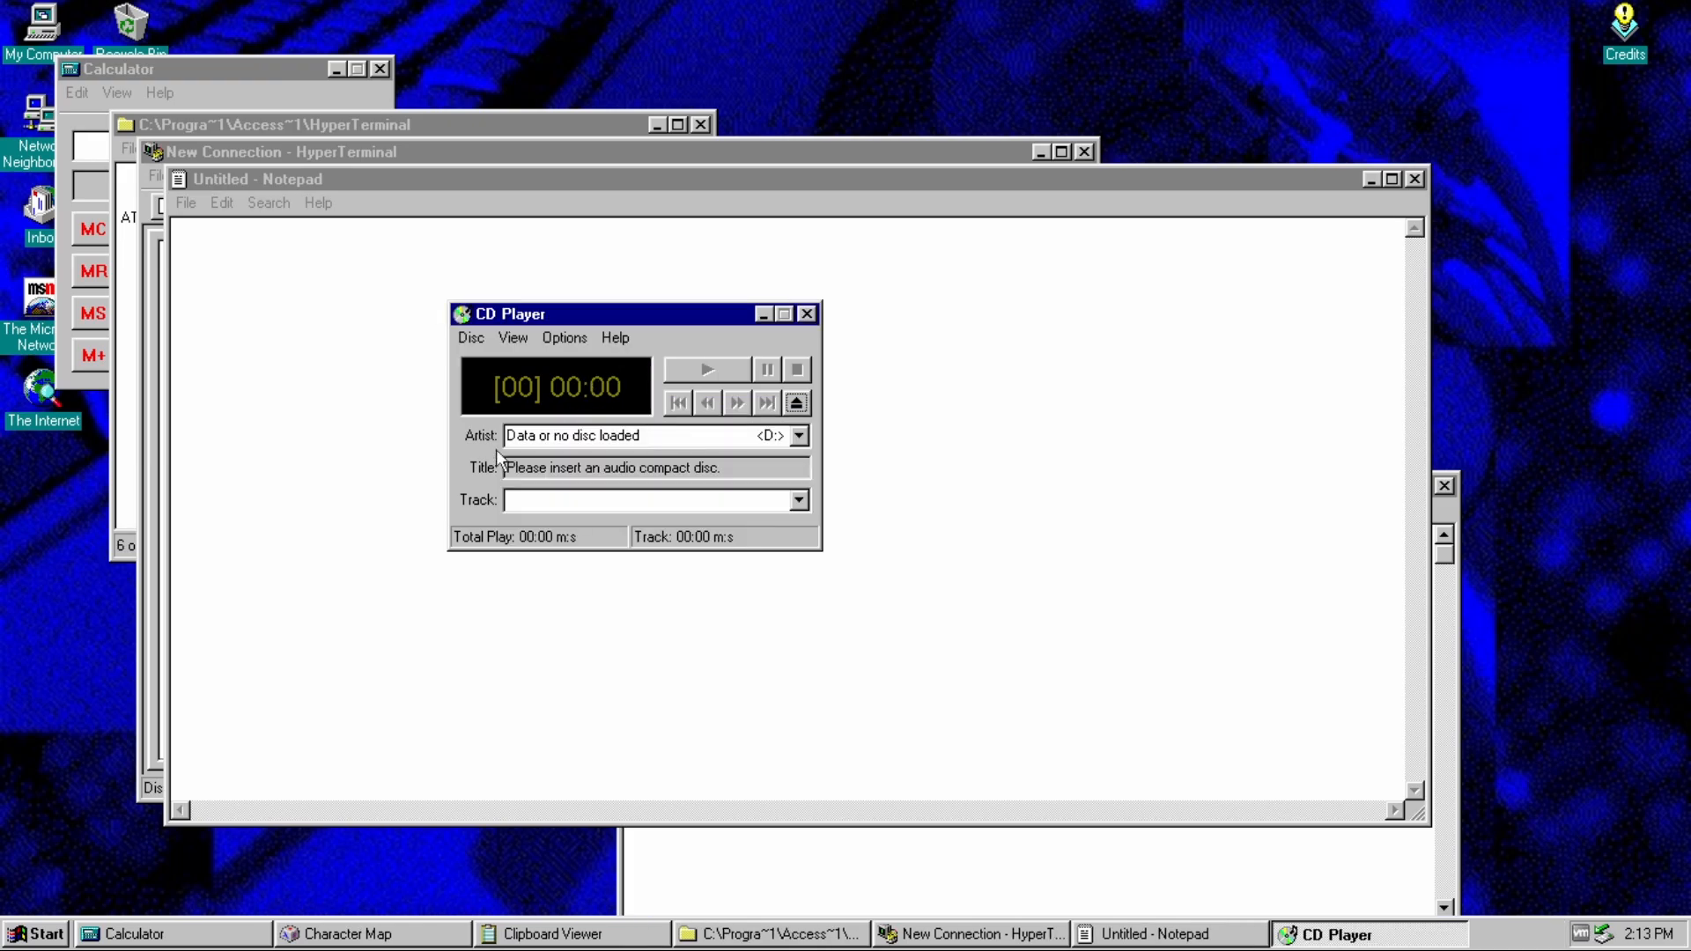
- Launch Sound Recorder from the Start menu's Multimedia list
{"action": "left_click", "coordinate": [34, 933]}
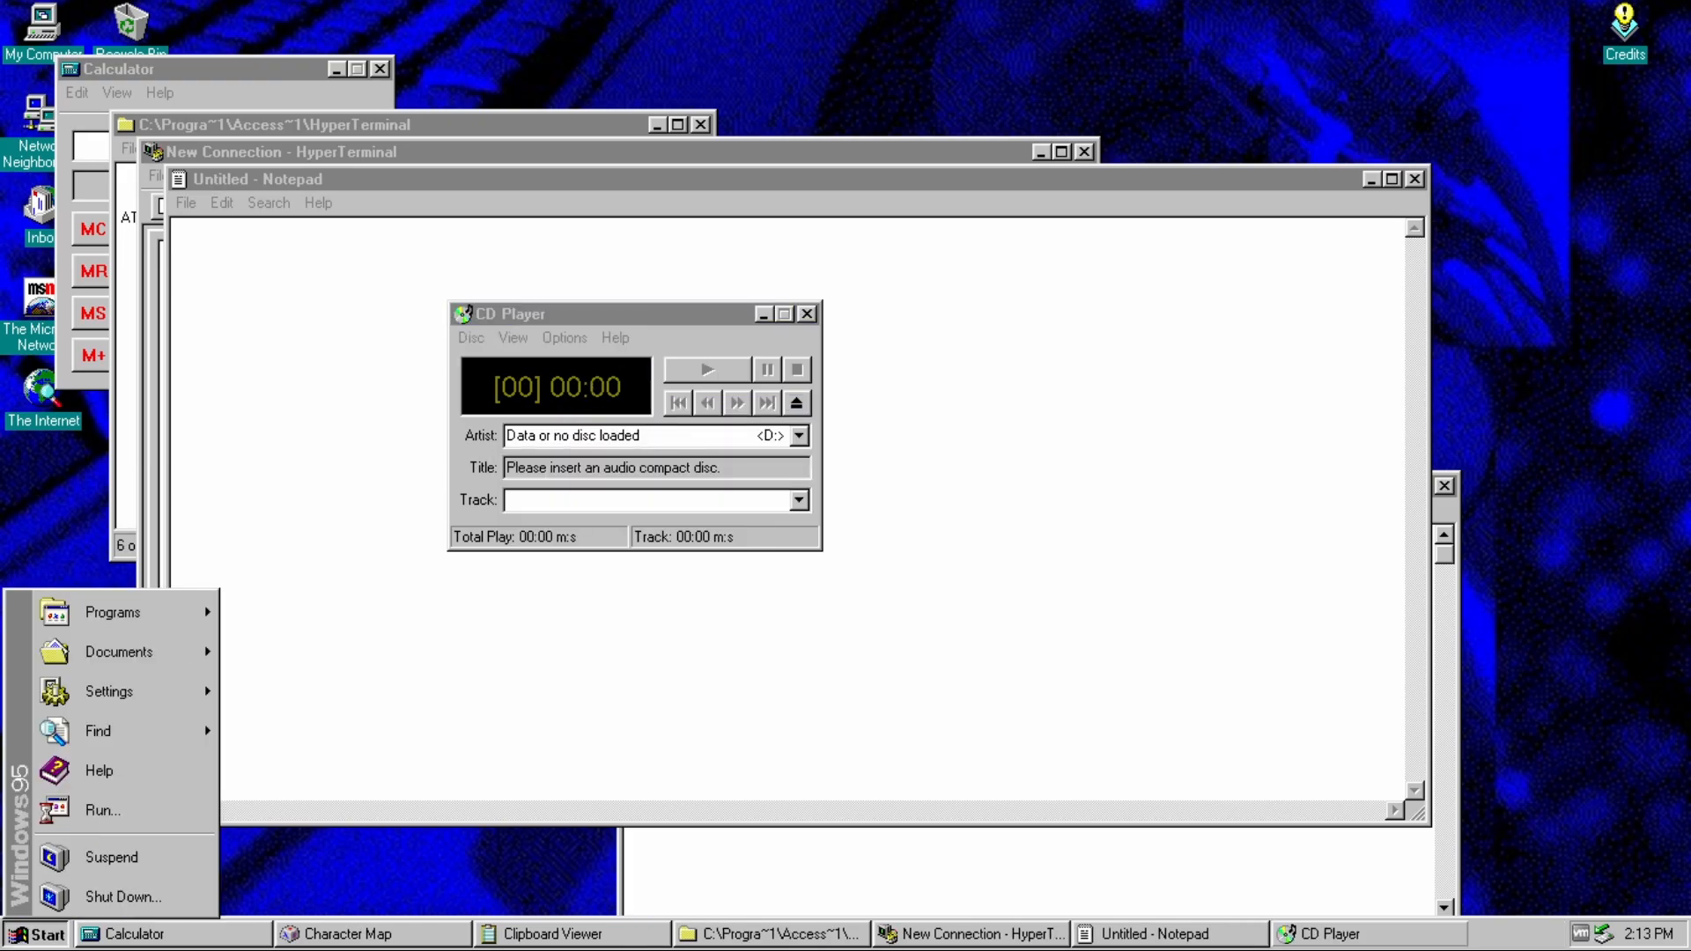
{"action": "left_click", "coordinate": [112, 611]}
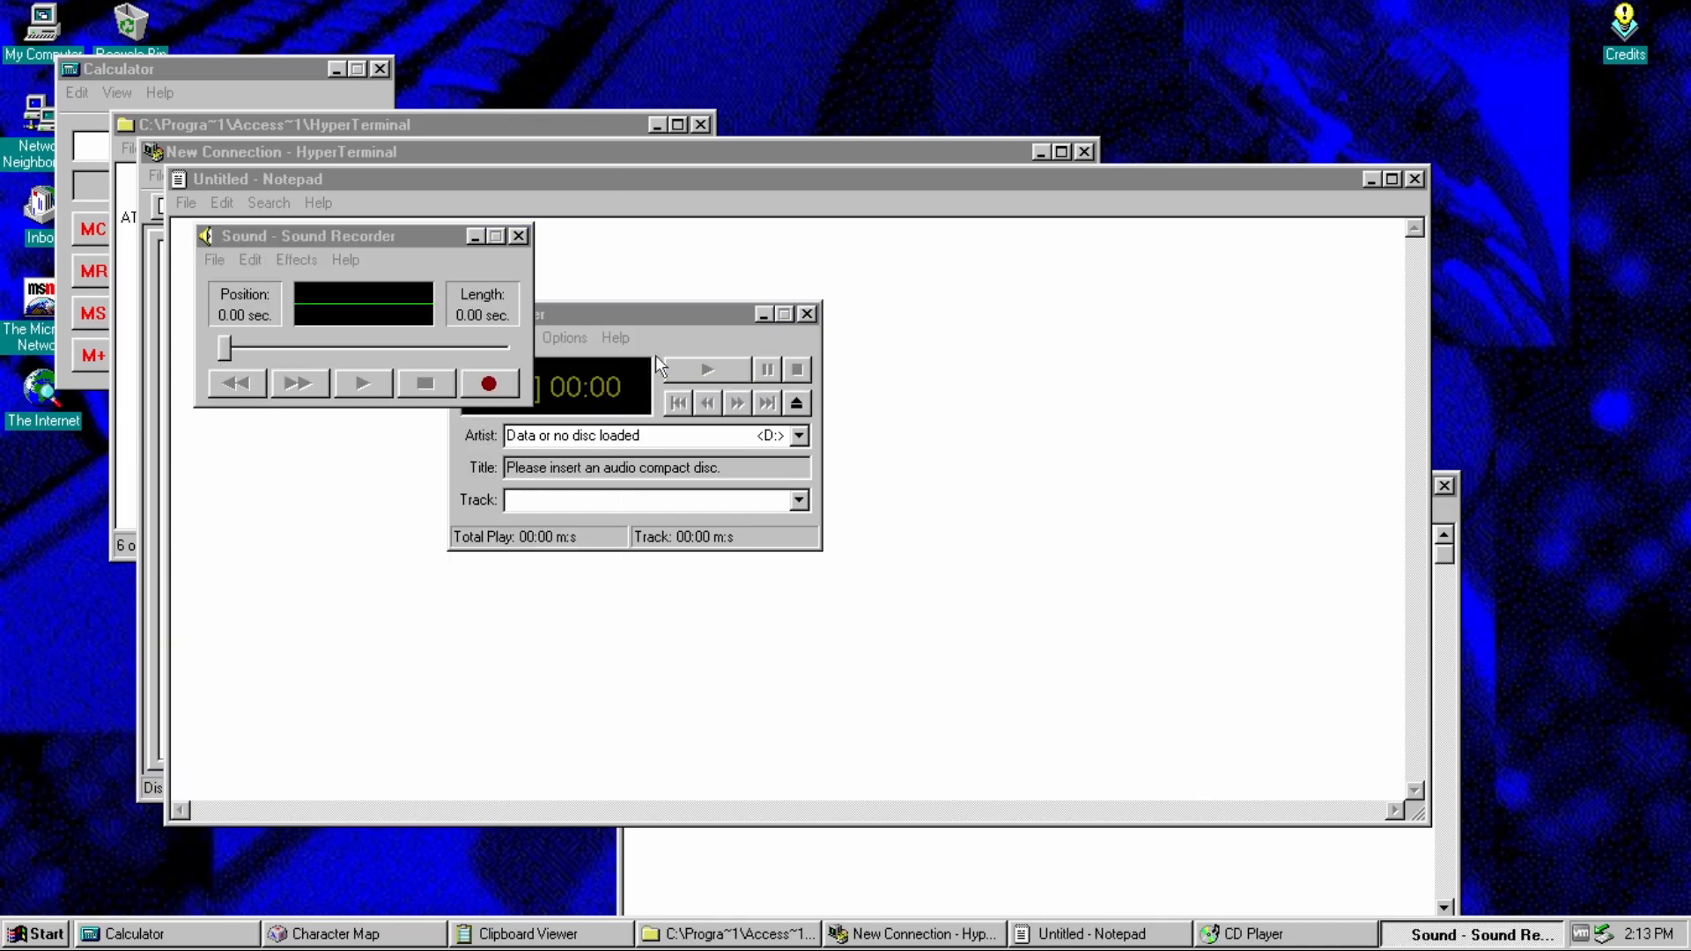
- Move the Sound Recorder window lower down while saving test.wav to the desktop
{"action": "left_click", "coordinate": [324, 234]}
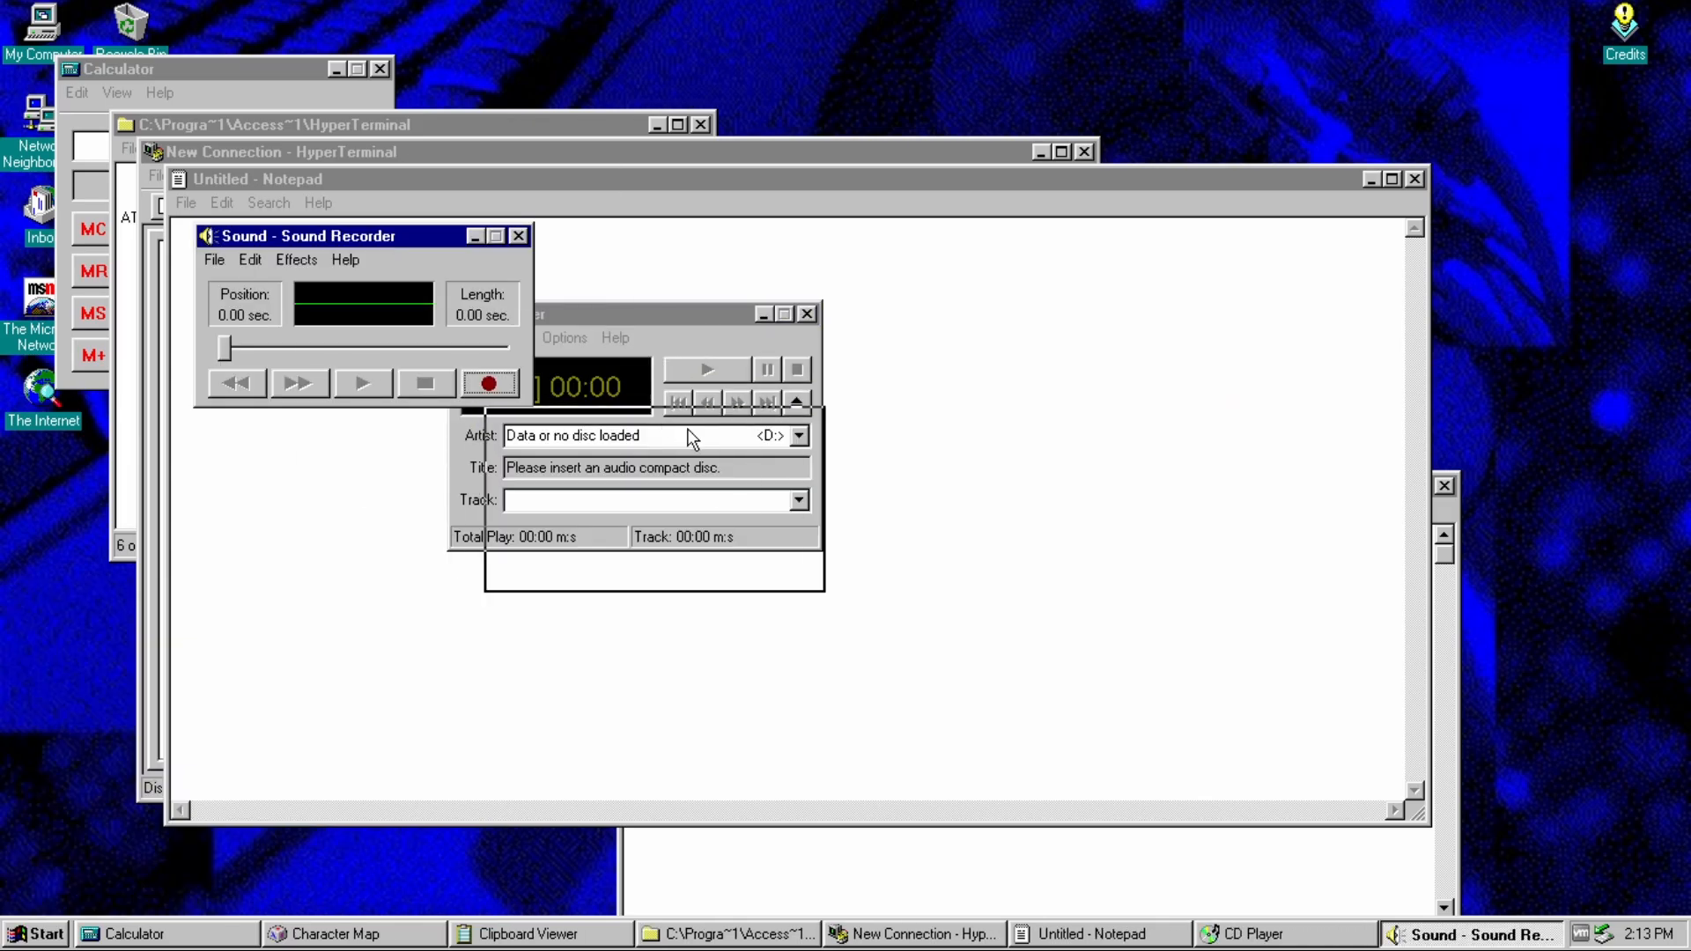
{"action": "left_click_drag", "start_coordinate": [314, 234], "coordinate": [970, 527]}
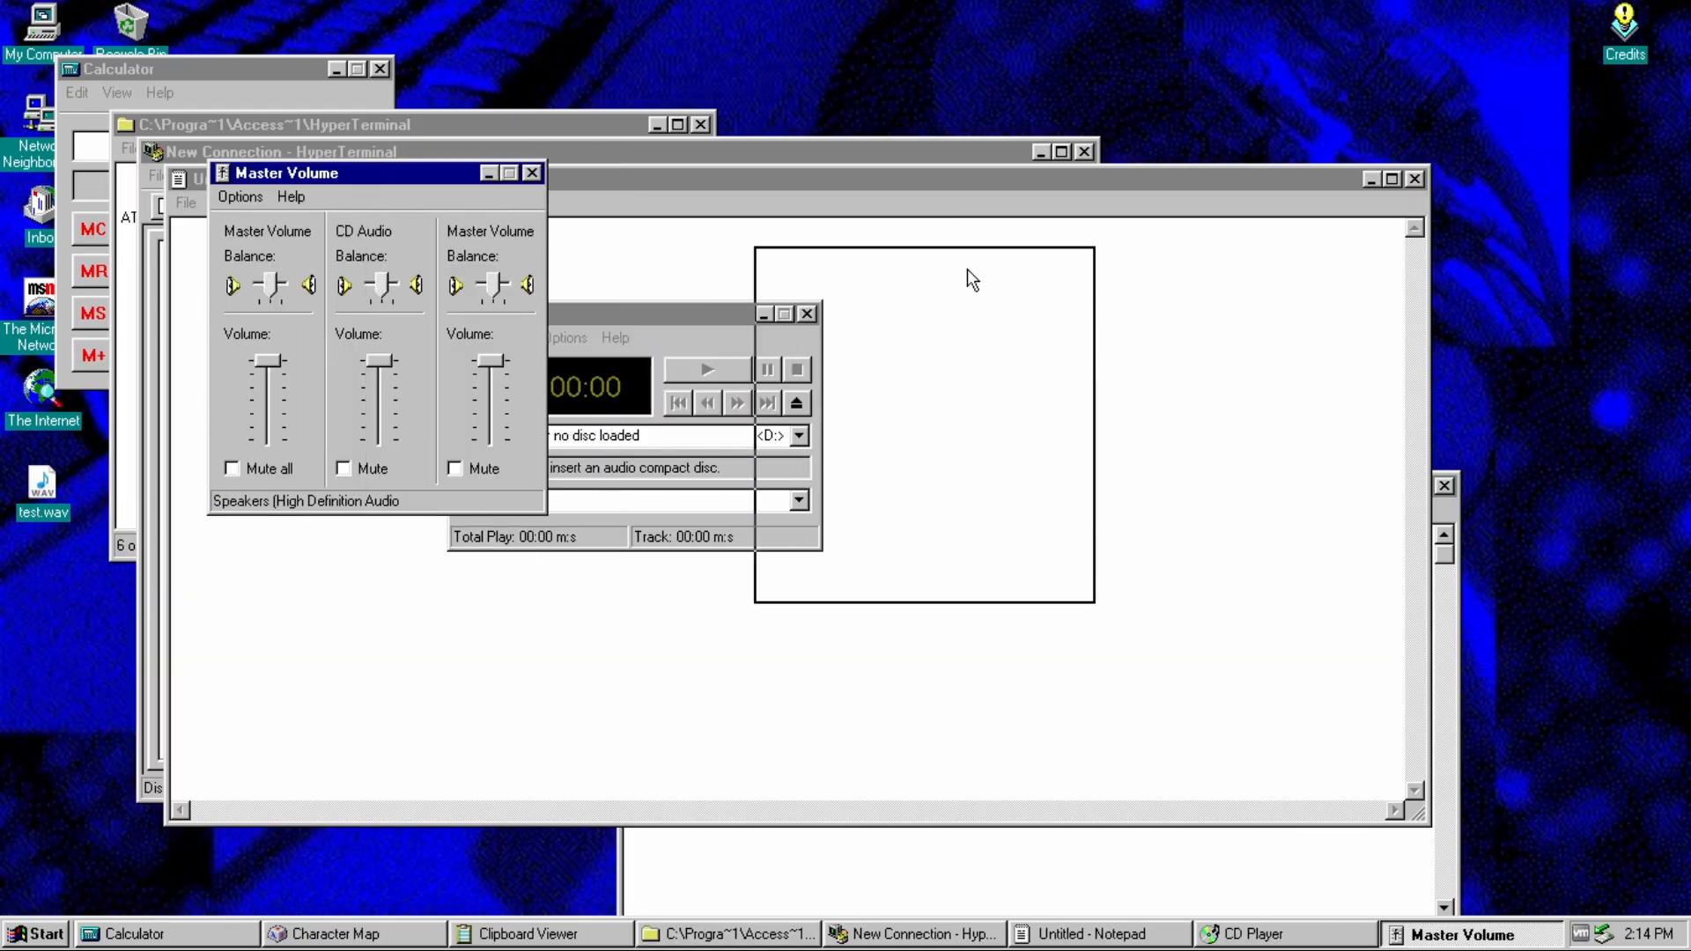
- Move the Volume Control mixer to the right and drag the Master Volume slider down
{"action": "left_click_drag", "start_coordinate": [286, 172], "coordinate": [1116, 287]}
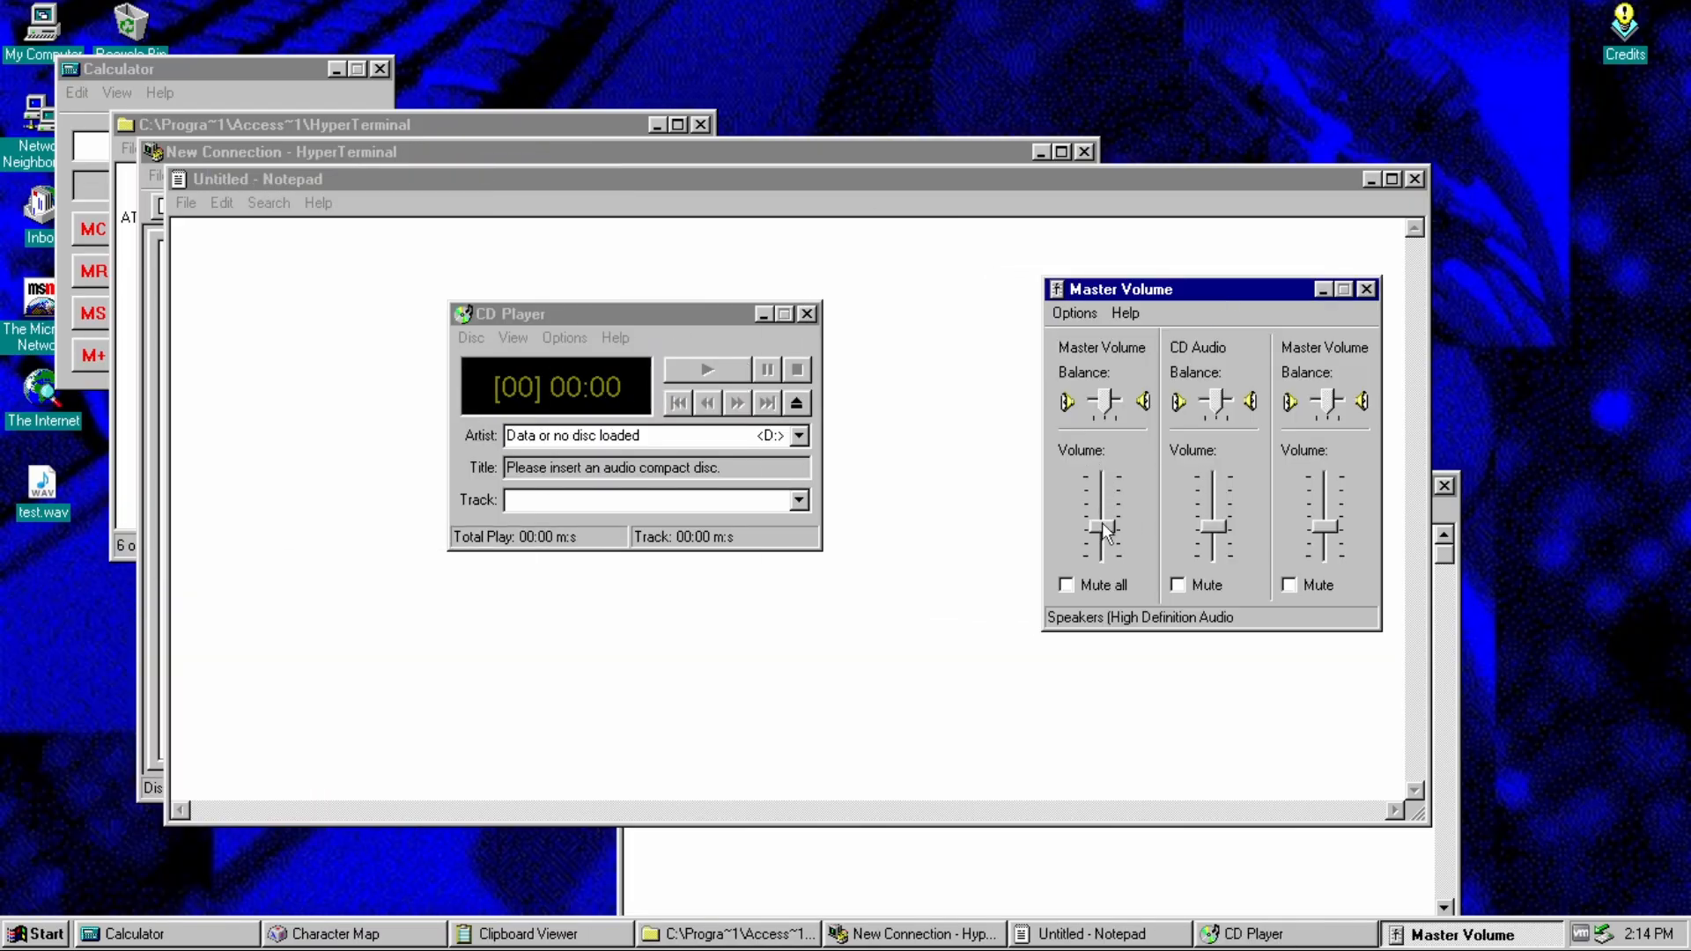
{"action": "left_click_drag", "start_coordinate": [1103, 530], "coordinate": [1102, 479]}
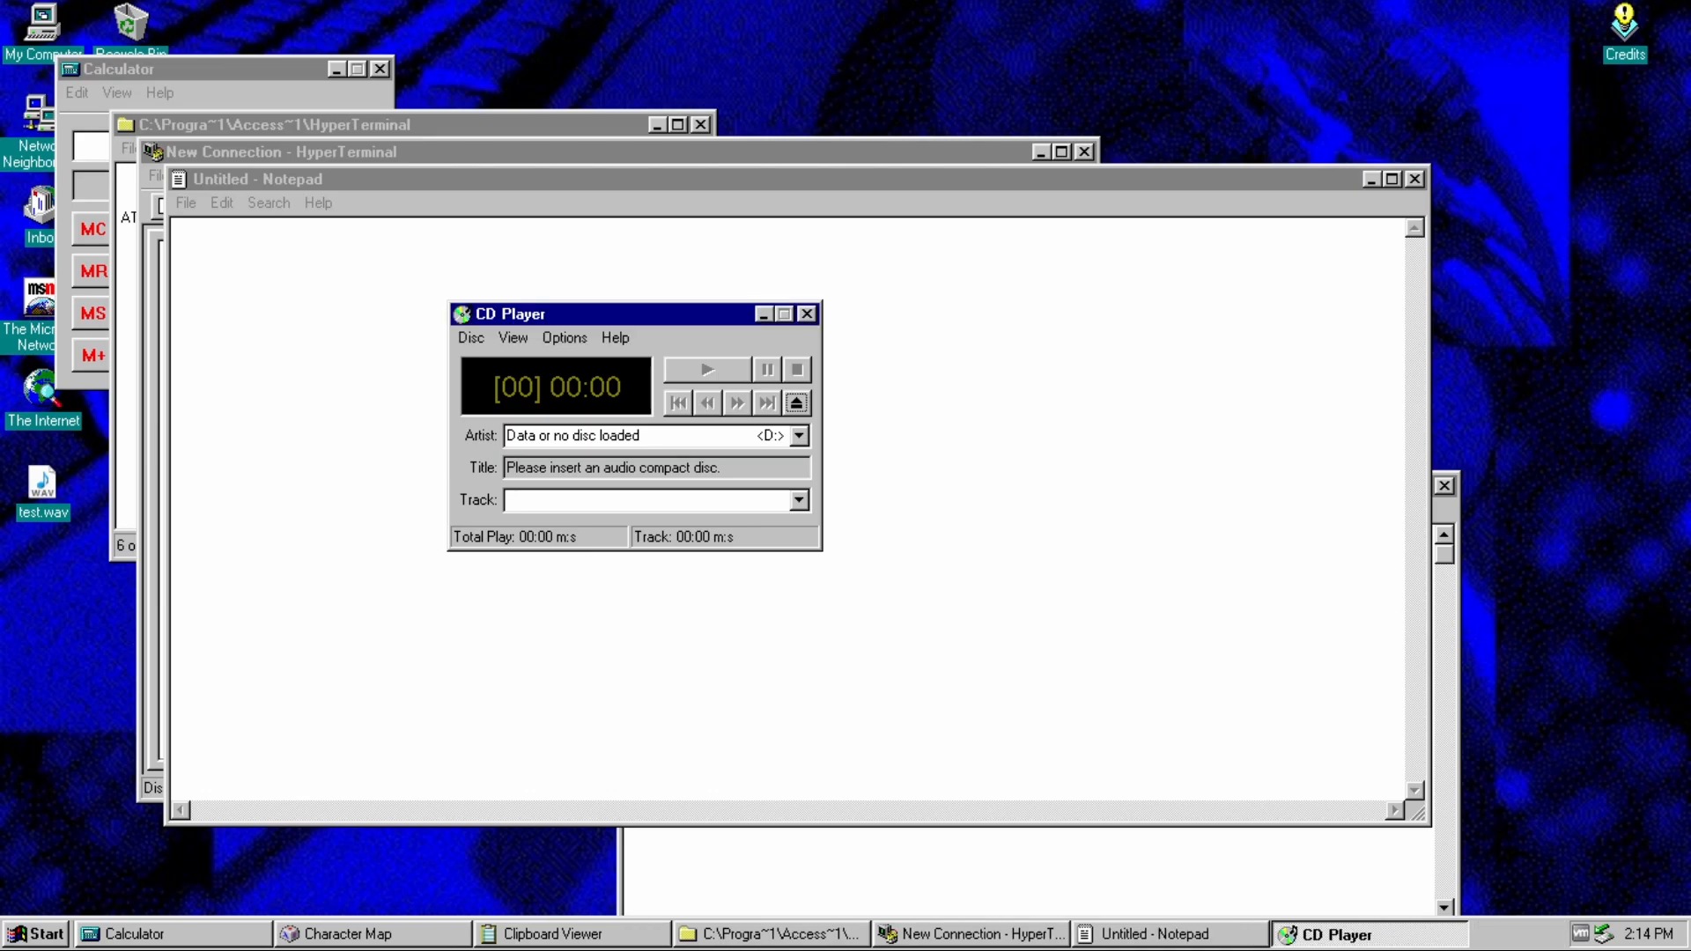
{"action": "left_click", "coordinate": [33, 933]}
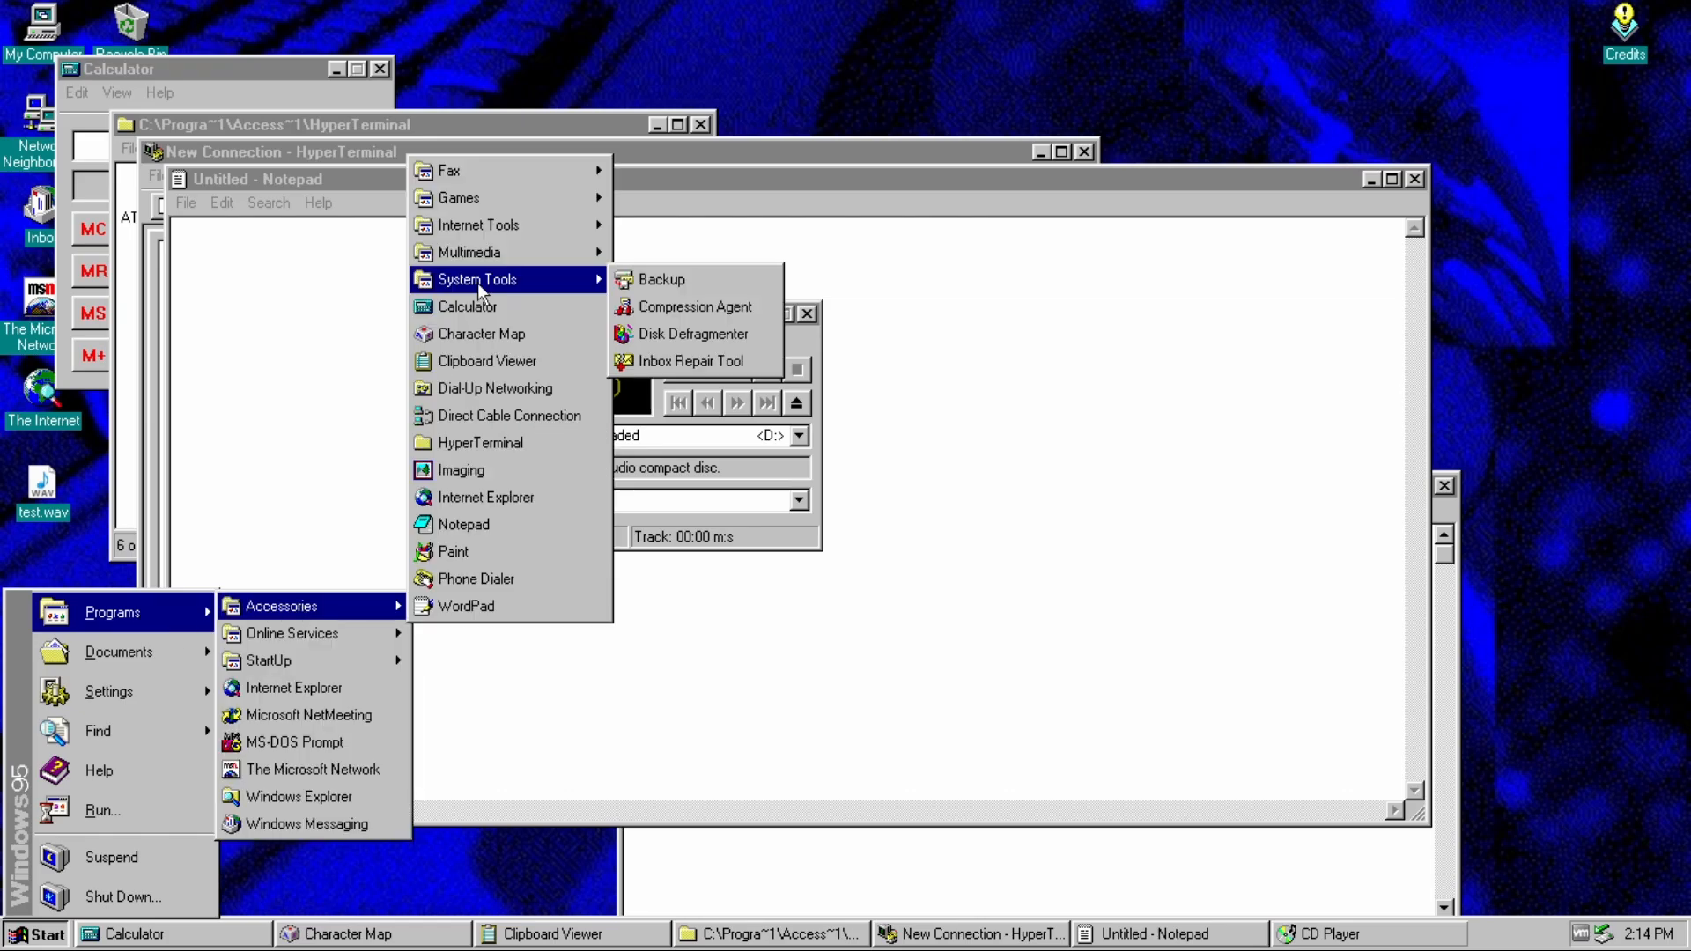
{"action": "mouse_move", "coordinate": [659, 288]}
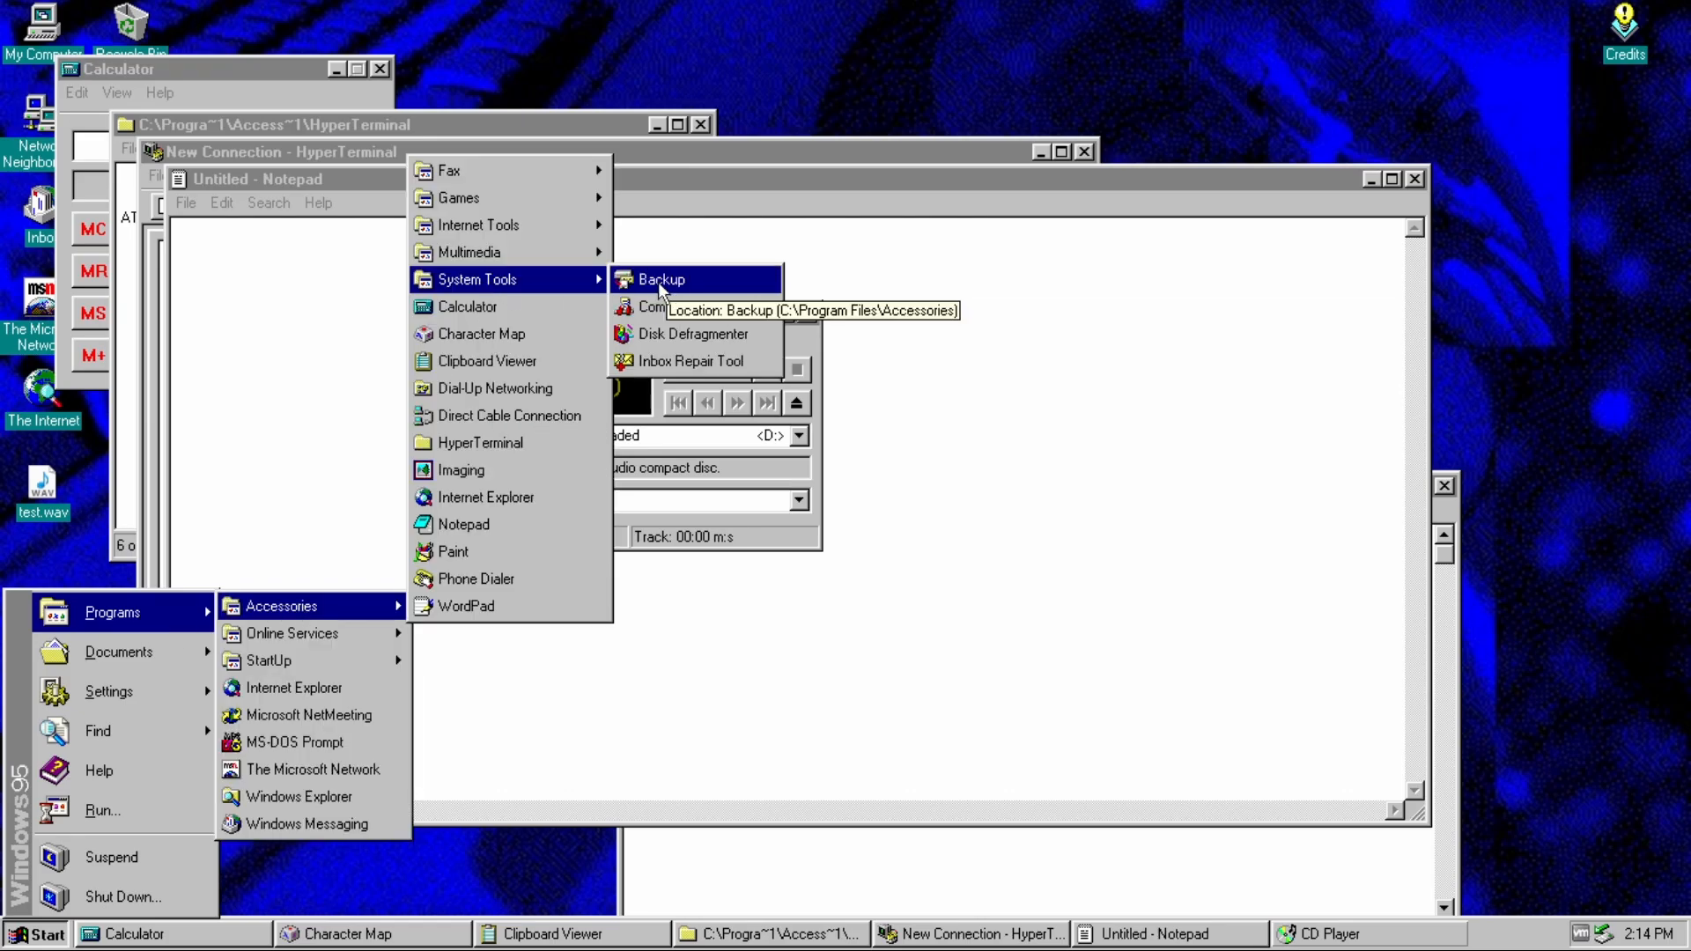
- Launch Microsoft Backup and Compression Agent, dismissing the welcome screen and the Microsoft Plus! notice
{"action": "left_click", "coordinate": [660, 280]}
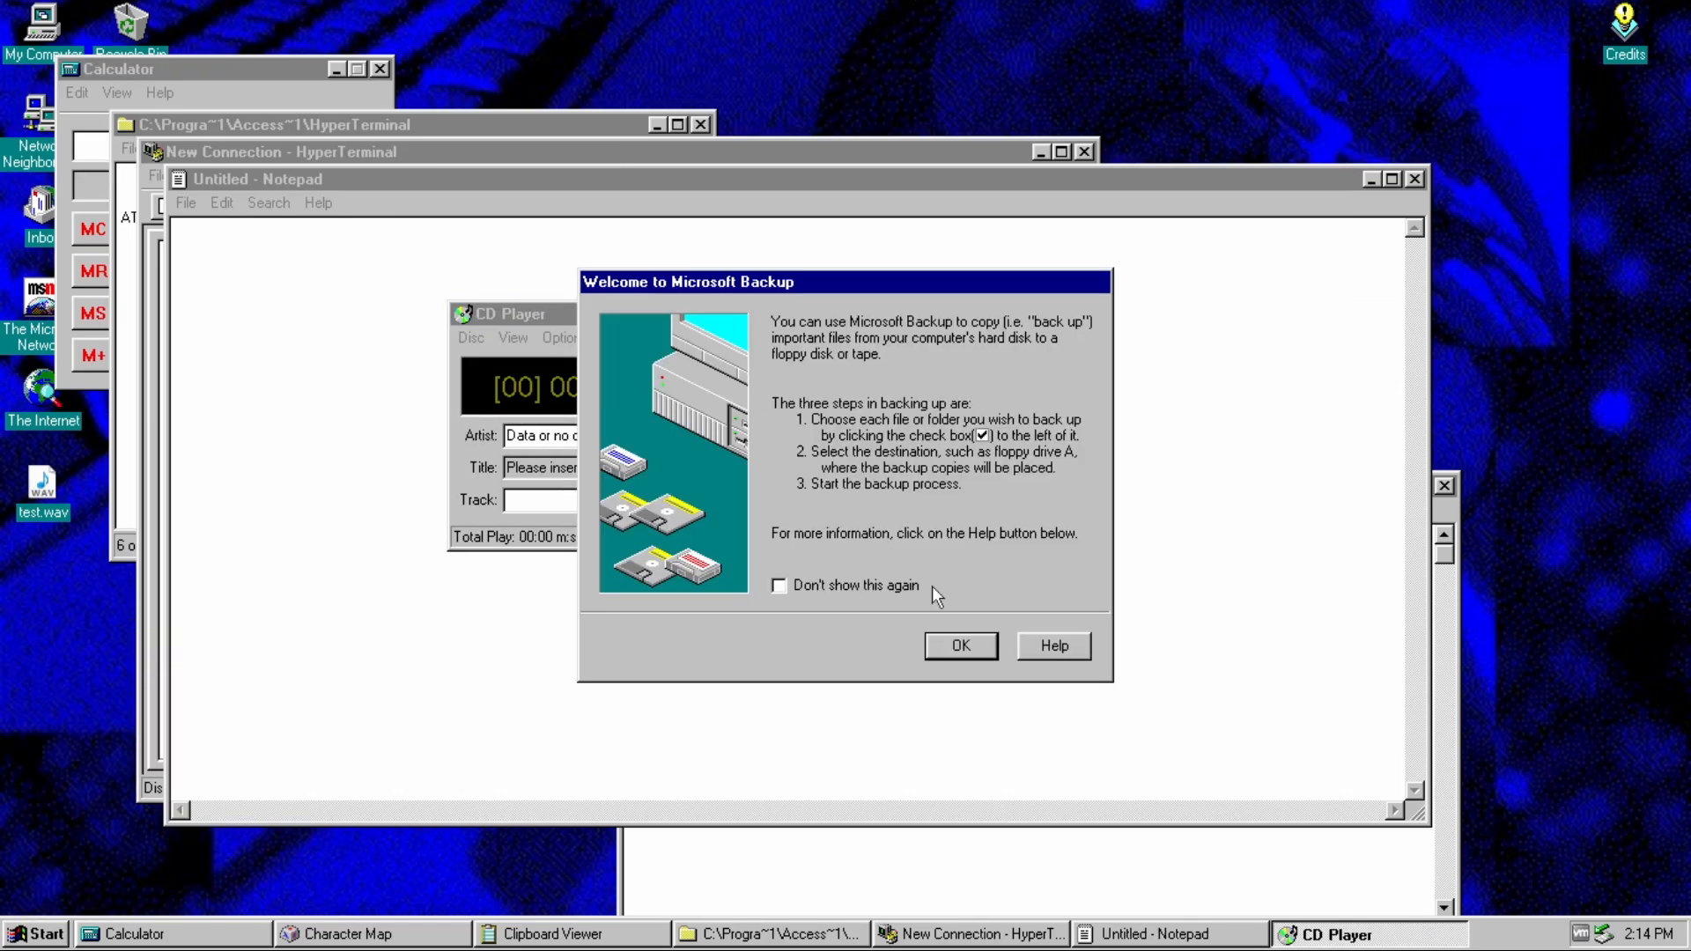
{"action": "left_click", "coordinate": [958, 645]}
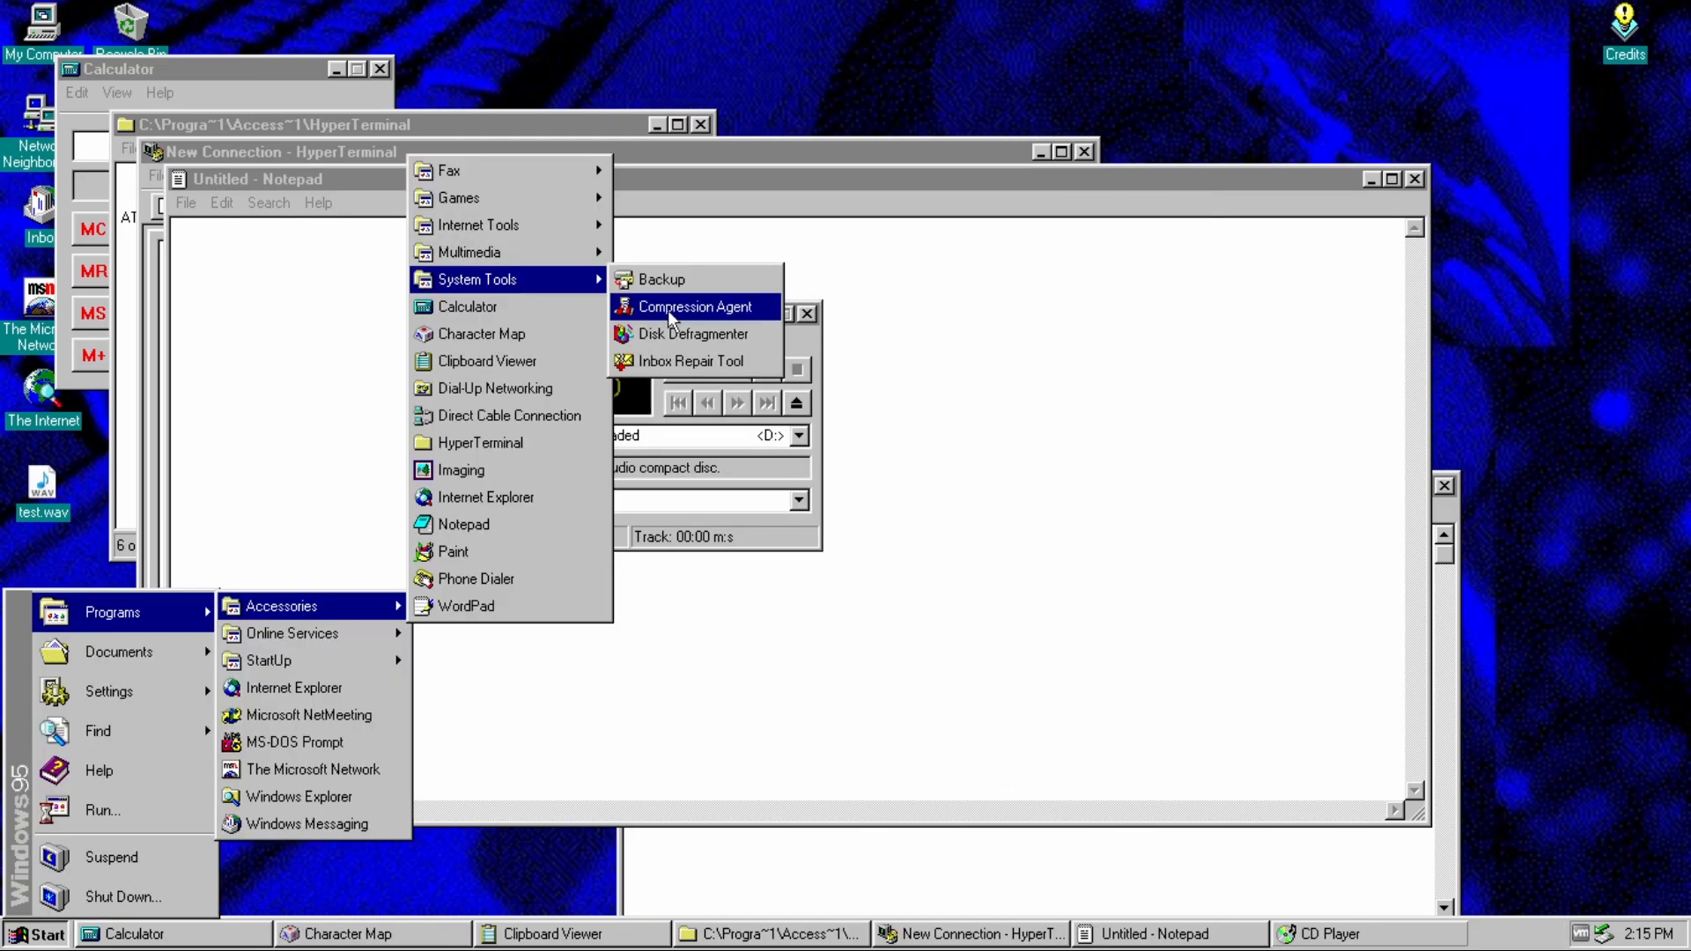
{"action": "left_click", "coordinate": [699, 306]}
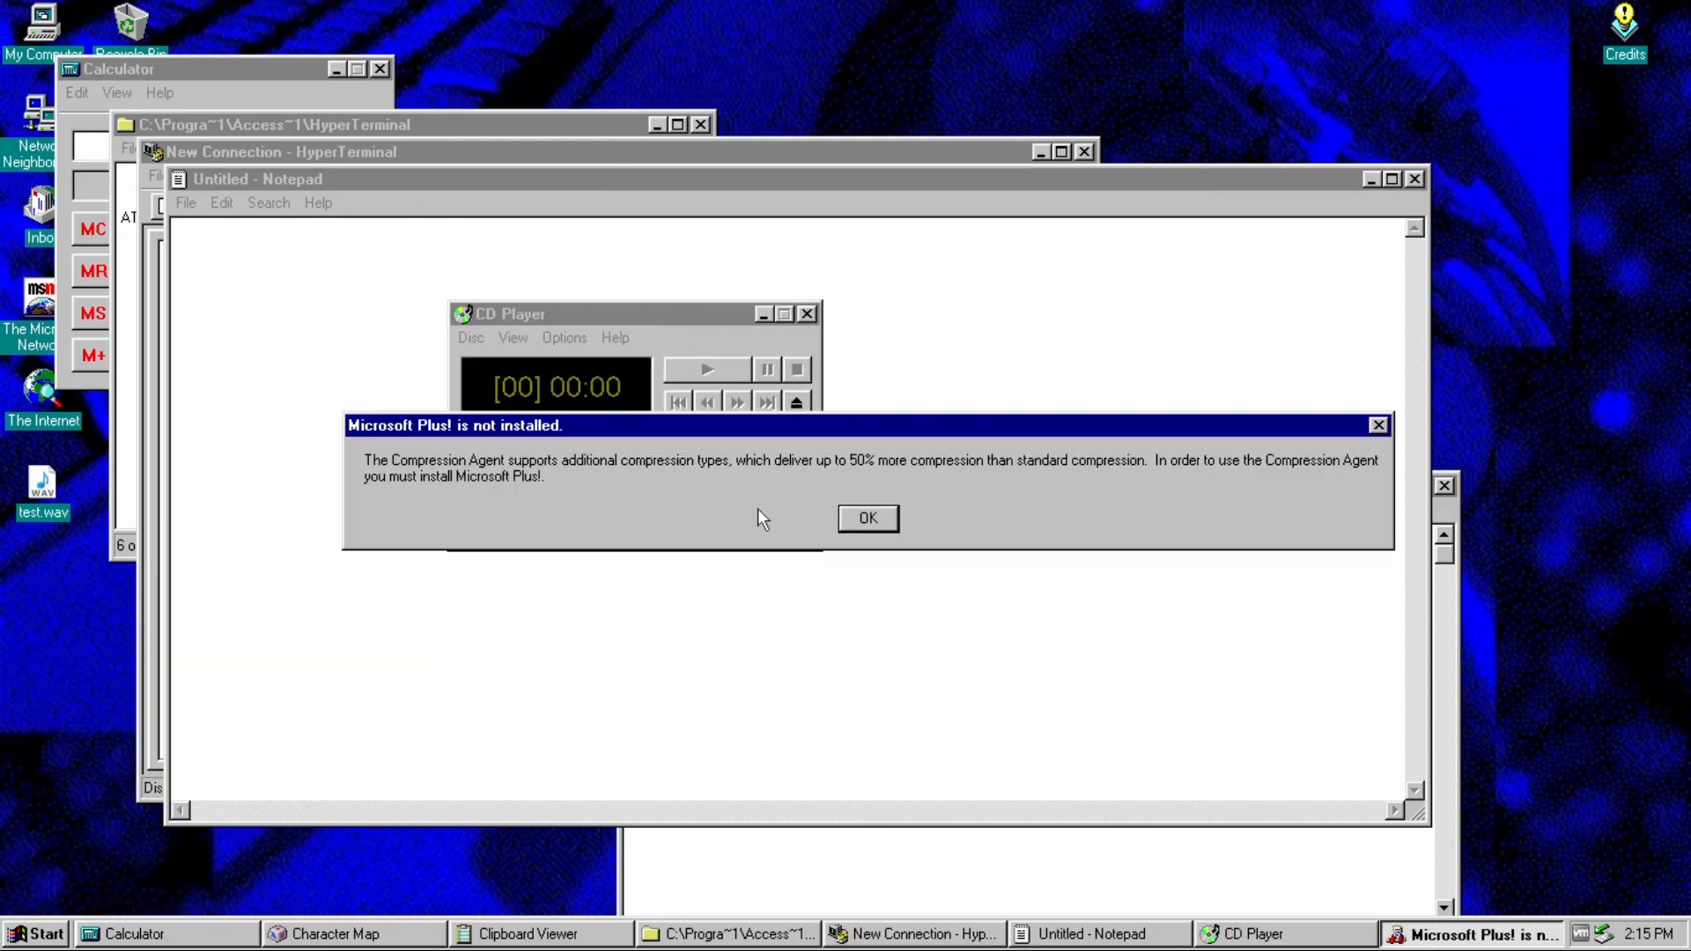
{"action": "left_click", "coordinate": [867, 518]}
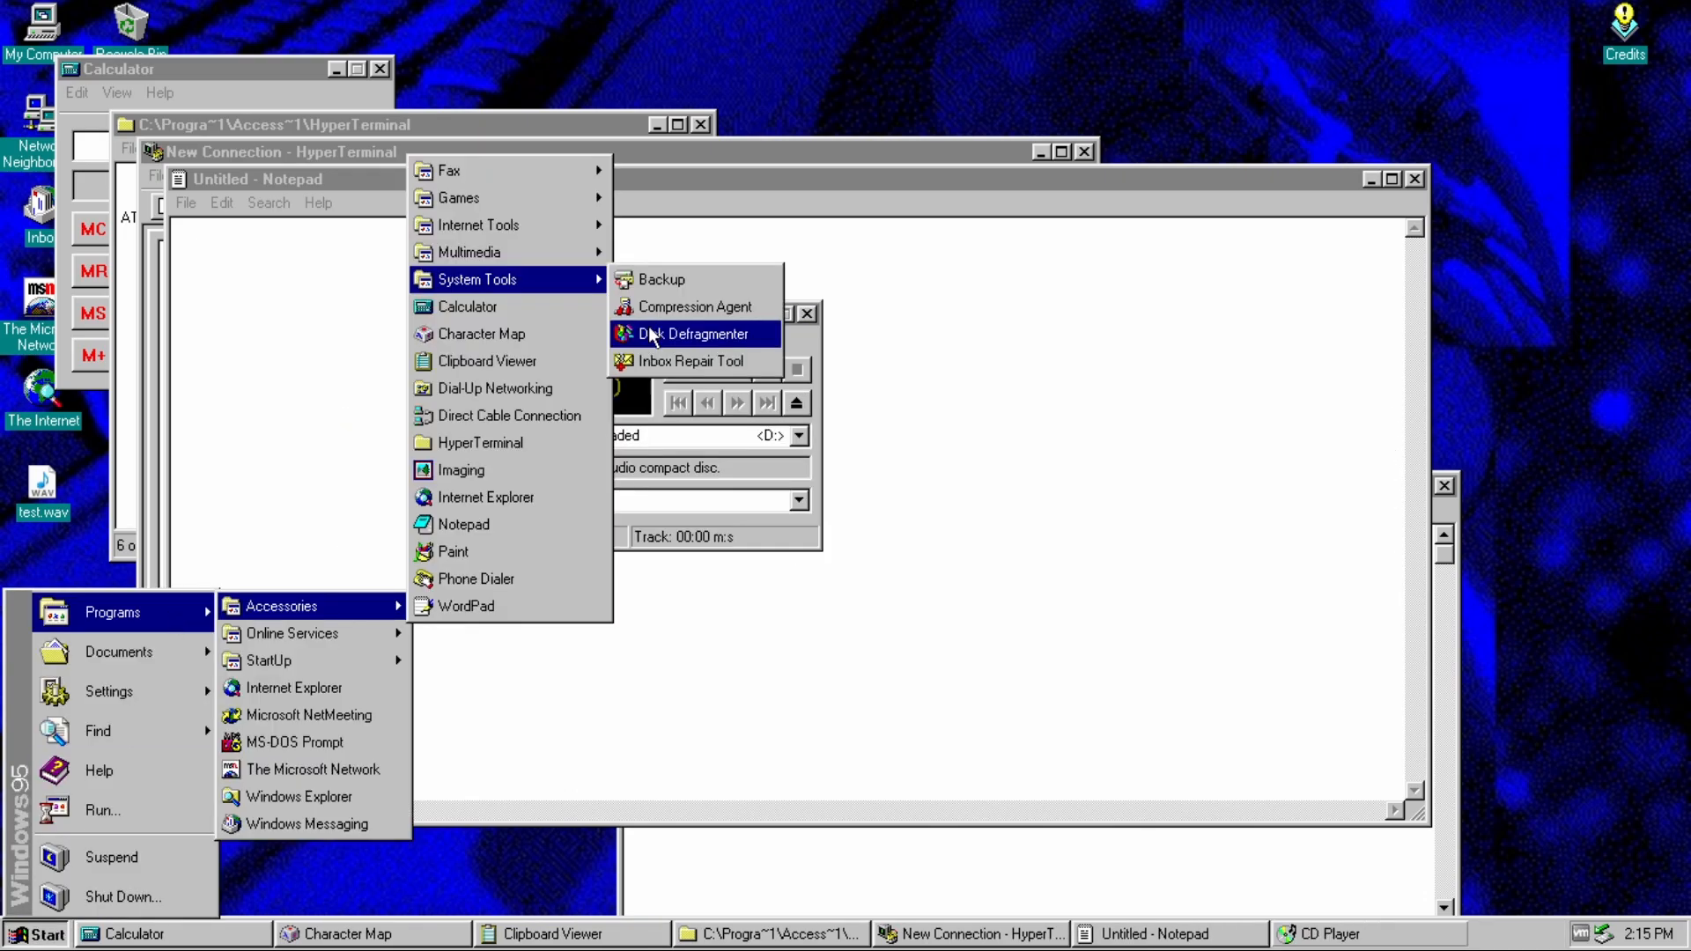
- Run Disk Defragmenter on Drive C, dismiss its locked-drive error, then try the Inbox Repair Tool
{"action": "left_click", "coordinate": [692, 333]}
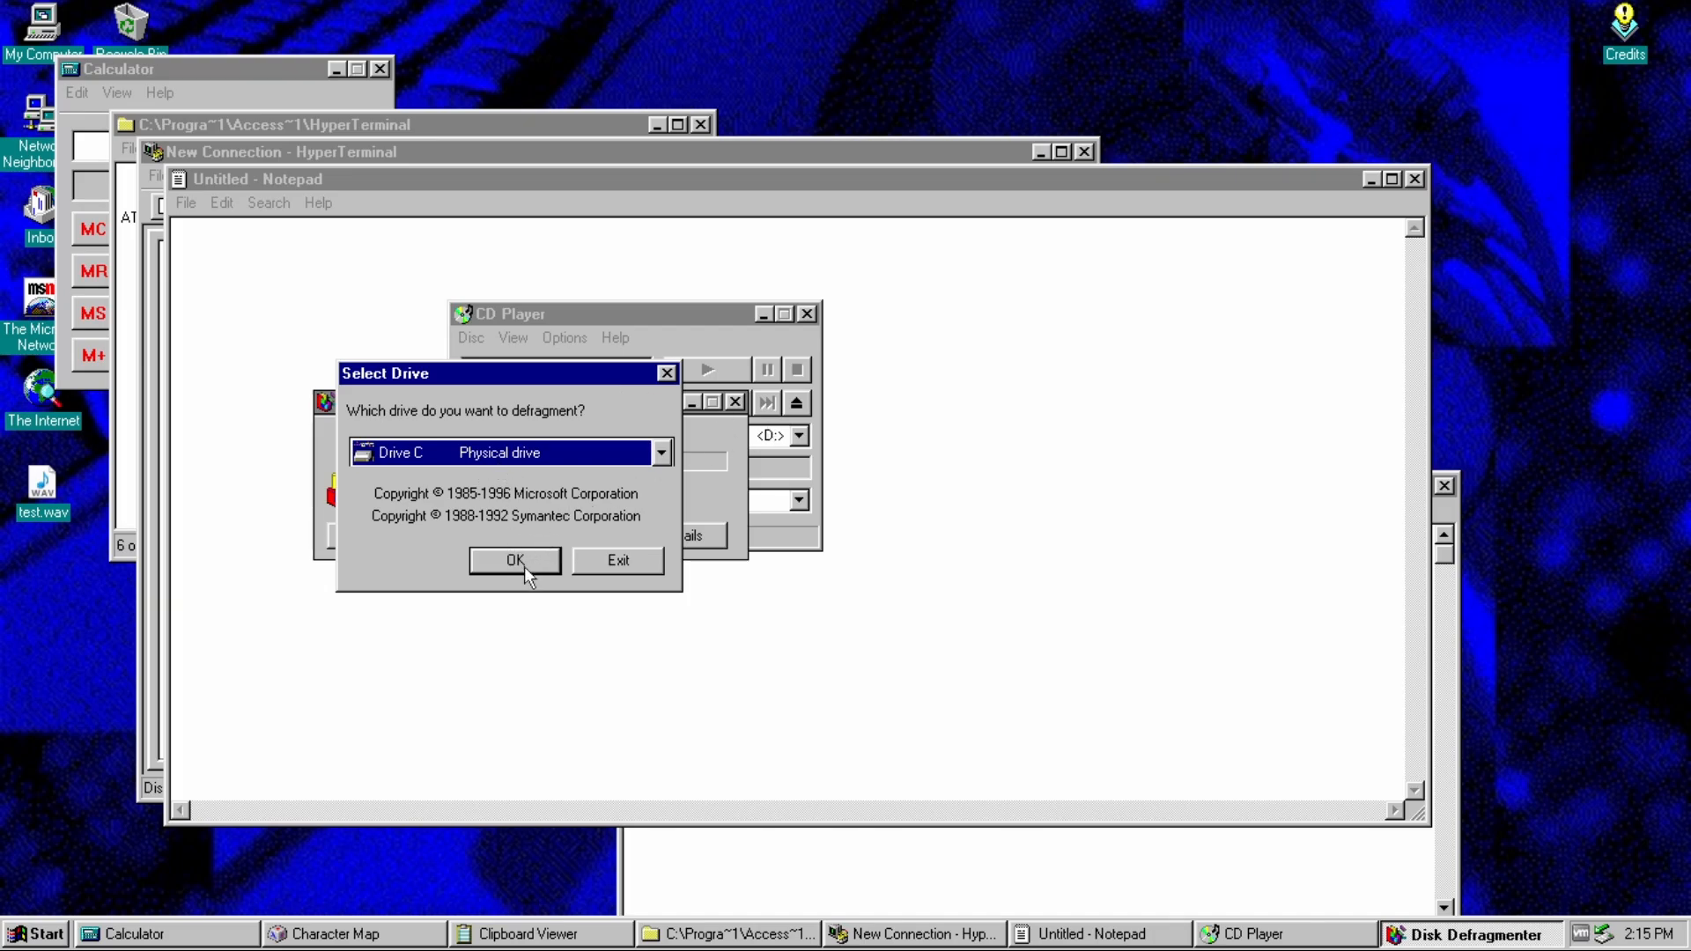
{"action": "left_click", "coordinate": [512, 560]}
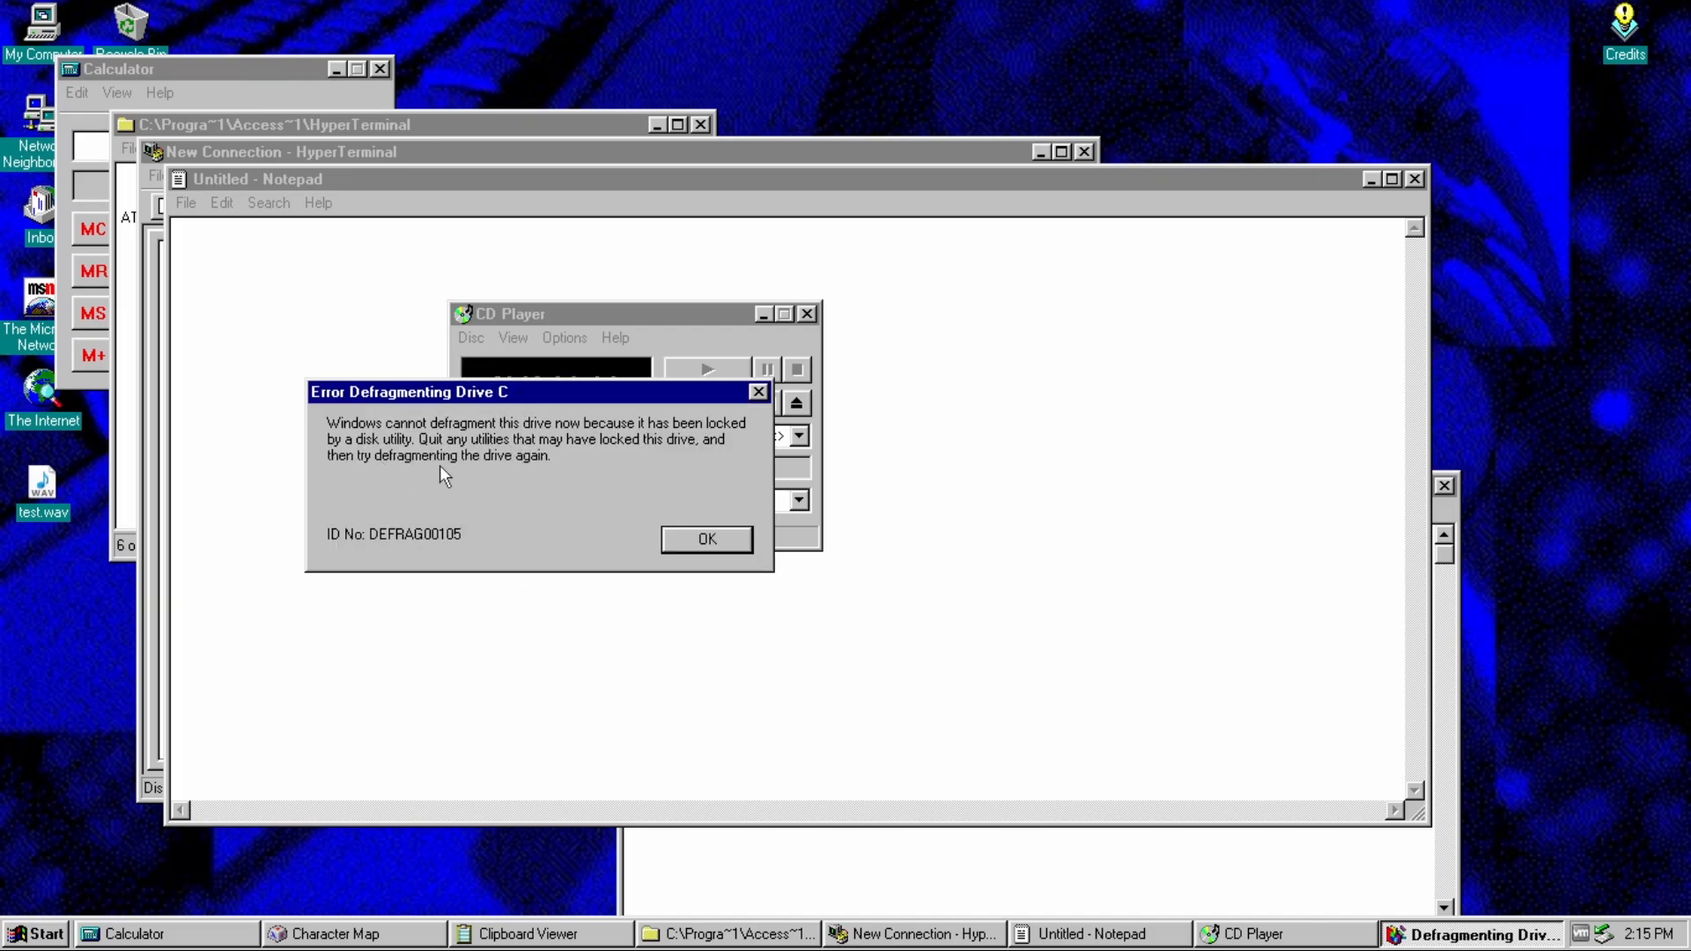
{"action": "left_click", "coordinate": [704, 539]}
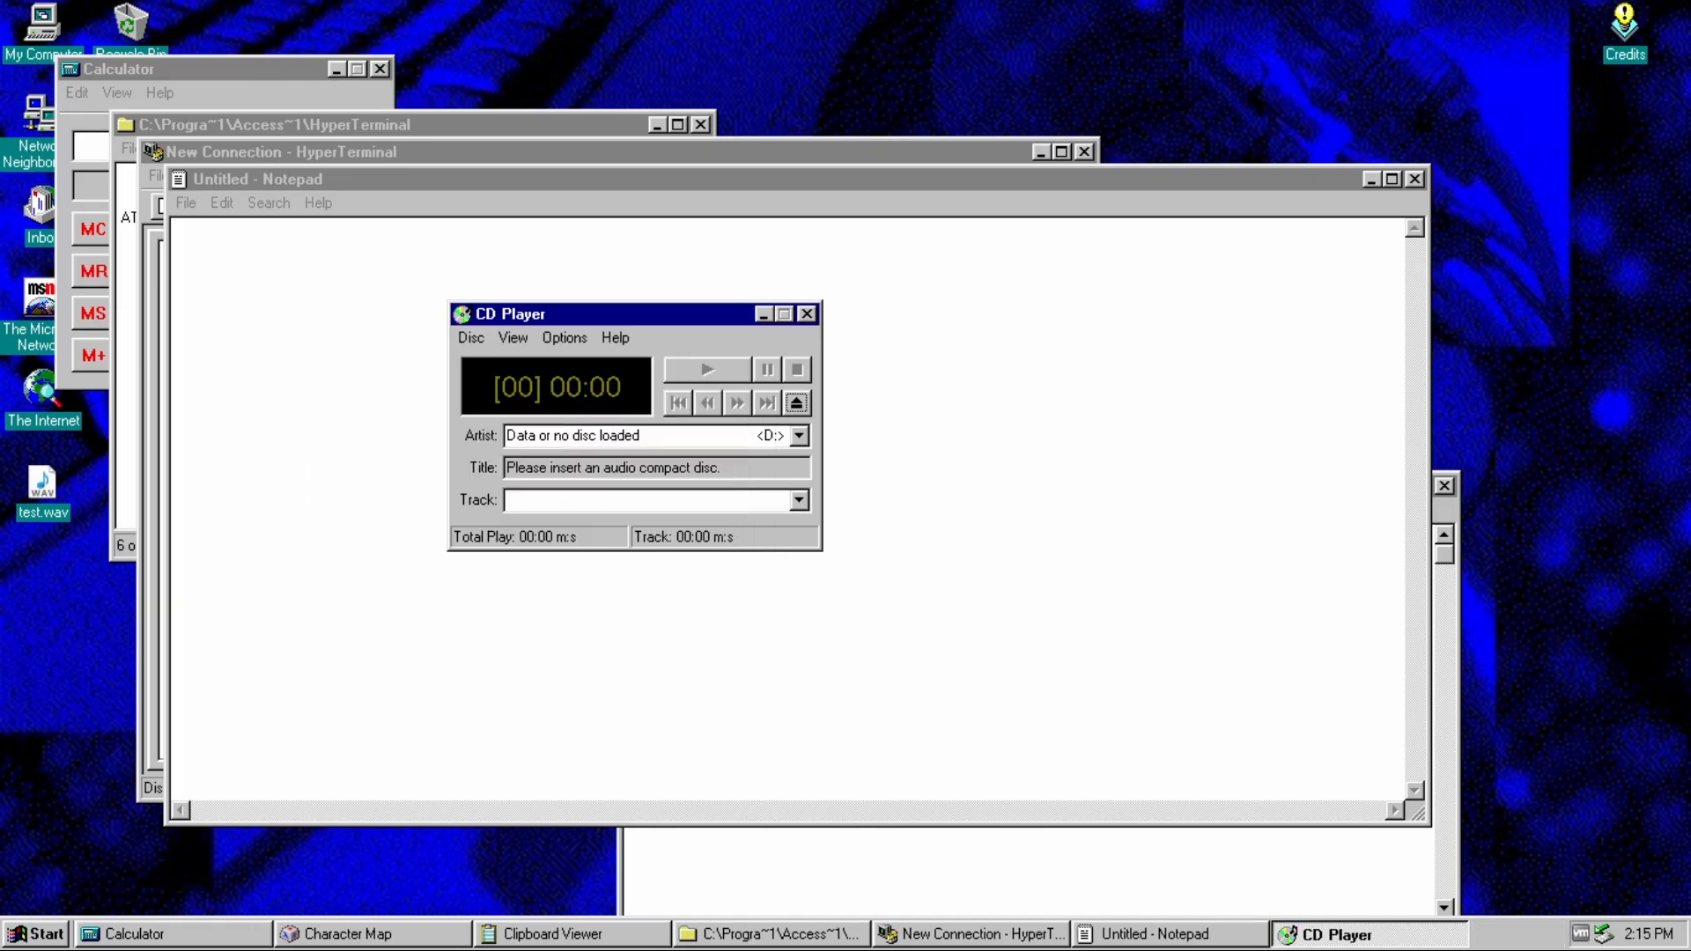
{"action": "mouse_move", "coordinate": [696, 361]}
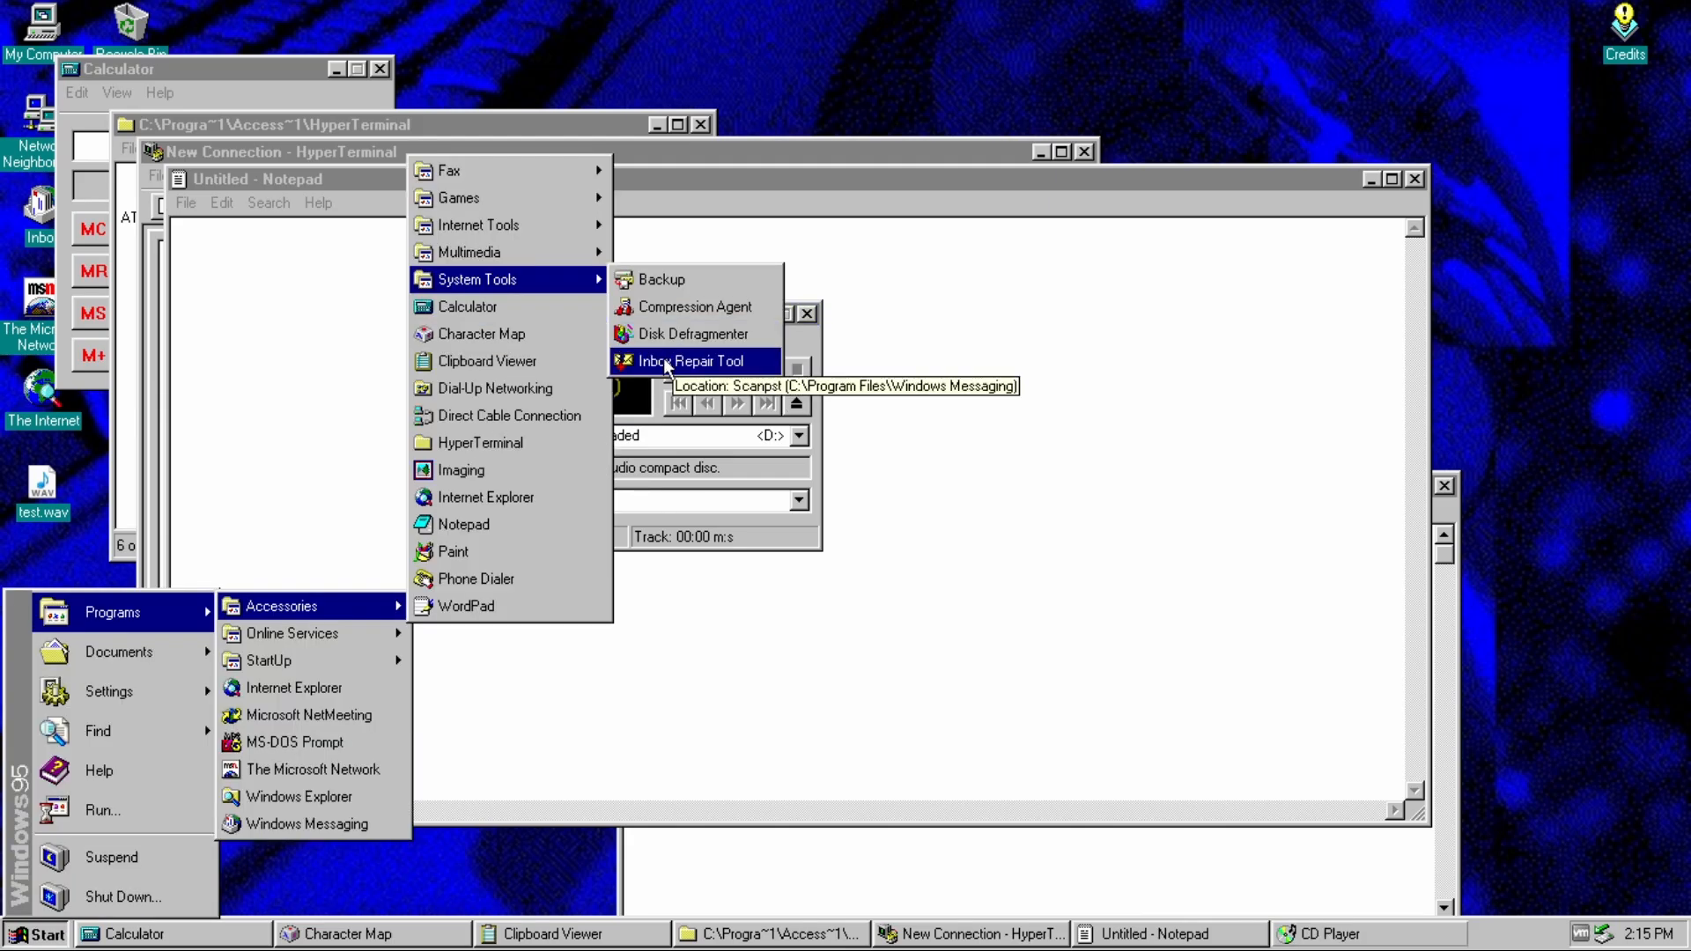
{"action": "left_click", "coordinate": [692, 361]}
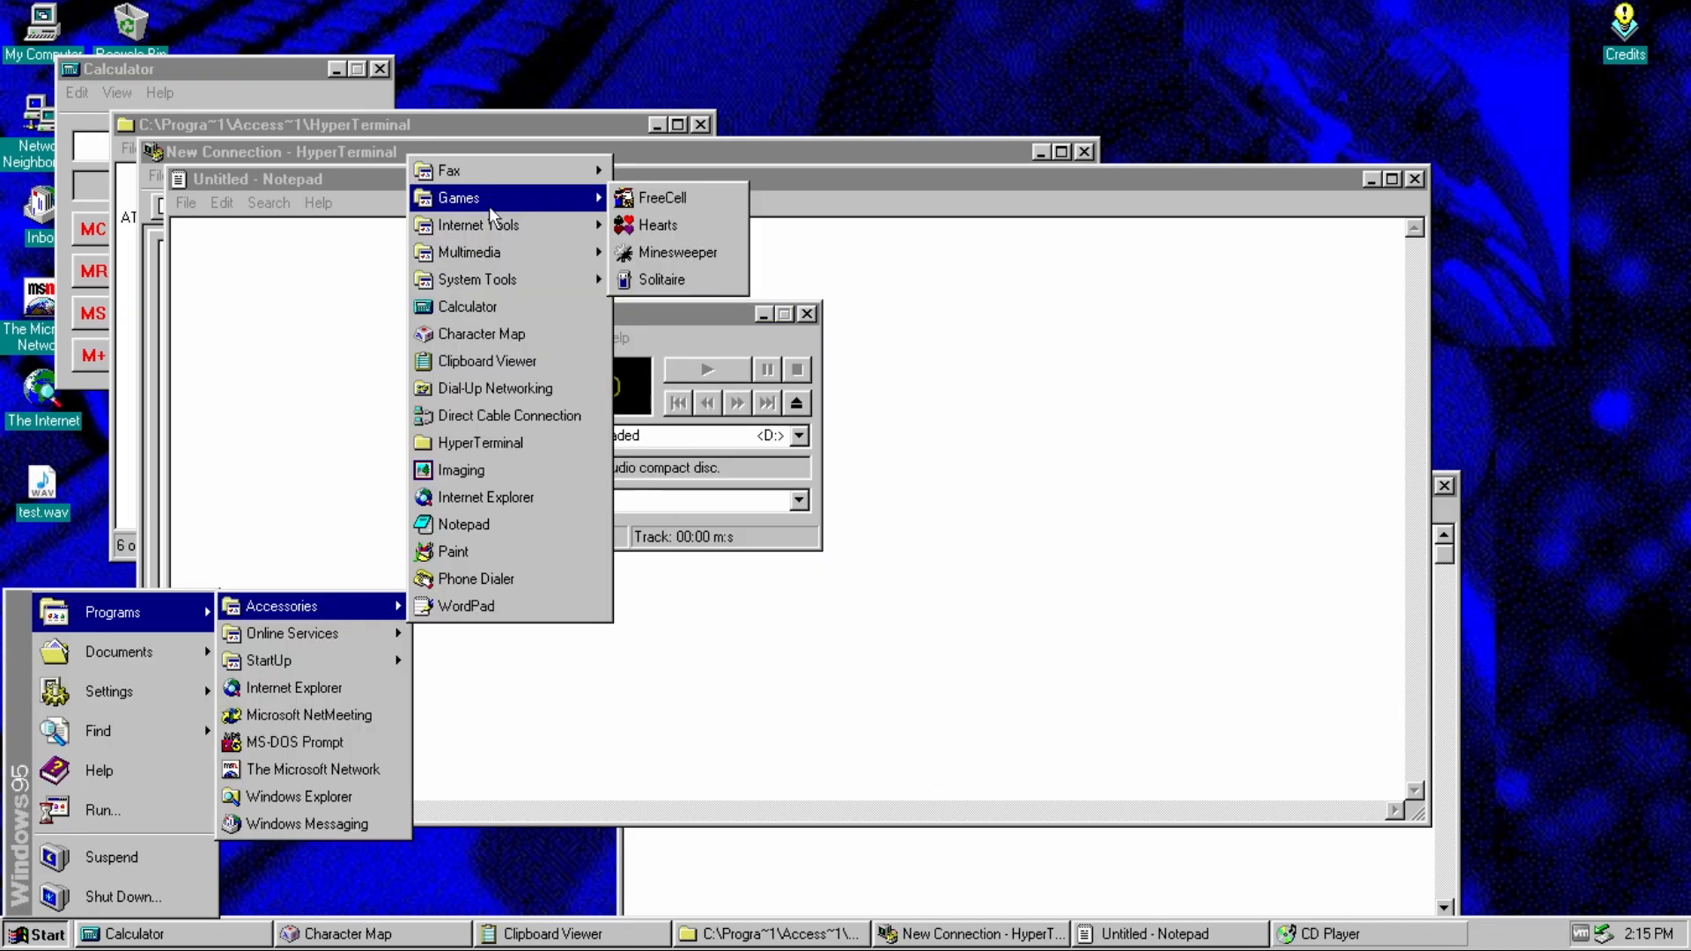
- Launch FreeCell and start a Hearts game with the player name 'toske'
{"action": "left_click", "coordinate": [661, 198]}
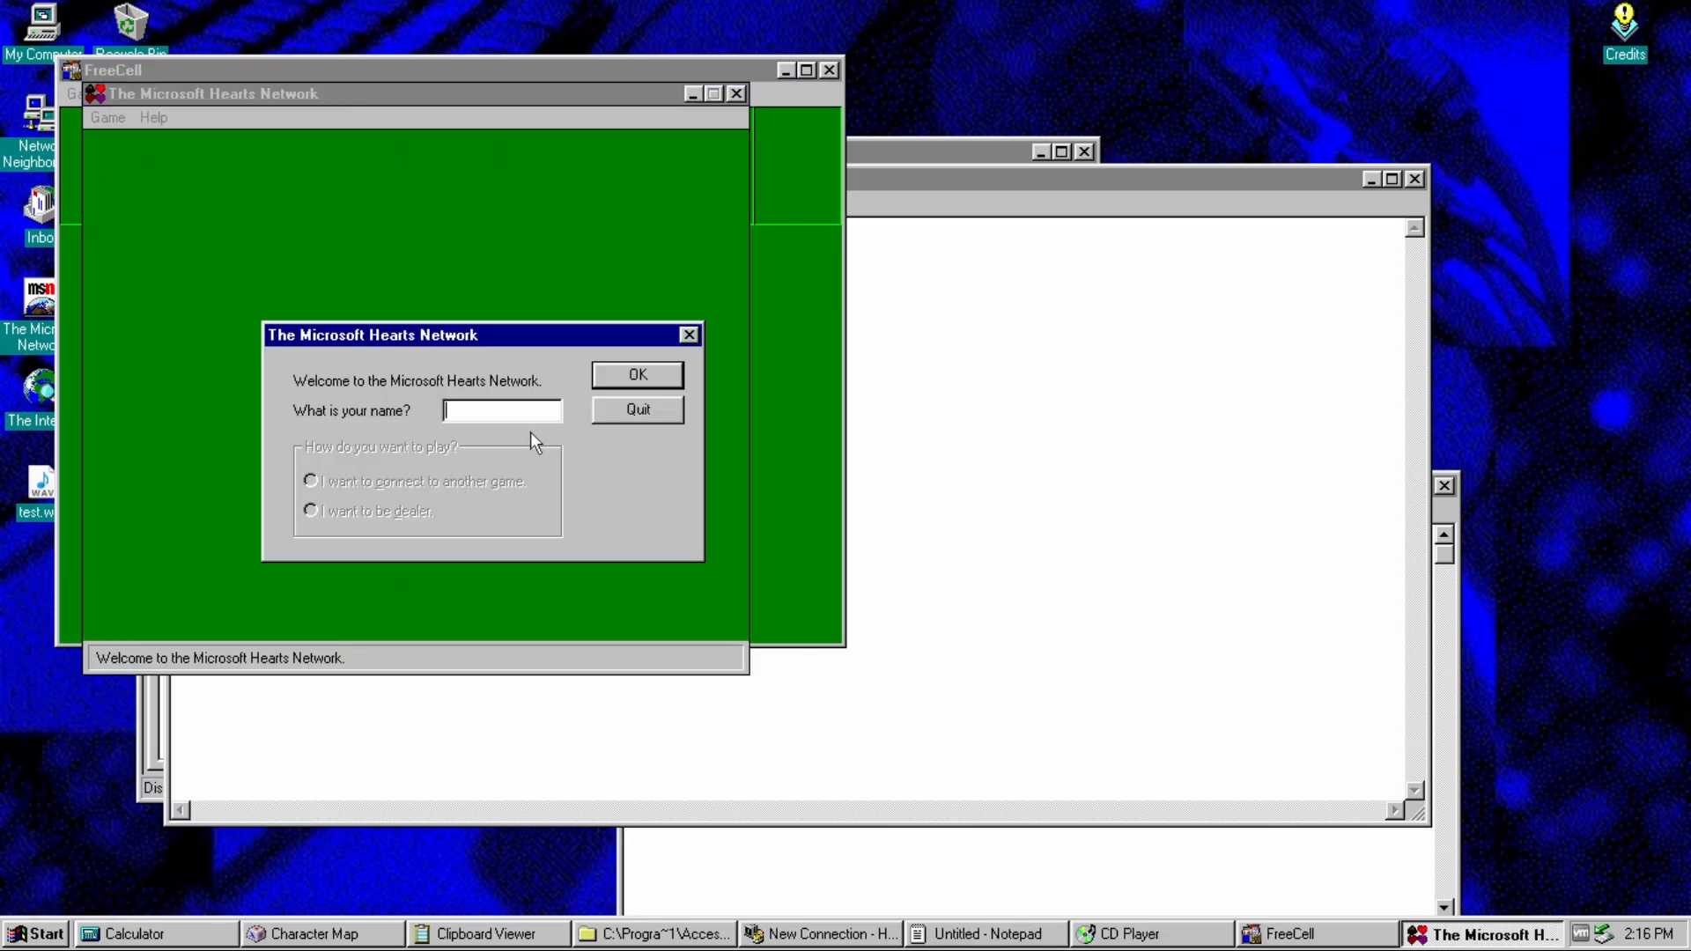
{"action": "type", "text": "tosken"}
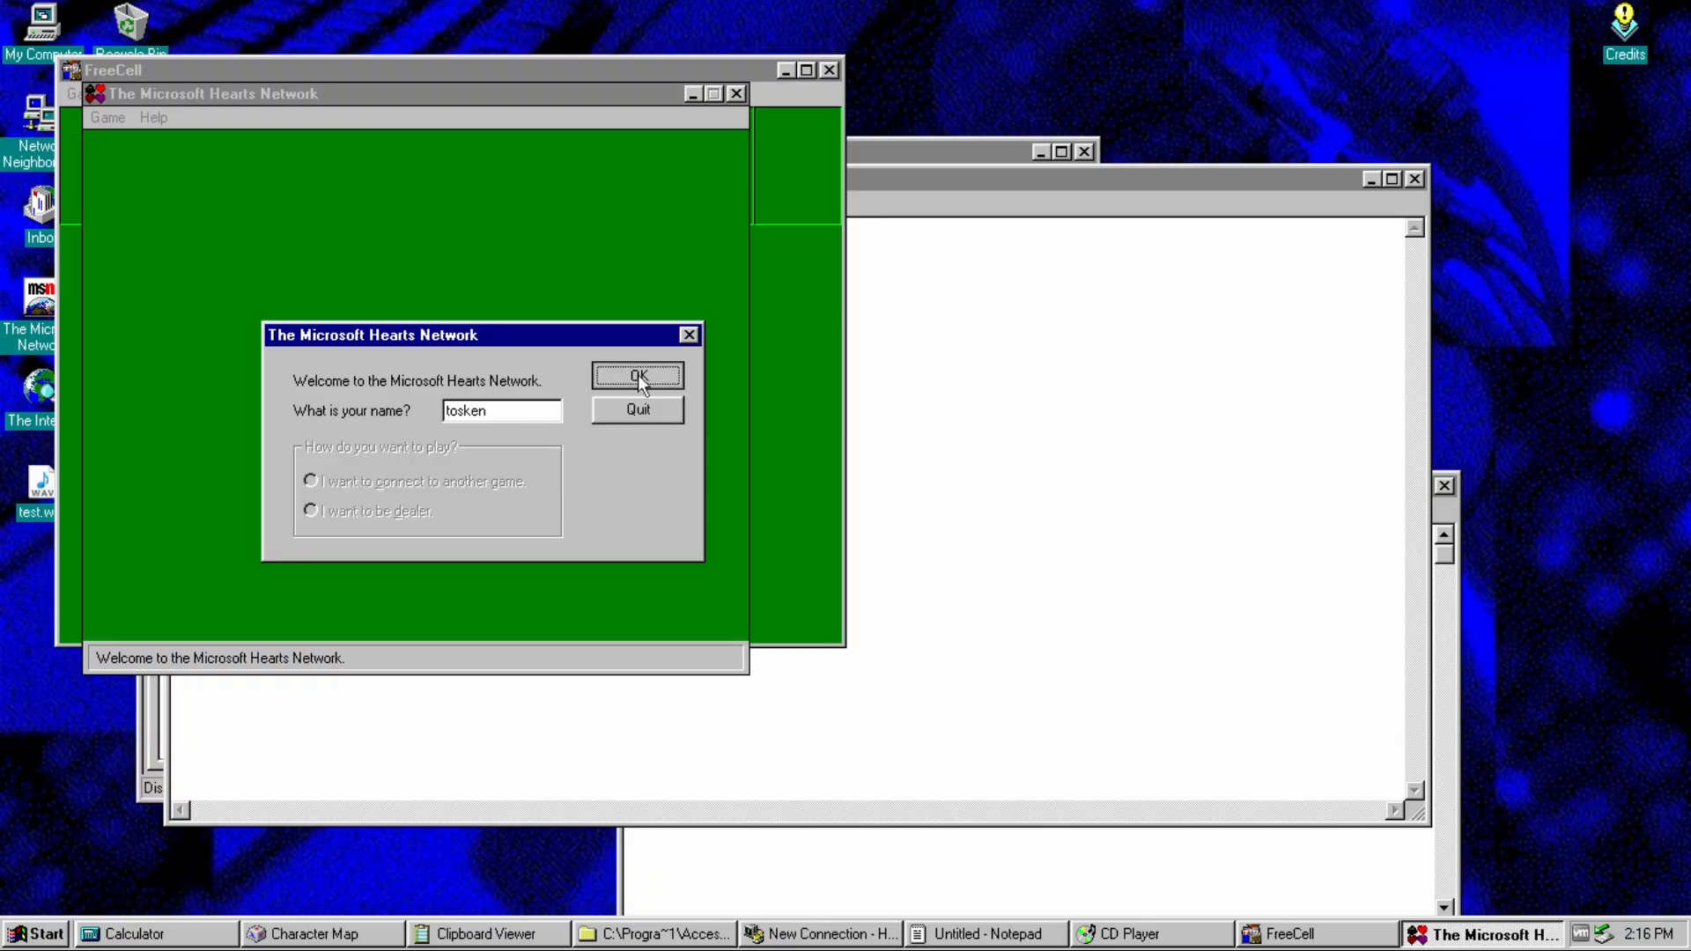
{"action": "left_click", "coordinate": [636, 375]}
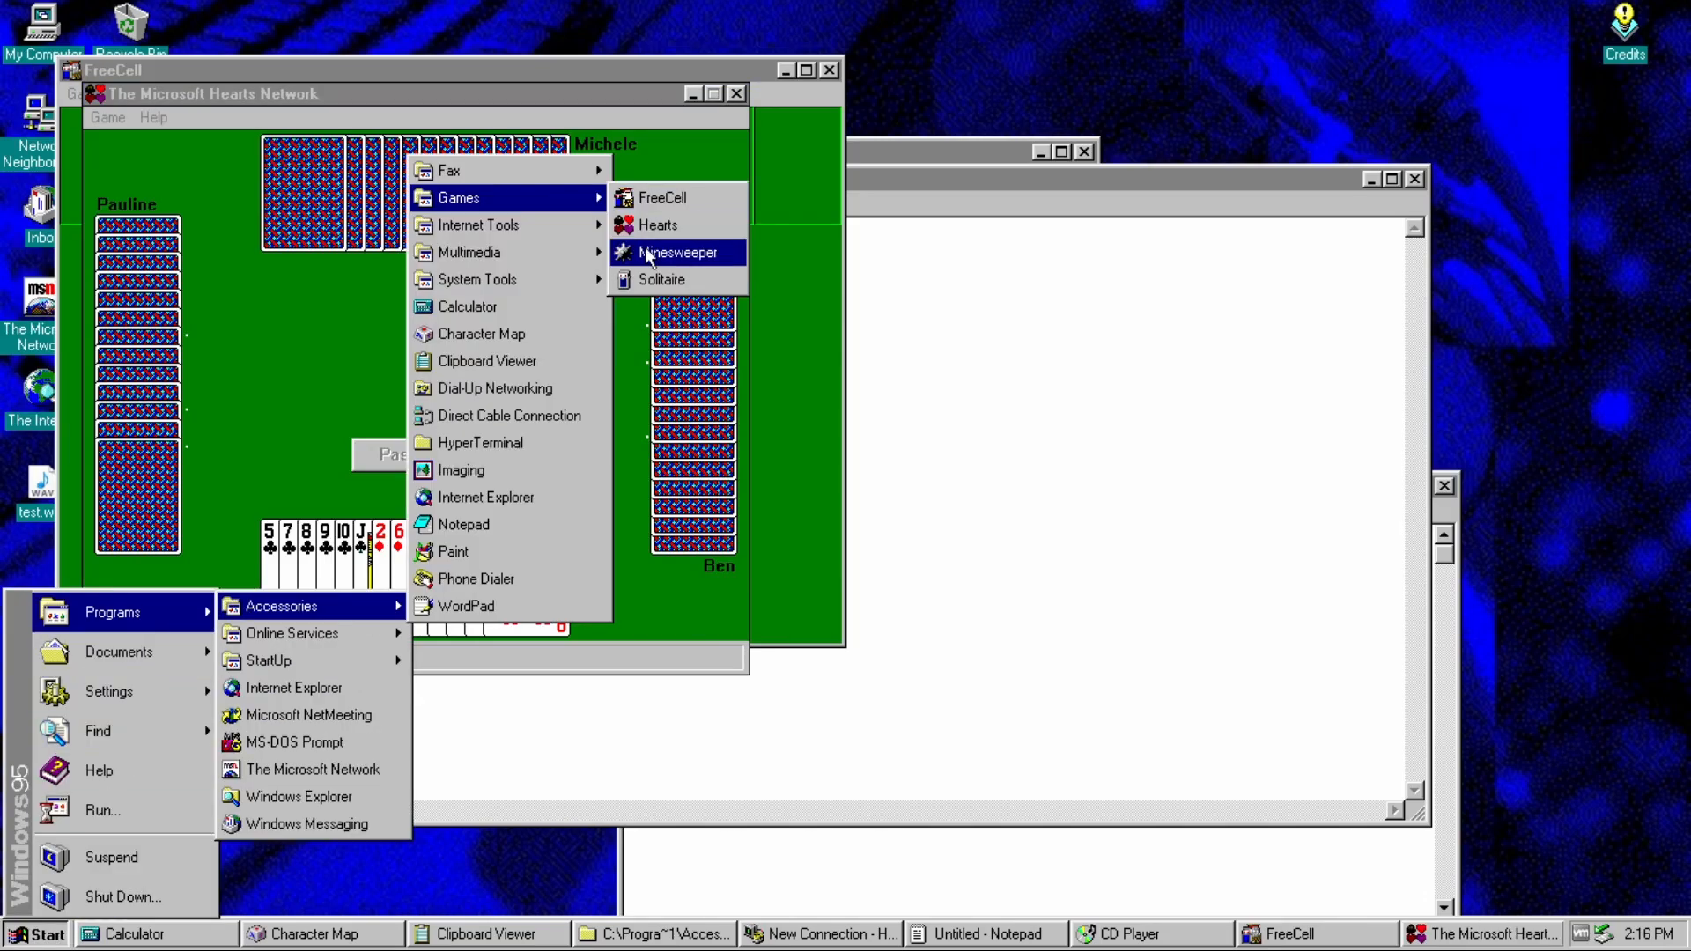
- Launch Minesweeper, move it toward the centre, uncover two squares, and dismiss the entry-point error
{"action": "left_click", "coordinate": [676, 251]}
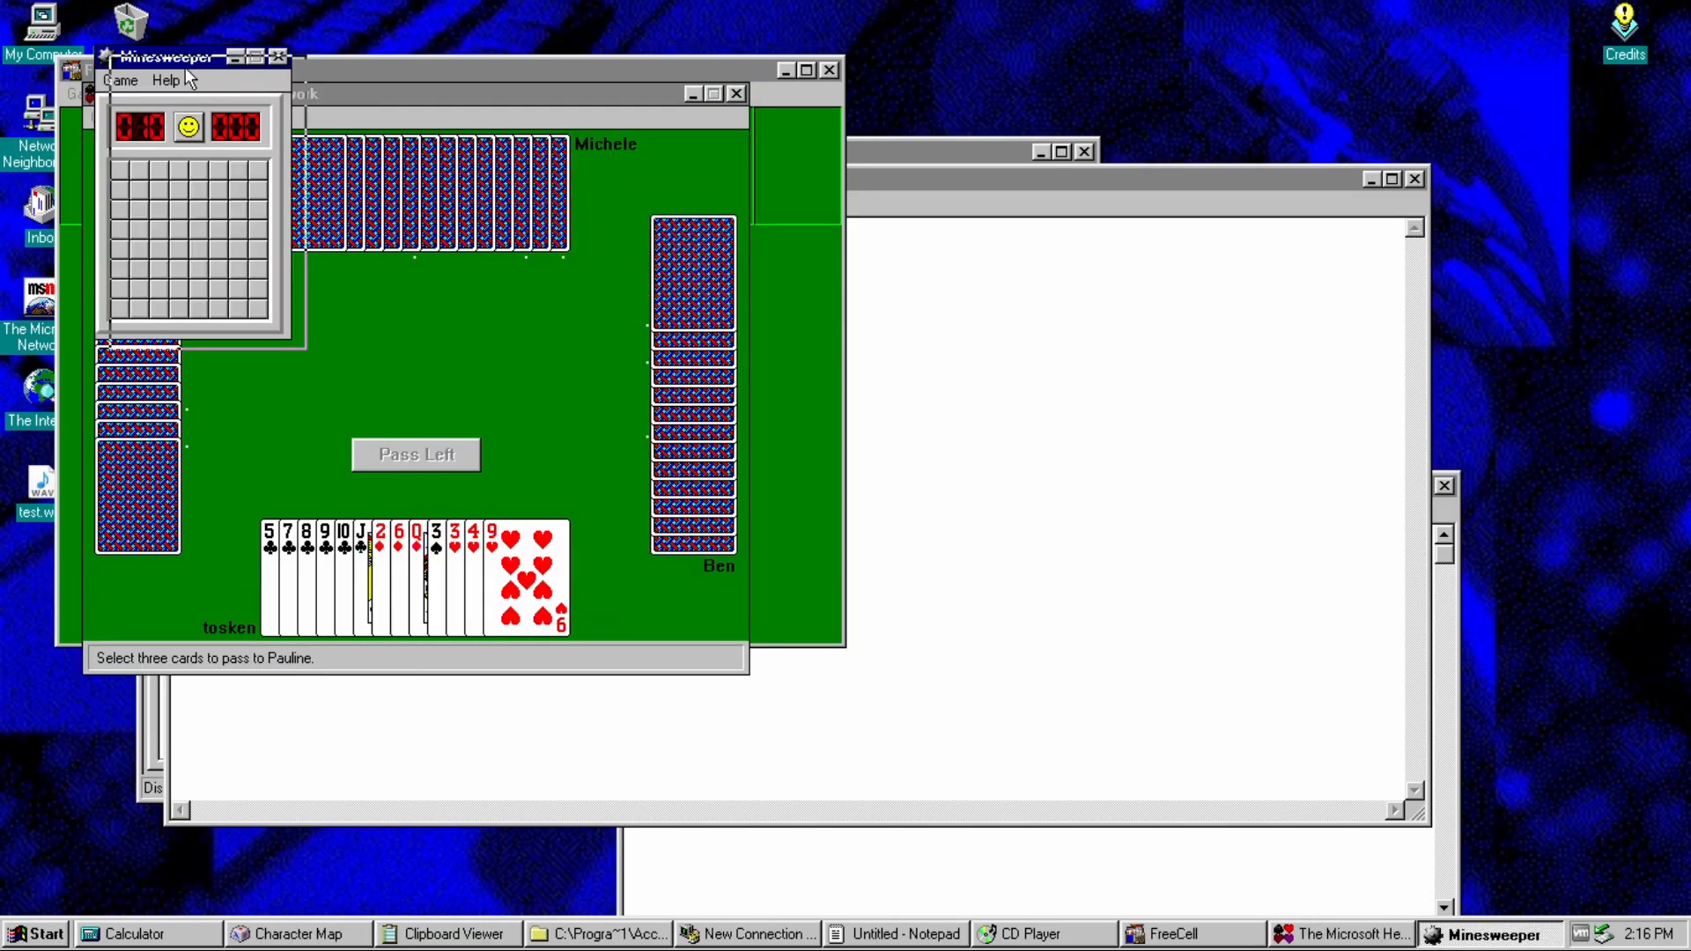
{"action": "left_click_drag", "start_coordinate": [162, 57], "coordinate": [738, 275]}
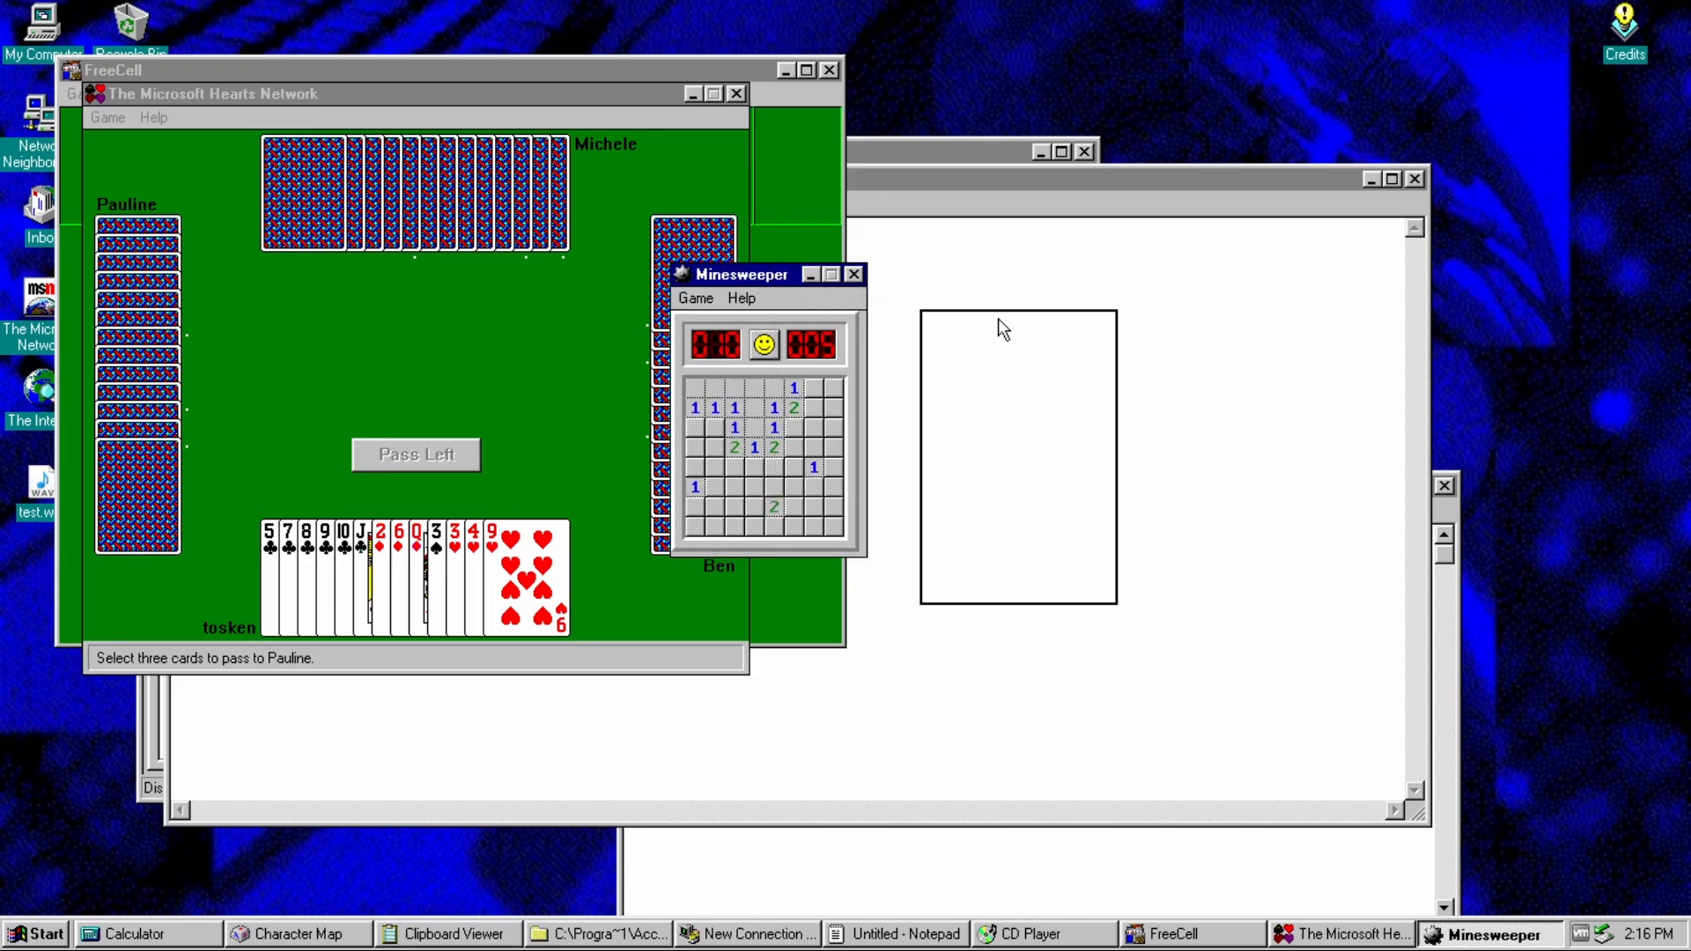
{"action": "left_click_drag", "start_coordinate": [738, 275], "coordinate": [986, 322]}
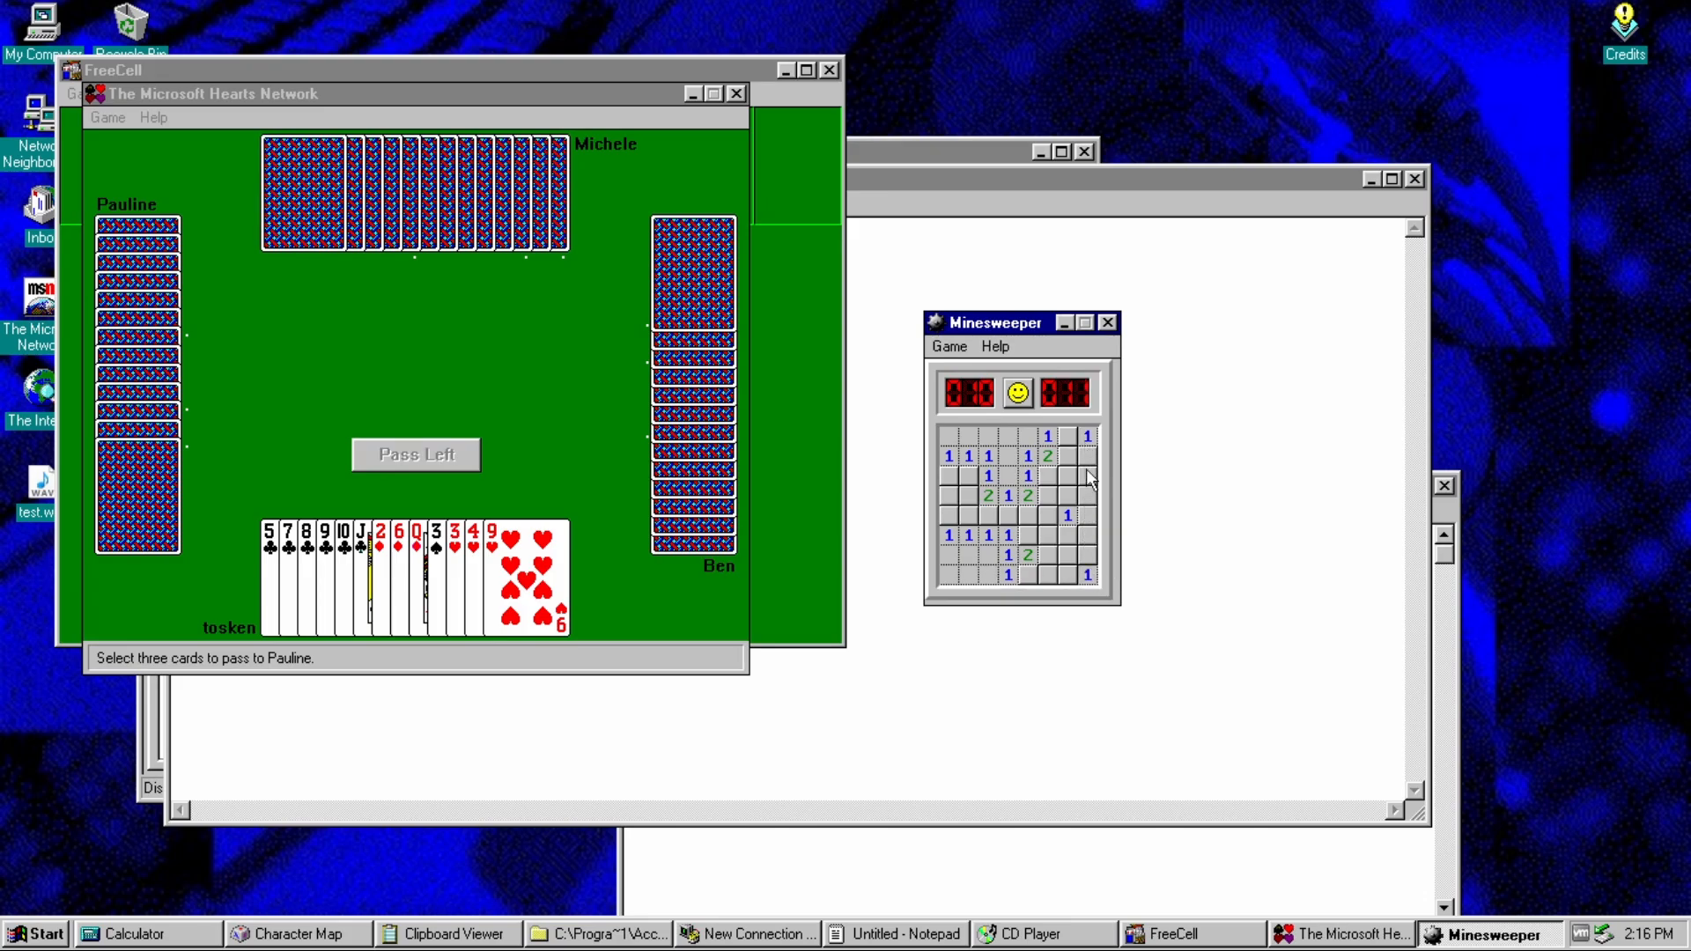
{"action": "left_click", "coordinate": [947, 500]}
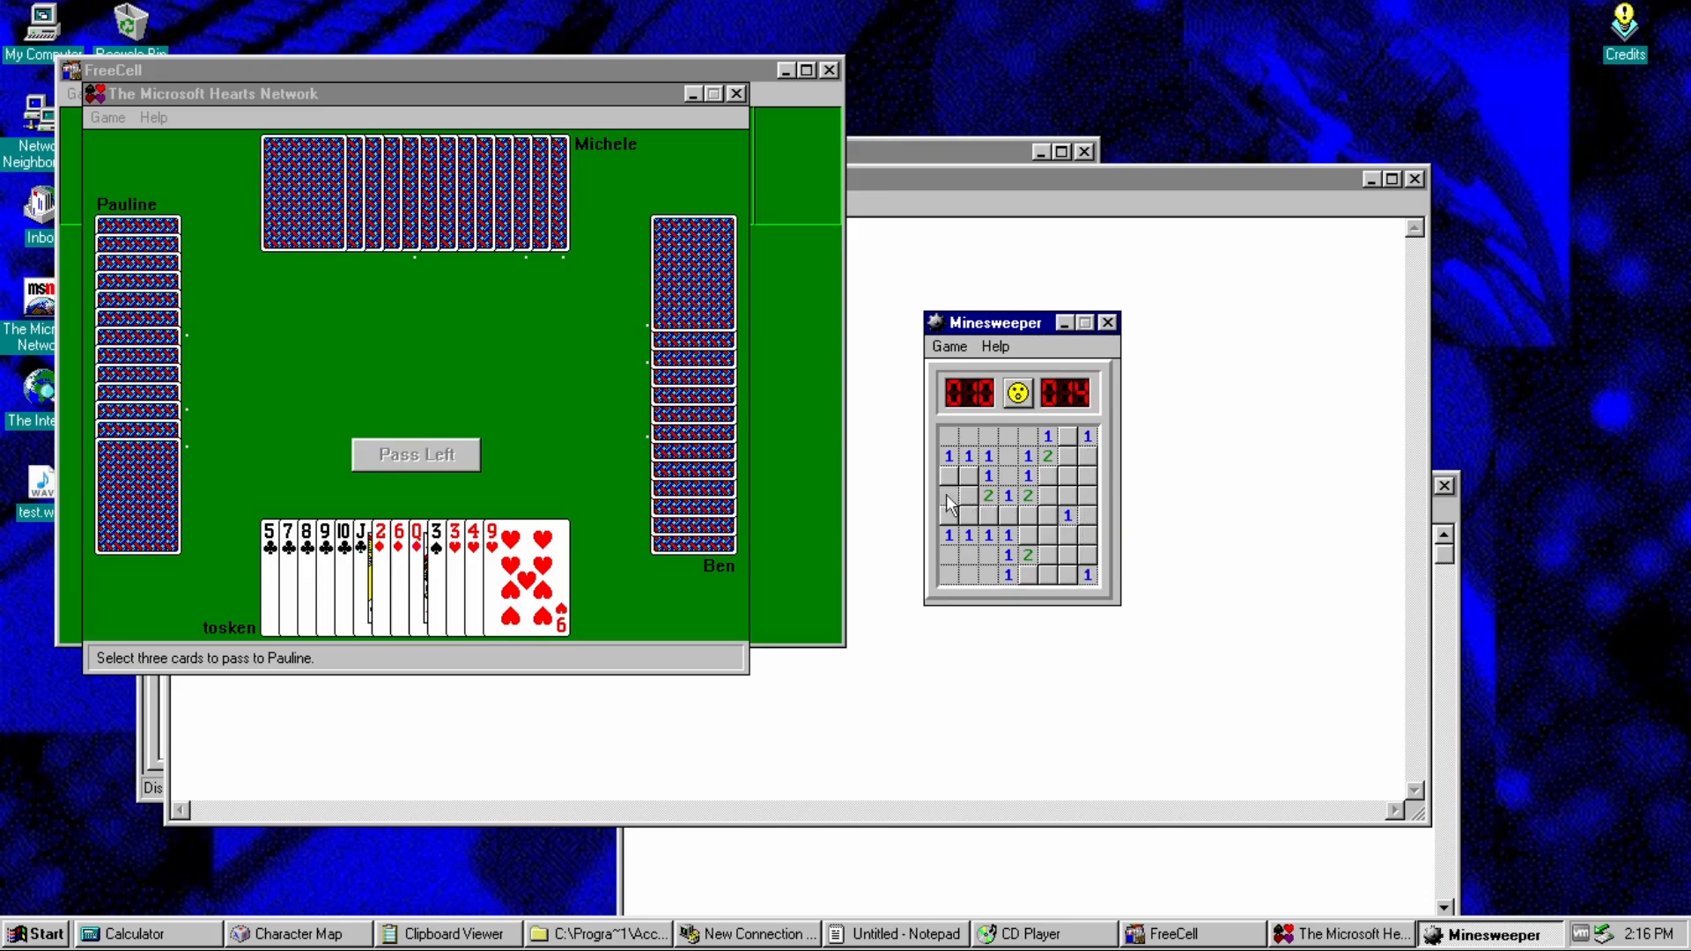
{"action": "left_click", "coordinate": [993, 347]}
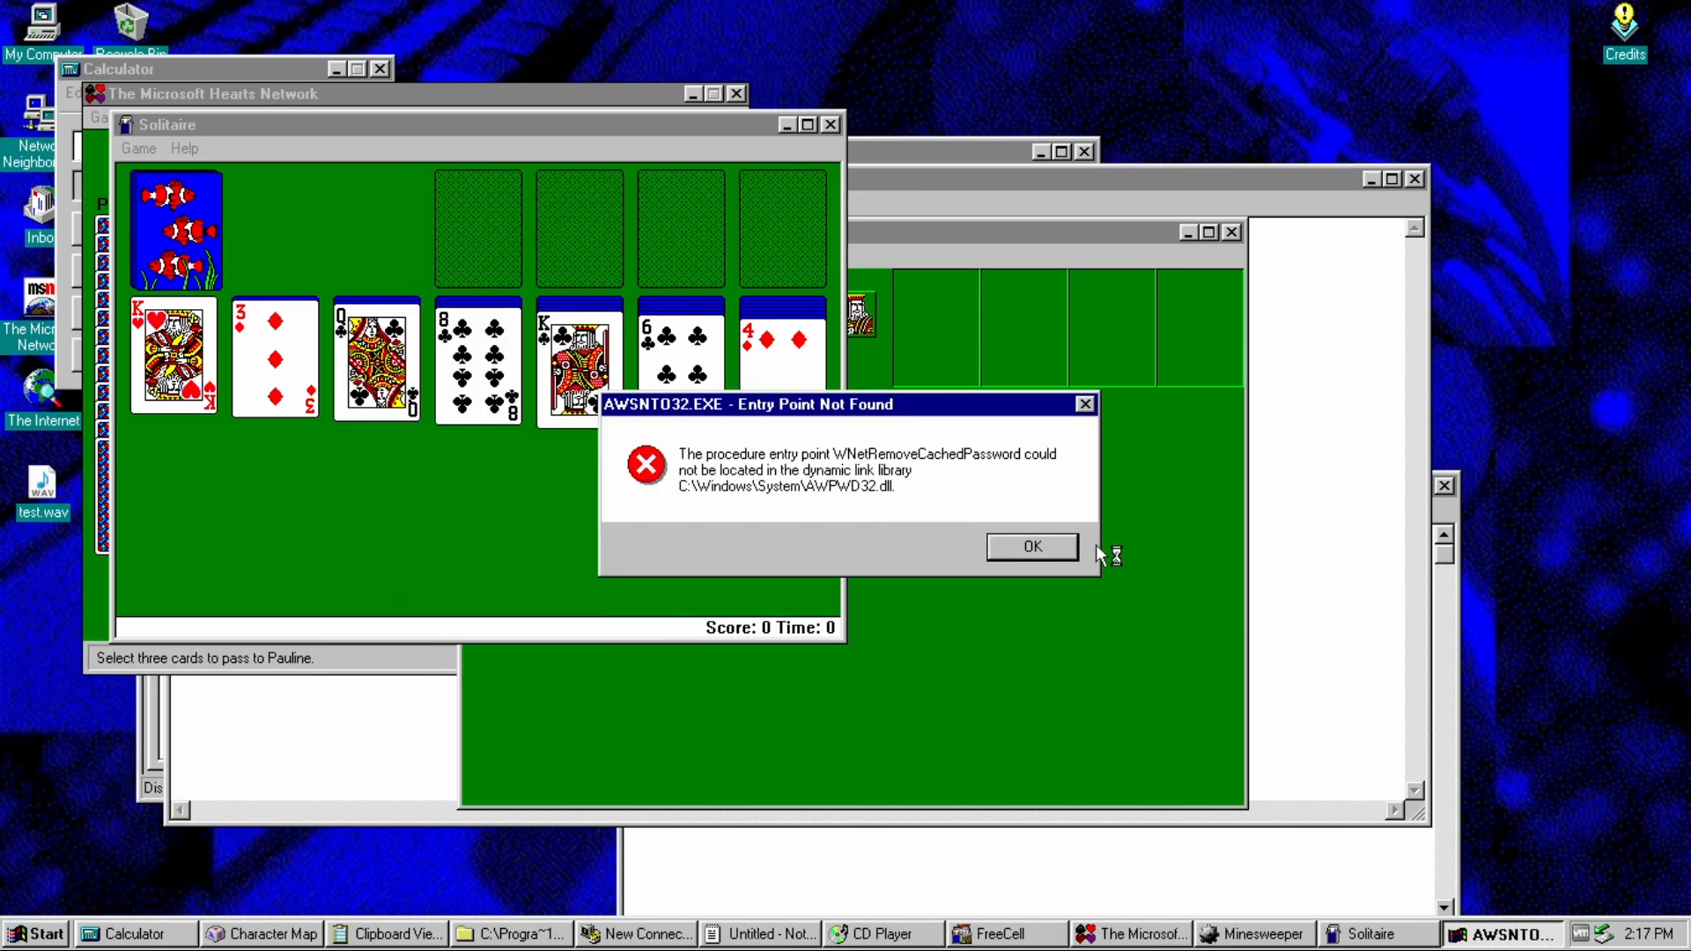
{"action": "left_click", "coordinate": [1030, 546]}
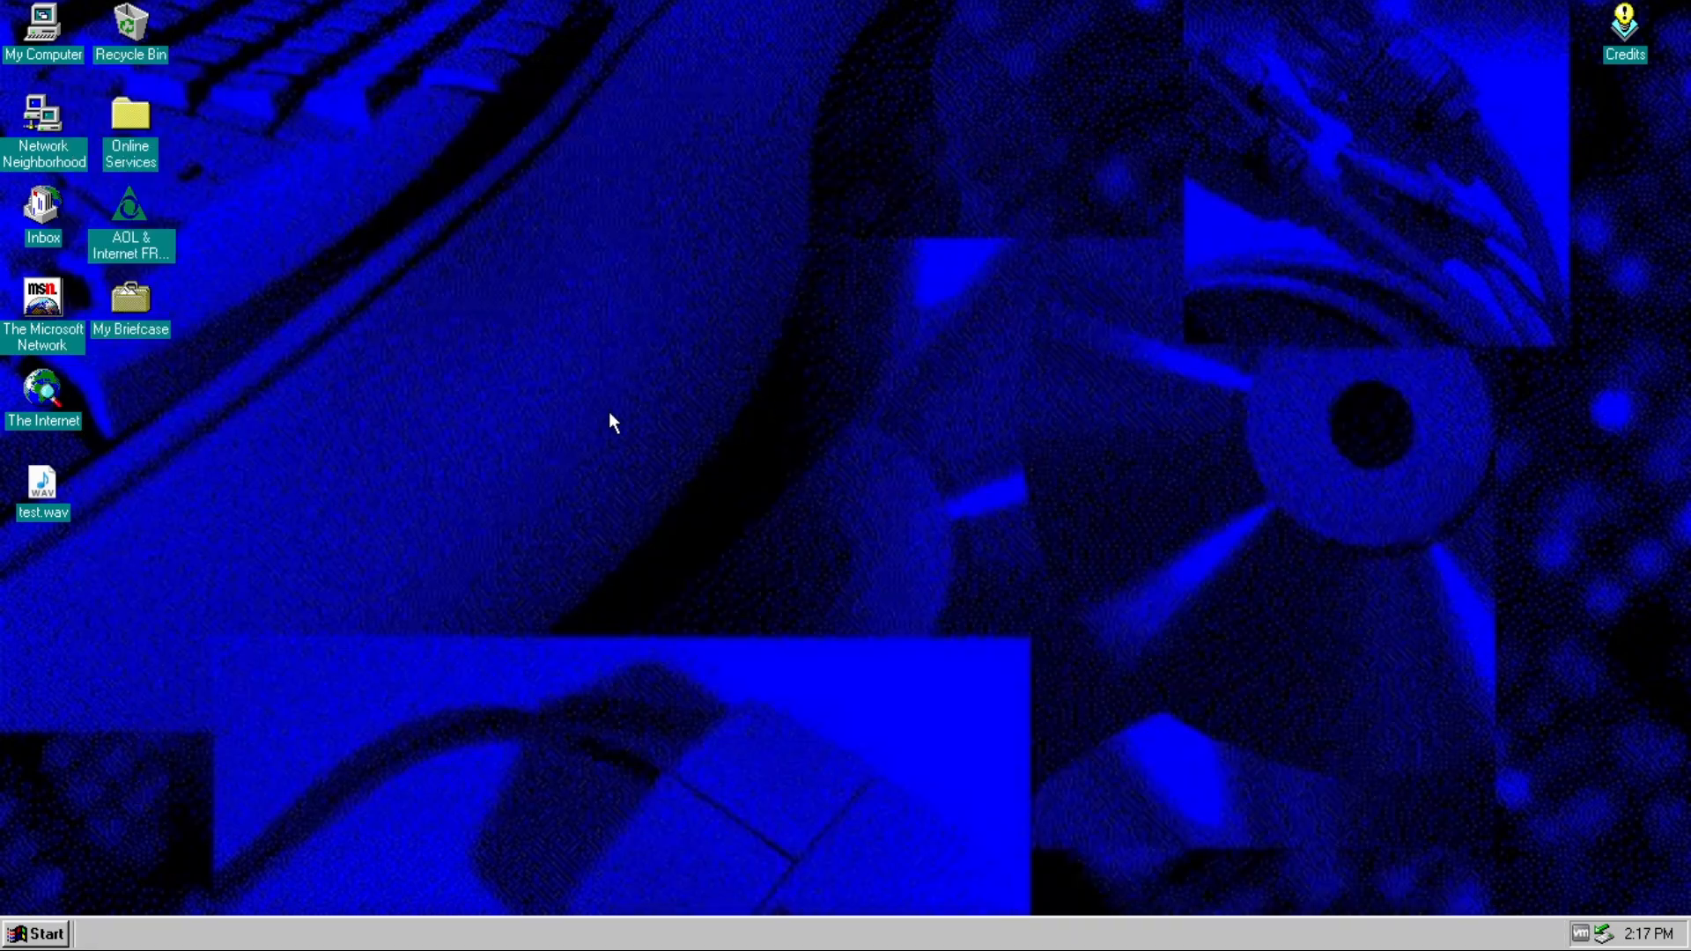
{"action": "mouse_move", "coordinate": [562, 352]}
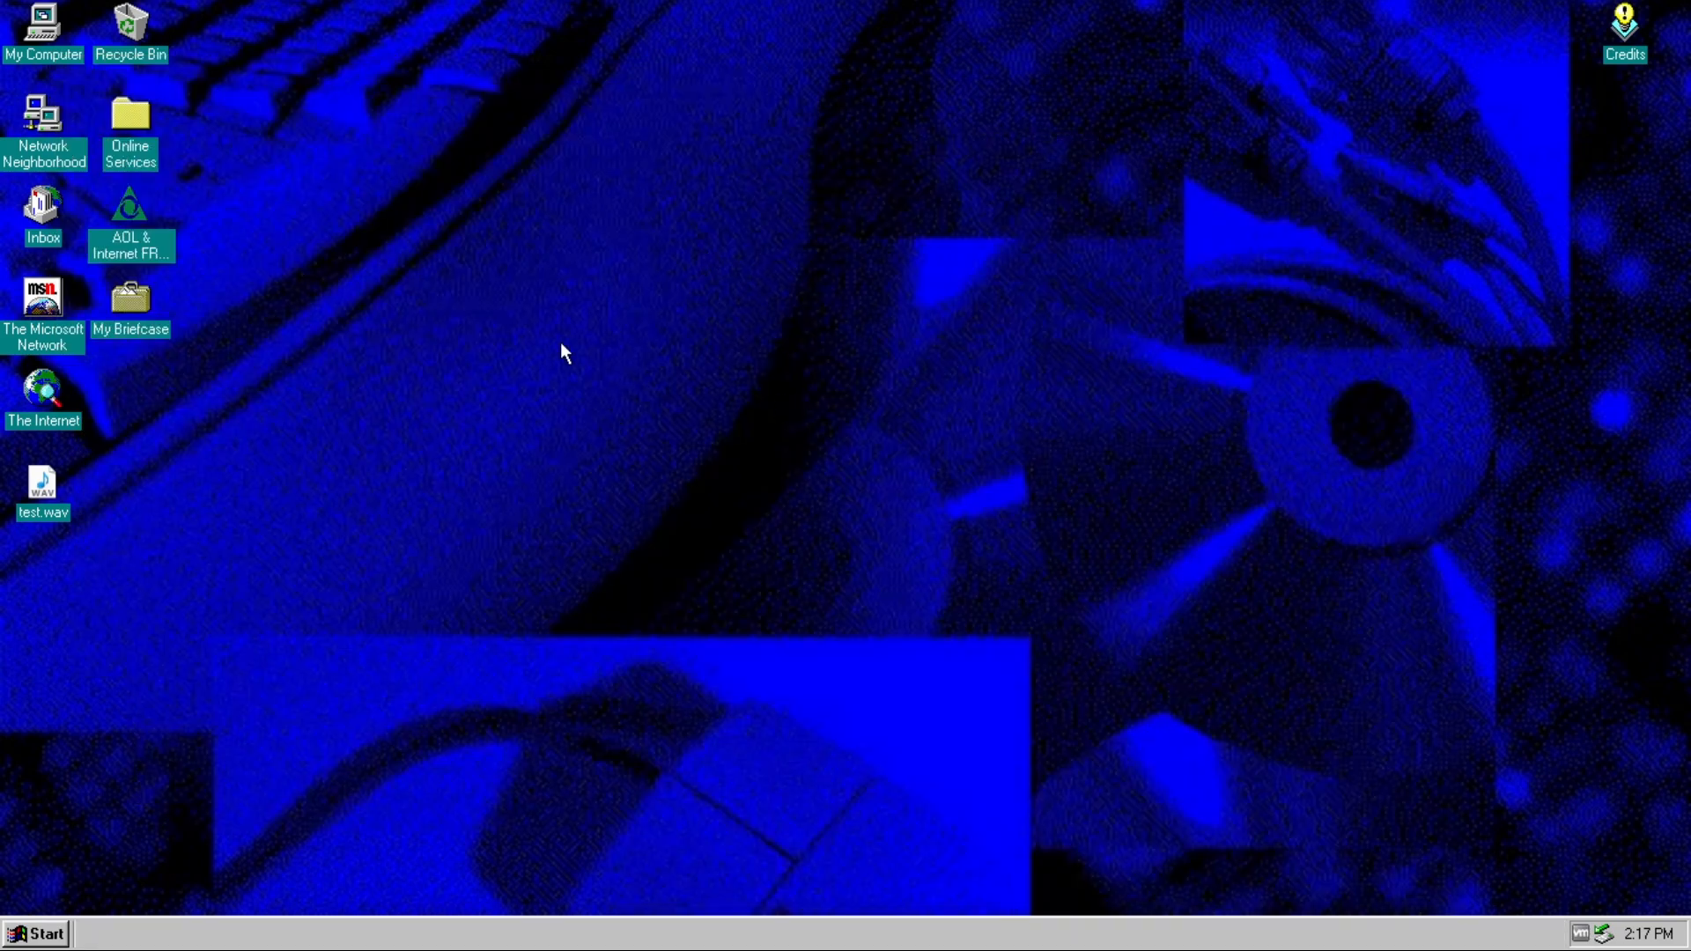
- Open the My Briefcase folder from the desktop icon
{"action": "double_click", "coordinate": [129, 295]}
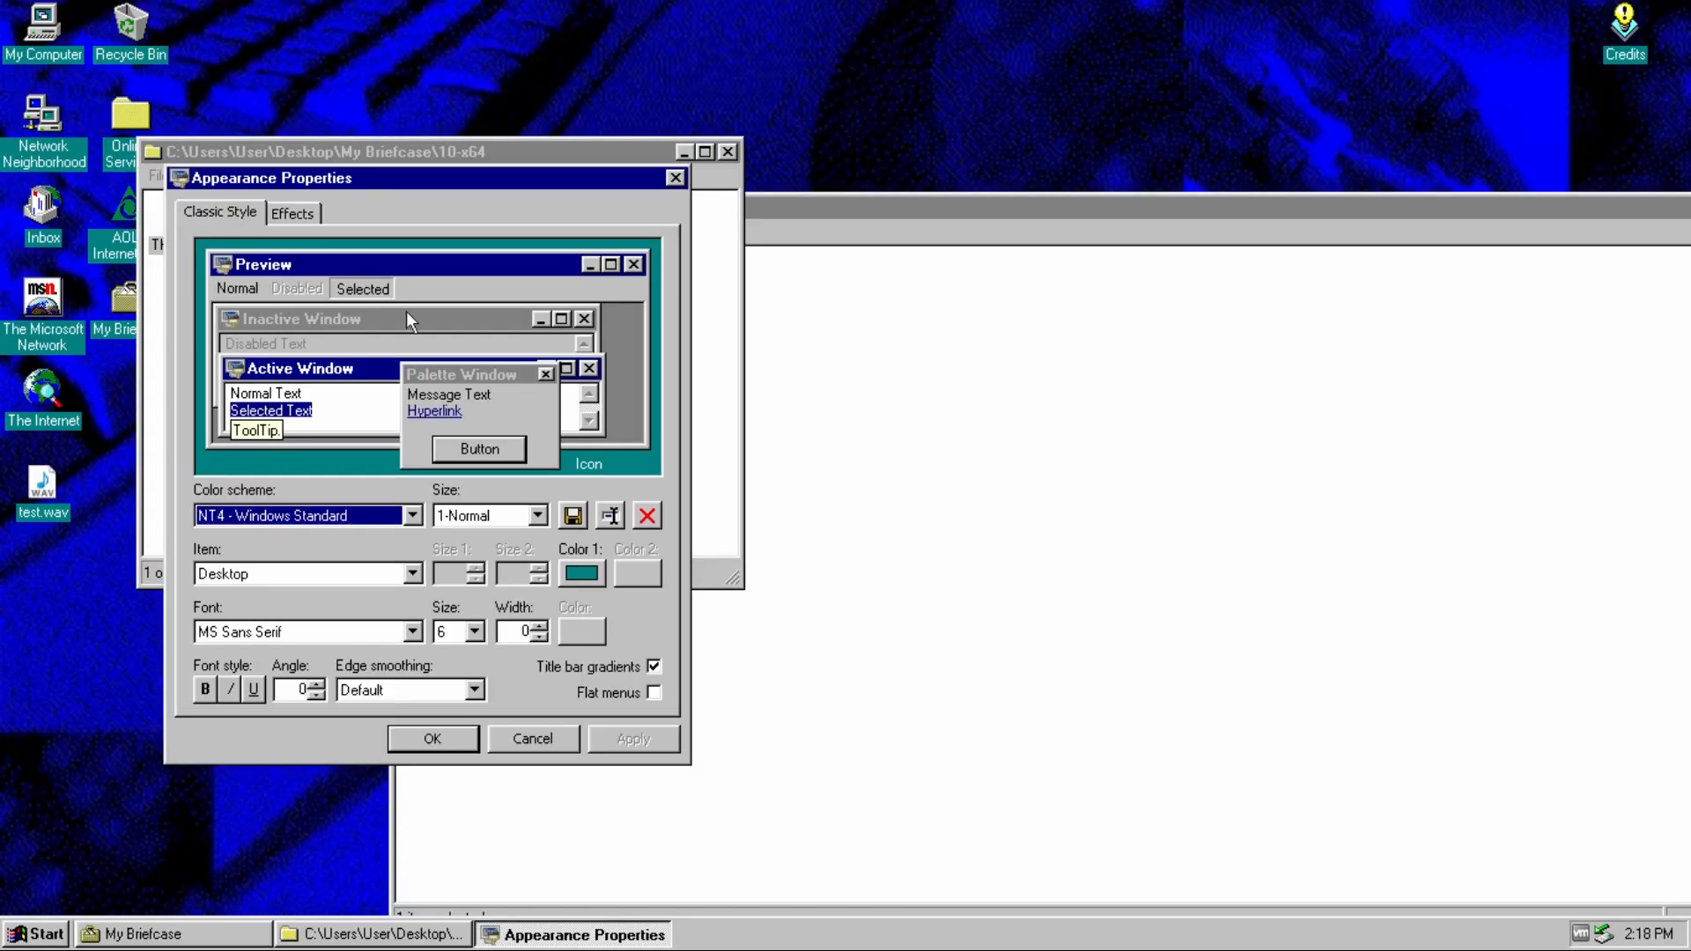
{"action": "mouse_move", "coordinate": [337, 522]}
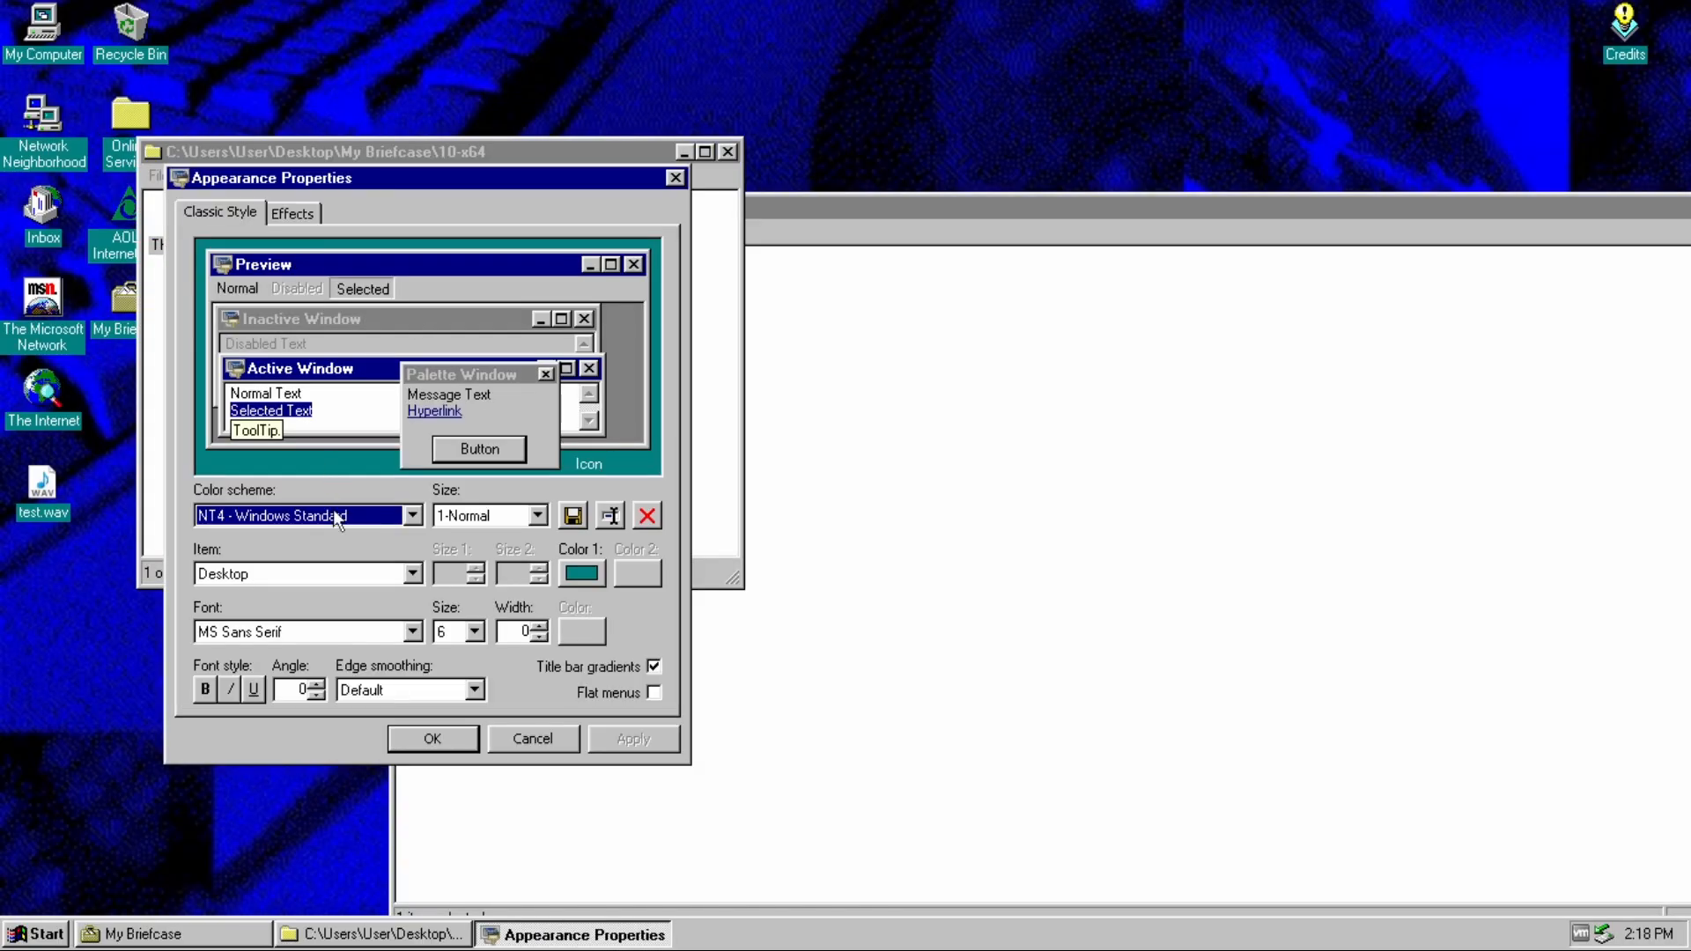
- Apply the NT4 - Slate colour scheme and check the new colours in the Start menu
{"action": "left_click", "coordinate": [412, 516]}
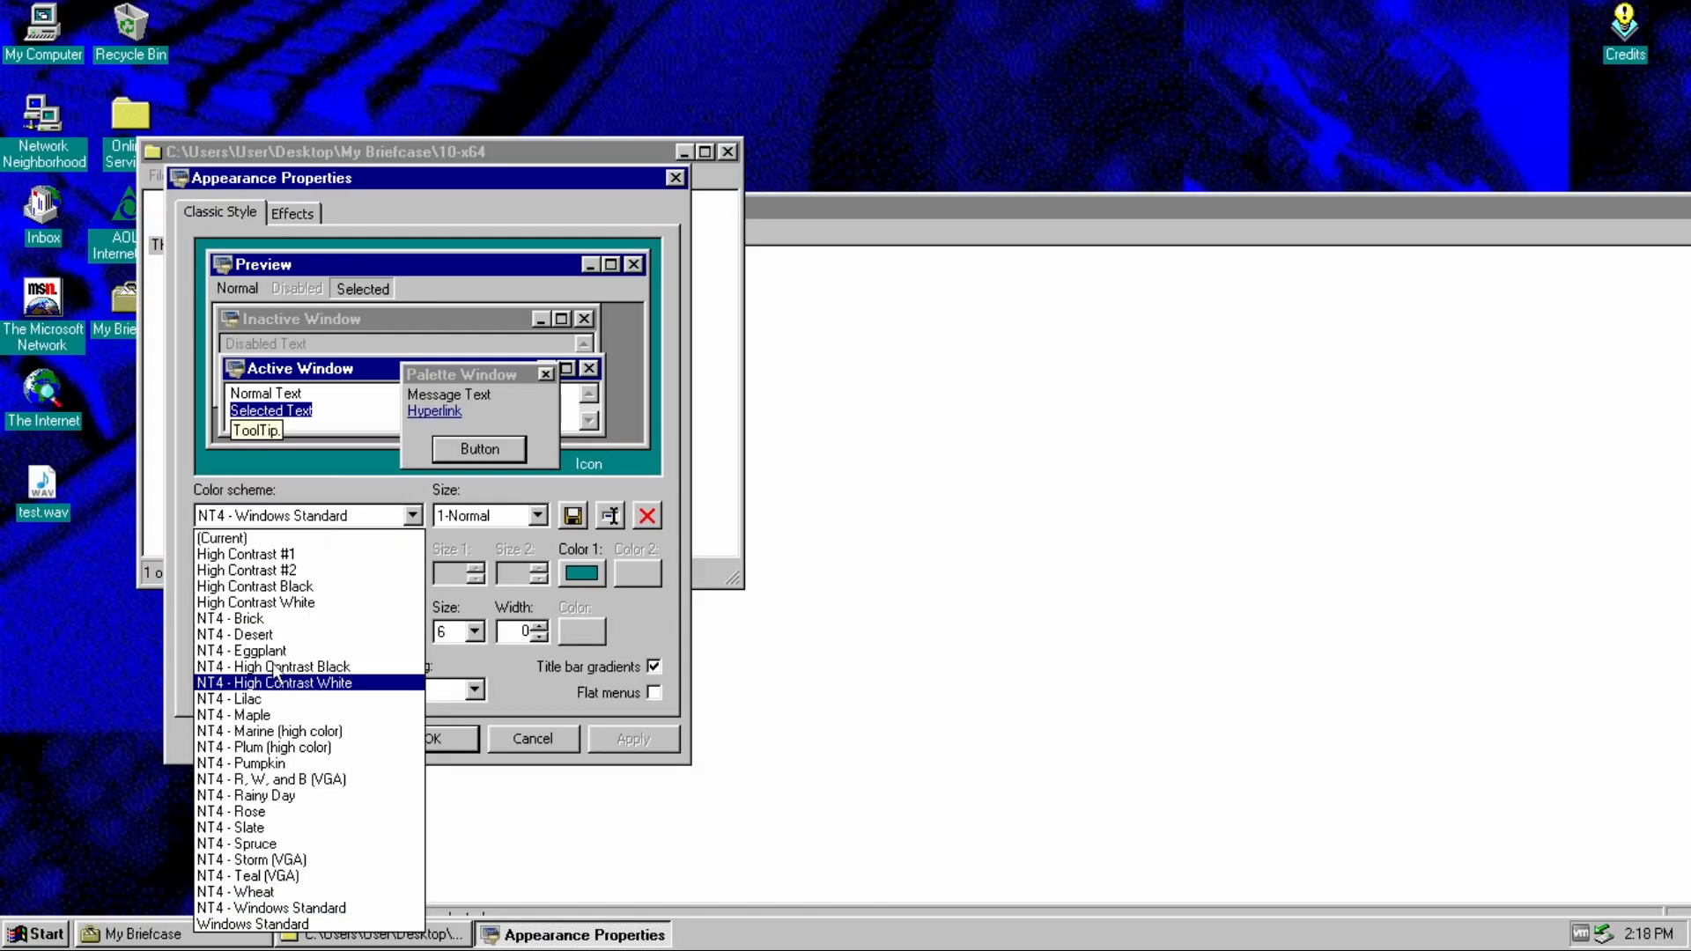
{"action": "mouse_move", "coordinate": [258, 634]}
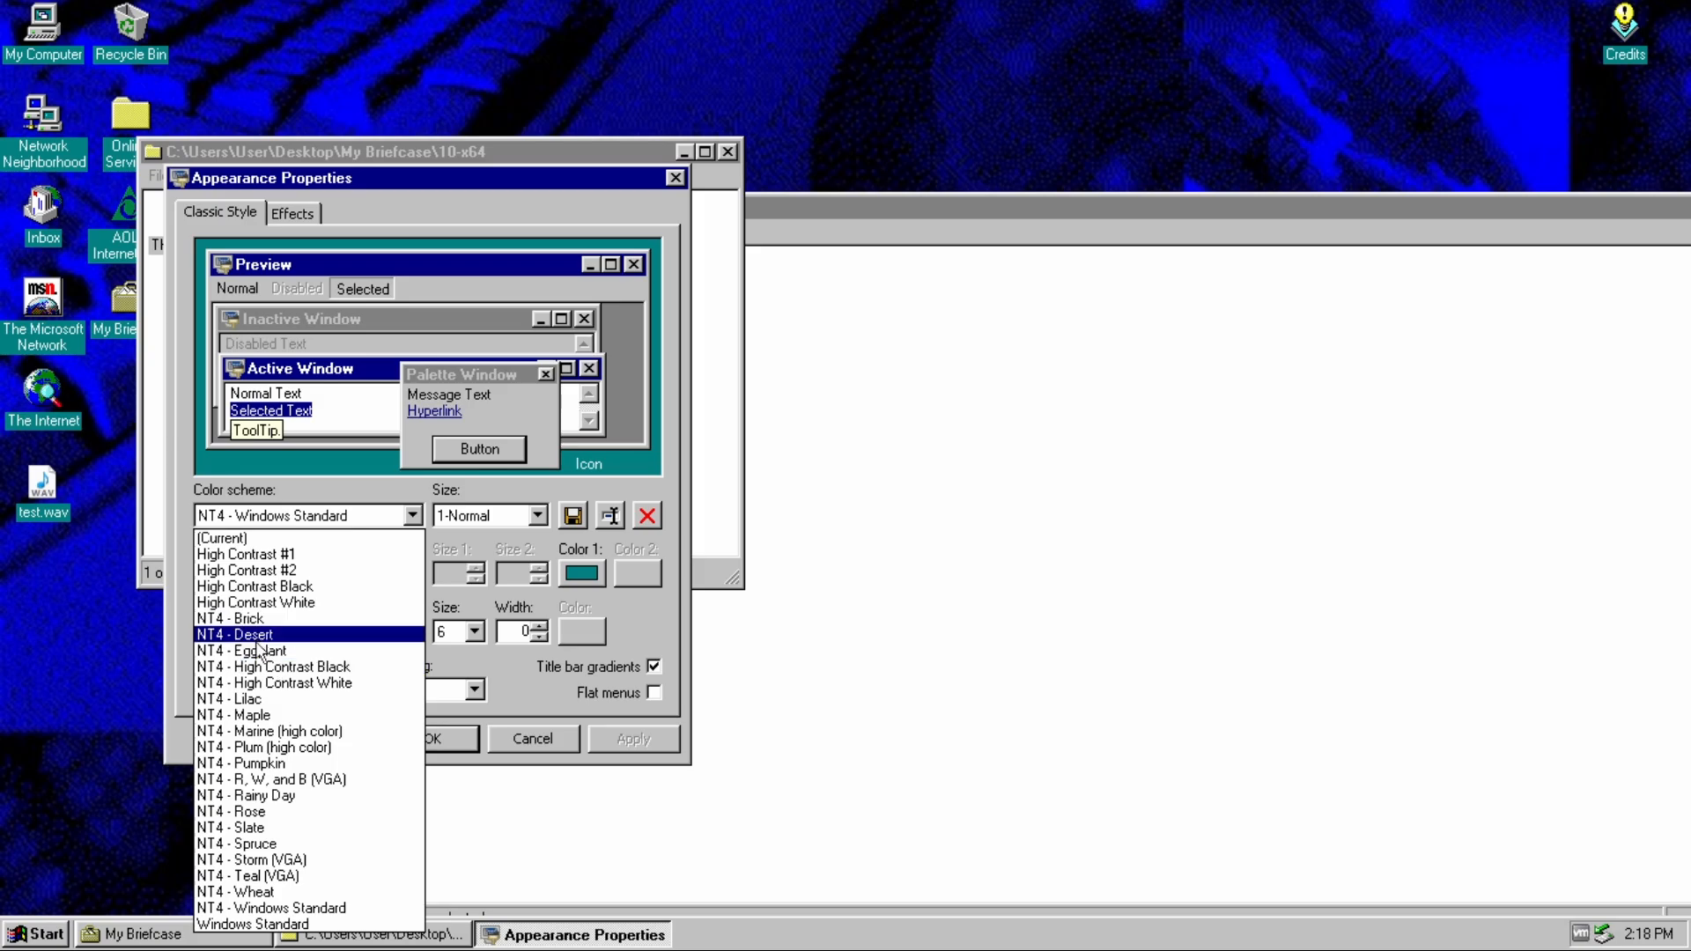
{"action": "mouse_move", "coordinate": [262, 810]}
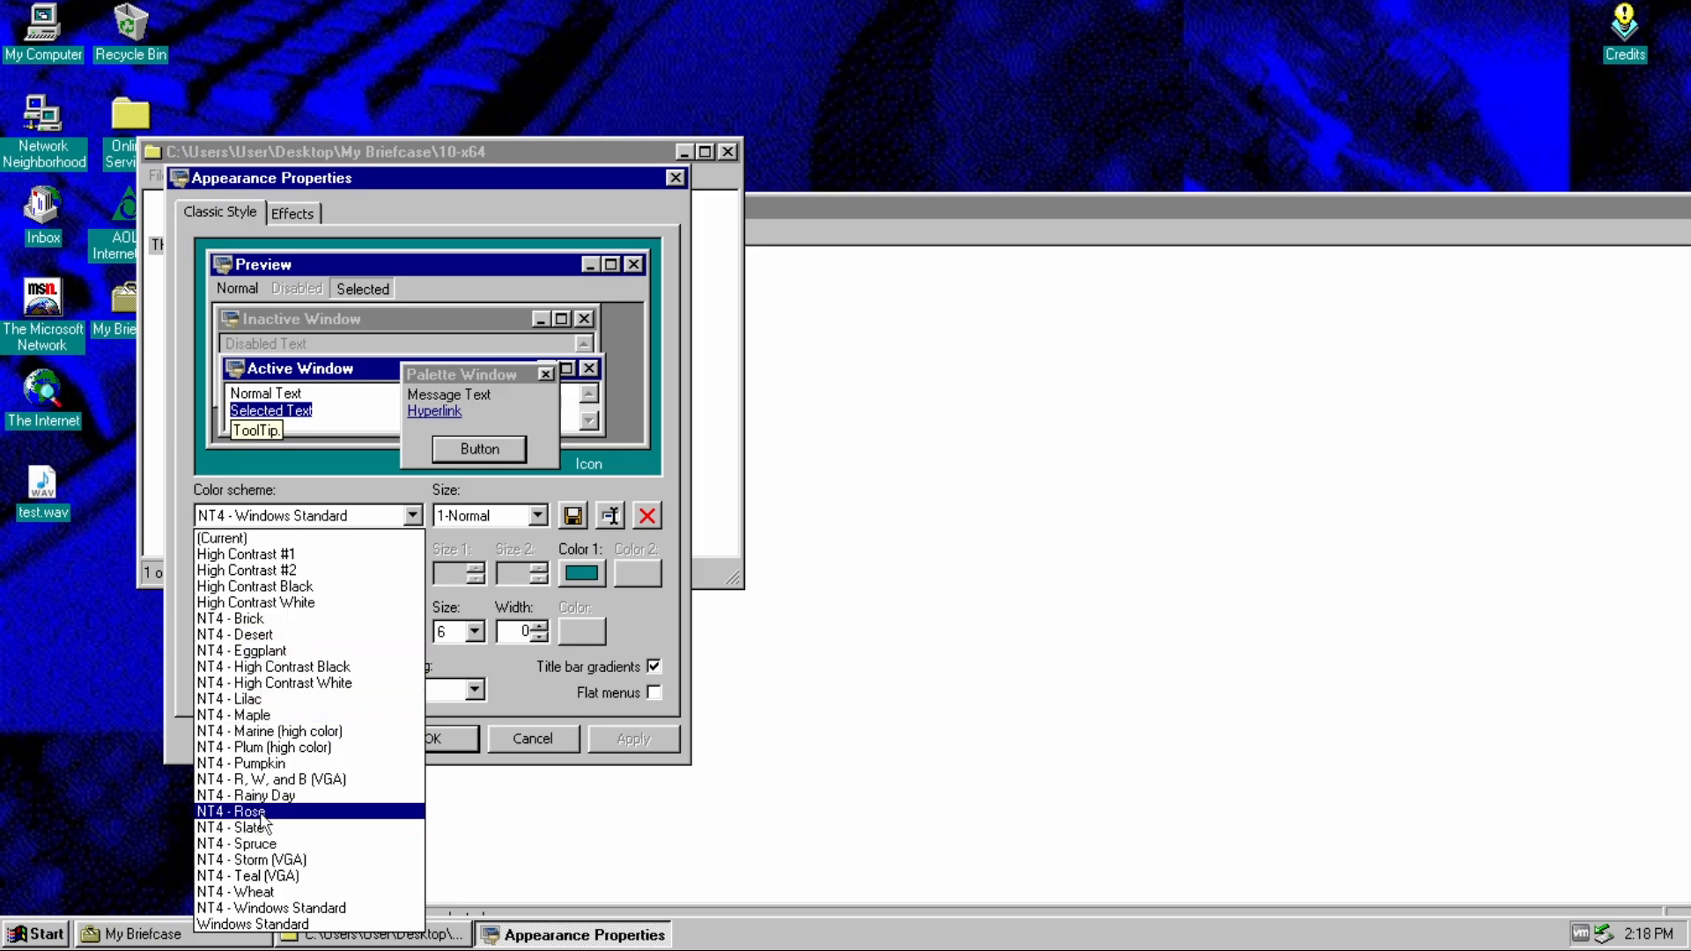
{"action": "mouse_move", "coordinate": [268, 838]}
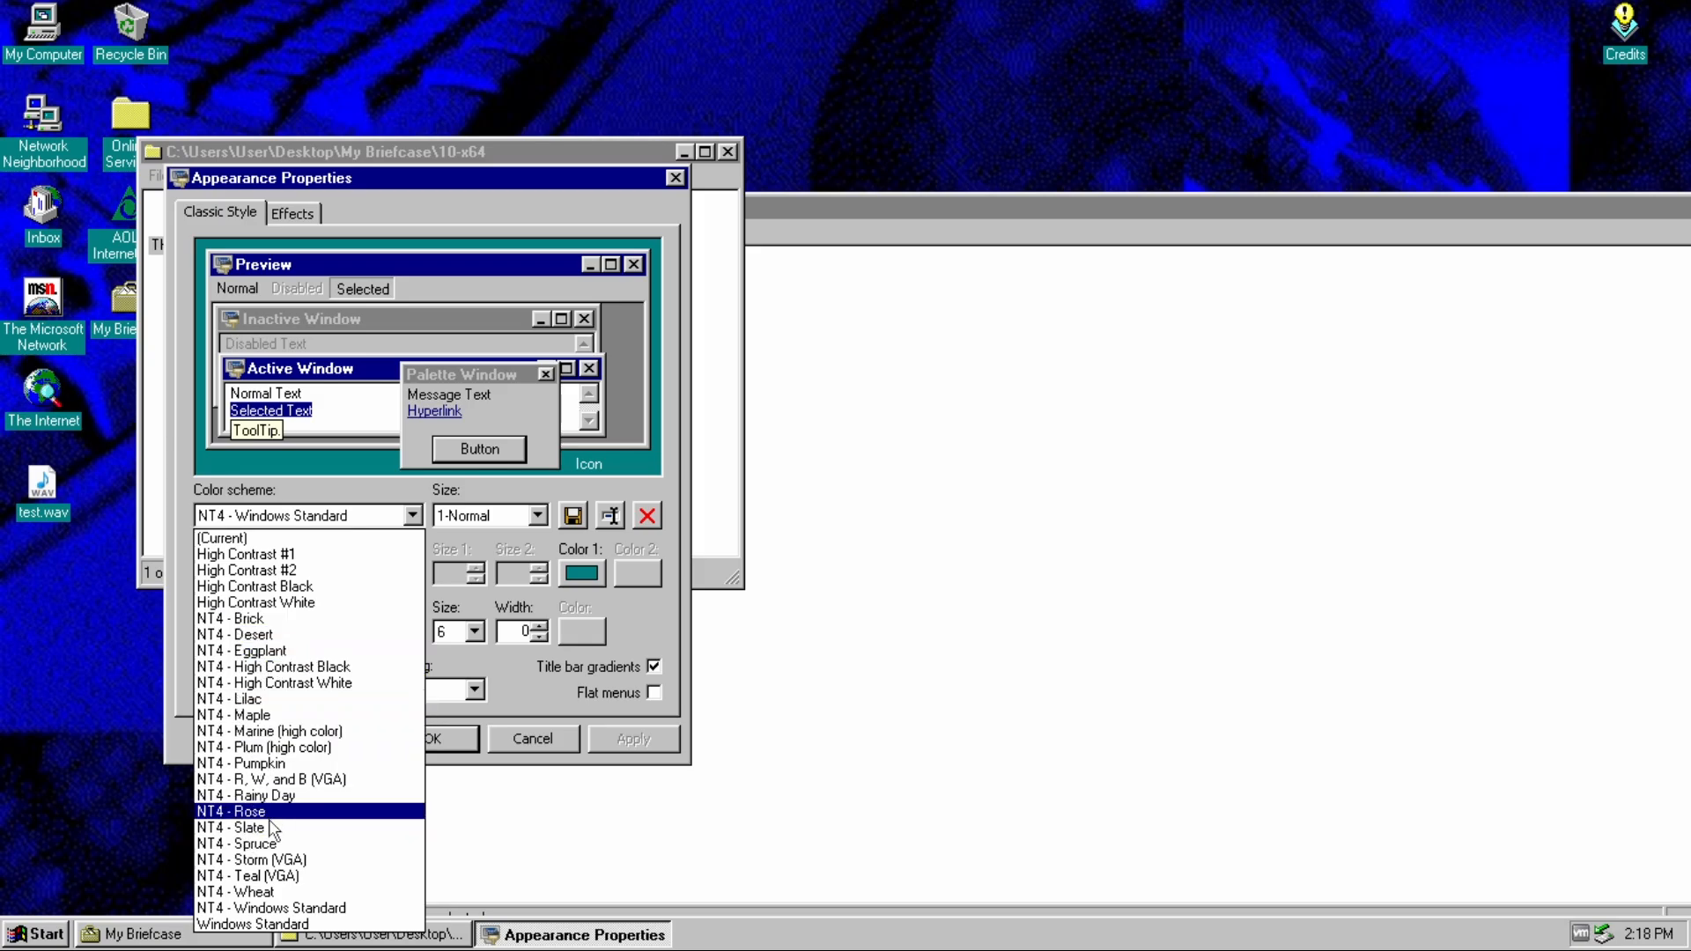
{"action": "left_click", "coordinate": [236, 828]}
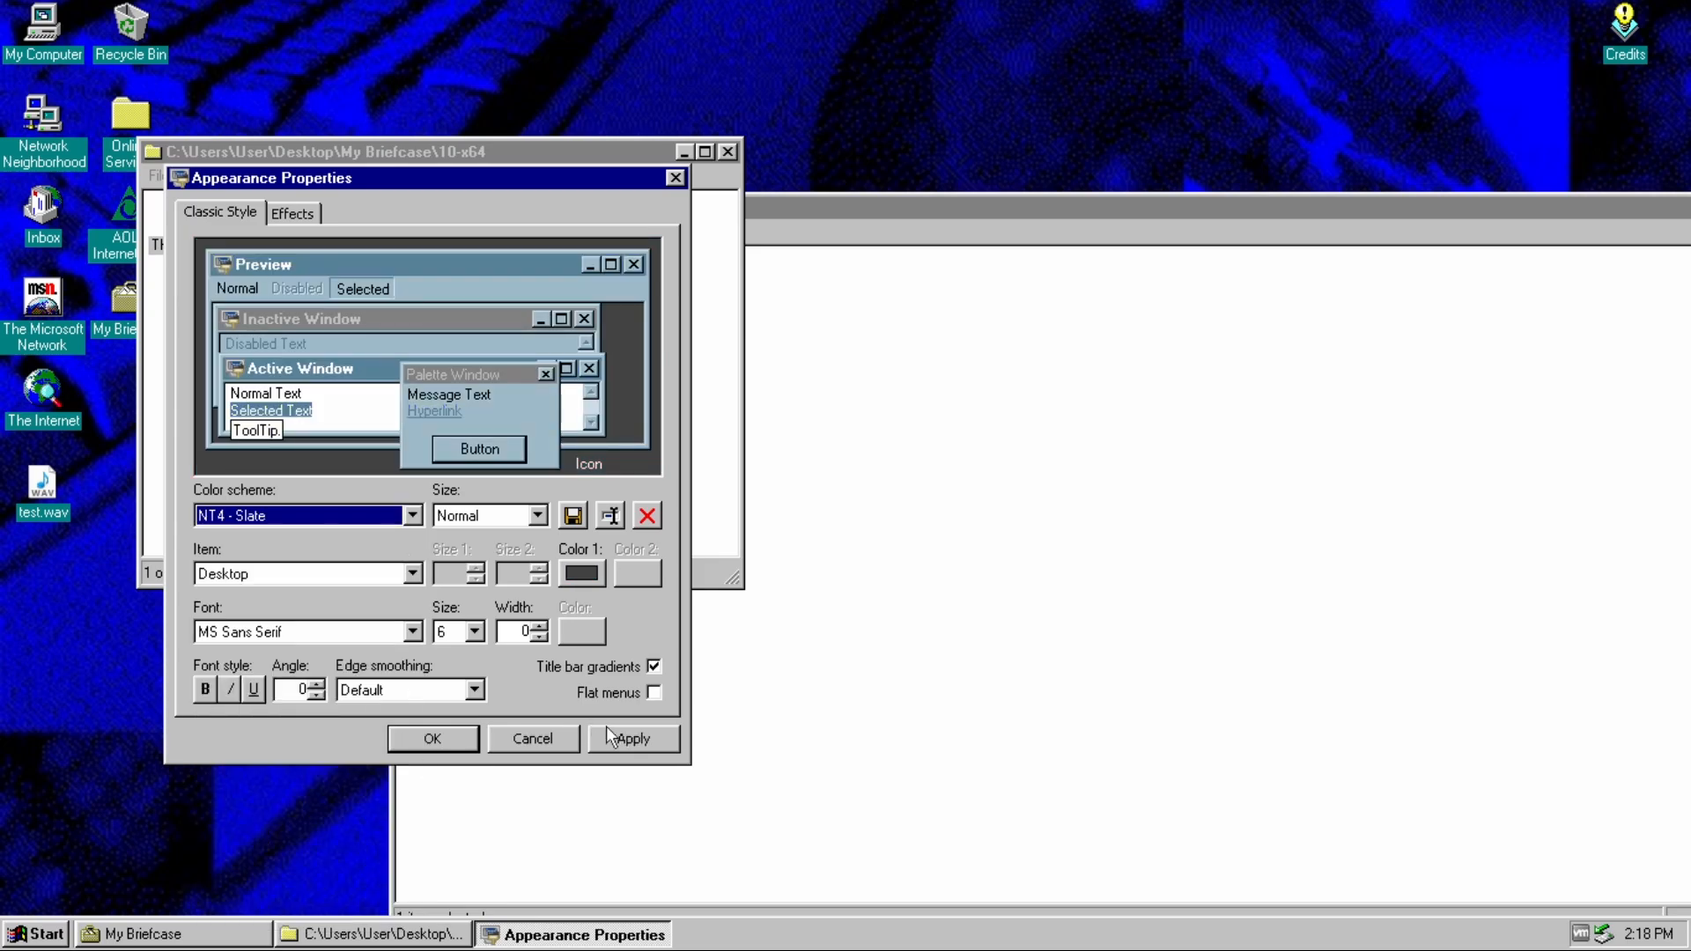
{"action": "left_click", "coordinate": [631, 738]}
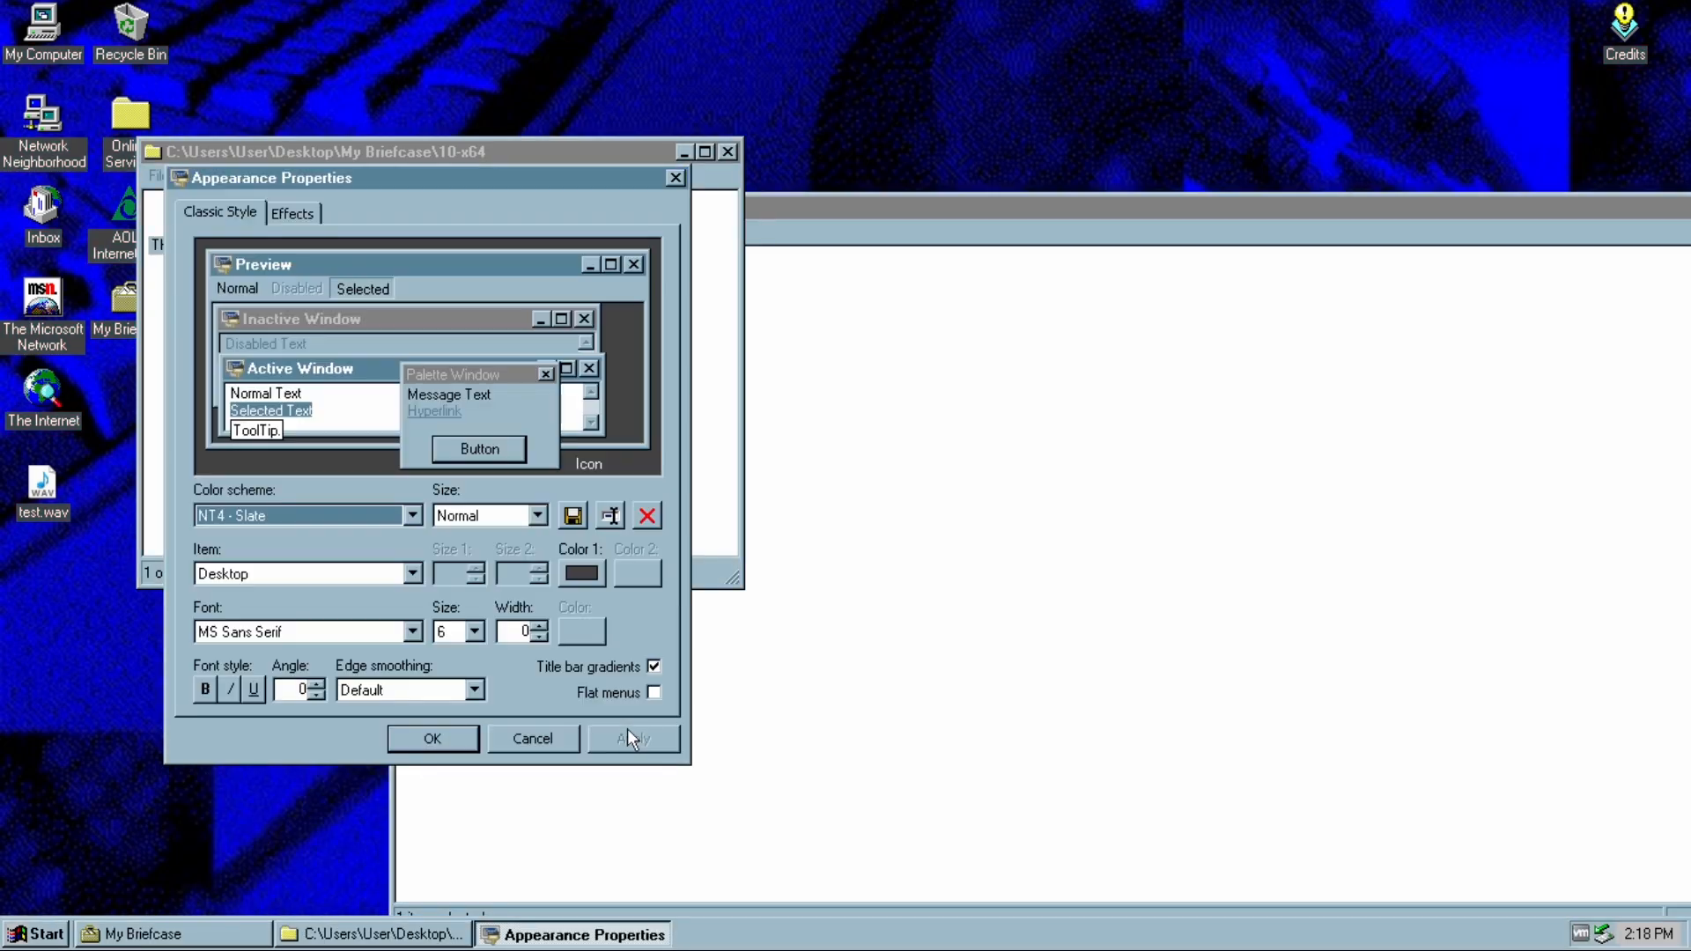
{"action": "left_click", "coordinate": [633, 738]}
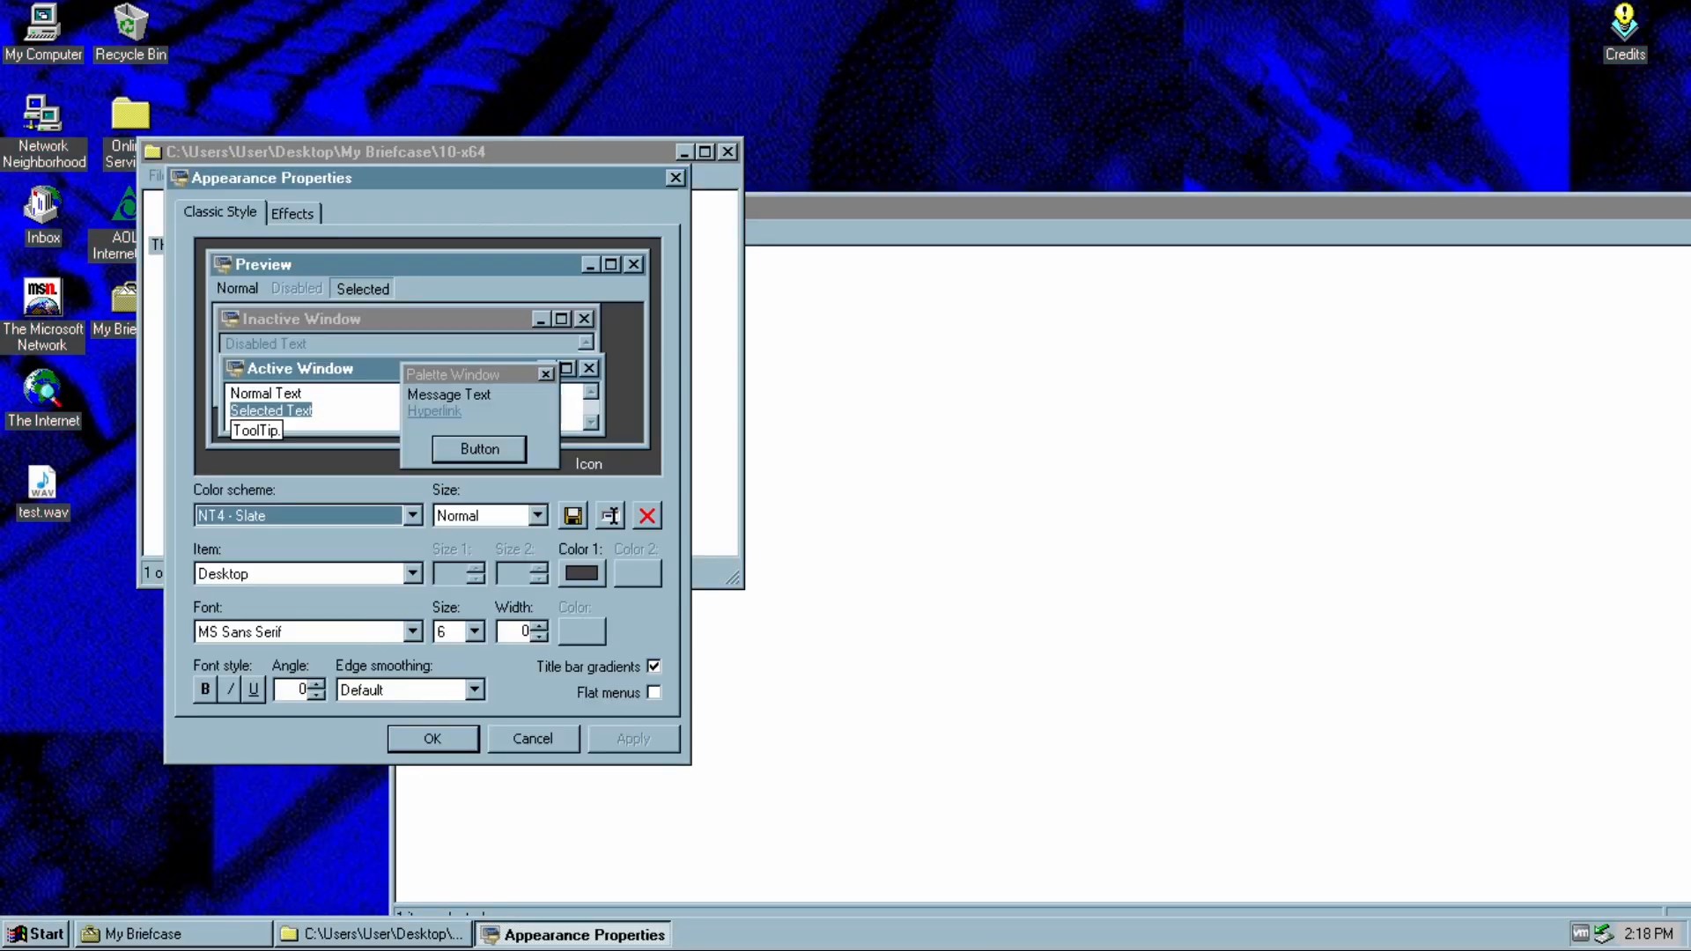
{"action": "left_click", "coordinate": [36, 933]}
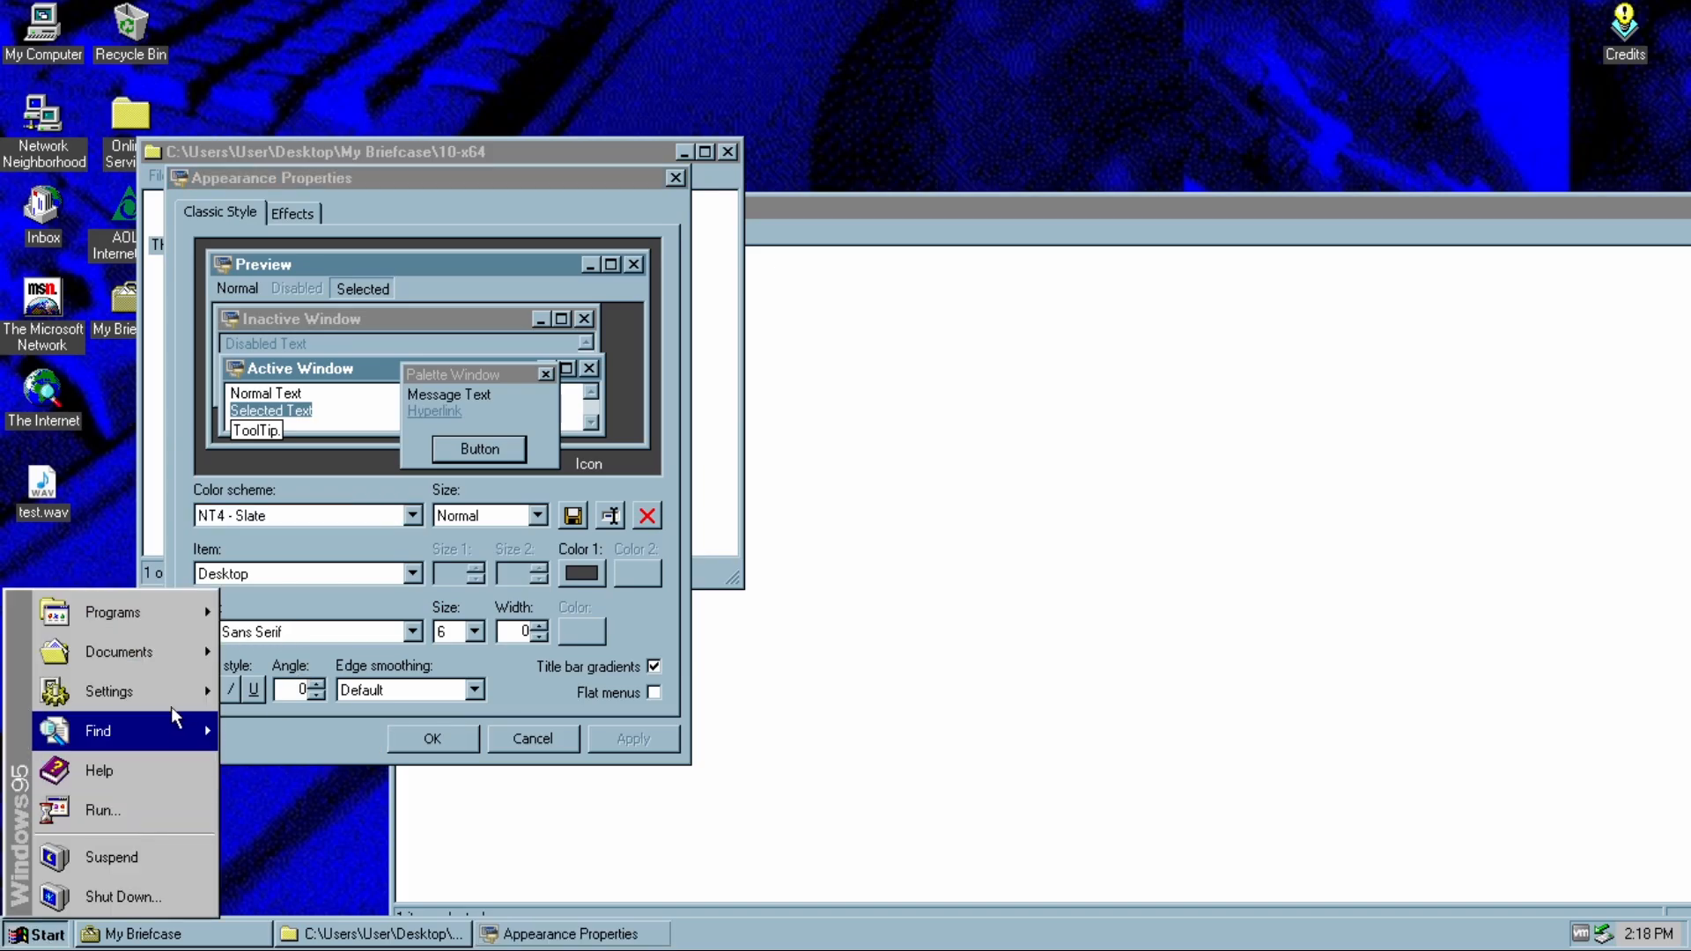
{"action": "mouse_move", "coordinate": [247, 634]}
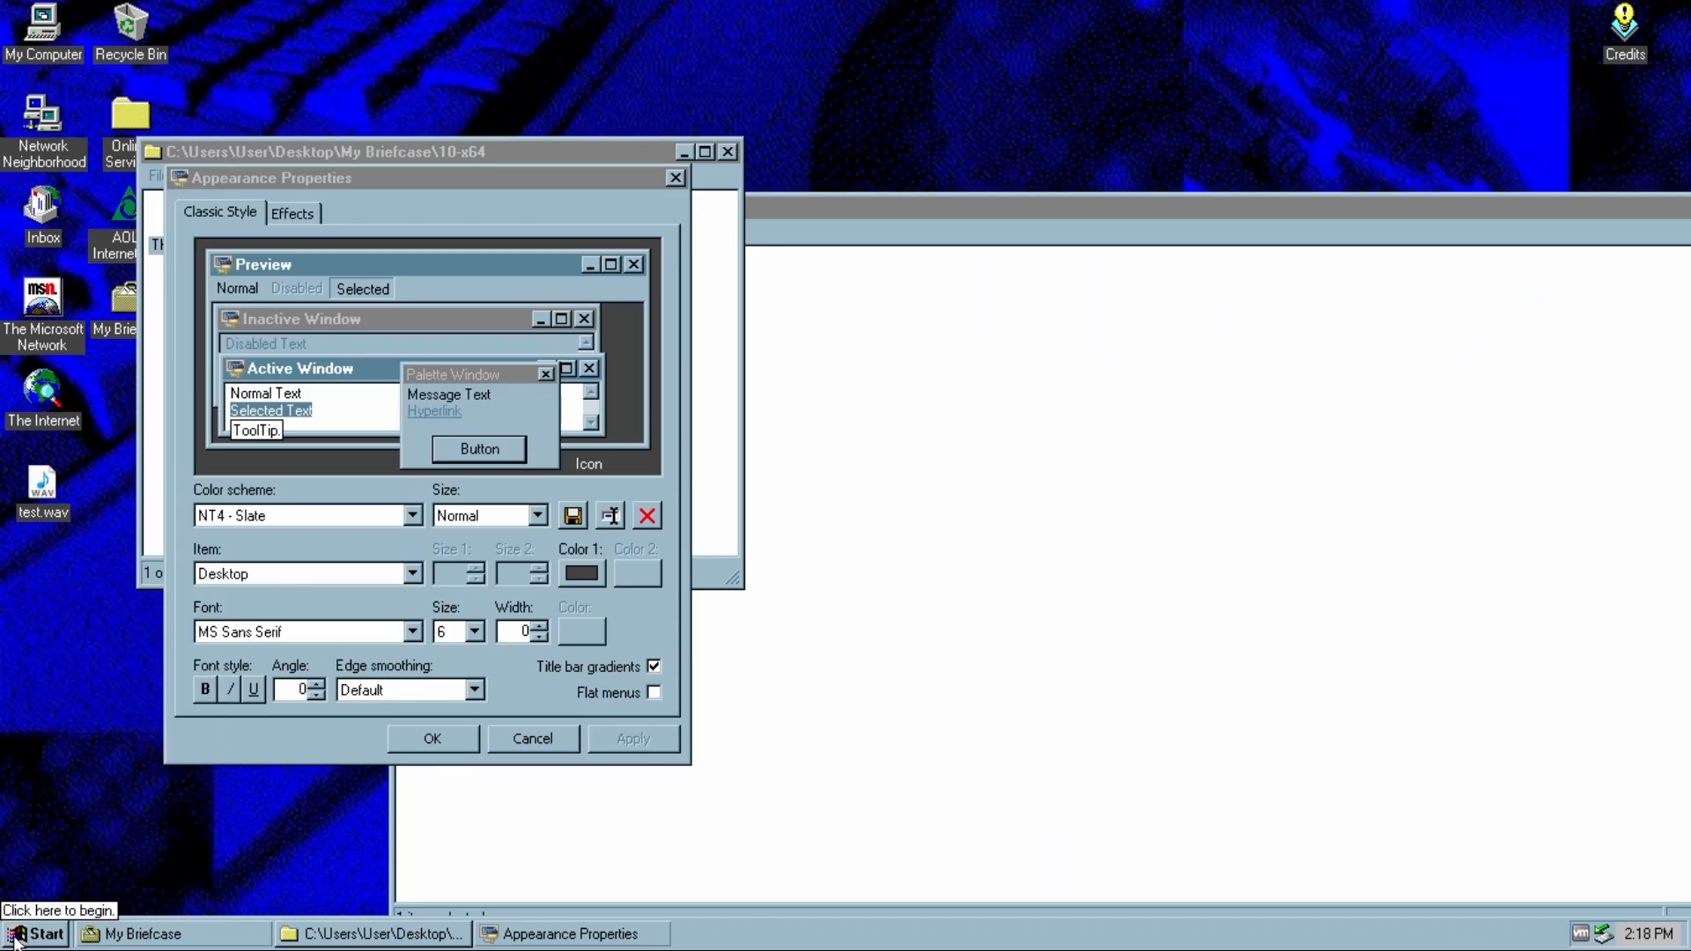
- Apply the NT4 - Storm (VGA) colour scheme, giving windows purple title bars
{"action": "left_click", "coordinate": [38, 933]}
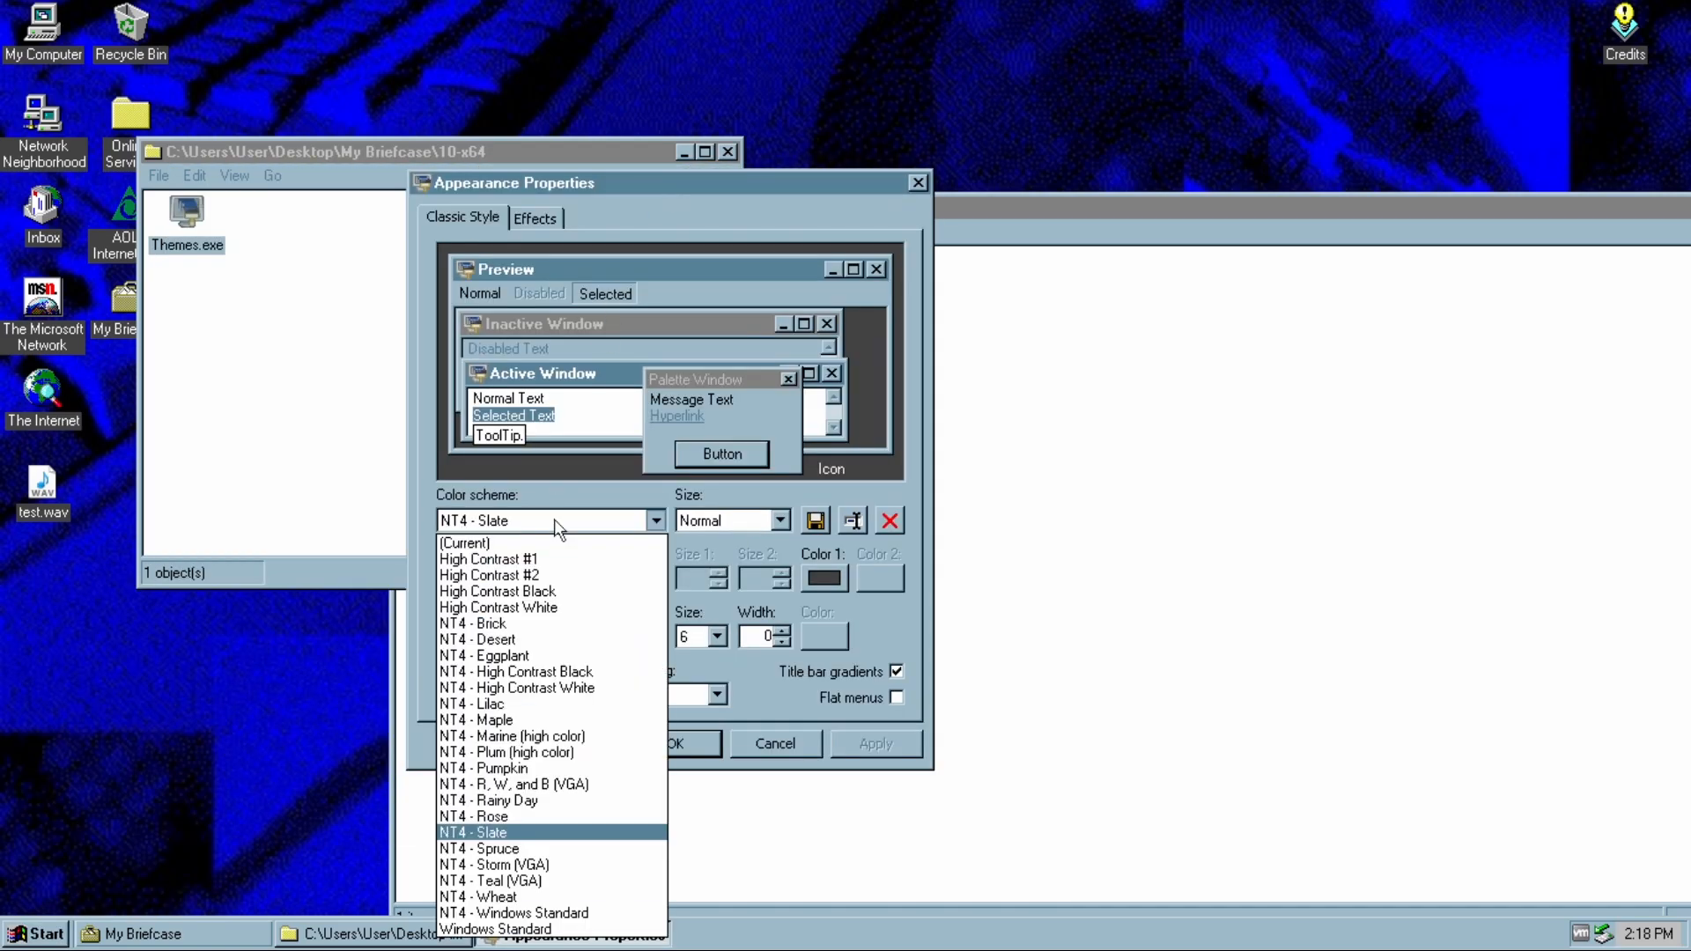
{"action": "mouse_move", "coordinate": [516, 848]}
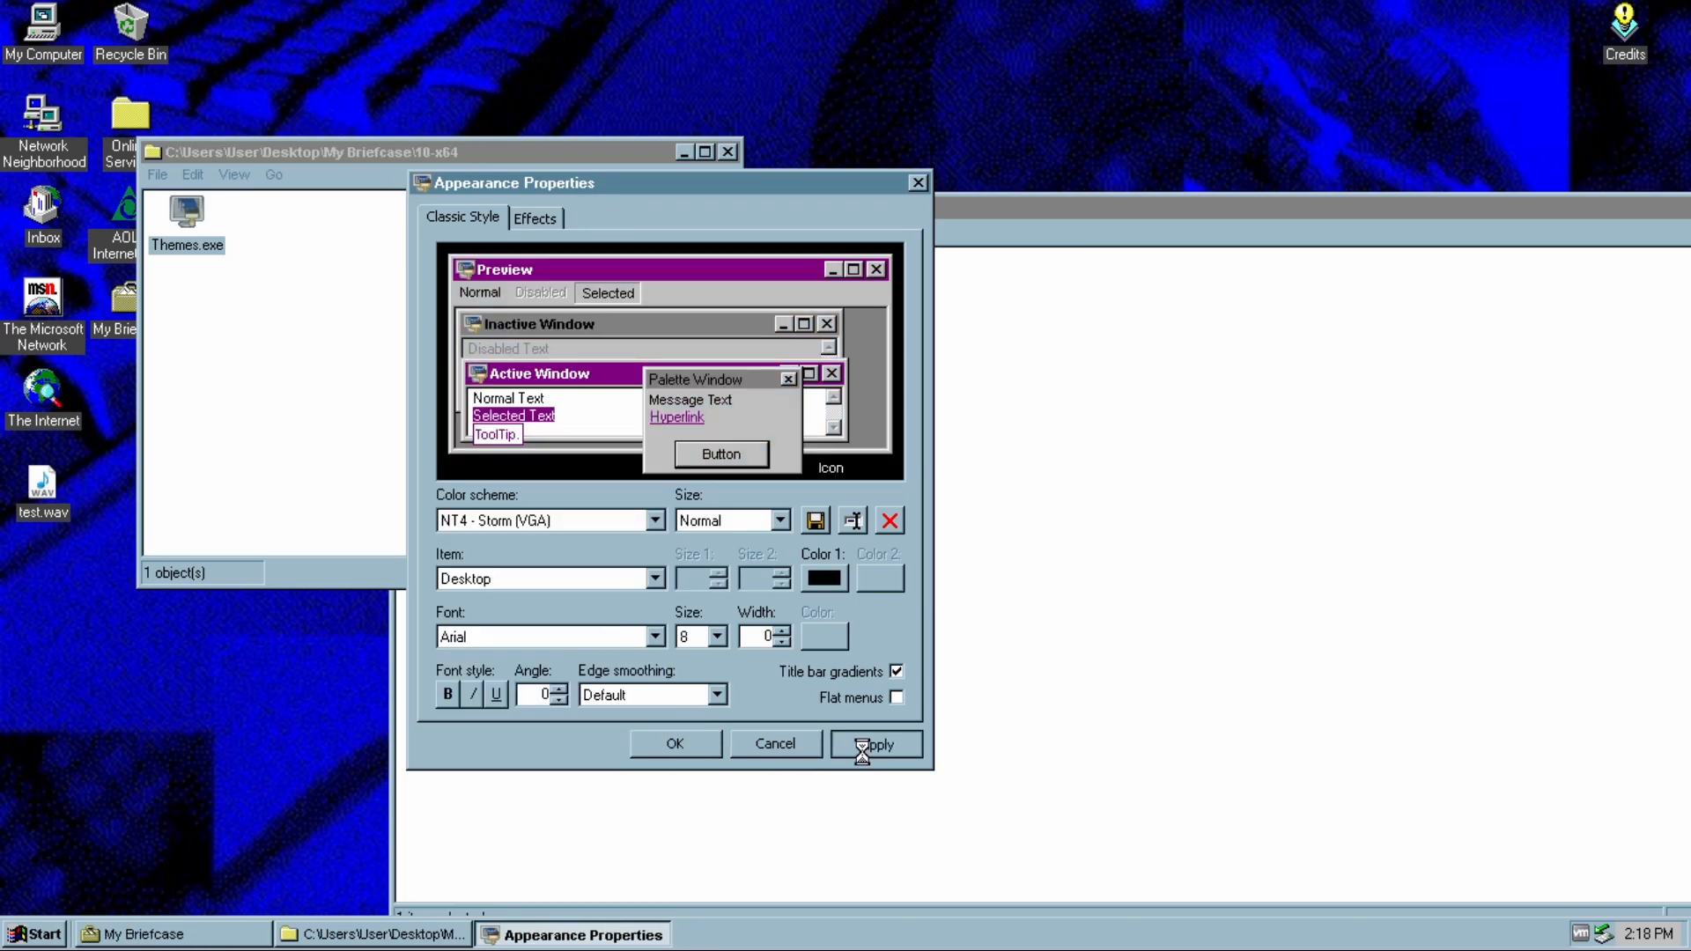
{"action": "left_click", "coordinate": [875, 743]}
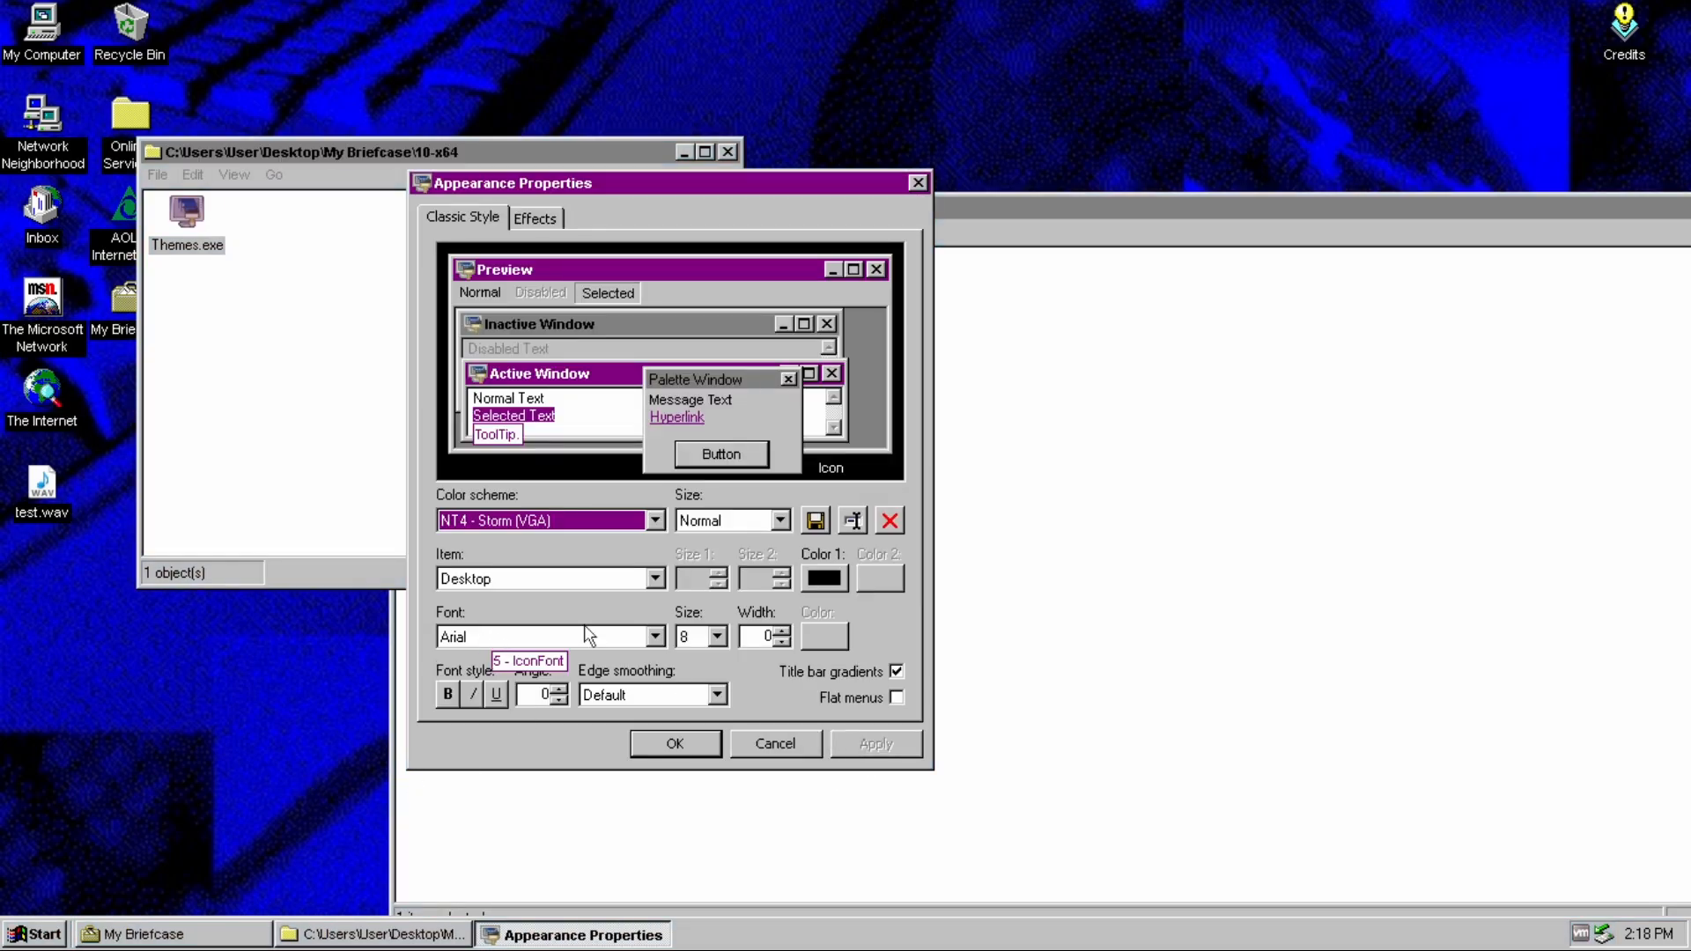